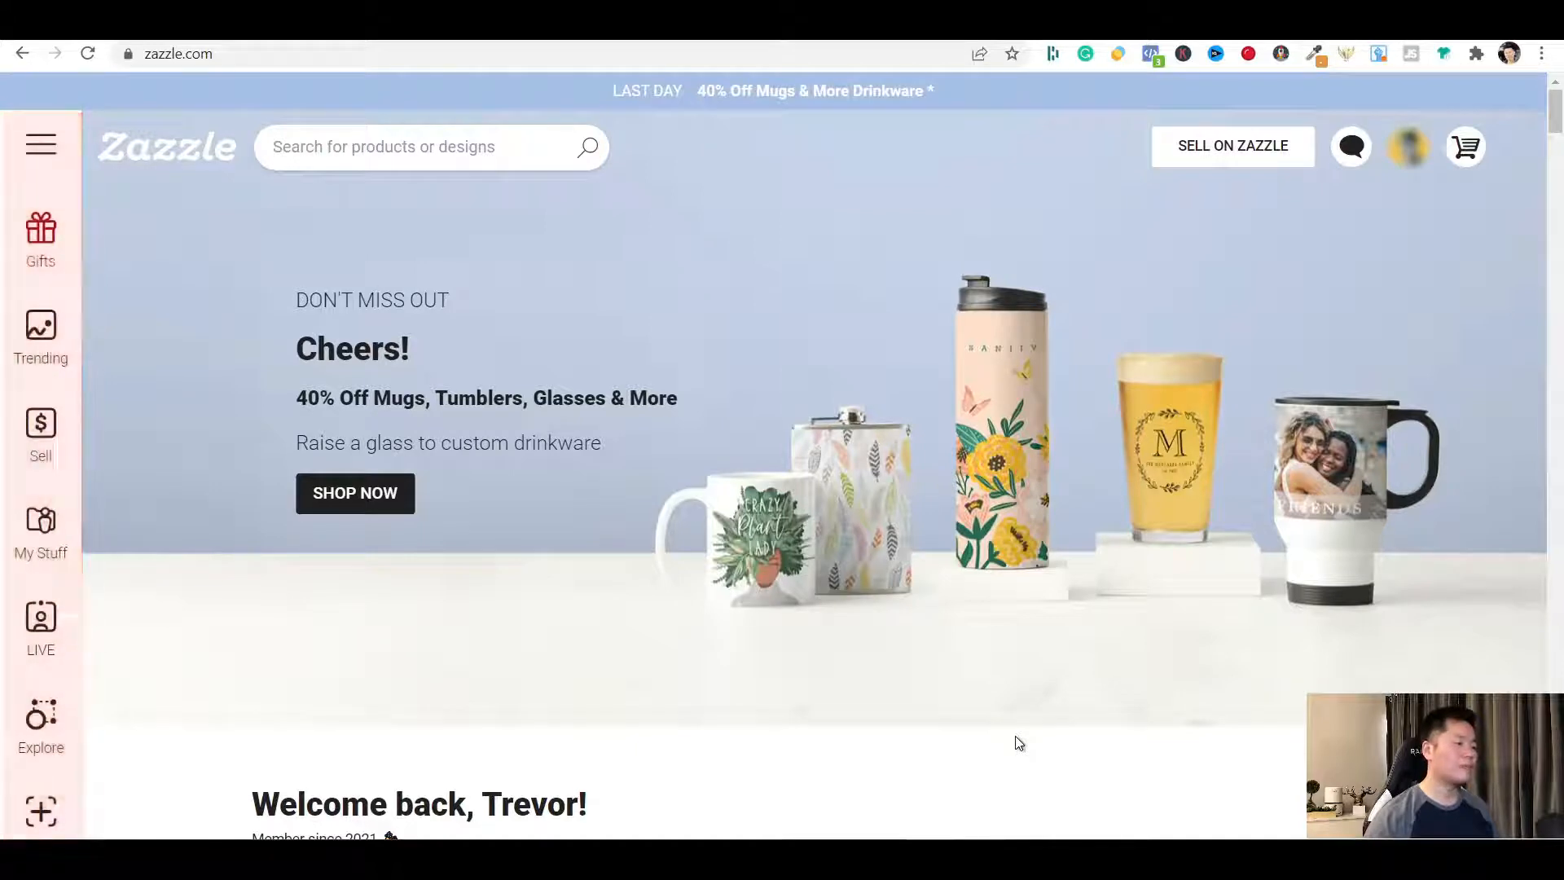
From Create in the sidebar, view all Blank Products available to customise
scroll("down", 3)
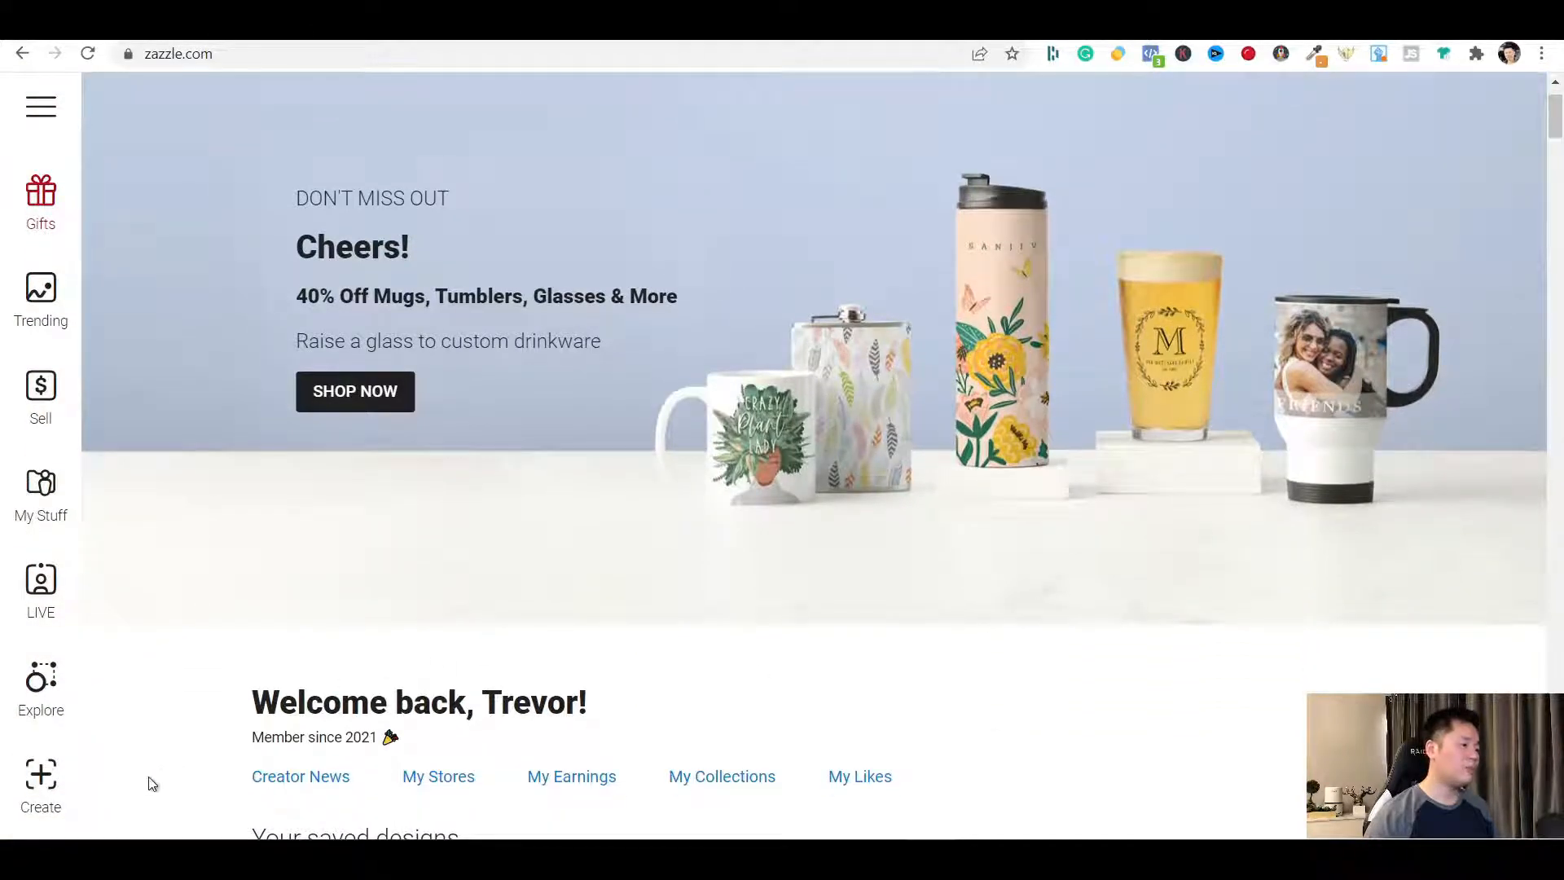
mouse_move(41, 776)
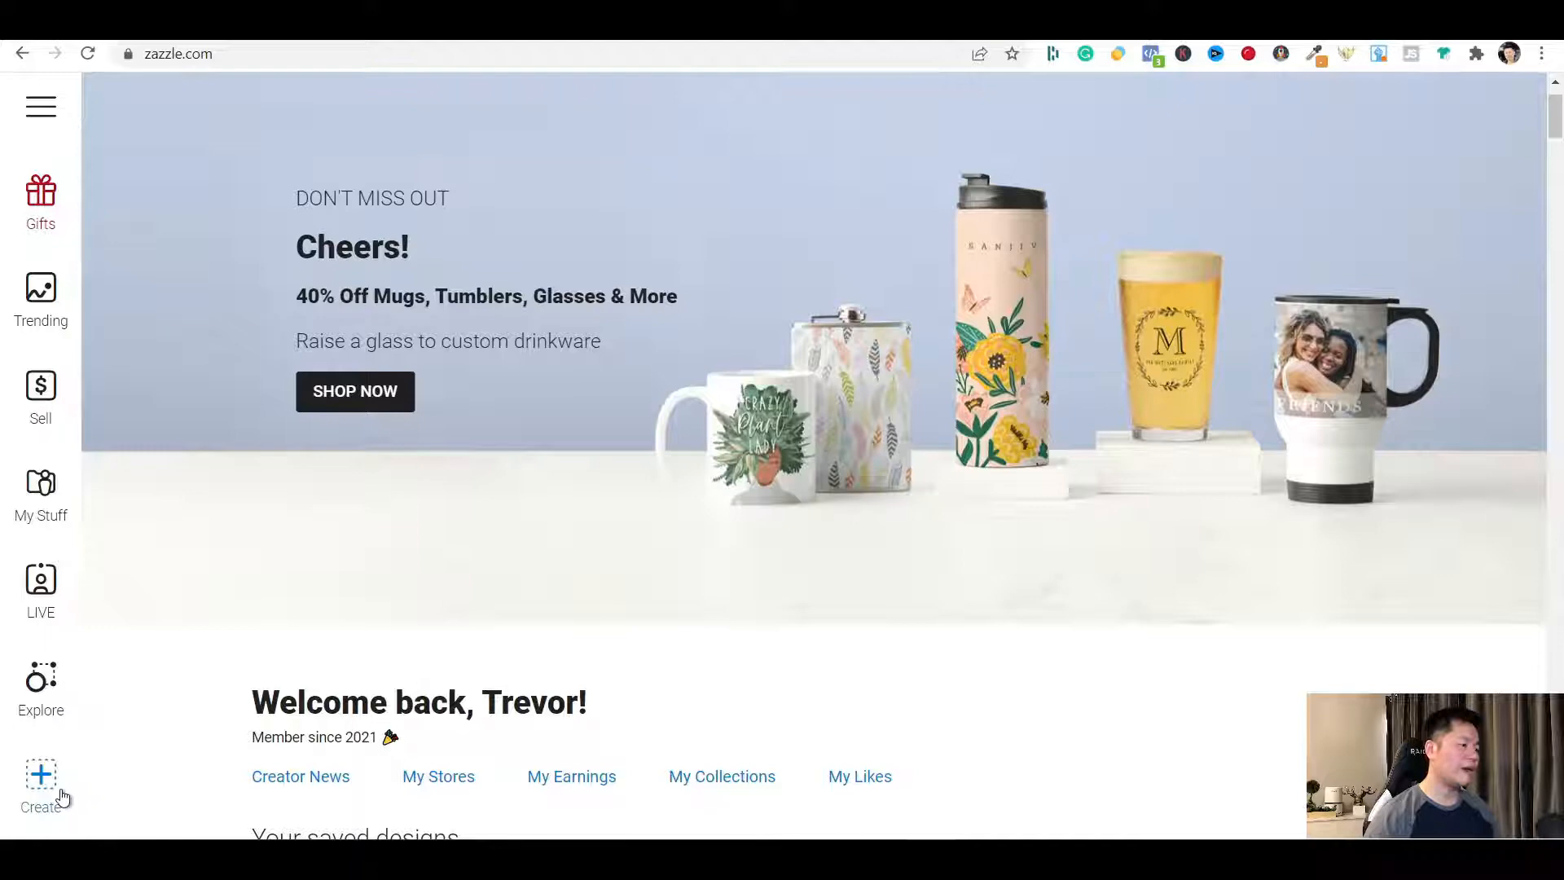
left_click(39, 784)
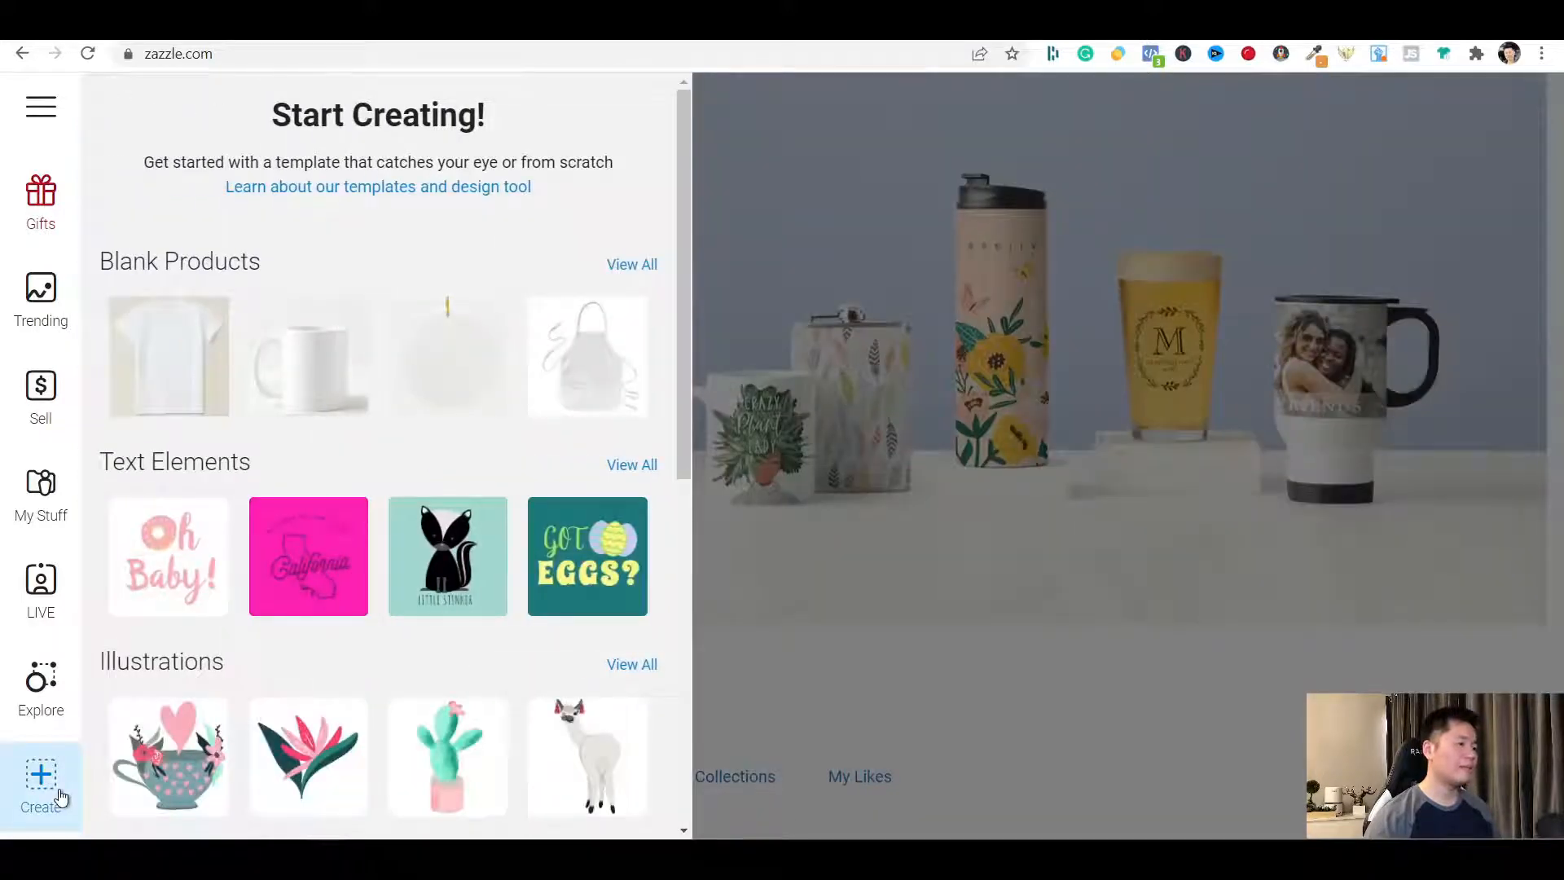
mouse_move(112, 255)
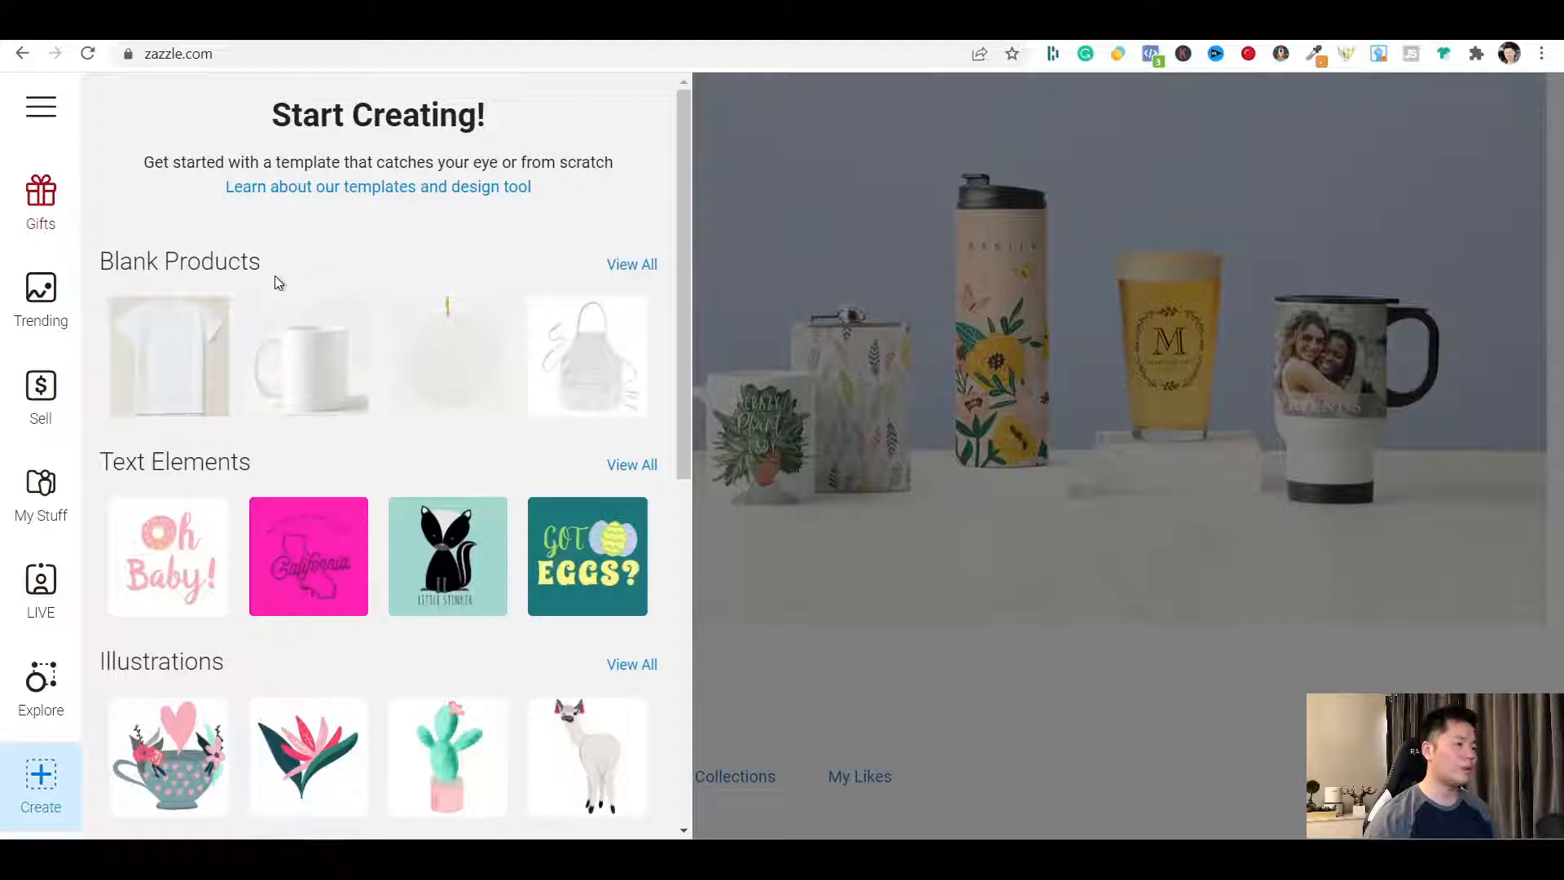
mouse_move(314, 261)
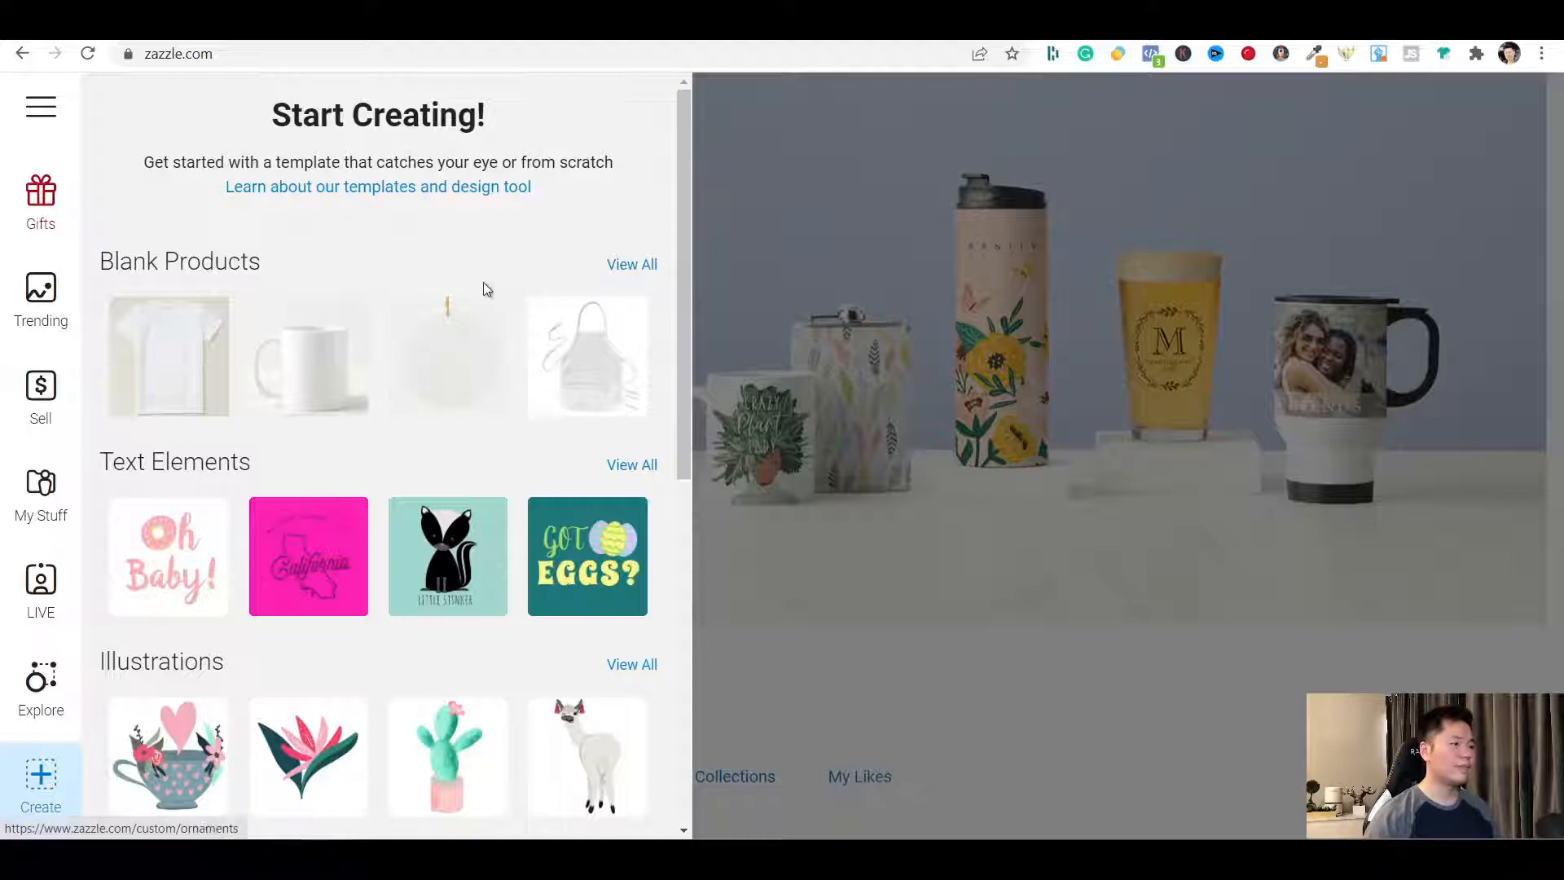
mouse_move(555, 263)
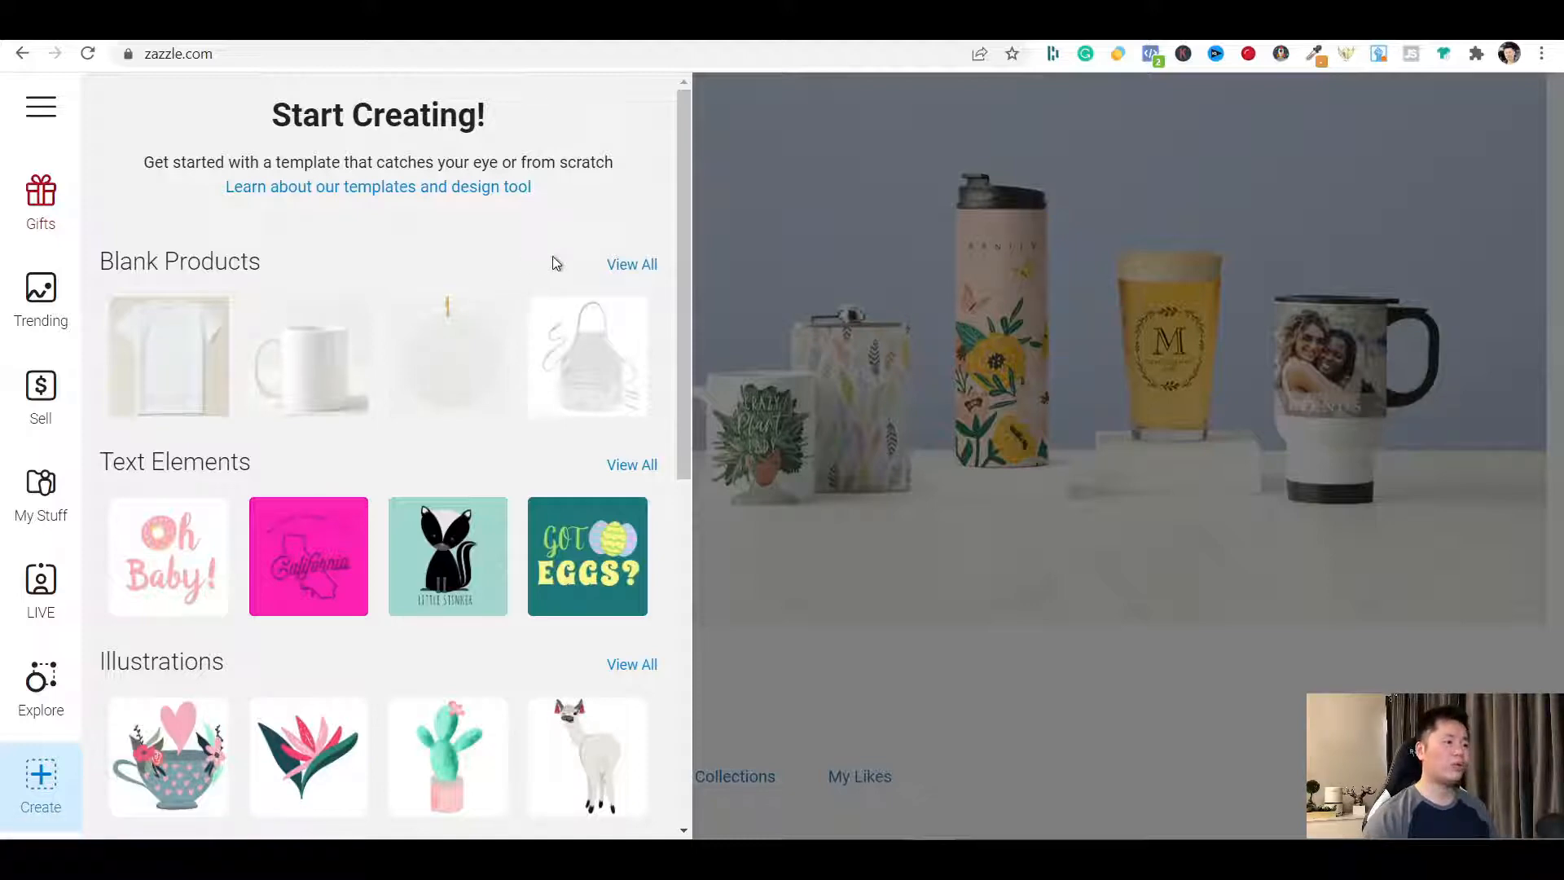
left_click(631, 264)
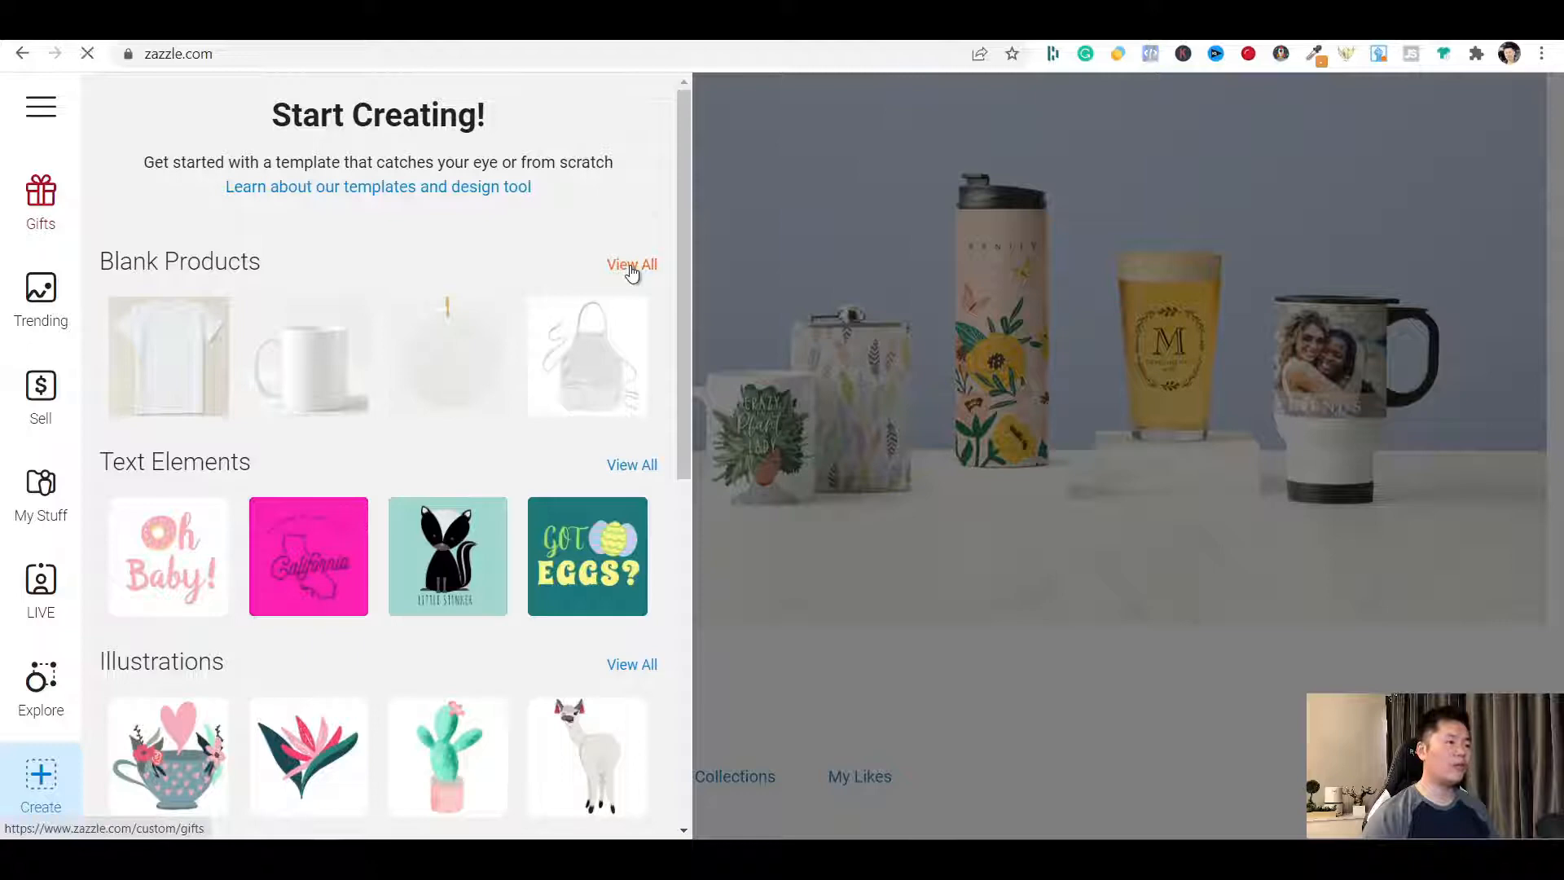
left_click(632, 264)
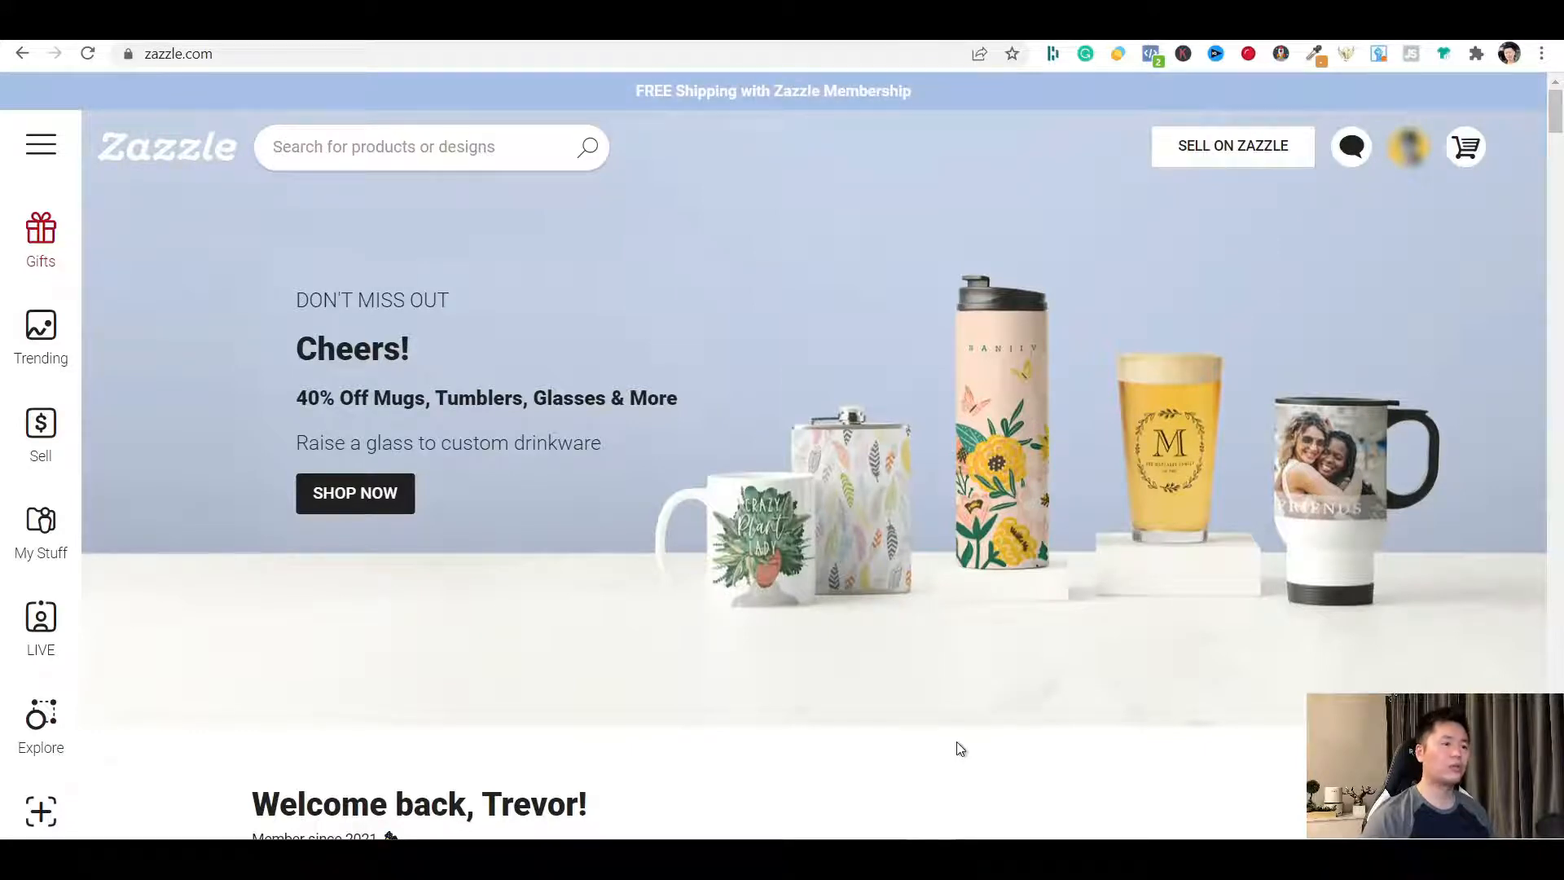
mouse_move(1424, 174)
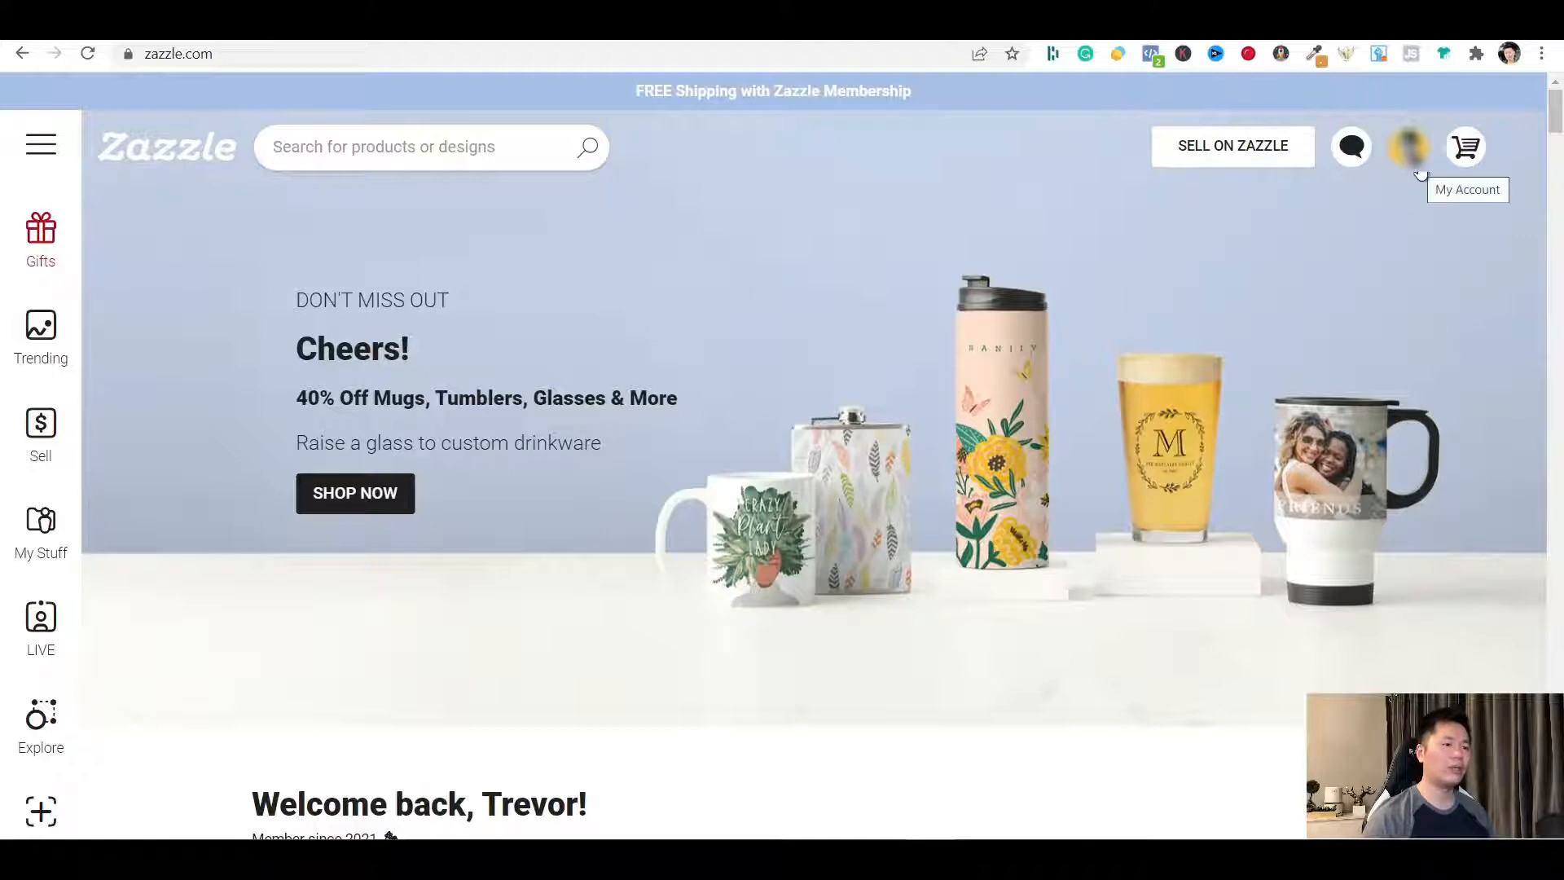
From the account menu go to My Stores, enter a store and start Create a product
left_click(1409, 147)
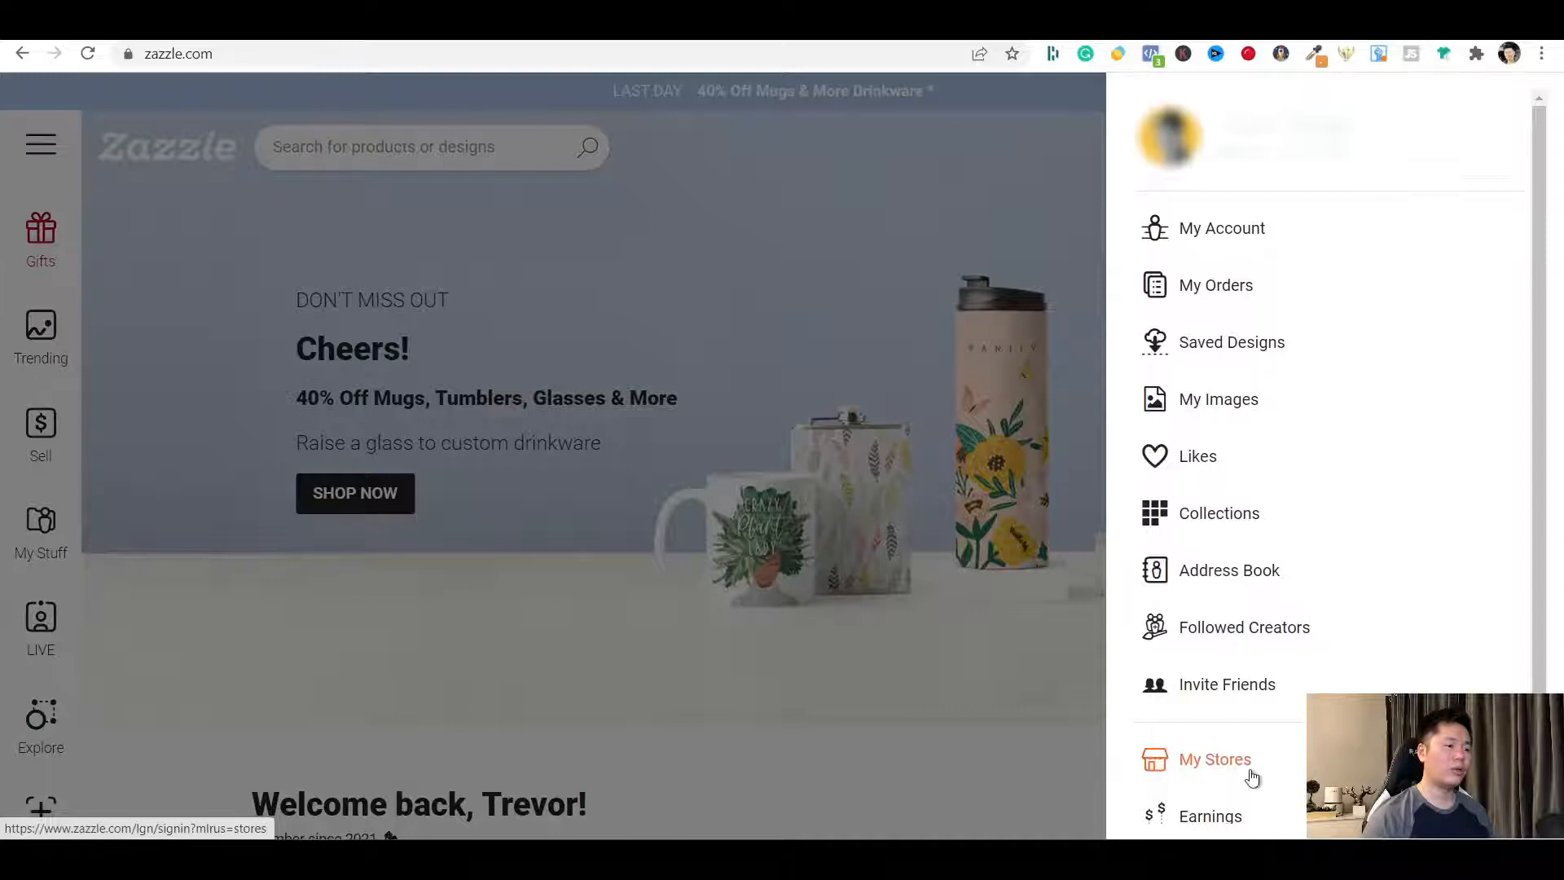
left_click(1214, 759)
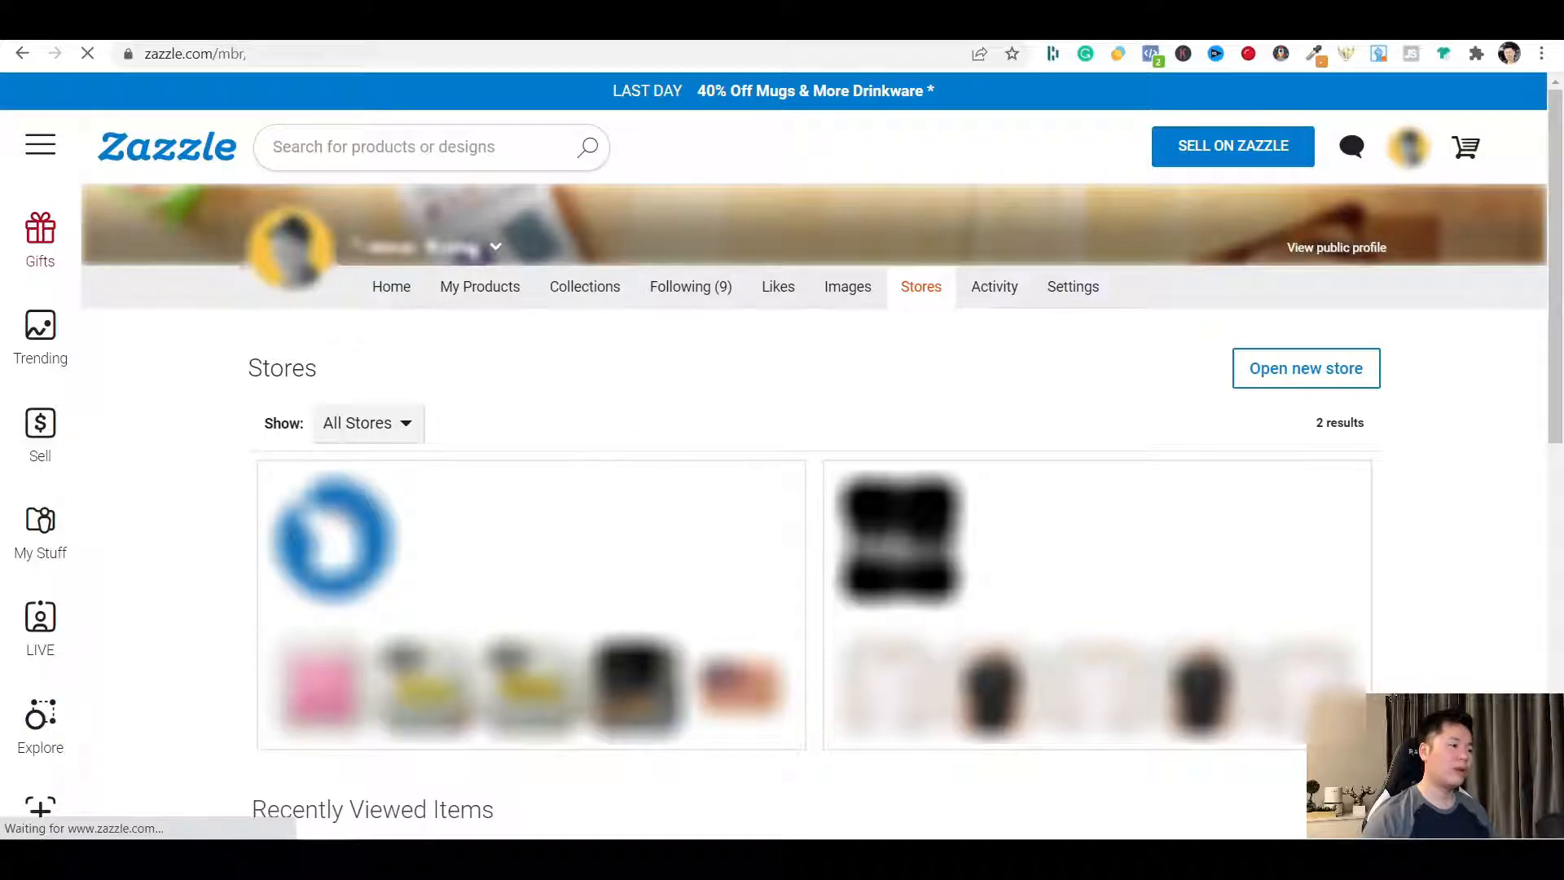
left_click(334, 539)
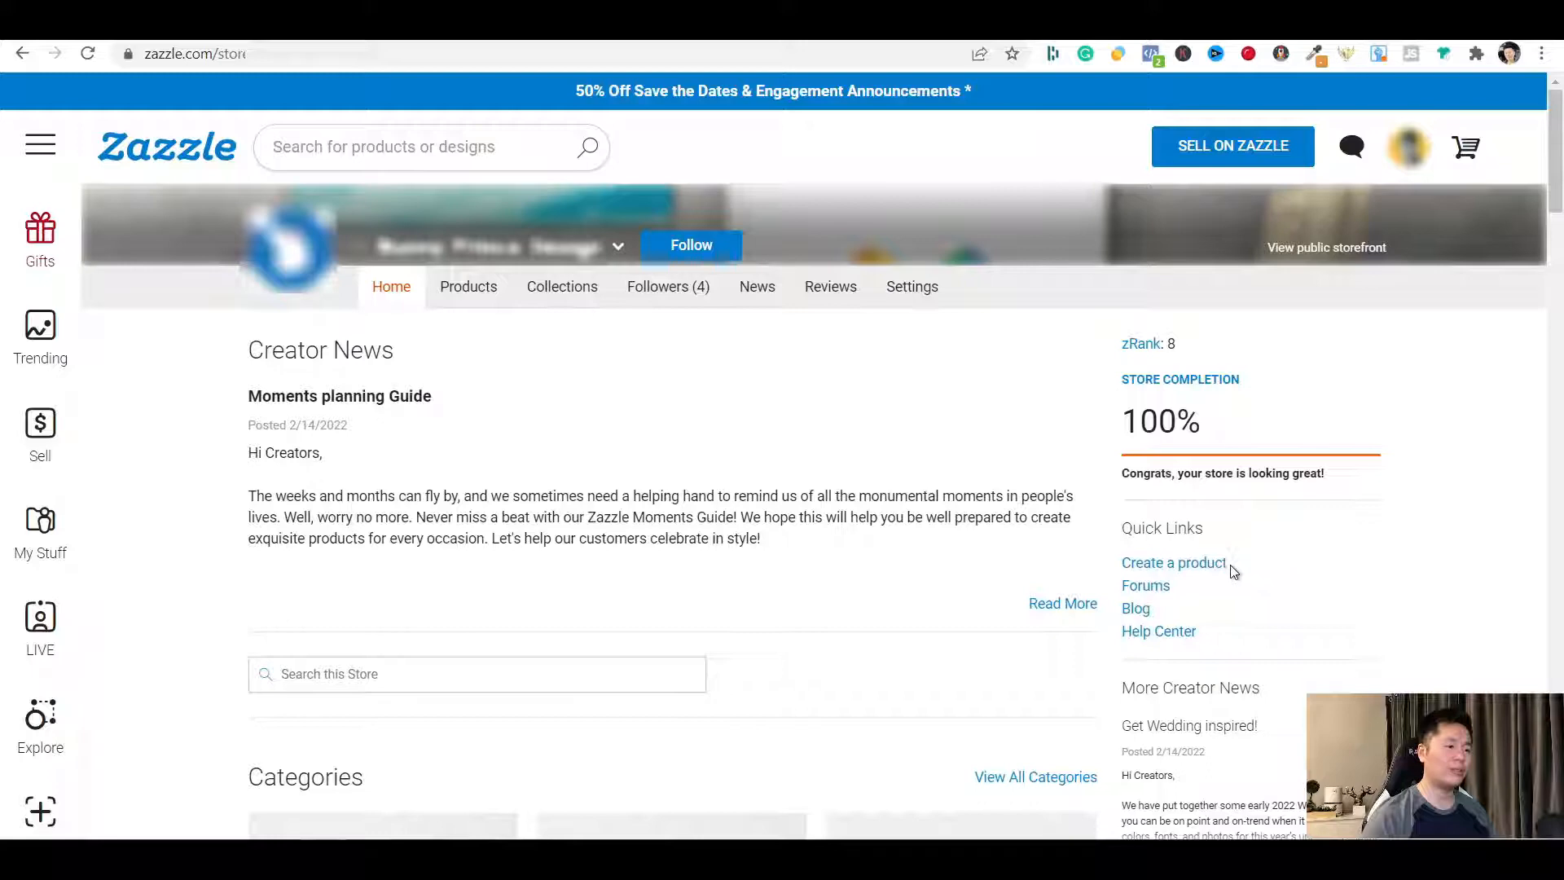
left_click(1173, 562)
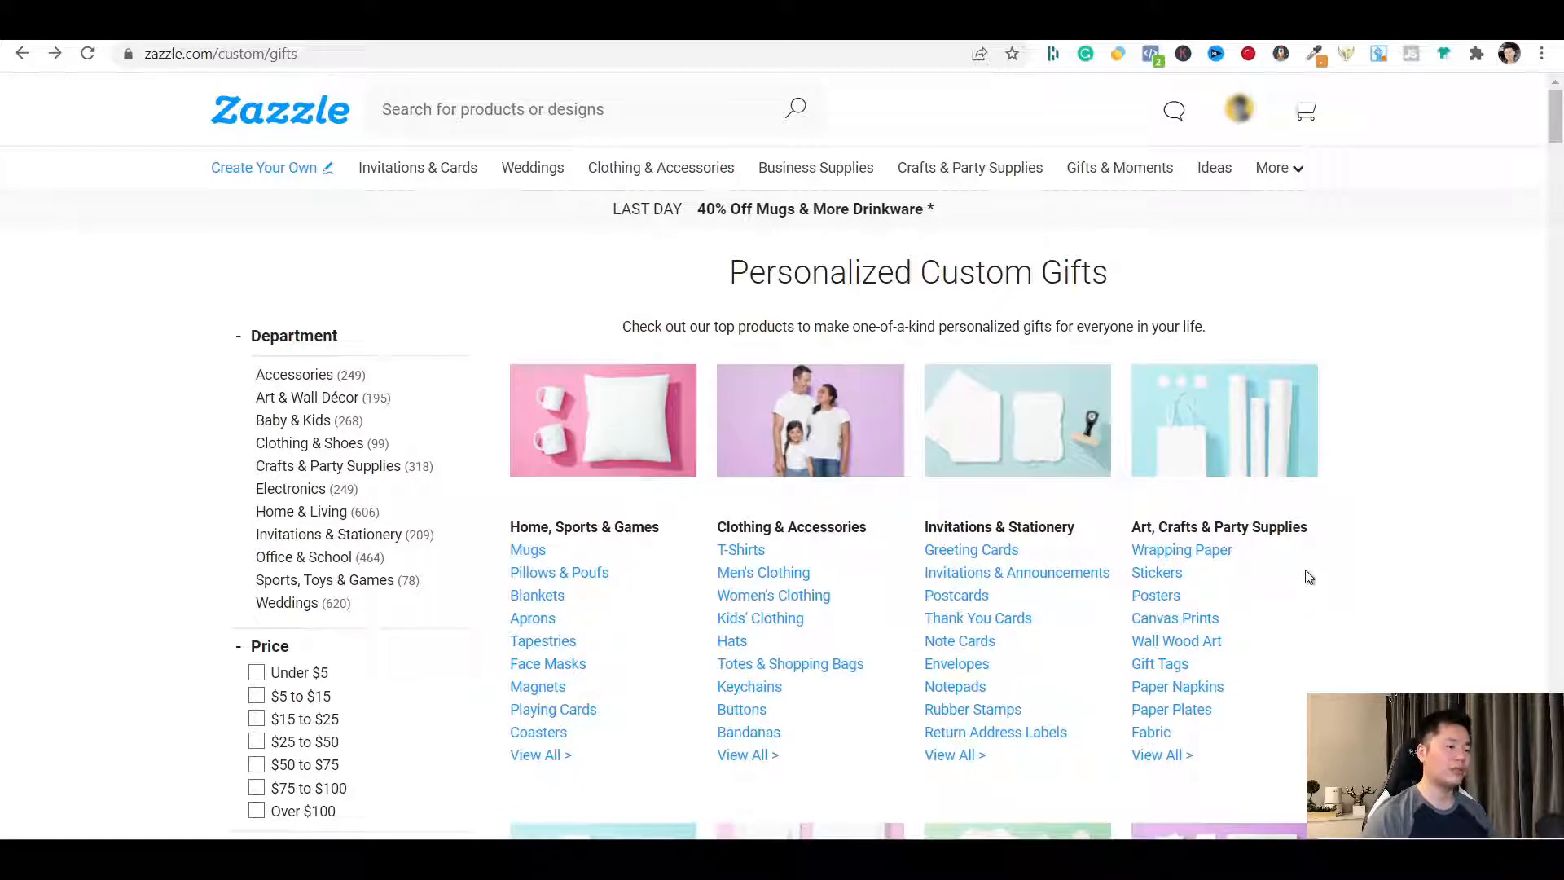
mouse_move(532, 617)
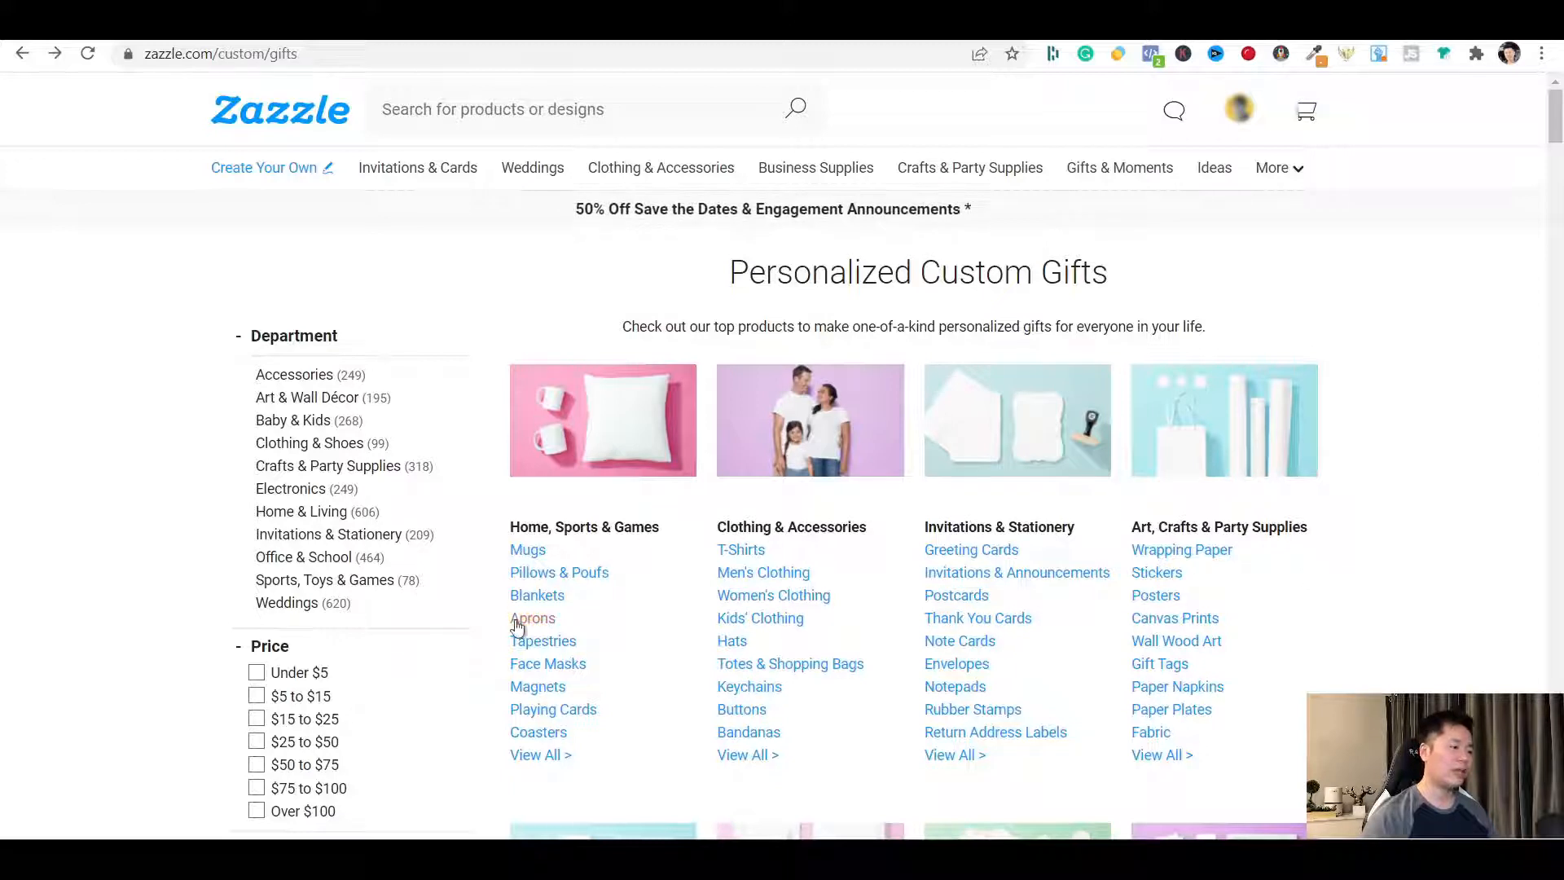
mouse_move(526, 549)
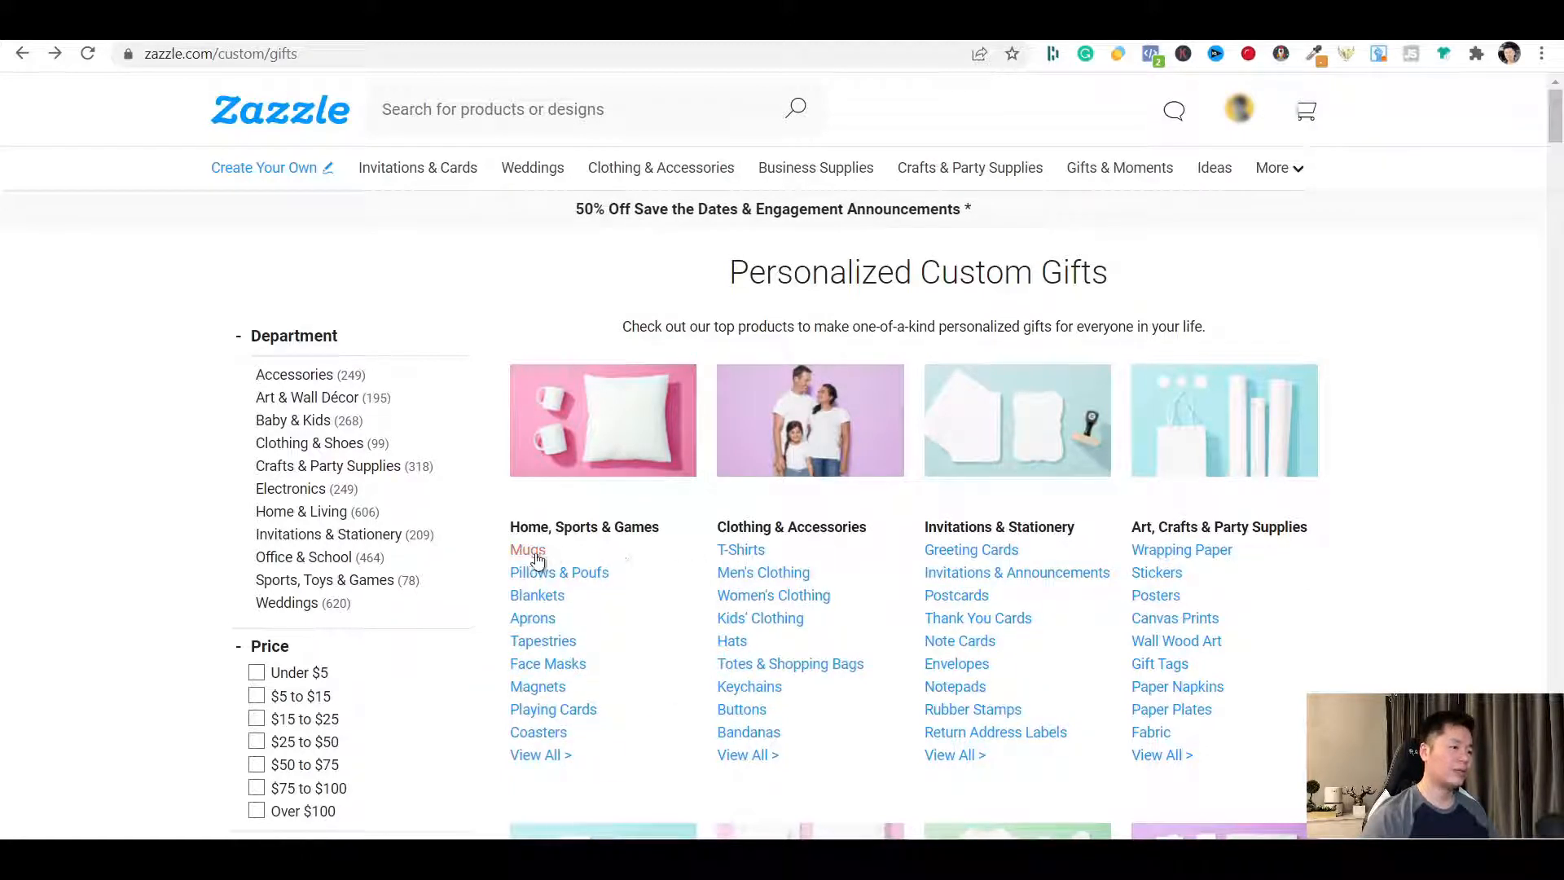
left_click(528, 549)
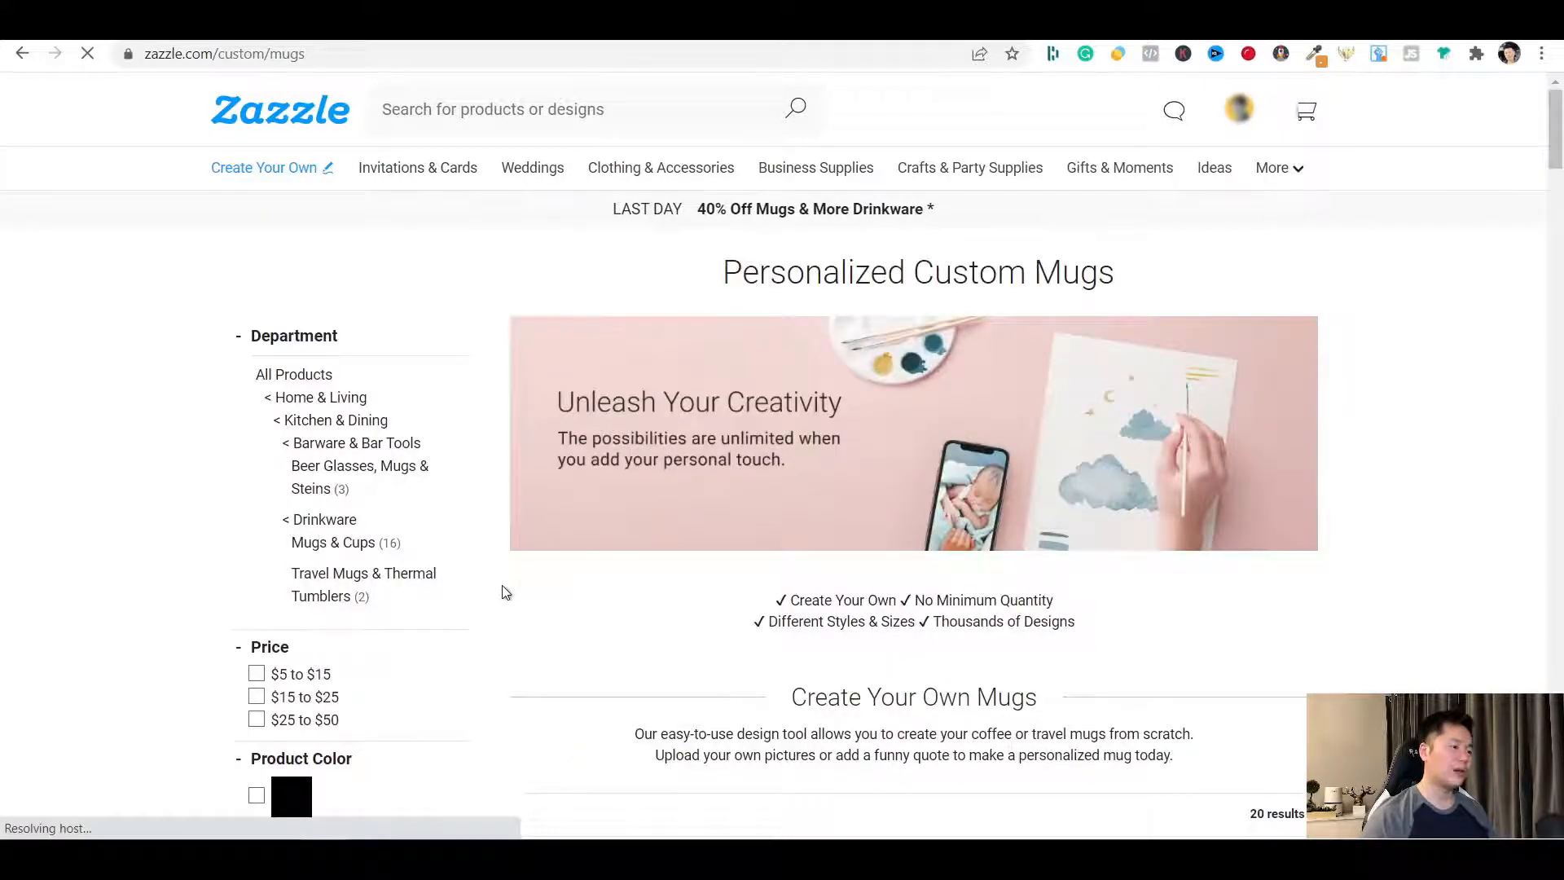
scroll("down", 3)
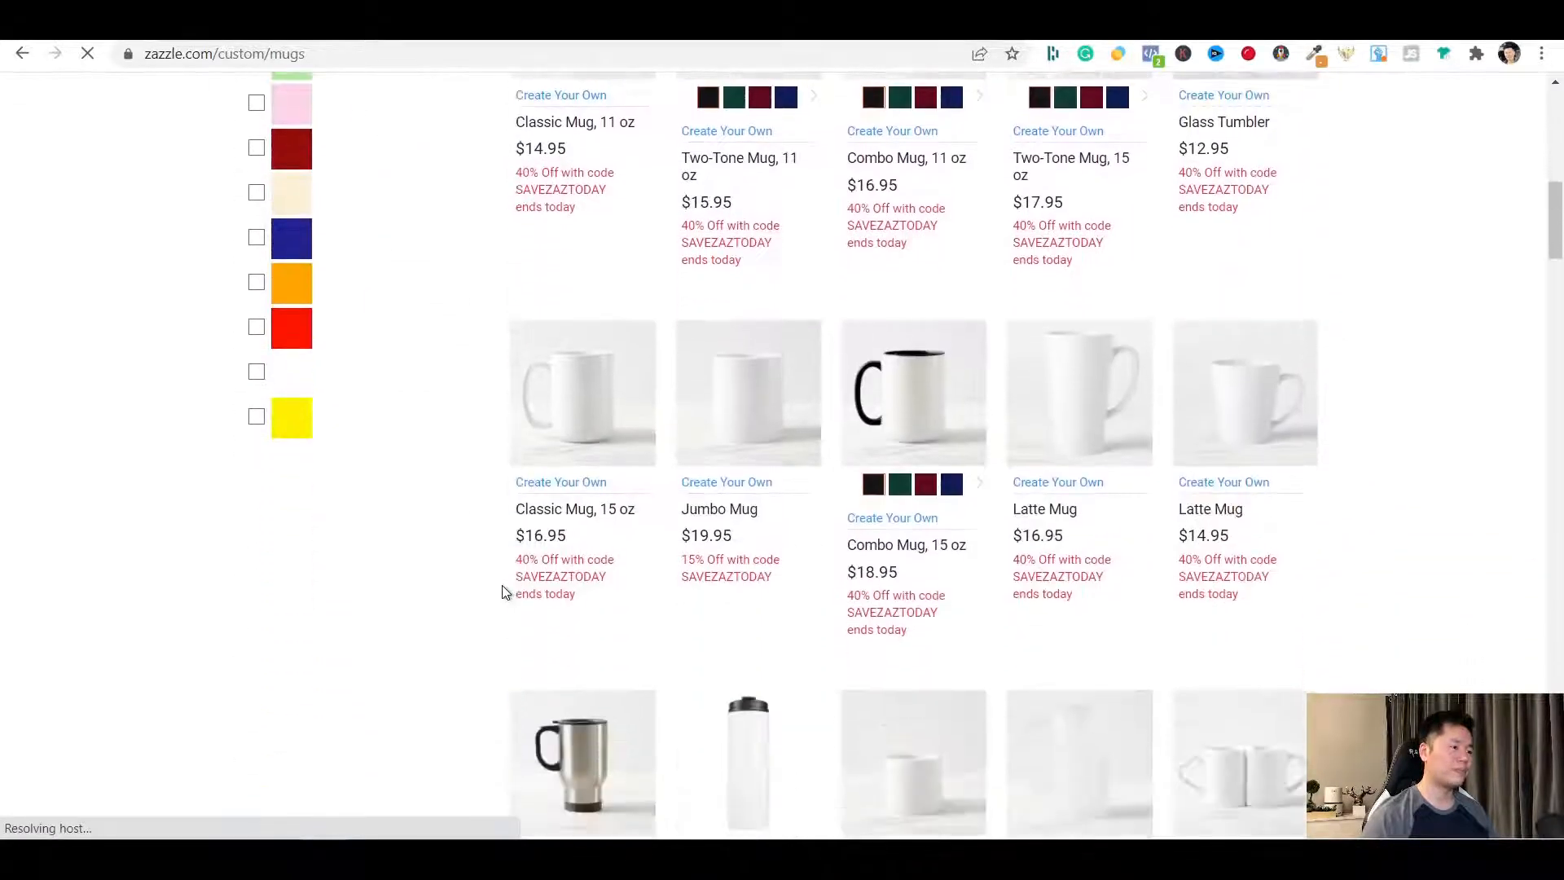
scroll("down", 3)
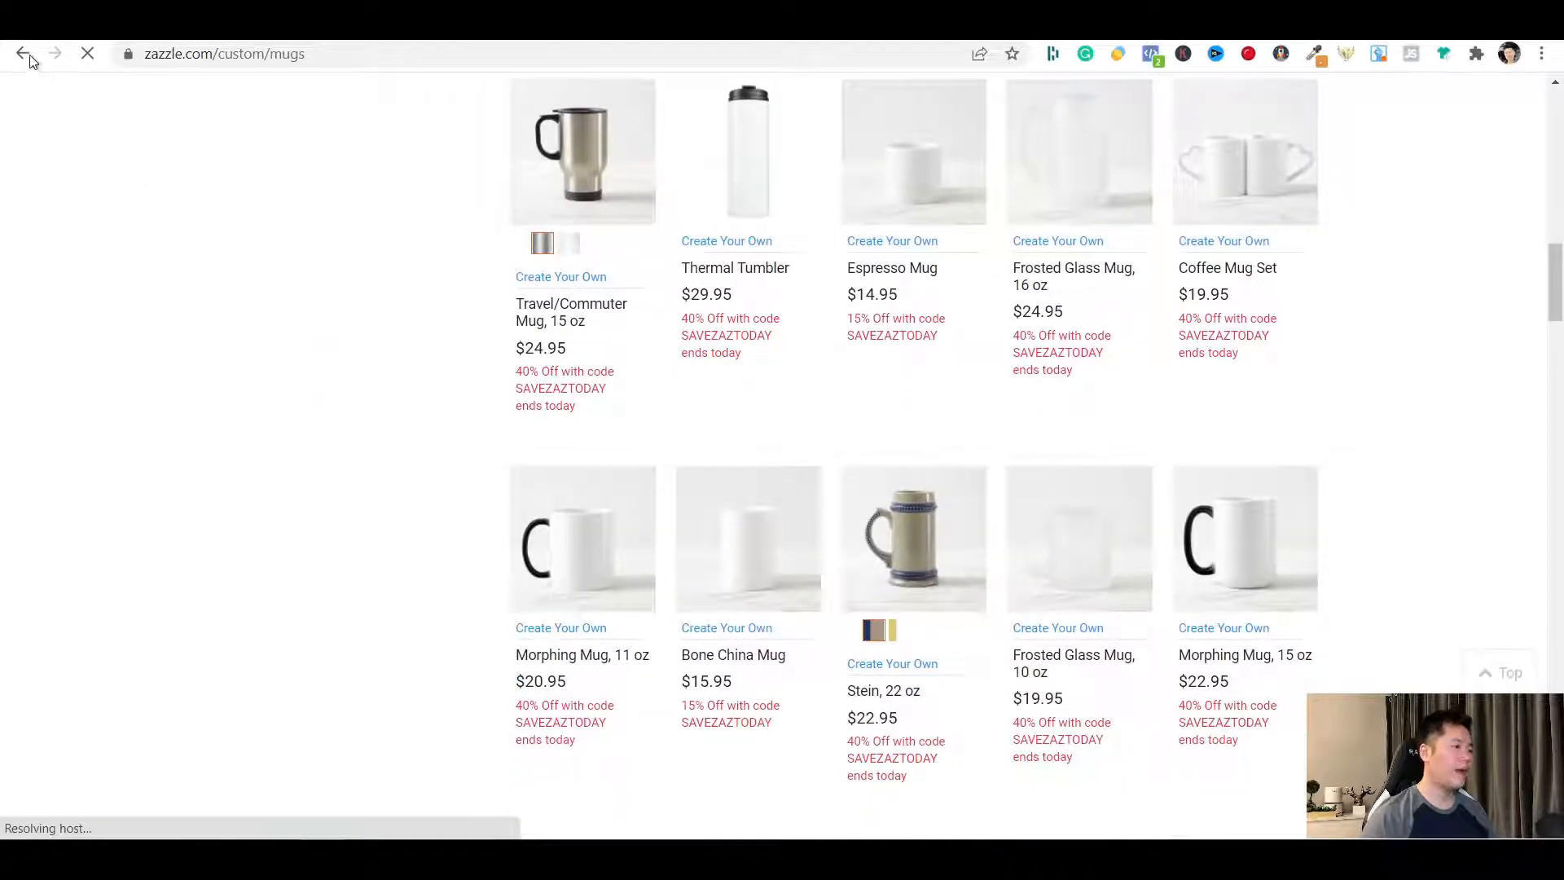
left_click(23, 54)
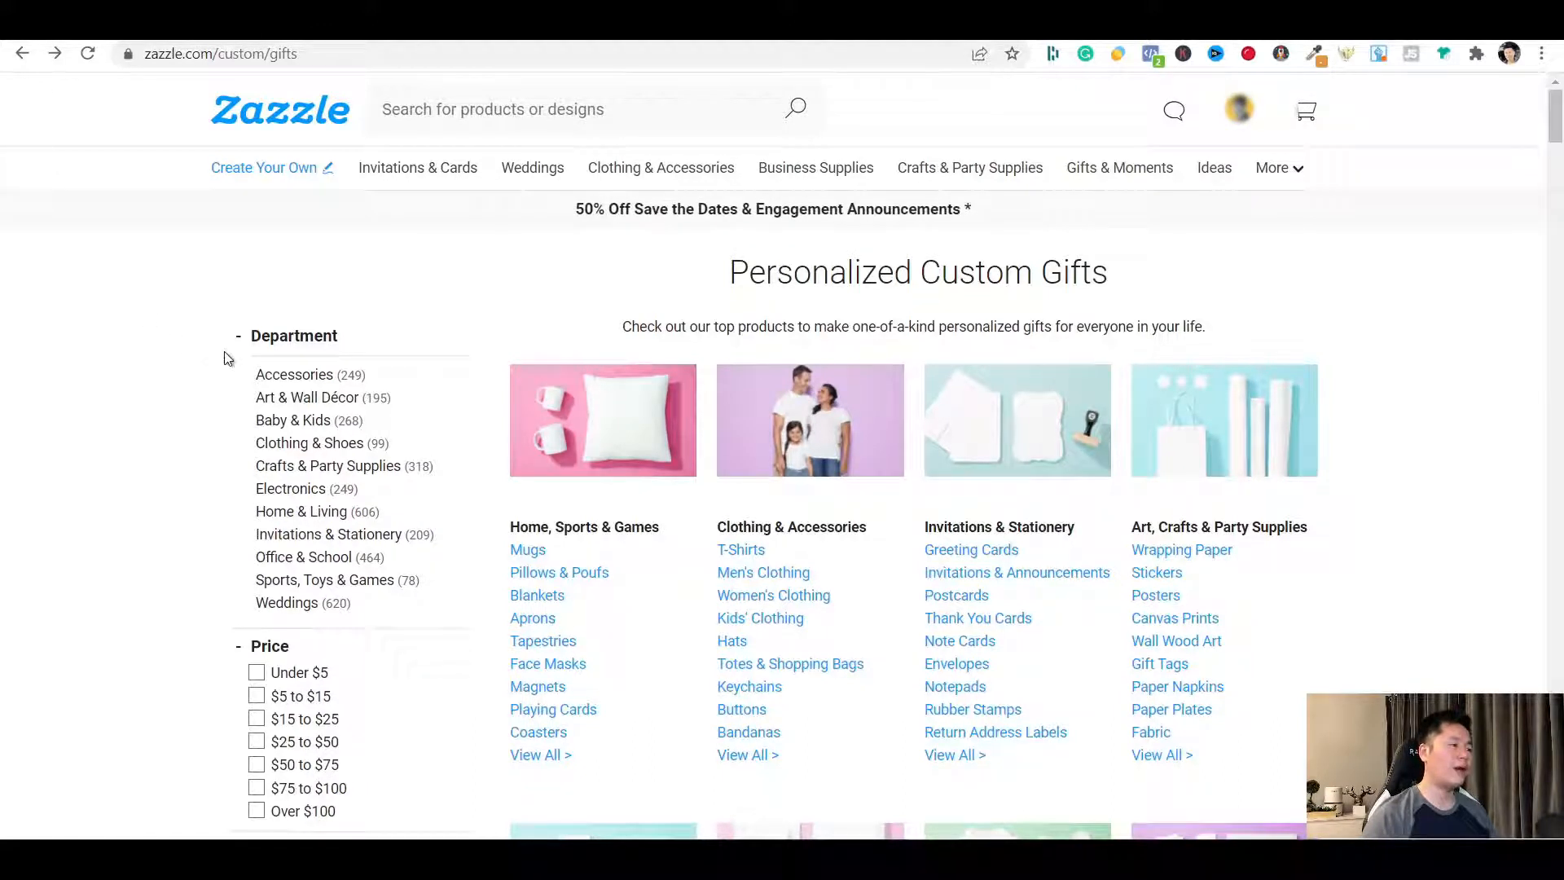
scroll("down", 3)
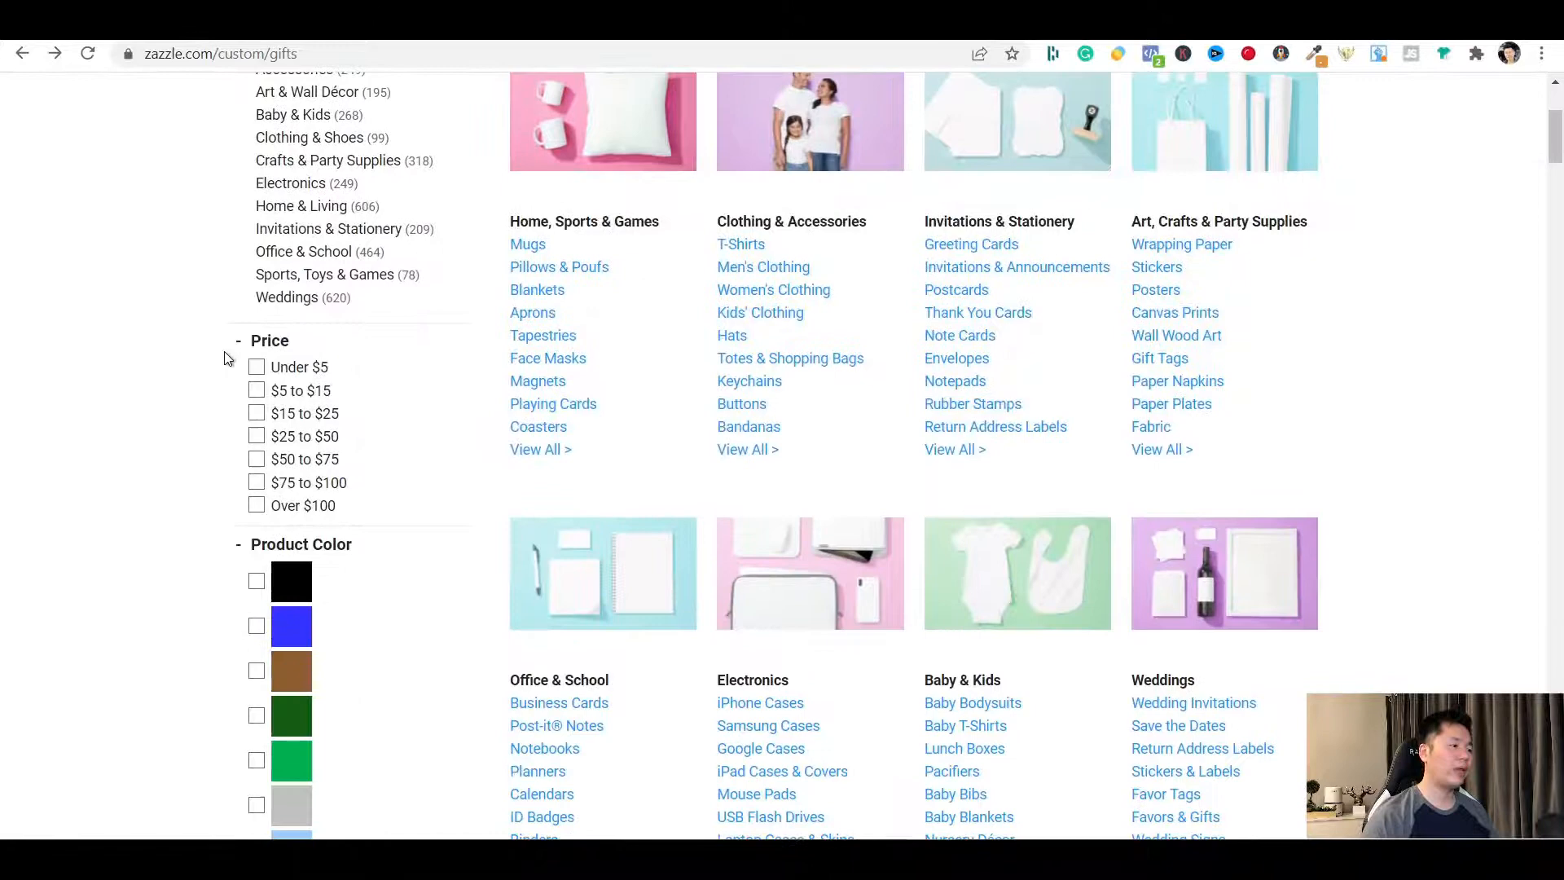
scroll("down", 3)
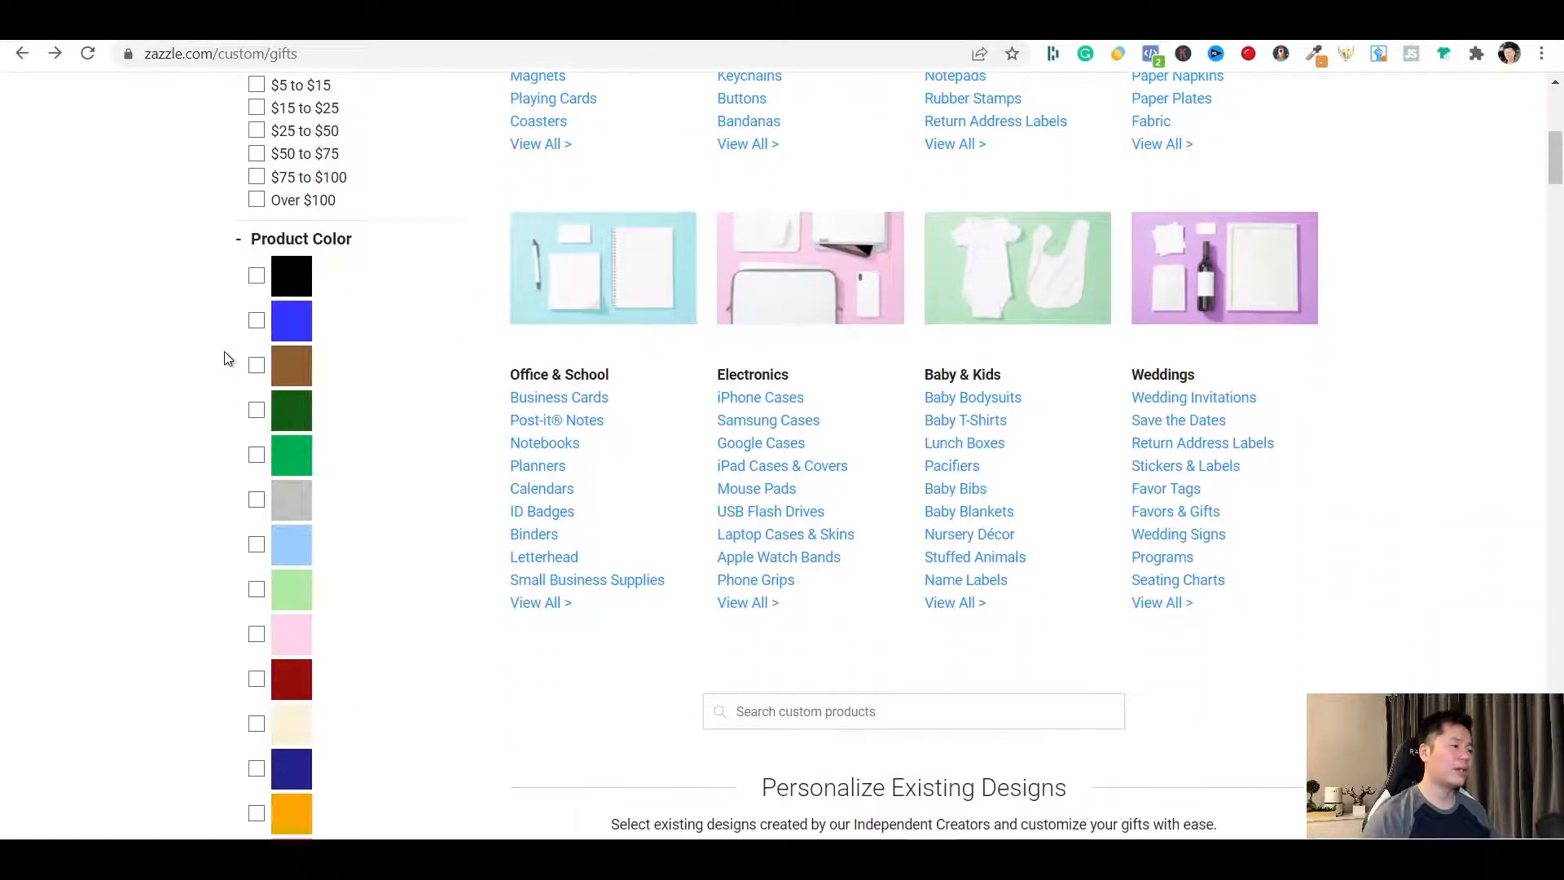
scroll("down", 3)
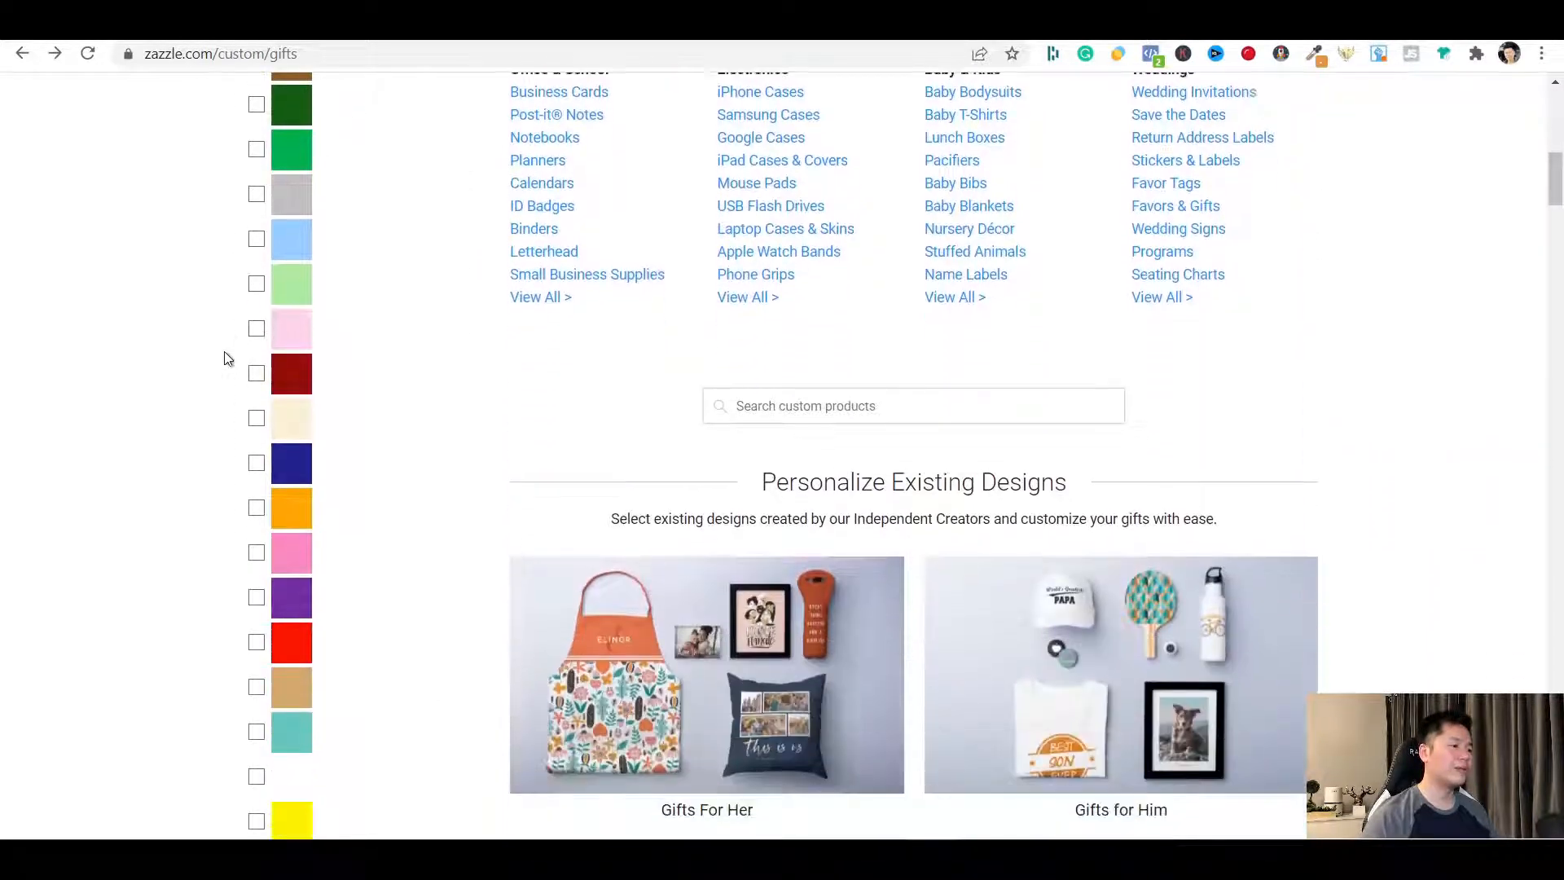
scroll("down", 3)
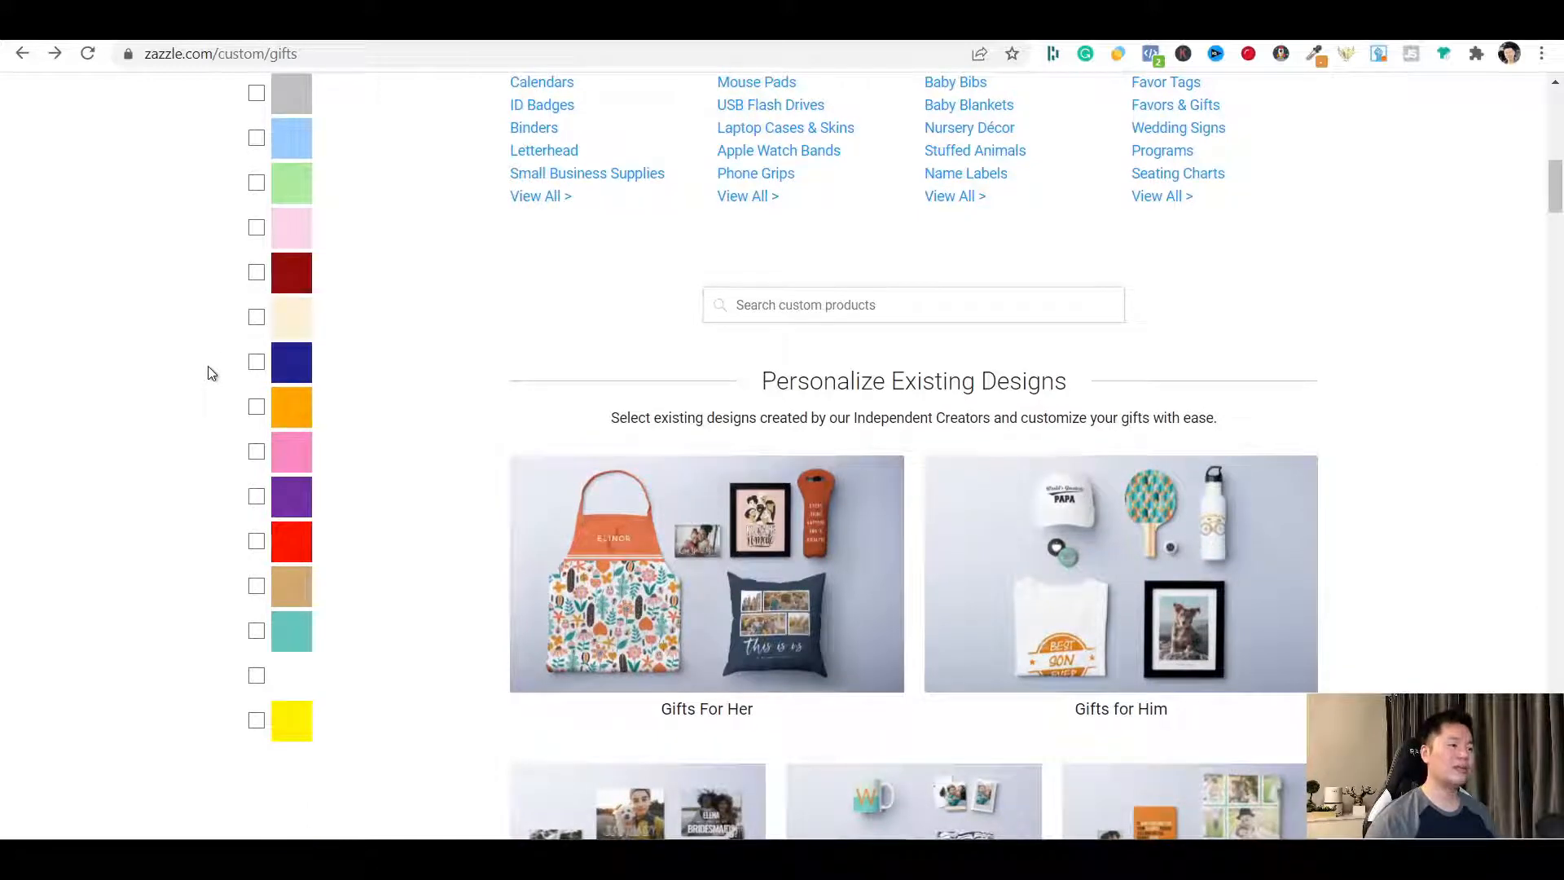
left_click(912, 305)
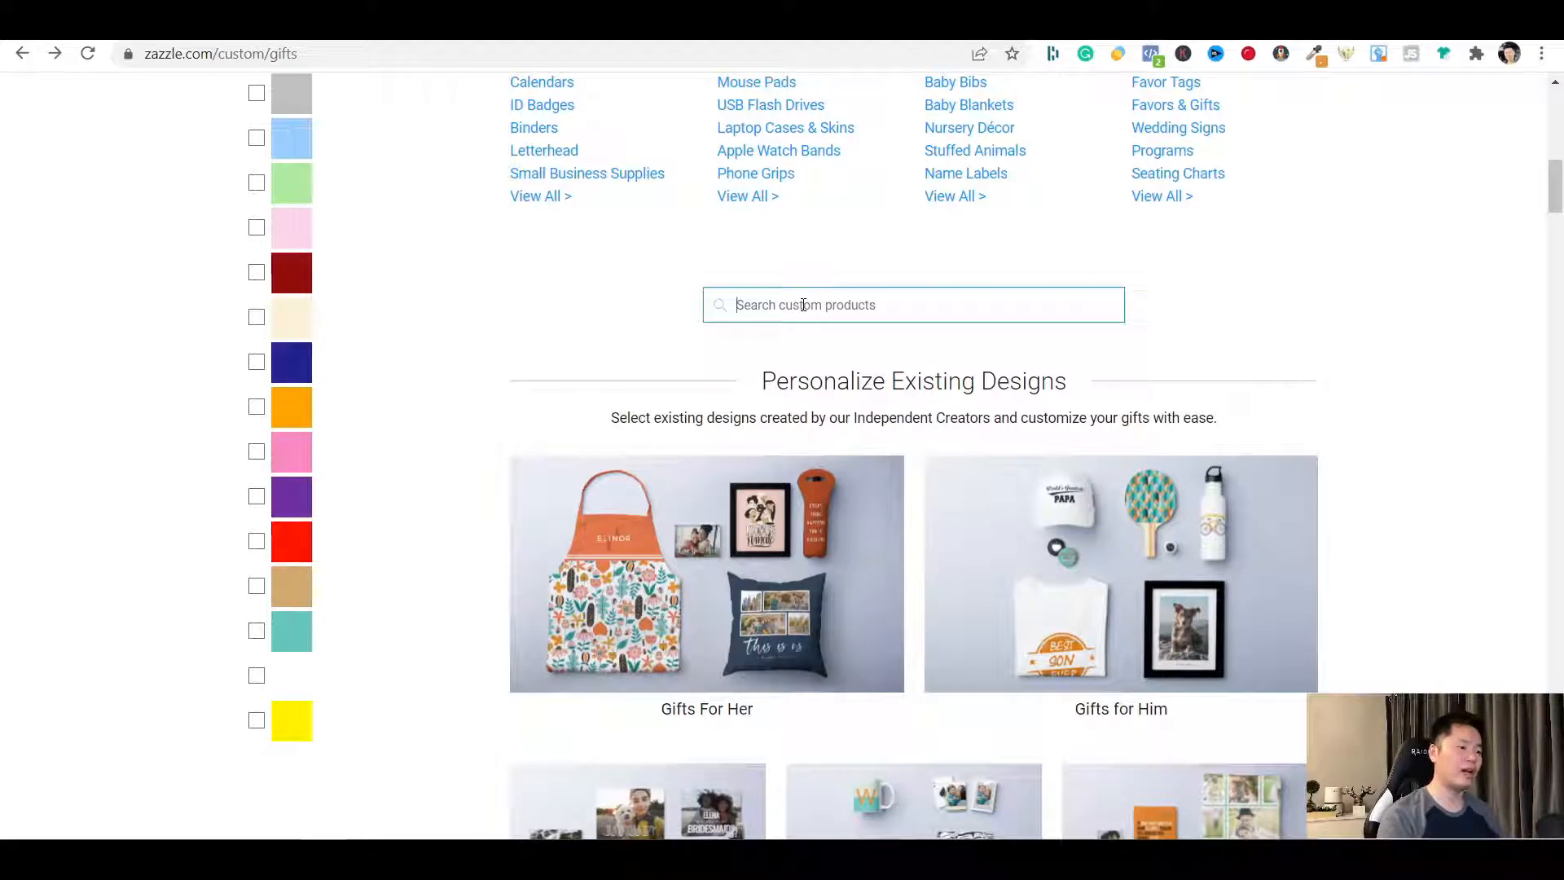
type("ping p")
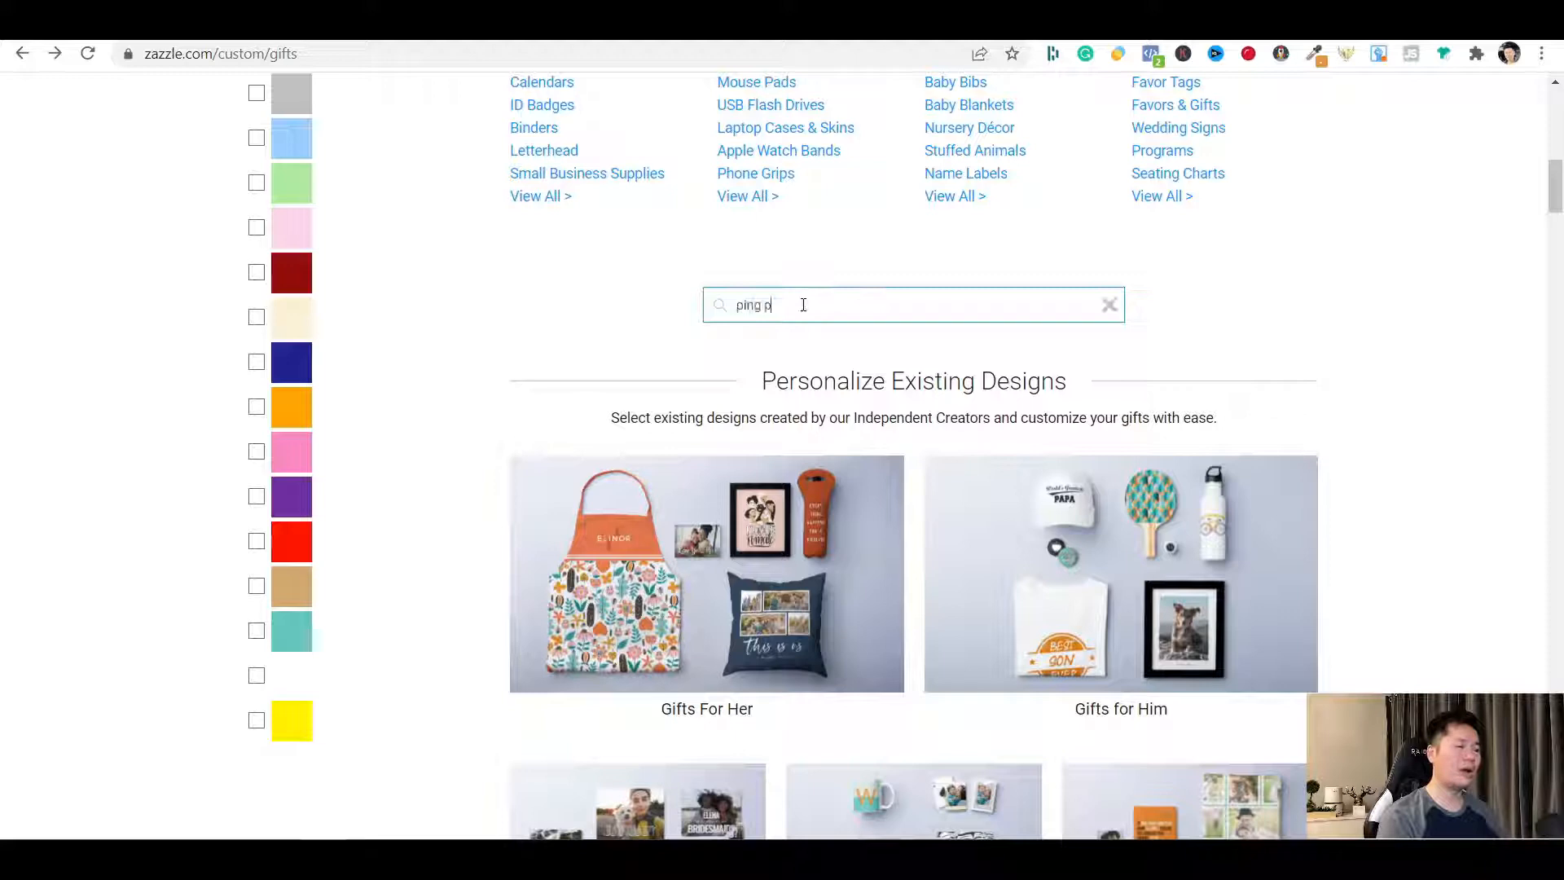
key("Return")
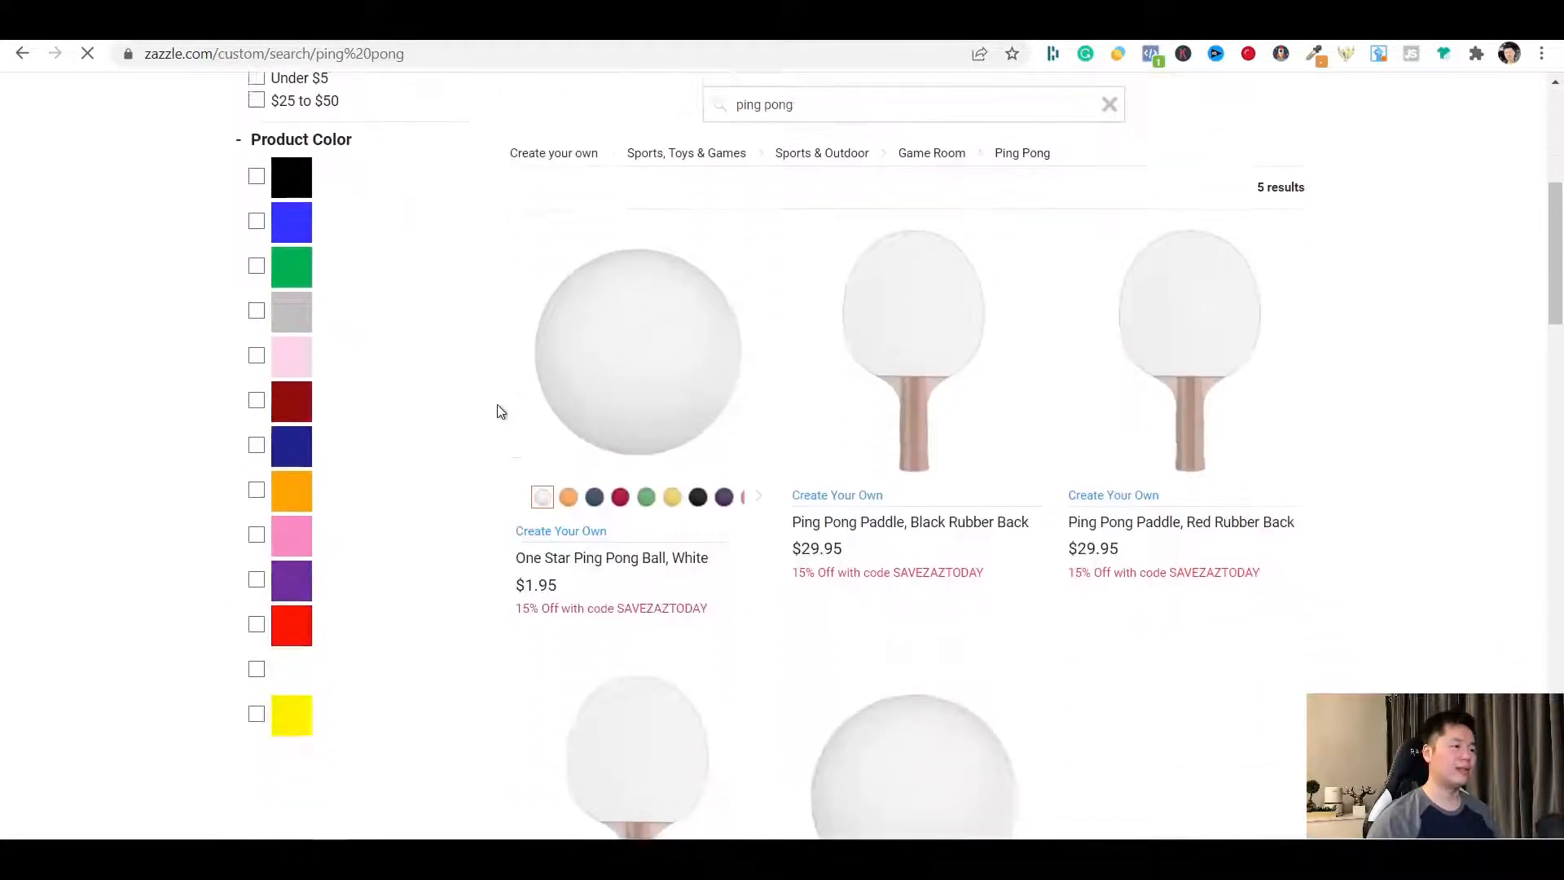
scroll("down", 3)
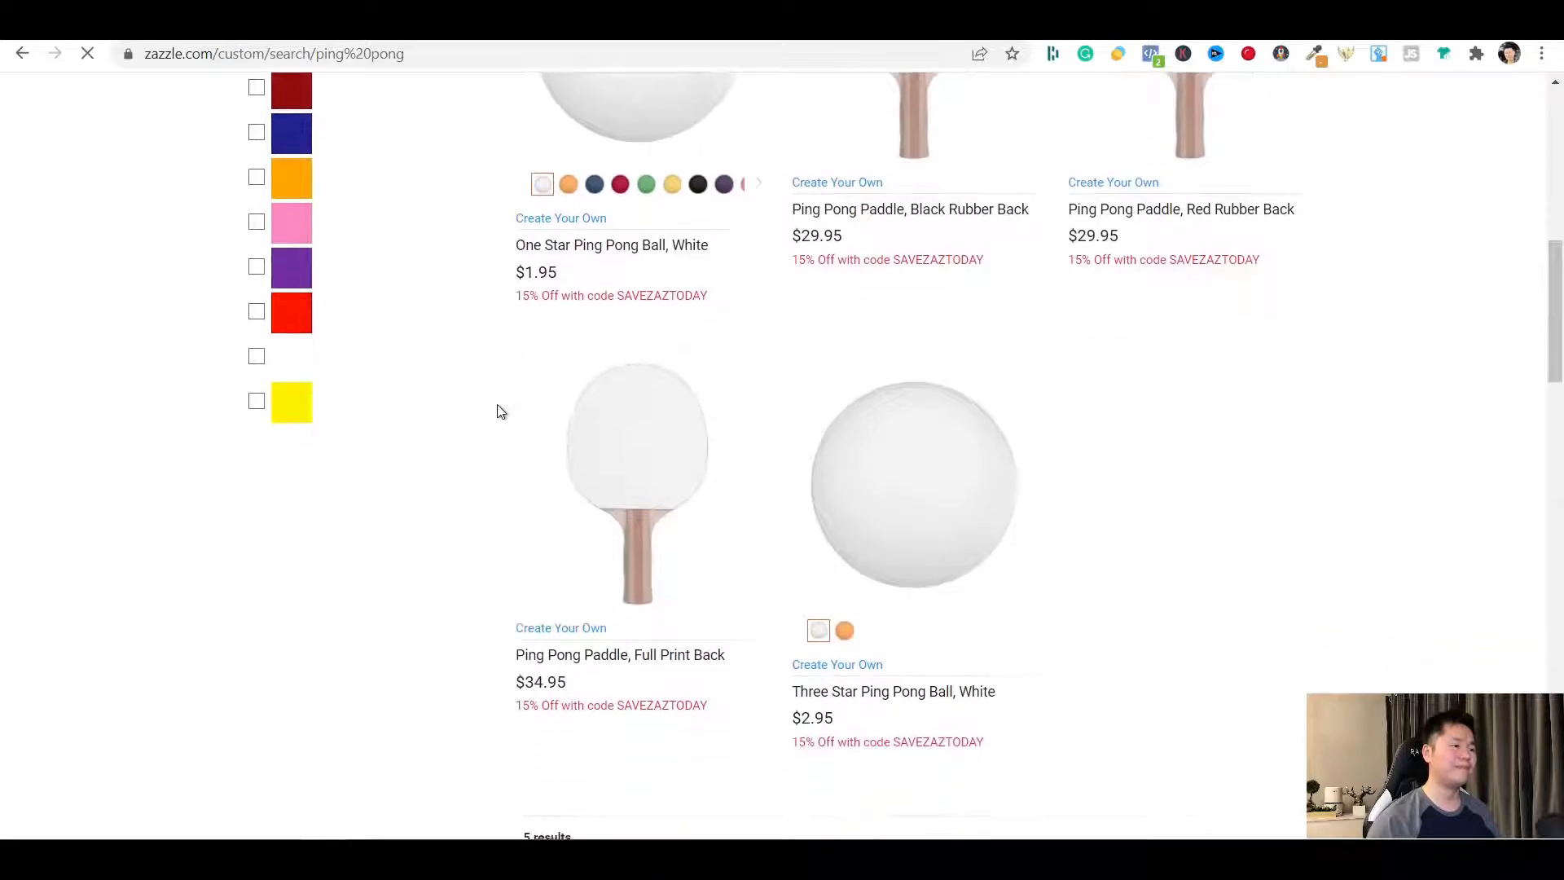
scroll("down", 3)
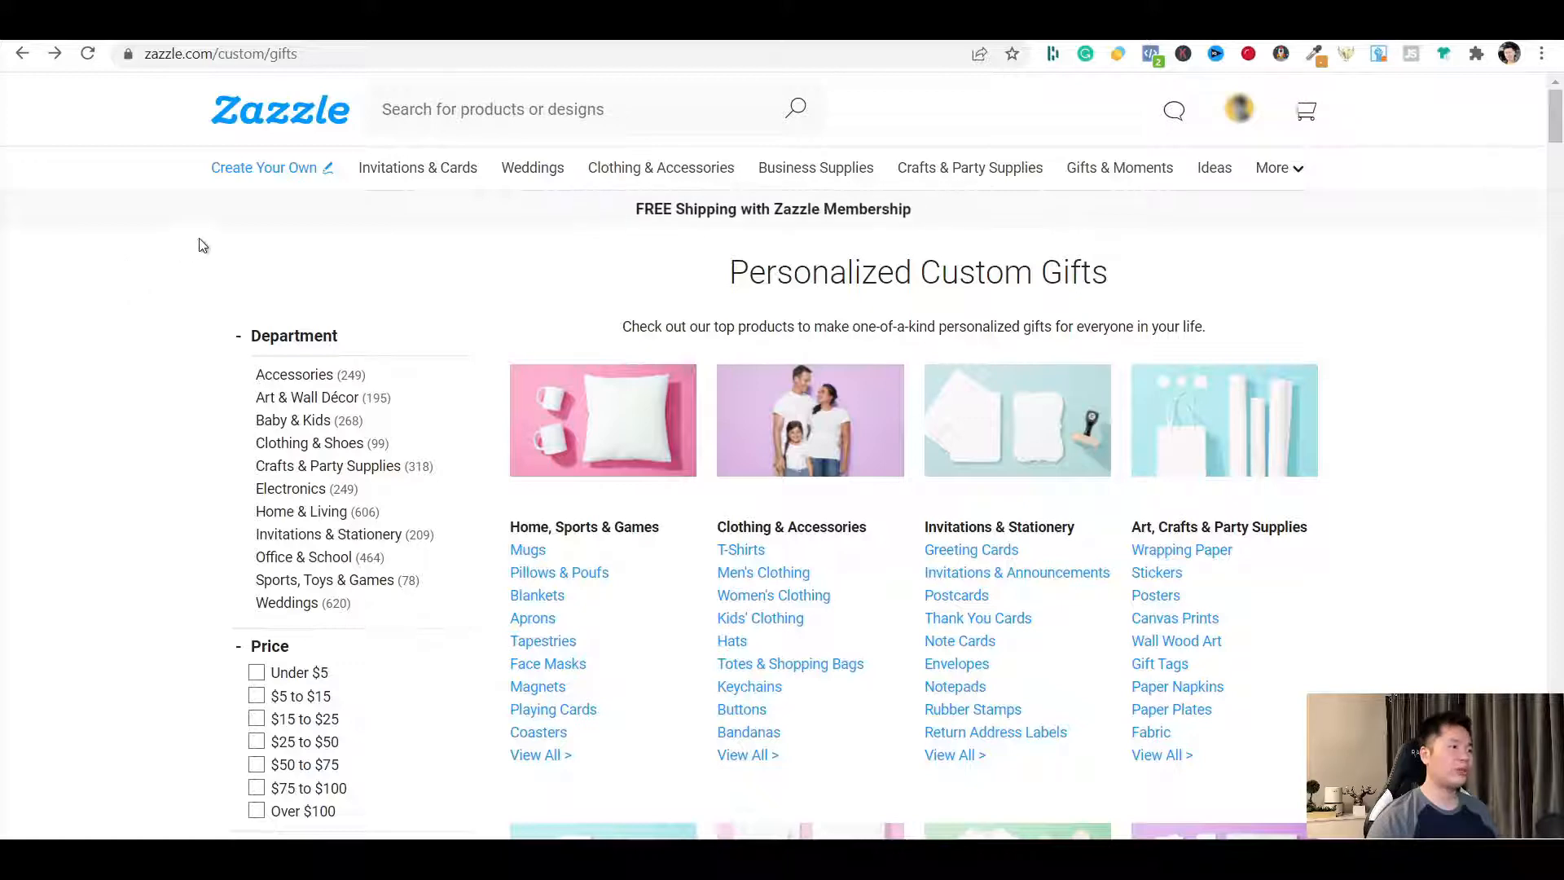
left_click(263, 168)
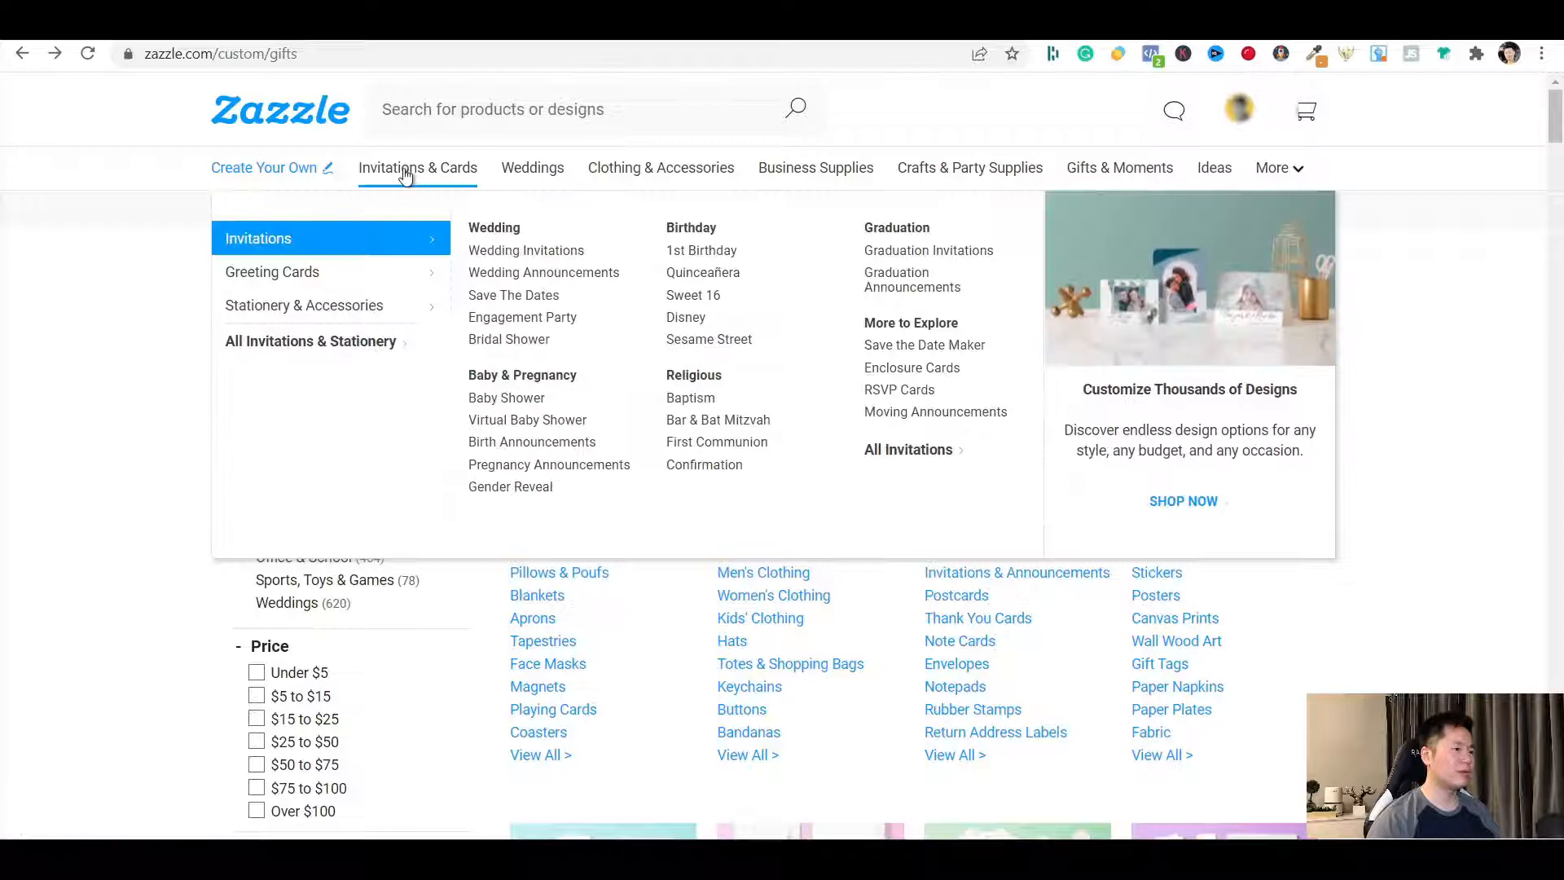
mouse_move(531, 166)
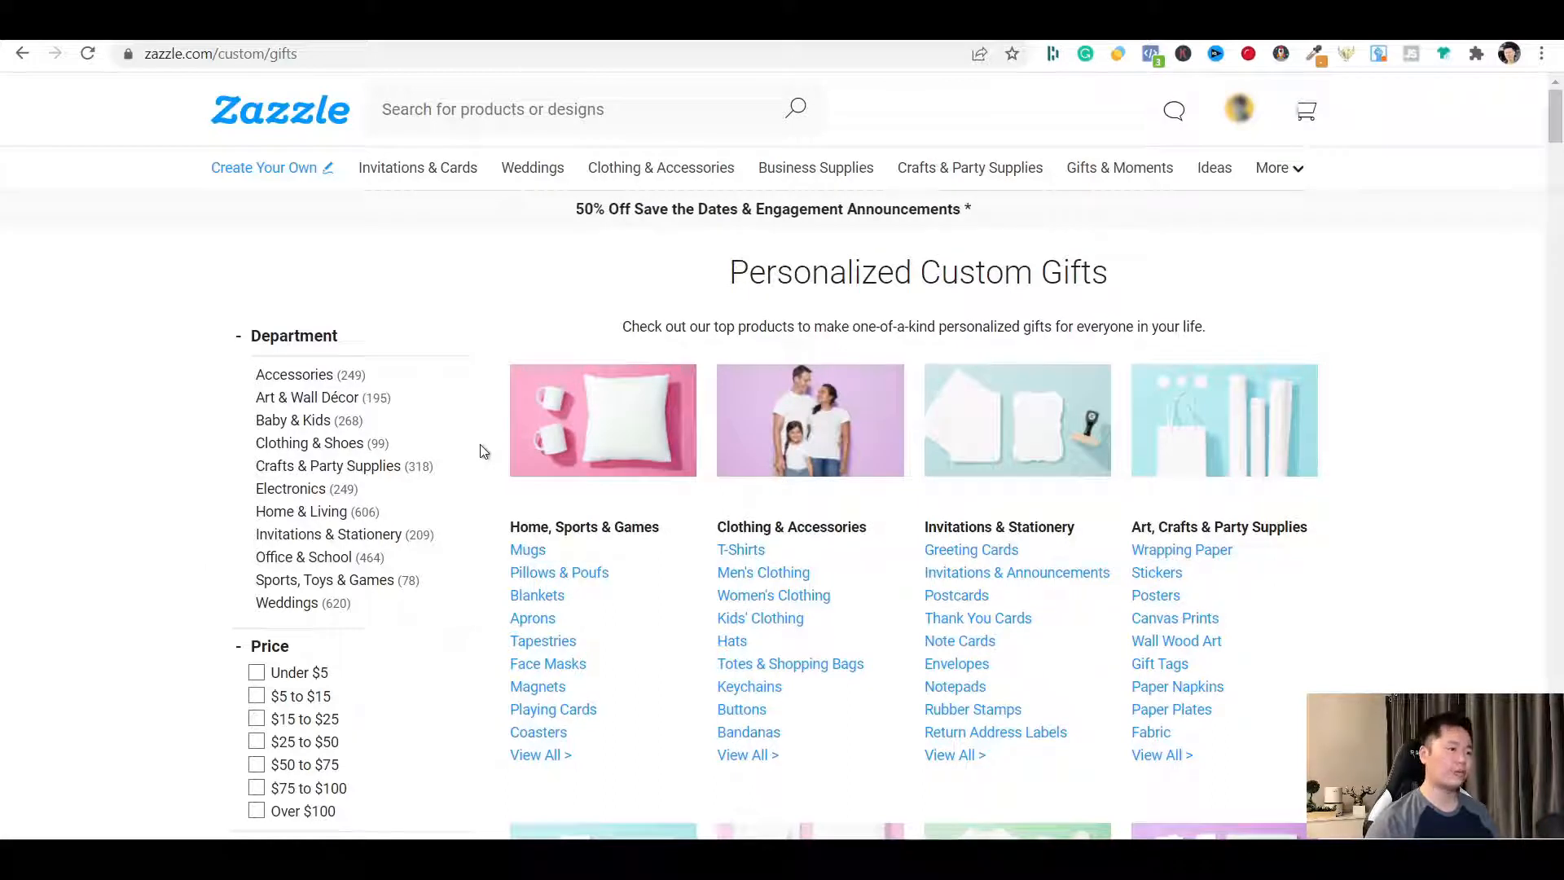
mouse_move(1252, 151)
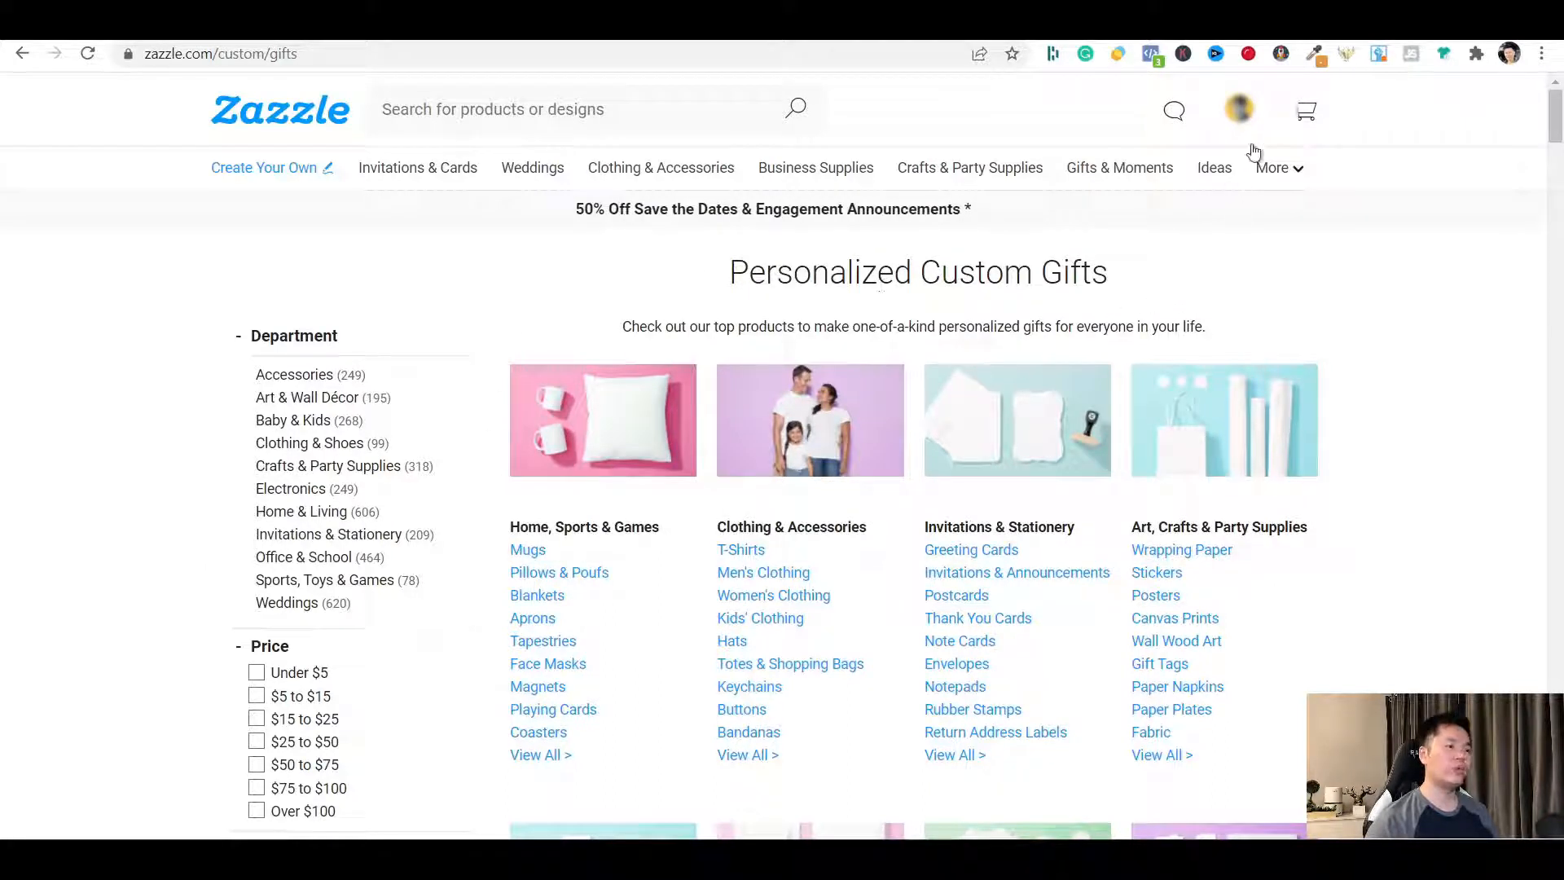
left_click(1238, 109)
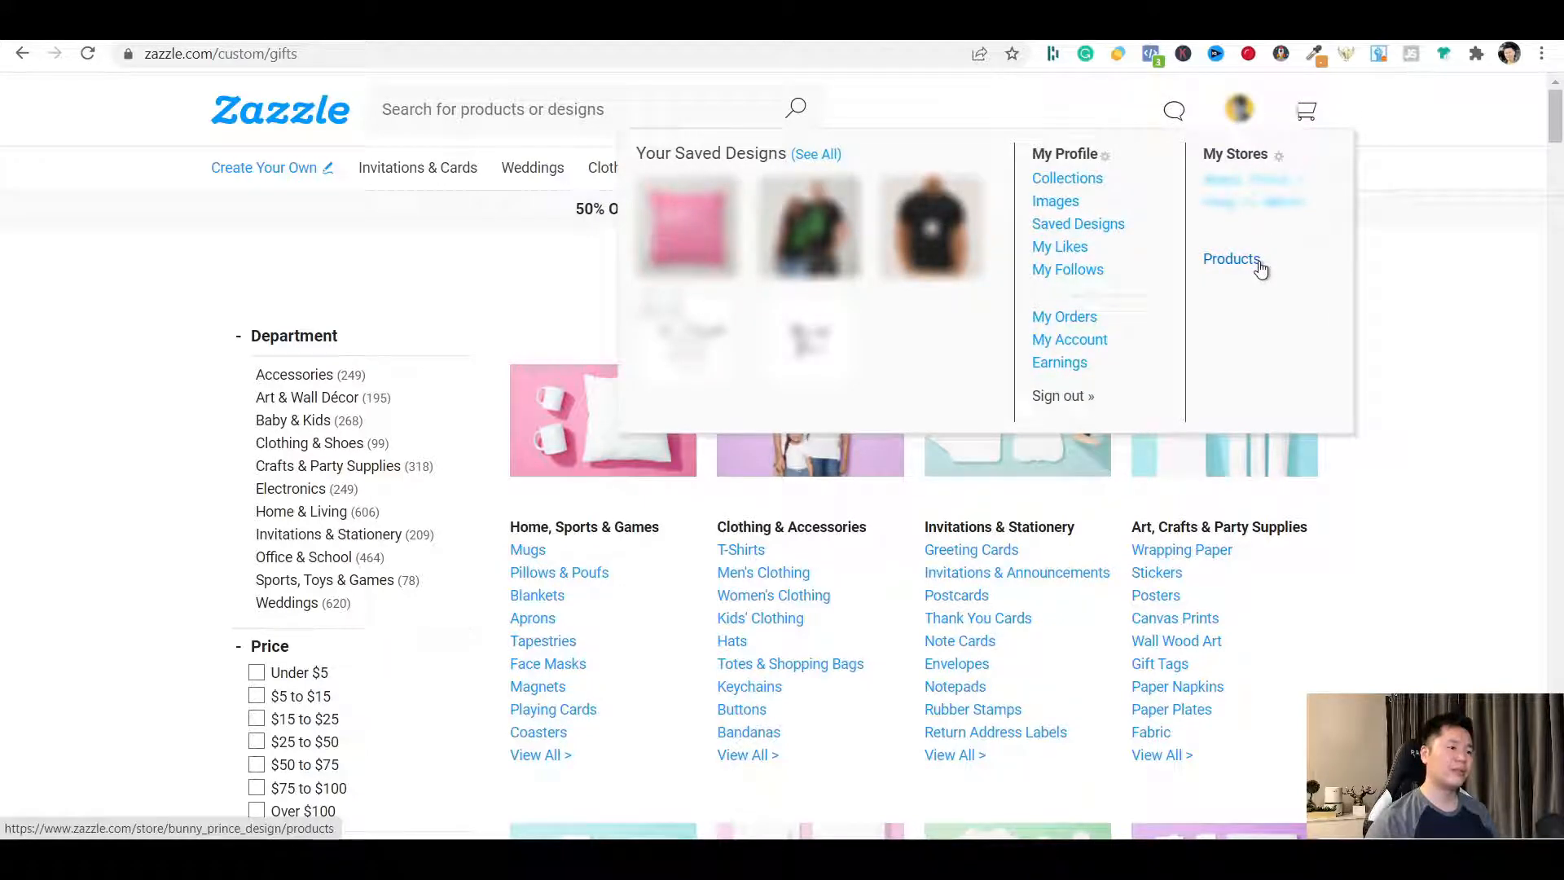
left_click(1231, 259)
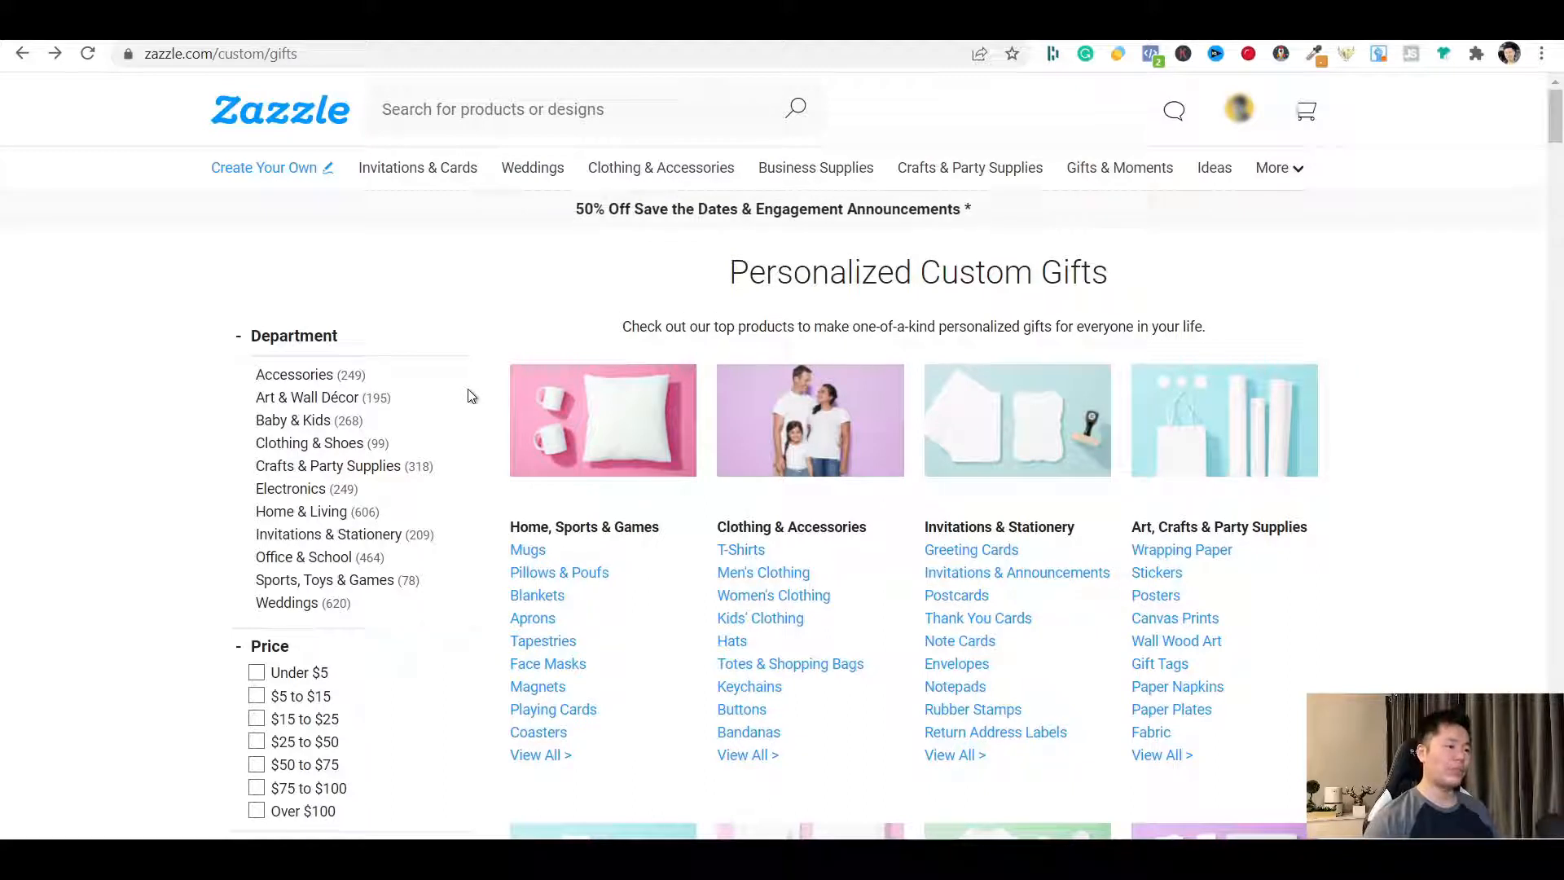
mouse_move(740, 549)
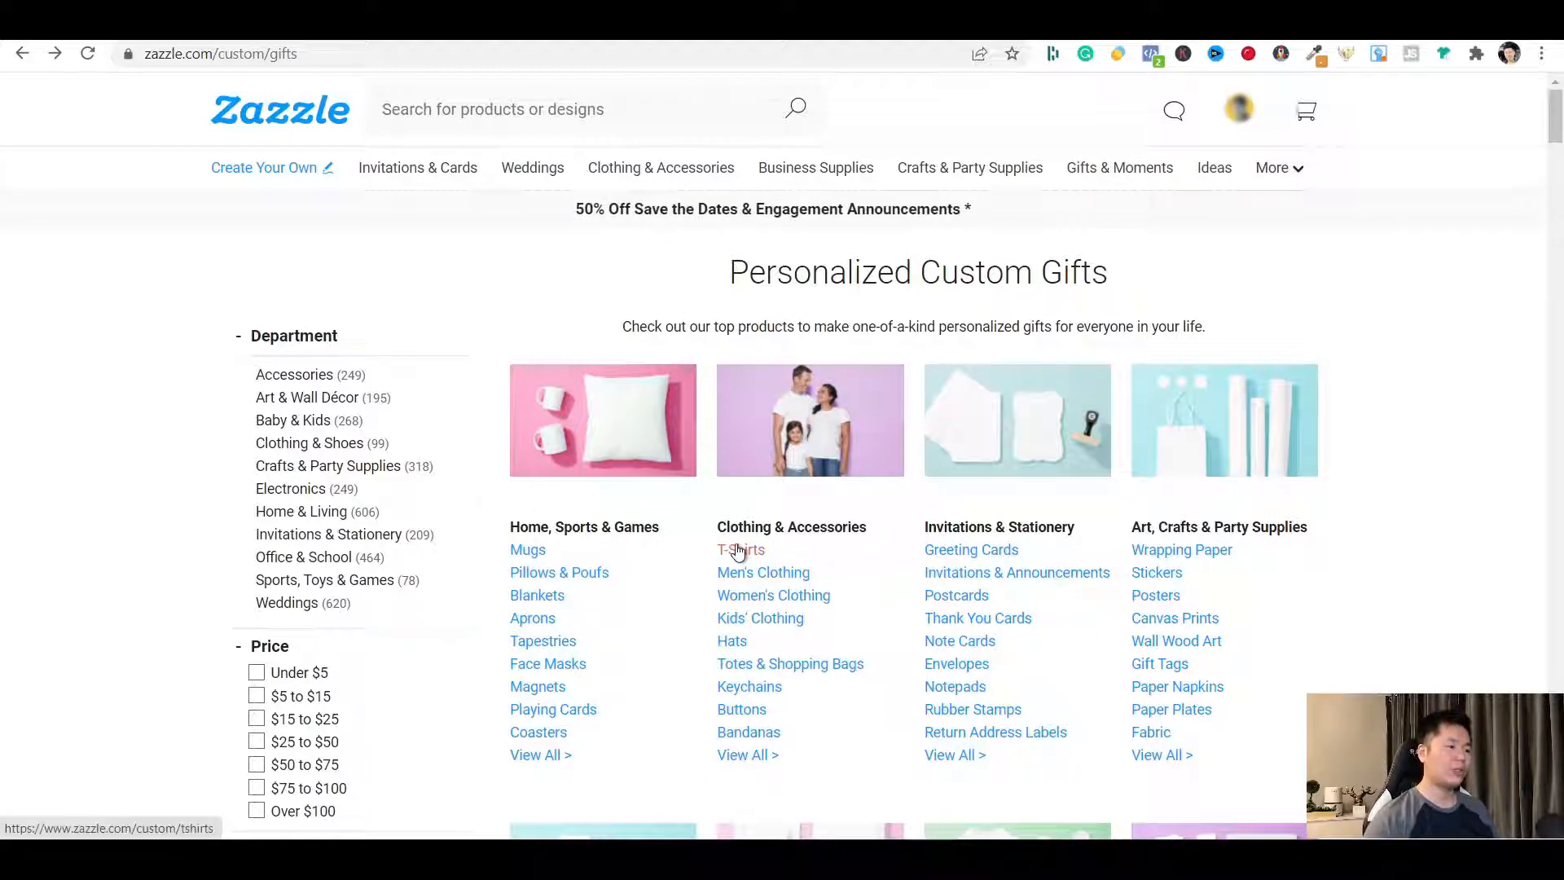
Browse the T-Shirts category and choose the Basic Dark T-Shirt
left_click(739, 549)
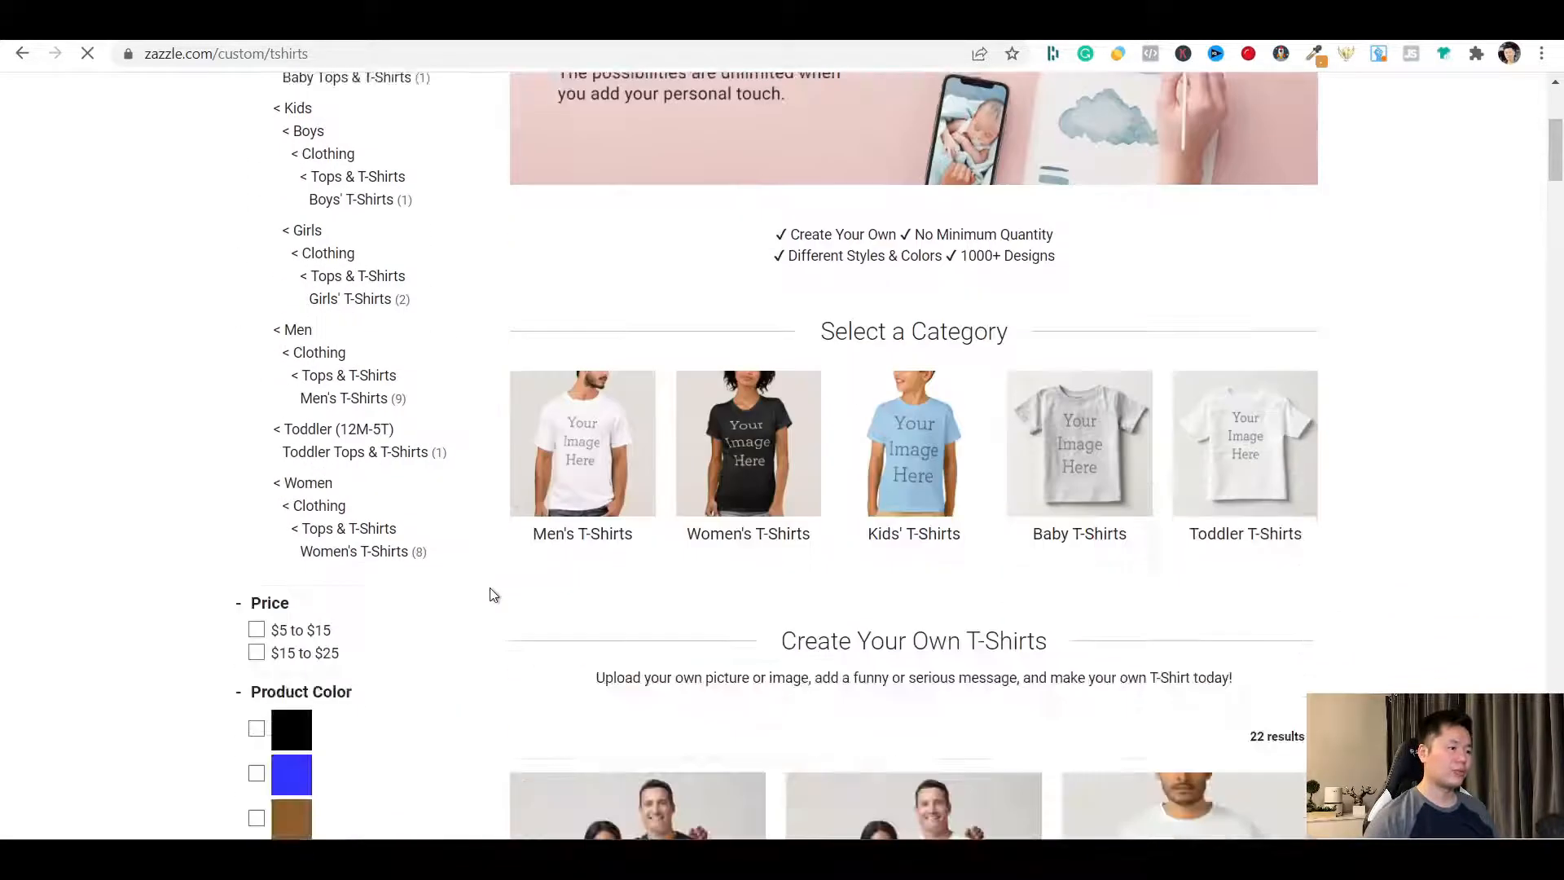
scroll("down", 3)
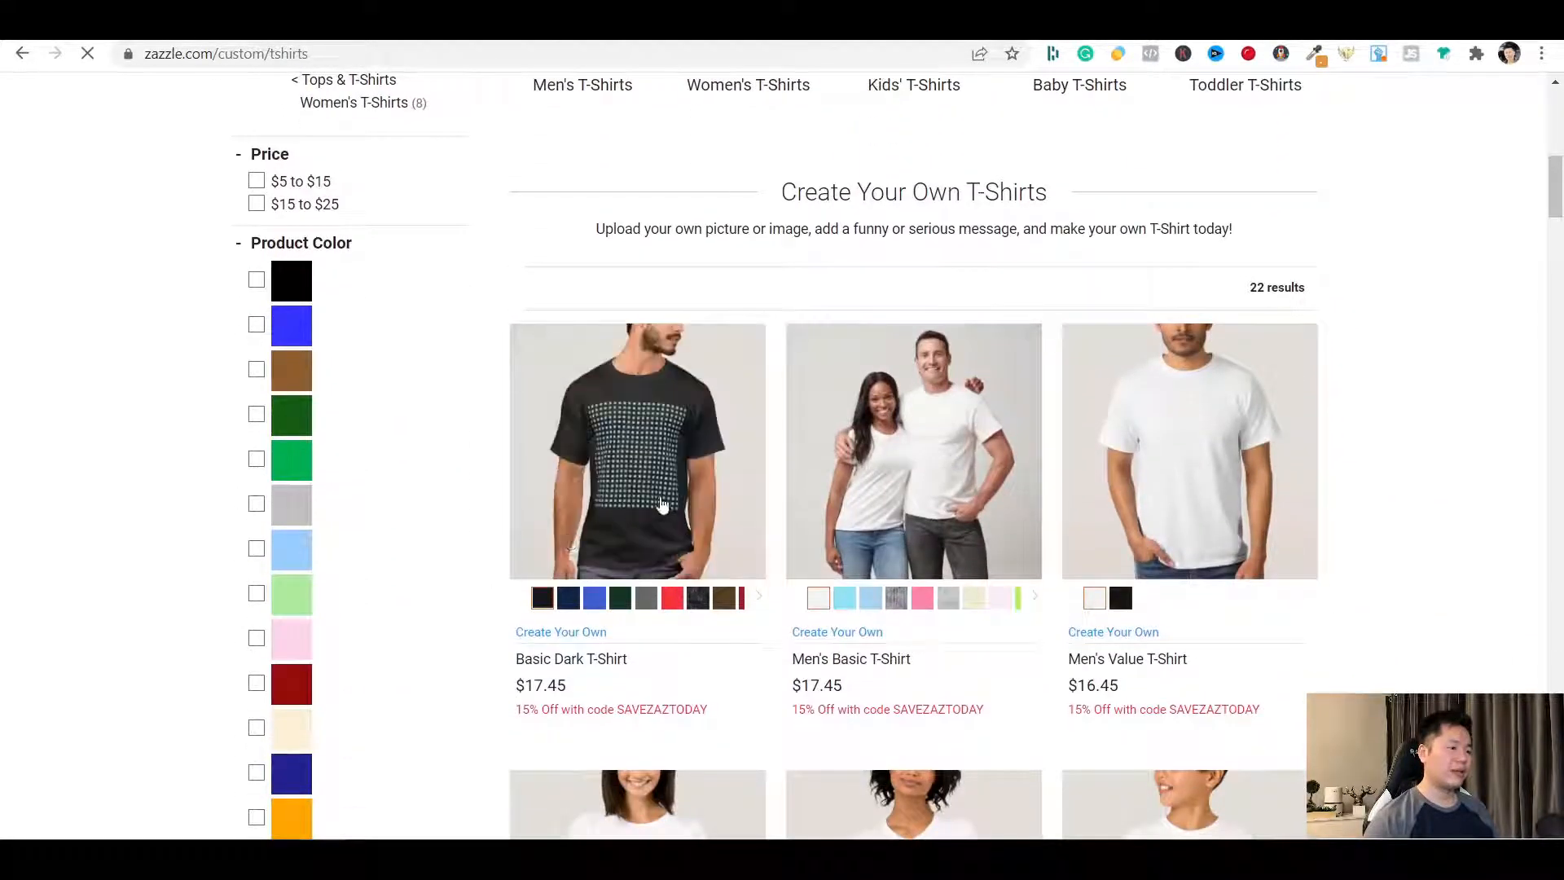
left_click(637, 451)
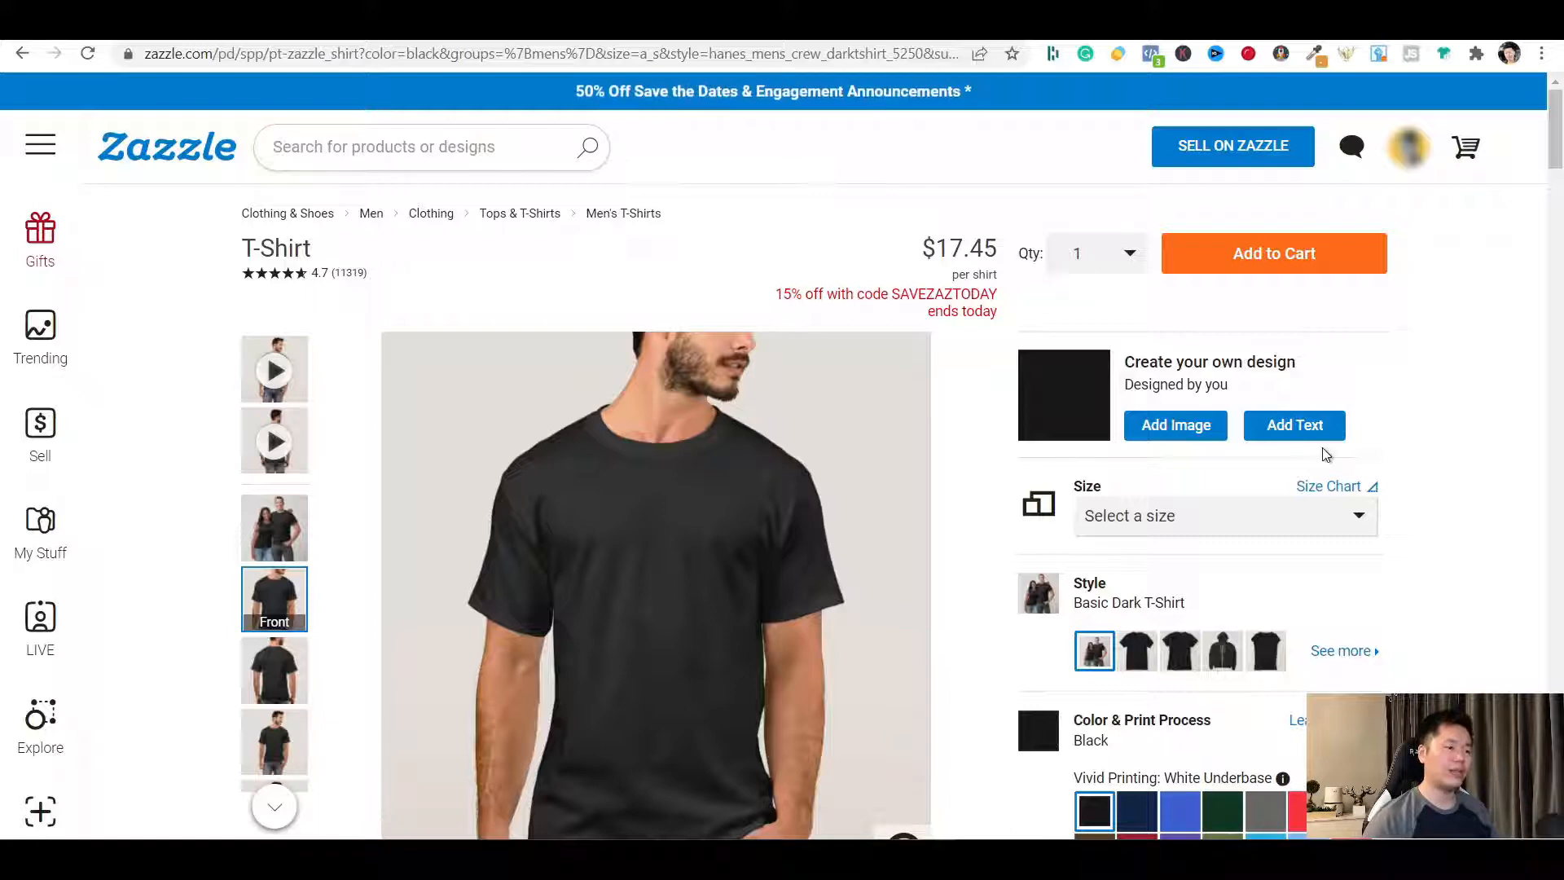
mouse_move(1174, 425)
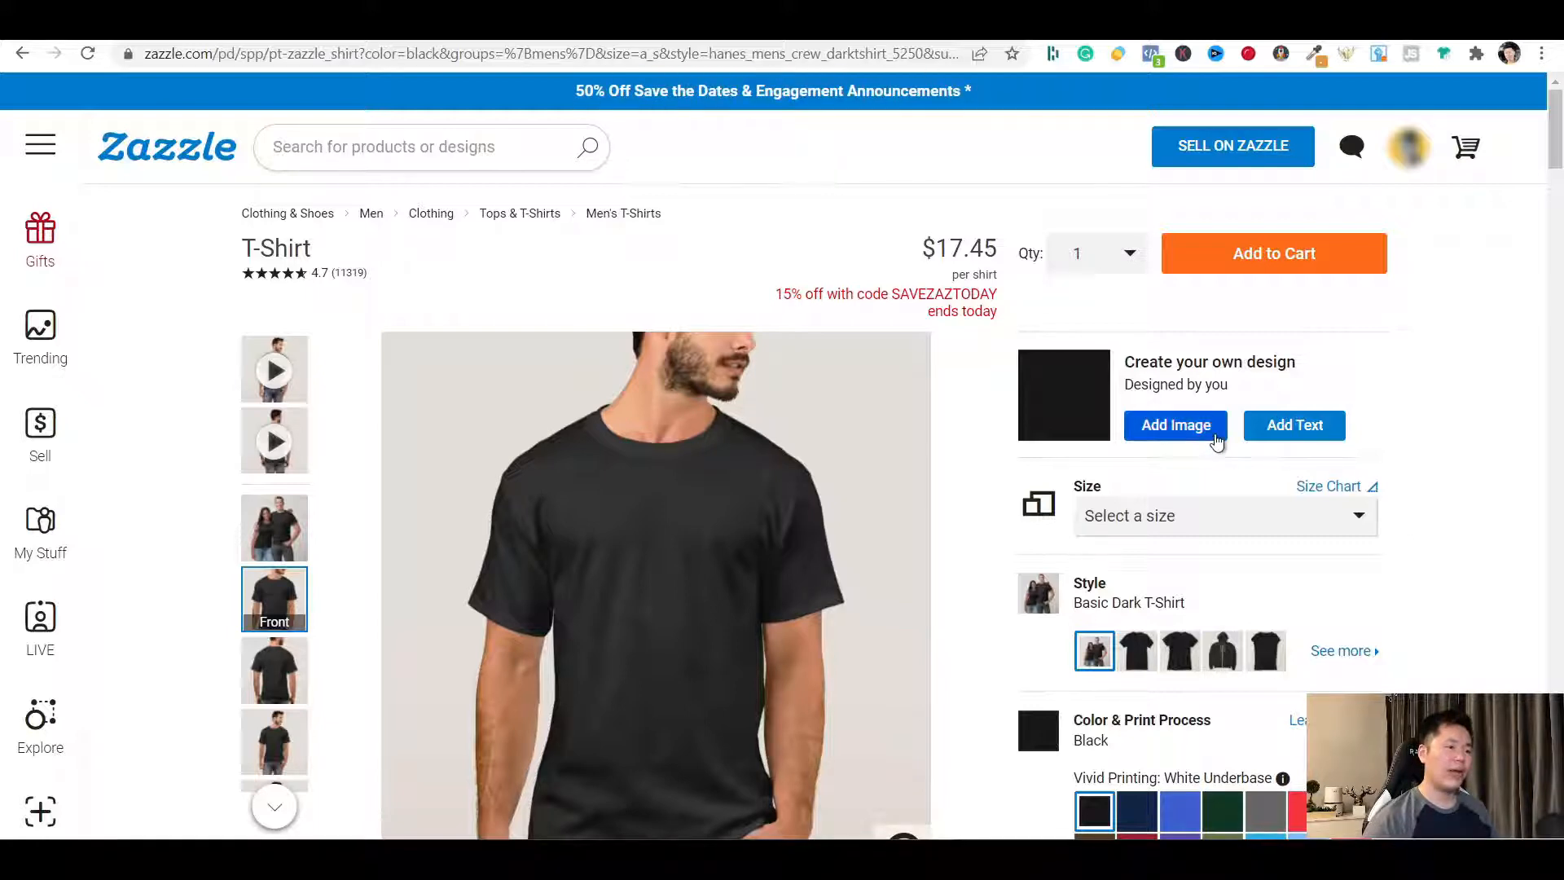
Use Add Image to launch the design tool for the shirt front
left_click(1174, 426)
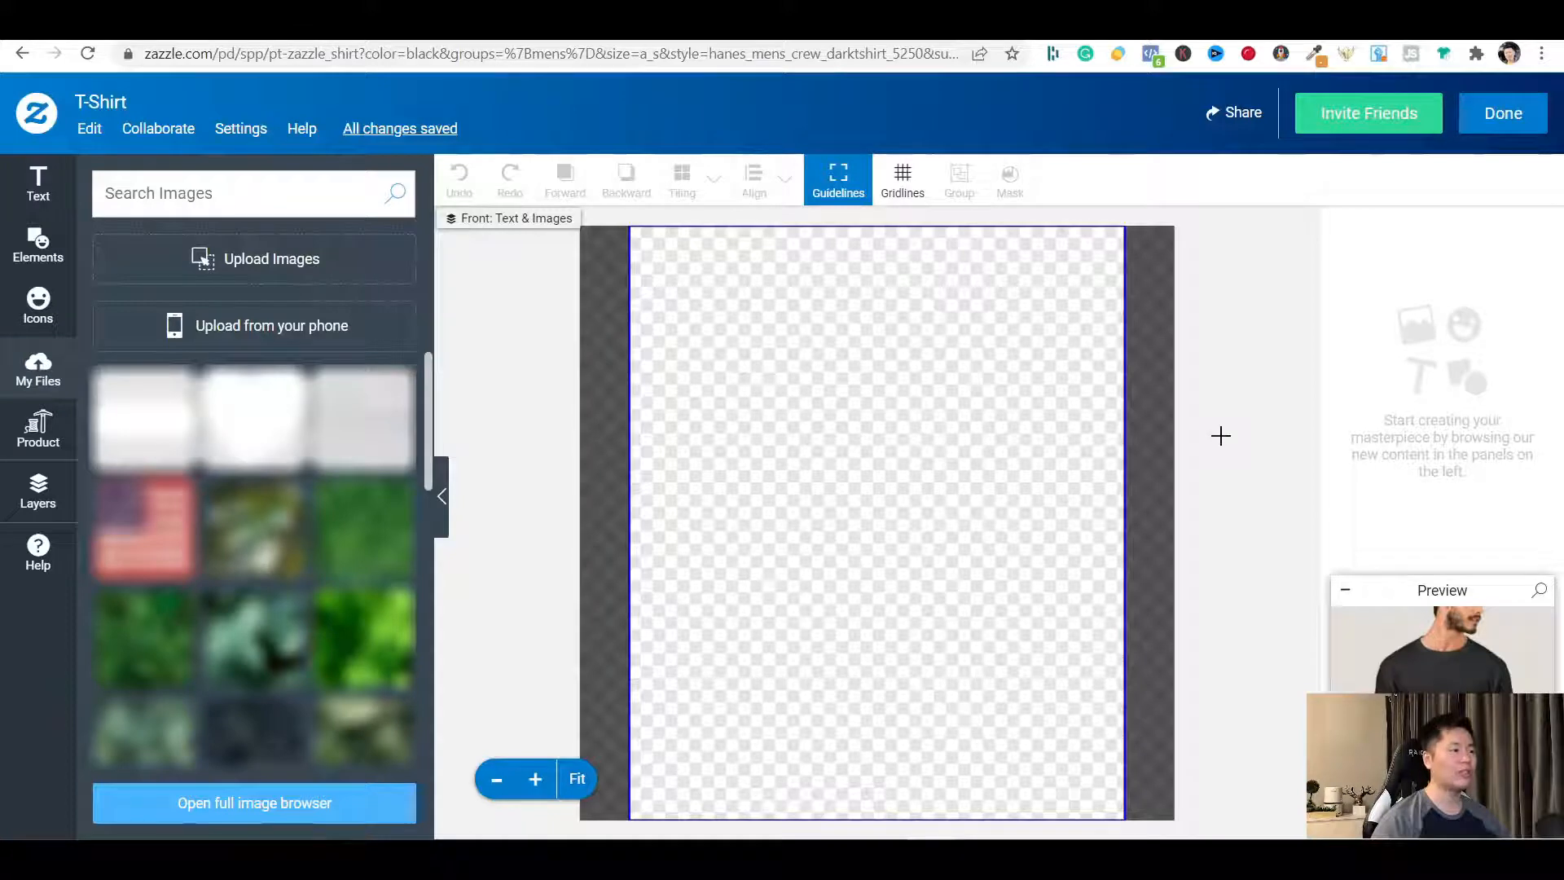
mouse_move(490, 251)
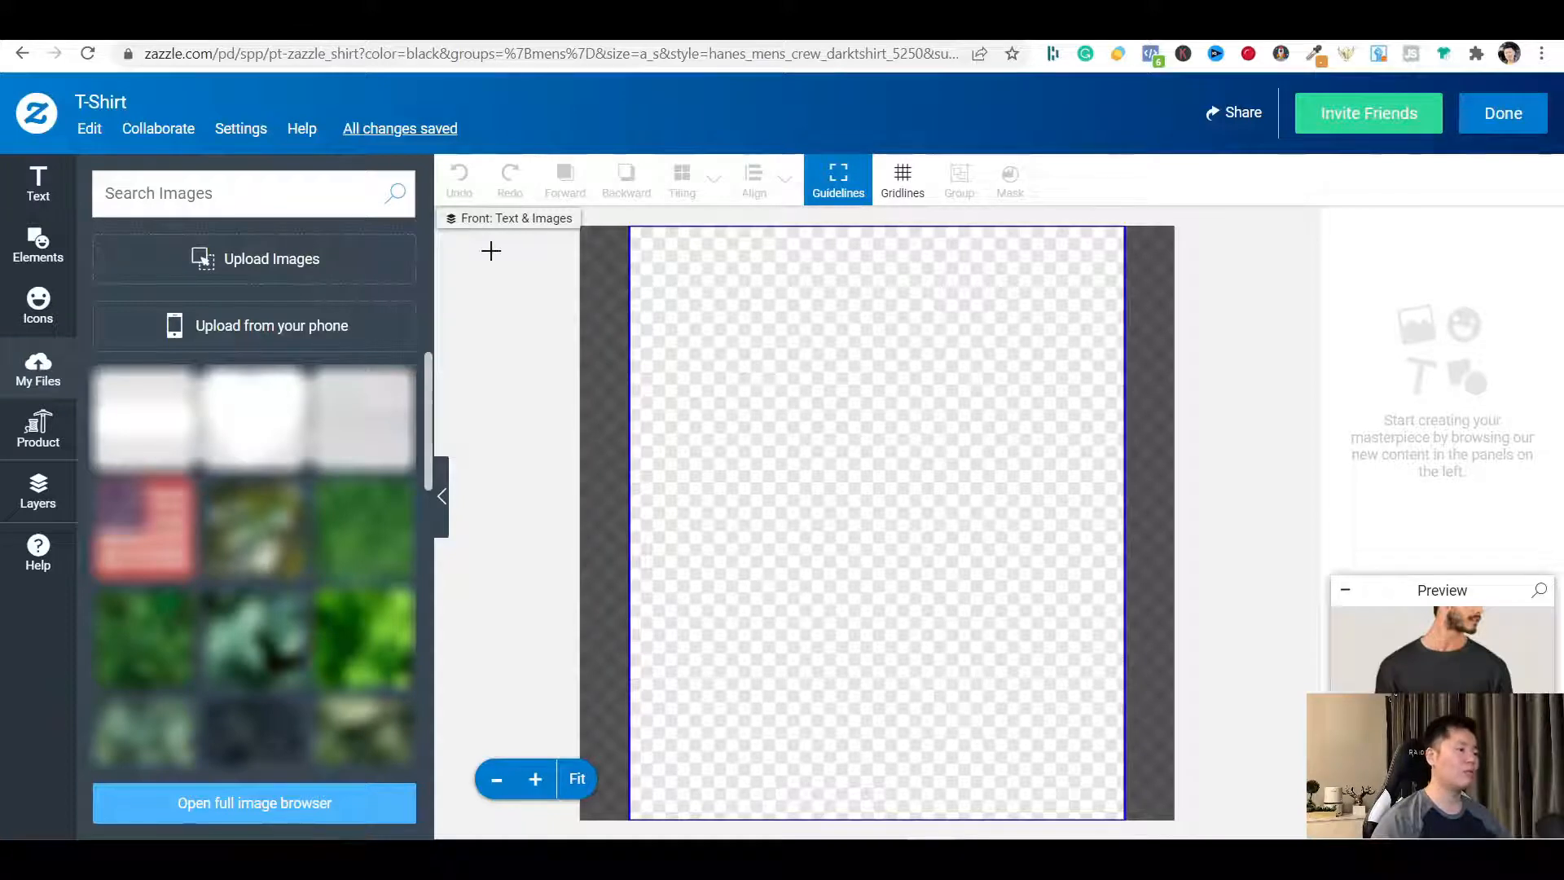
left_click(272, 326)
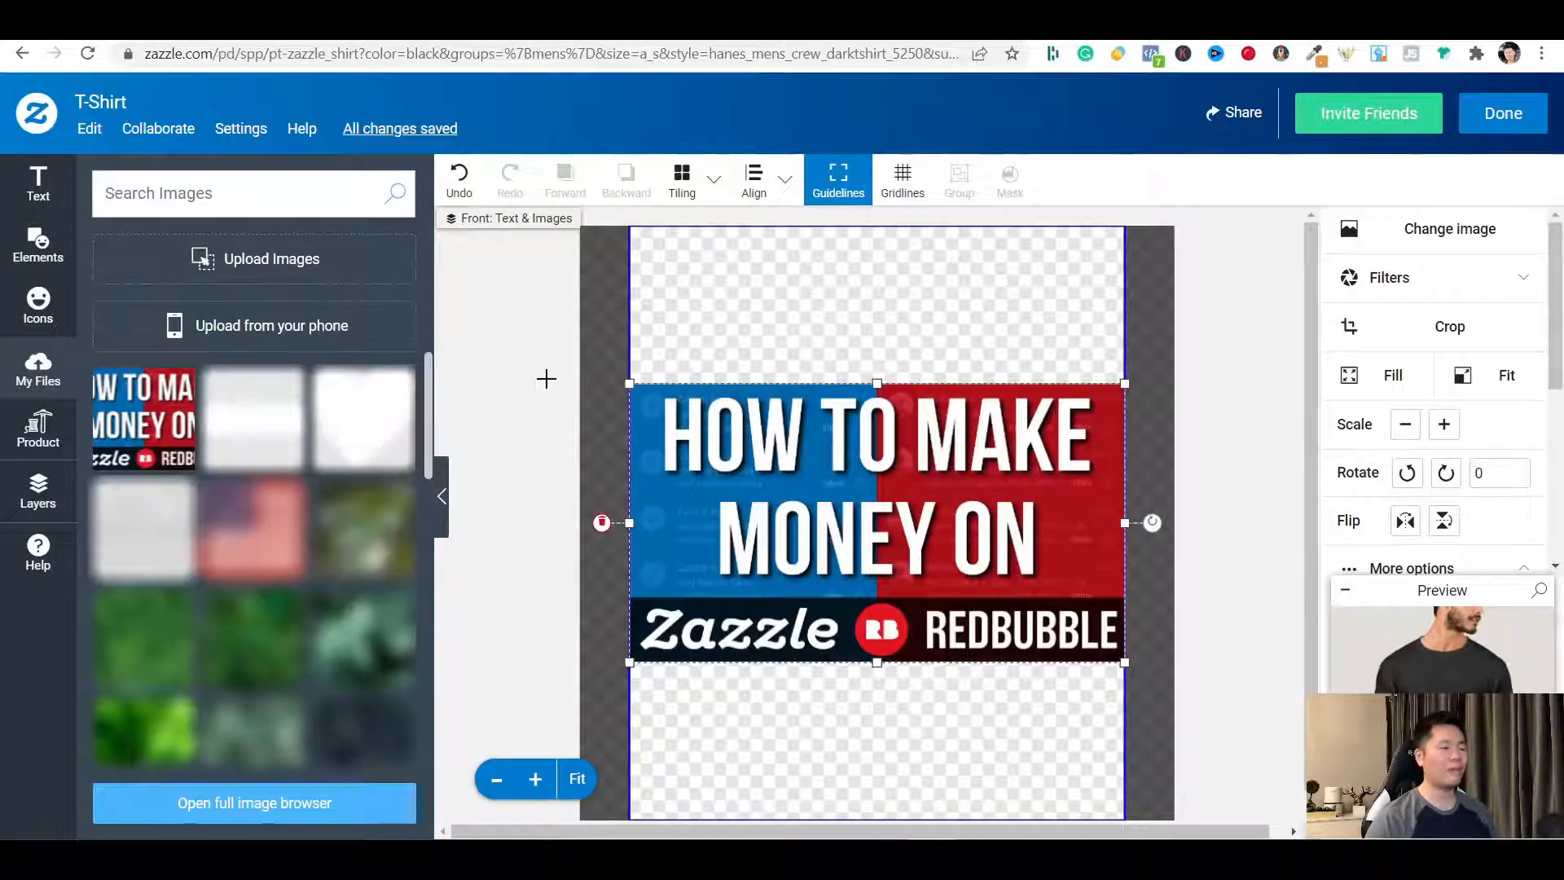
mouse_move(505, 459)
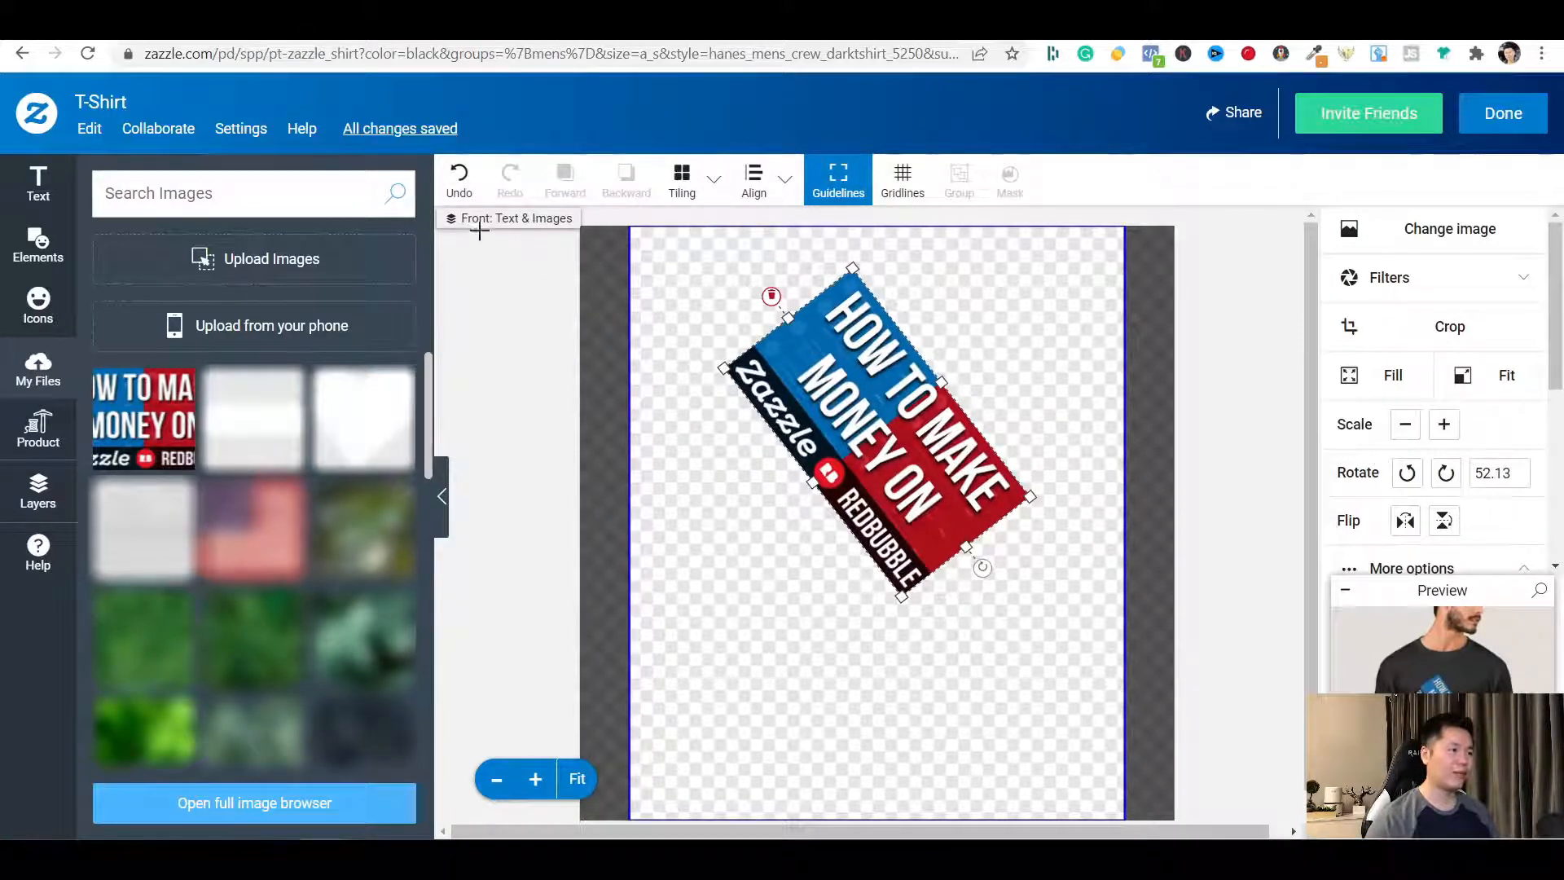
Undo the banner's tilt and align it centred horizontally and vertically on the artboard
left_click(460, 179)
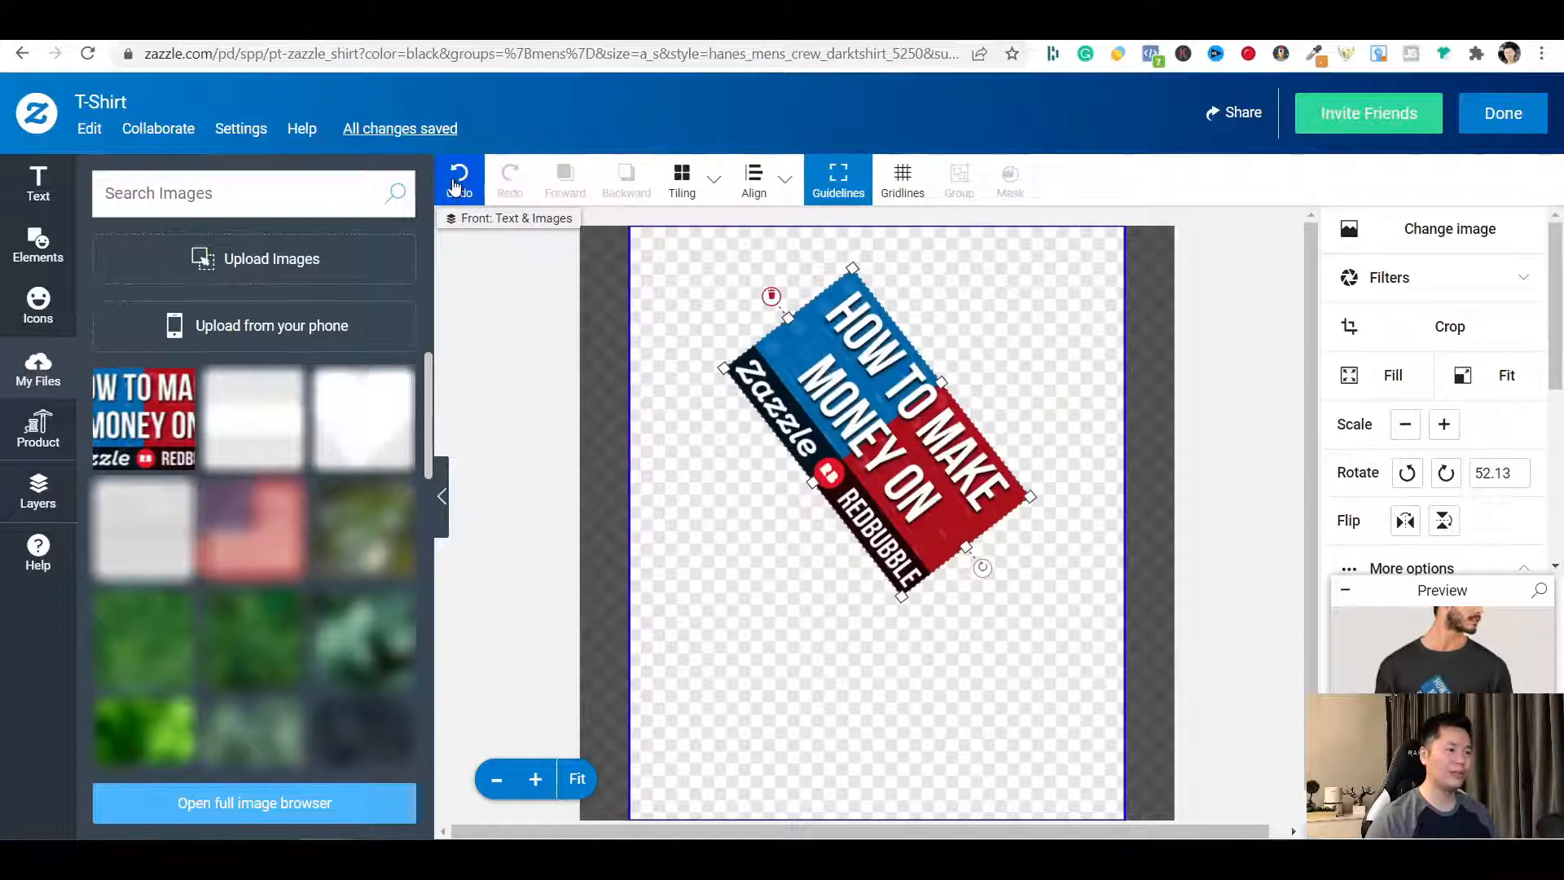
left_click(458, 180)
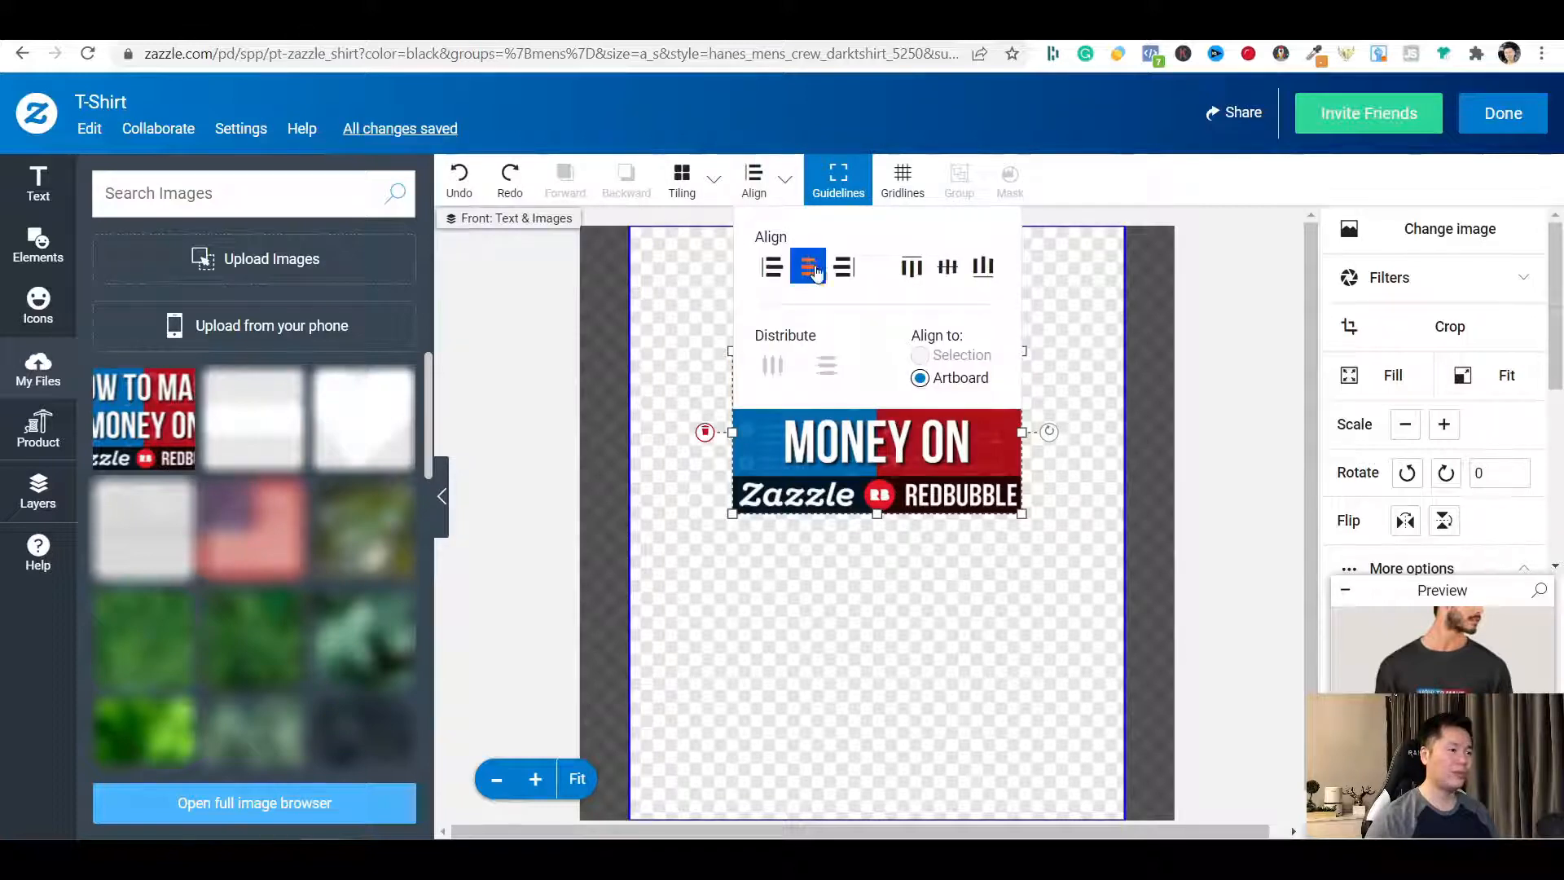
left_click(944, 266)
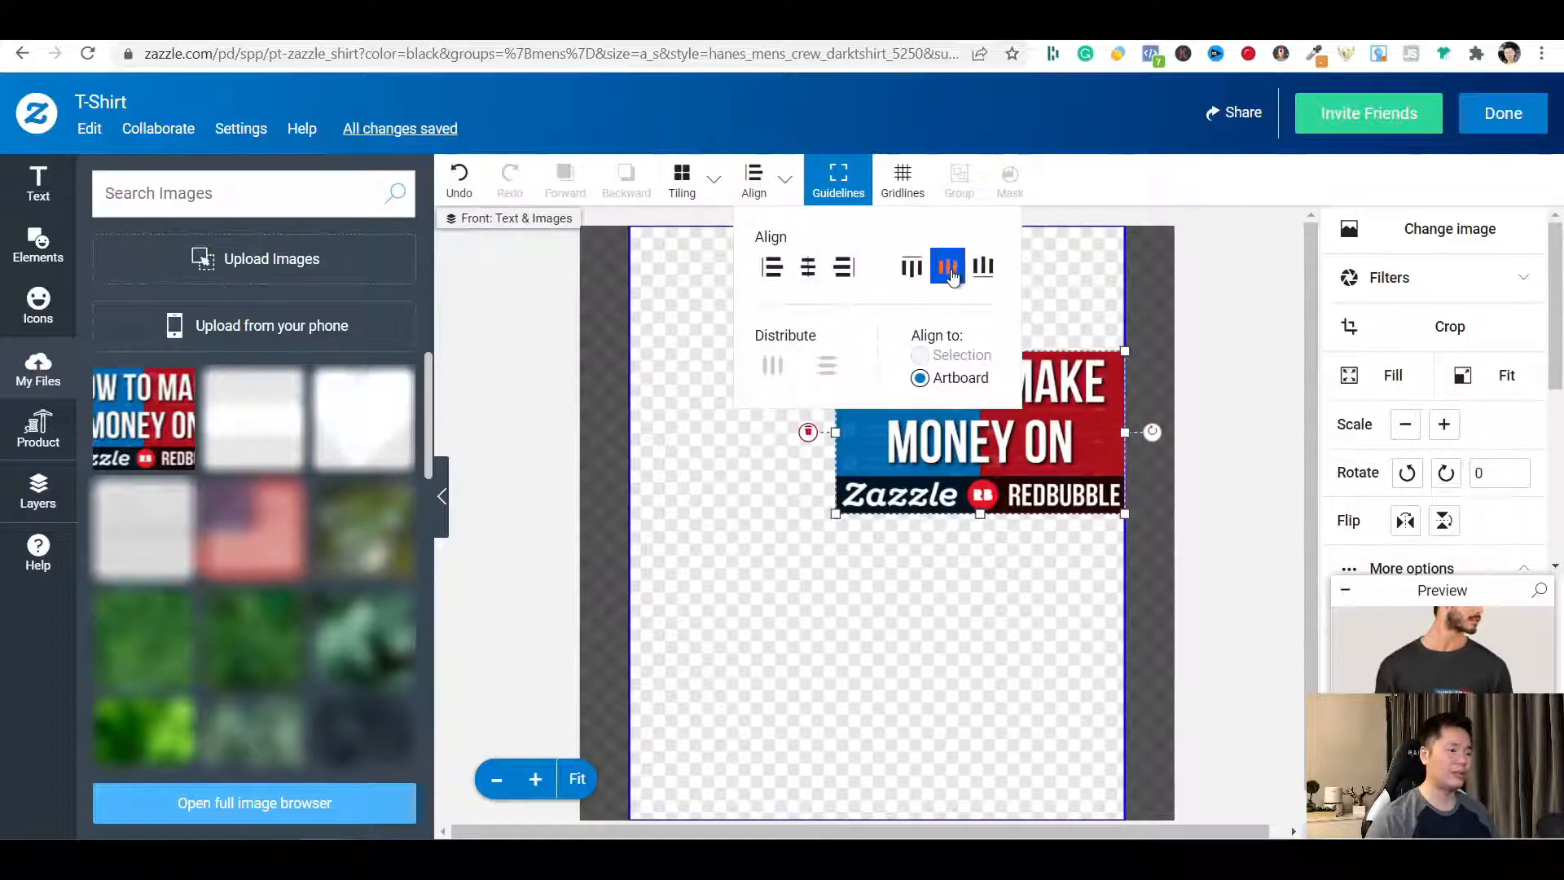
left_click(945, 266)
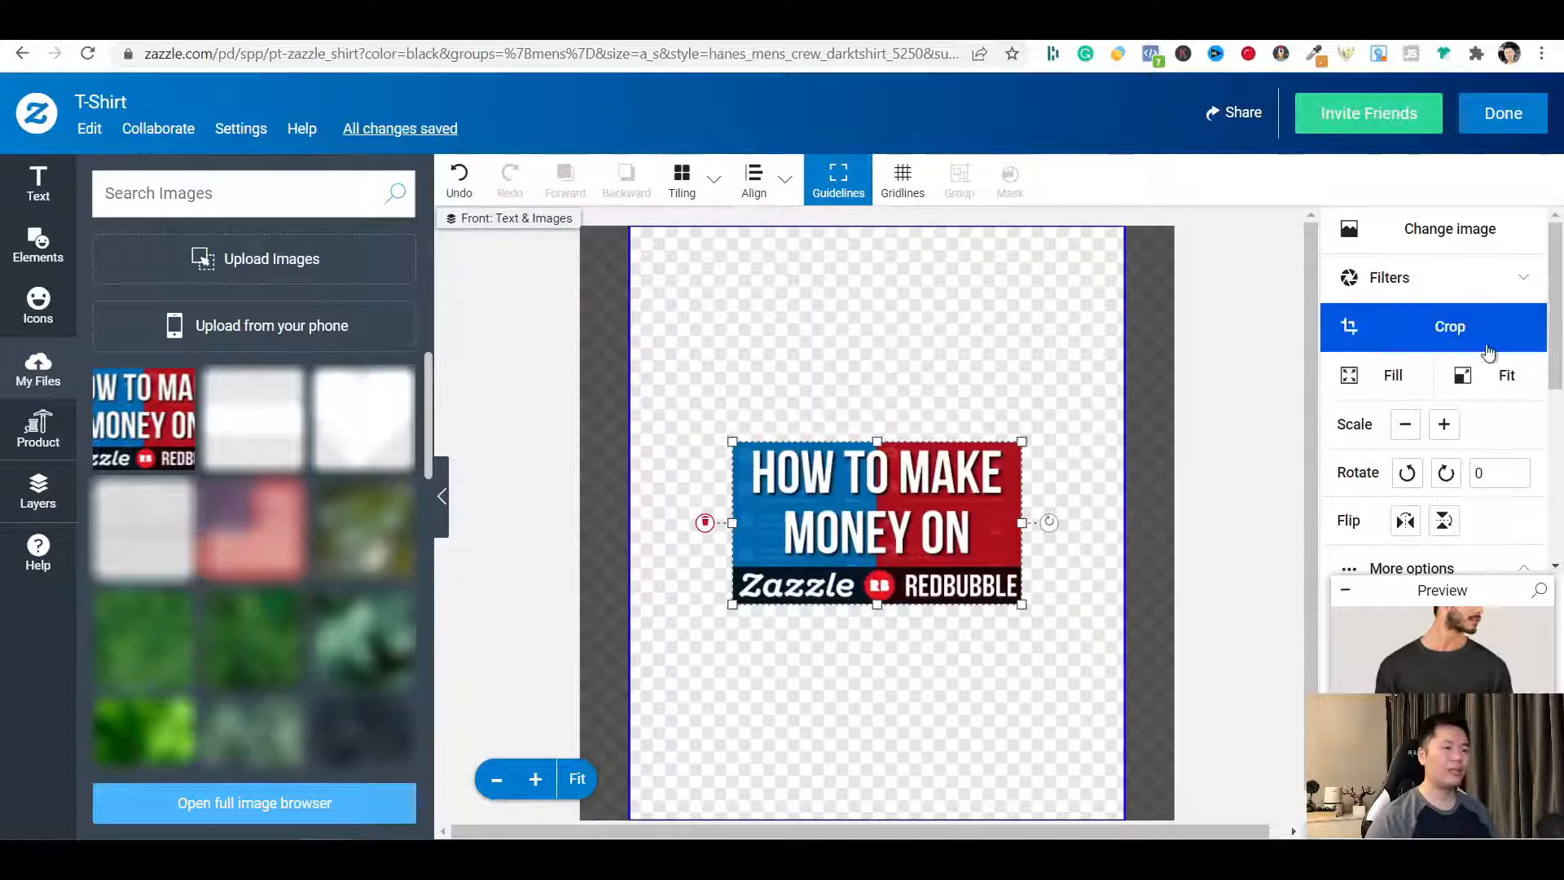
left_click(1448, 326)
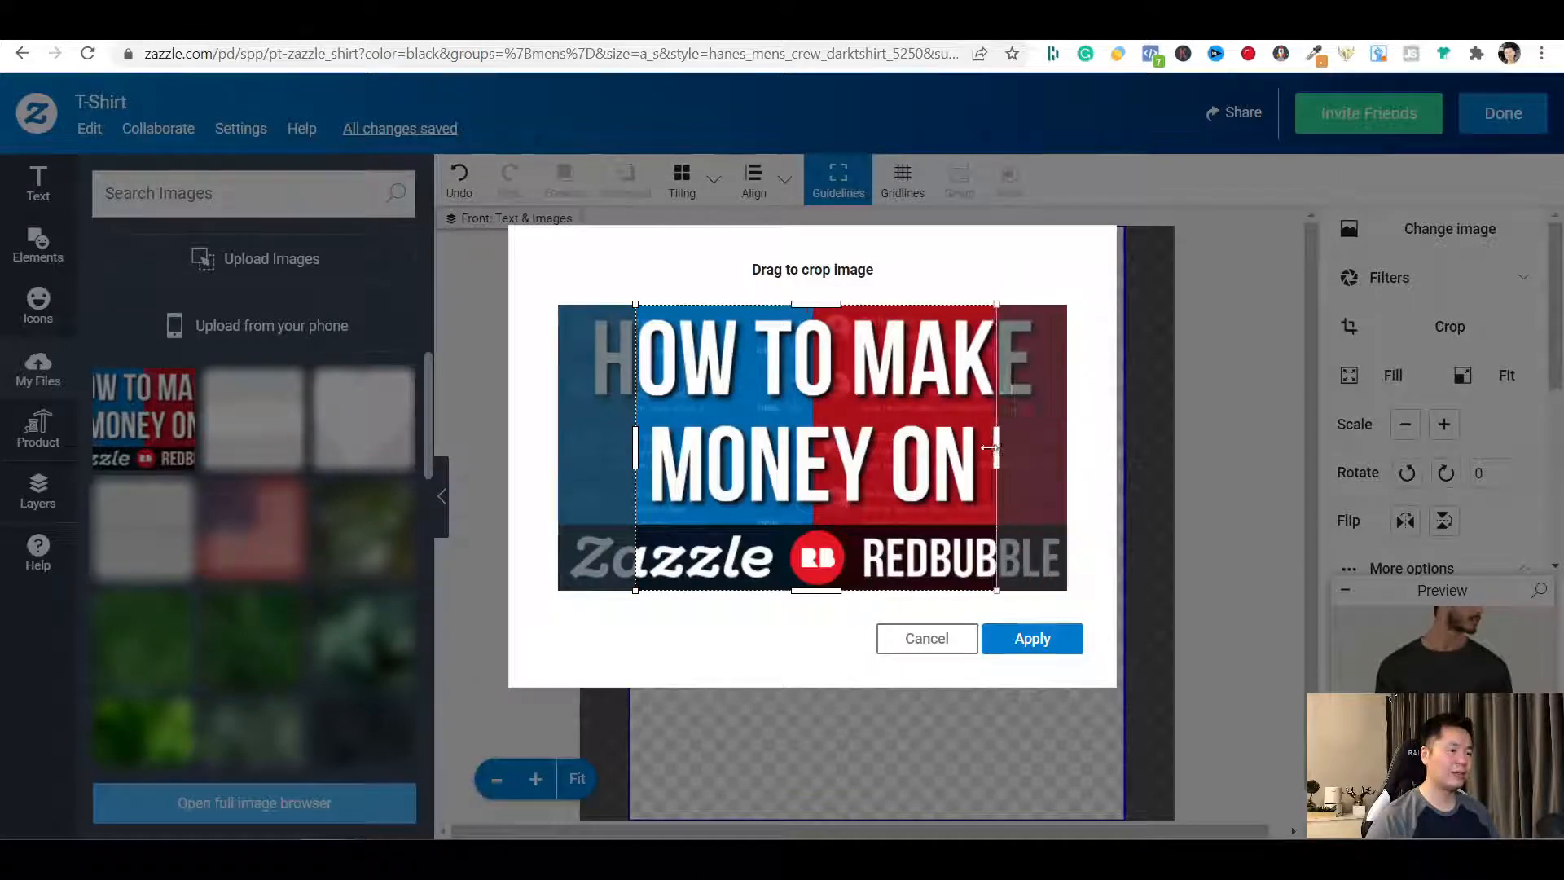
left_click(1031, 639)
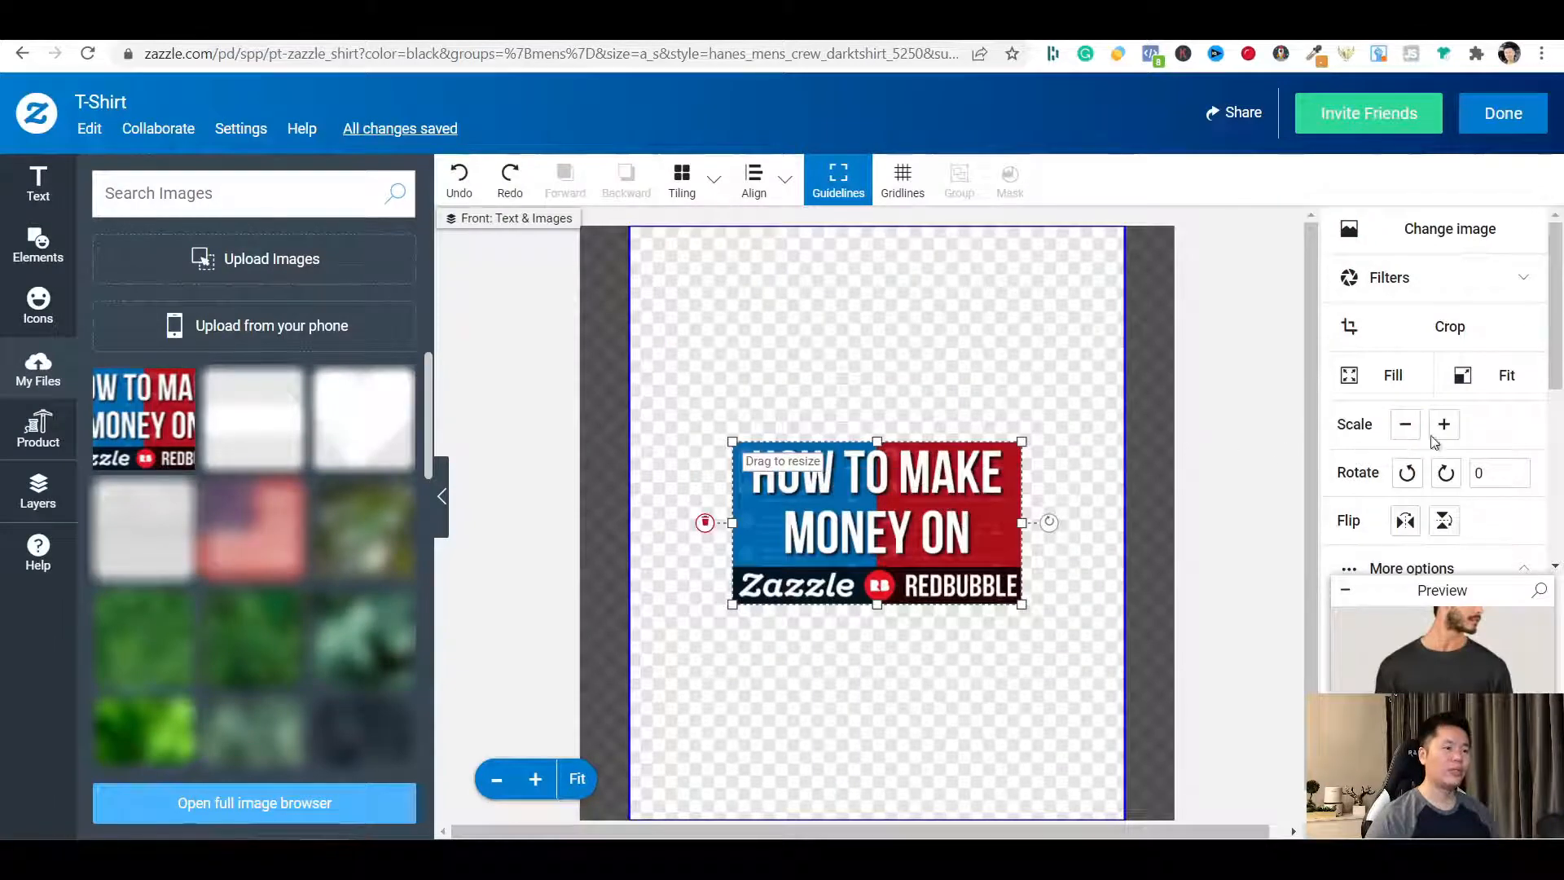
Try Scale +, Rotate and Flip on the banner, restoring it upright and unmirrored
left_click(1442, 423)
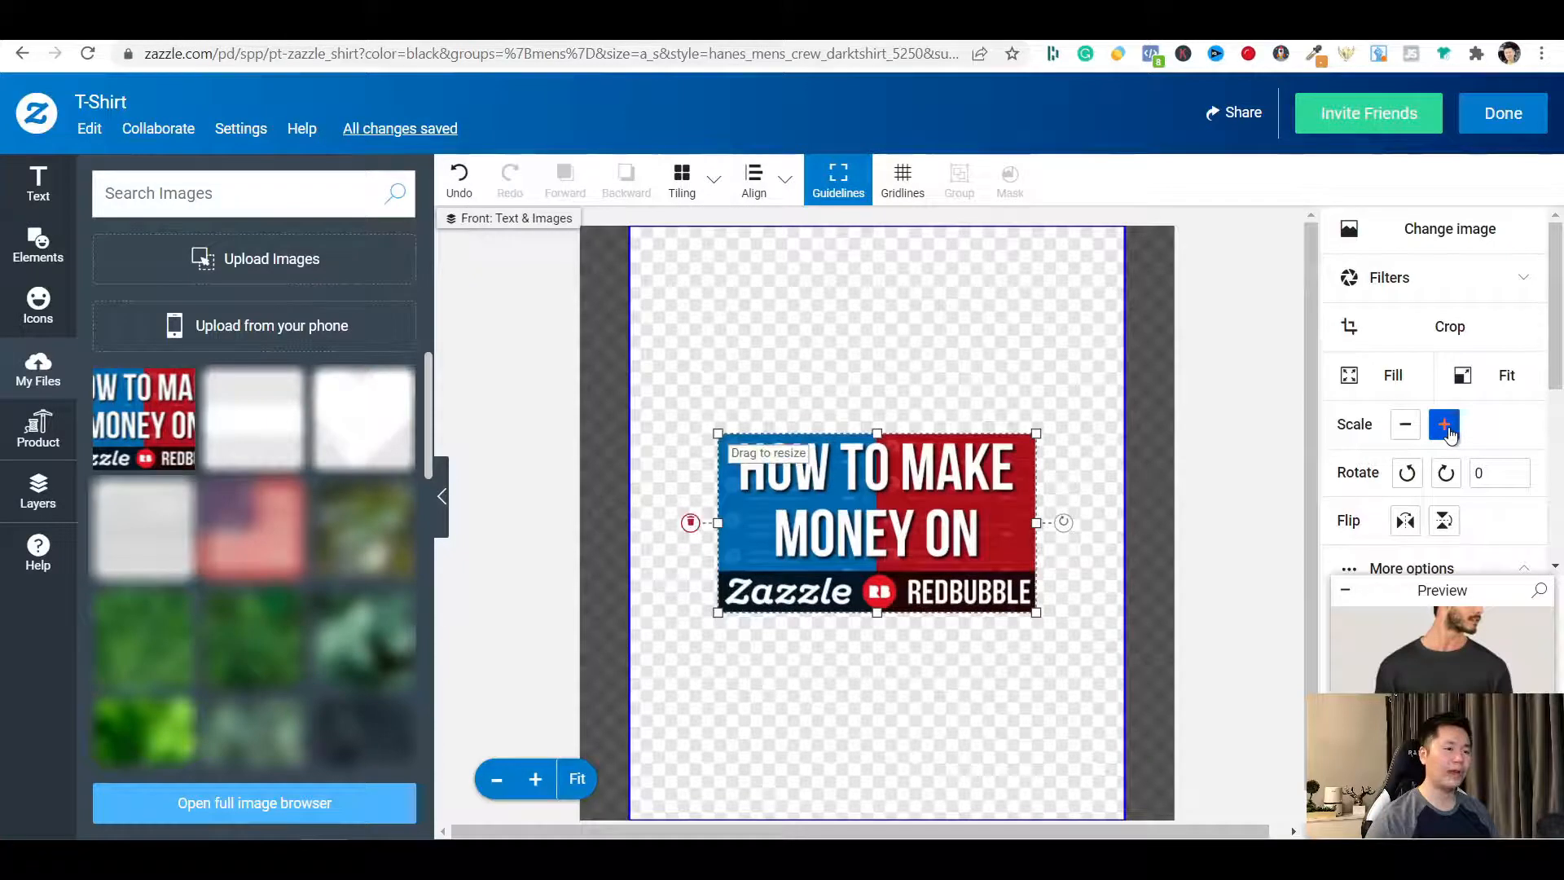
left_click(1404, 424)
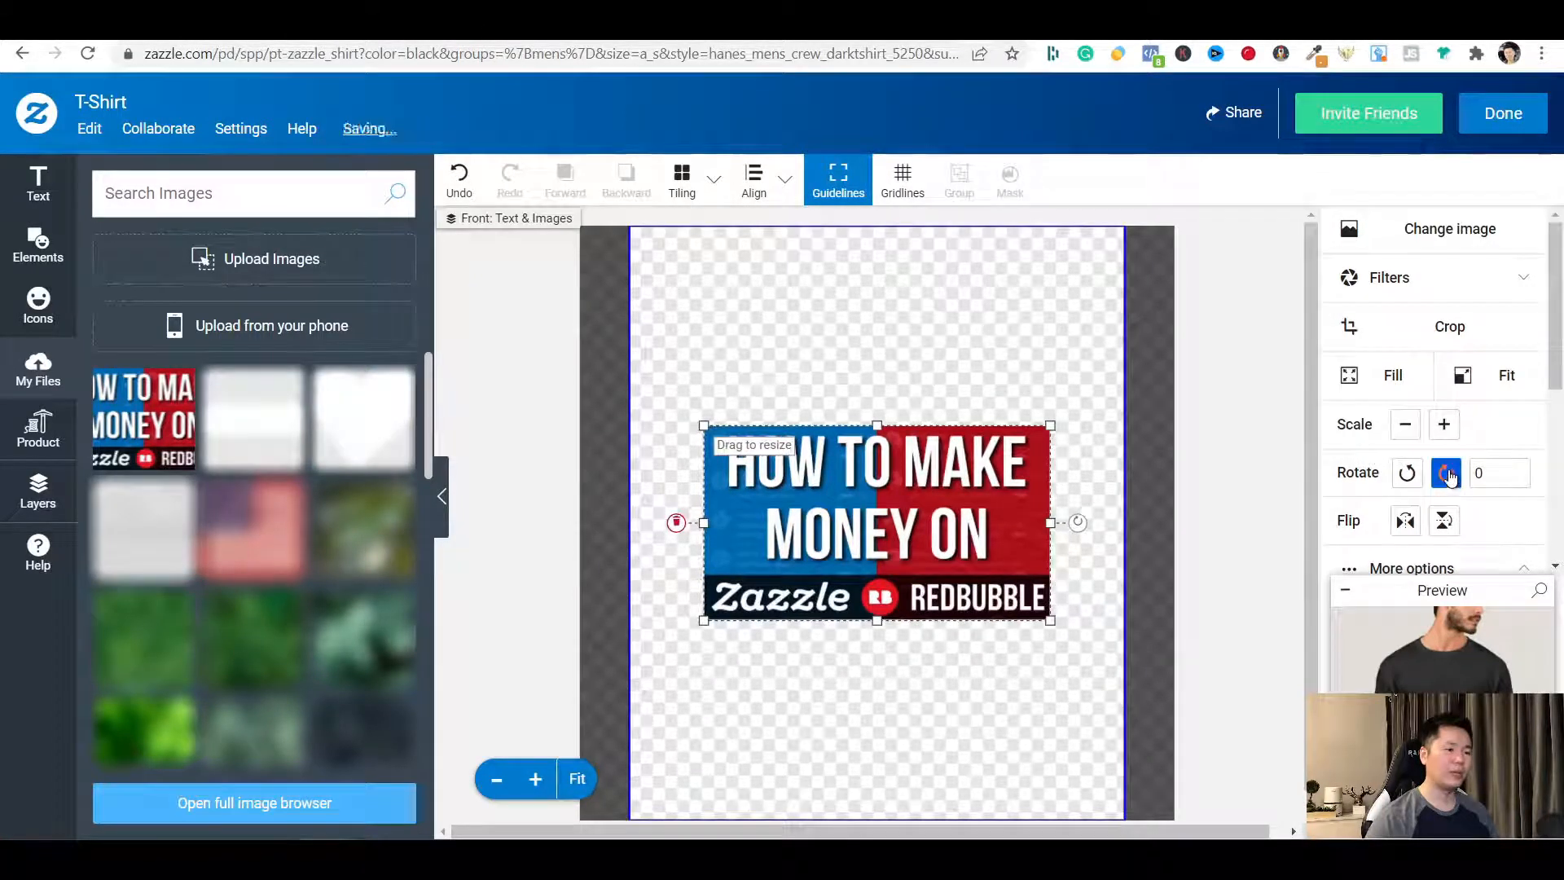
left_click(1445, 473)
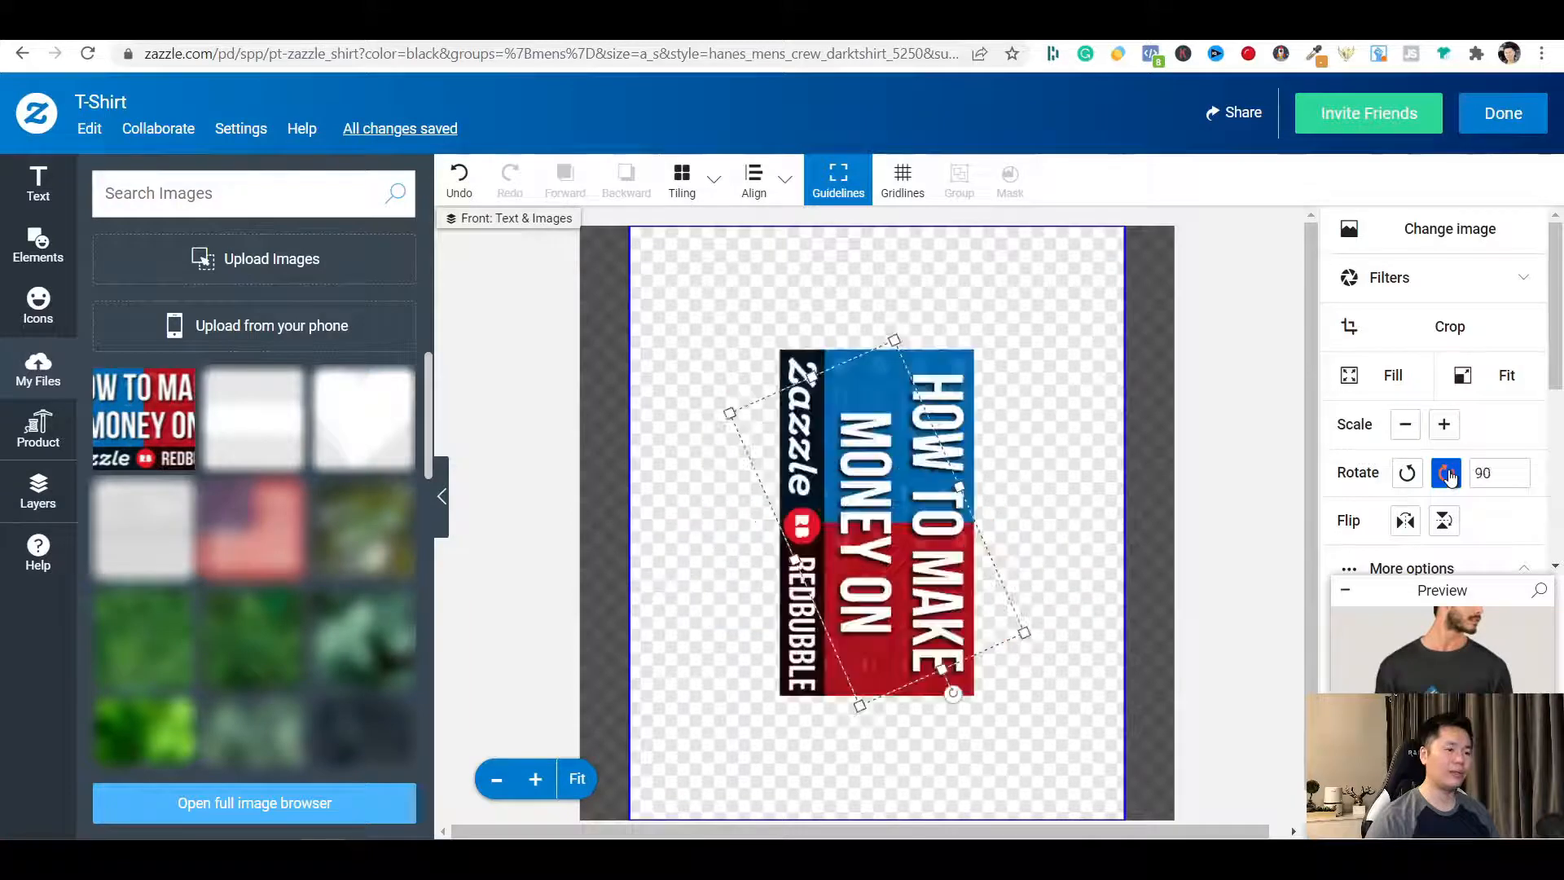
left_click(1406, 473)
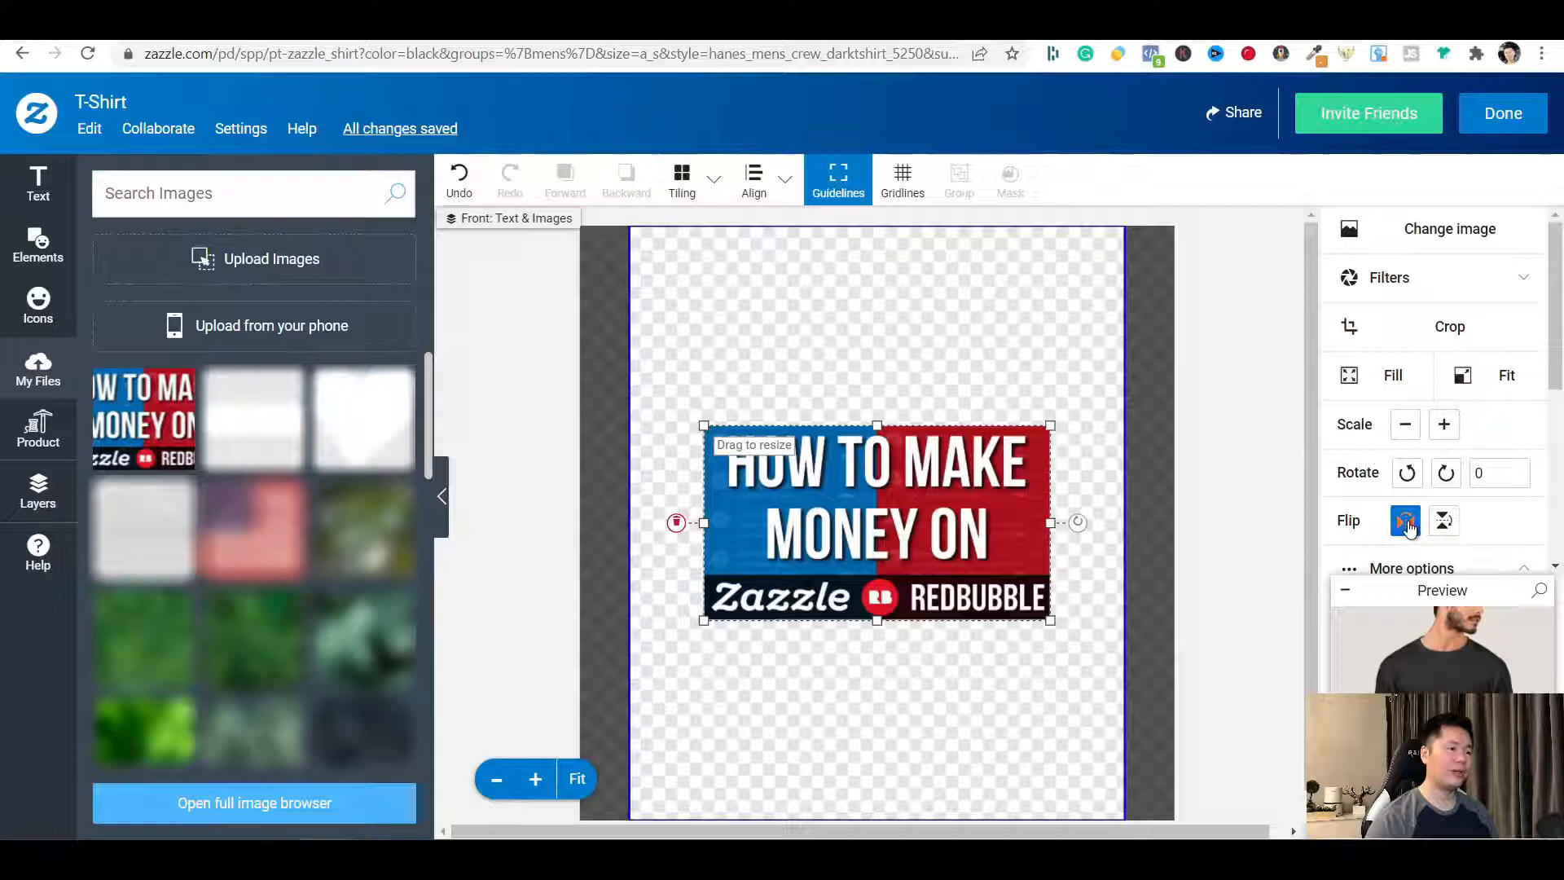
left_click(1443, 519)
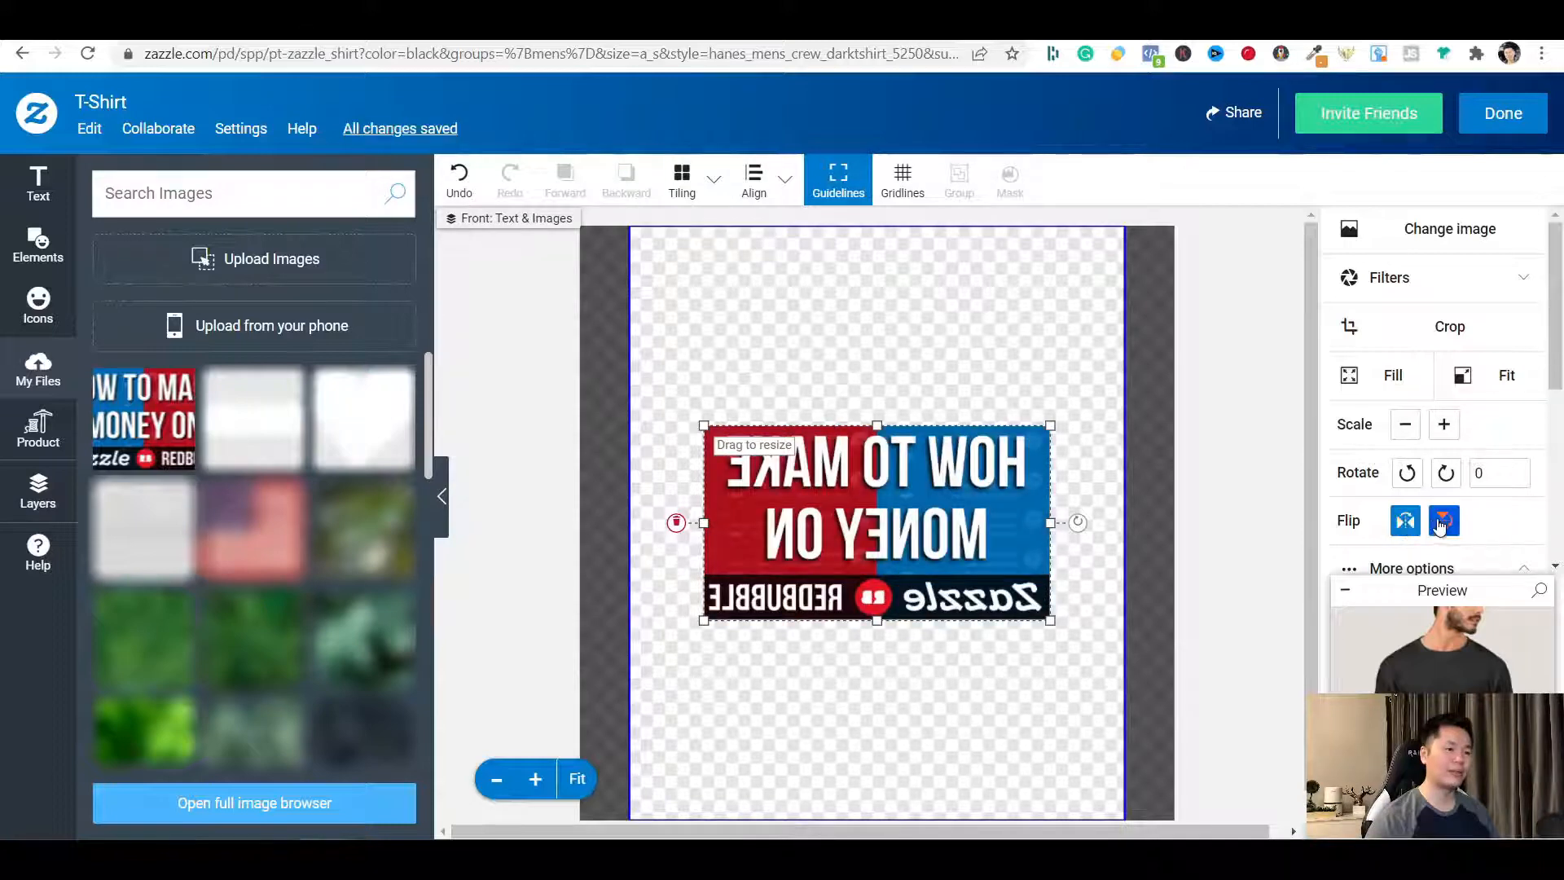
left_click(1443, 519)
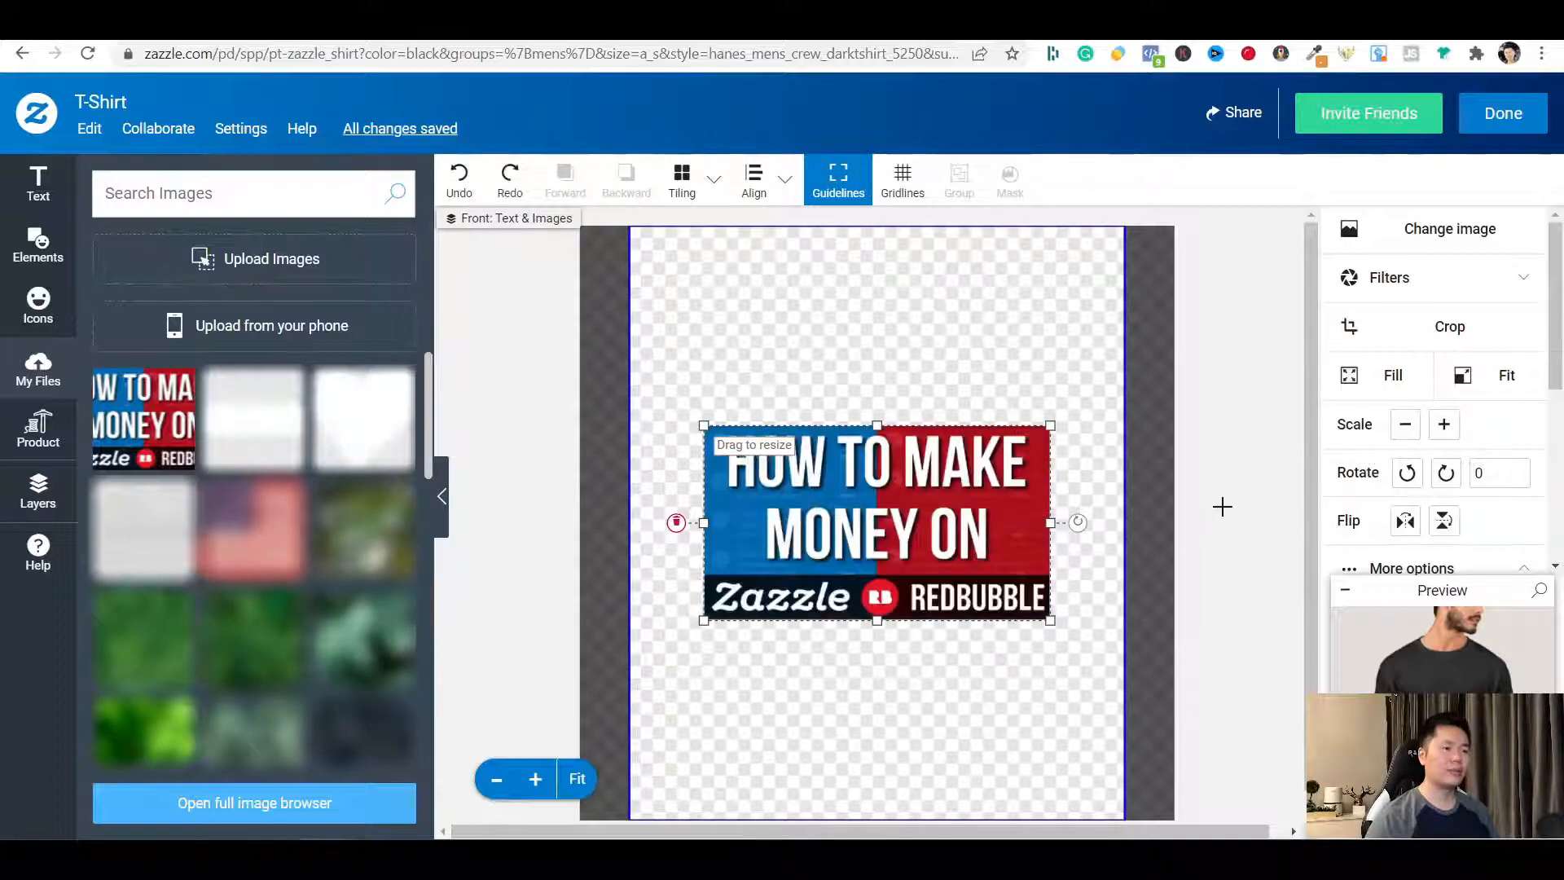
Fit the banner edge-to-edge across the print area width
left_click(1505, 374)
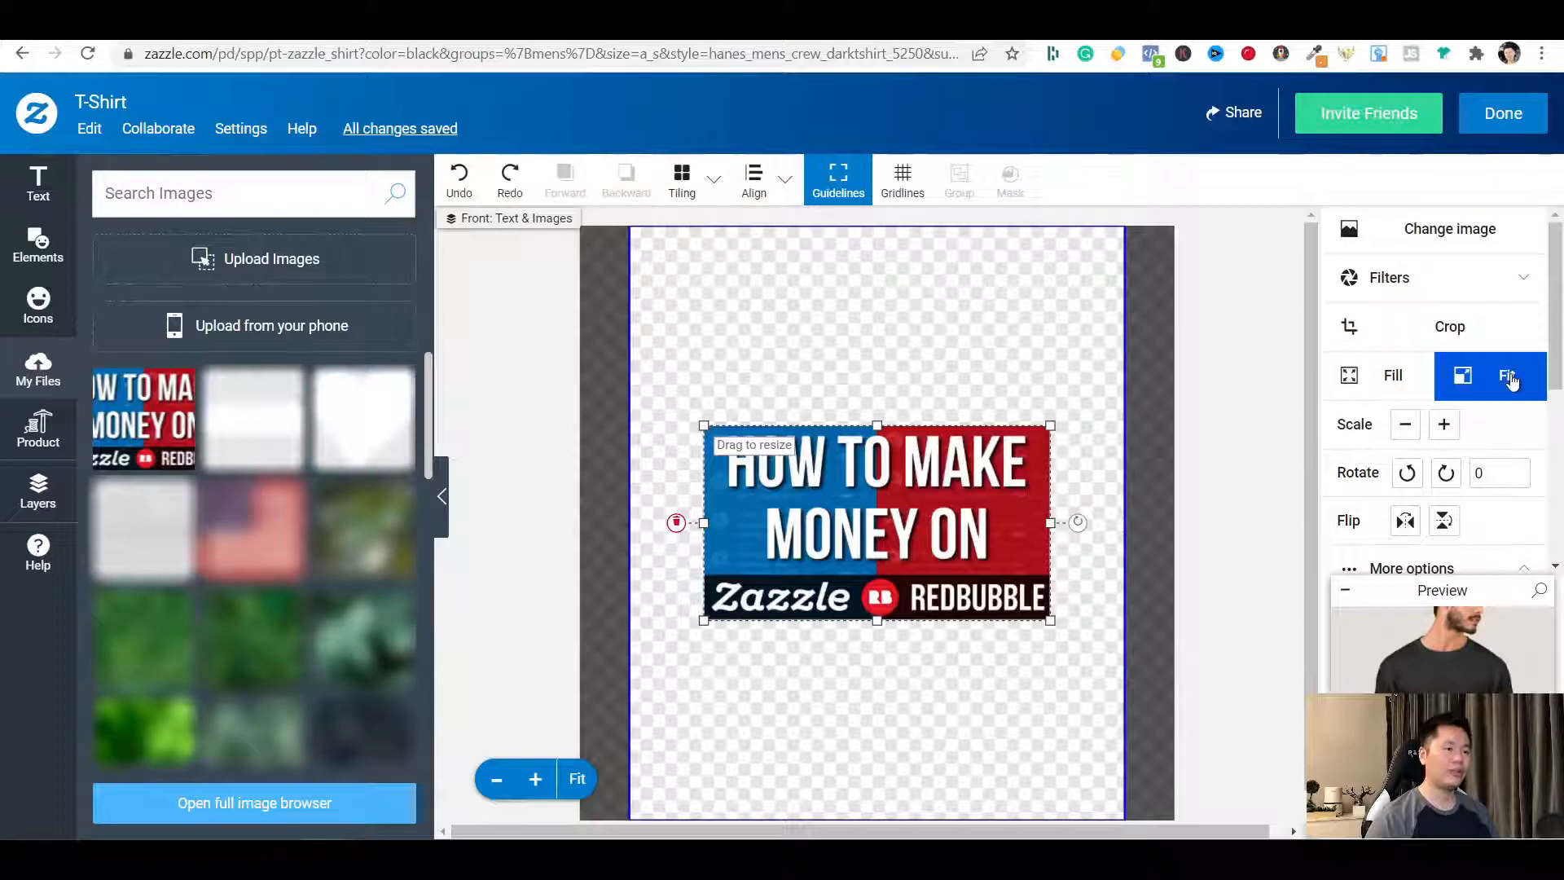
left_click(1393, 375)
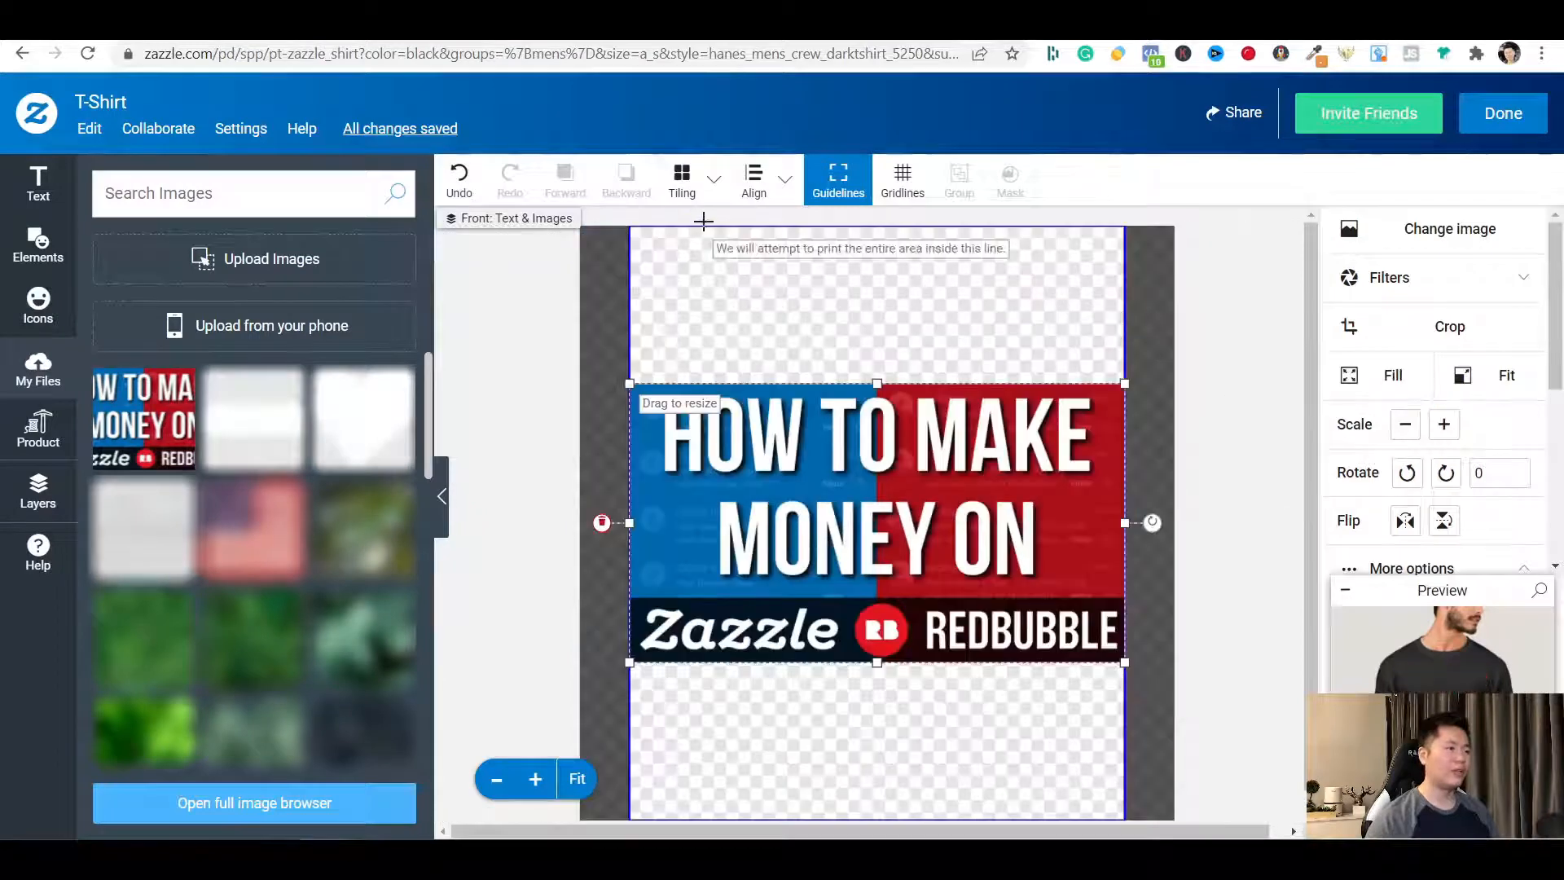
Try Centered and Half Brick tiling on the banner, then undo back to a single graphic
left_click(681, 179)
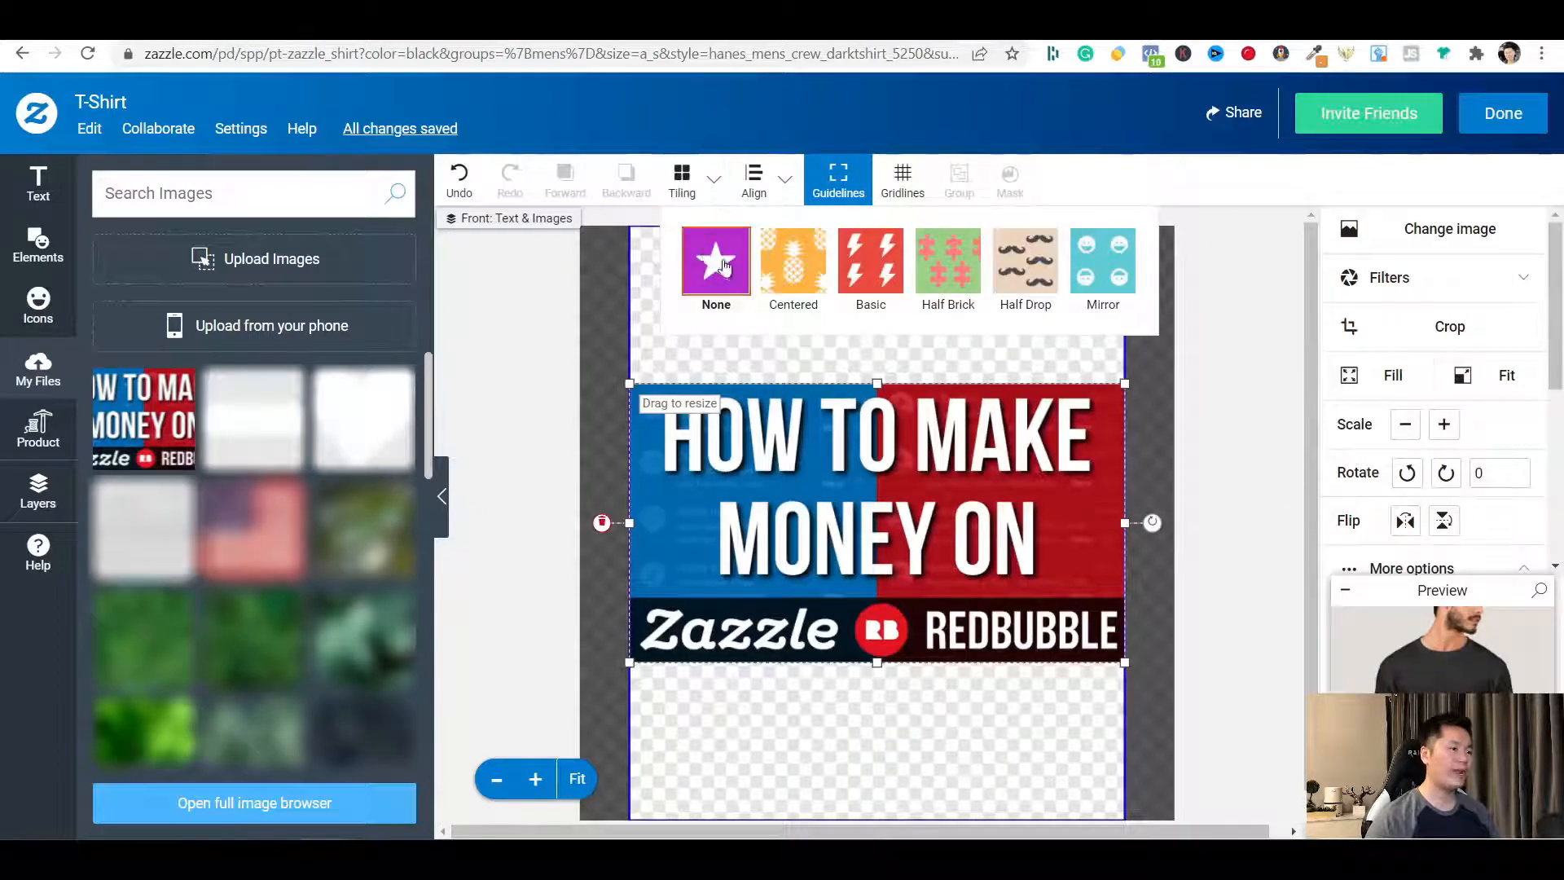
left_click(791, 263)
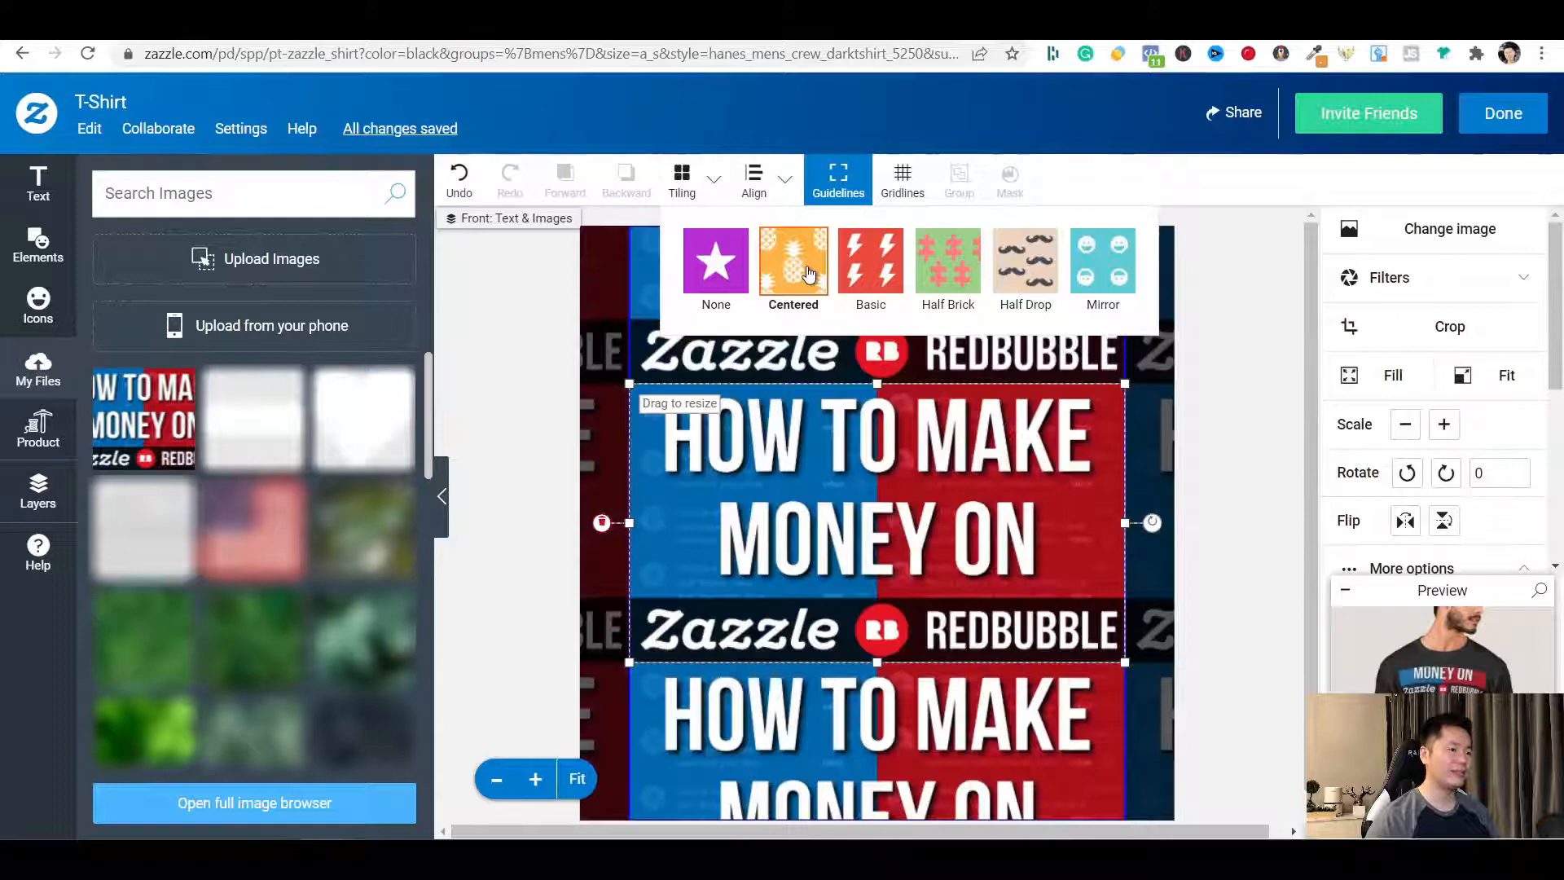
mouse_move(947, 264)
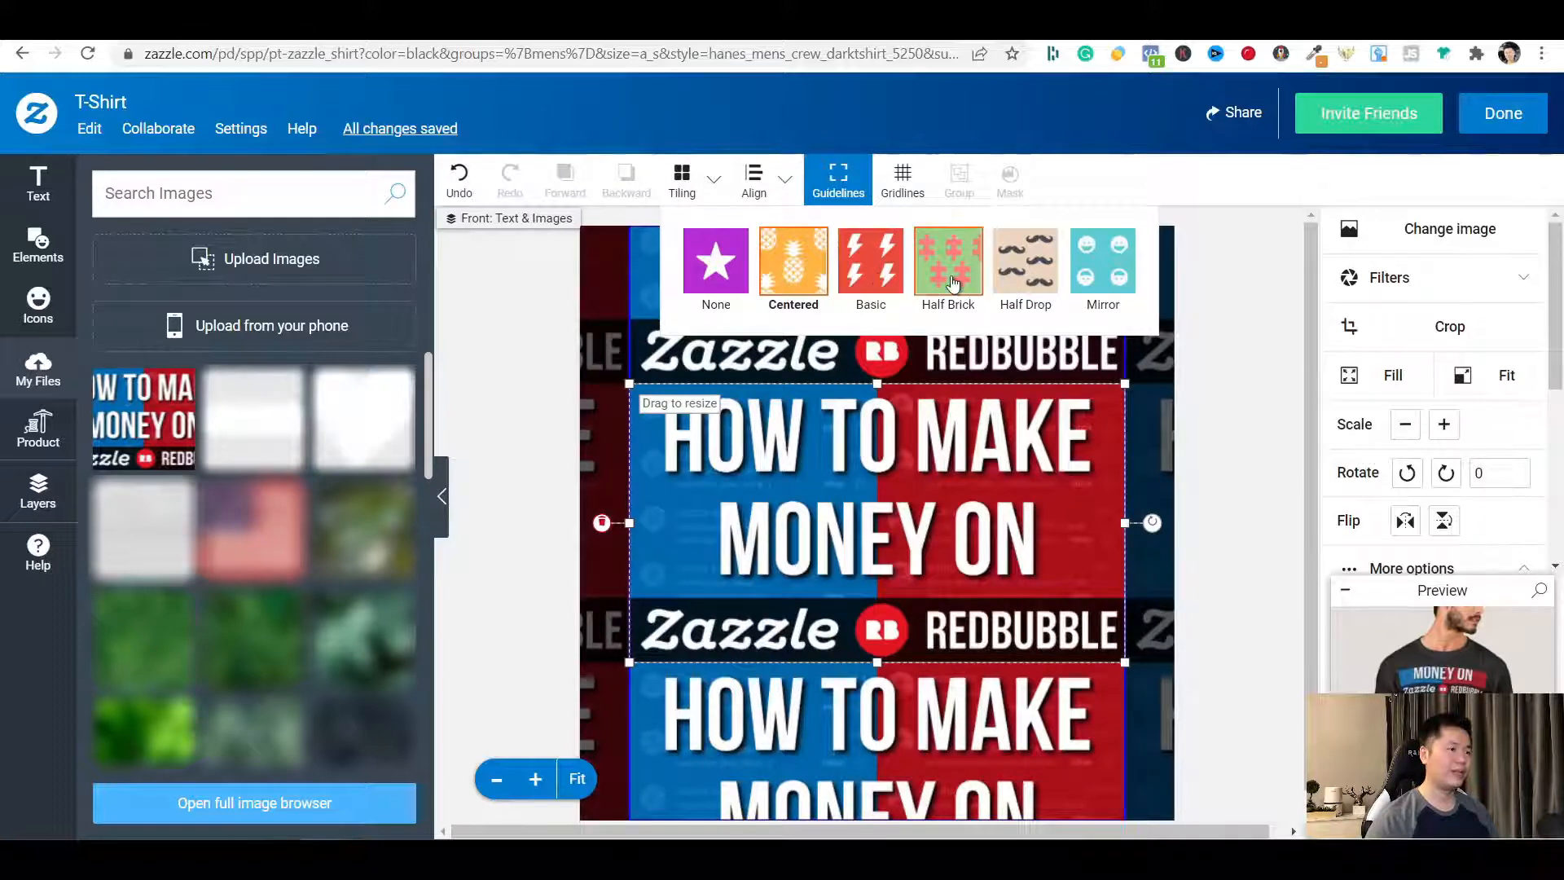
left_click(947, 264)
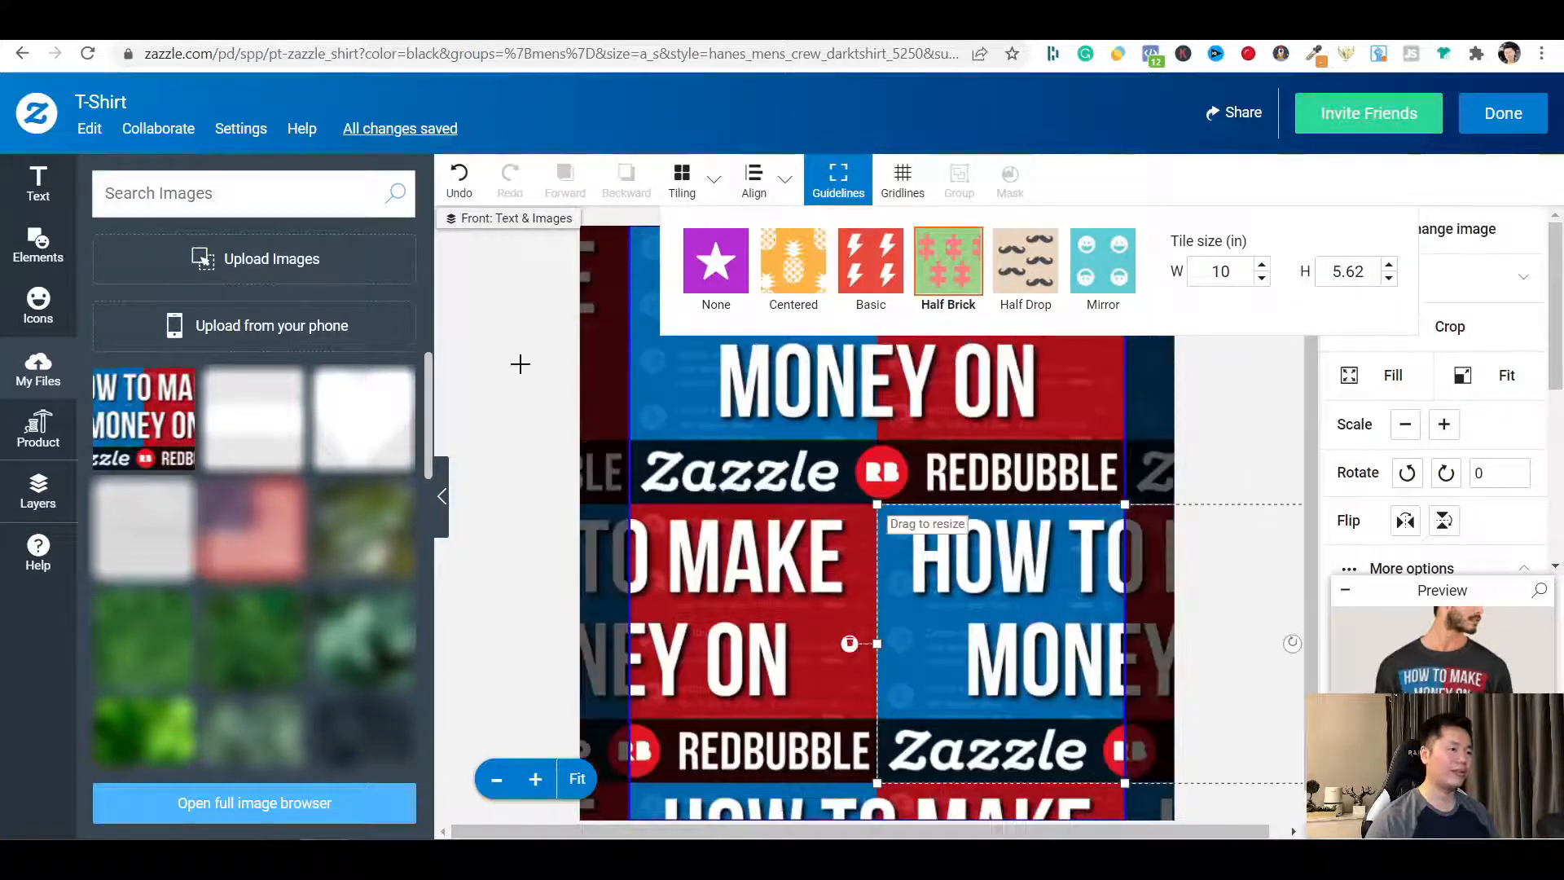
left_click(539, 372)
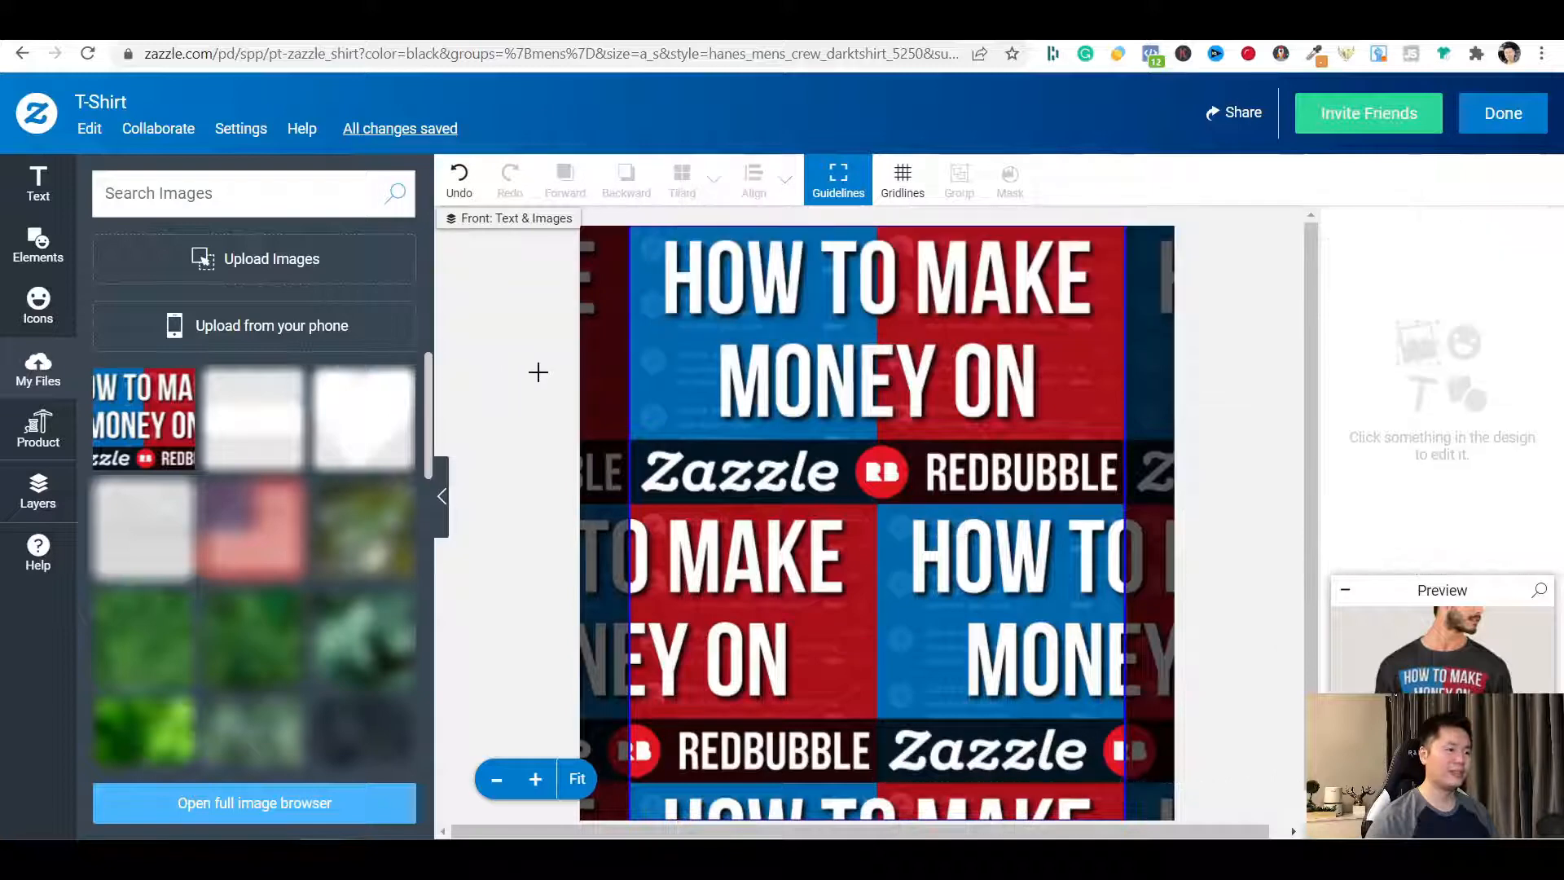
left_click(877, 499)
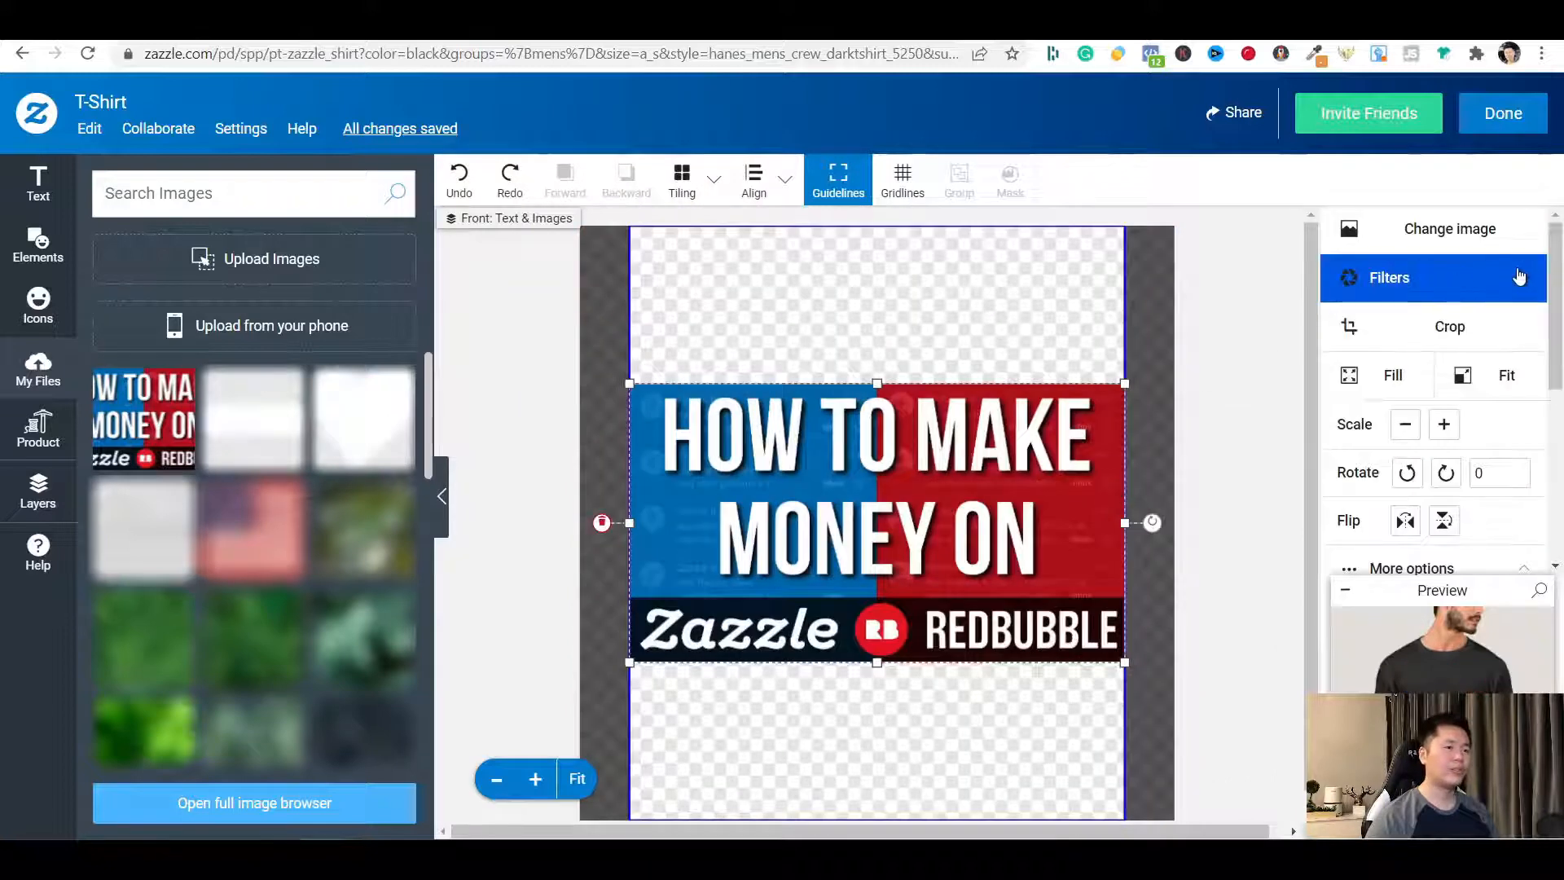
left_click(1388, 277)
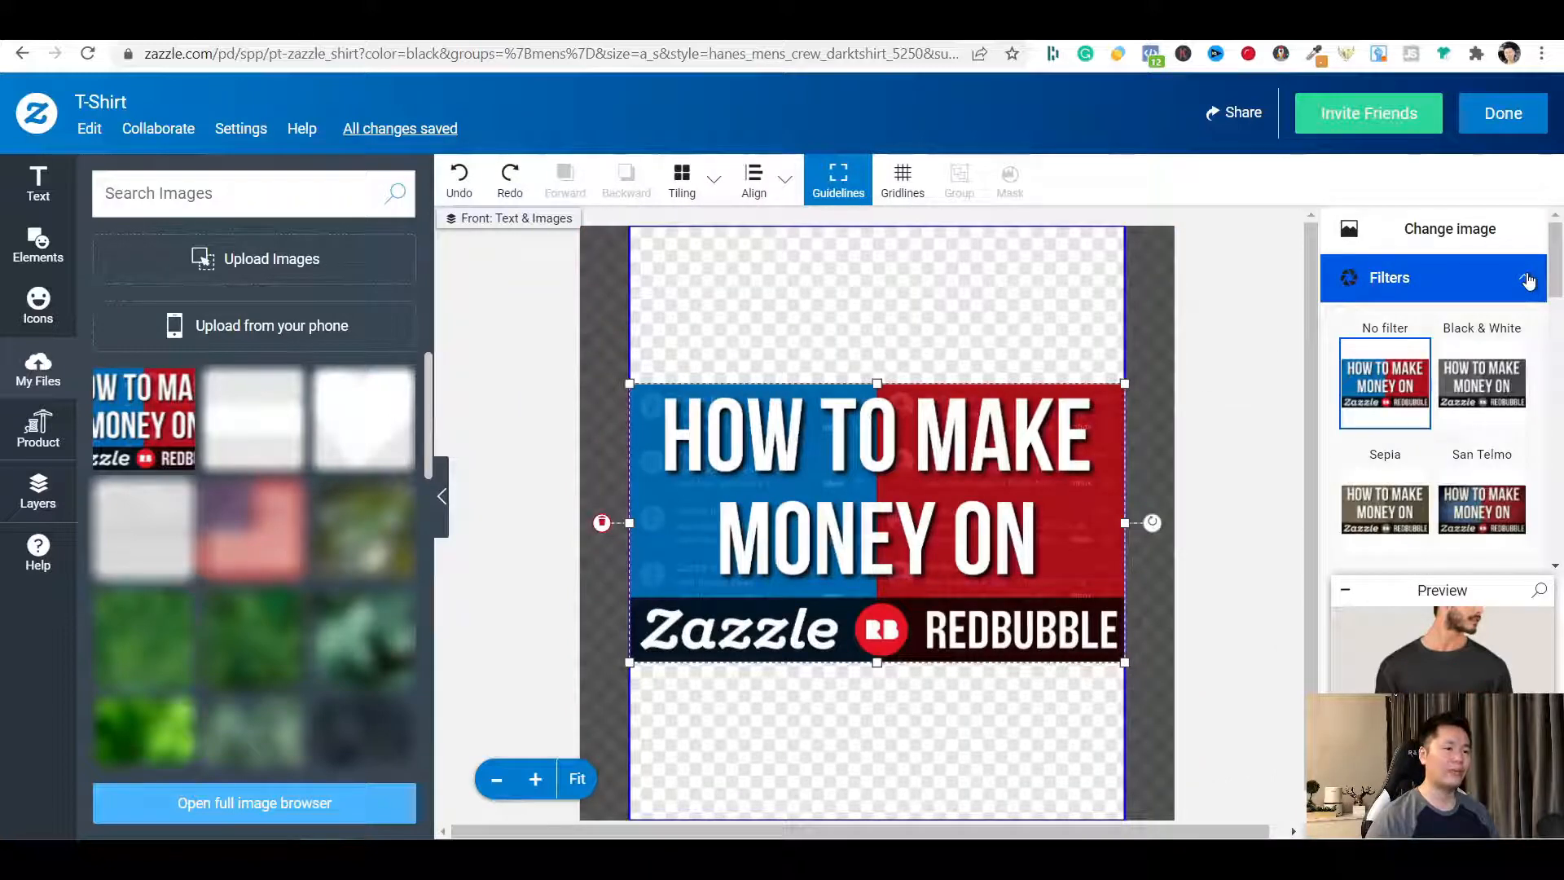
left_click(1481, 385)
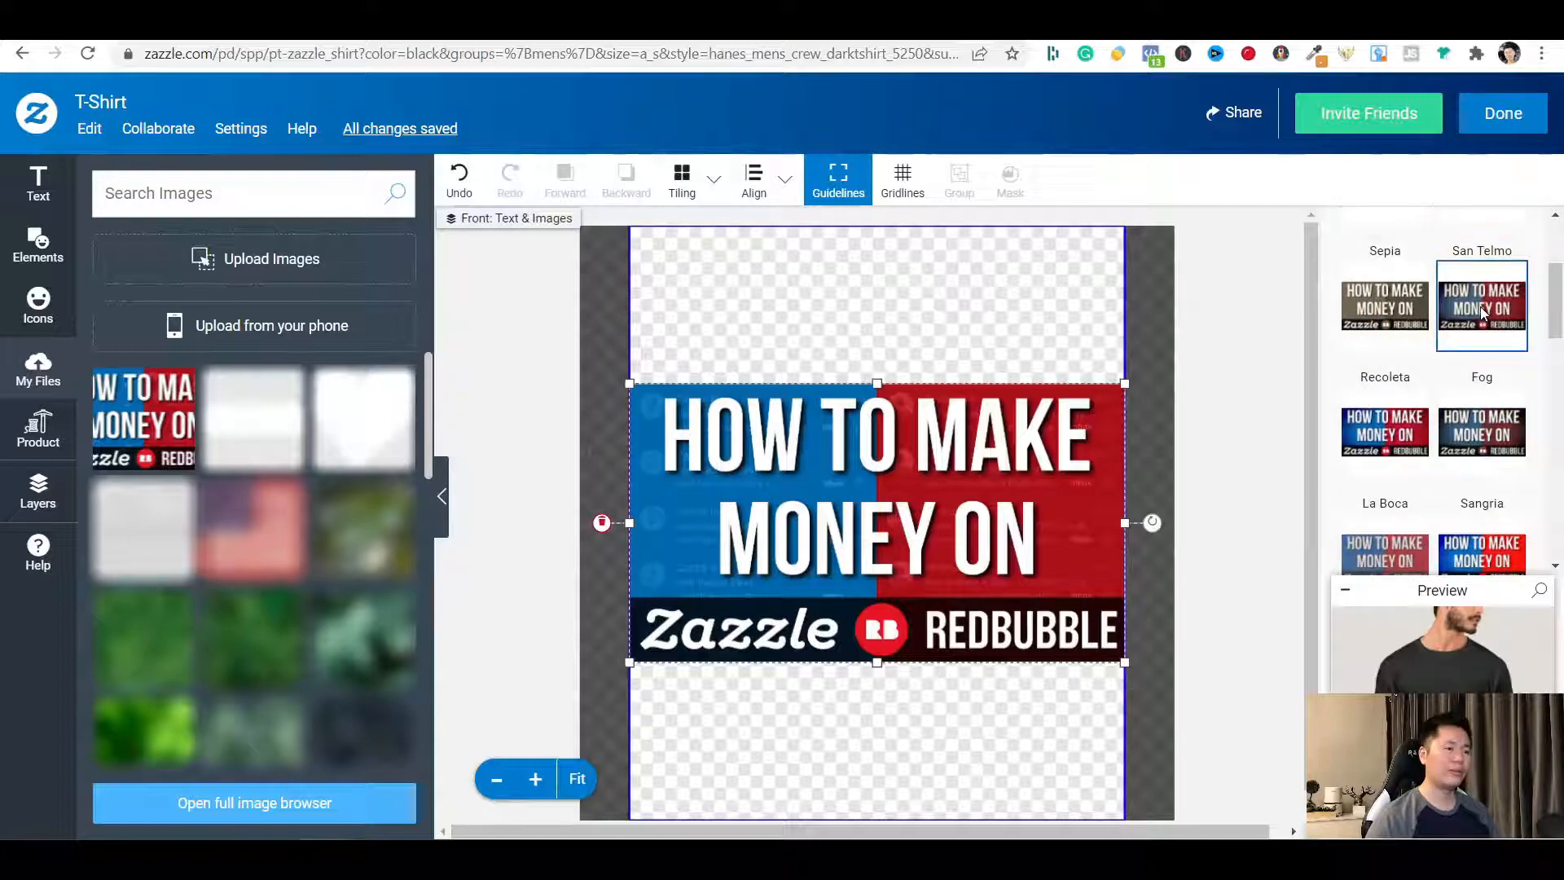
left_click(1383, 430)
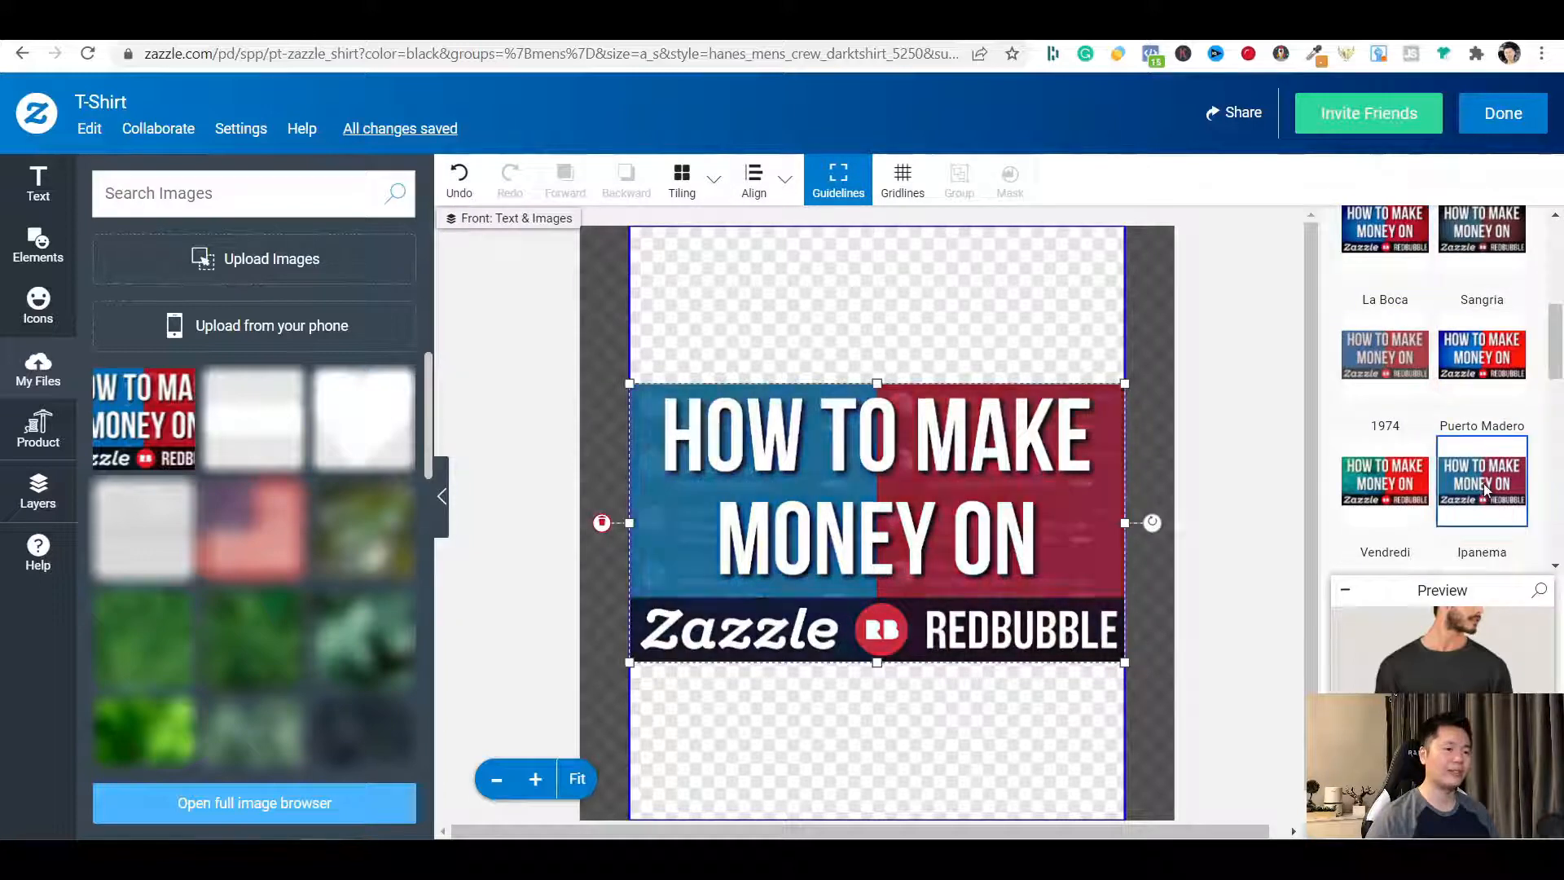
scroll("down", 3)
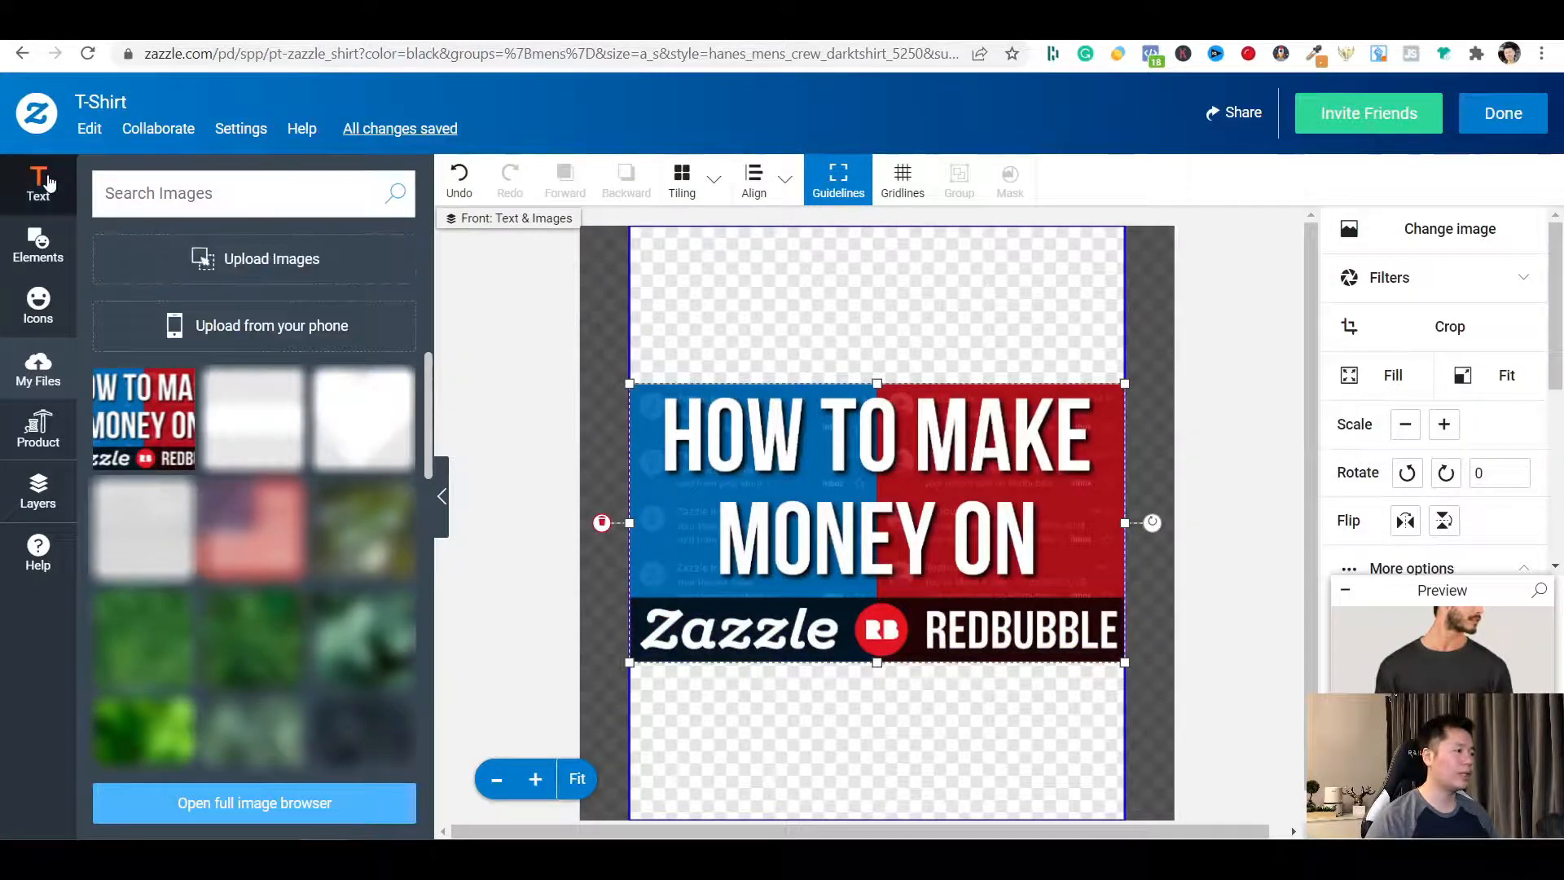
Add a text element reading 'Hahaha' above the banner
left_click(37, 185)
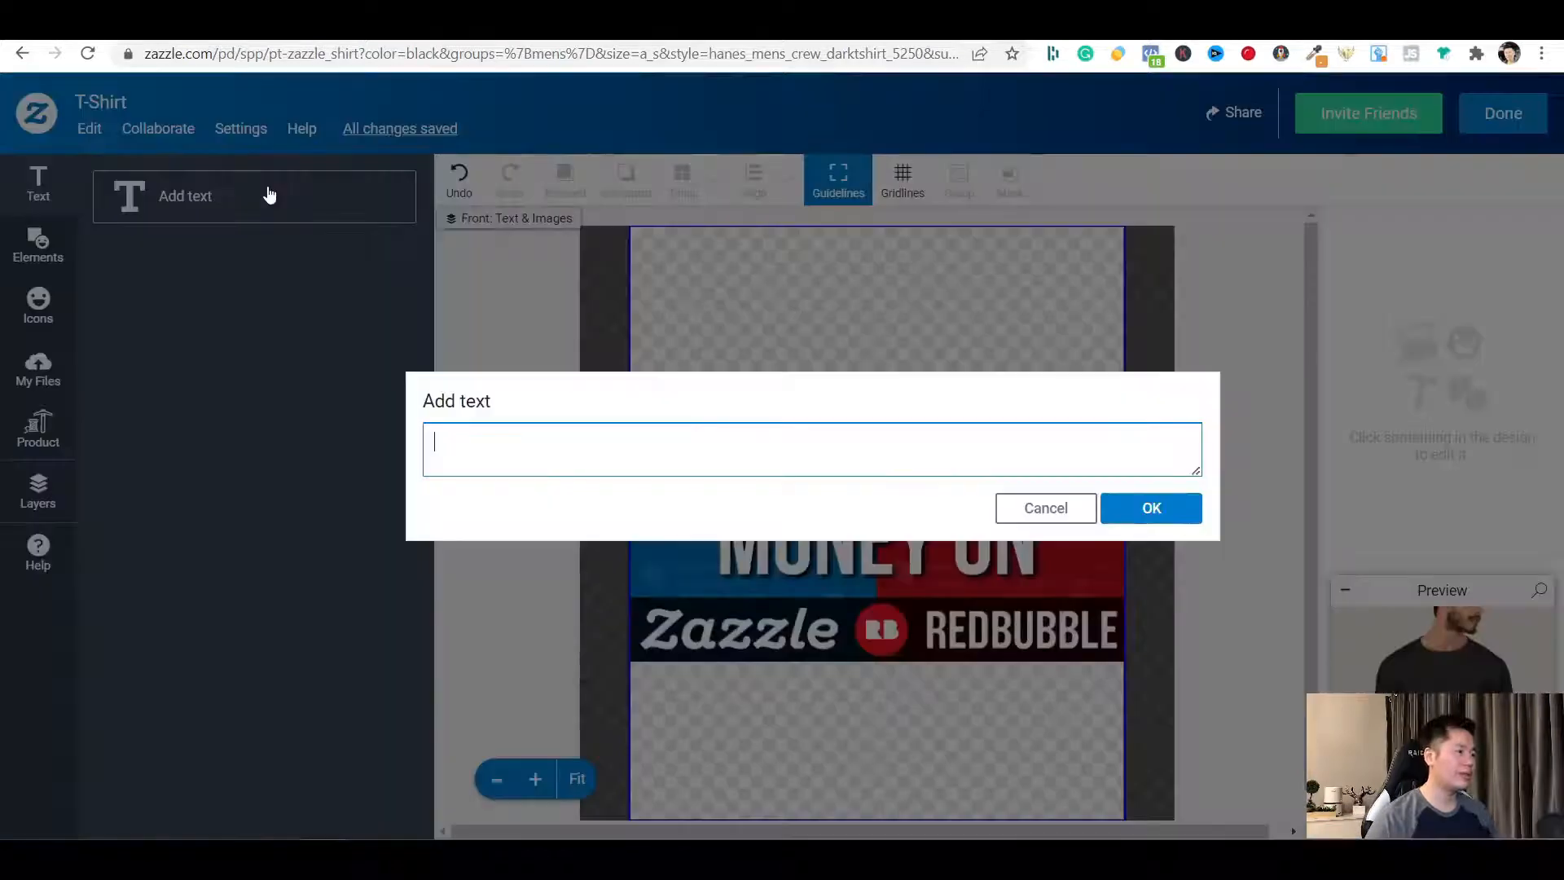
type("Hahah")
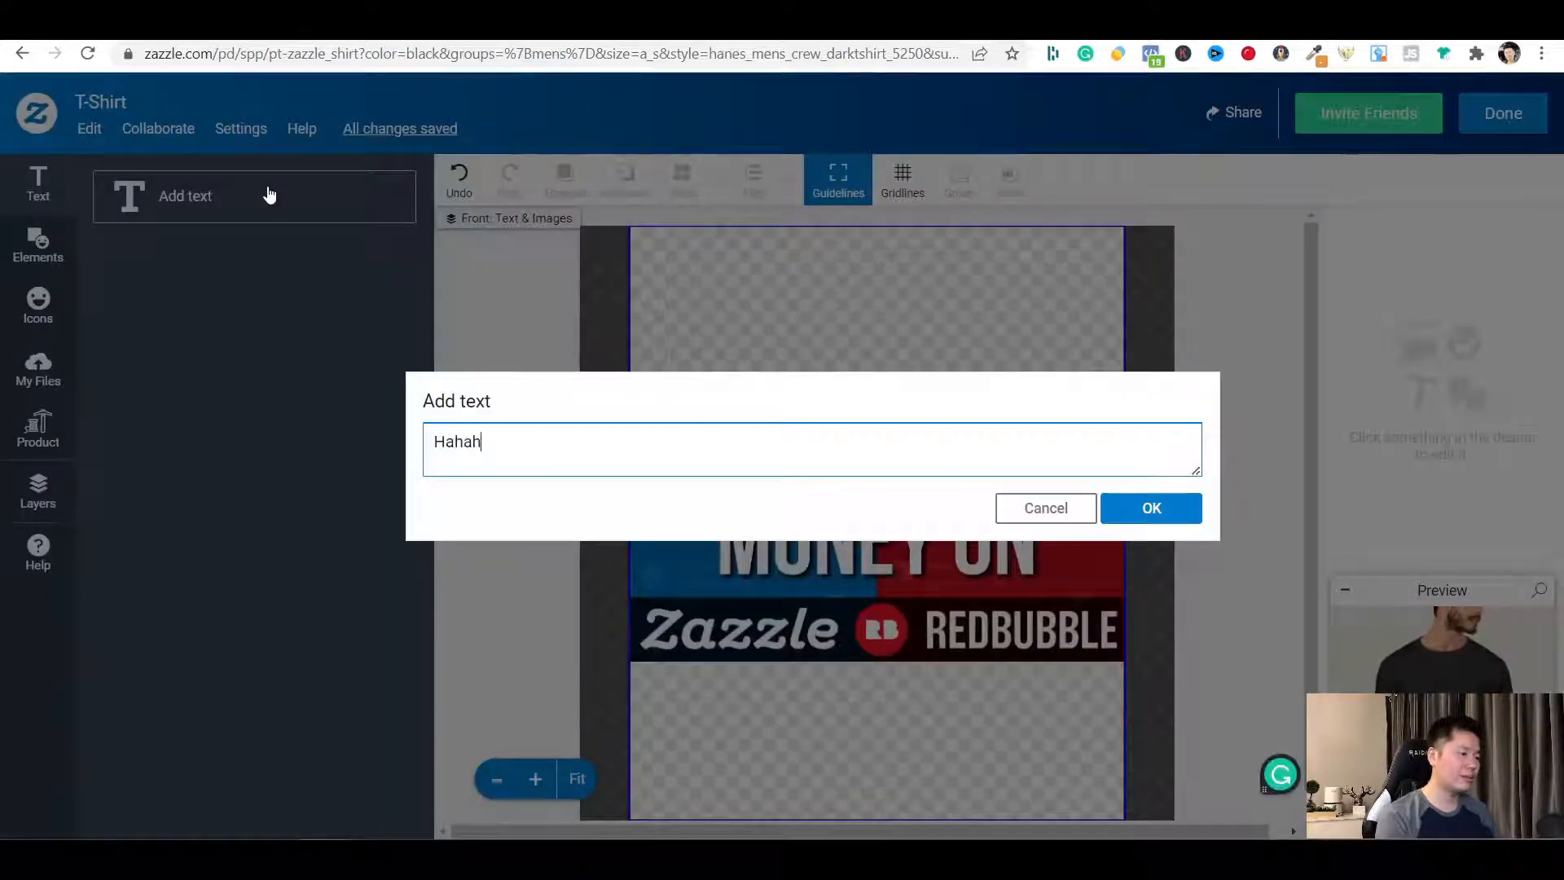
type("a")
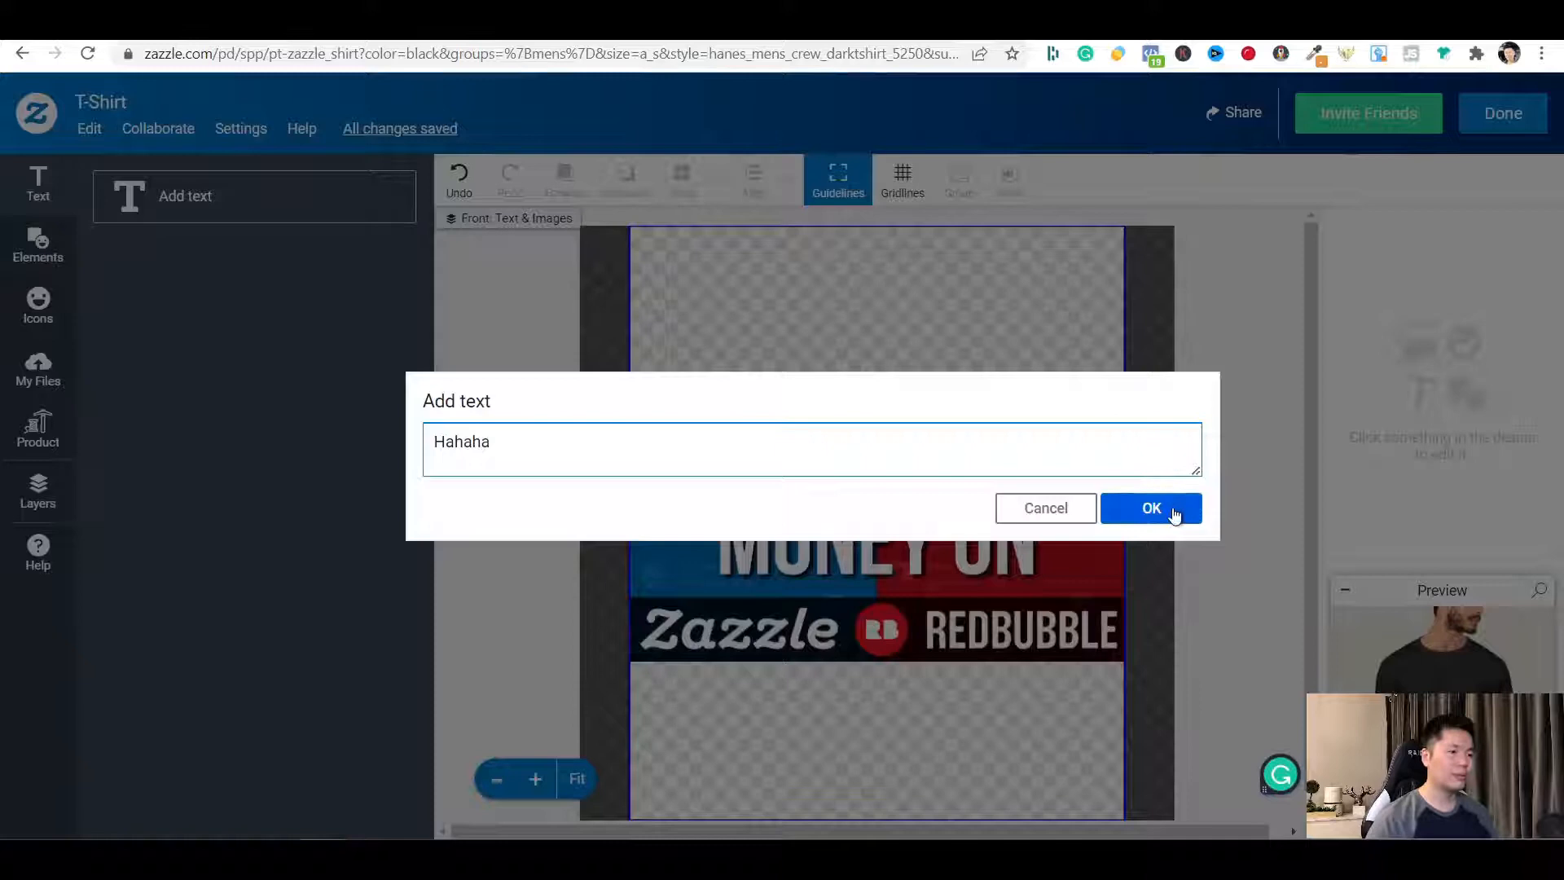
left_click(1150, 509)
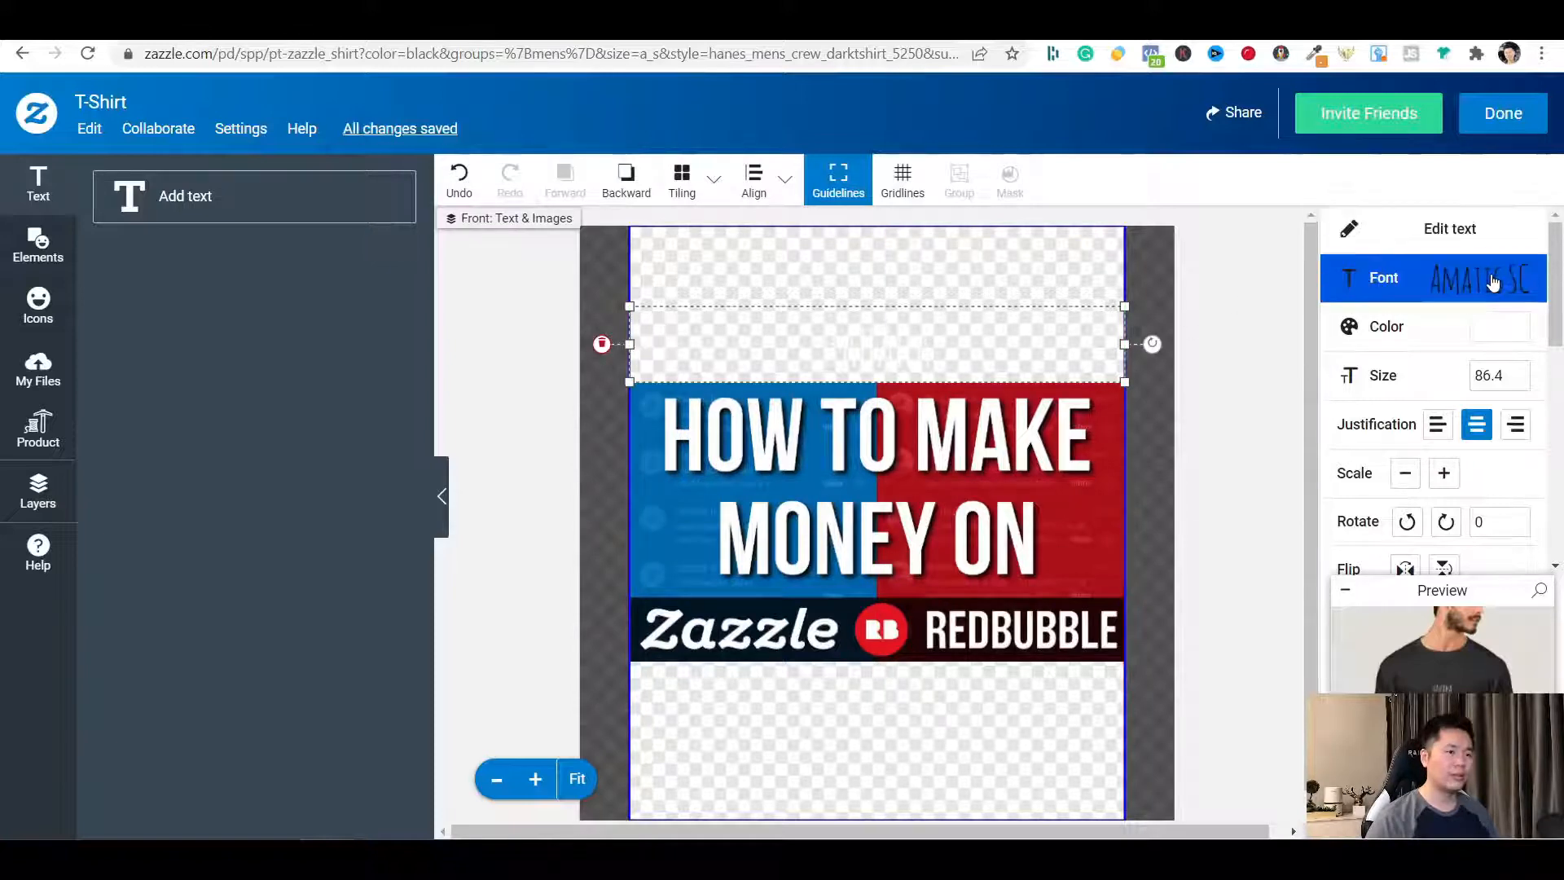
Set the Hahaha text's font to Chewy instead of Amatic SC
left_click(1477, 277)
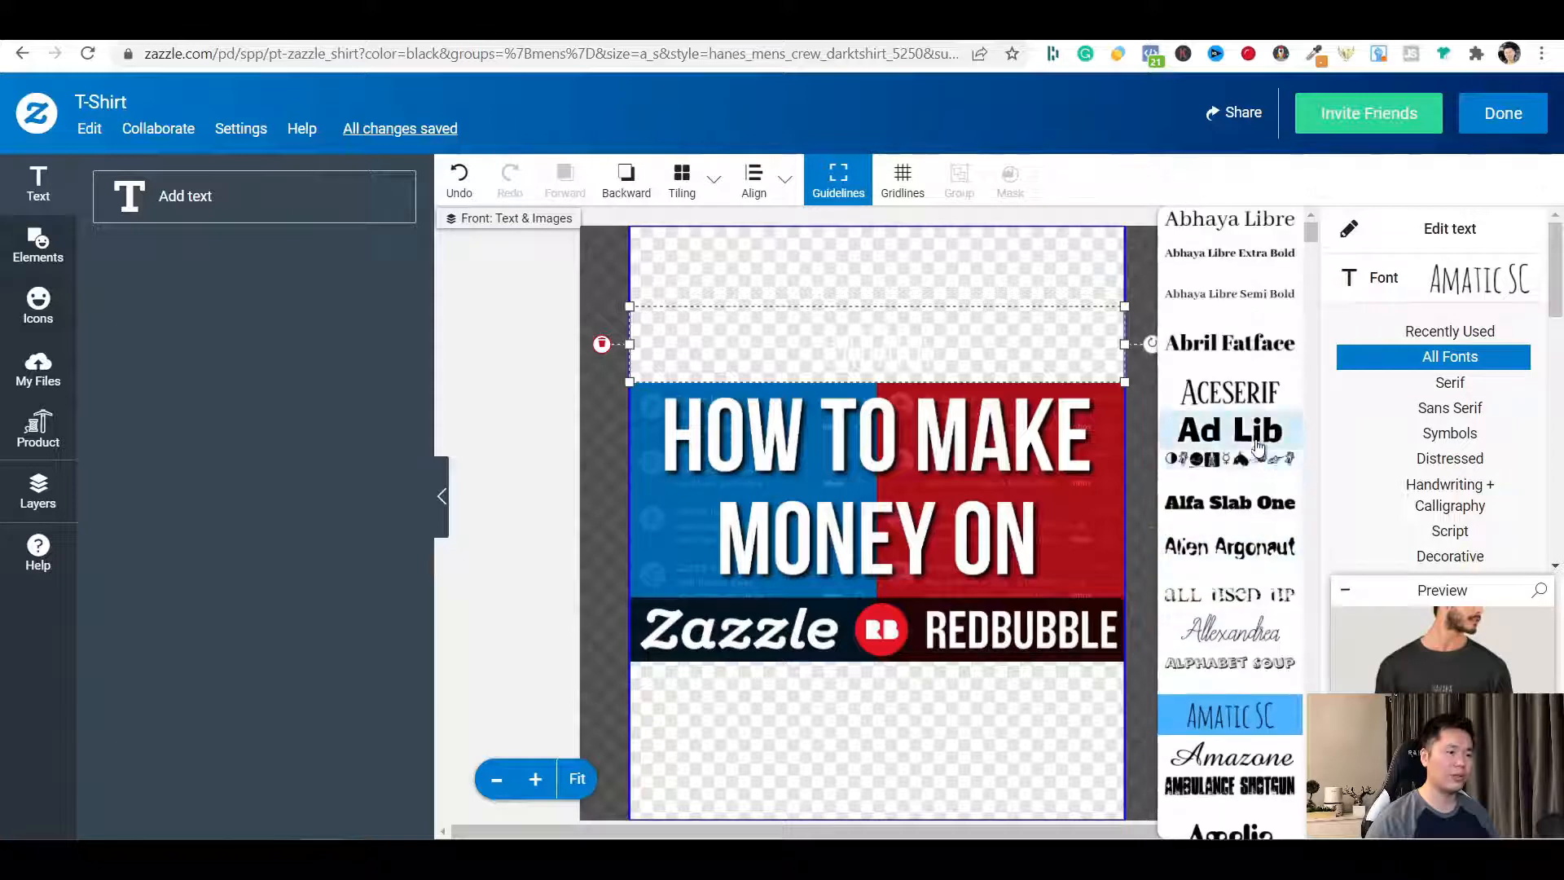
scroll("down", 3)
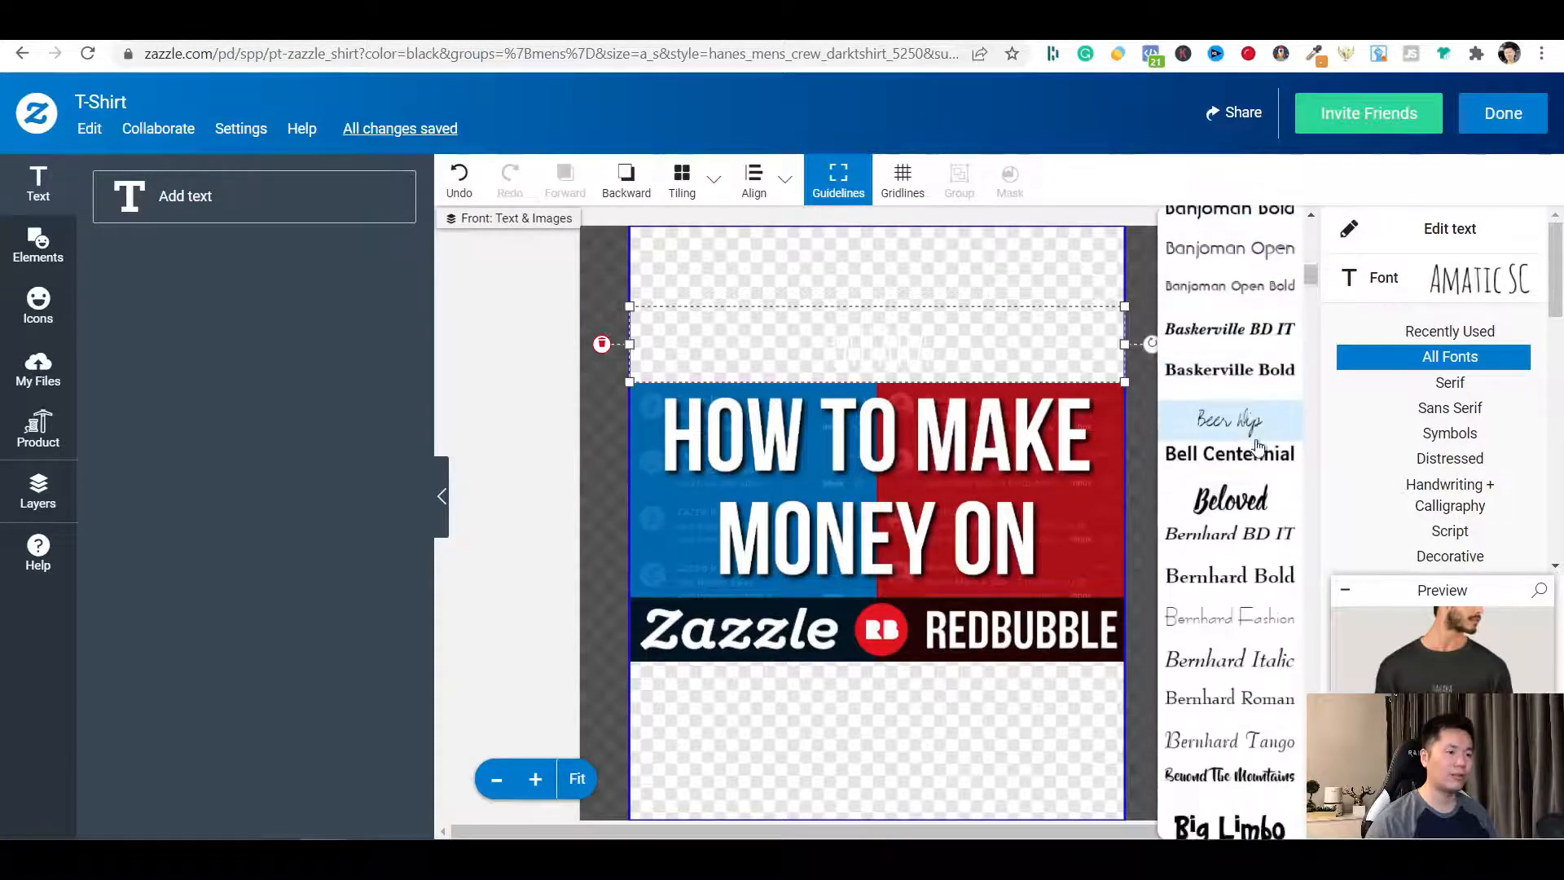
scroll("down", 3)
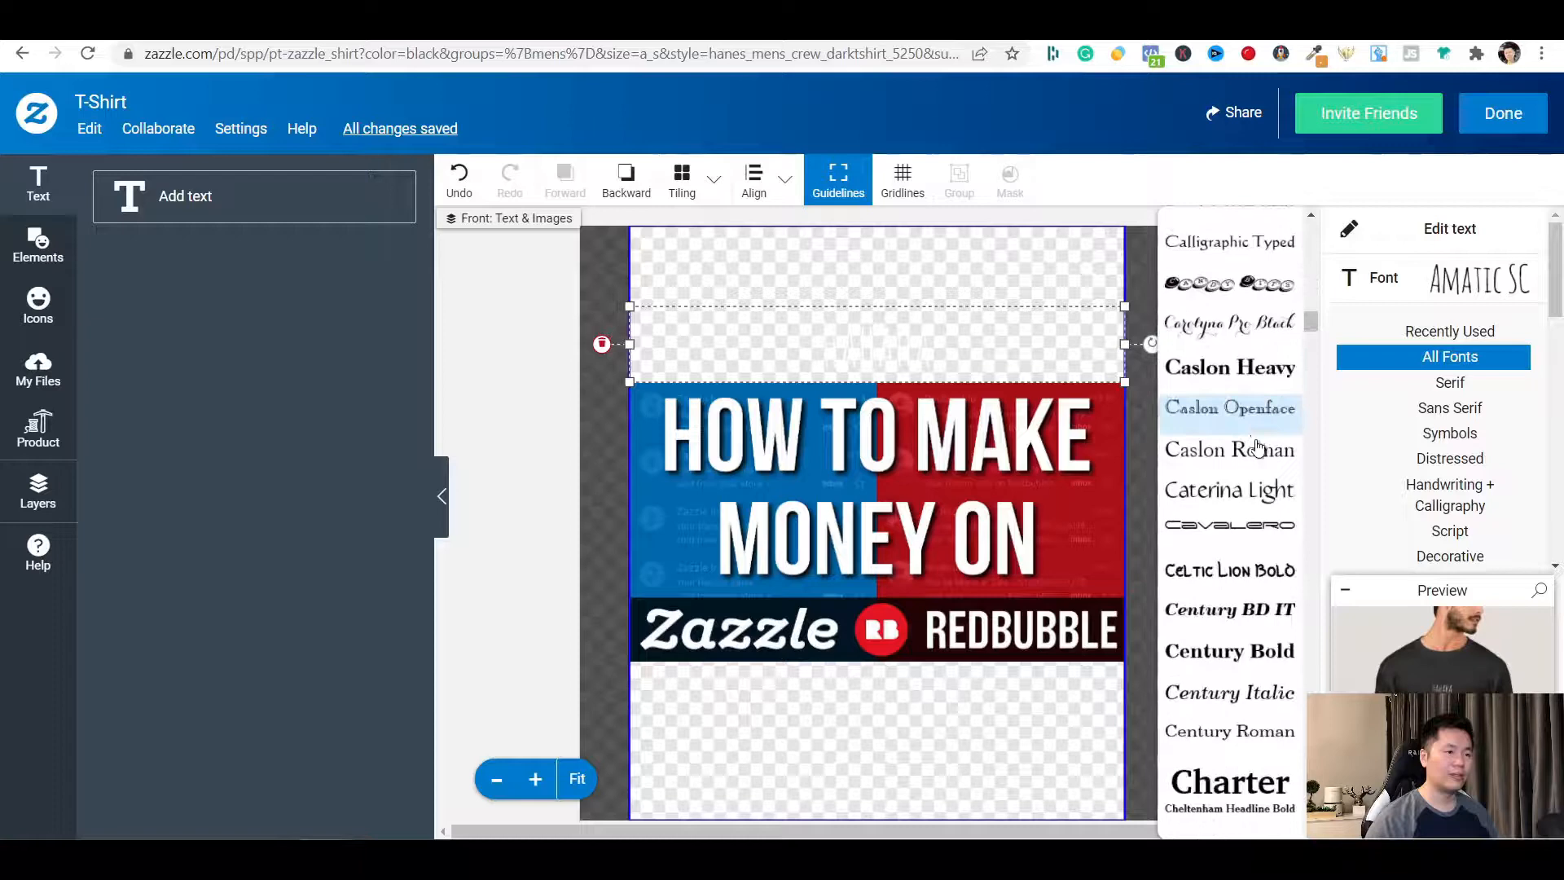
scroll("down", 3)
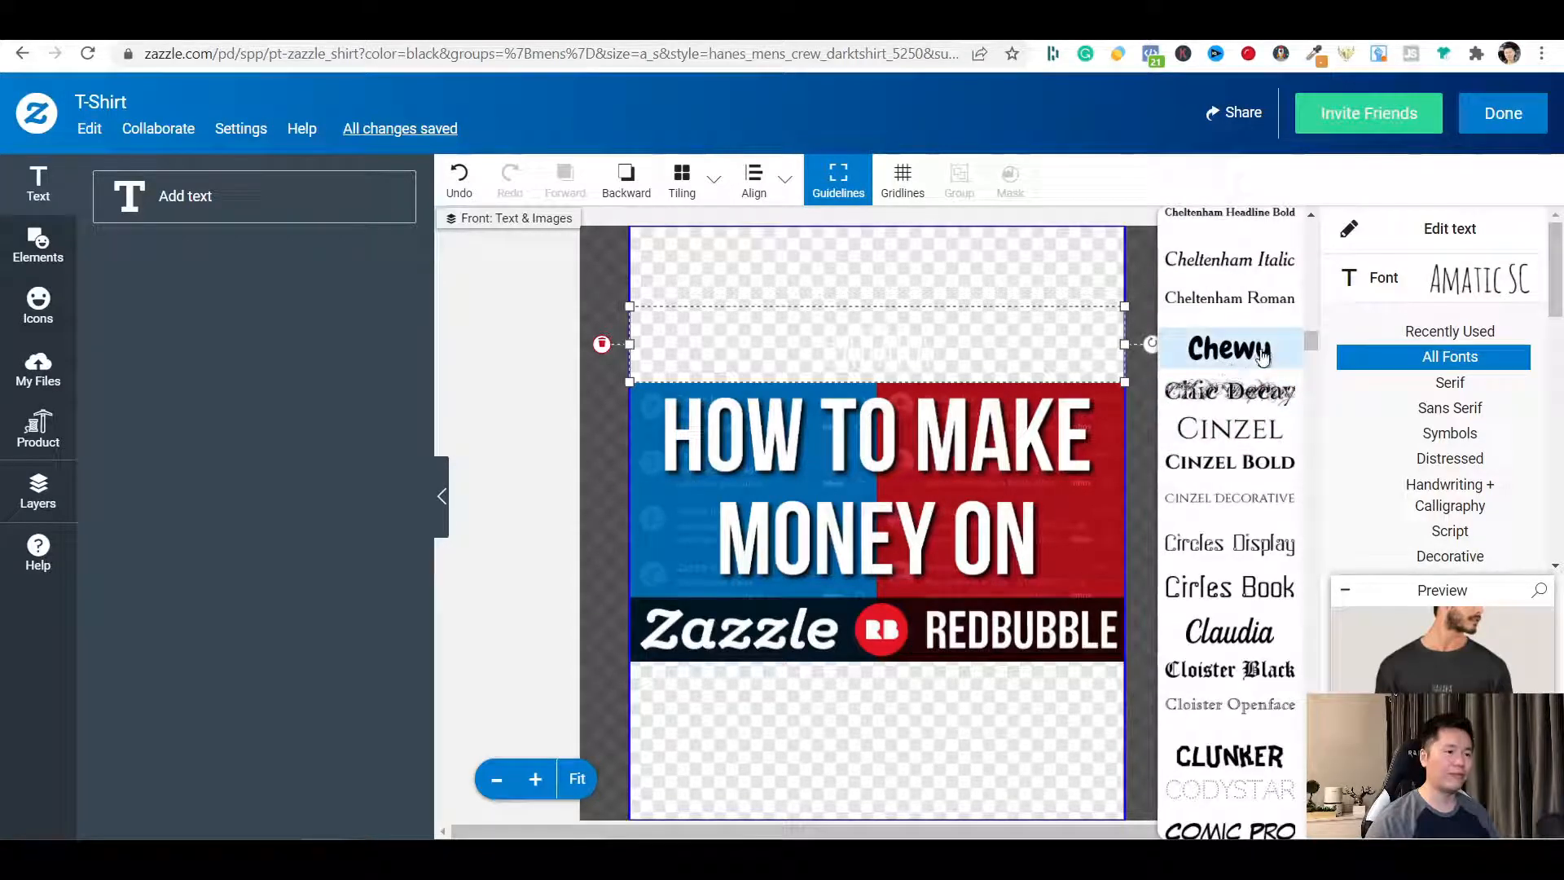
left_click(1227, 349)
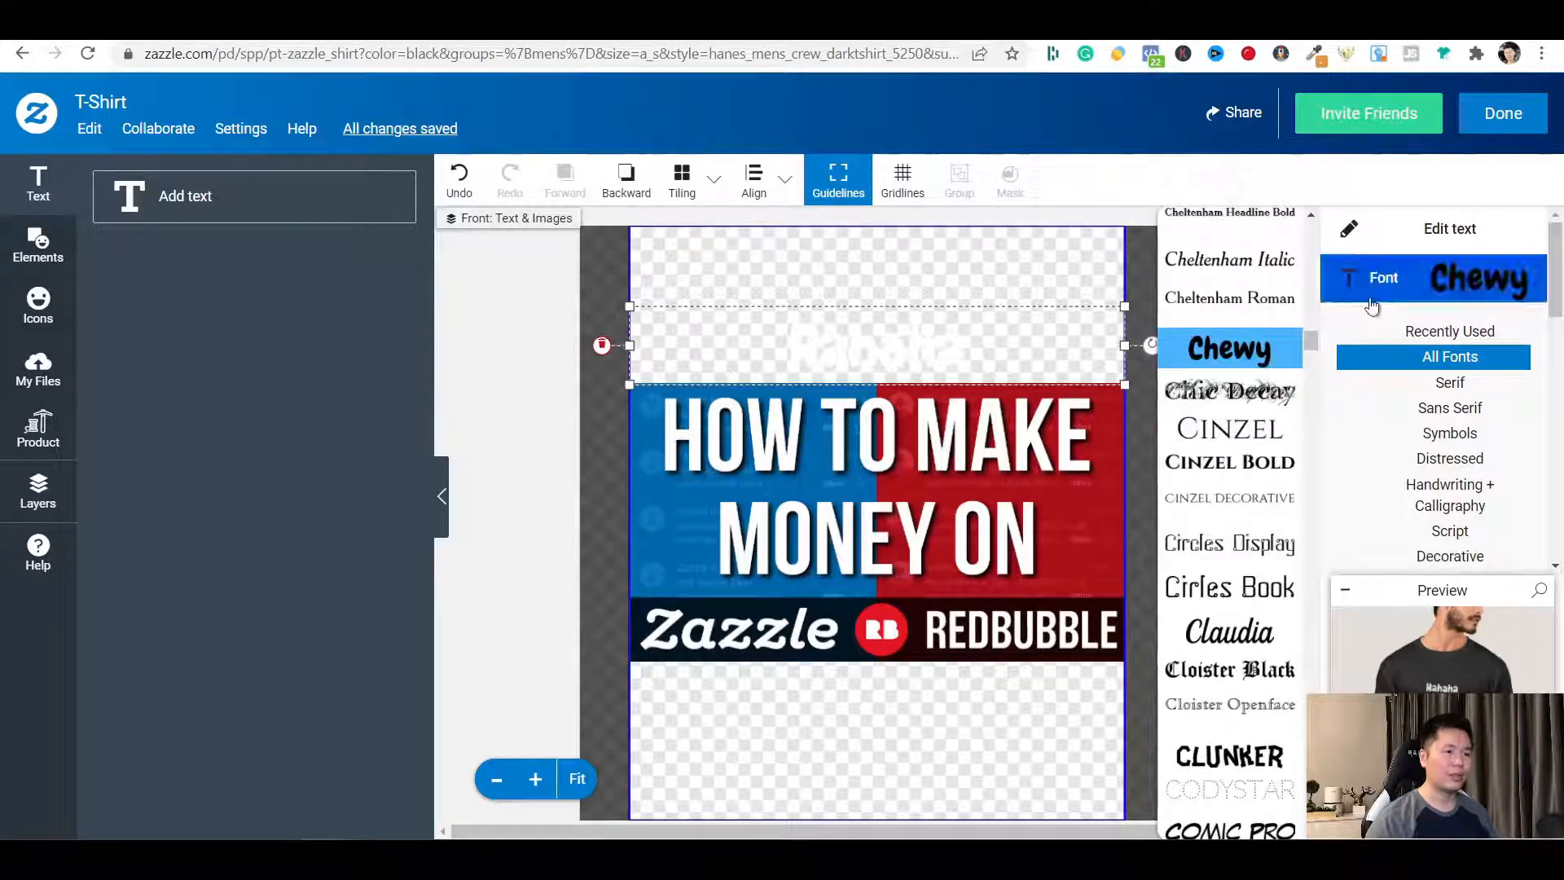
scroll("down", 3)
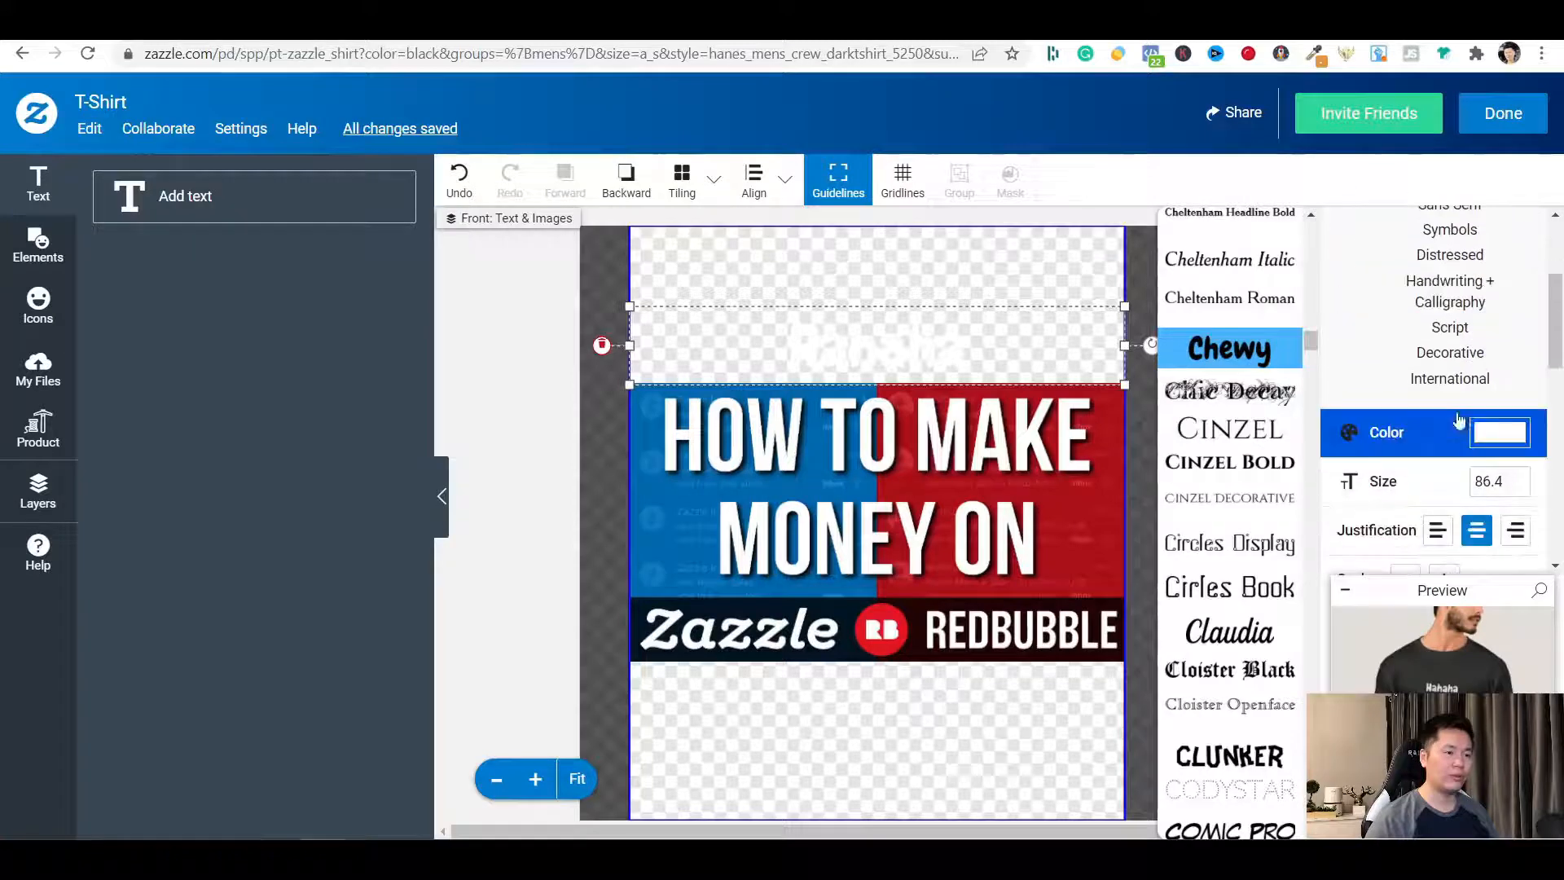
Colour the Hahaha text black, then red, then deep blue #004095
left_click(1499, 431)
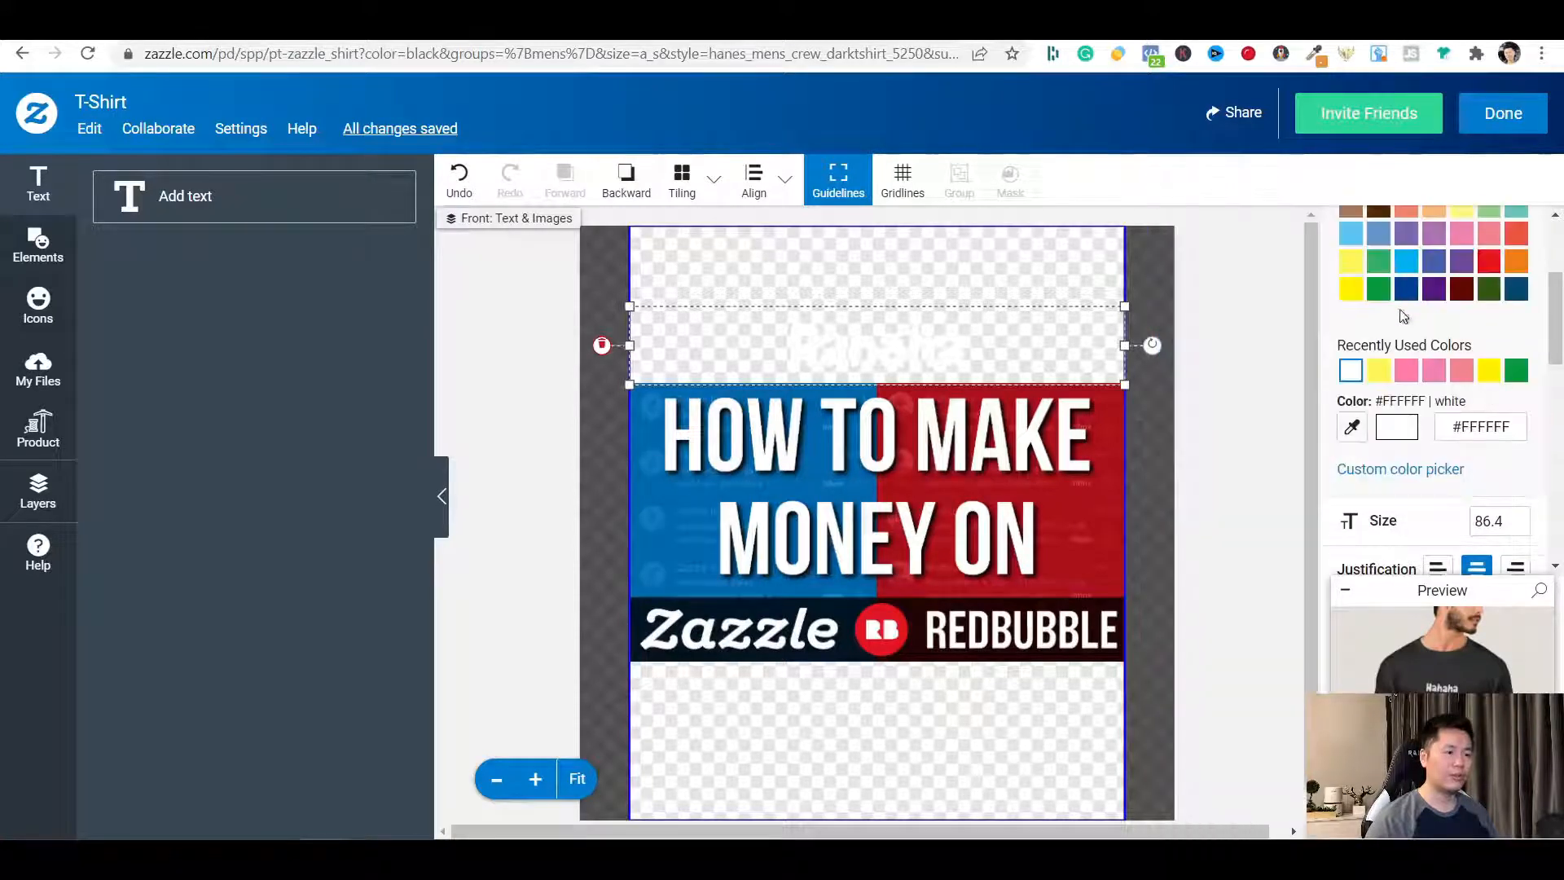
left_click(1487, 280)
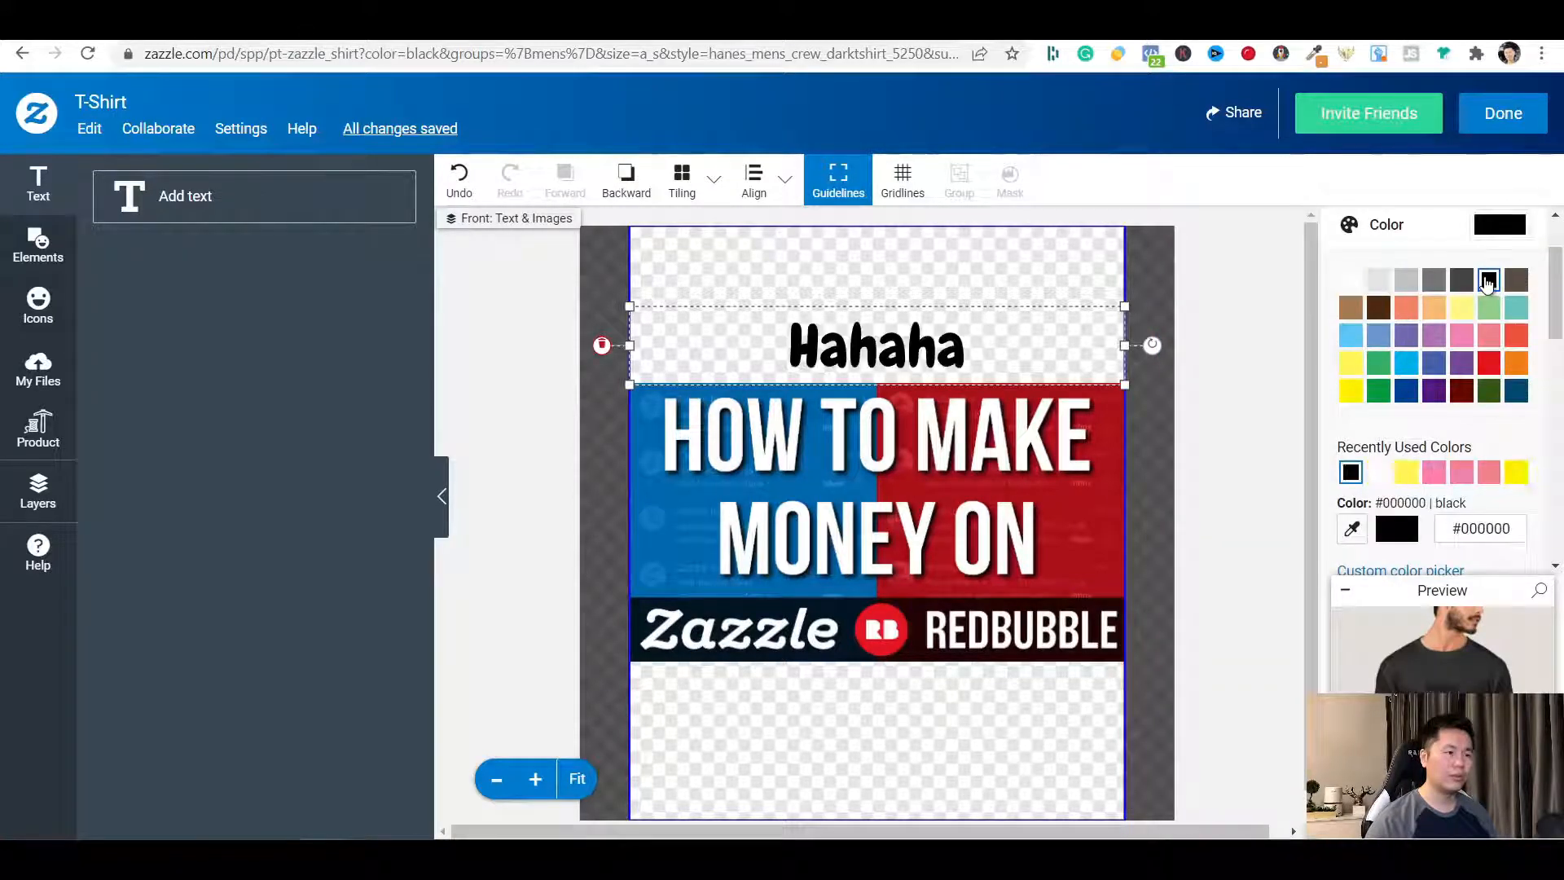
left_click(1487, 361)
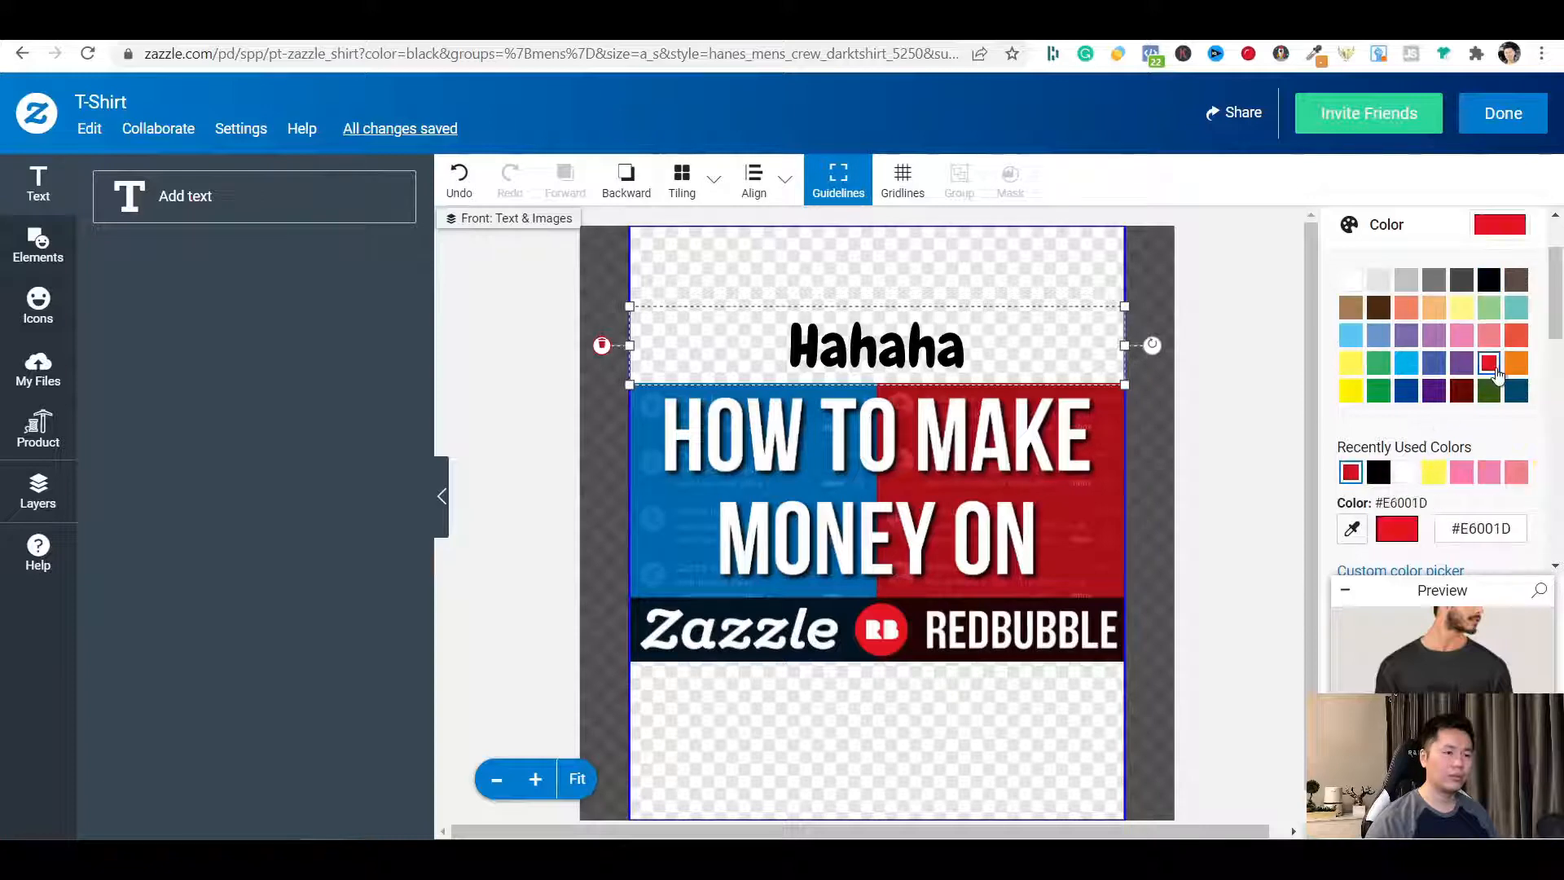
left_click(1406, 389)
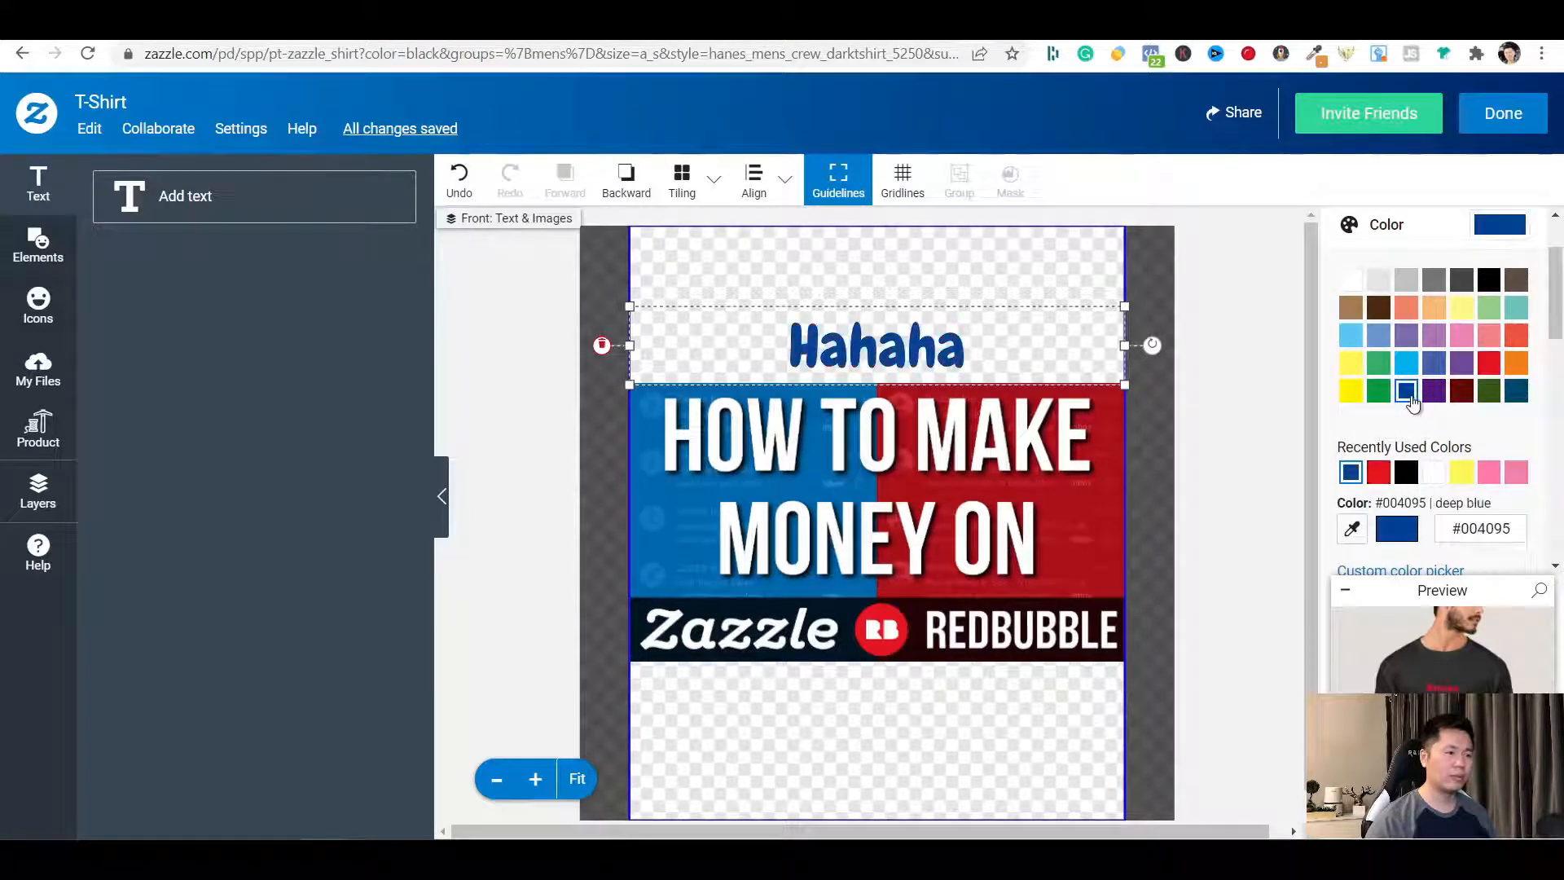
scroll("down", 3)
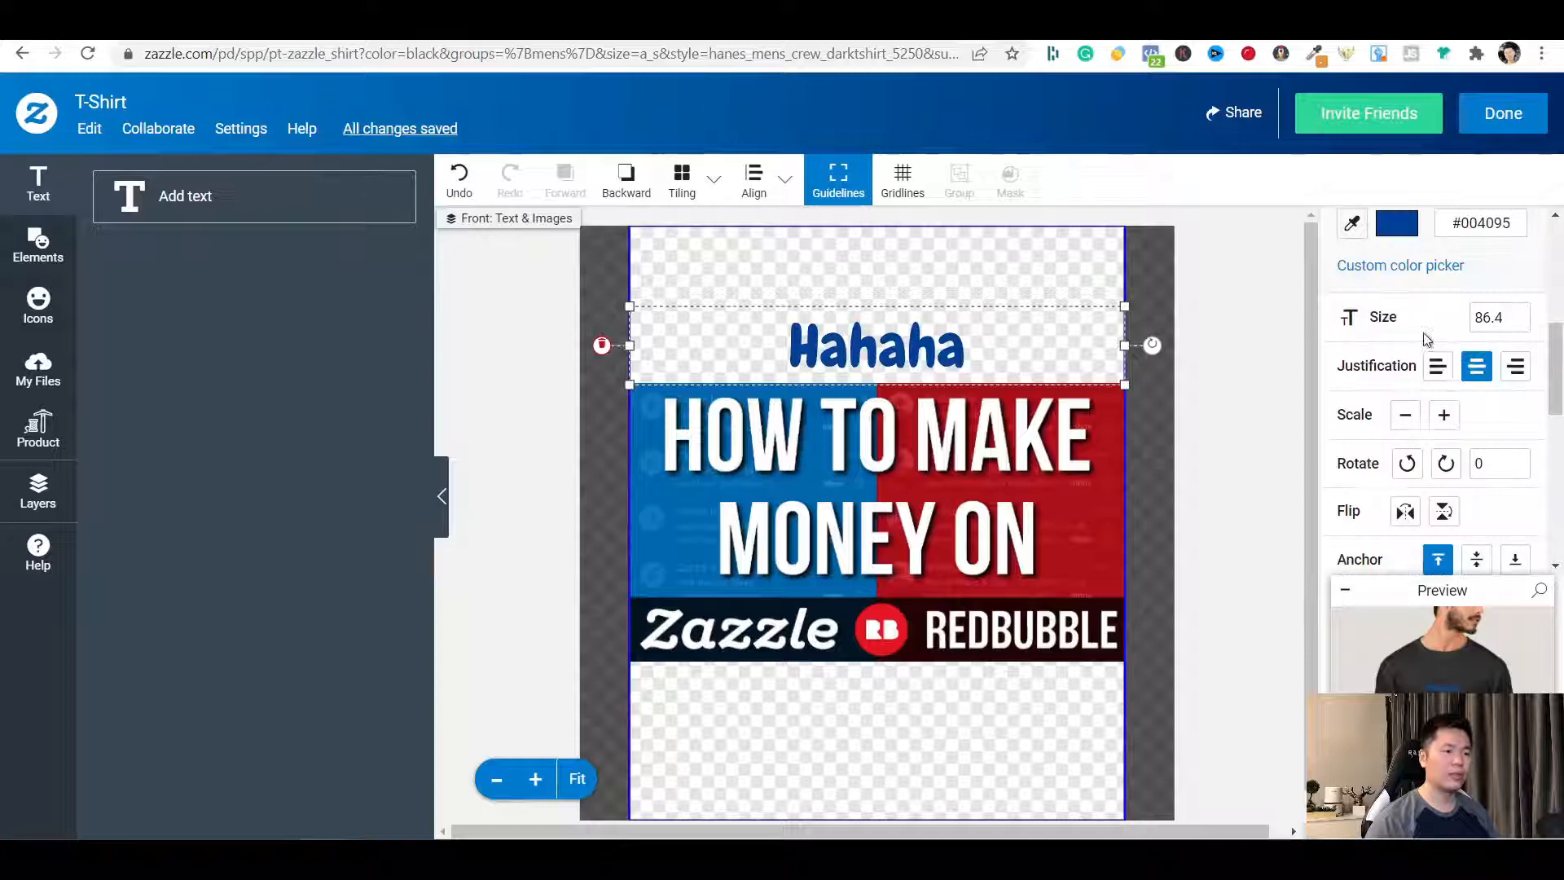
Enlarge the Hahaha text slightly and try left, right and centre alignment
left_click(1521, 312)
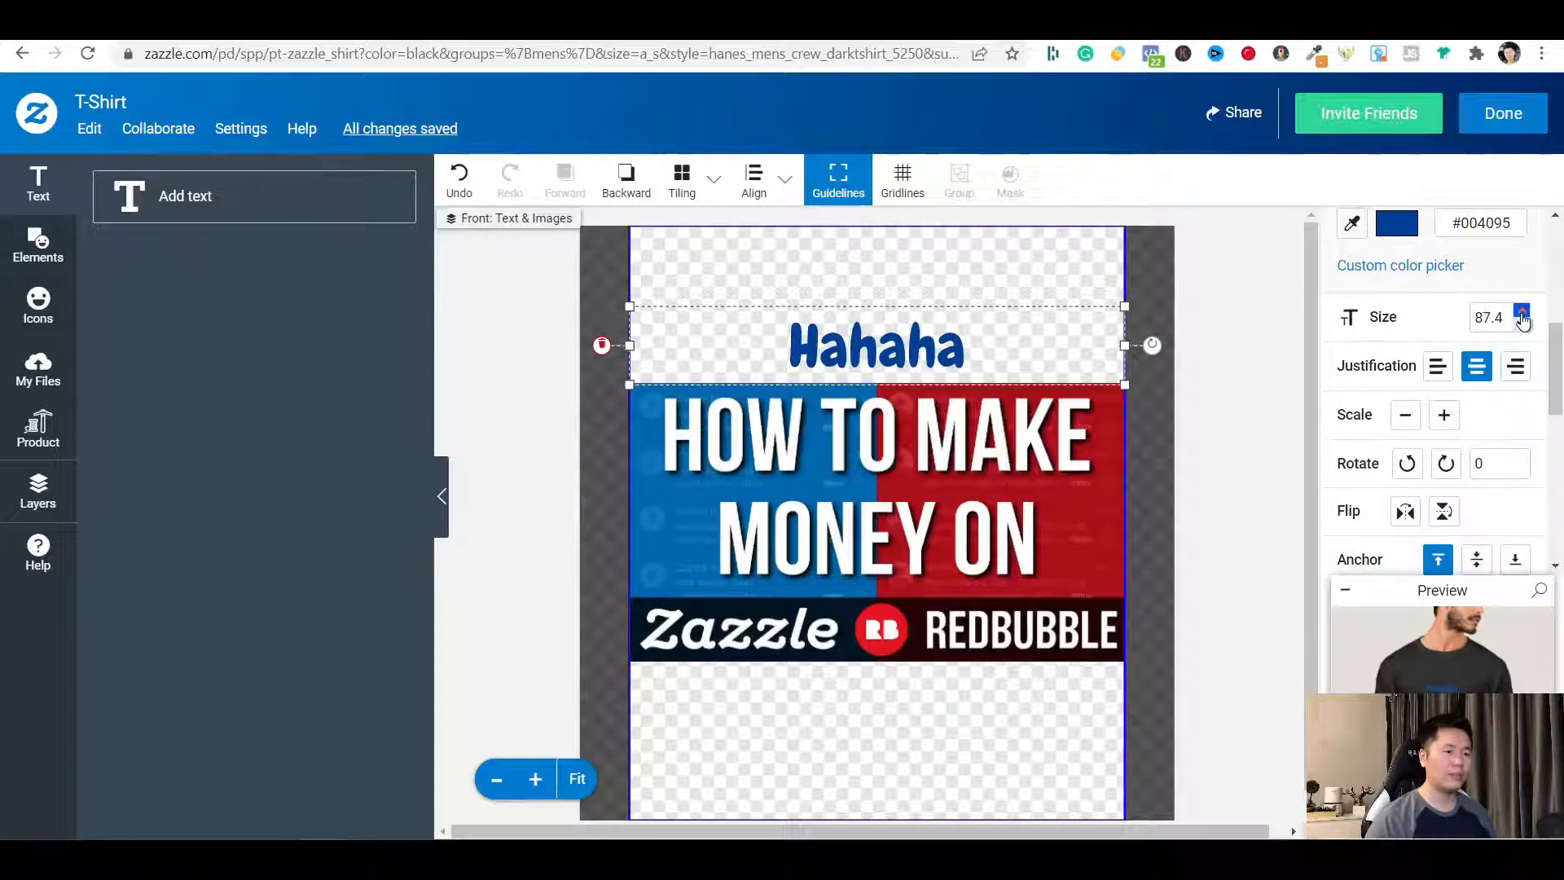
left_click(1522, 312)
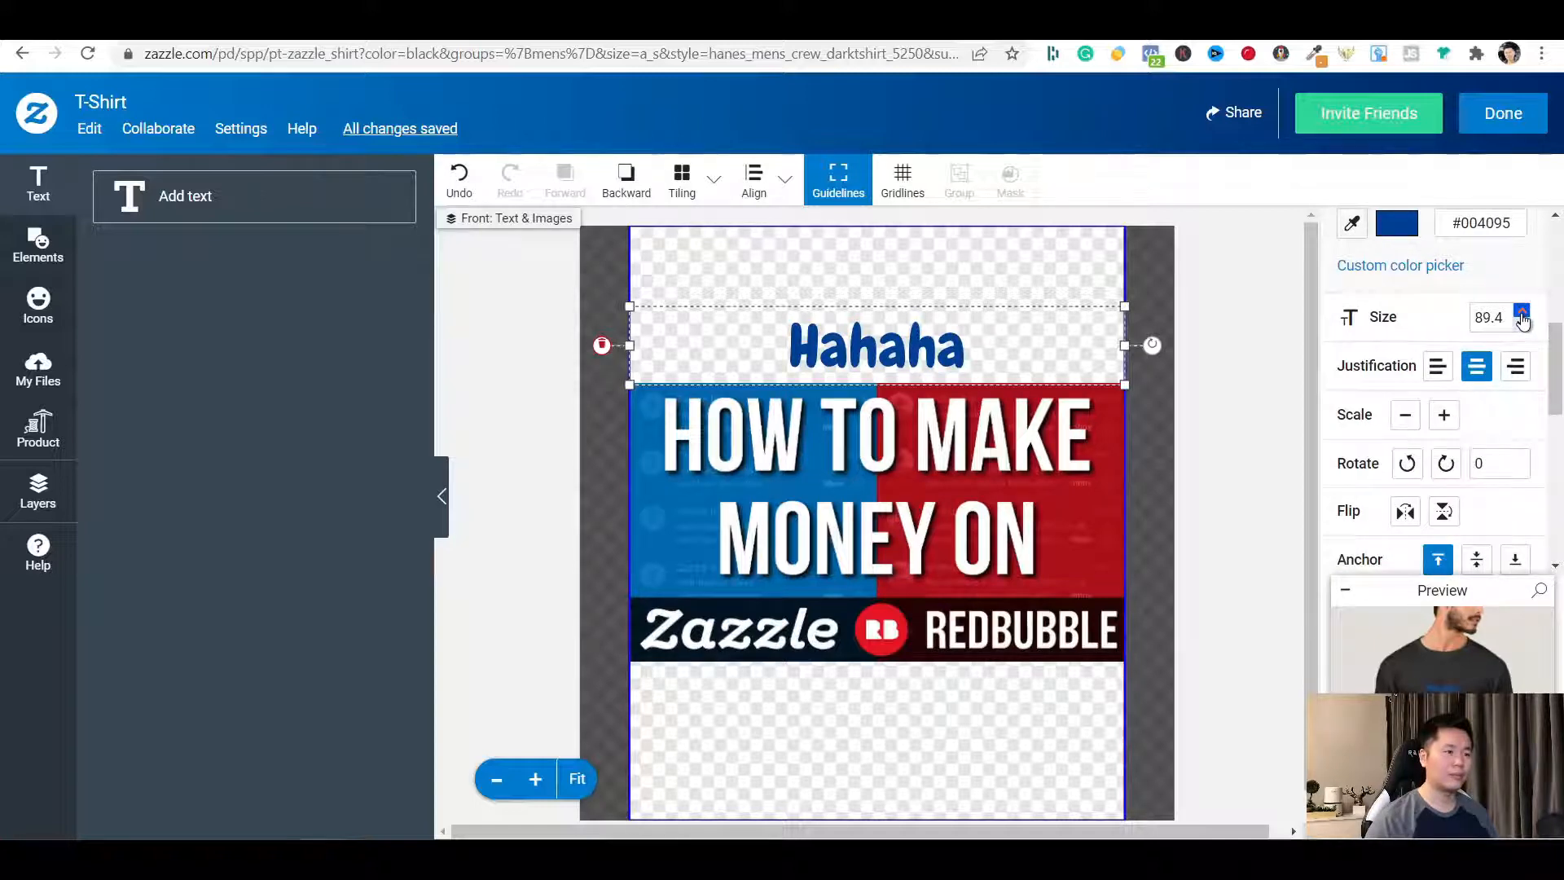
left_click(1520, 313)
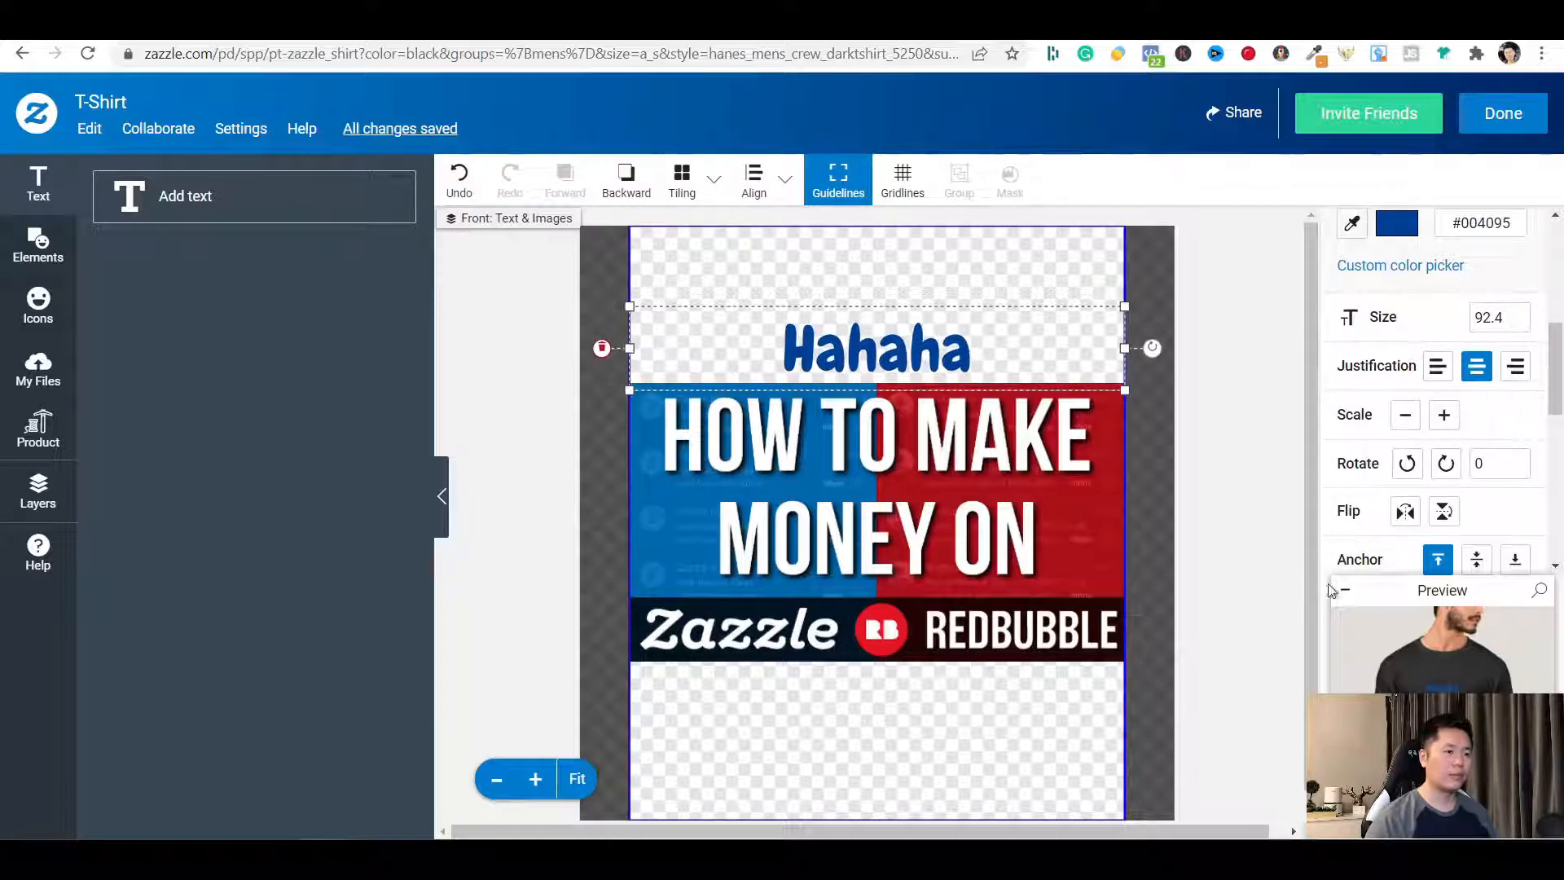
left_click(1437, 367)
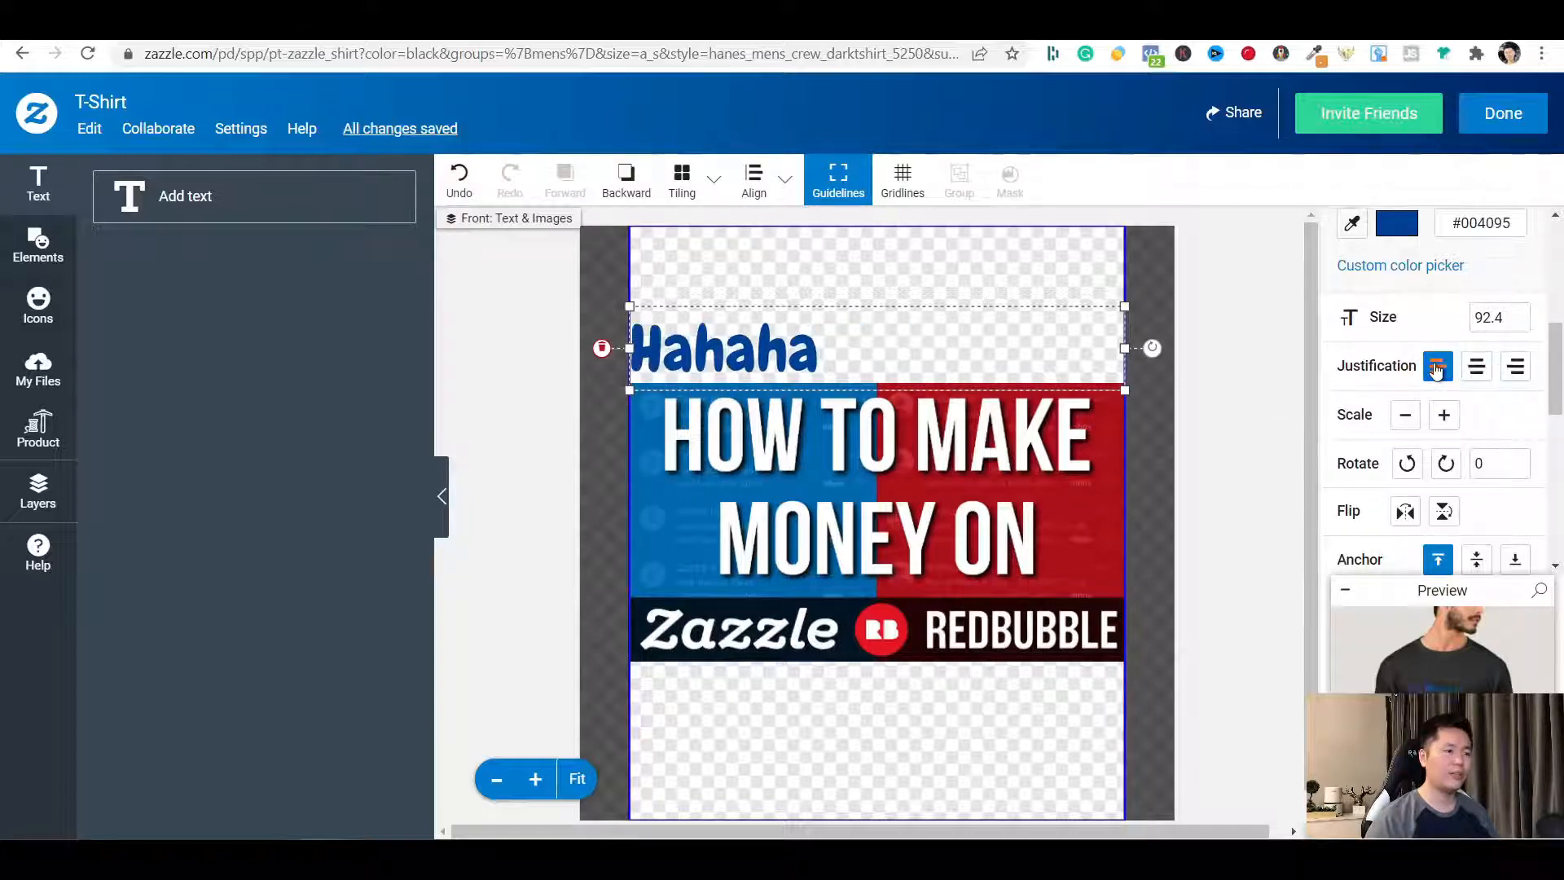
left_click(1514, 365)
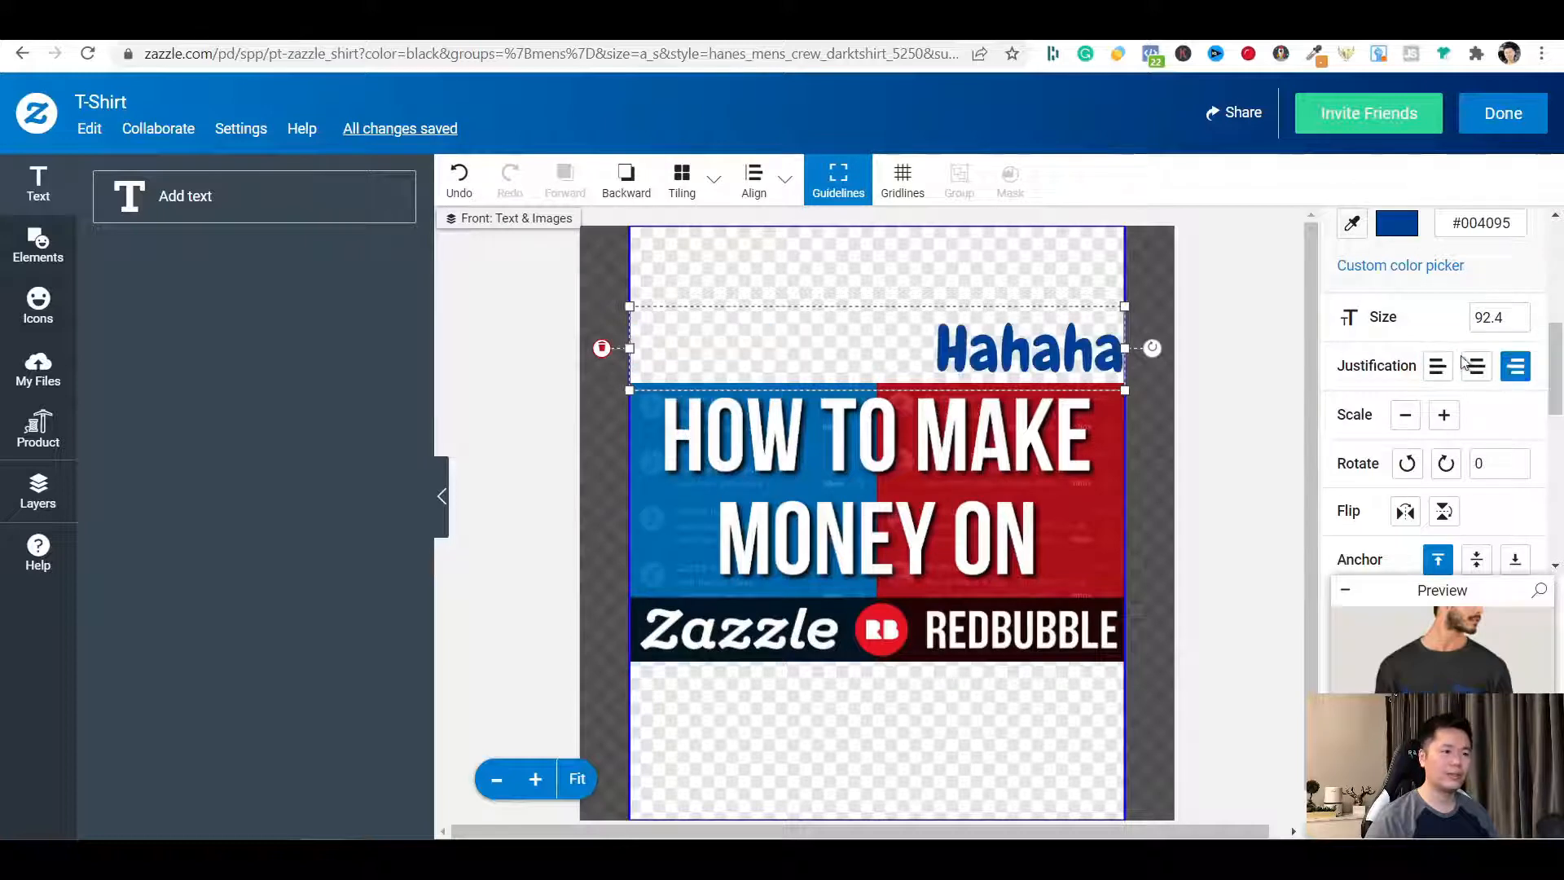
left_click(1476, 365)
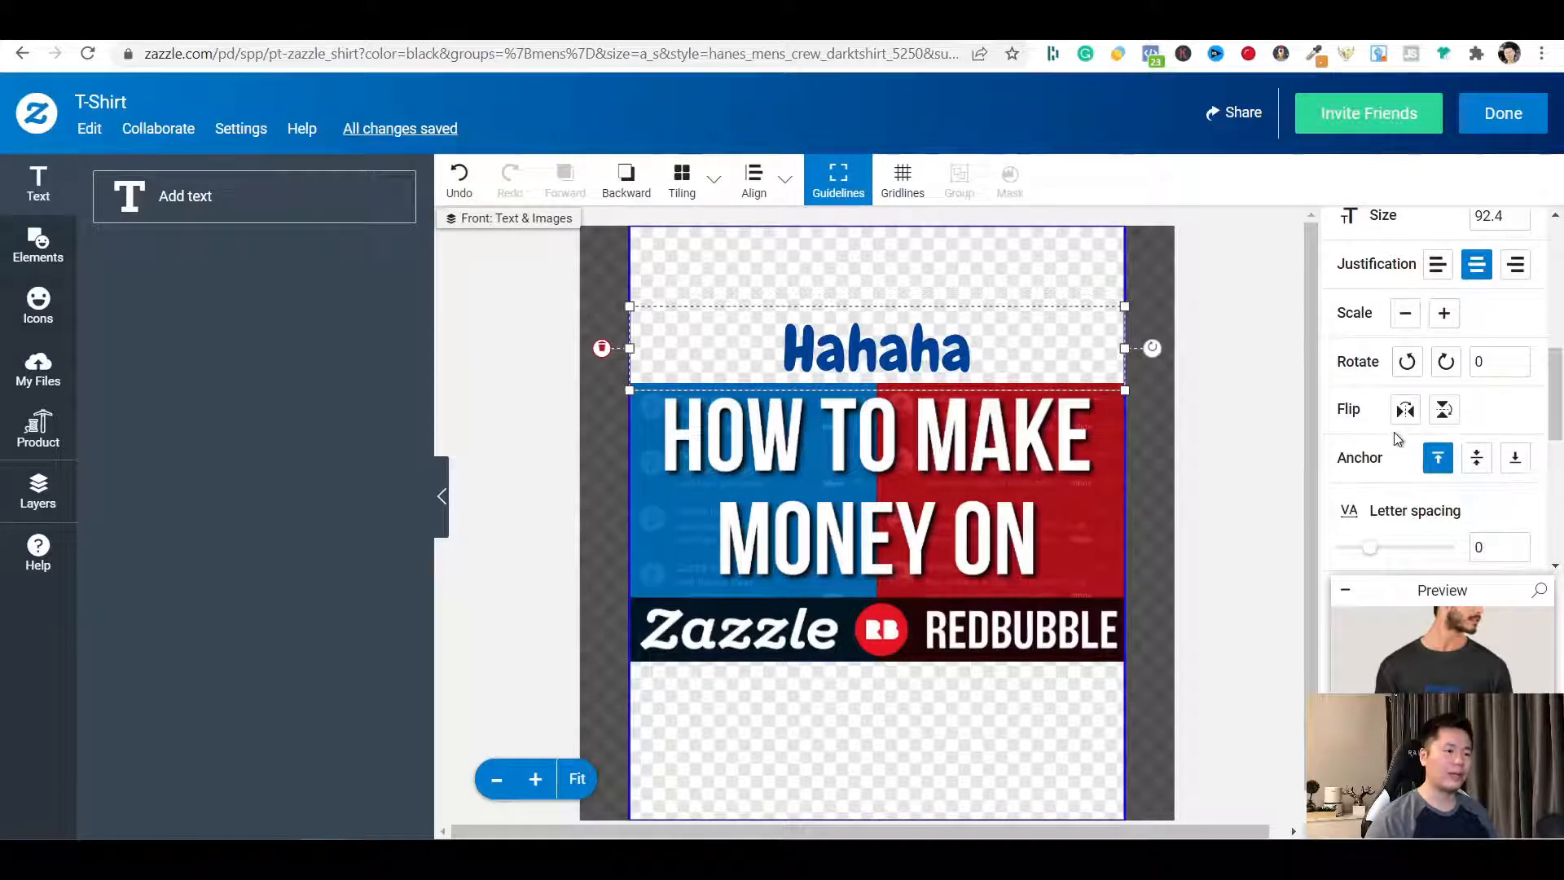
mouse_move(1508, 384)
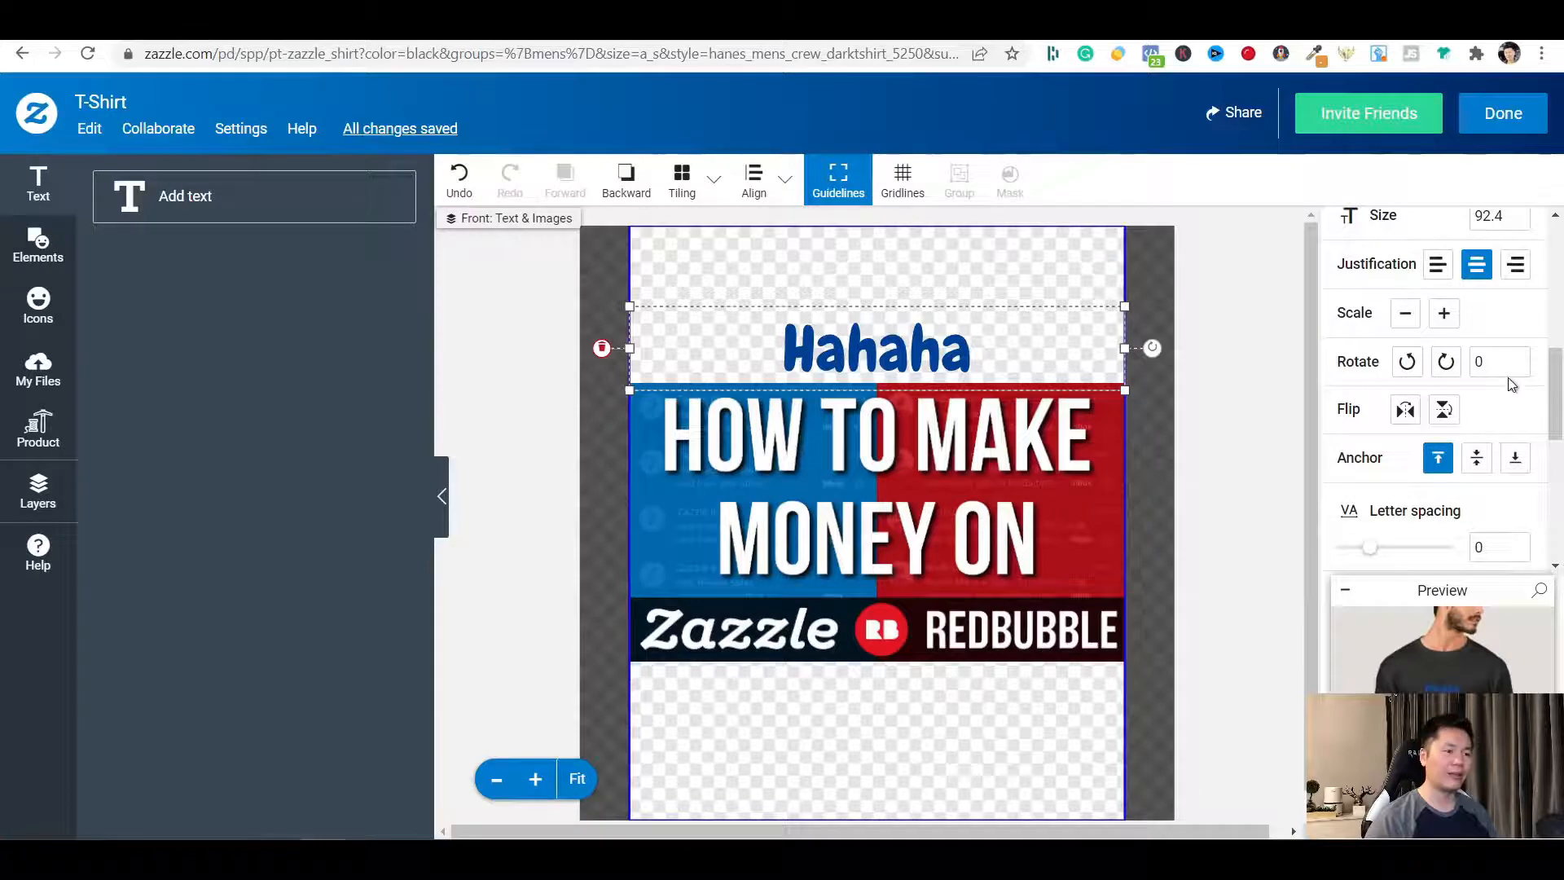
Raise the Hahaha letter spacing to 0.1
scroll("down", 3)
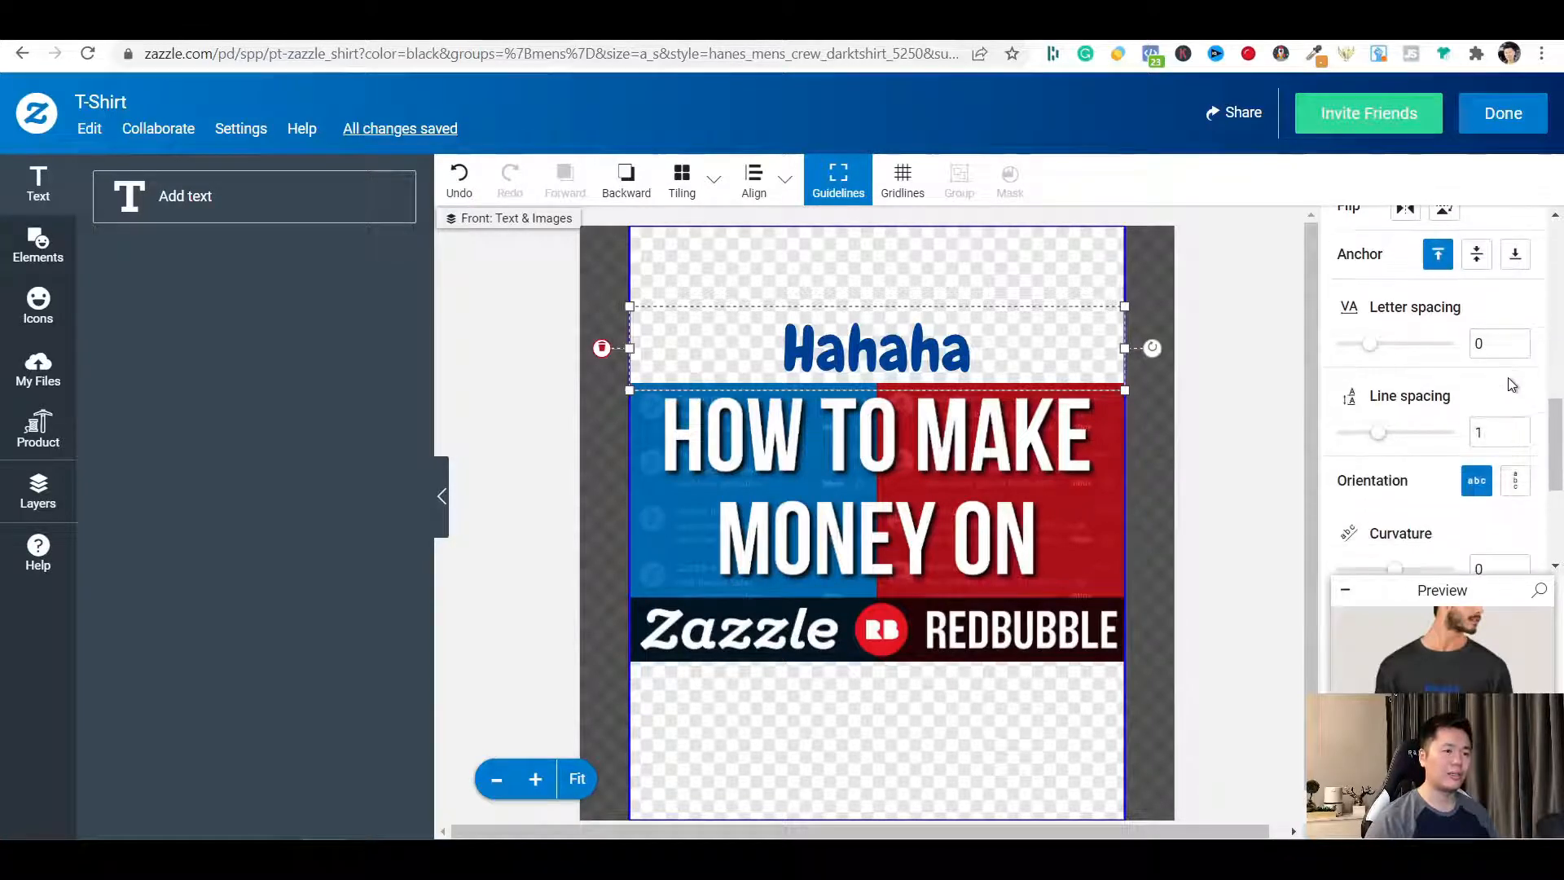
mouse_move(1429, 352)
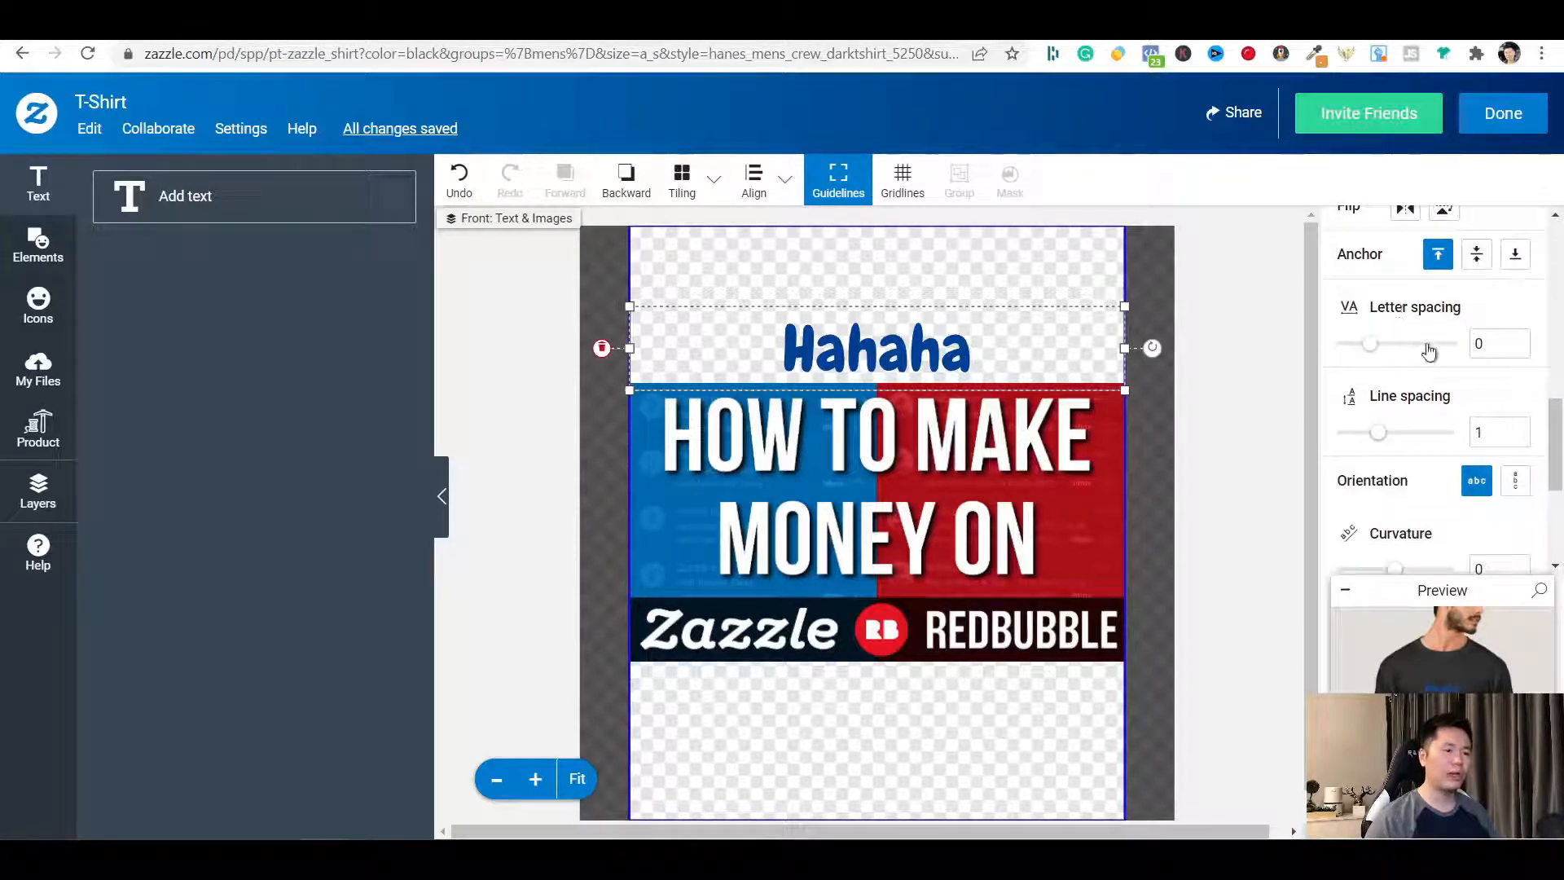
left_click(1520, 337)
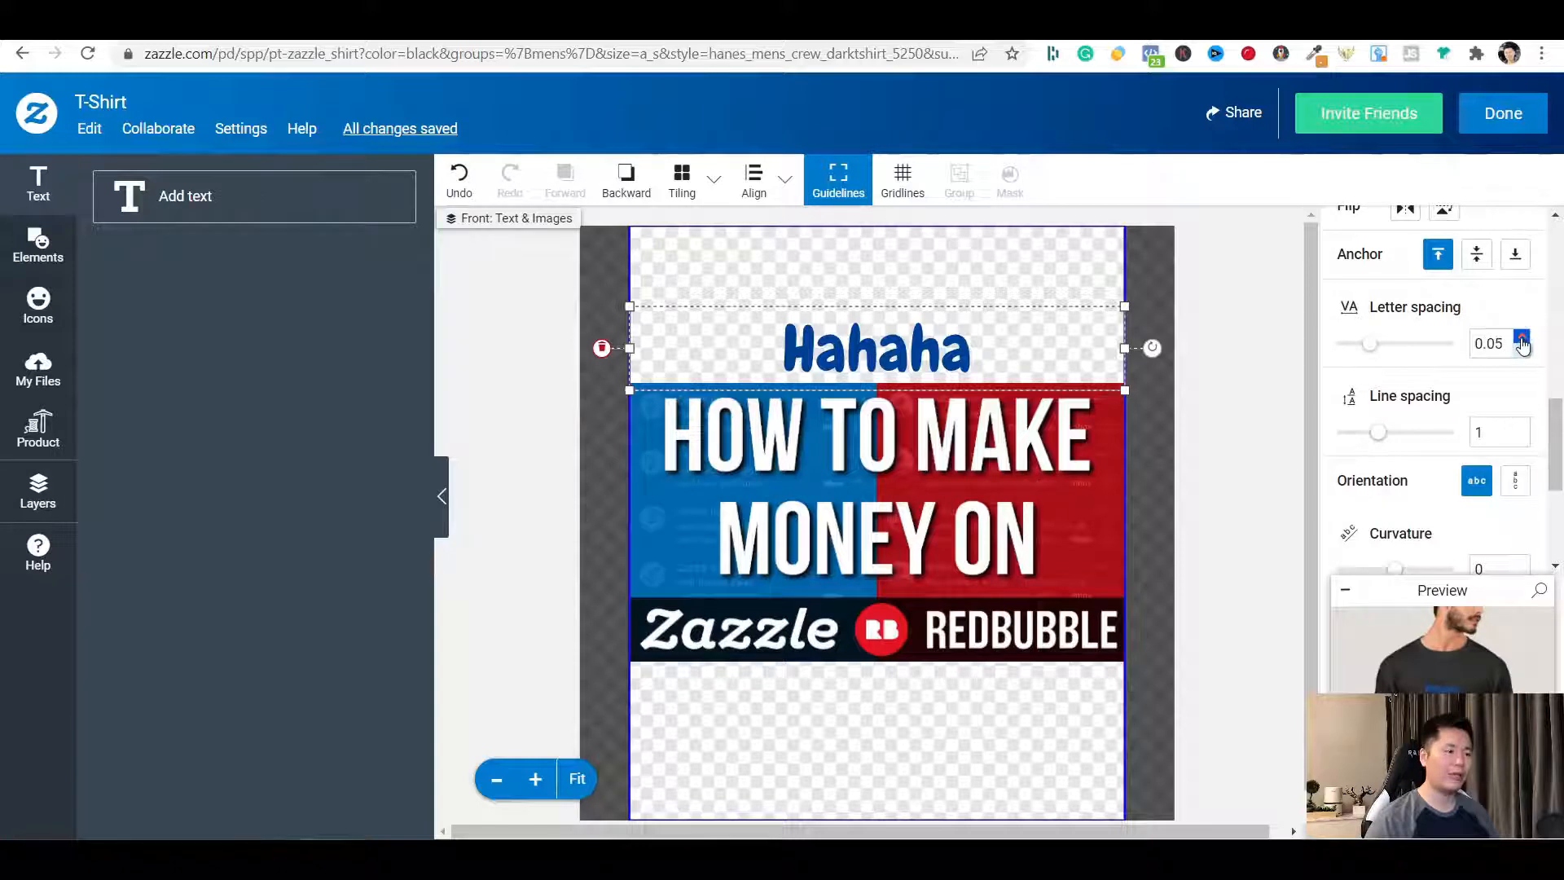
left_click(1522, 337)
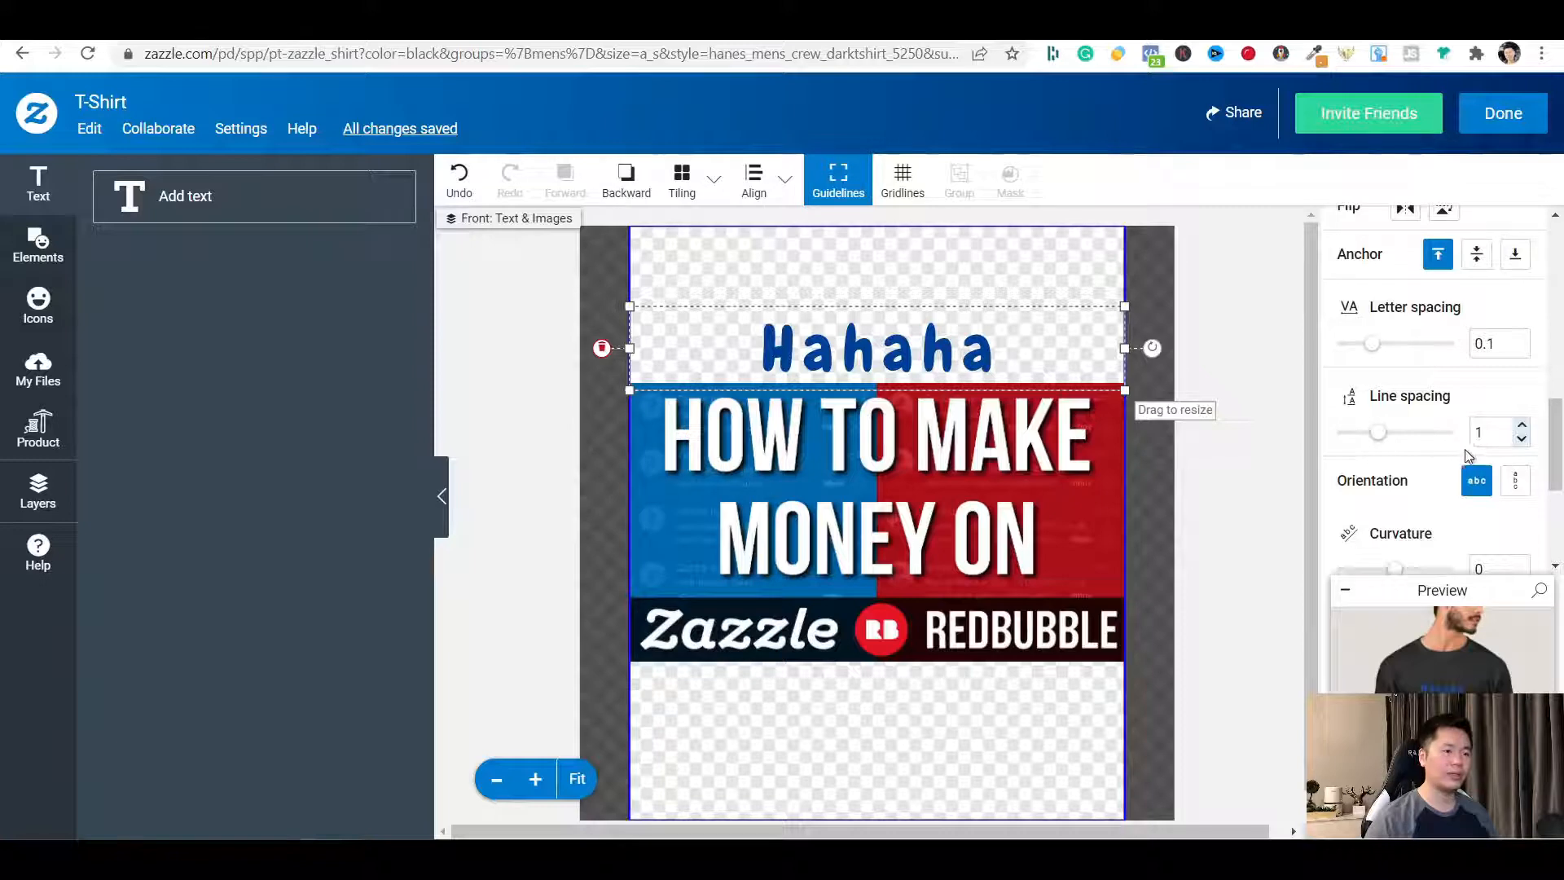
Try vertical orientation and curvature on Hahaha, leaving it straight and horizontal
scroll("down", 3)
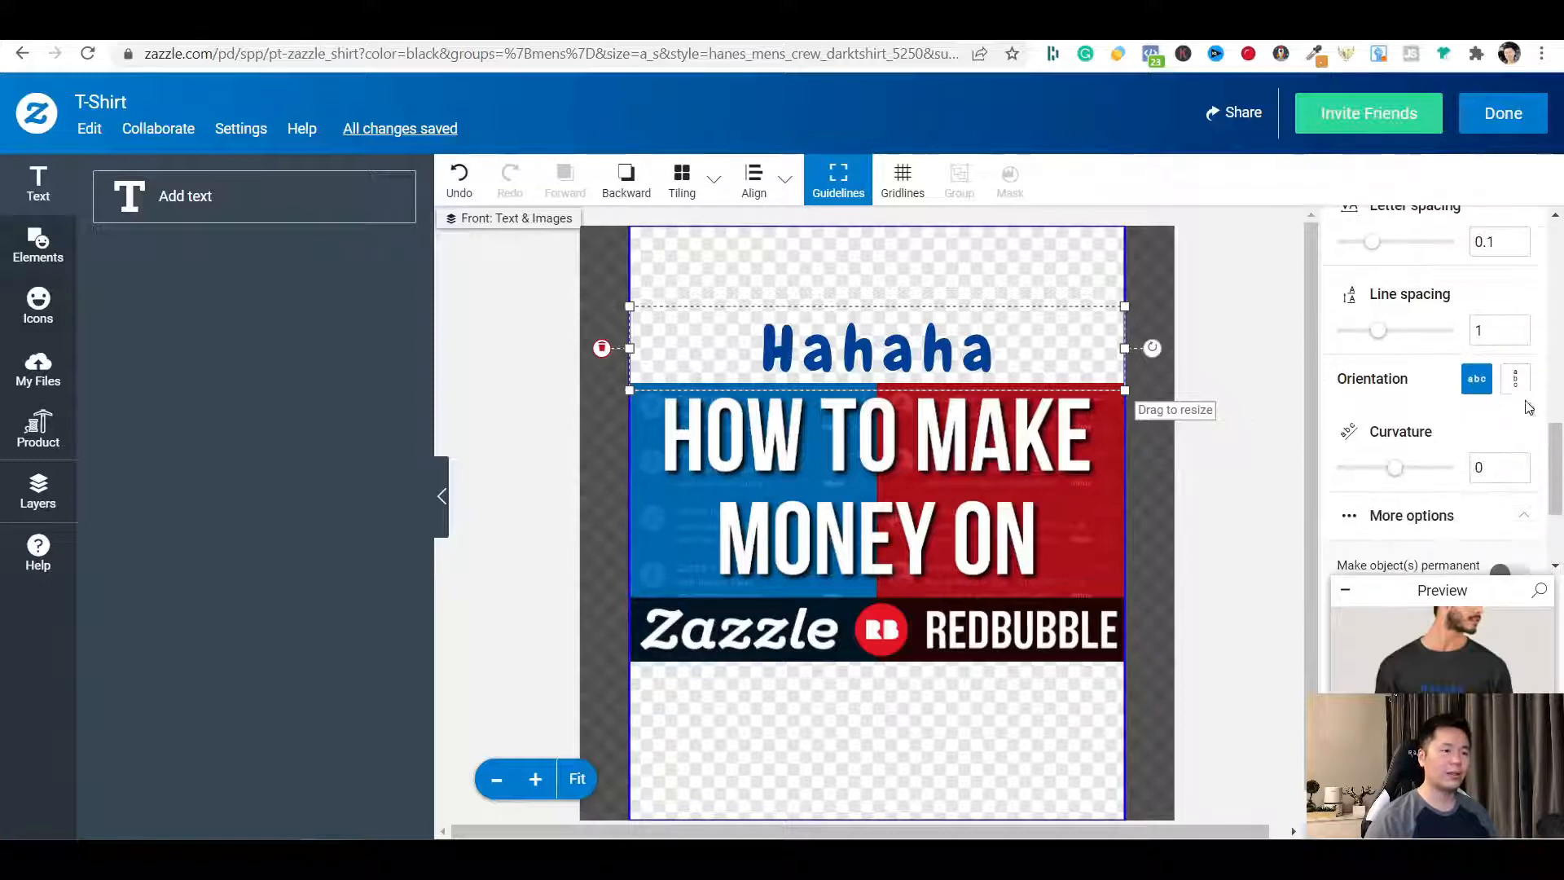
left_click(1514, 378)
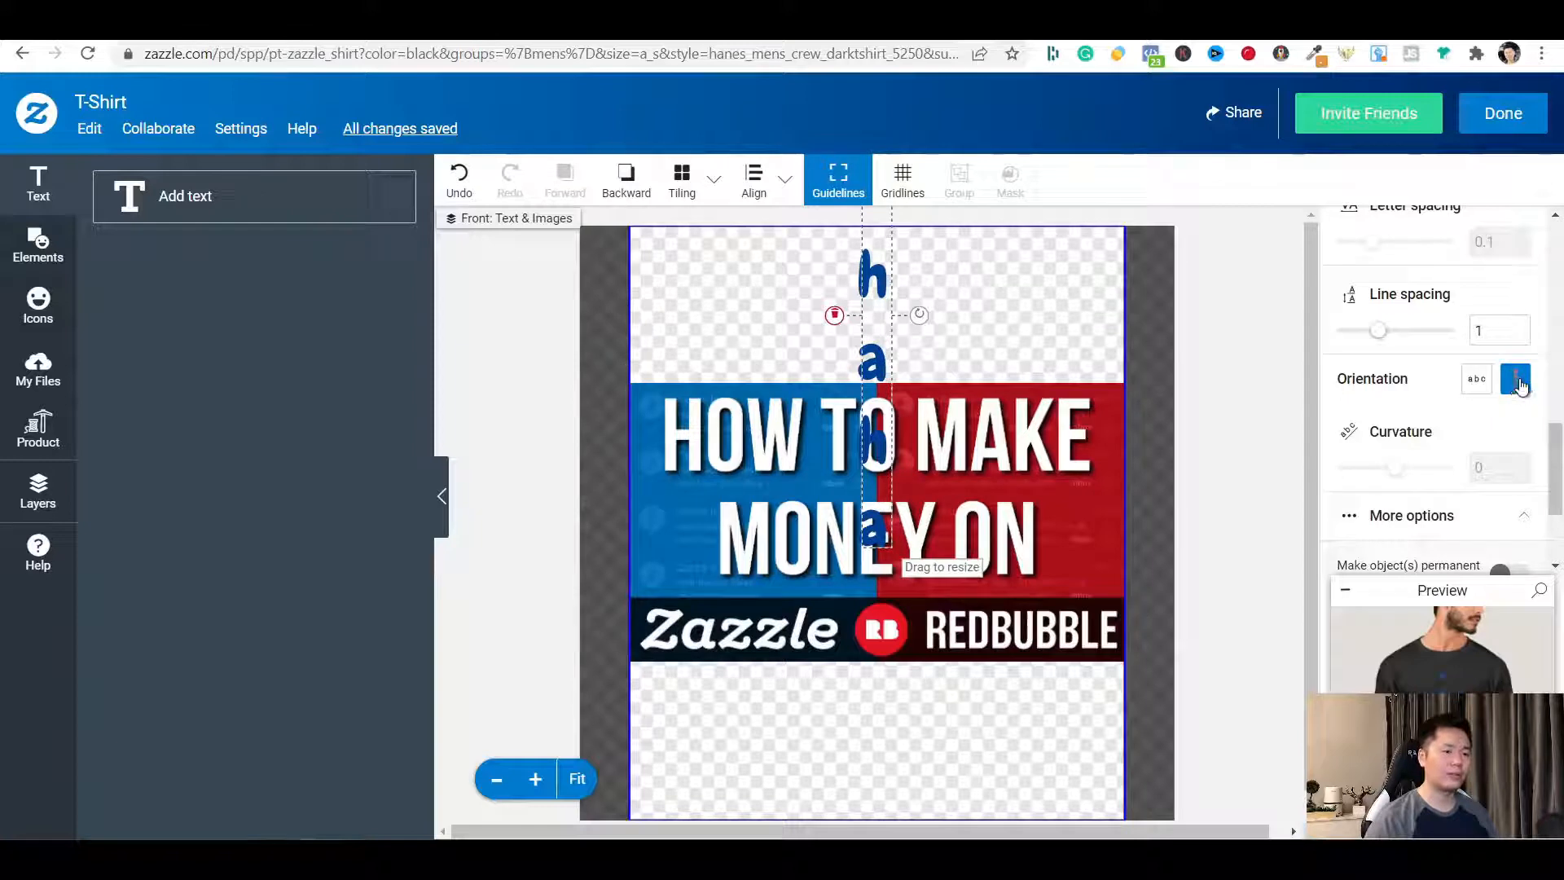
left_click(1476, 378)
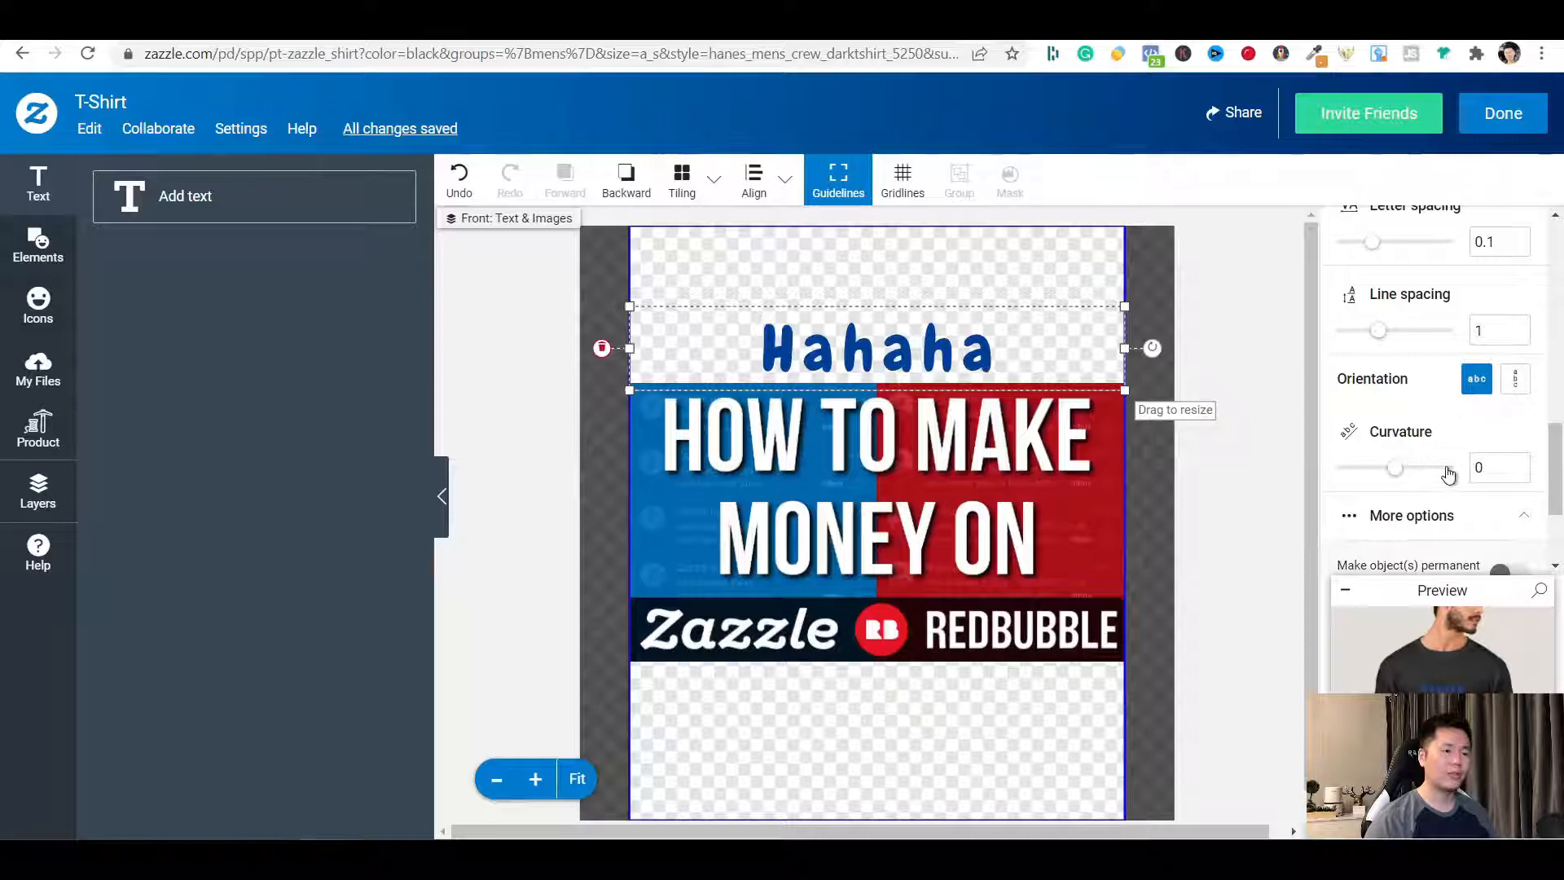
left_click(1520, 463)
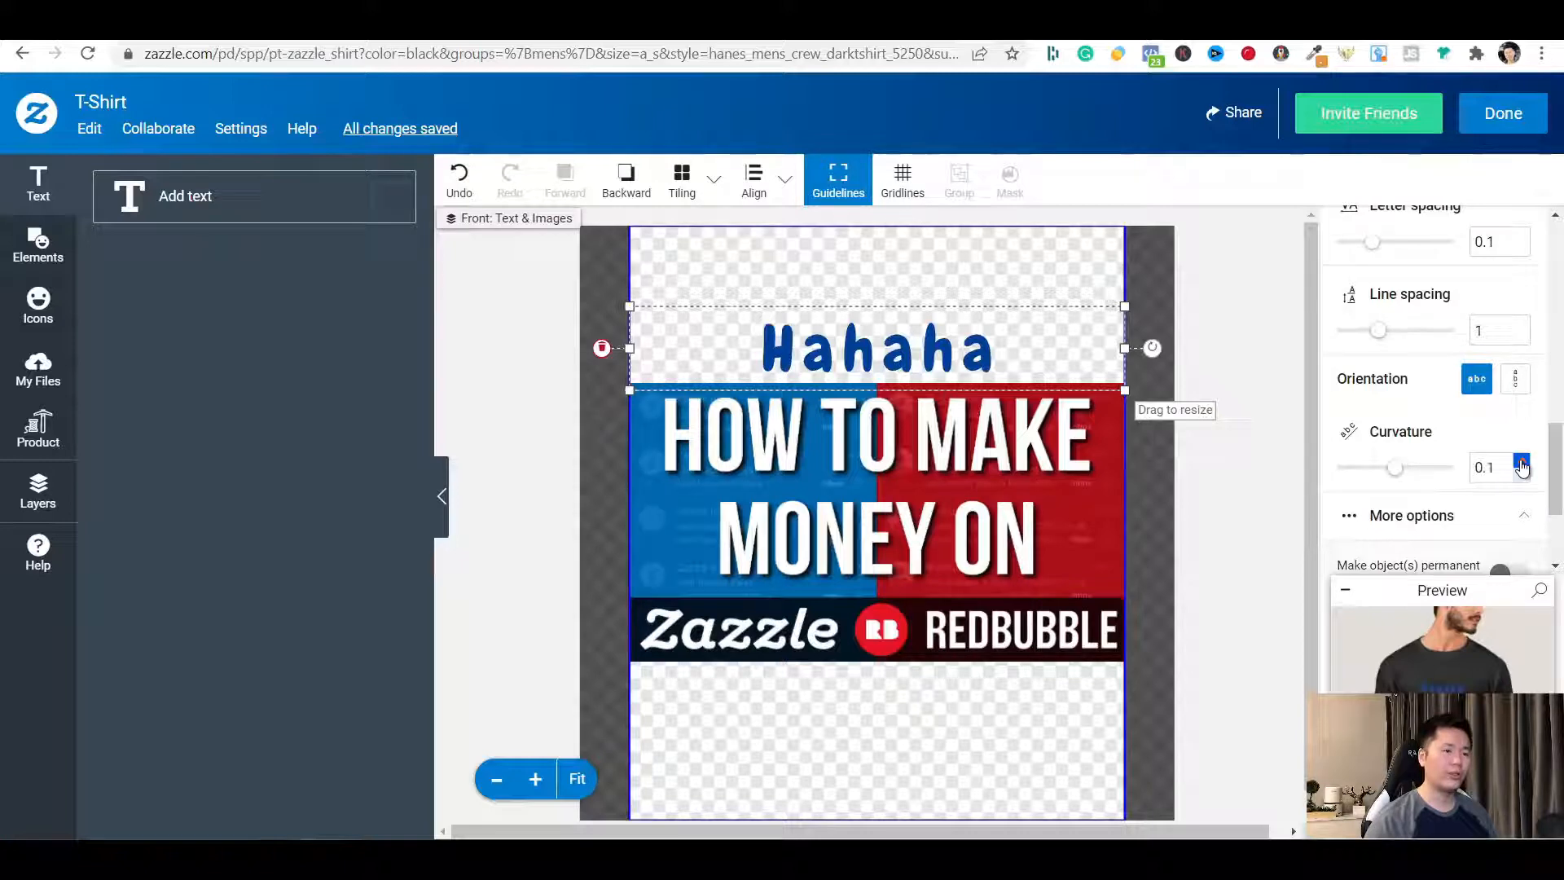
left_click(1520, 461)
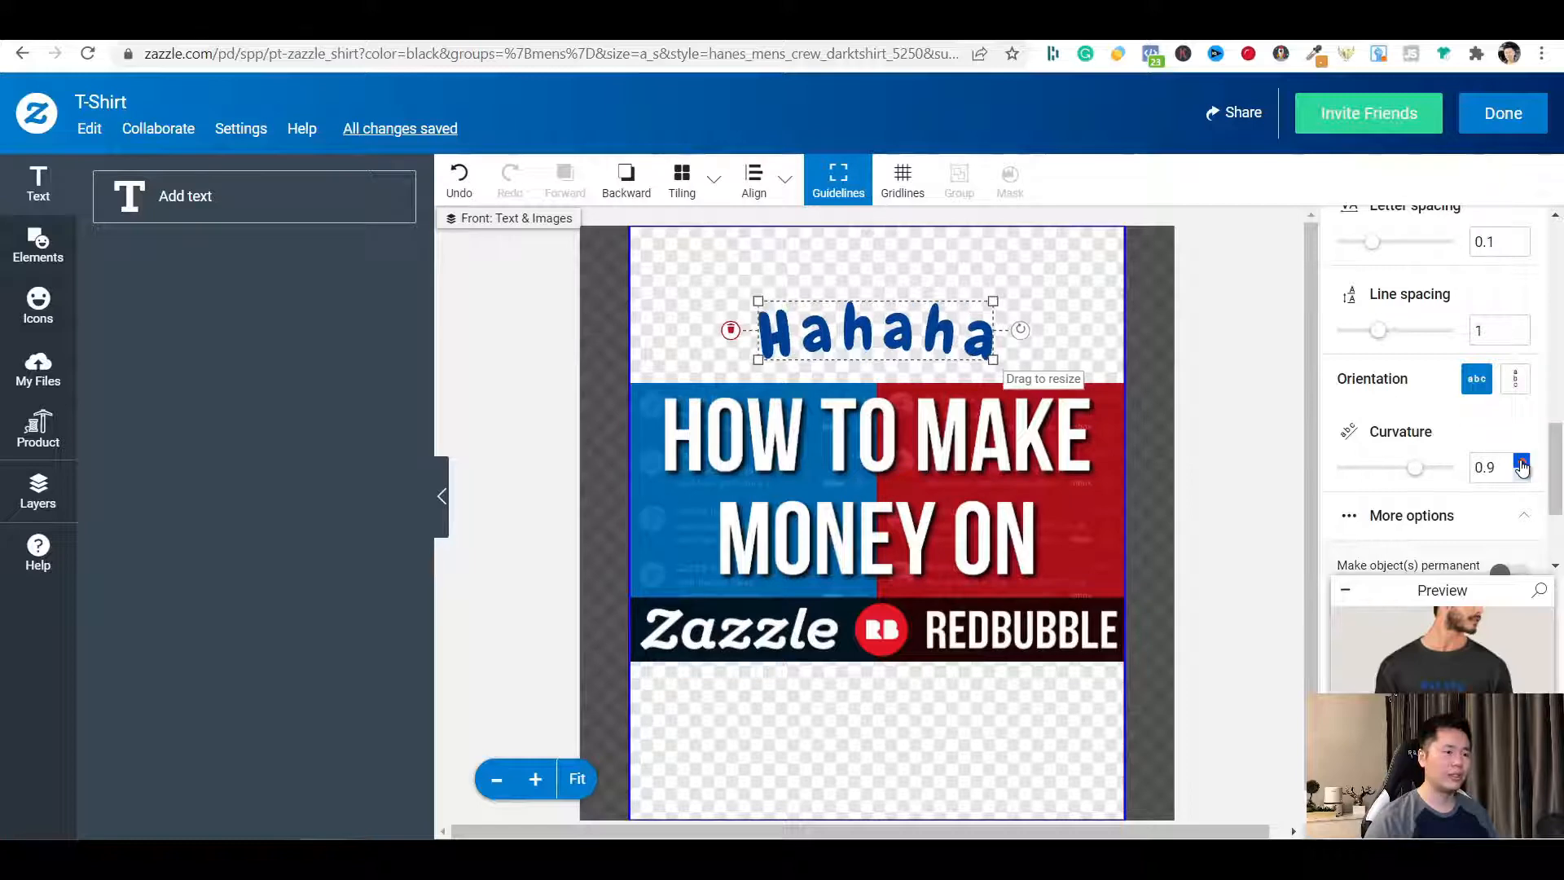
left_click(1521, 461)
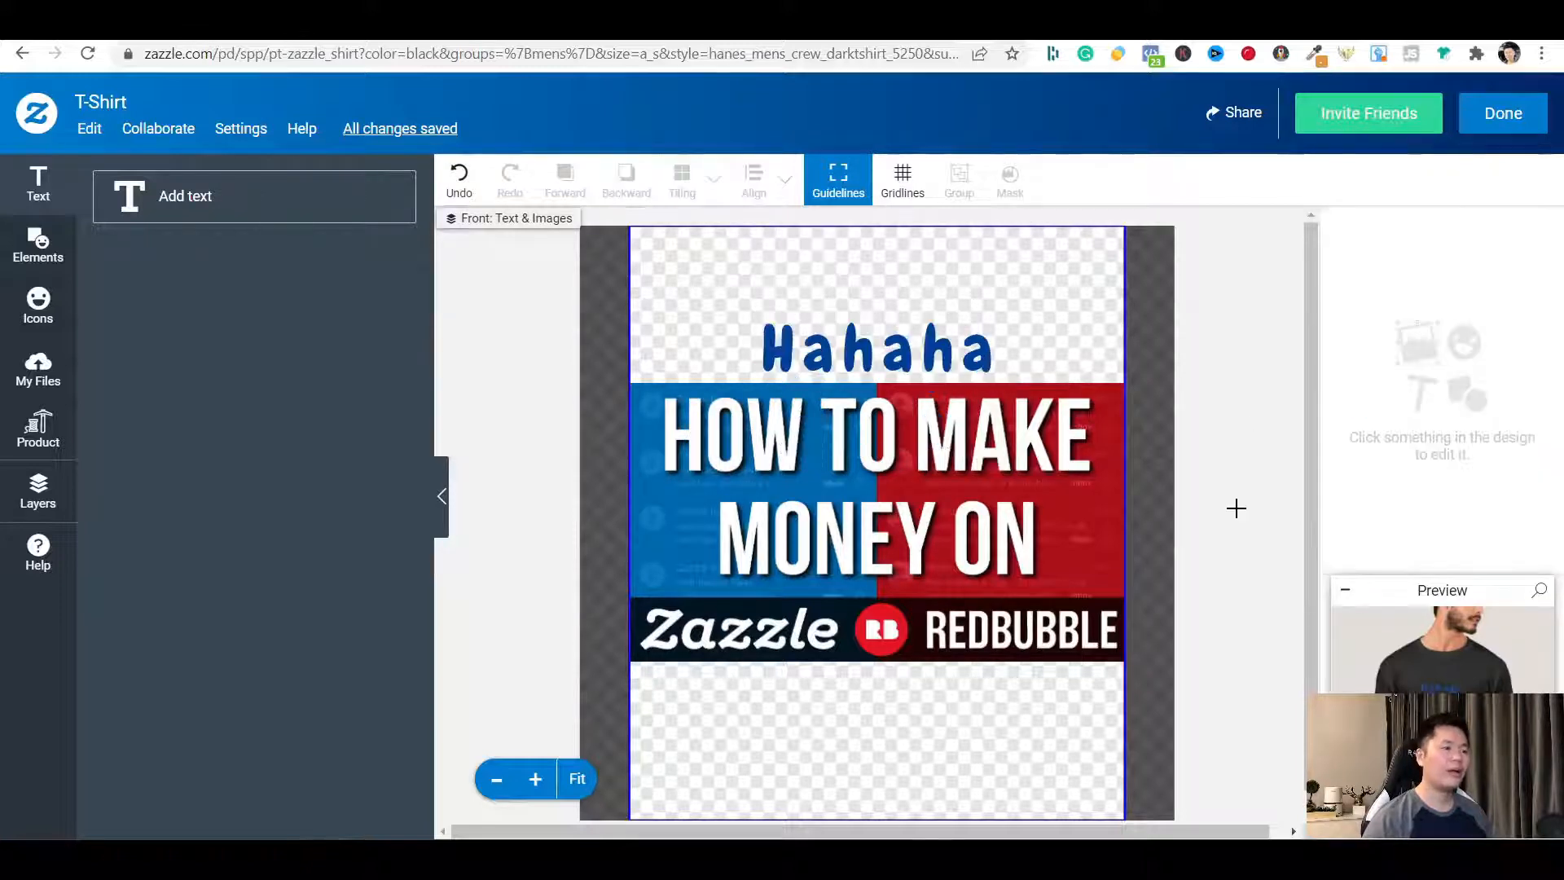
mouse_move(37, 246)
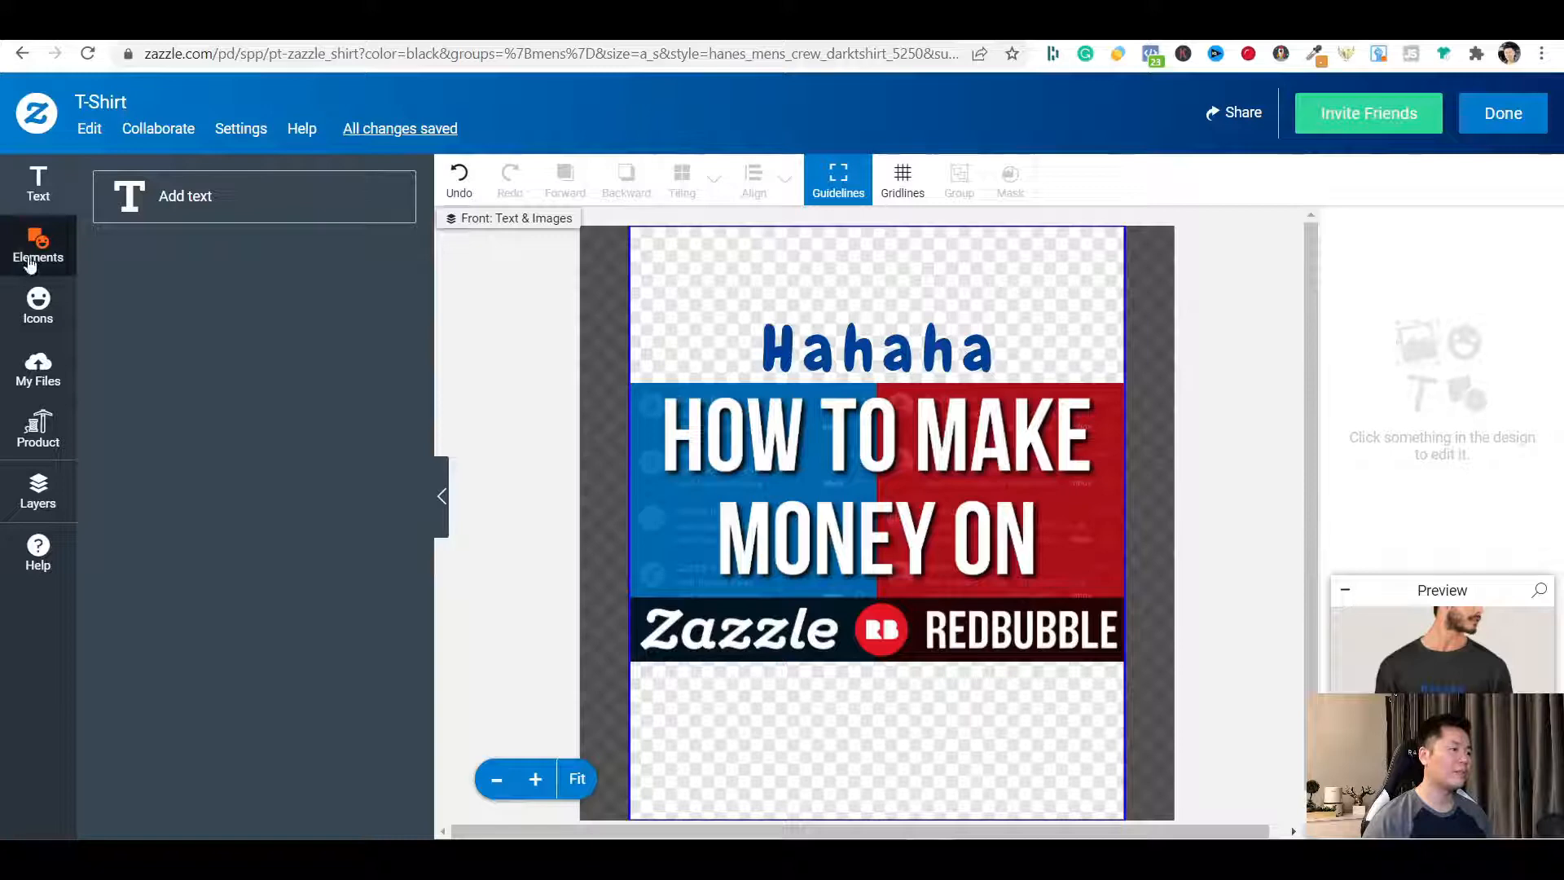
Try the configurable square and circle shapes, then add a black rectangle under the banner
left_click(37, 246)
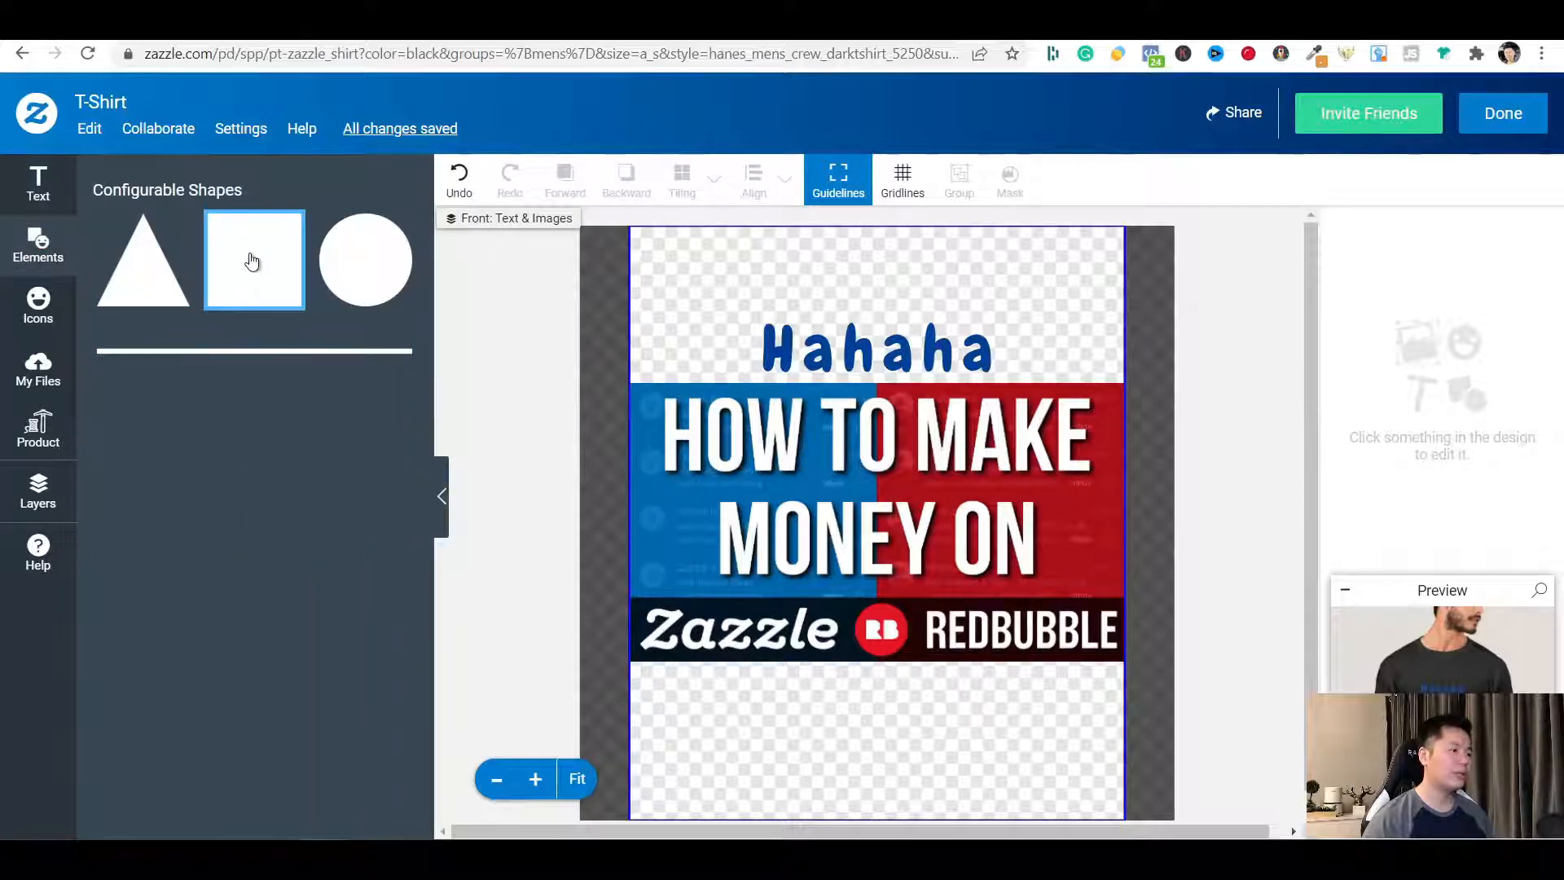
left_click(365, 259)
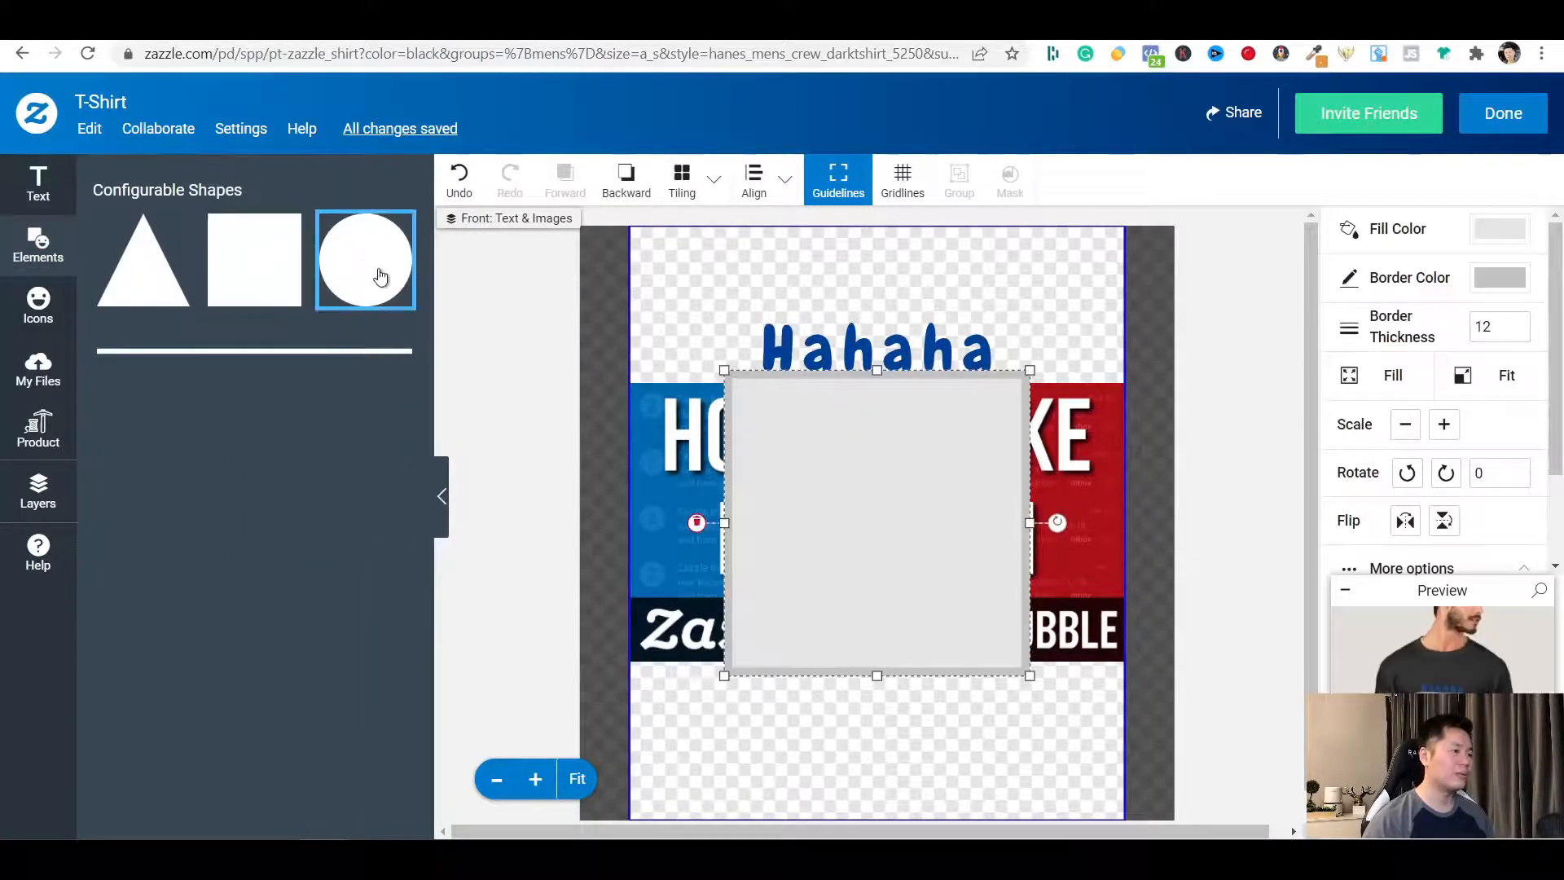
left_click(363, 259)
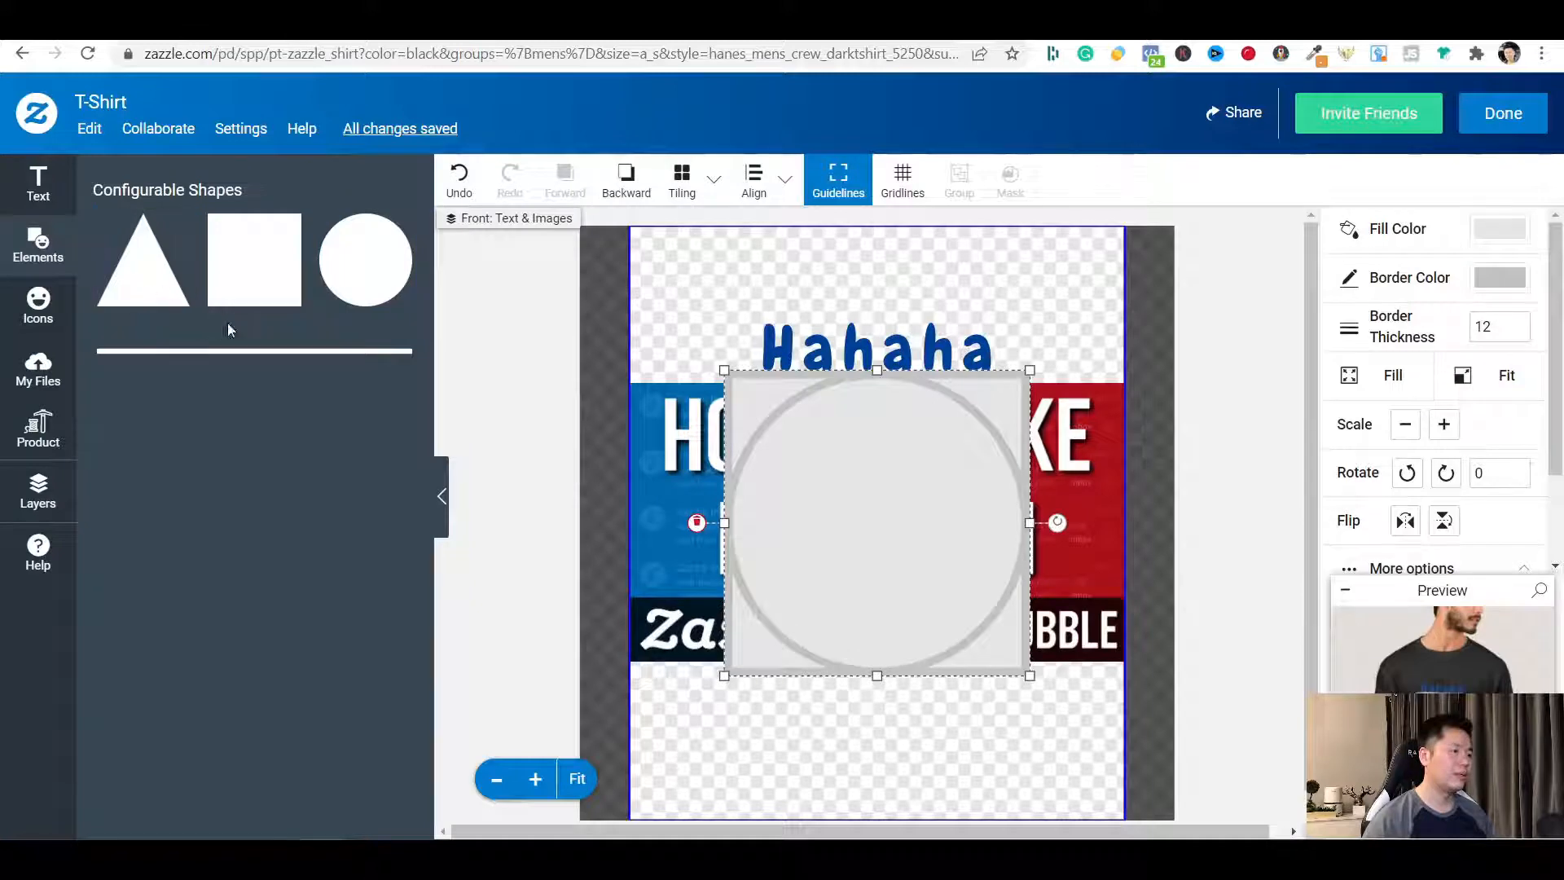
left_click(254, 350)
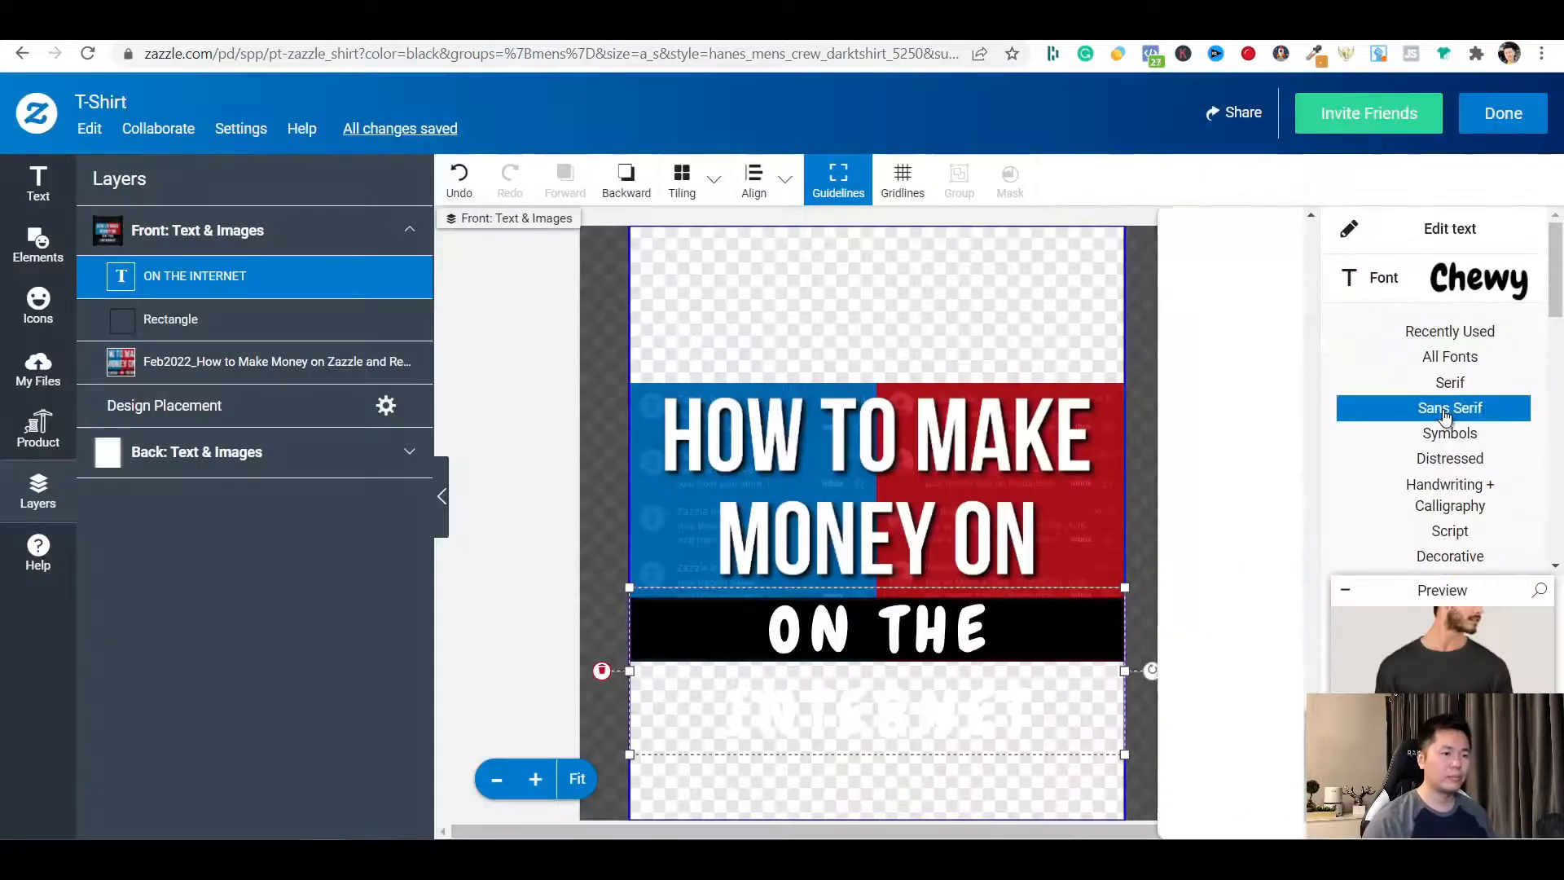
Switch the ON THE INTERNET caption to a sans serif font so it fits on one line
left_click(1450, 407)
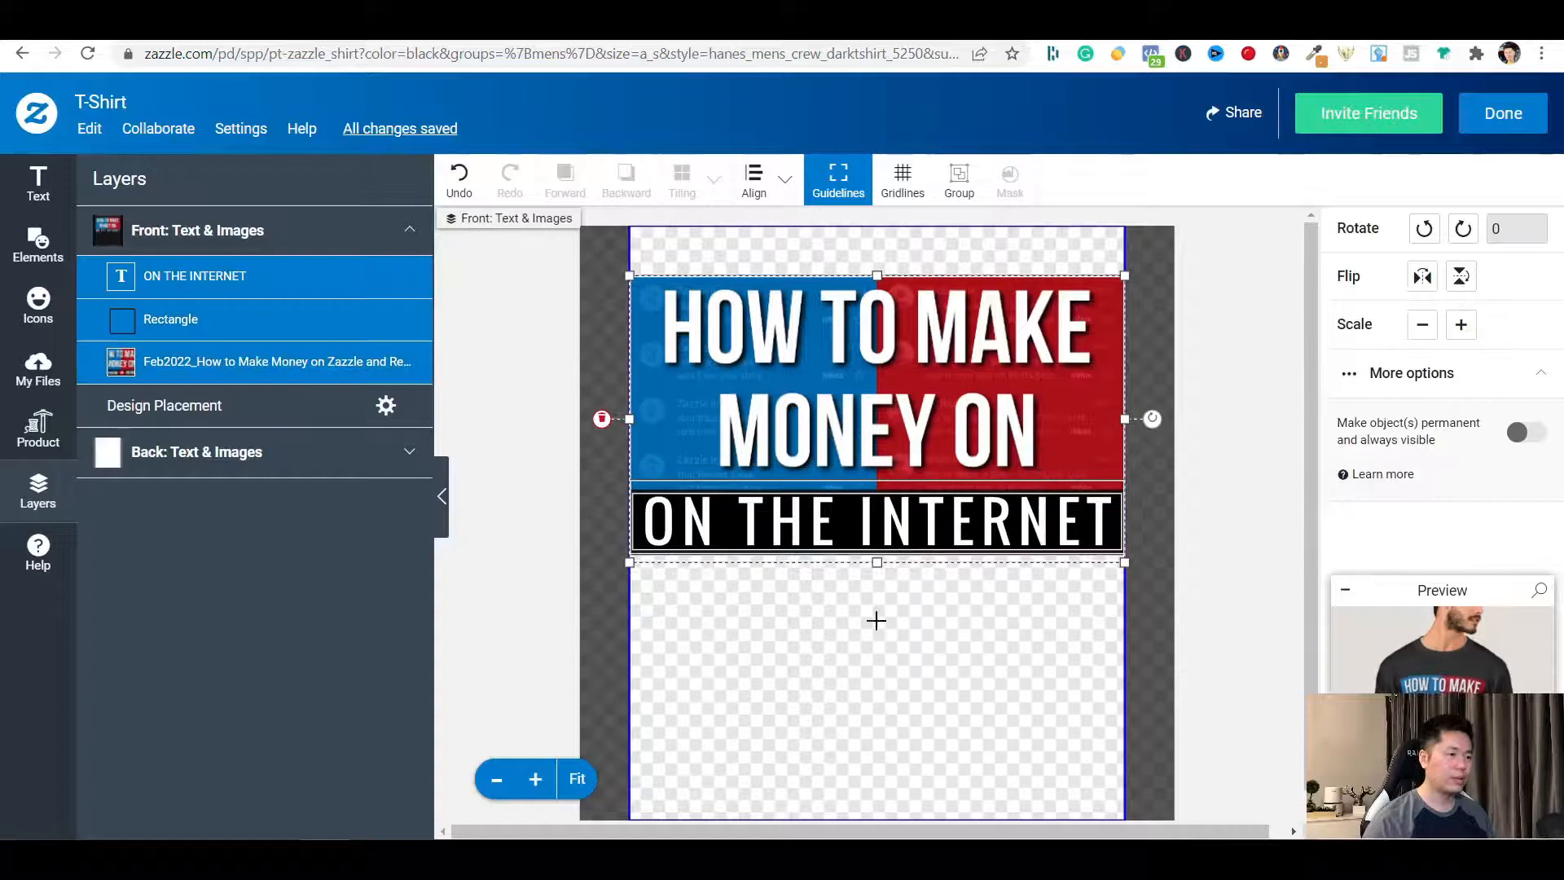
left_click(785, 639)
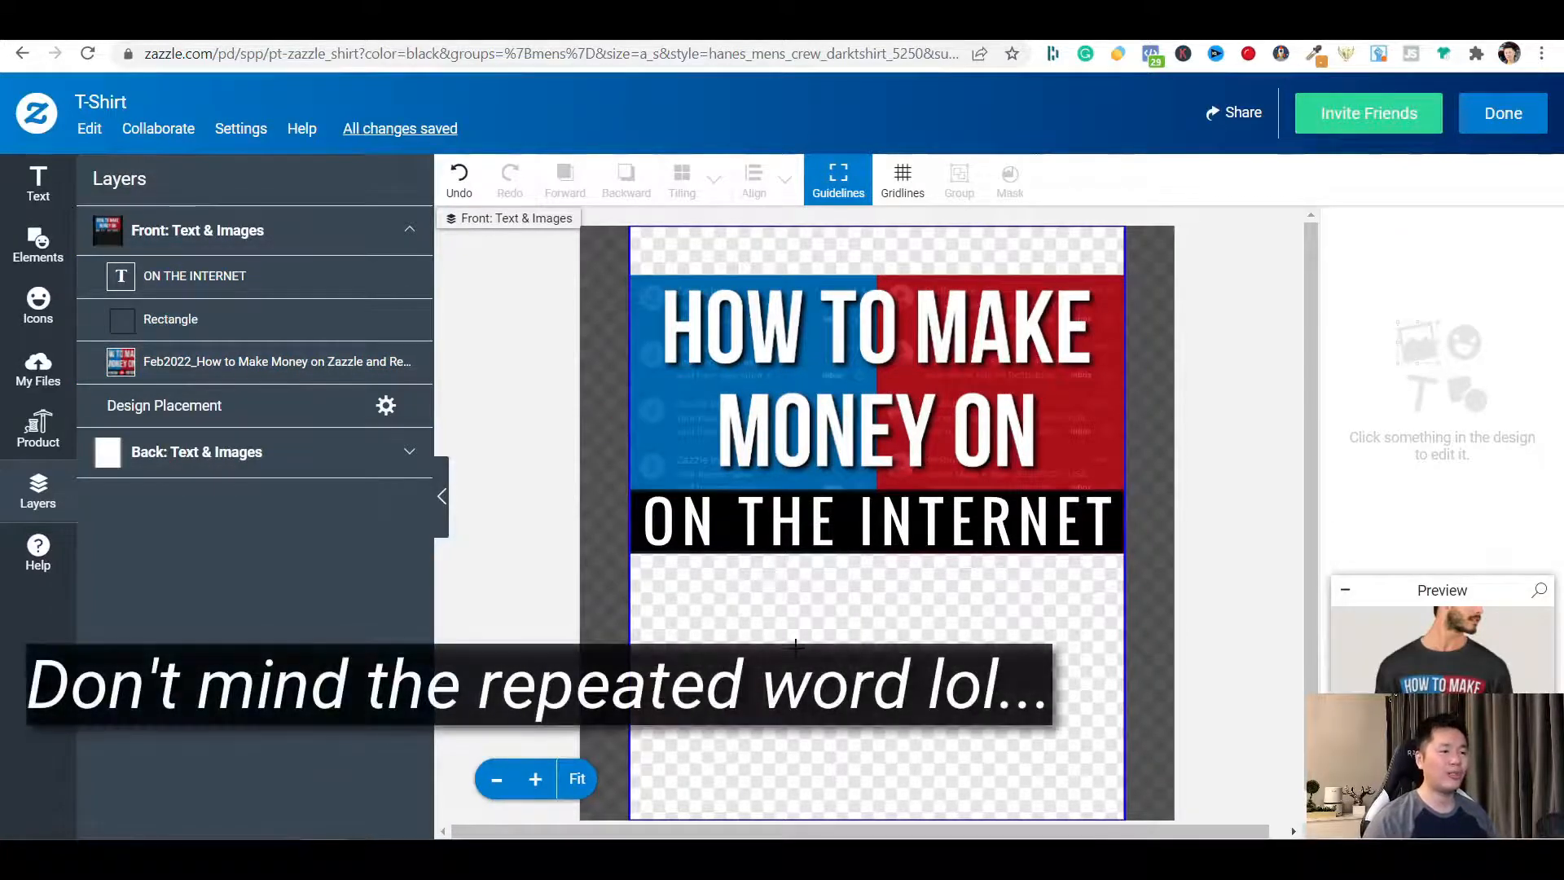
mouse_move(706, 589)
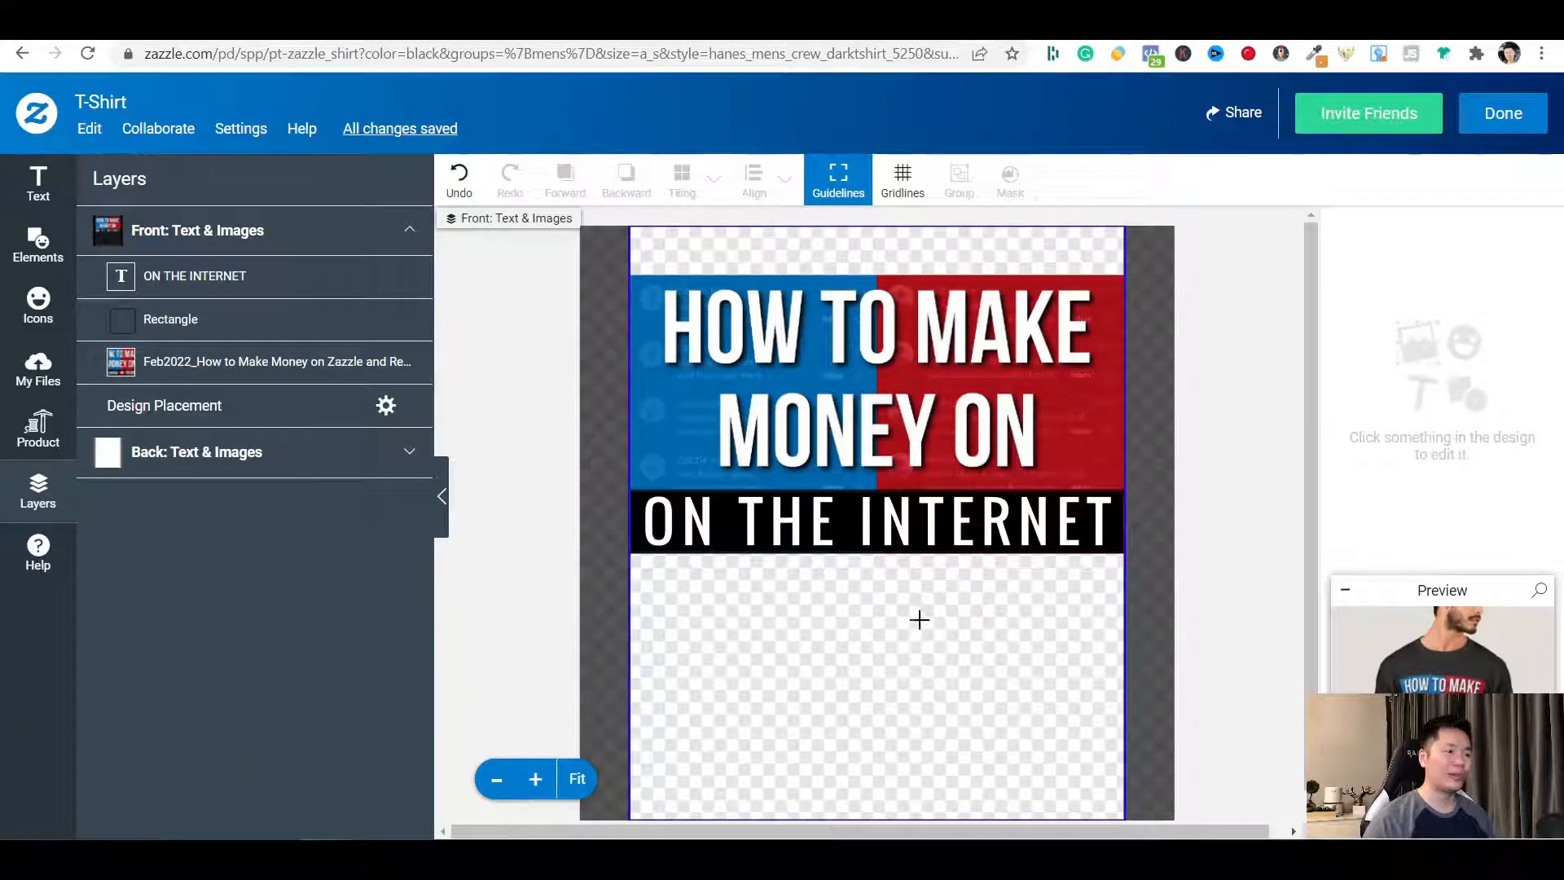
mouse_move(997, 682)
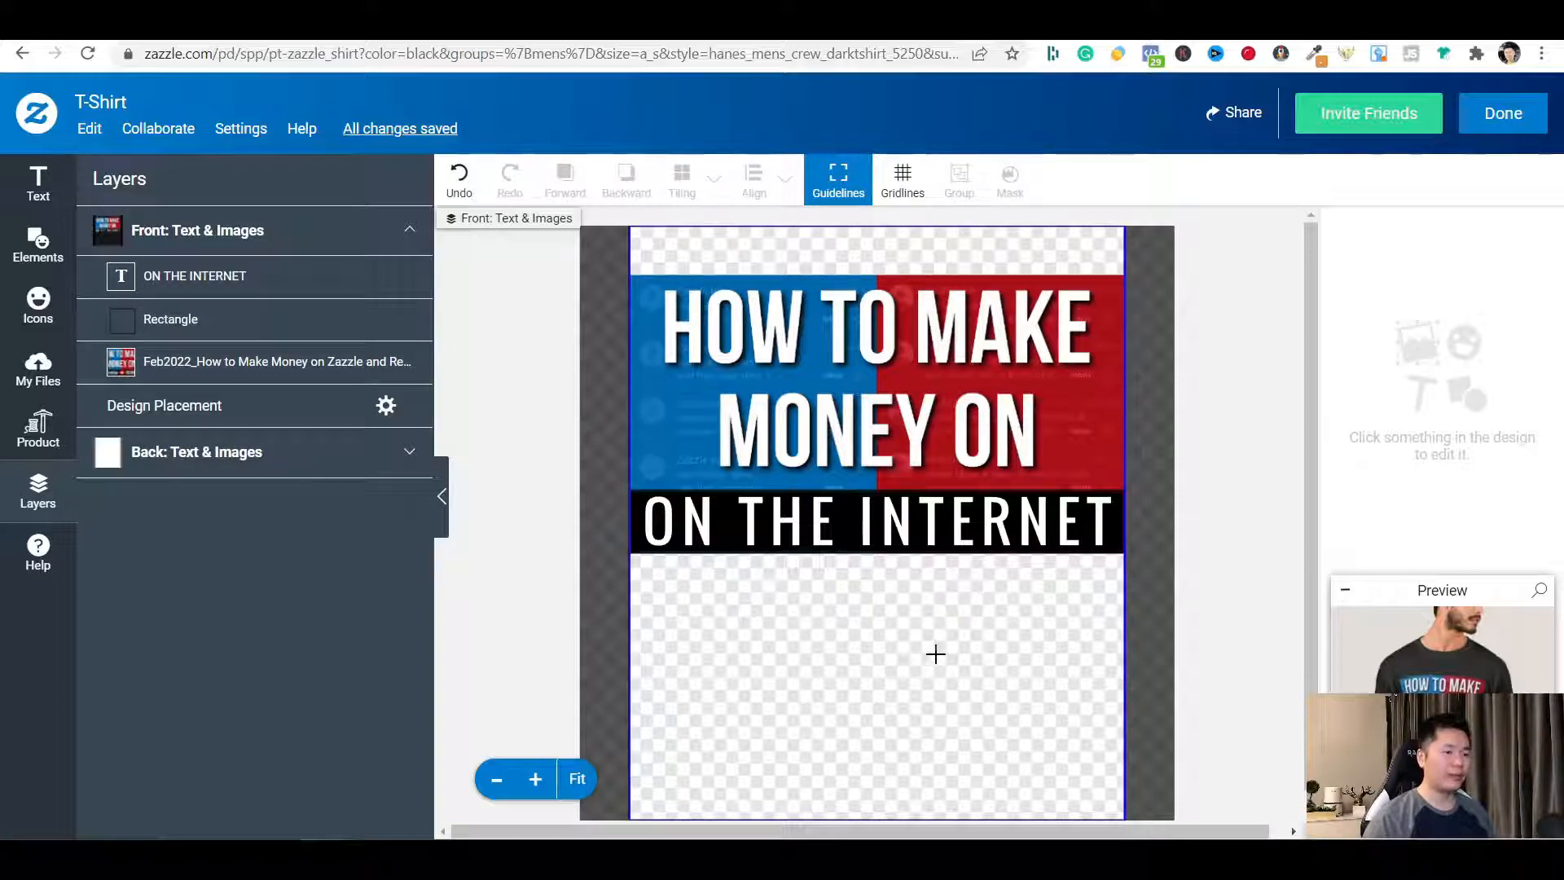
mouse_move(1023, 688)
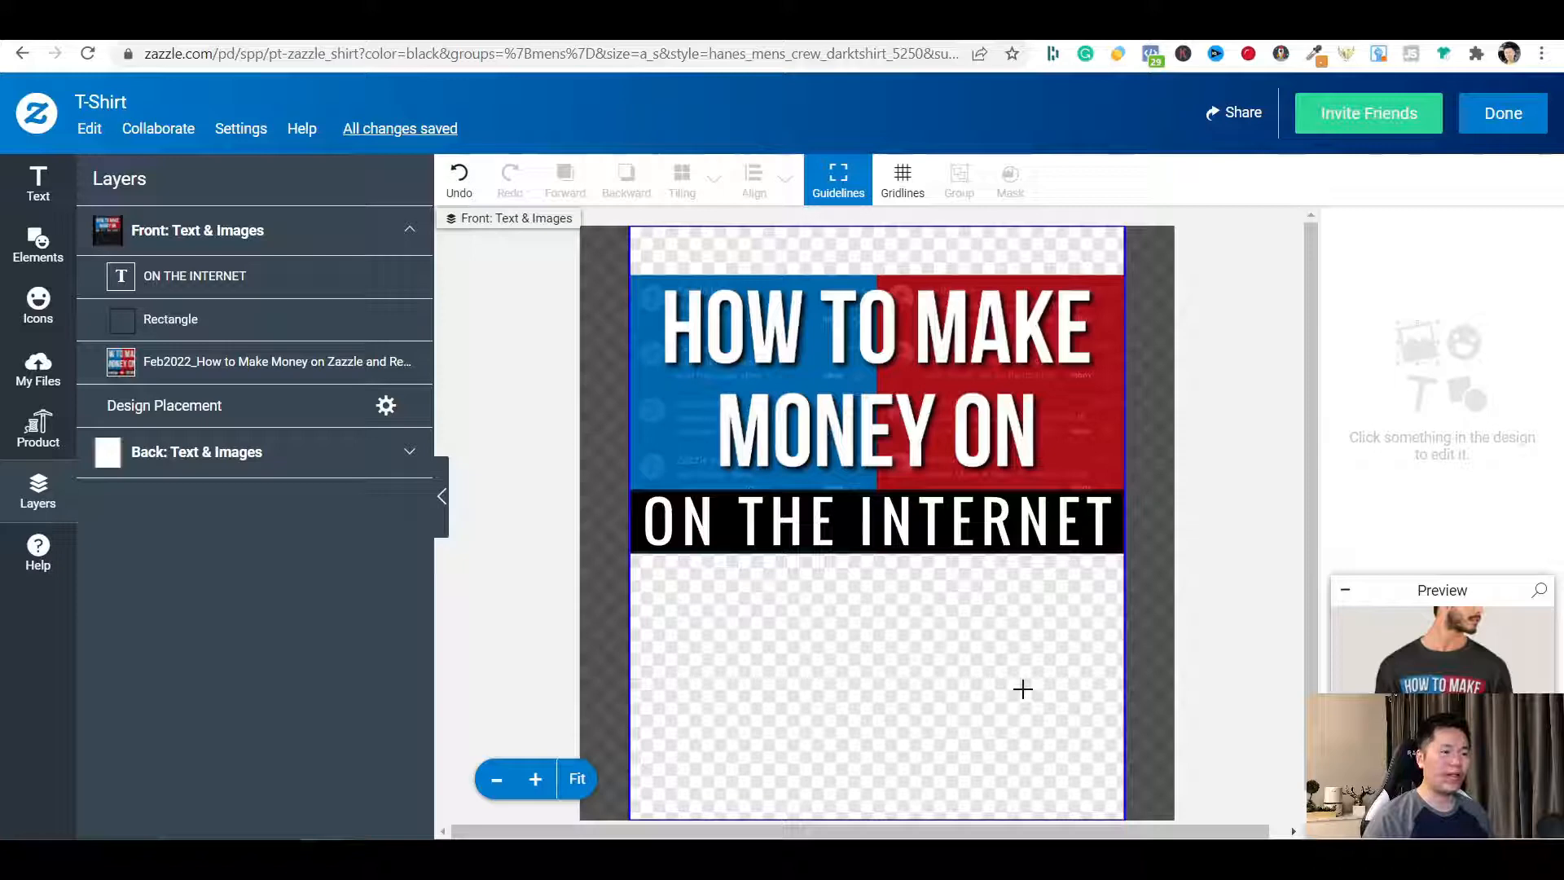
mouse_move(1103, 674)
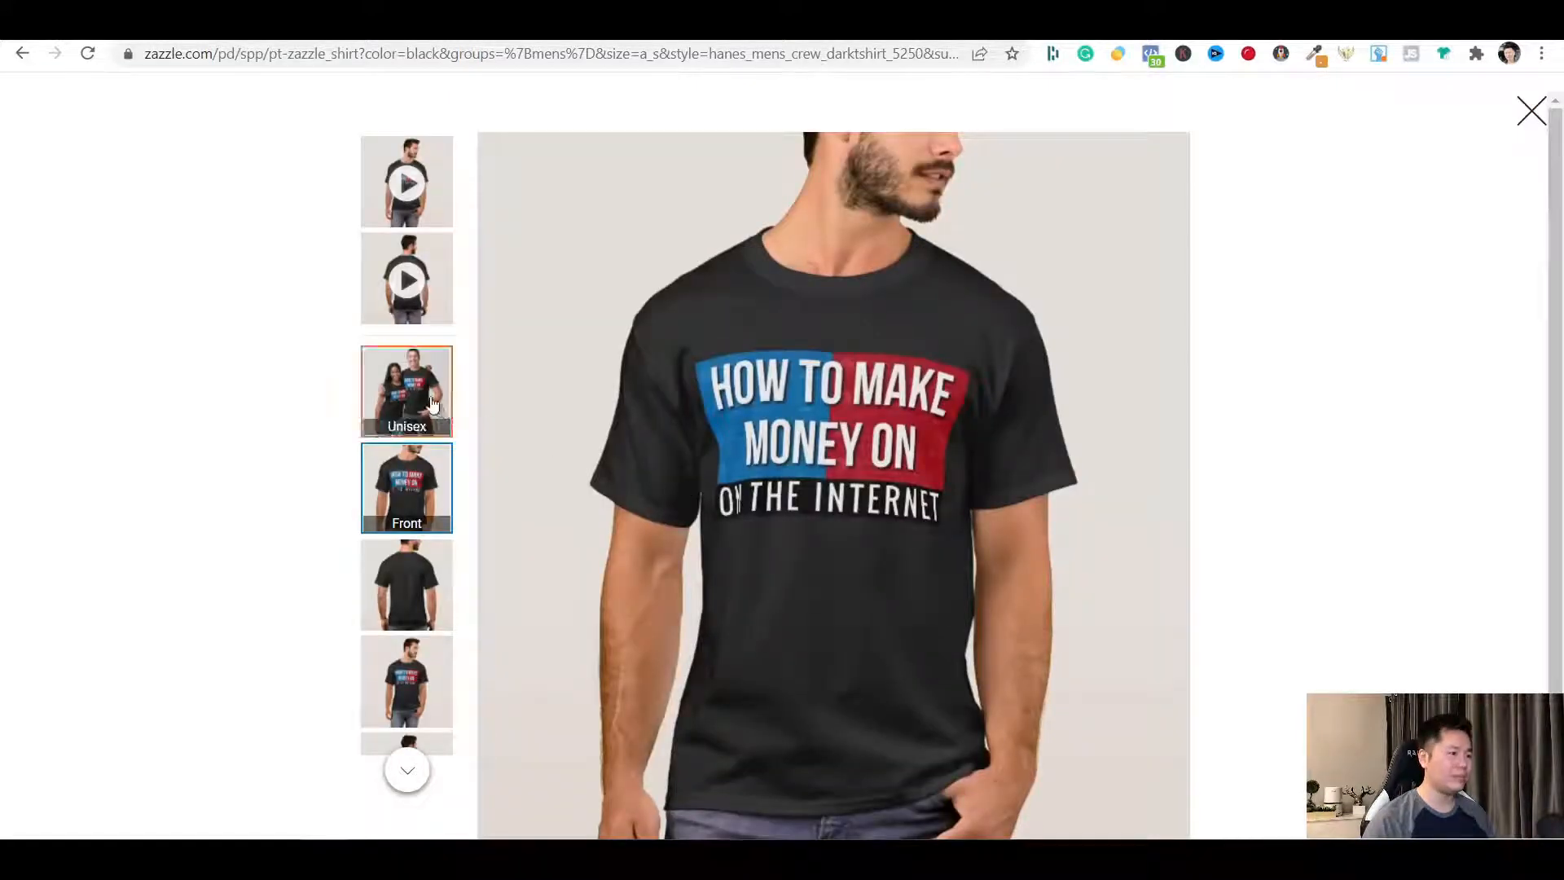
View the couple and flat-shirt mockups, play the model video, then close the gallery
left_click(405, 391)
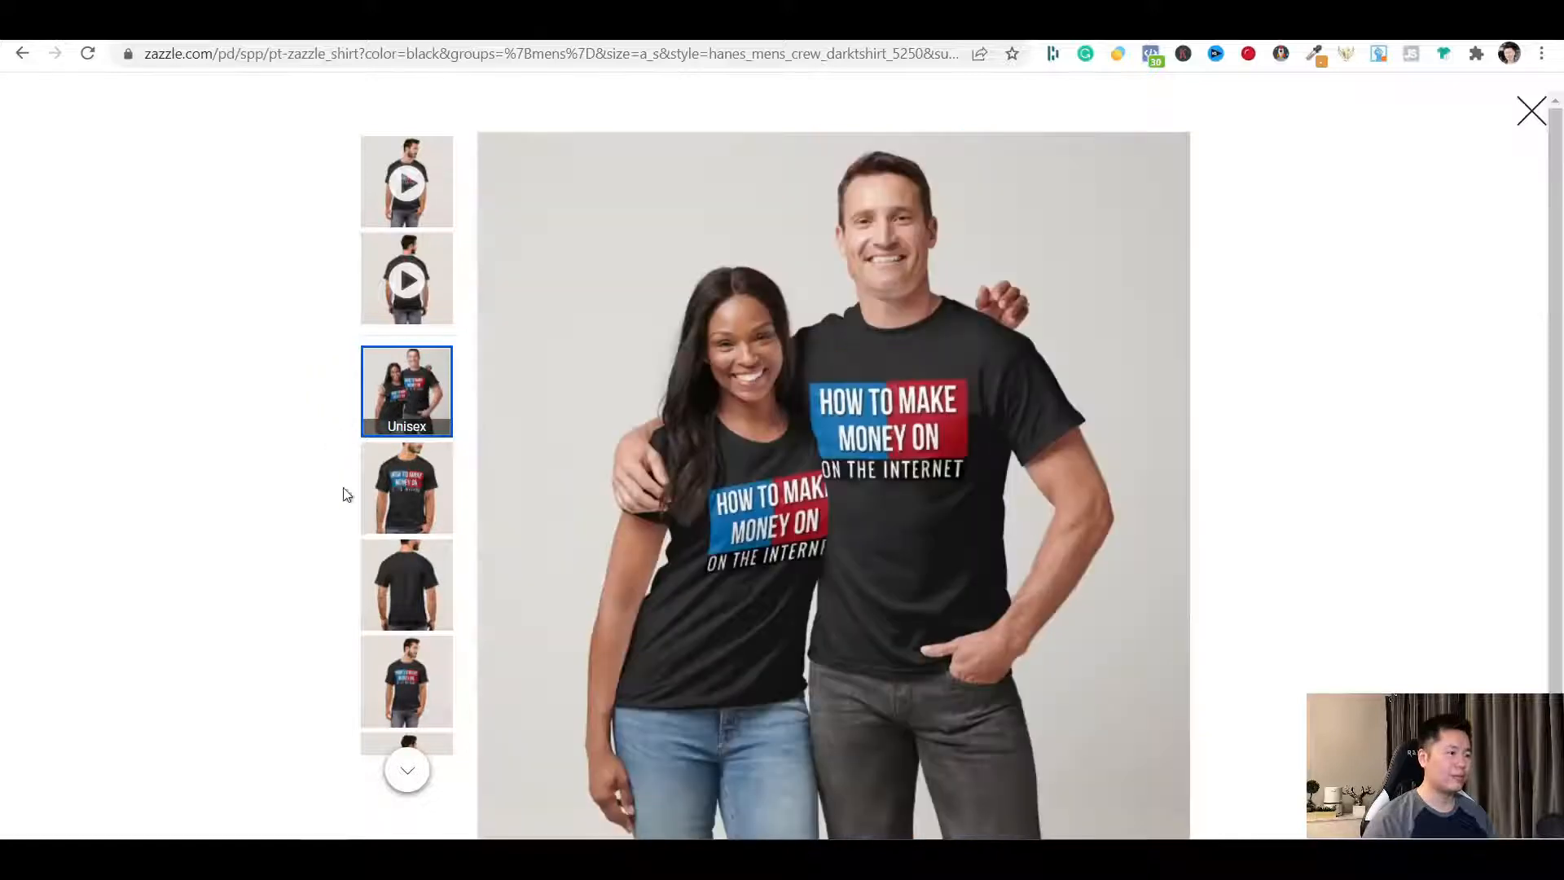
left_click(405, 682)
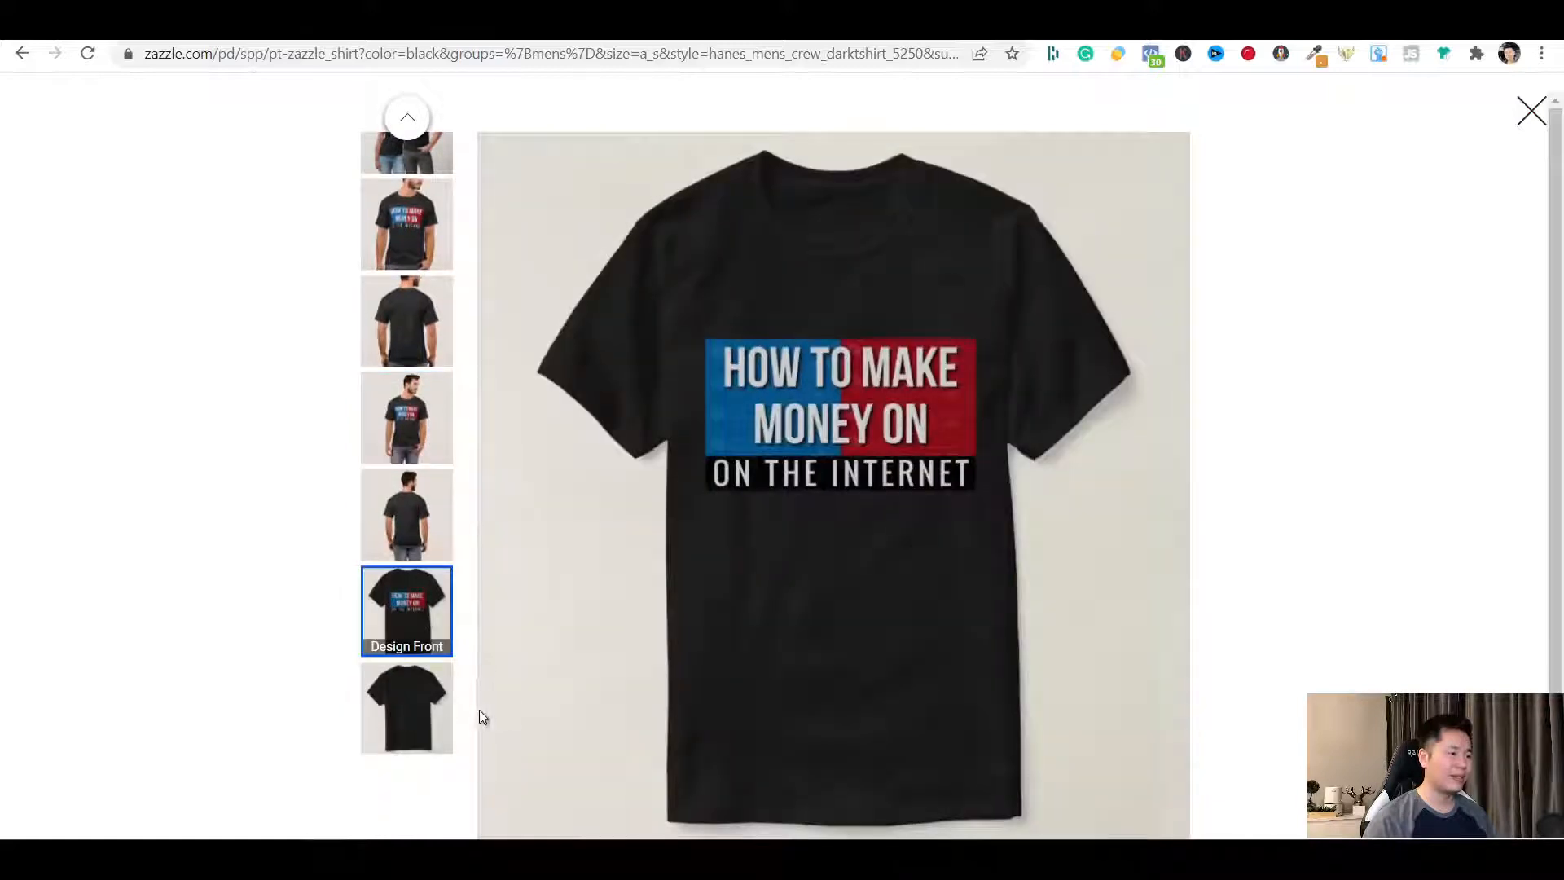
scroll("up", 3)
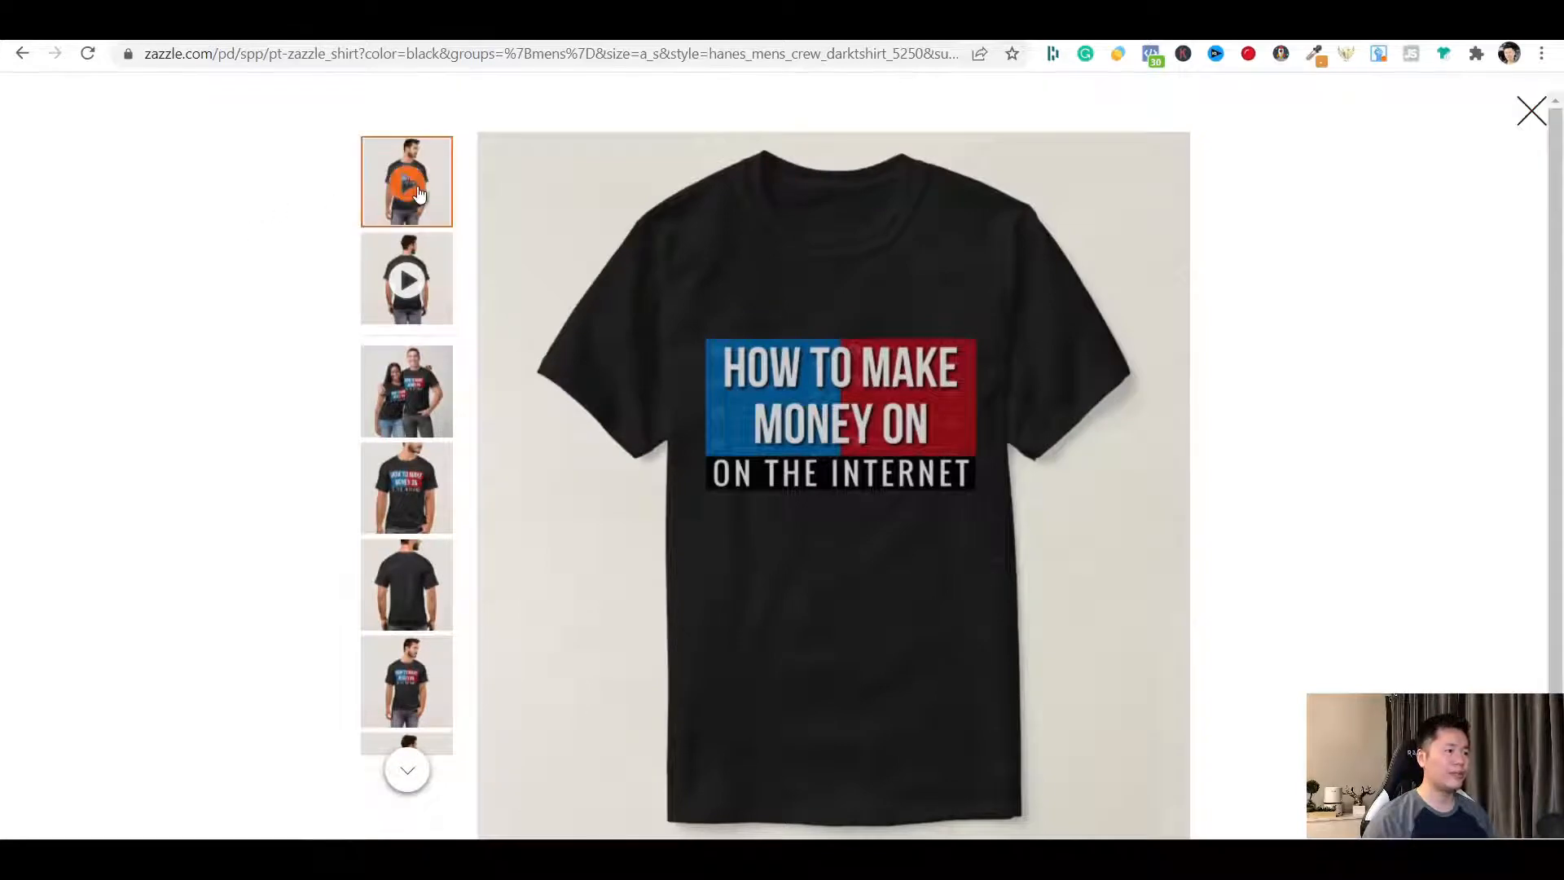
left_click(406, 180)
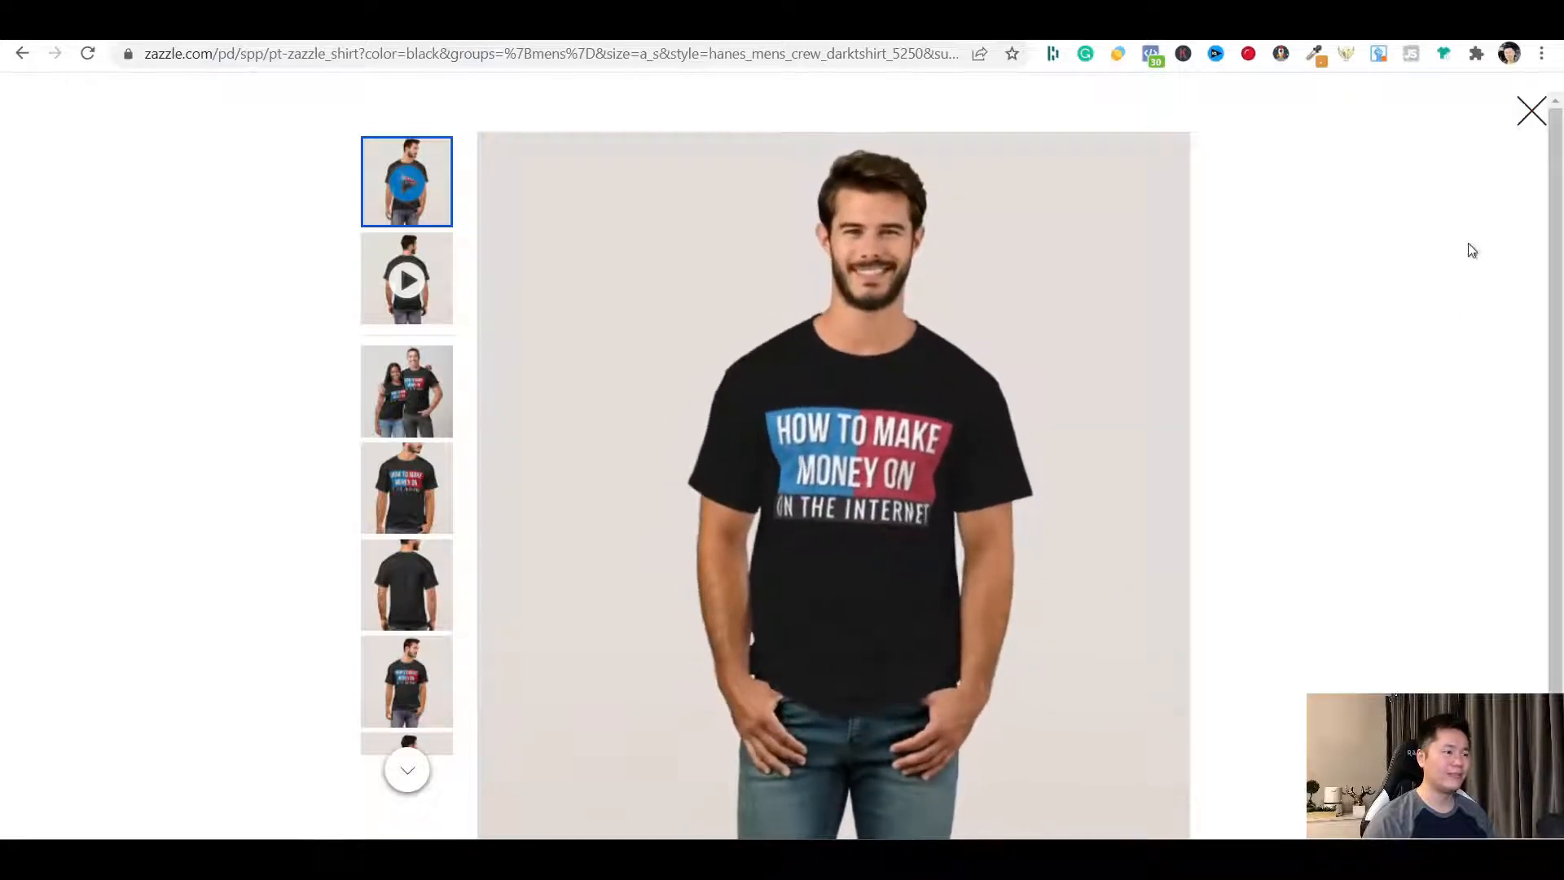
left_click(1531, 109)
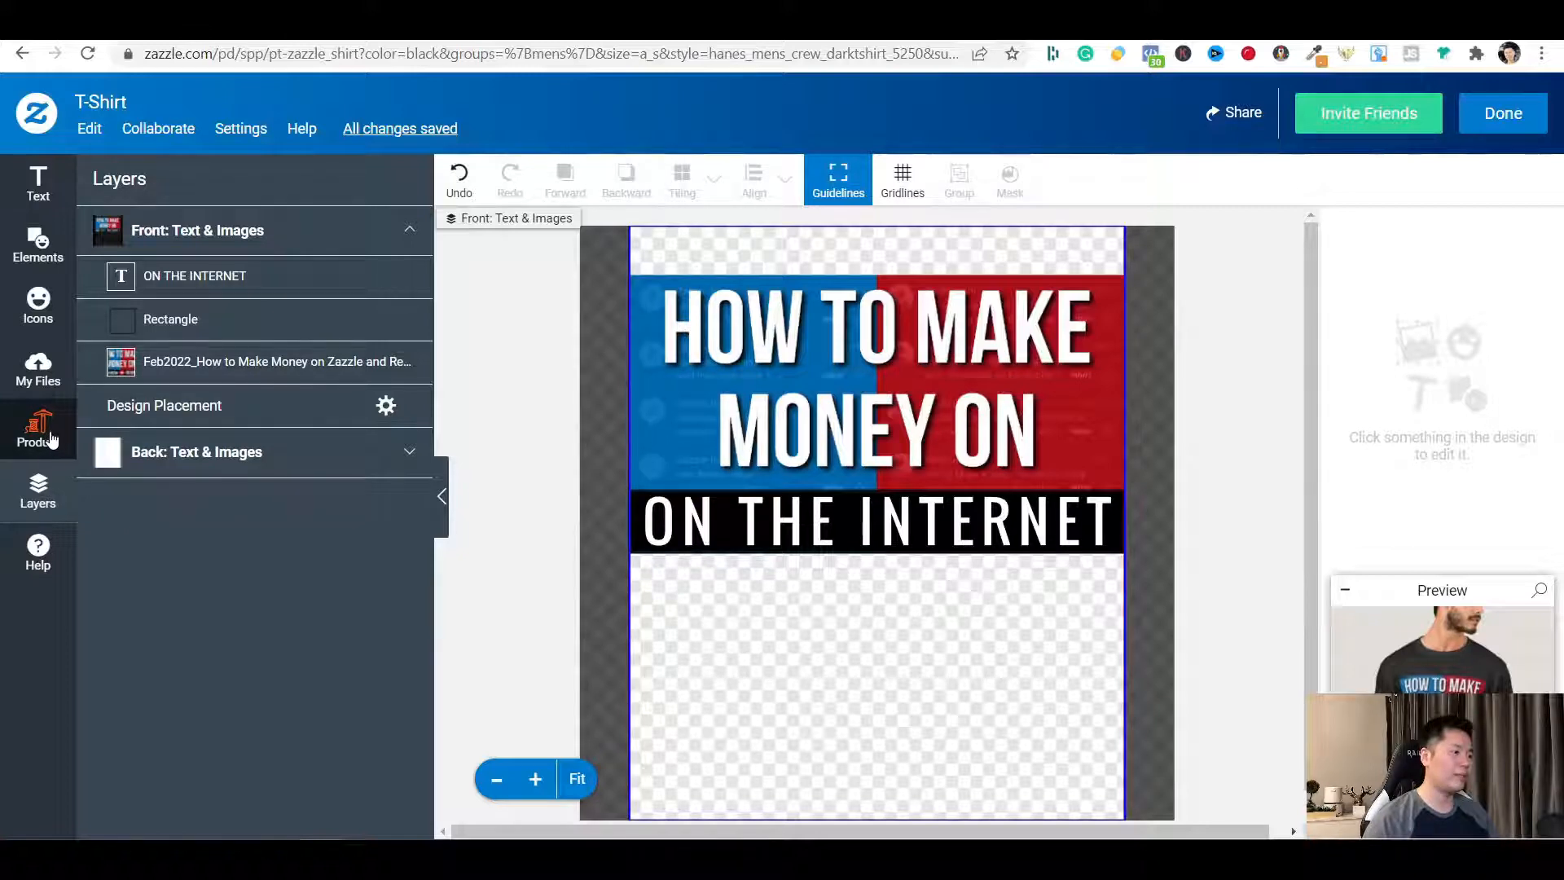
Review the Basic Dark T-Shirt product details, then search the icon library for cats
left_click(38, 430)
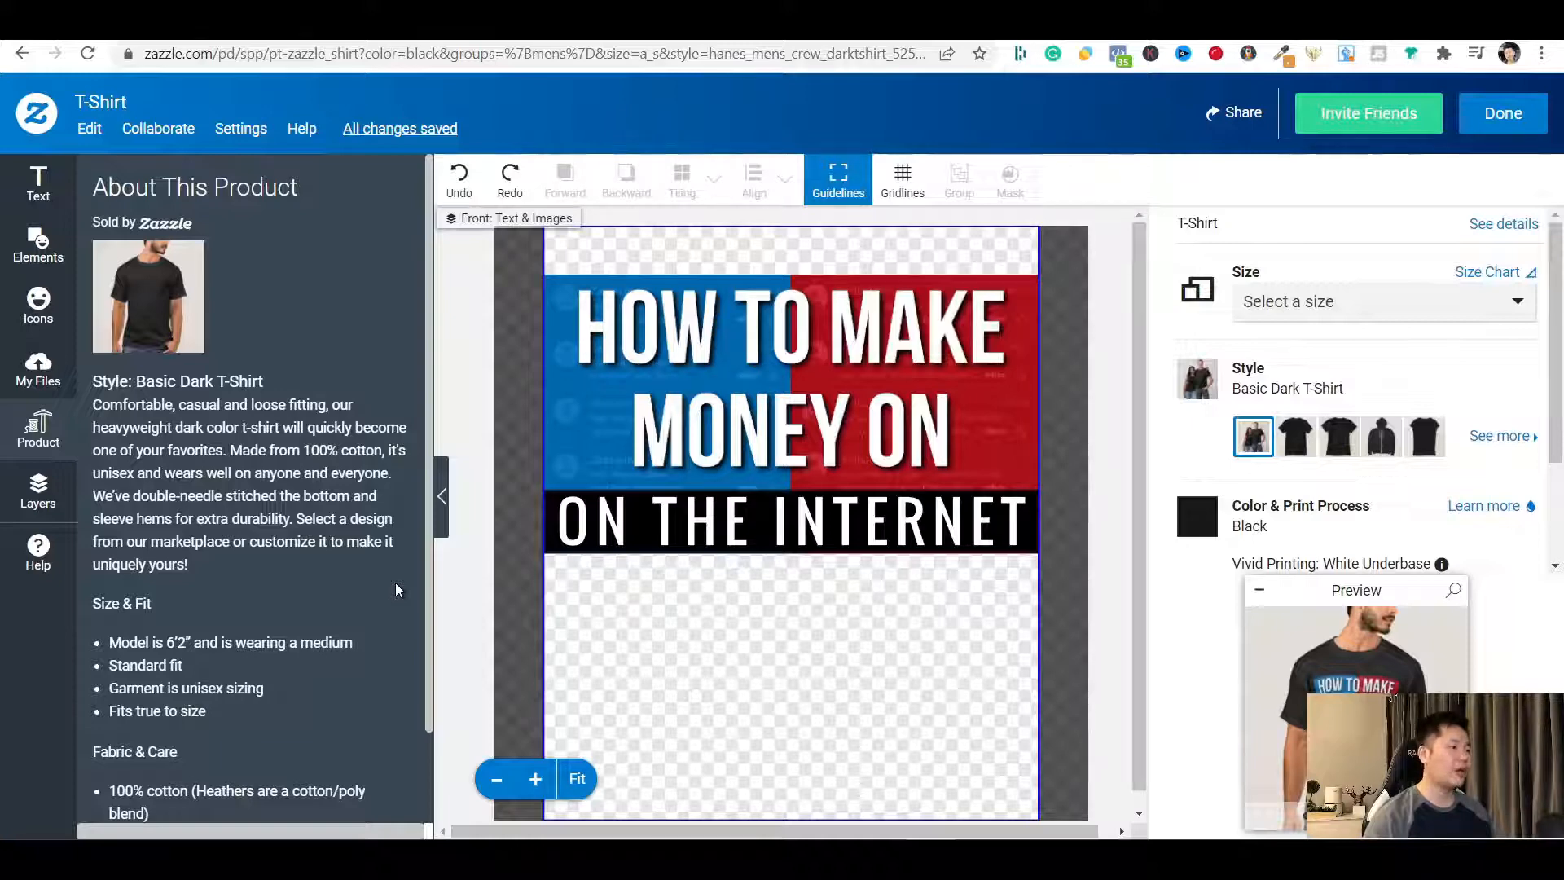
mouse_move(136, 334)
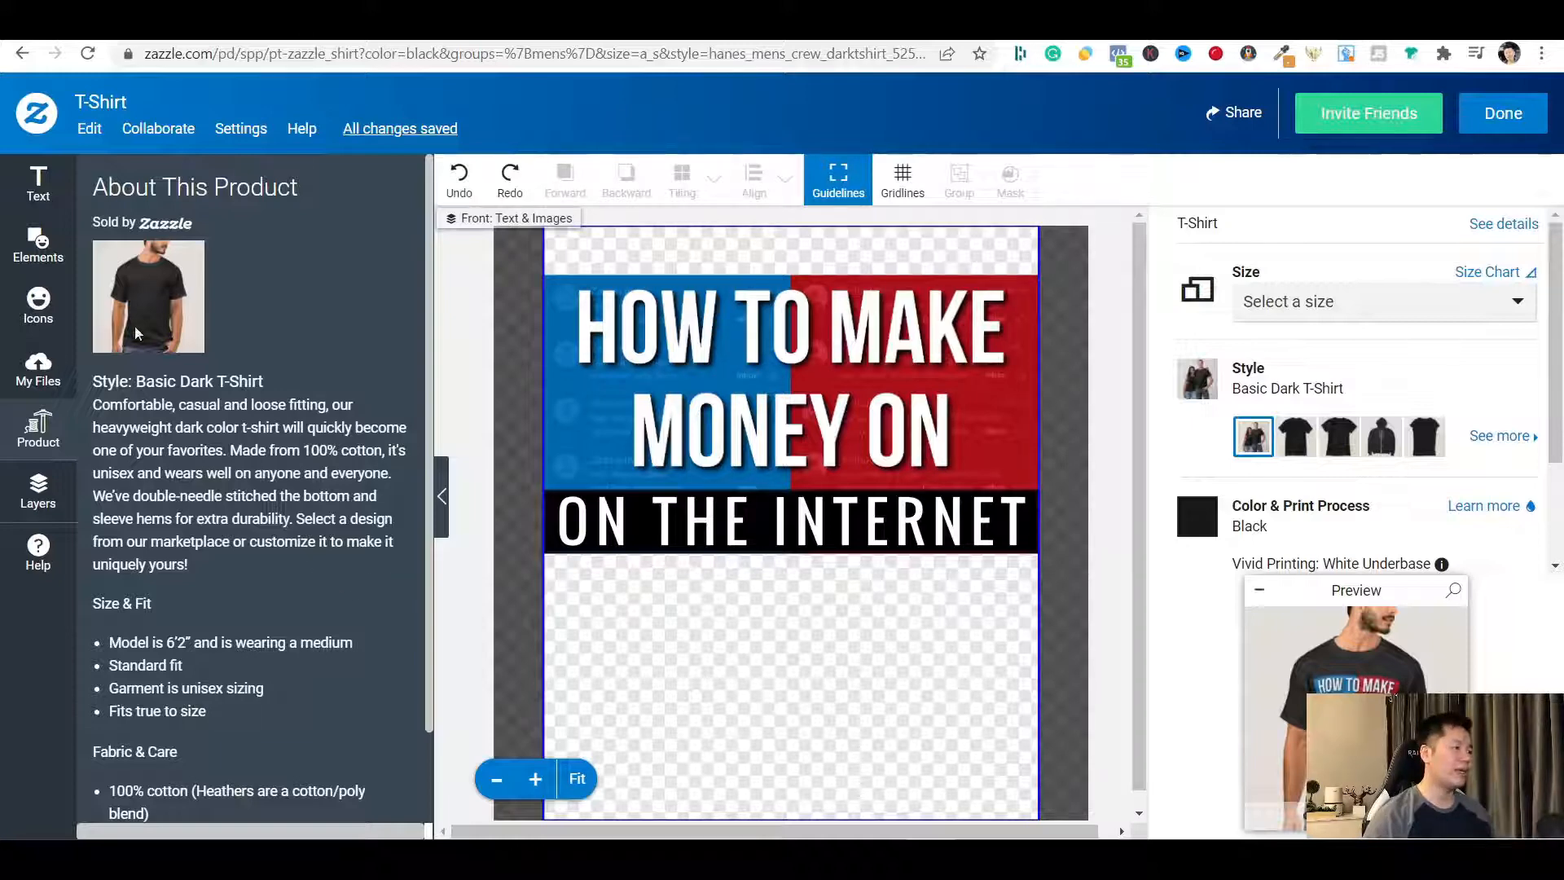
left_click(37, 304)
type("cats")
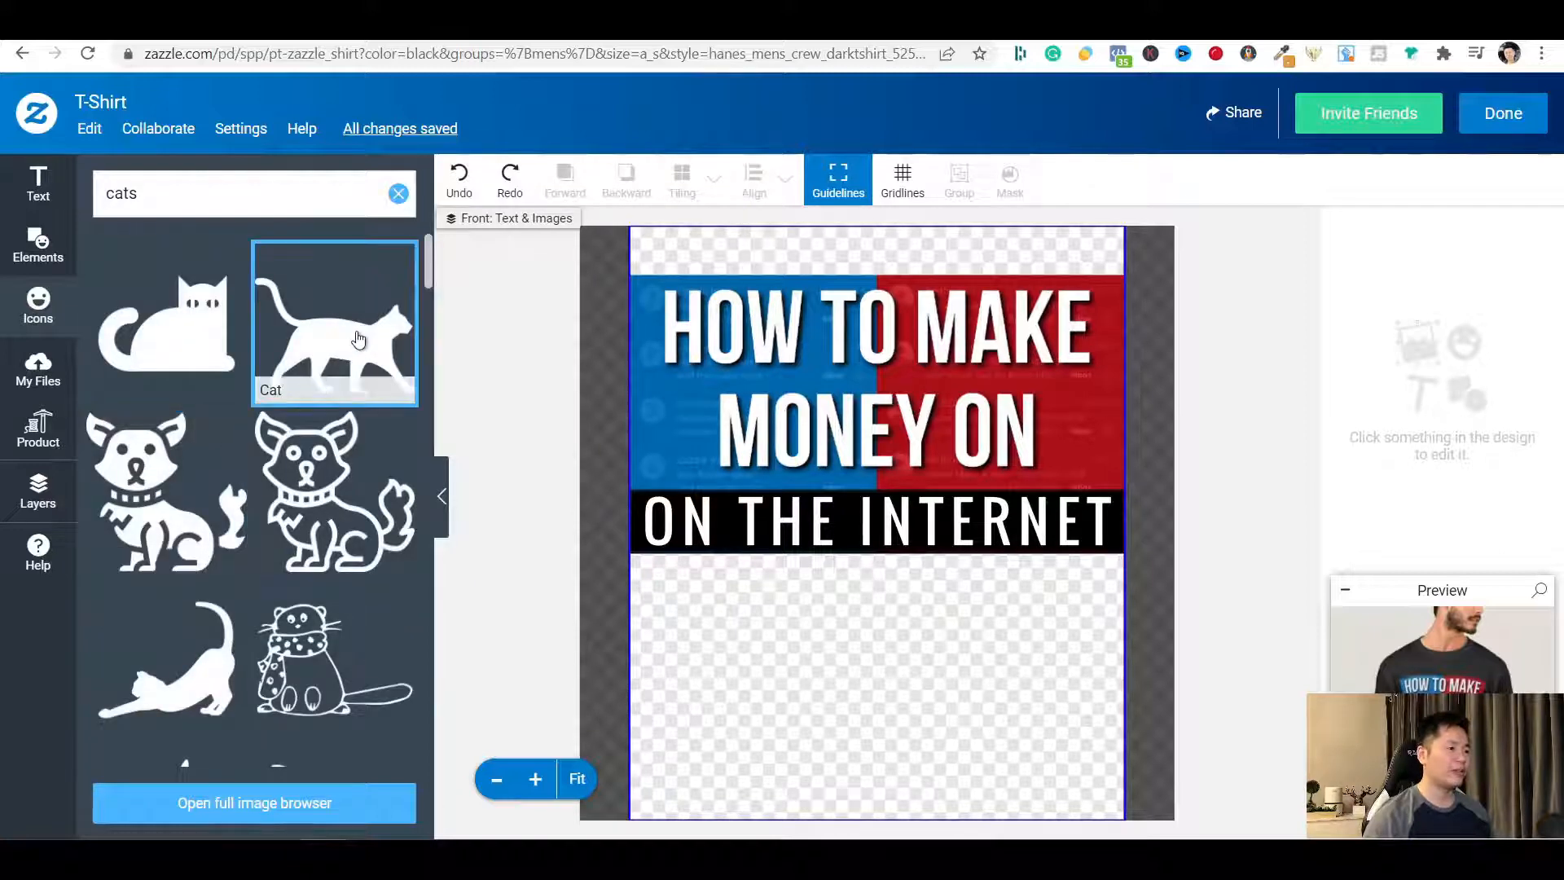
Add the walking cat icon below the banner and colour it white
left_click(335, 323)
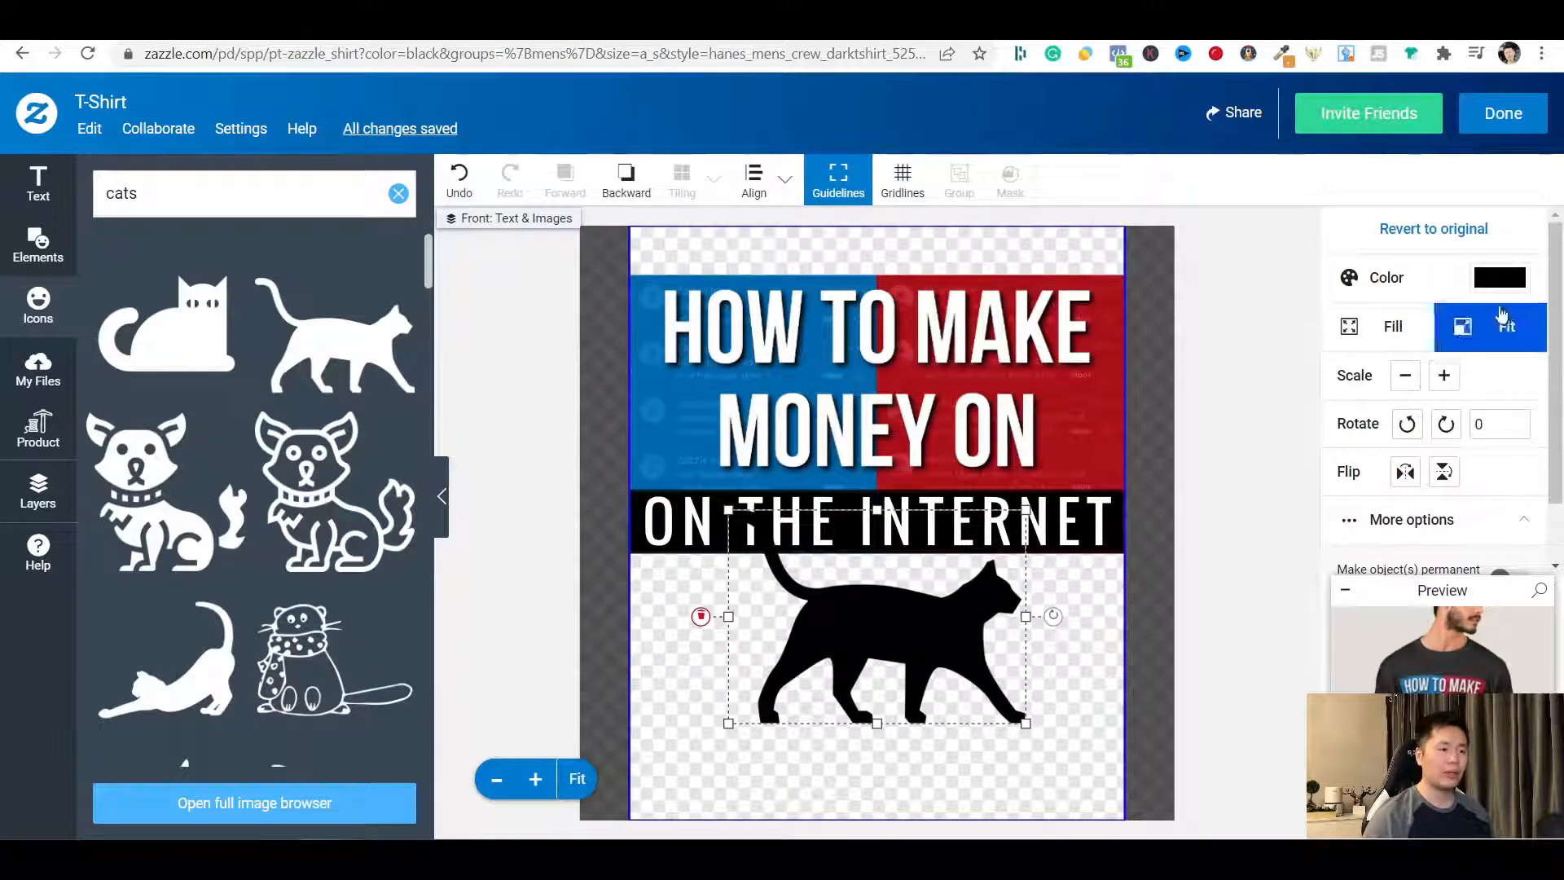
left_click(1498, 277)
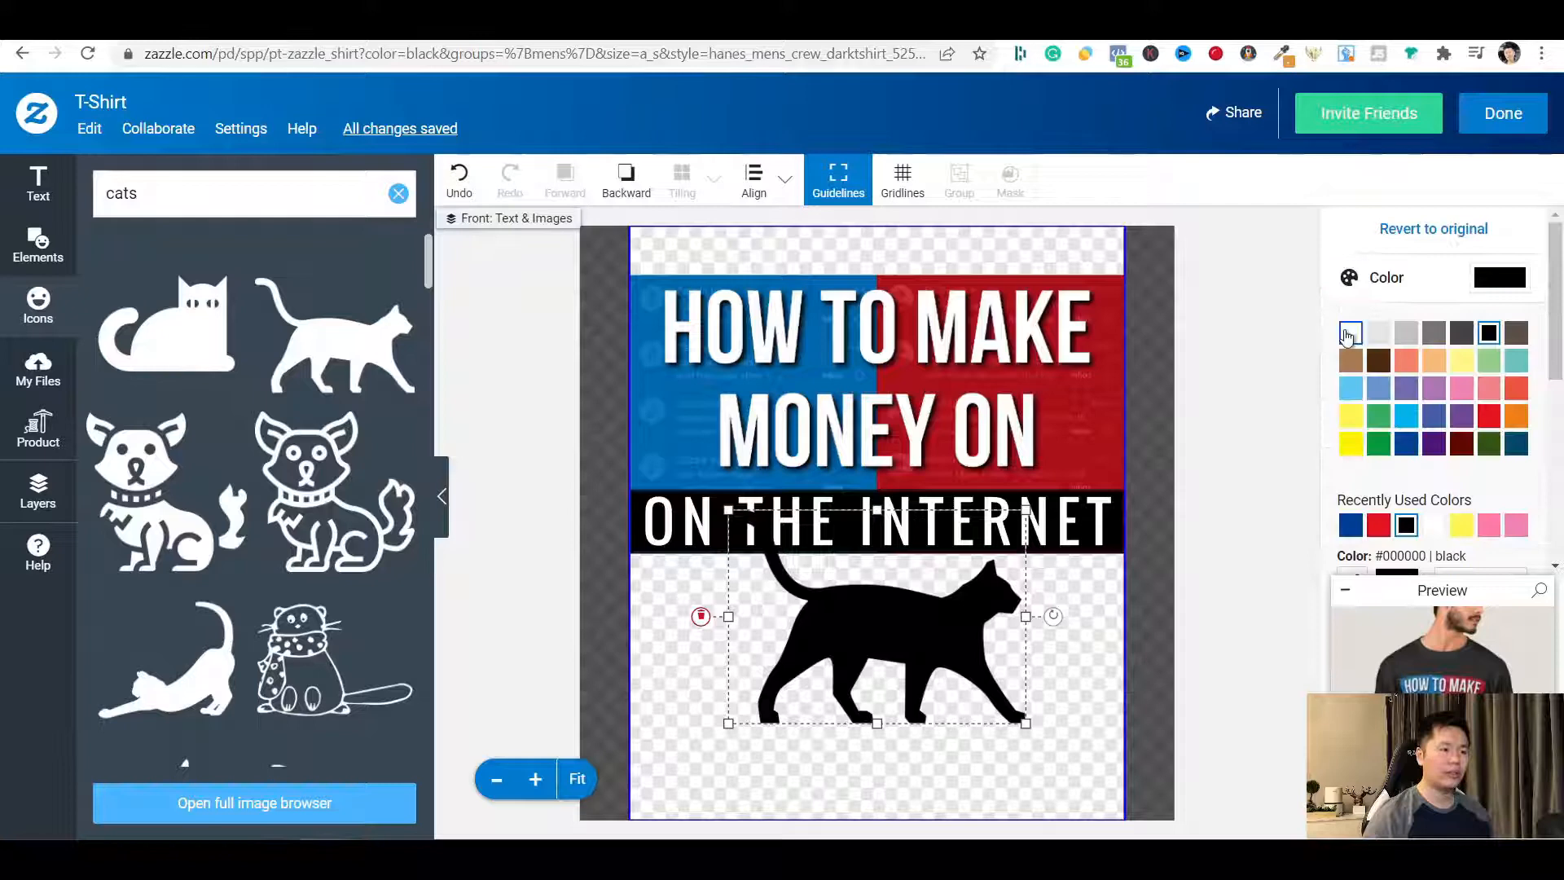
left_click(1348, 332)
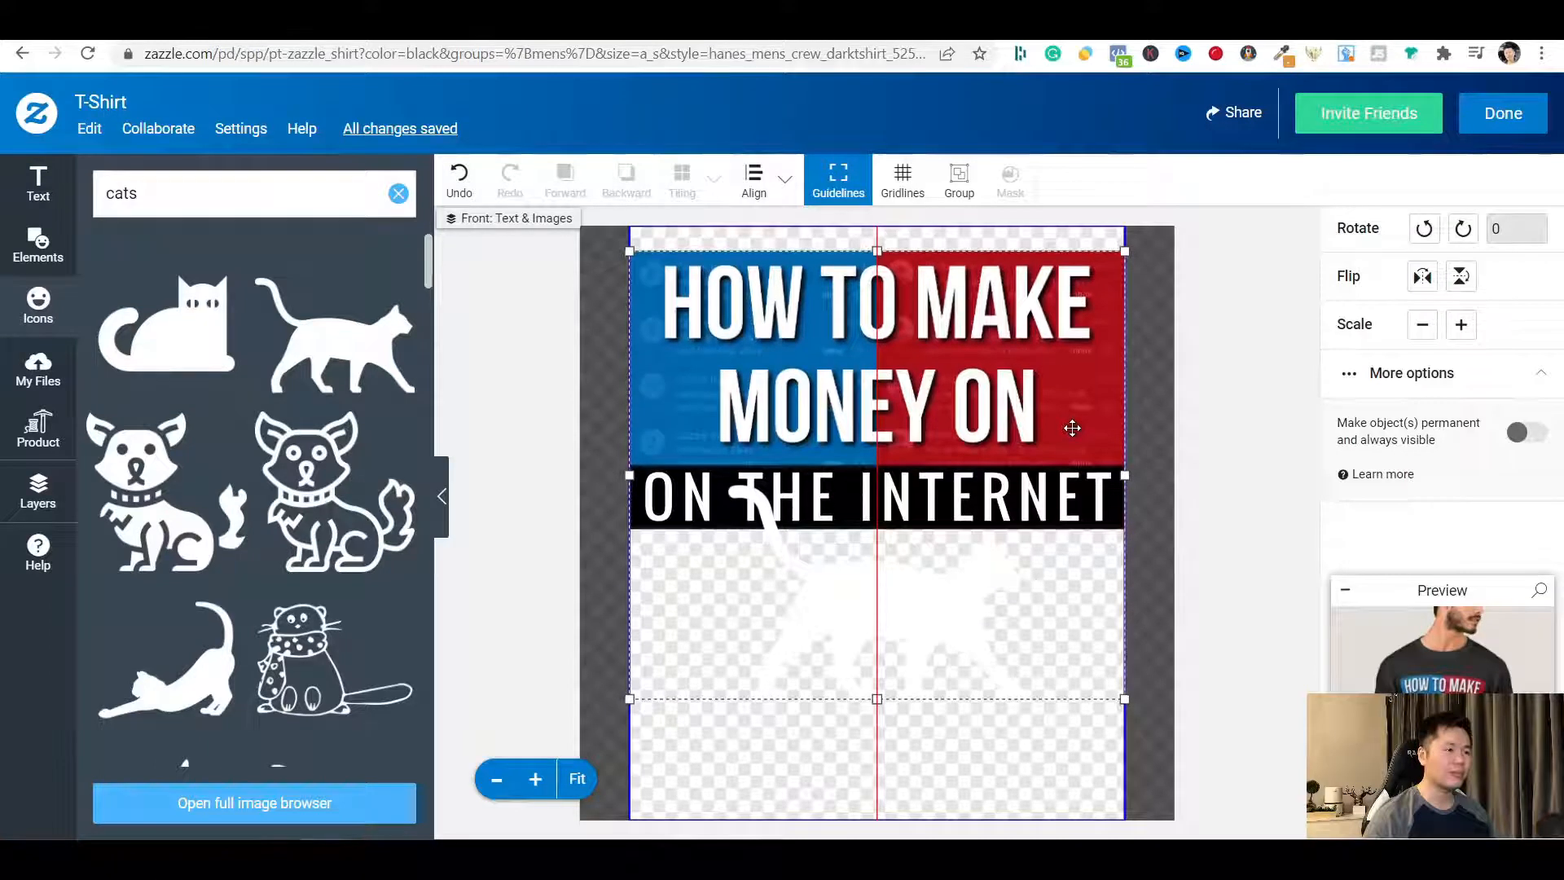
left_click(878, 497)
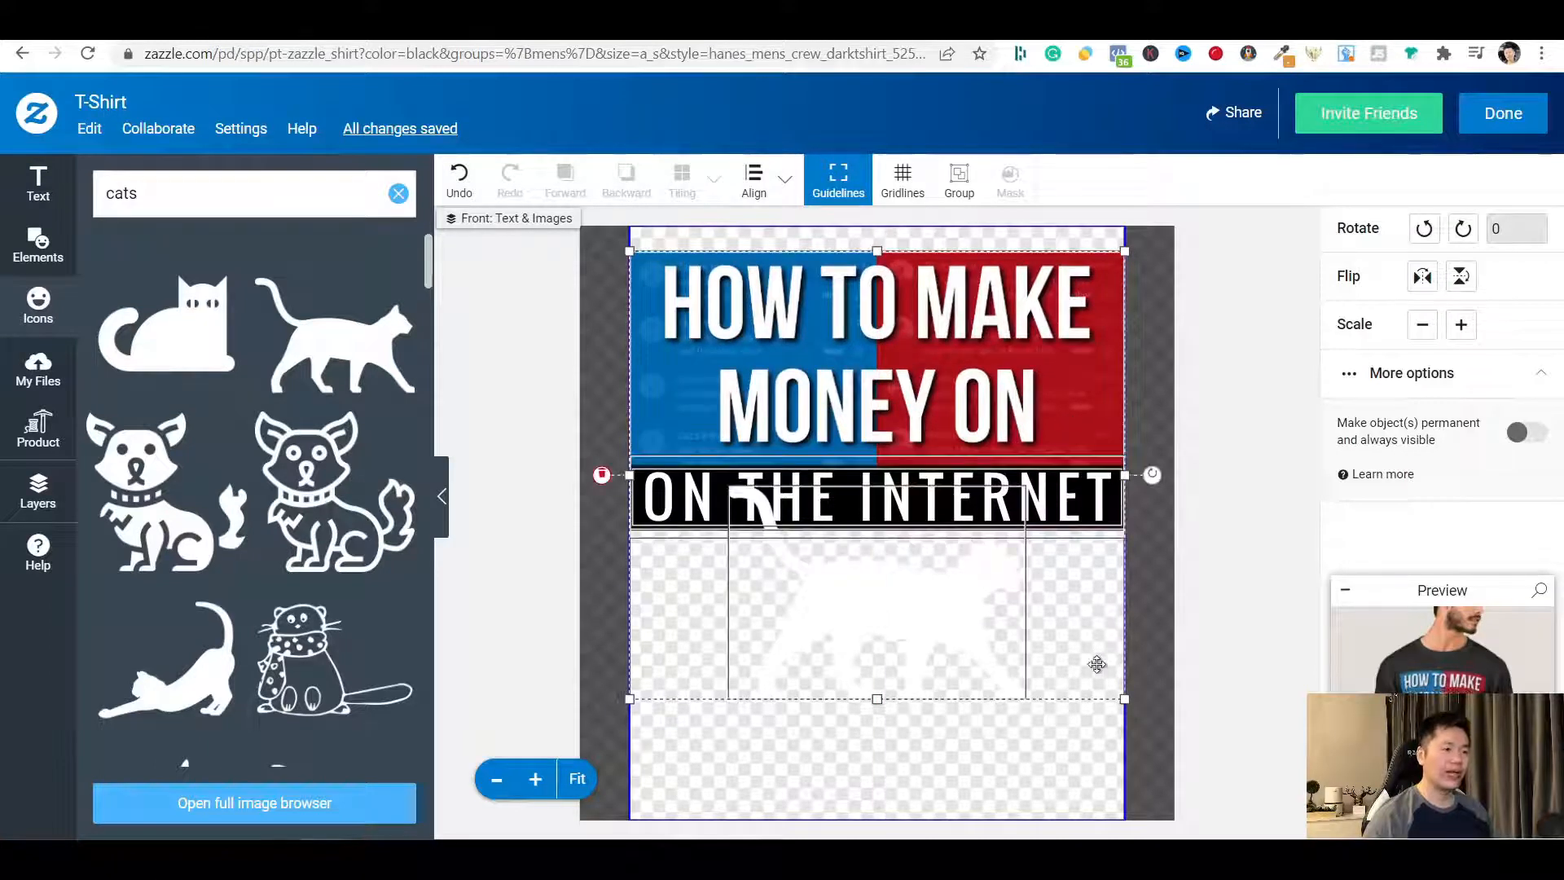
left_click(1023, 737)
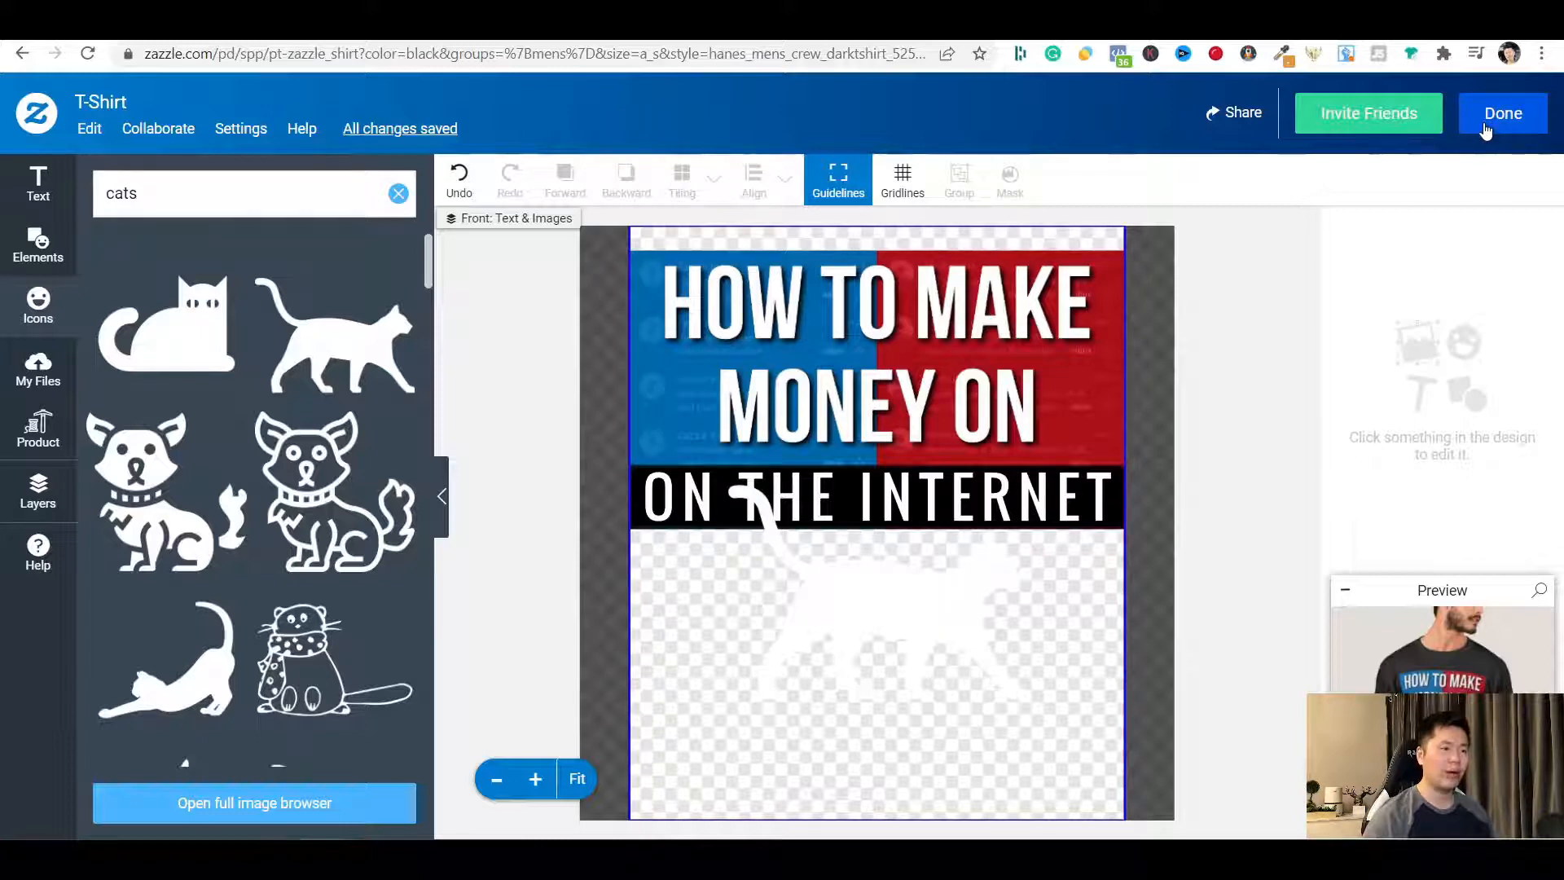
Return to the product page, find Sell It disabled, and reopen the design to delete the cat
left_click(1502, 113)
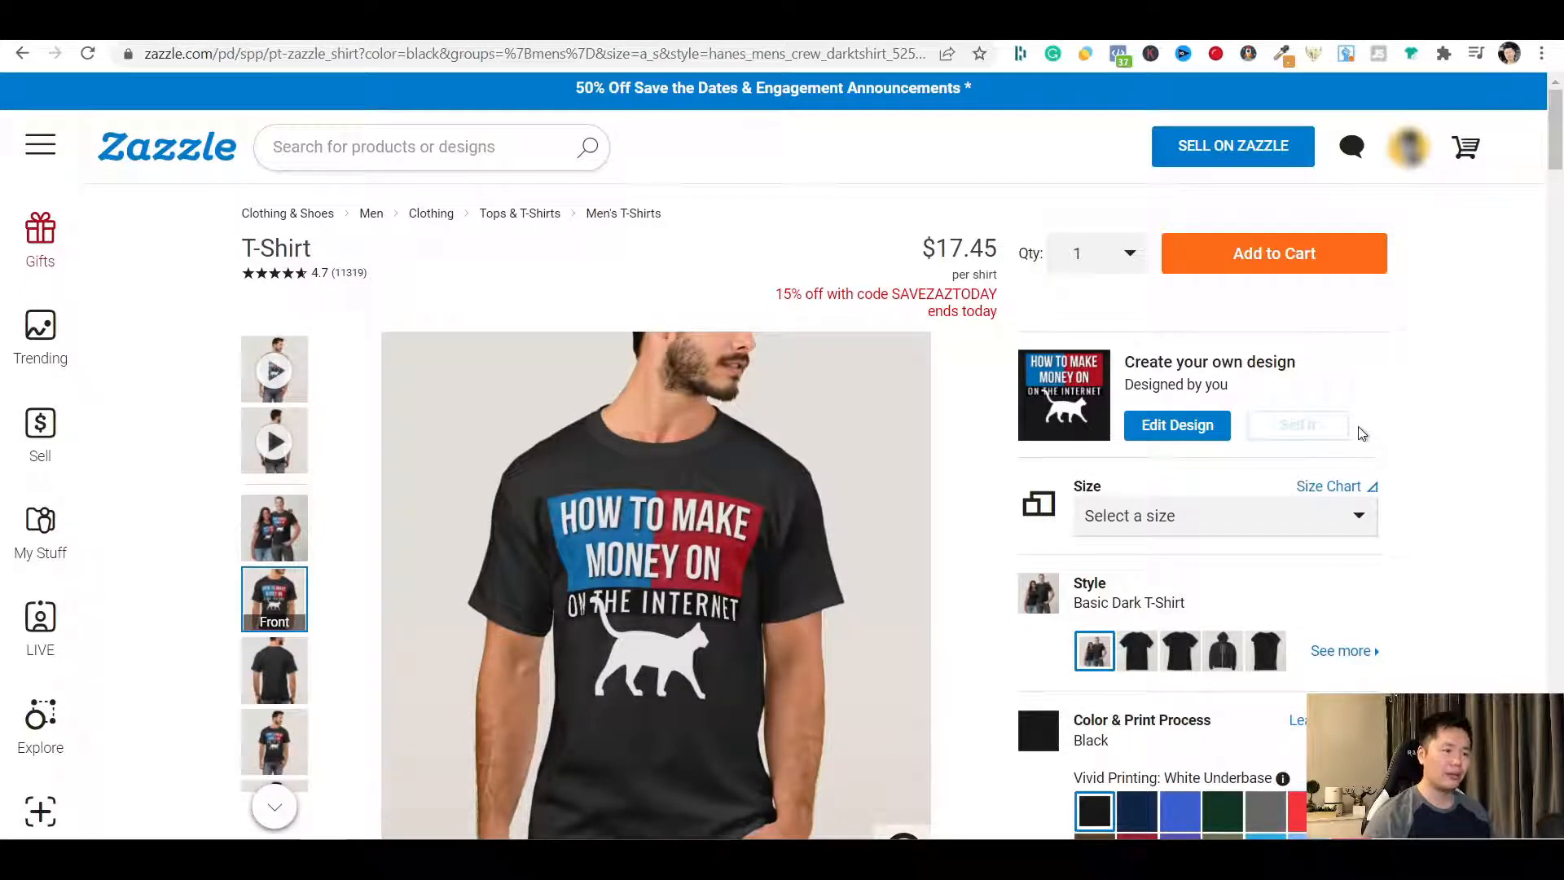
mouse_move(1298, 425)
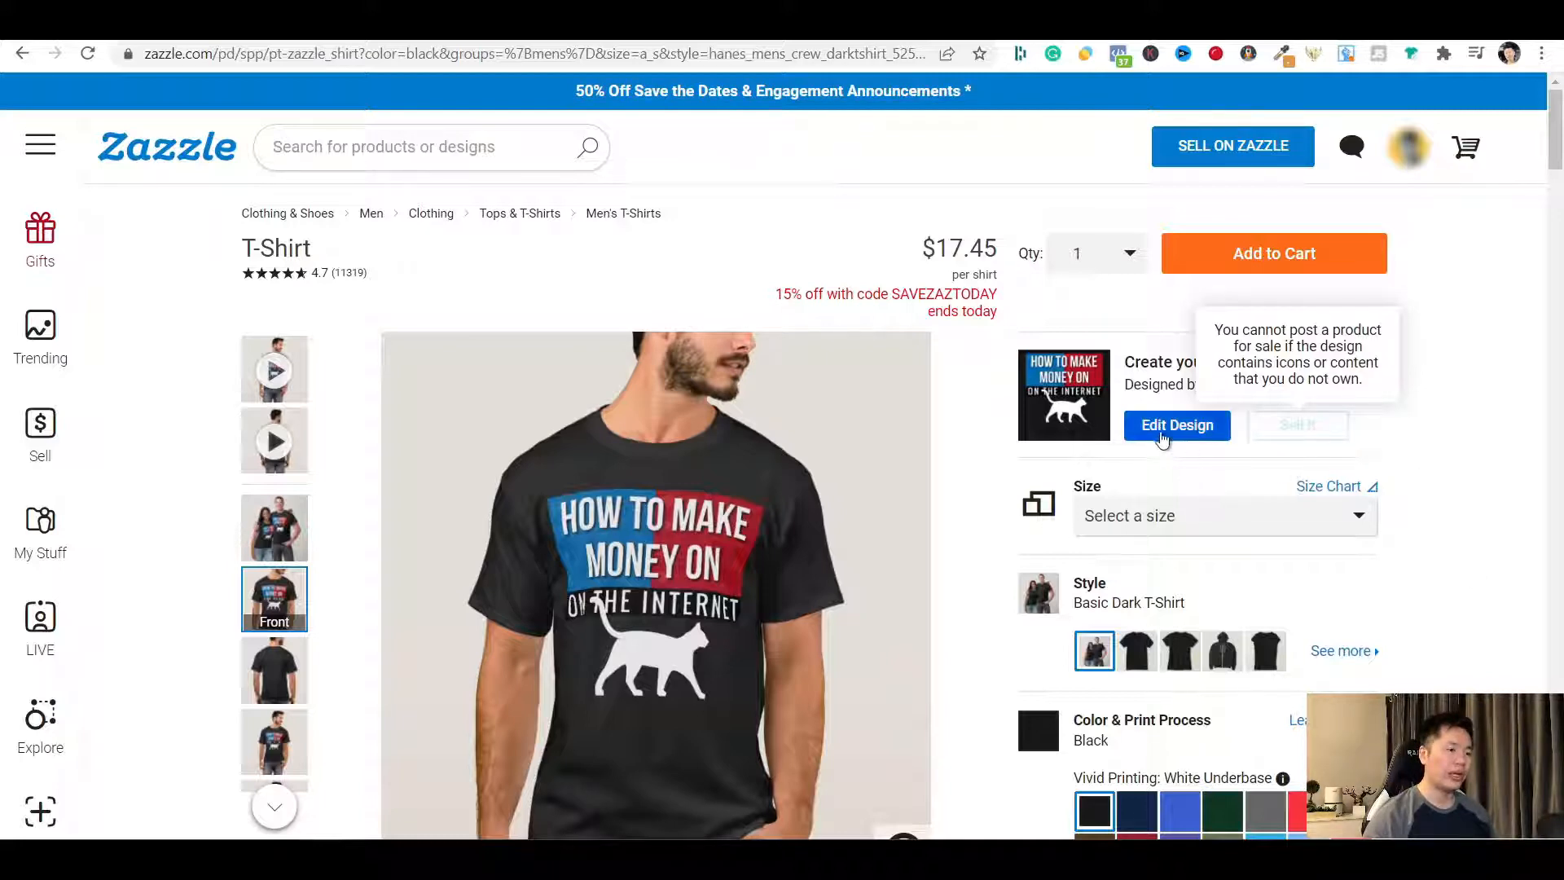
left_click(1177, 425)
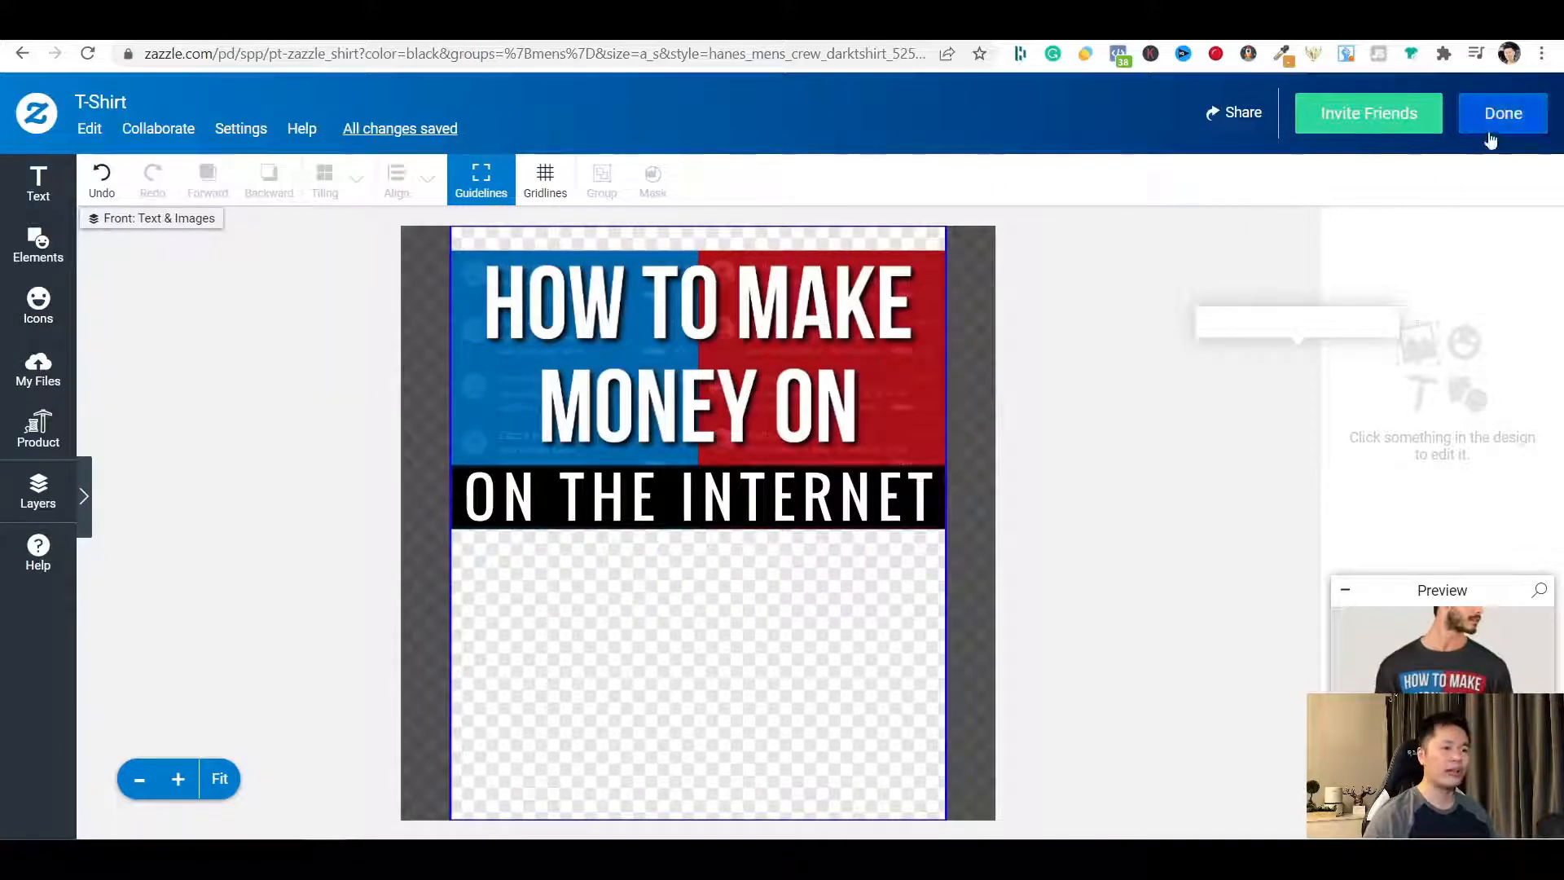
Save the cat-free design and start Sell It to reach the Post Product for Sale form
left_click(1502, 112)
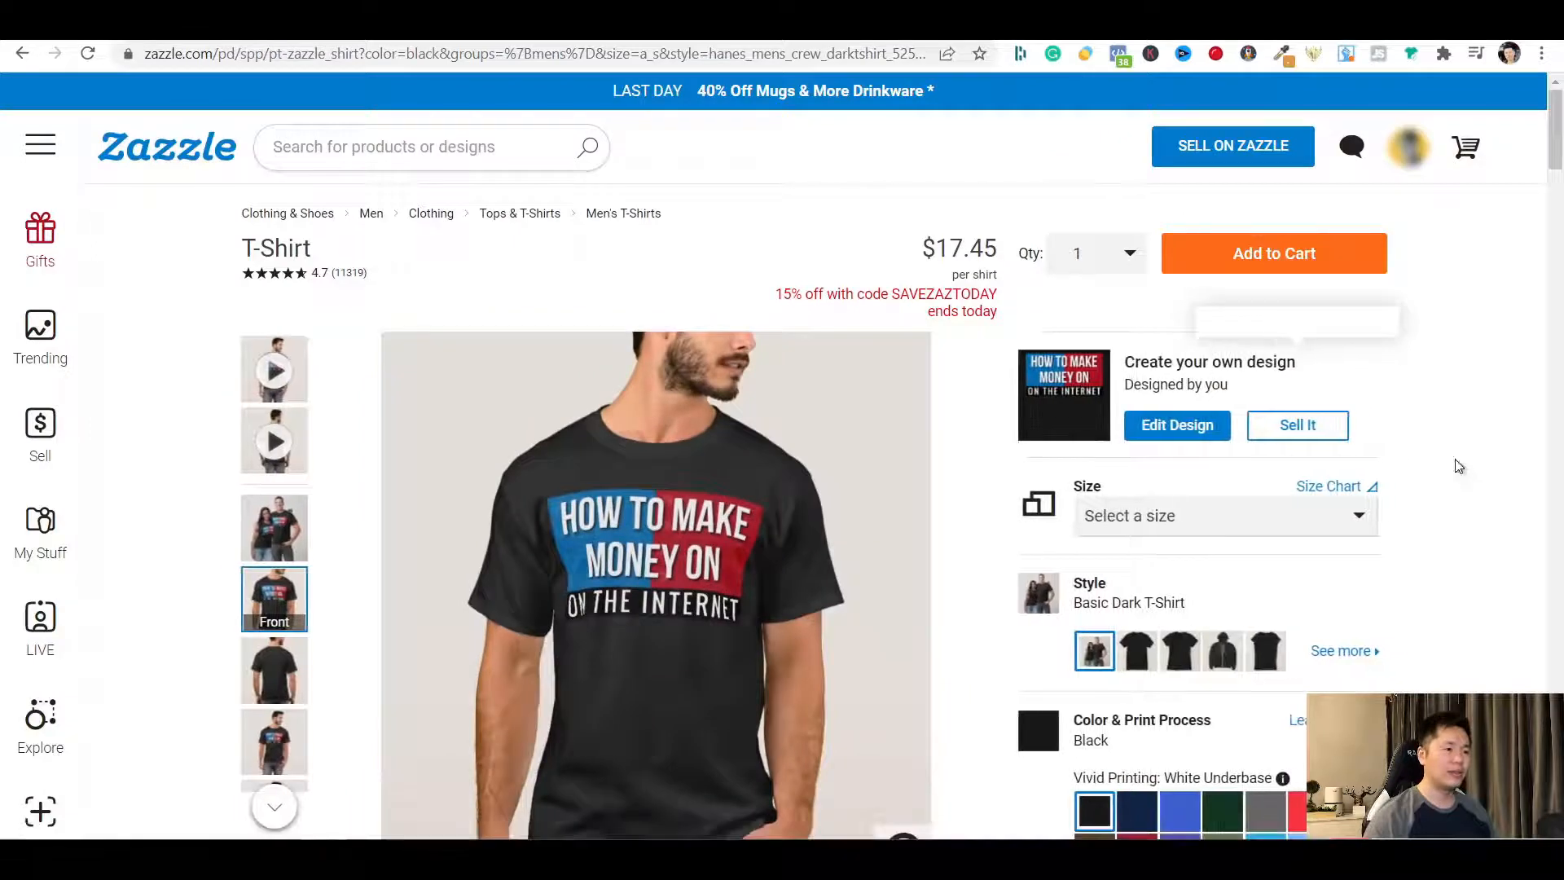
mouse_move(1365, 446)
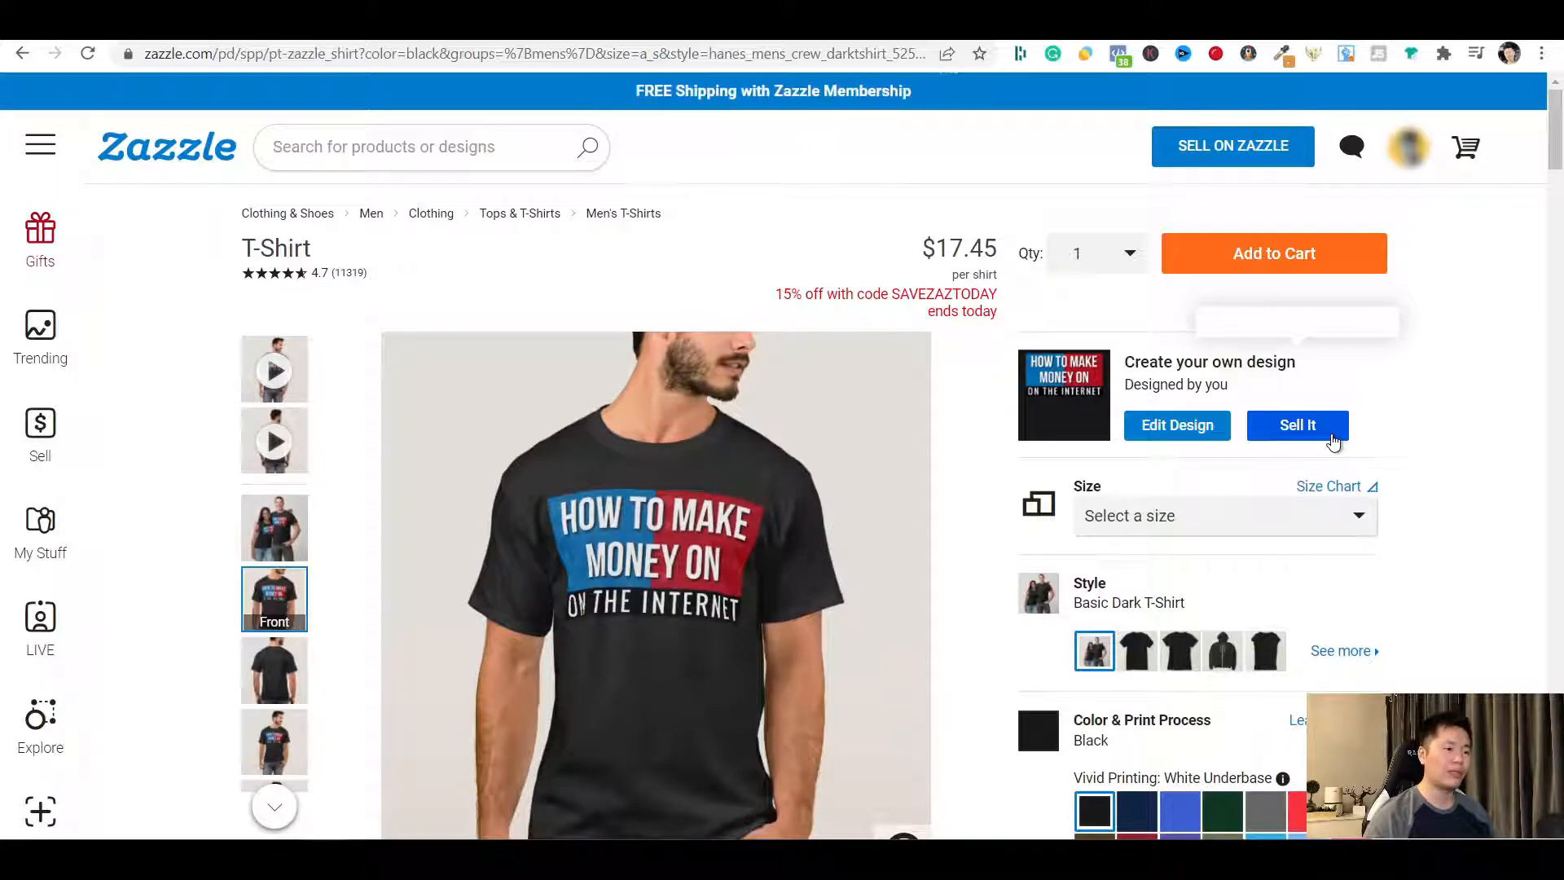
left_click(1299, 424)
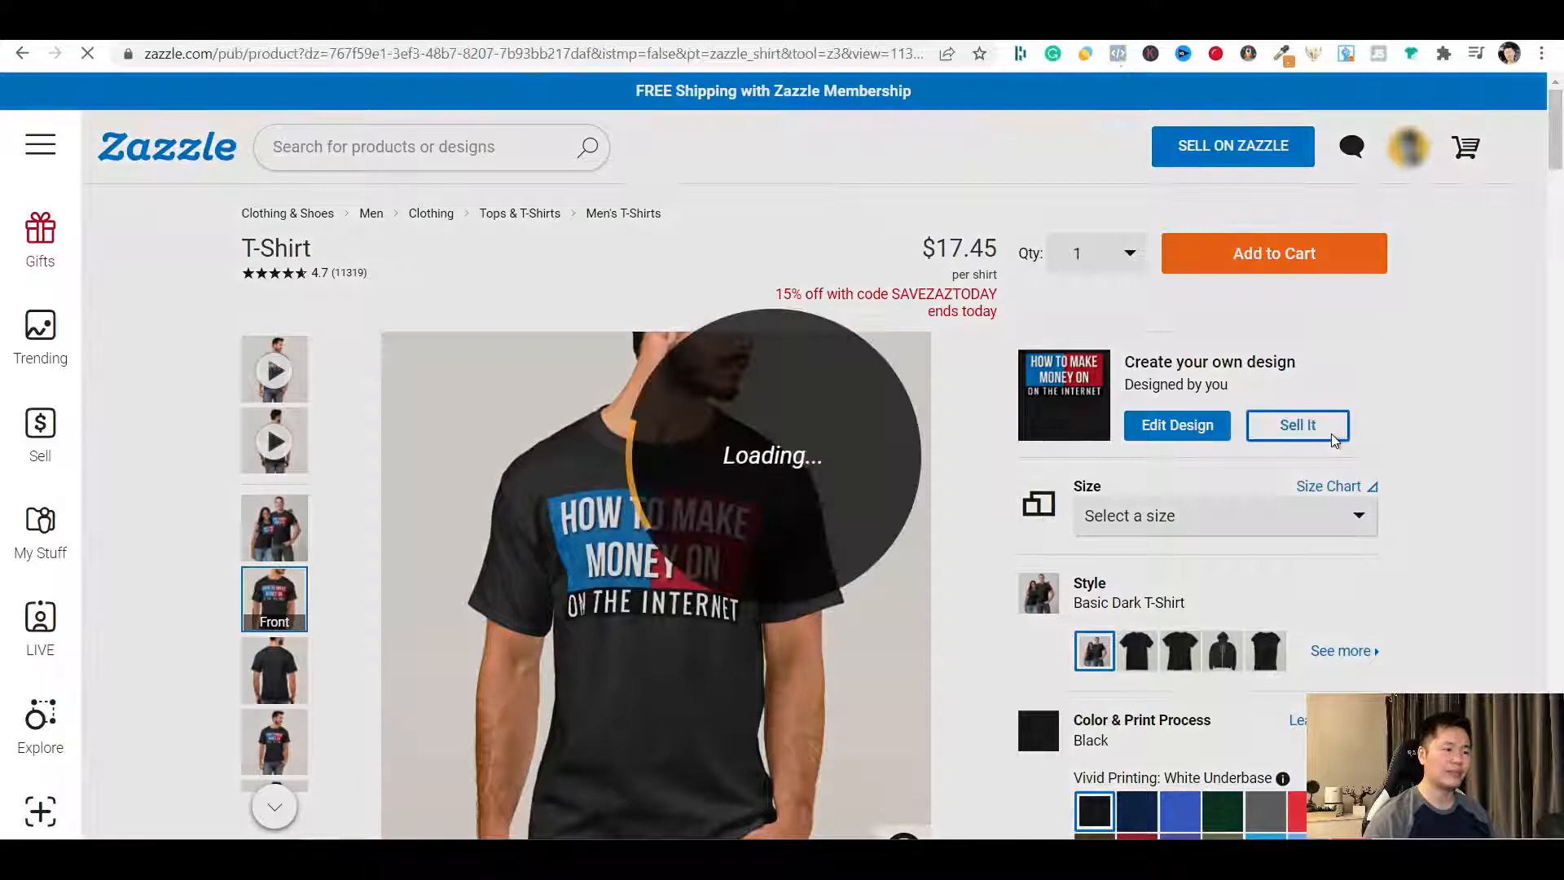
left_click(1298, 425)
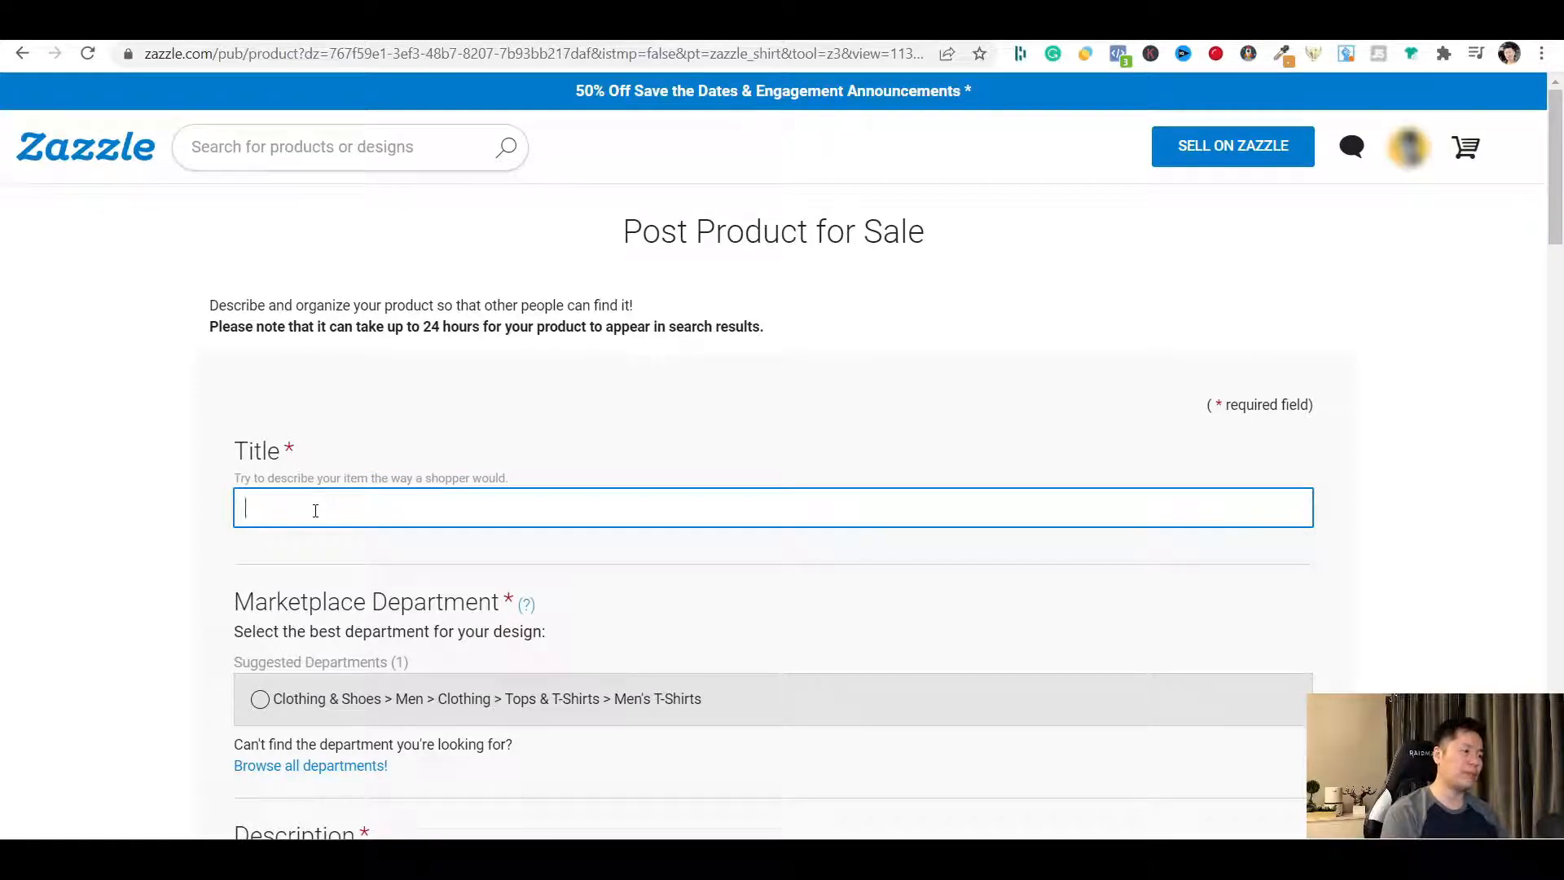
Enter the listing title 'How to Make Money on The Internet T-Shirt'
type("How to Make Money on The Inte")
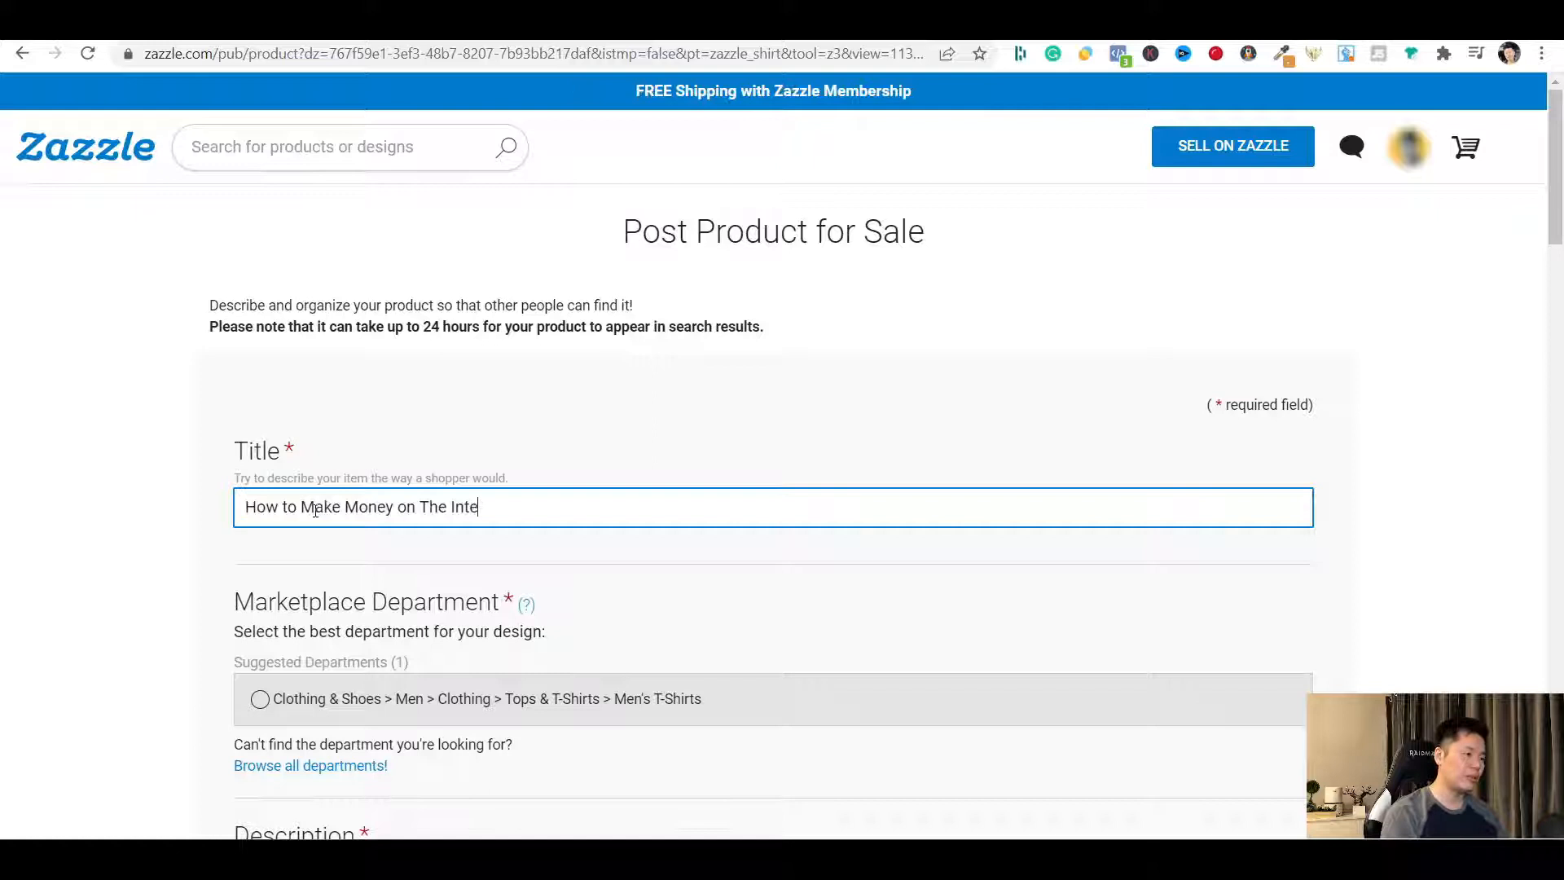
type("rnet T-Shirt")
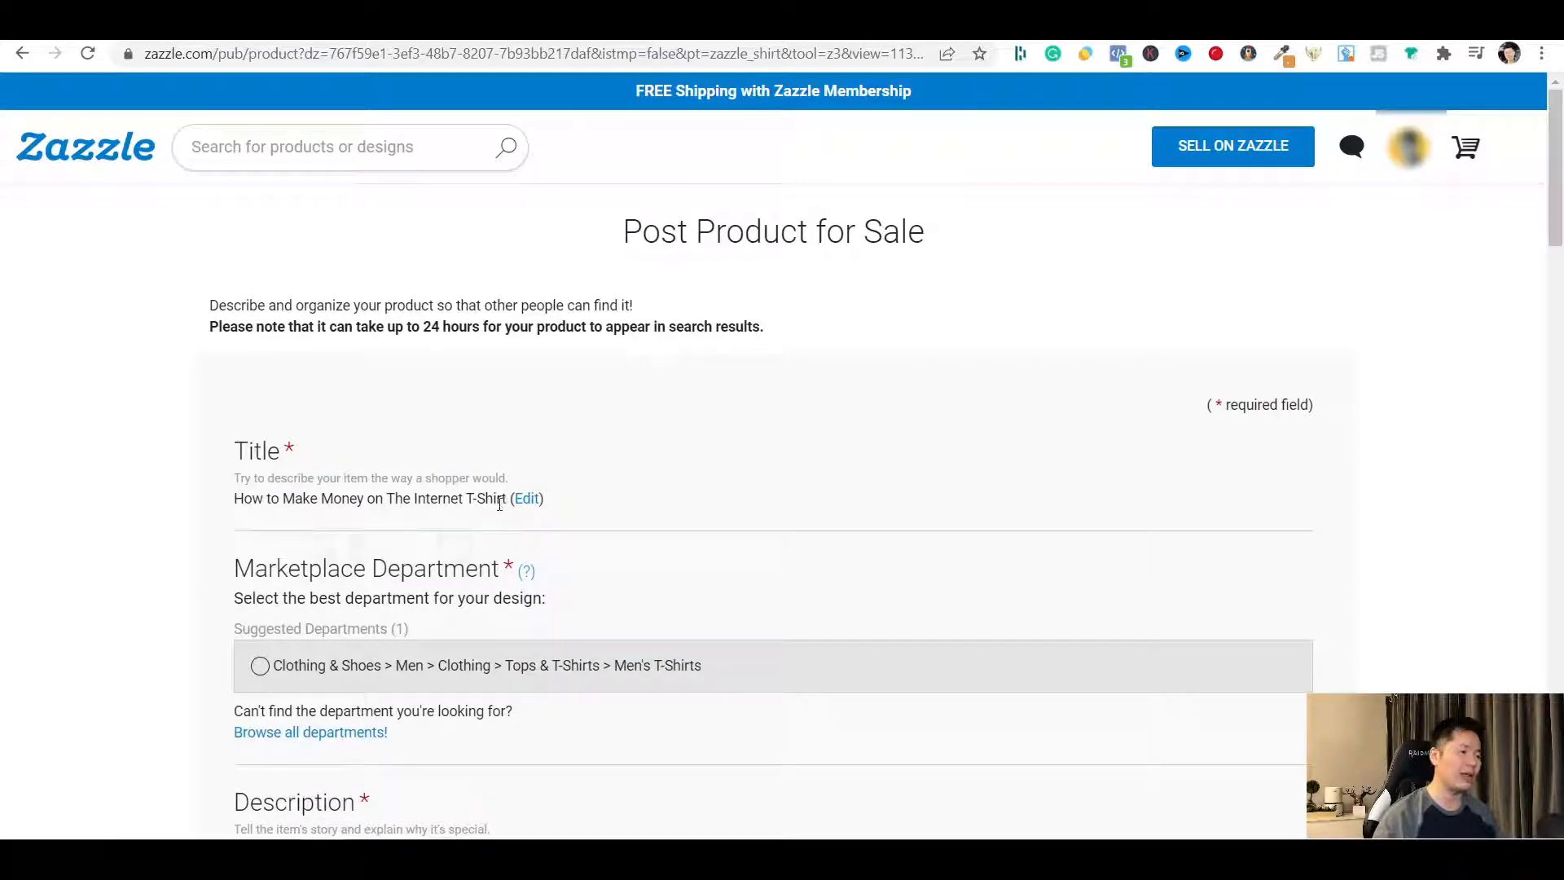
scroll("down", 3)
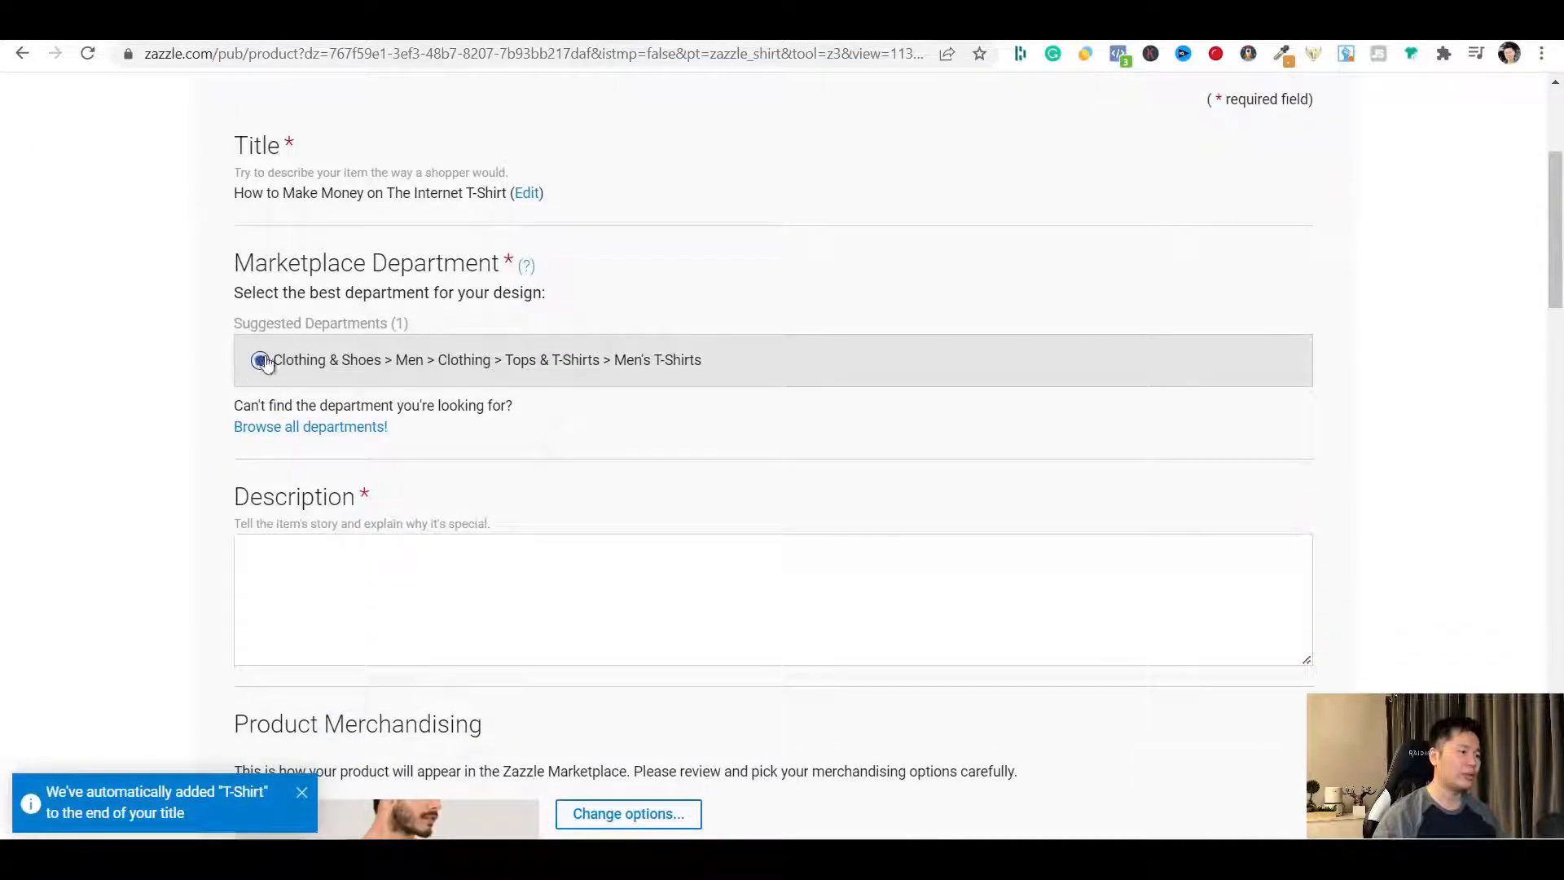
Choose Men's T-Shirts and describe it 'Who want to make money on the Internet? Let's go!'
left_click(259, 358)
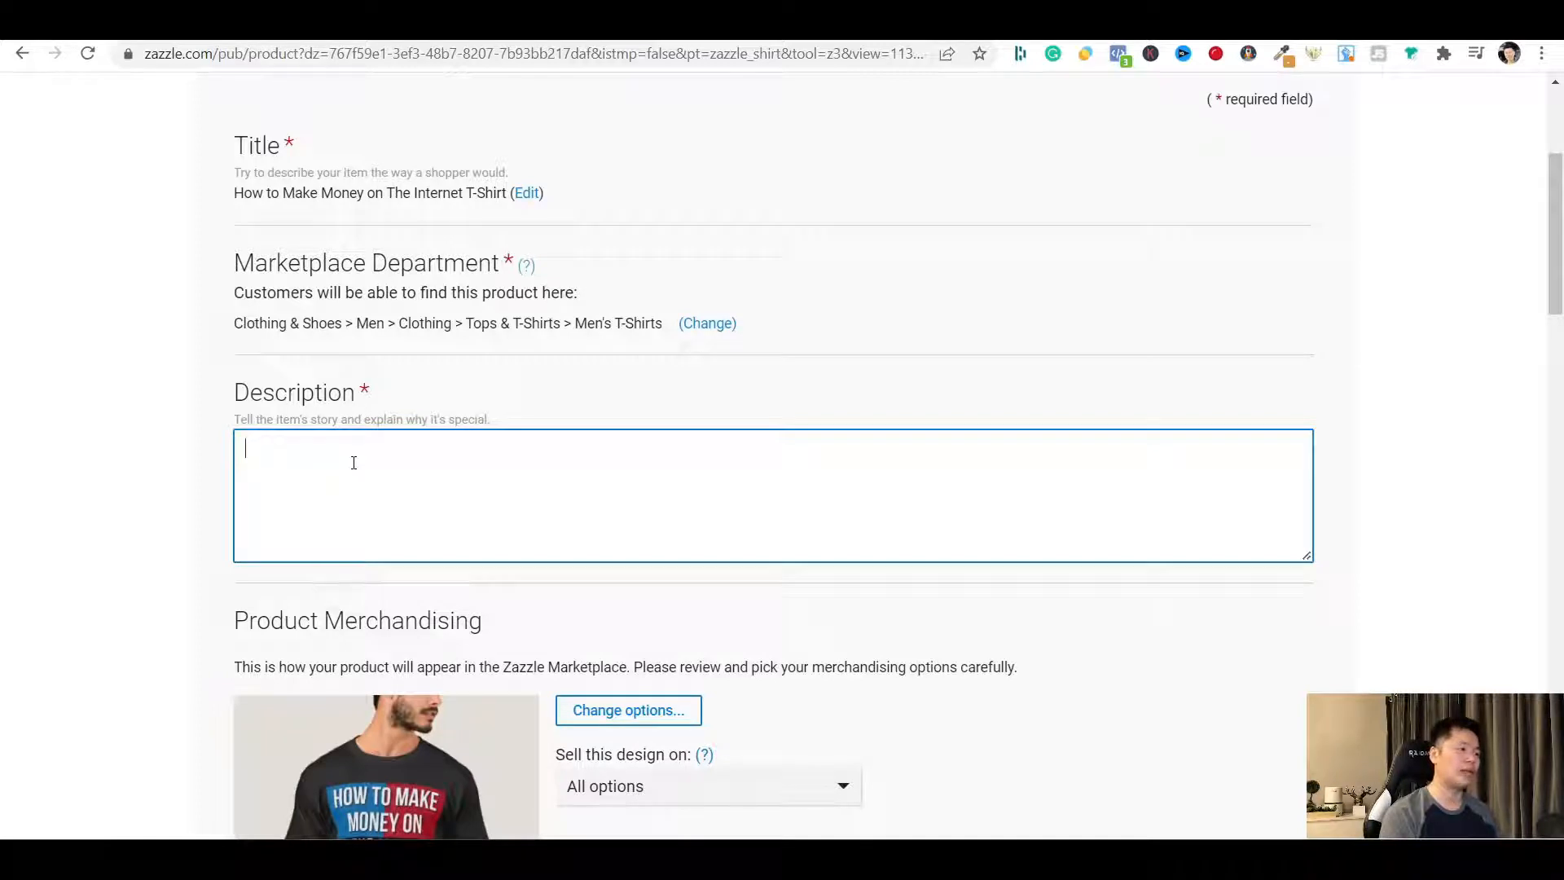
type("Who want to make money on the Internet? Let's go")
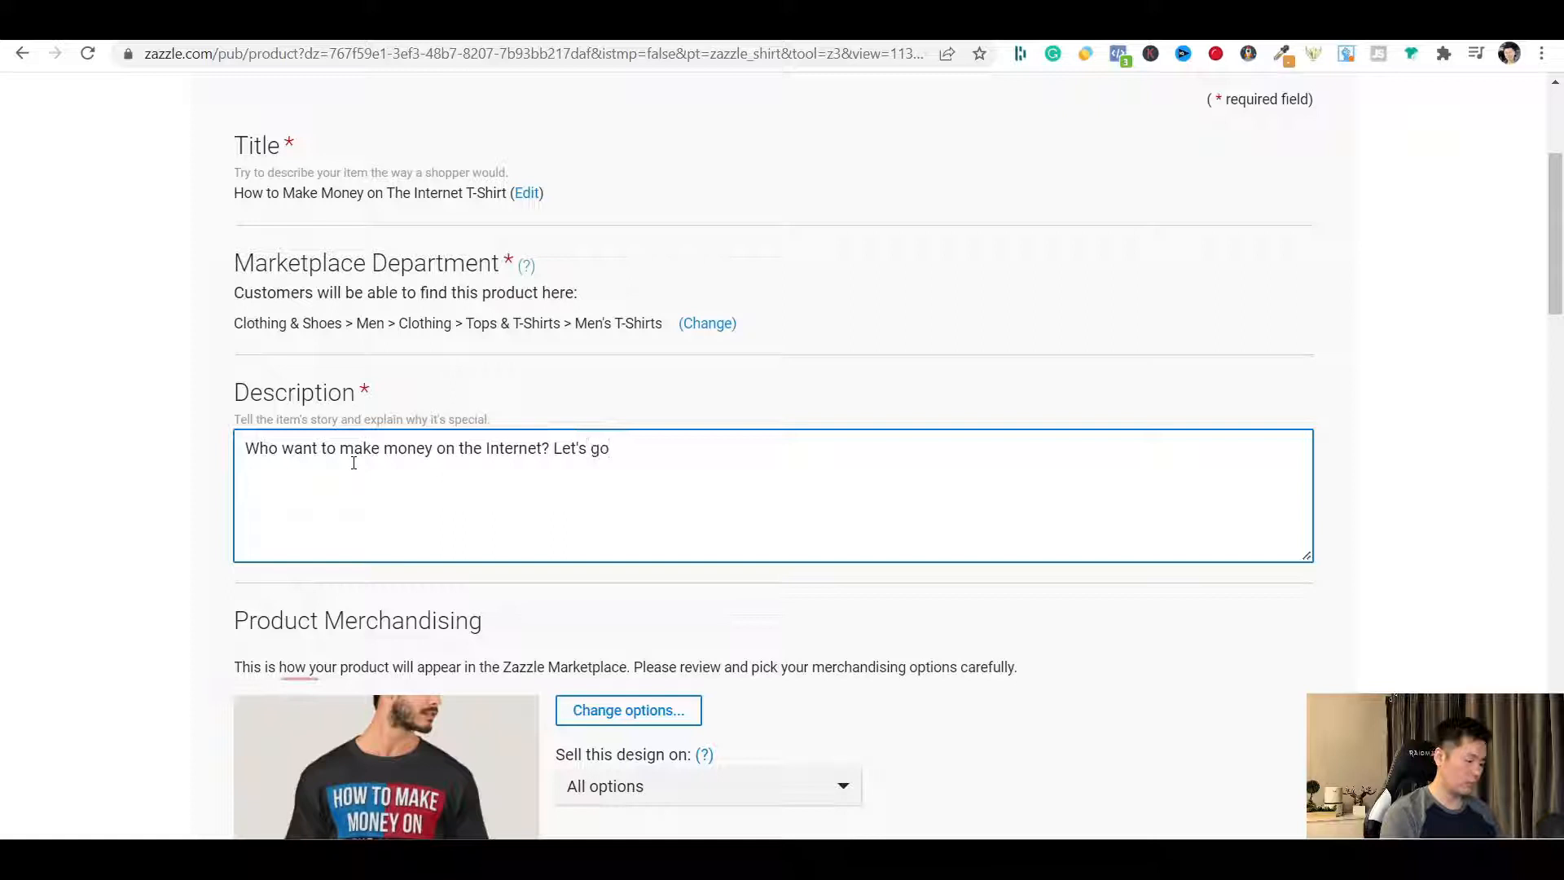
type("!")
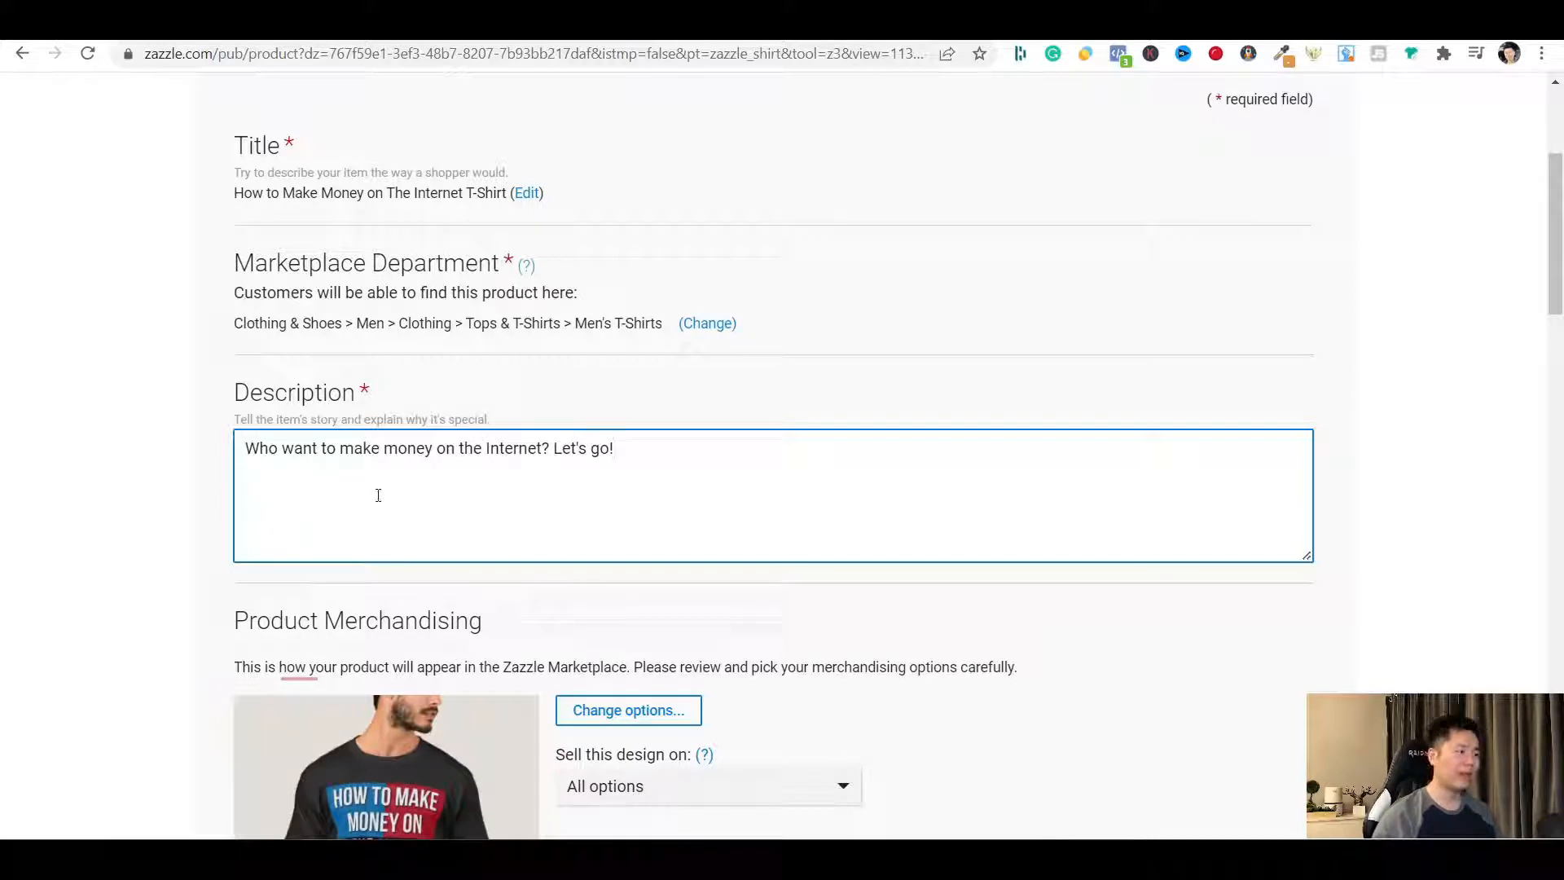
mouse_move(184, 486)
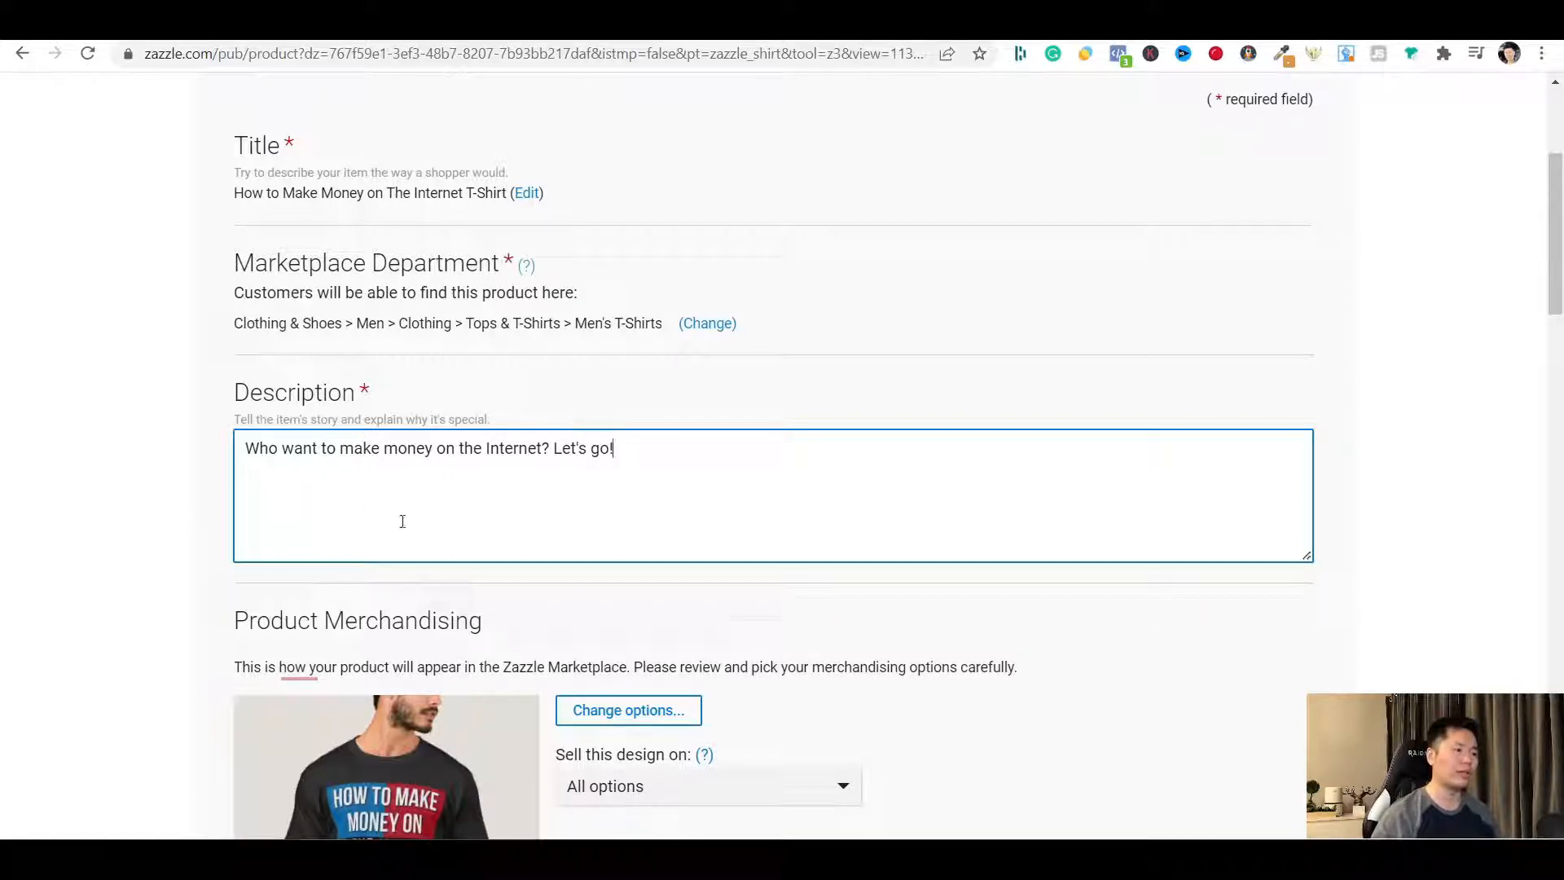
mouse_move(479, 510)
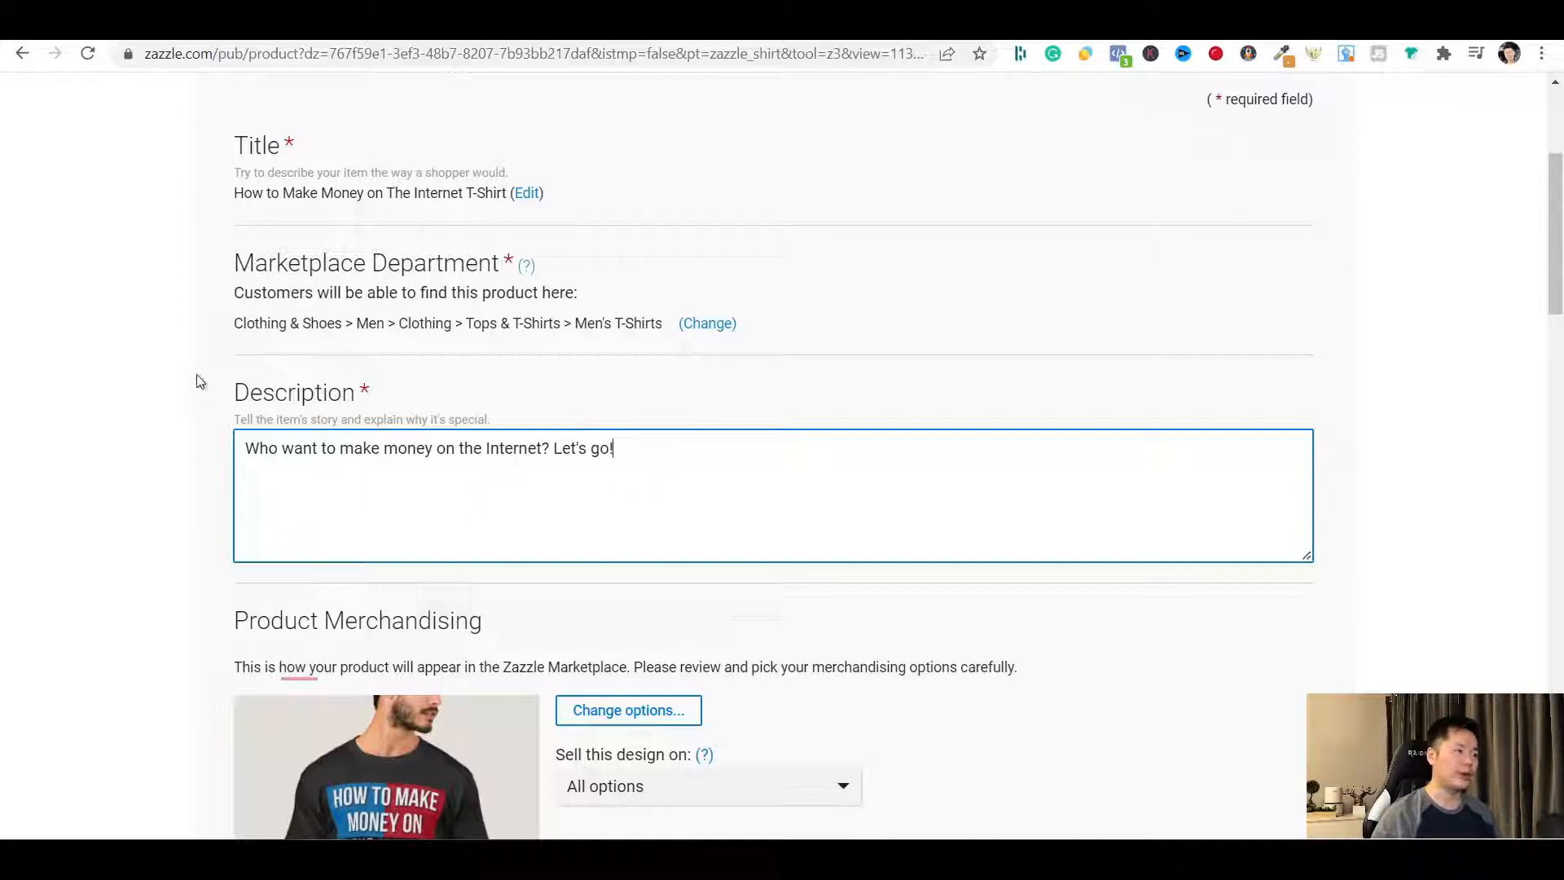
scroll("down", 3)
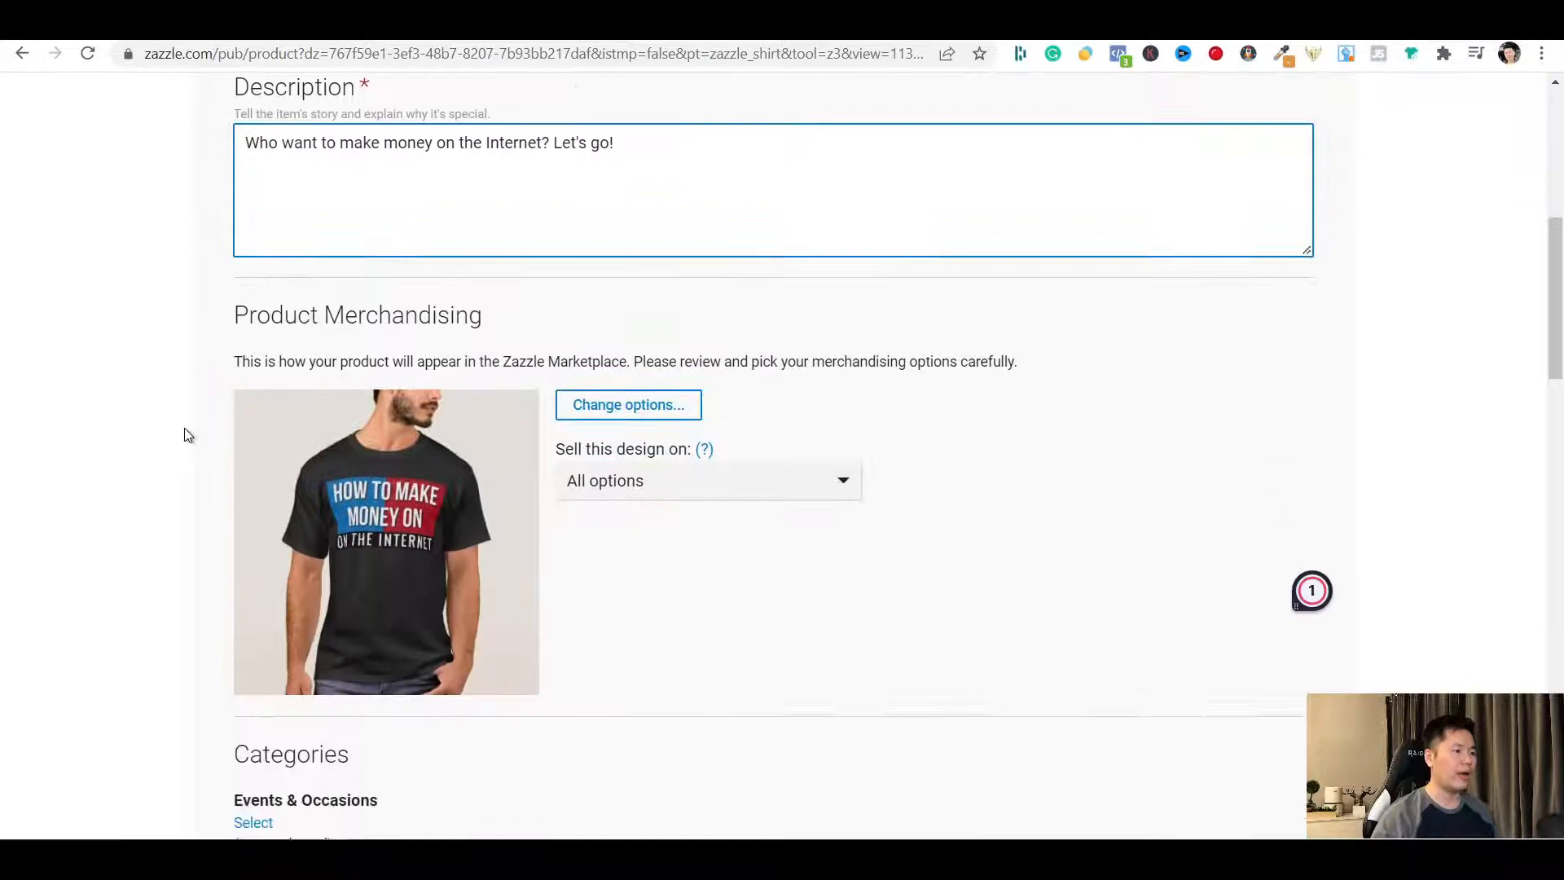
Leave 'Sell this design on' at All options and bring up Change options for the Basic Dark T-Shirt
scroll("down", 3)
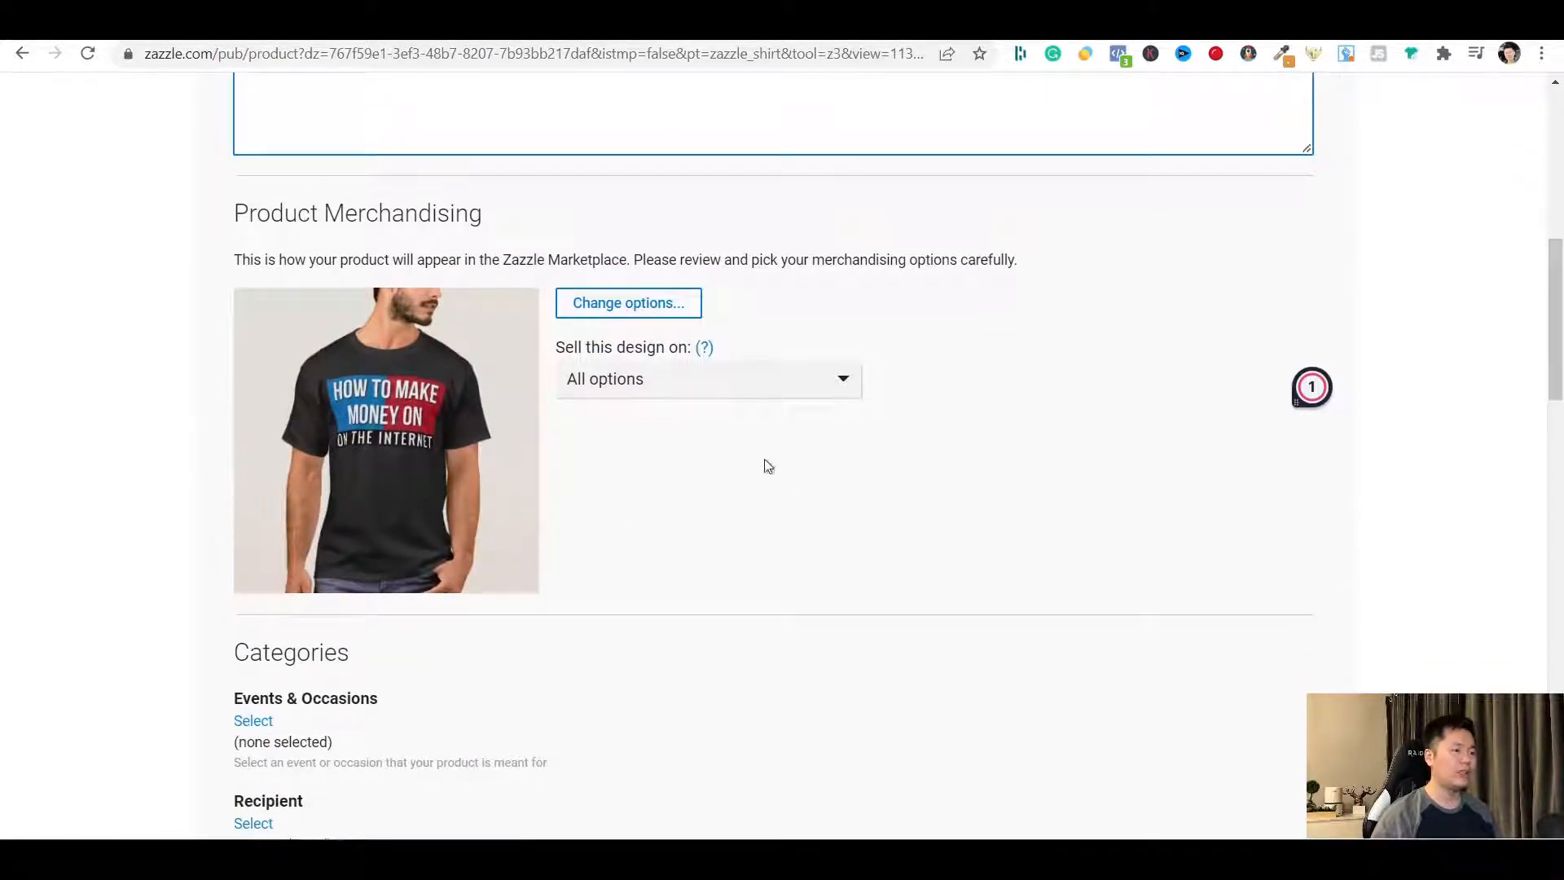
left_click(705, 378)
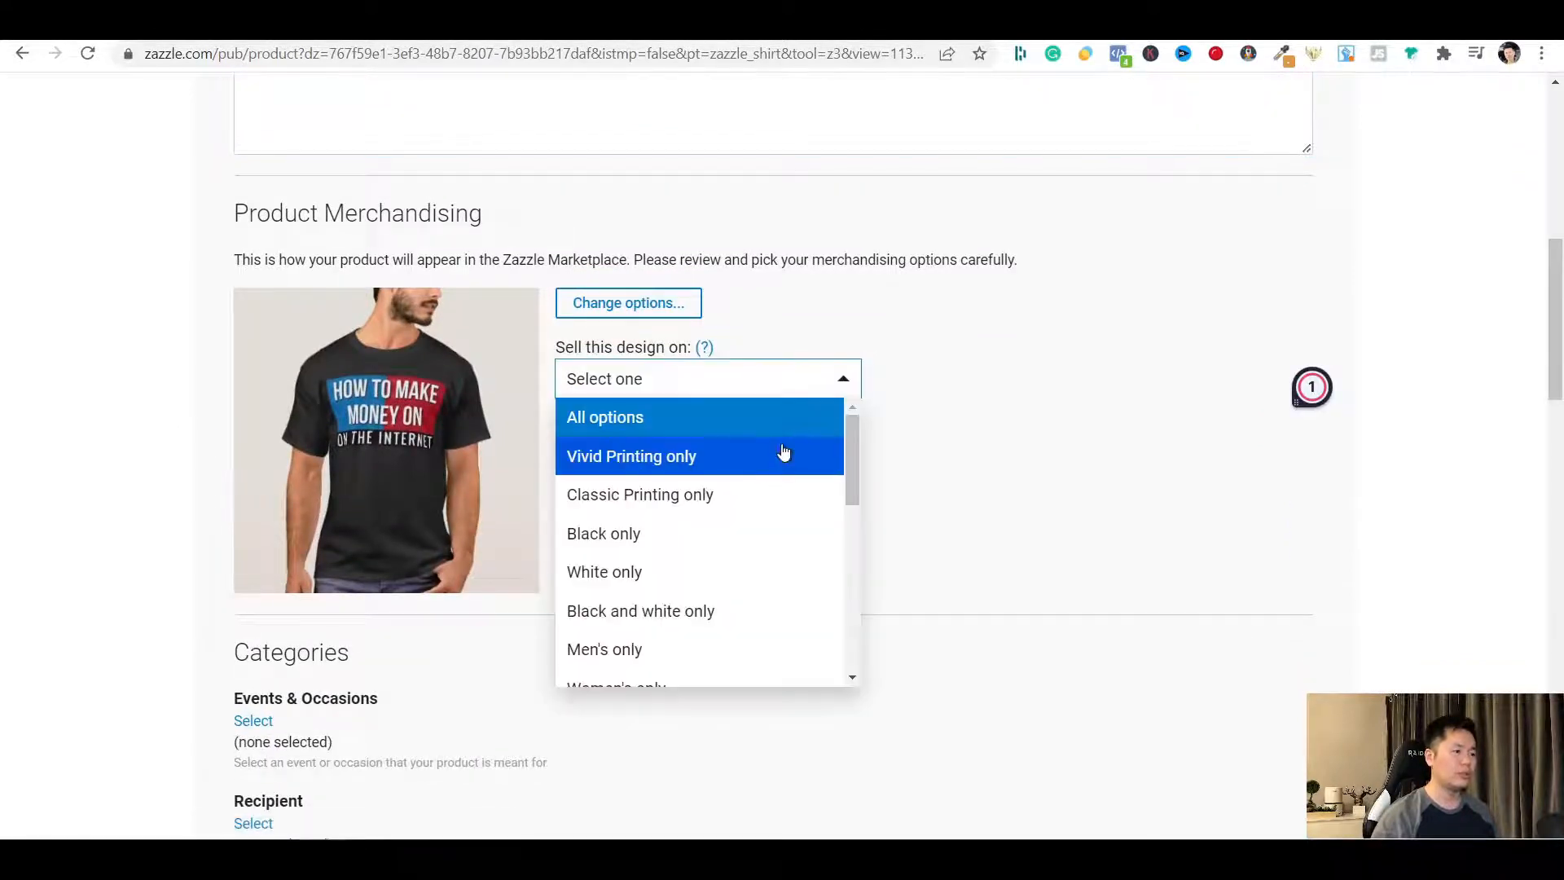
mouse_move(699, 417)
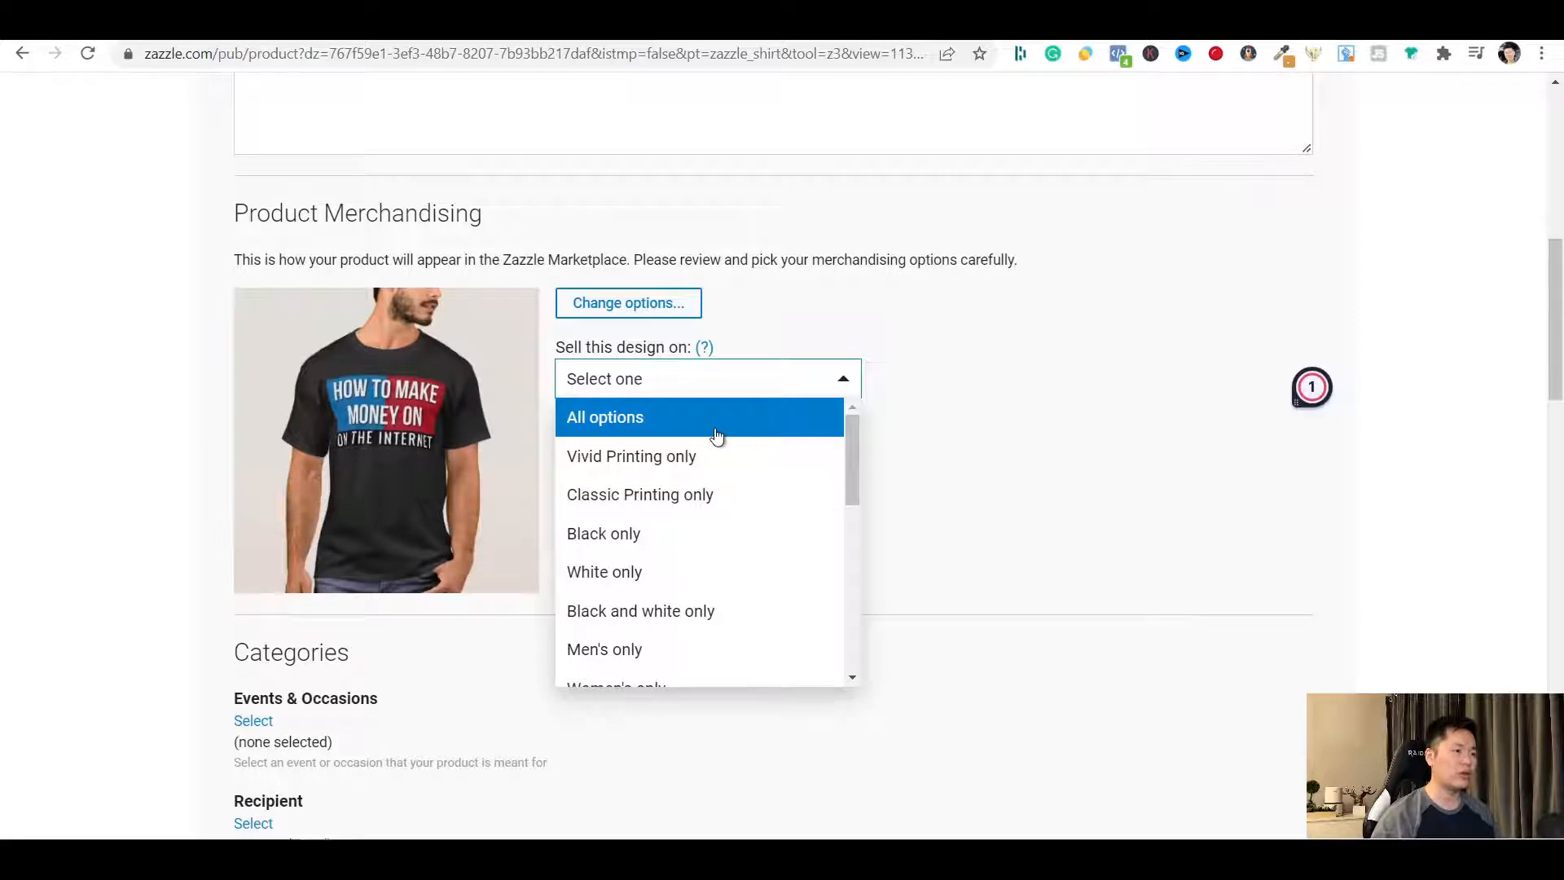
mouse_move(702, 533)
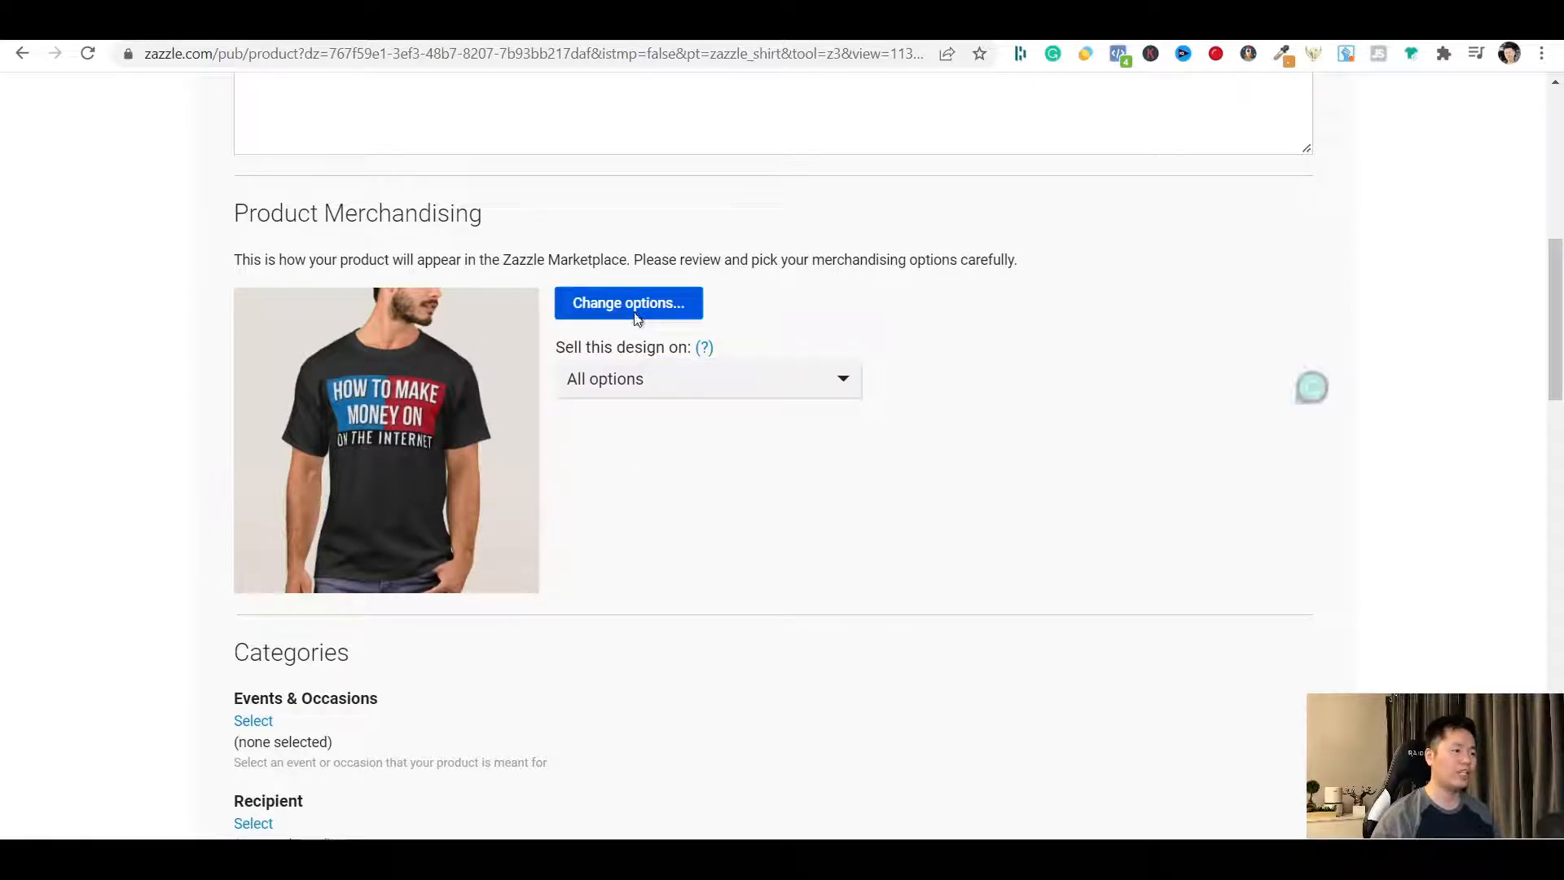
left_click(628, 303)
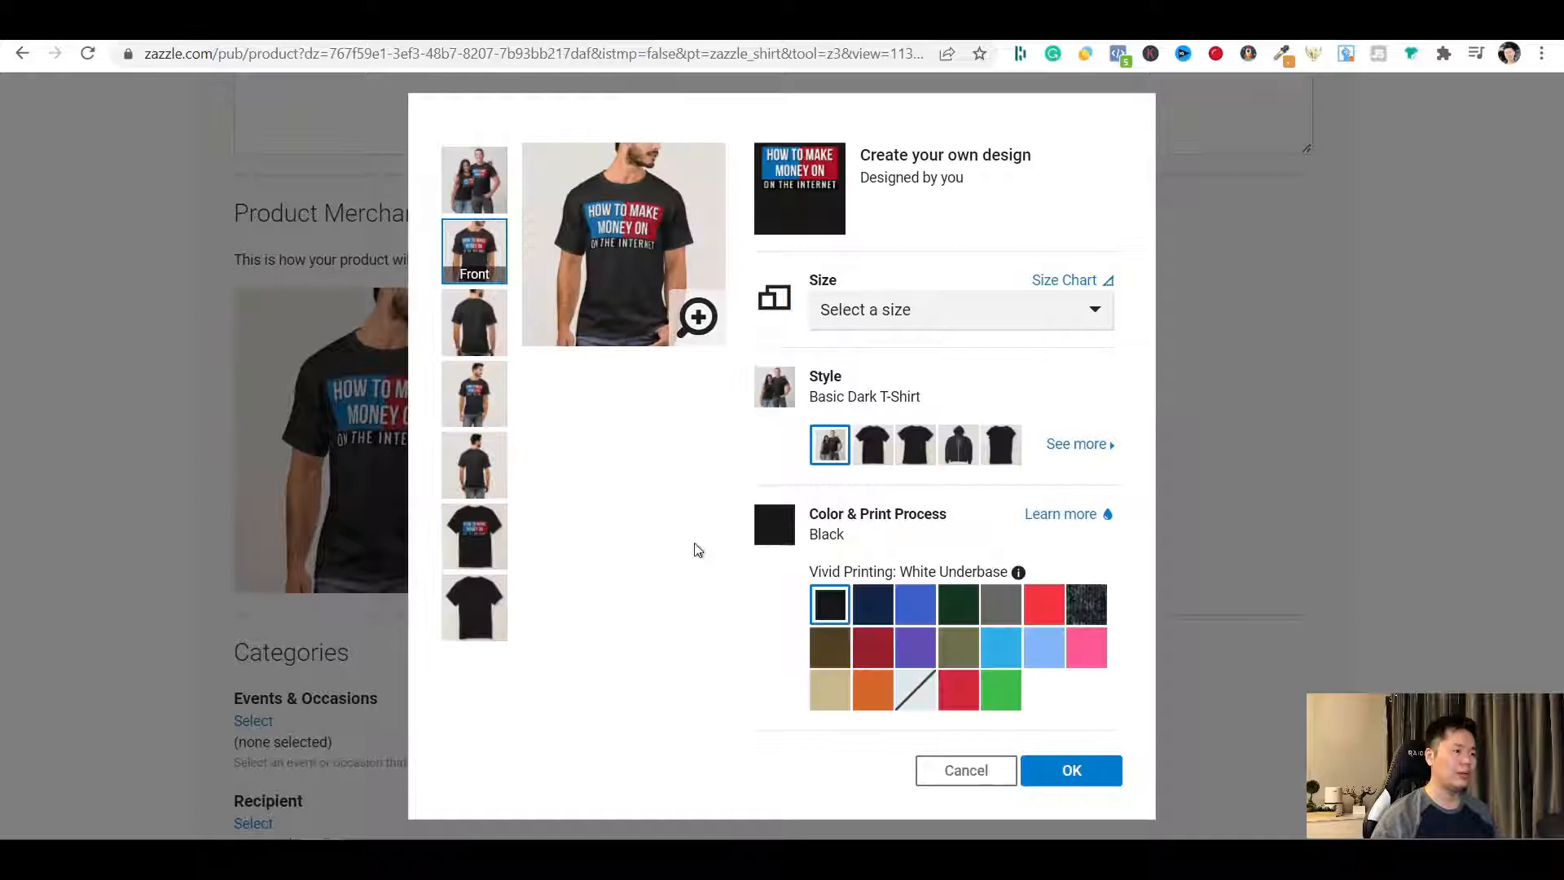
mouse_move(728, 472)
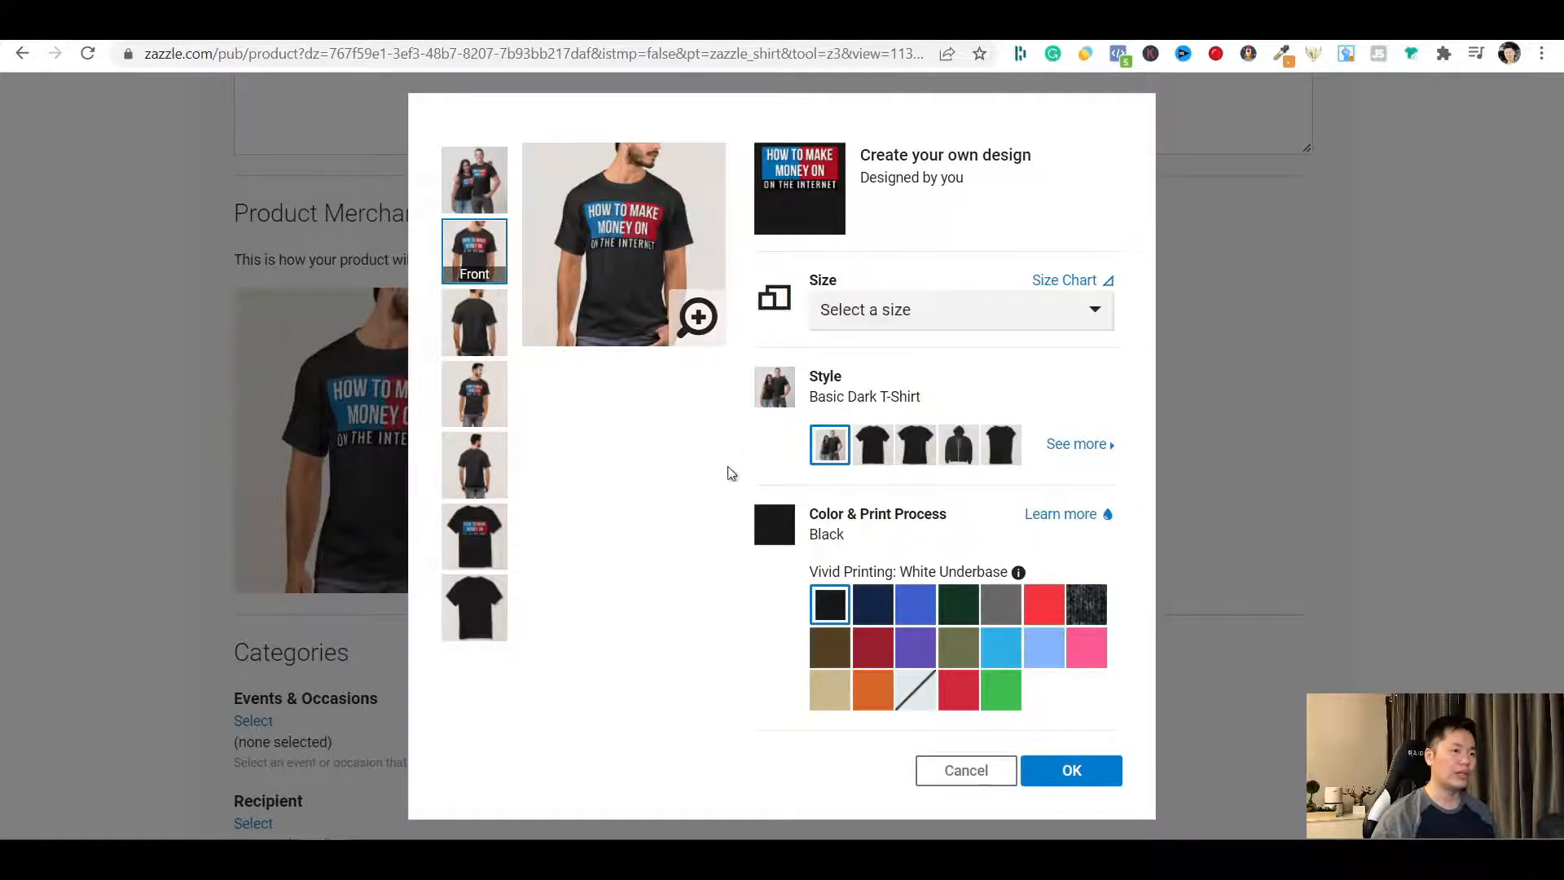
Preview the Unisex and Front Full views, choose the black Front view as product image and confirm
left_click(958, 309)
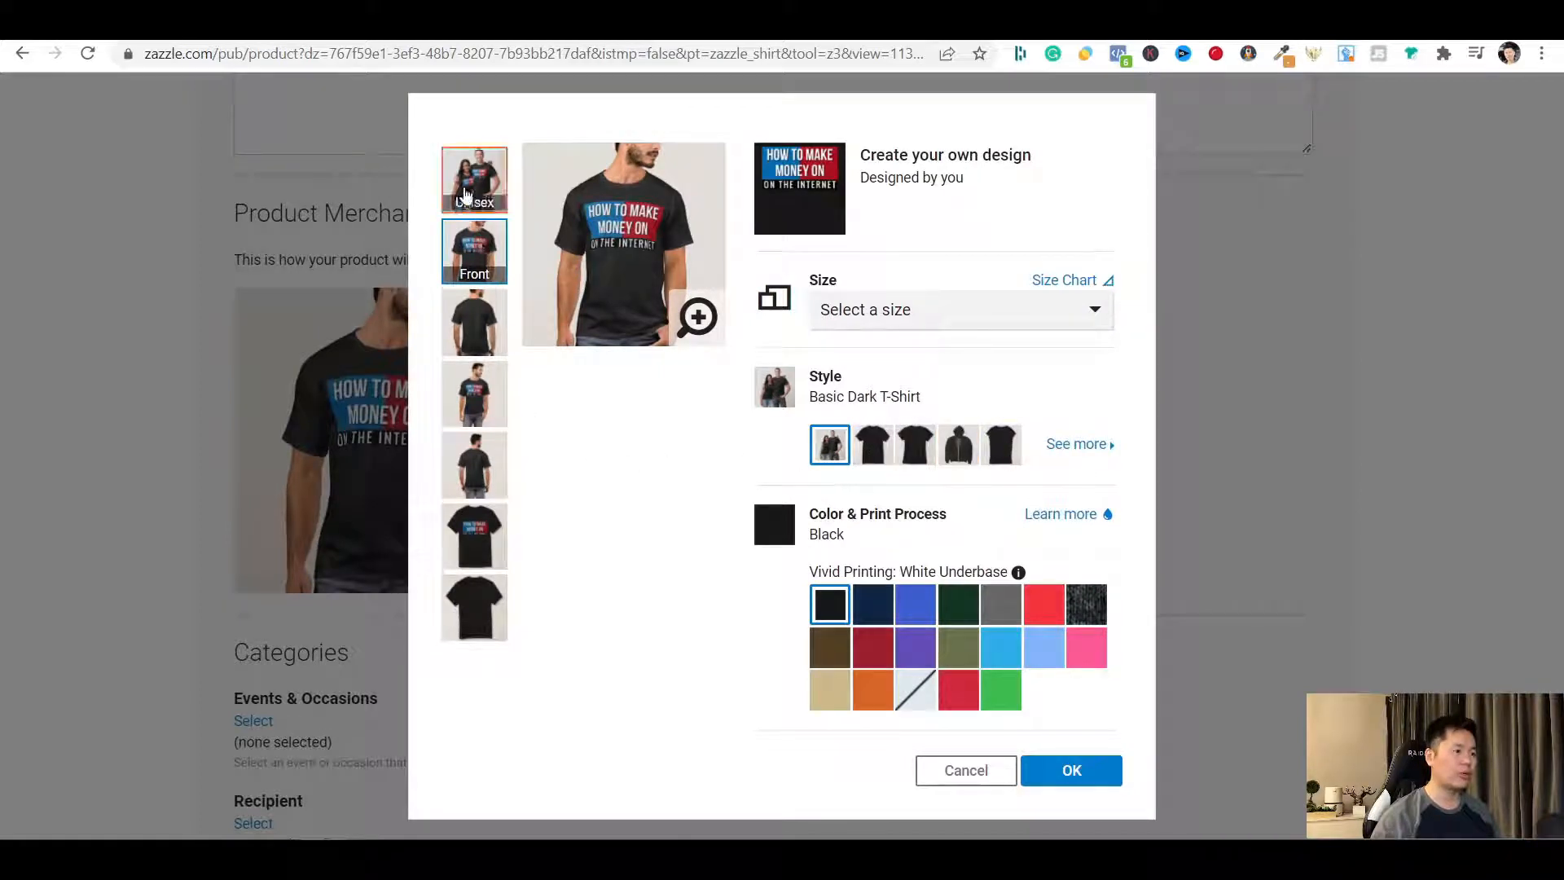
left_click(474, 179)
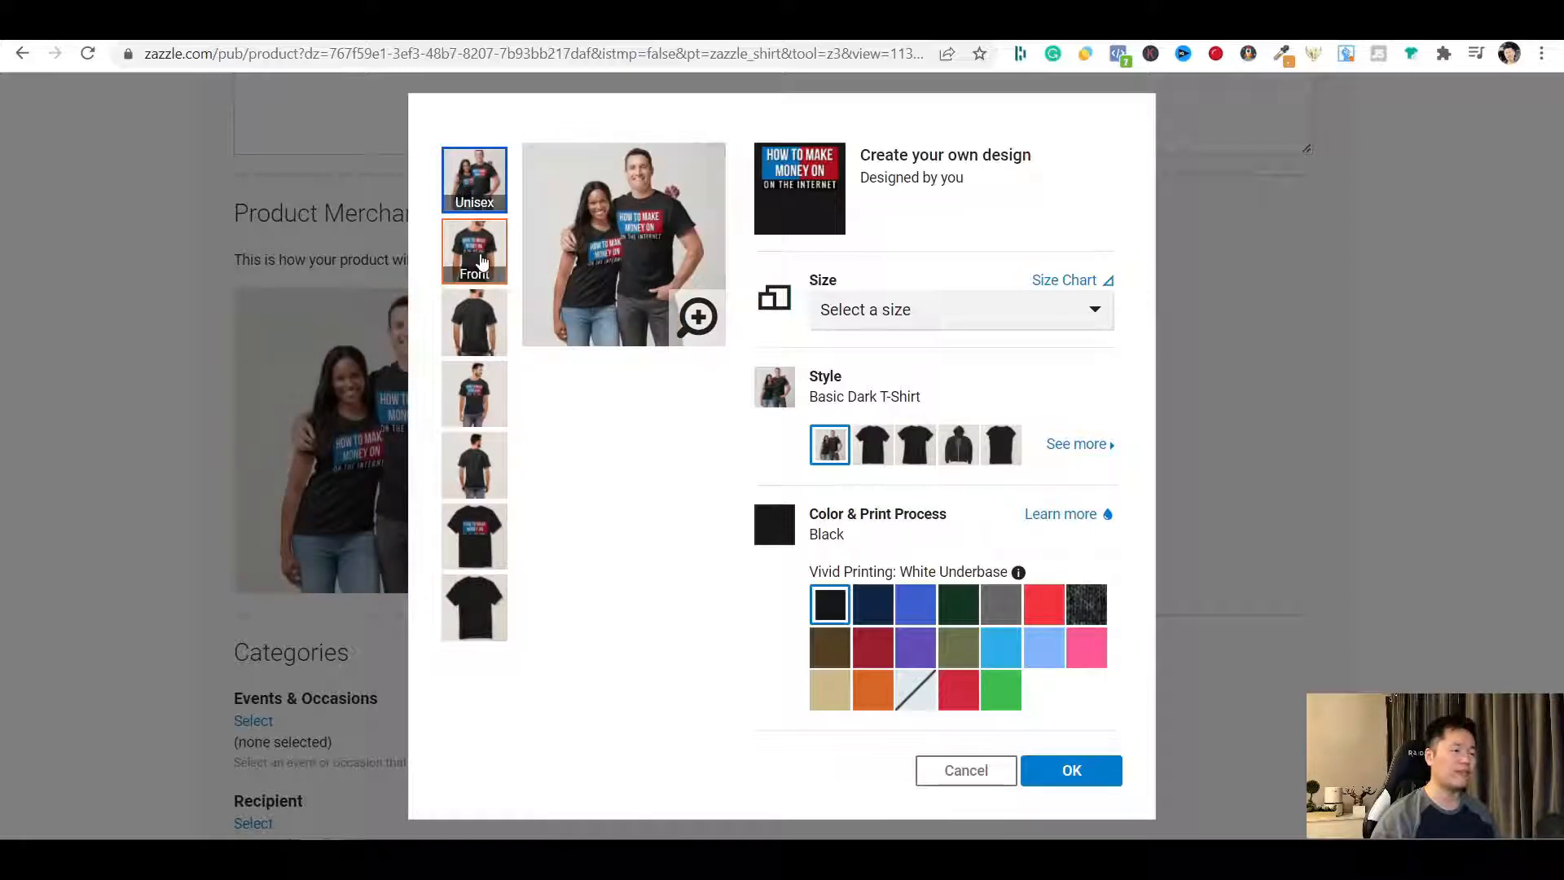
mouse_move(474, 179)
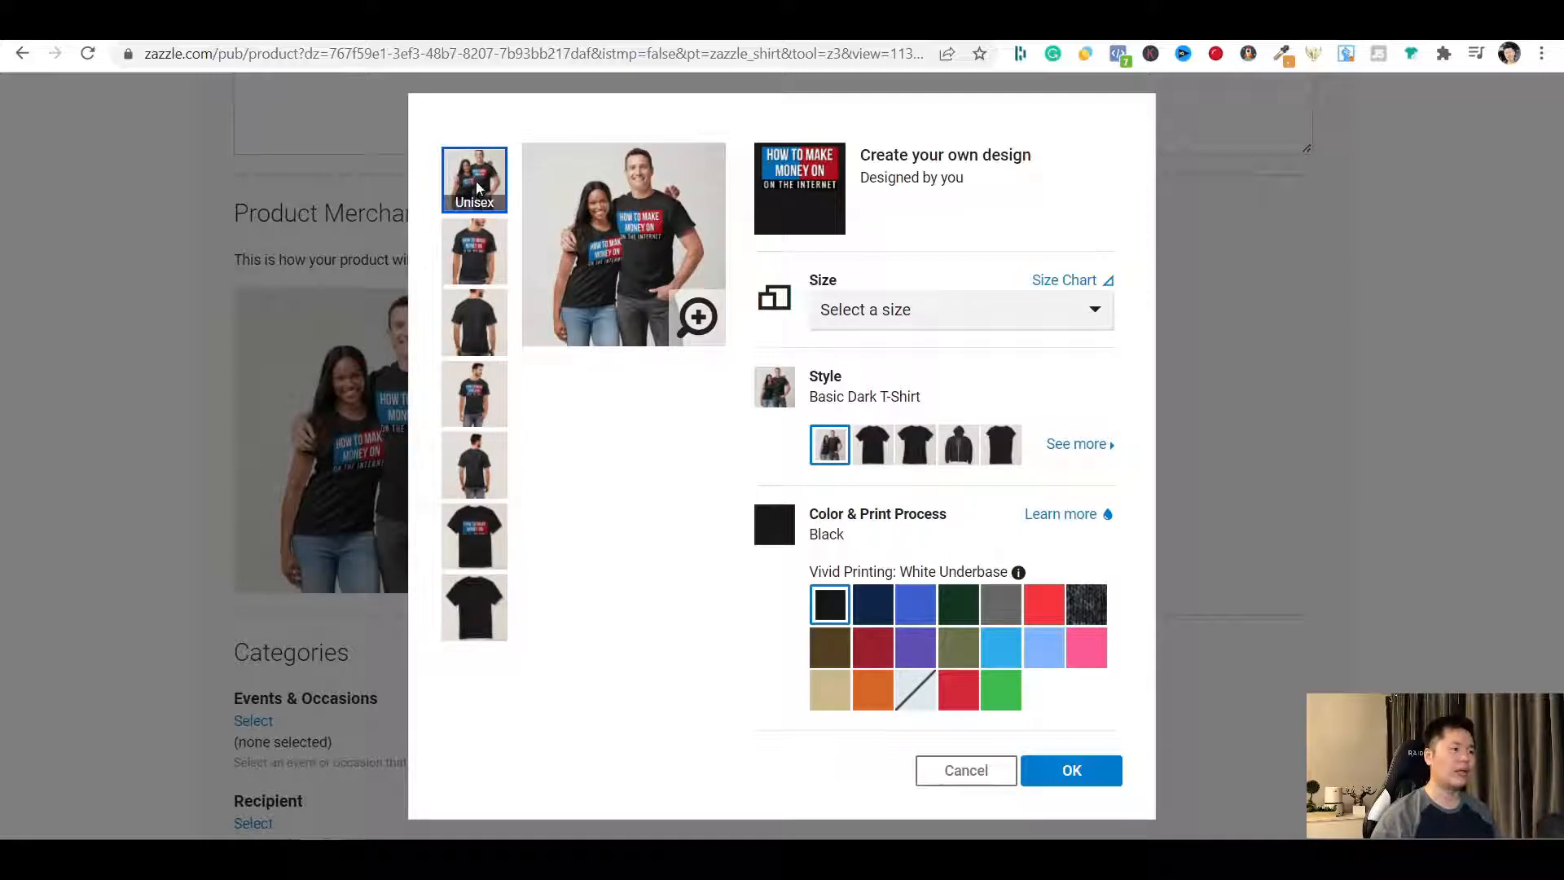
mouse_move(526, 187)
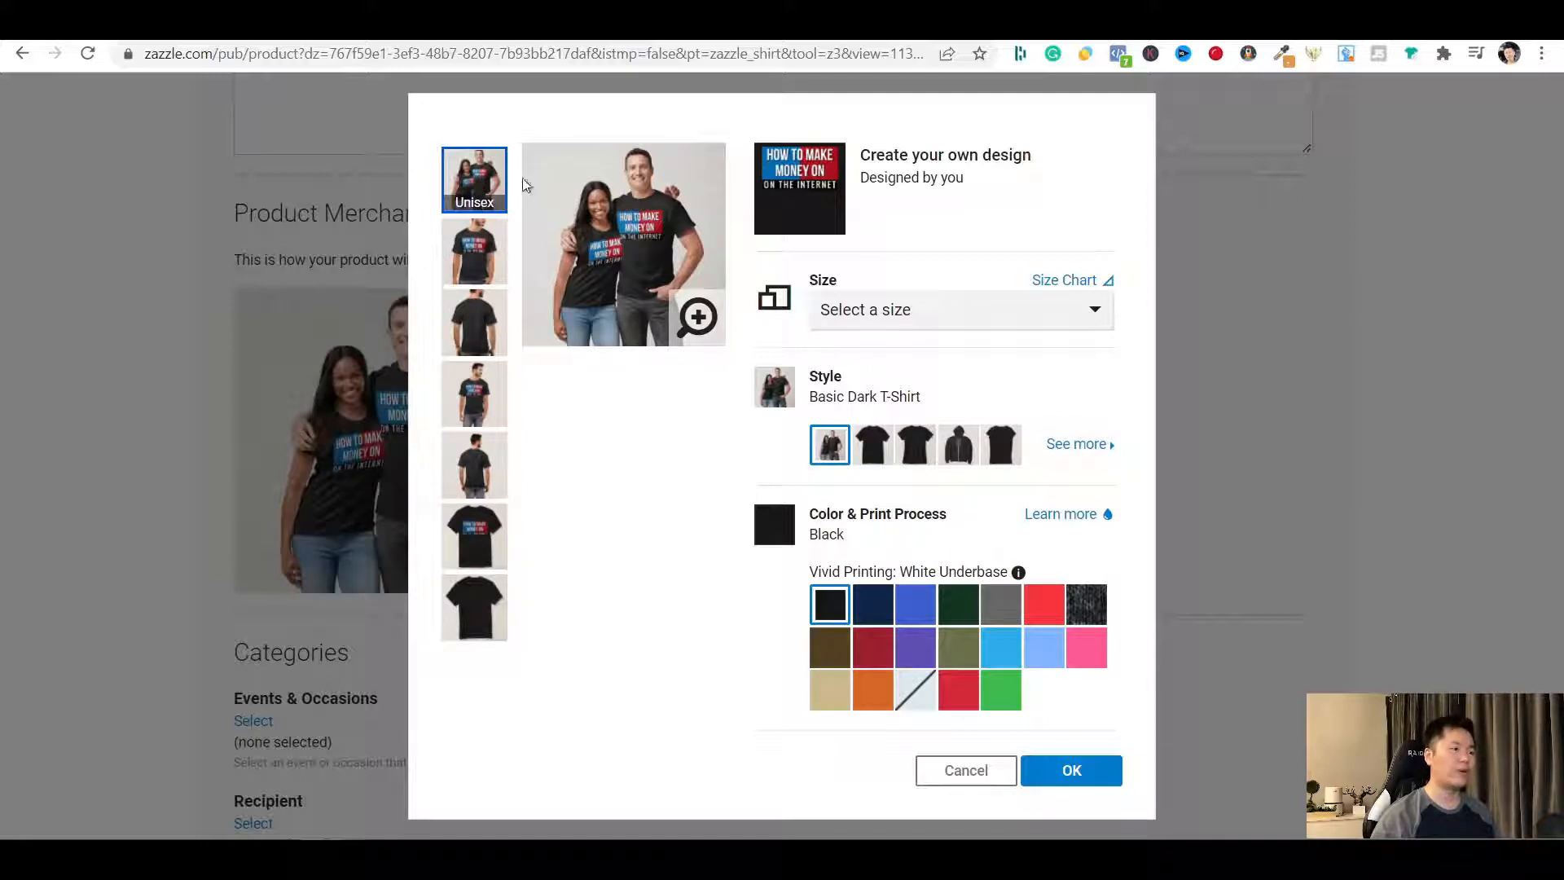
mouse_move(474, 251)
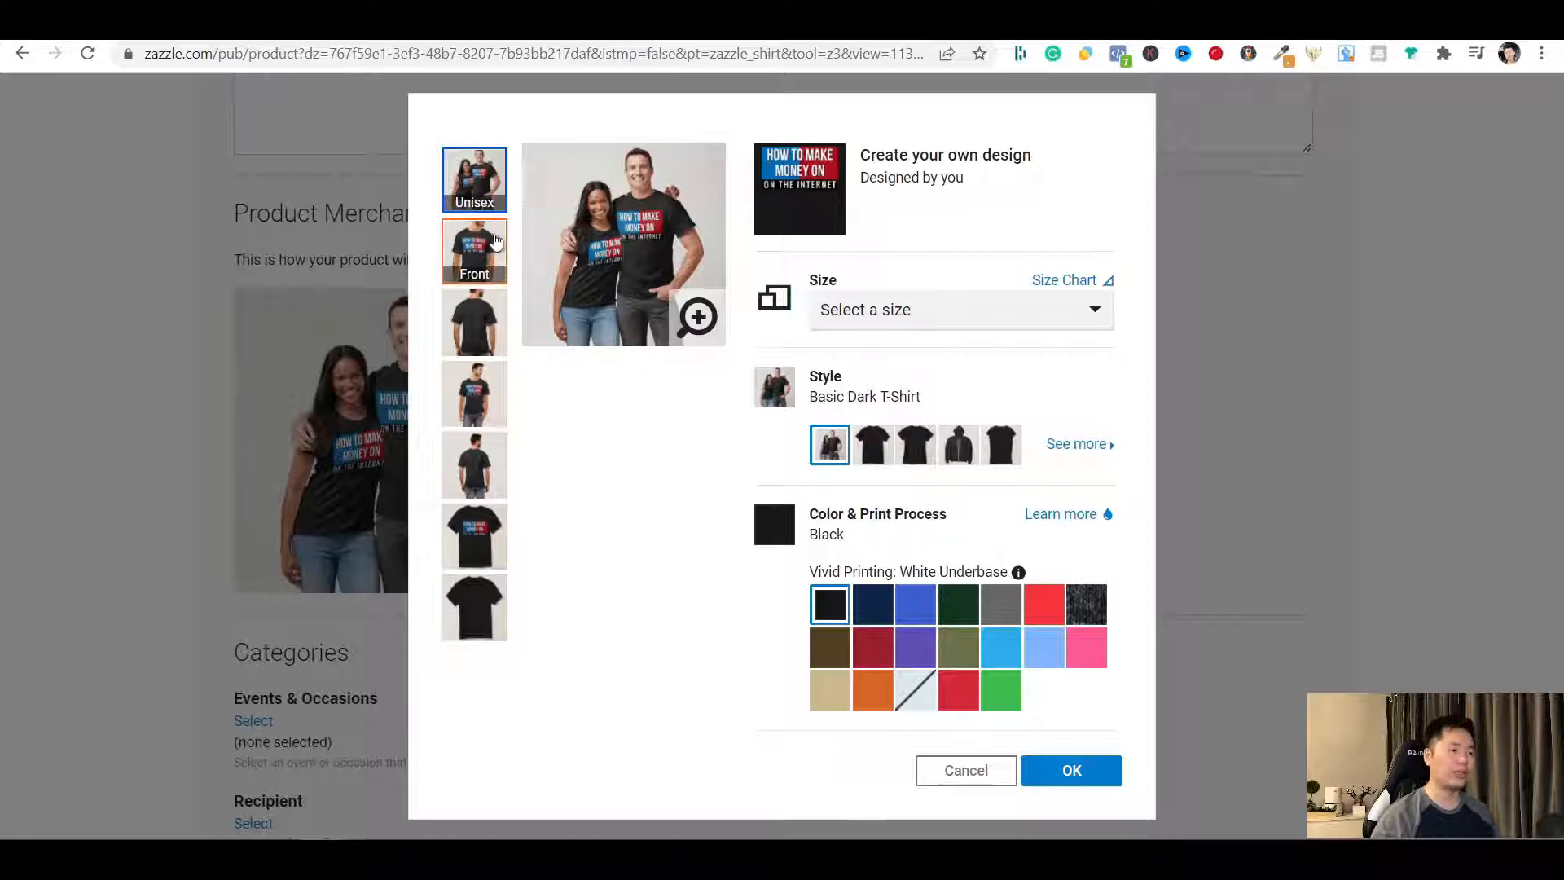
left_click(474, 393)
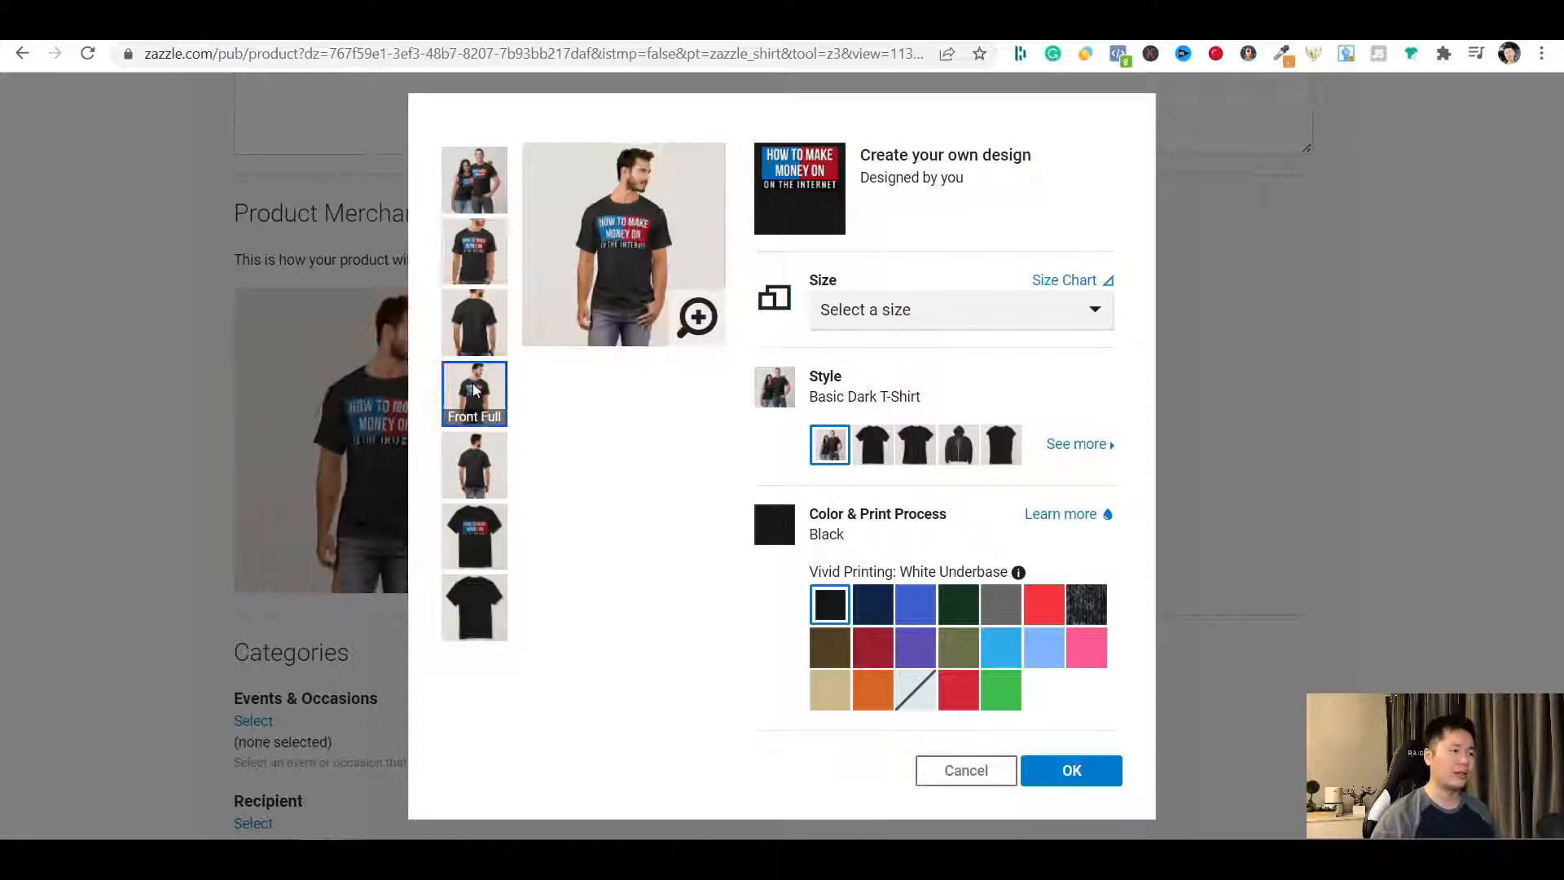
left_click(474, 251)
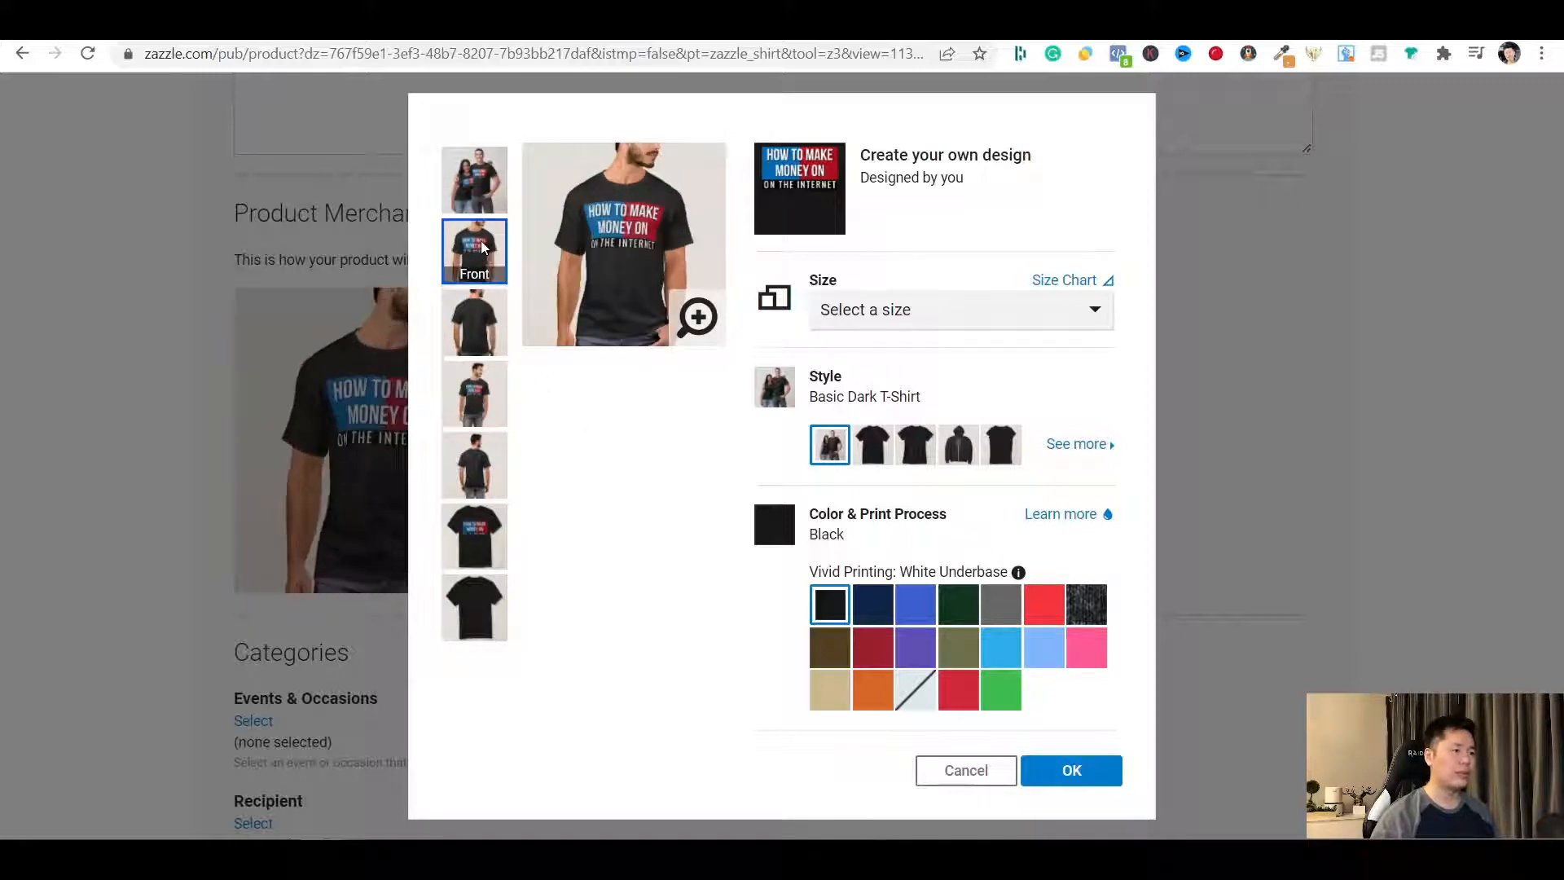
mouse_move(829, 605)
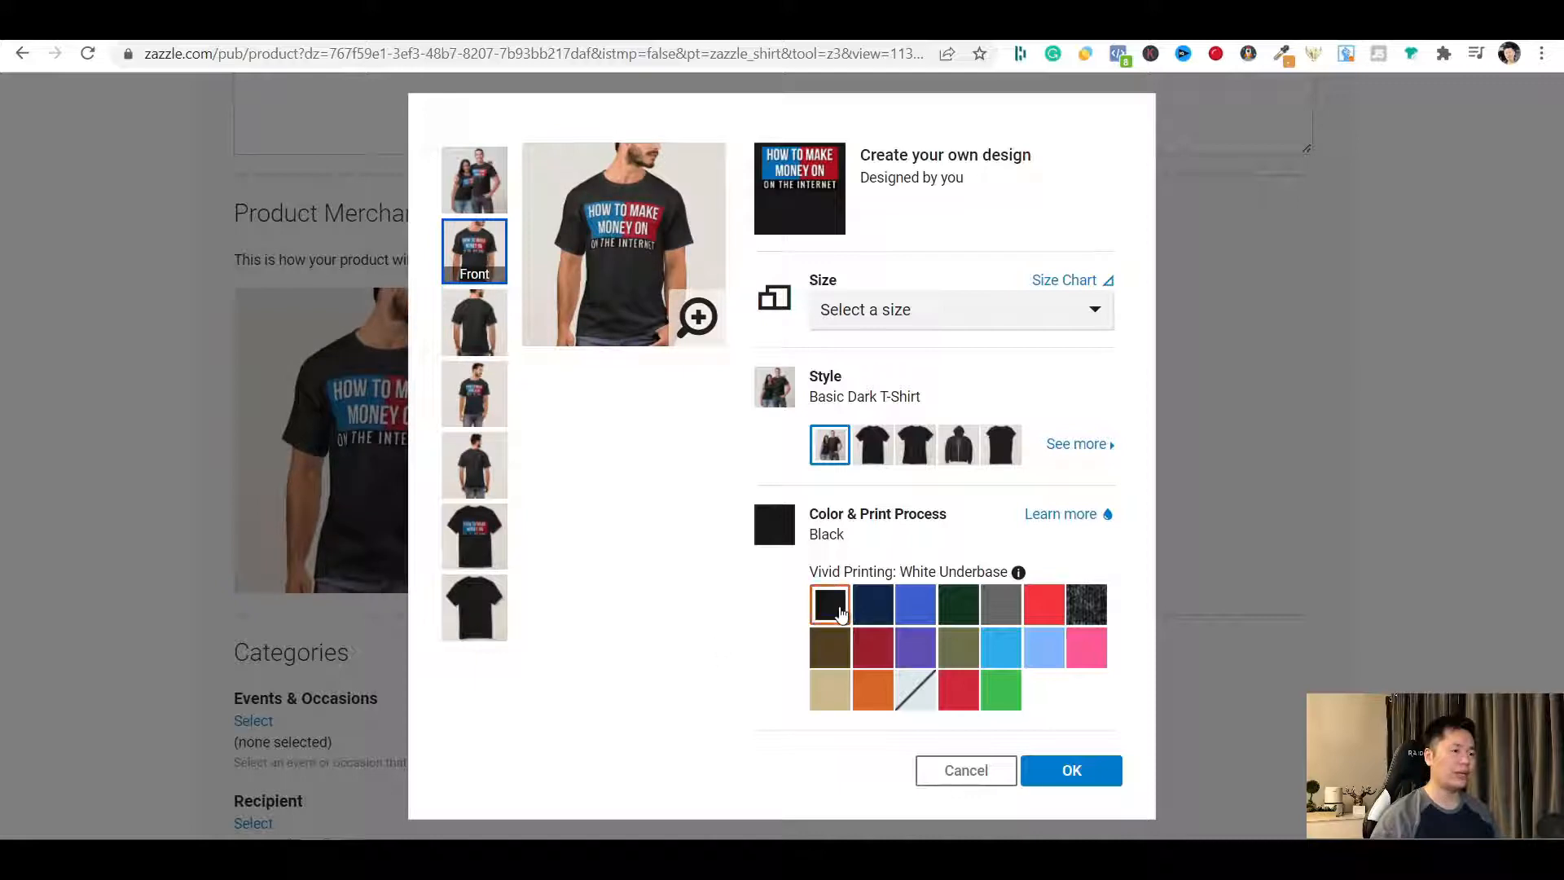
mouse_move(841, 768)
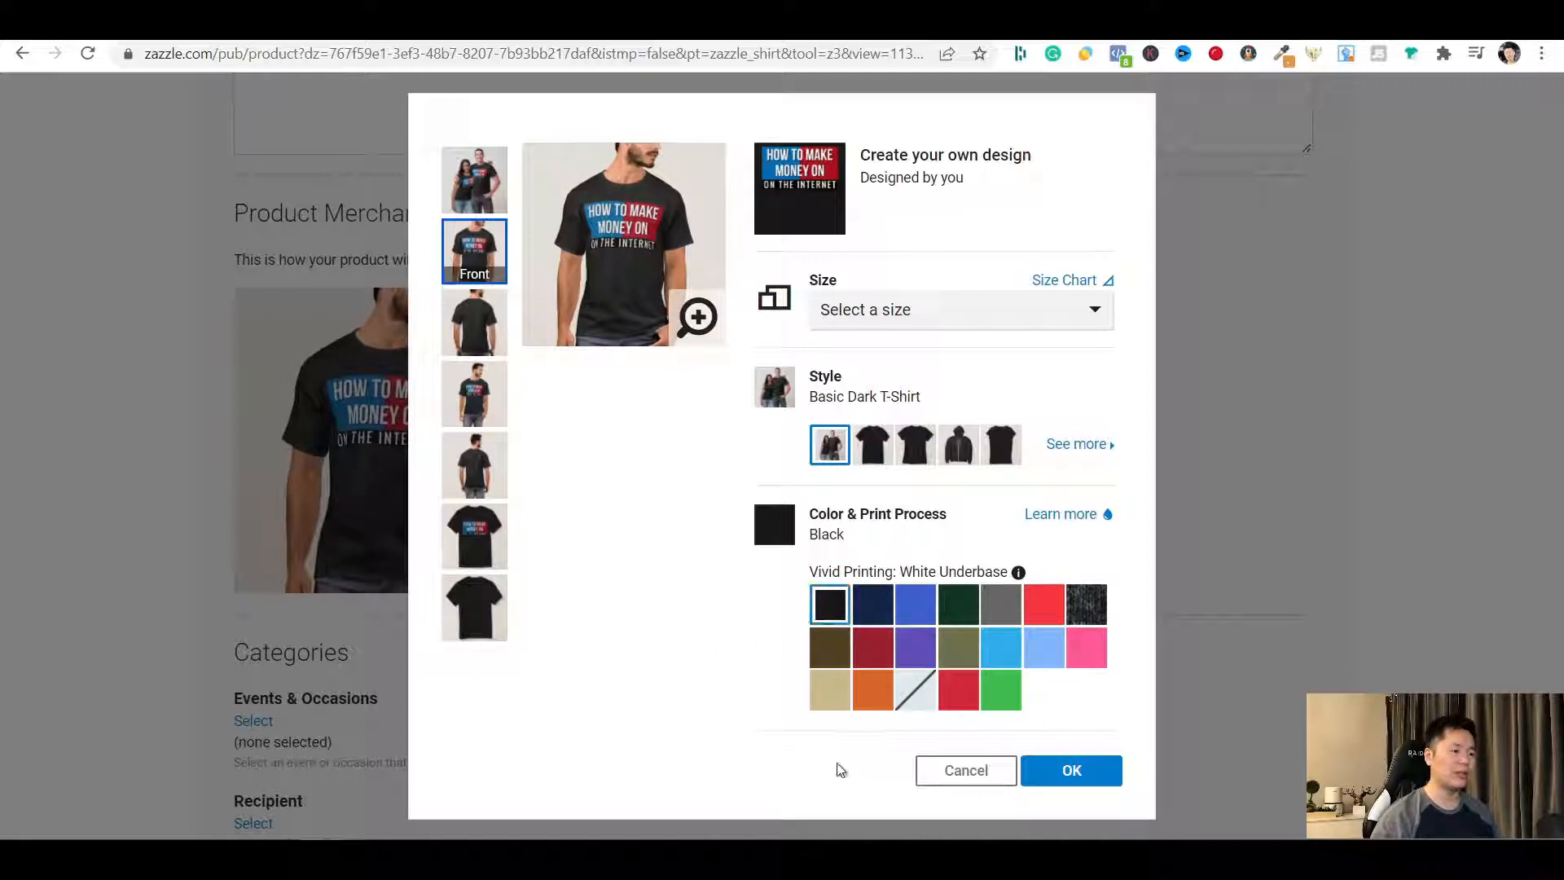
left_click(1070, 770)
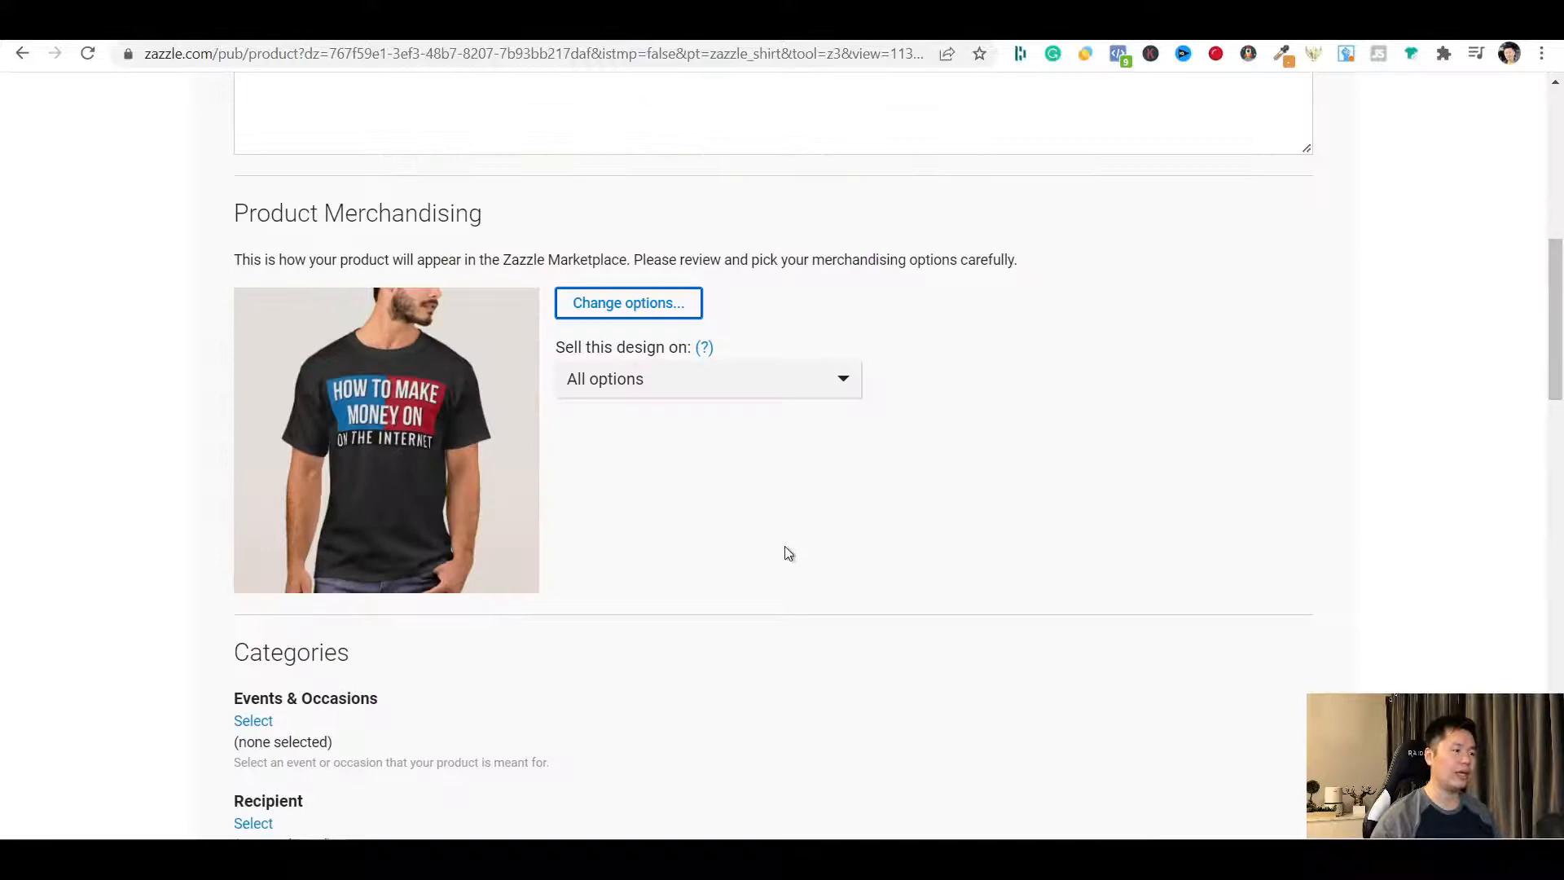
Choose Expressions > Thank You as the Events & Occasions category
scroll("down", 3)
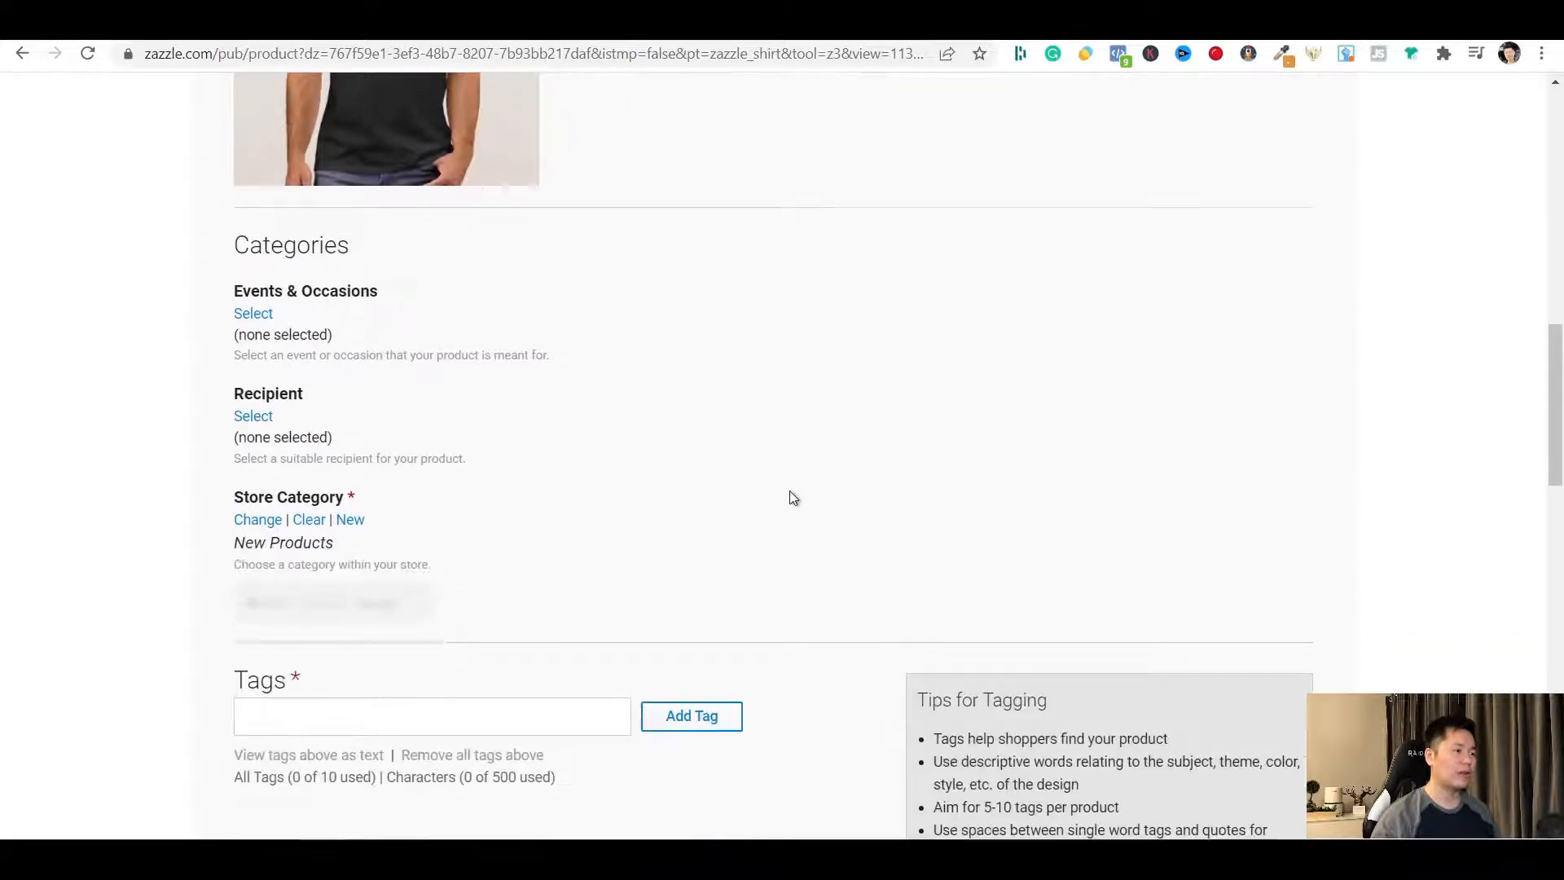
scroll("down", 3)
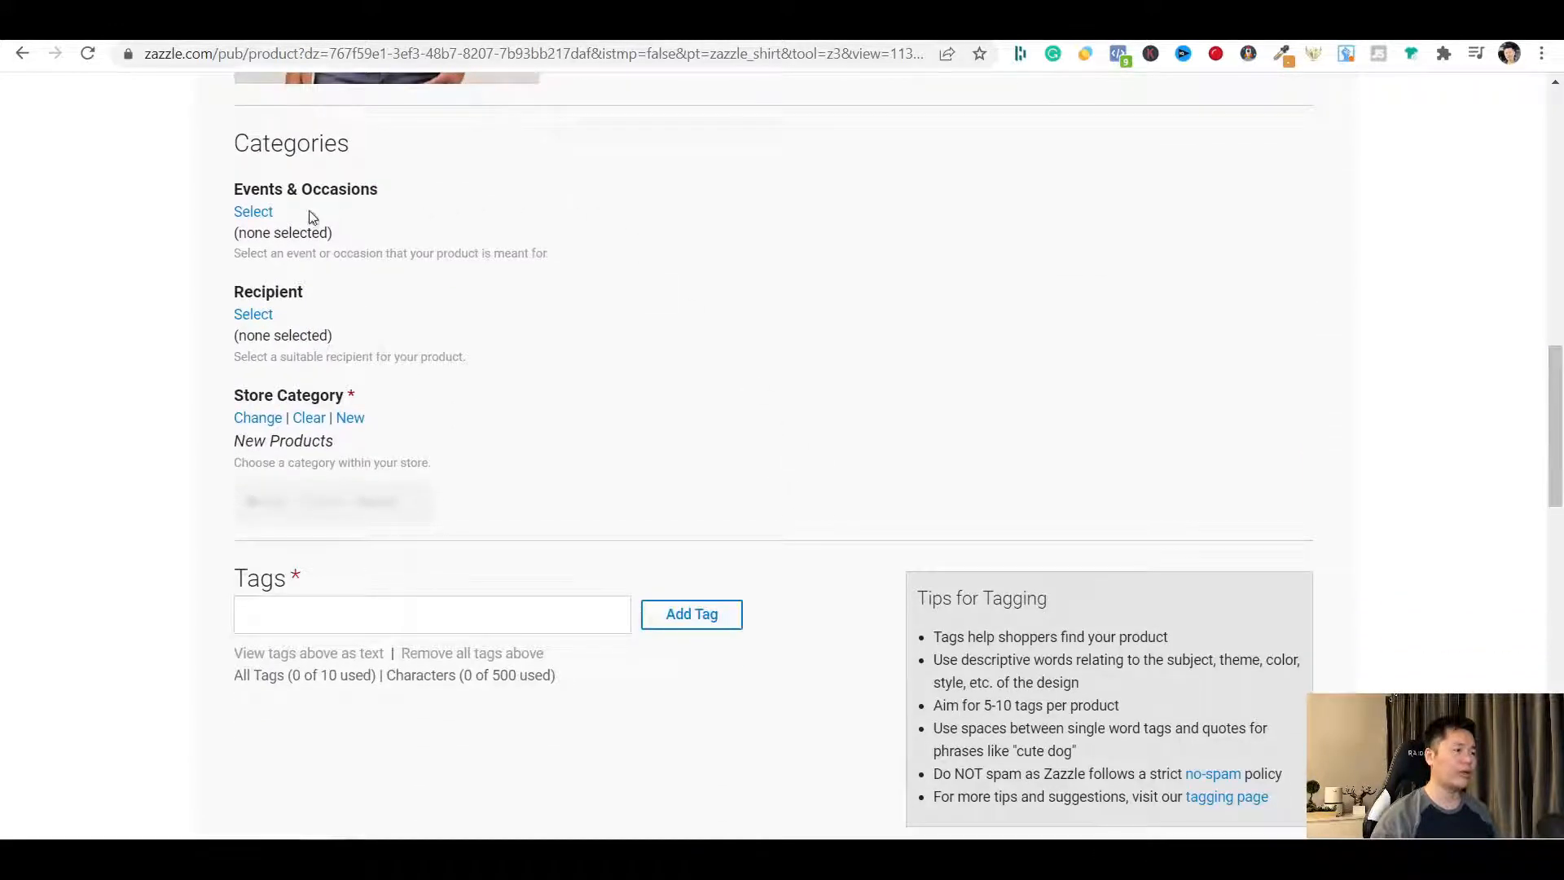
left_click(254, 212)
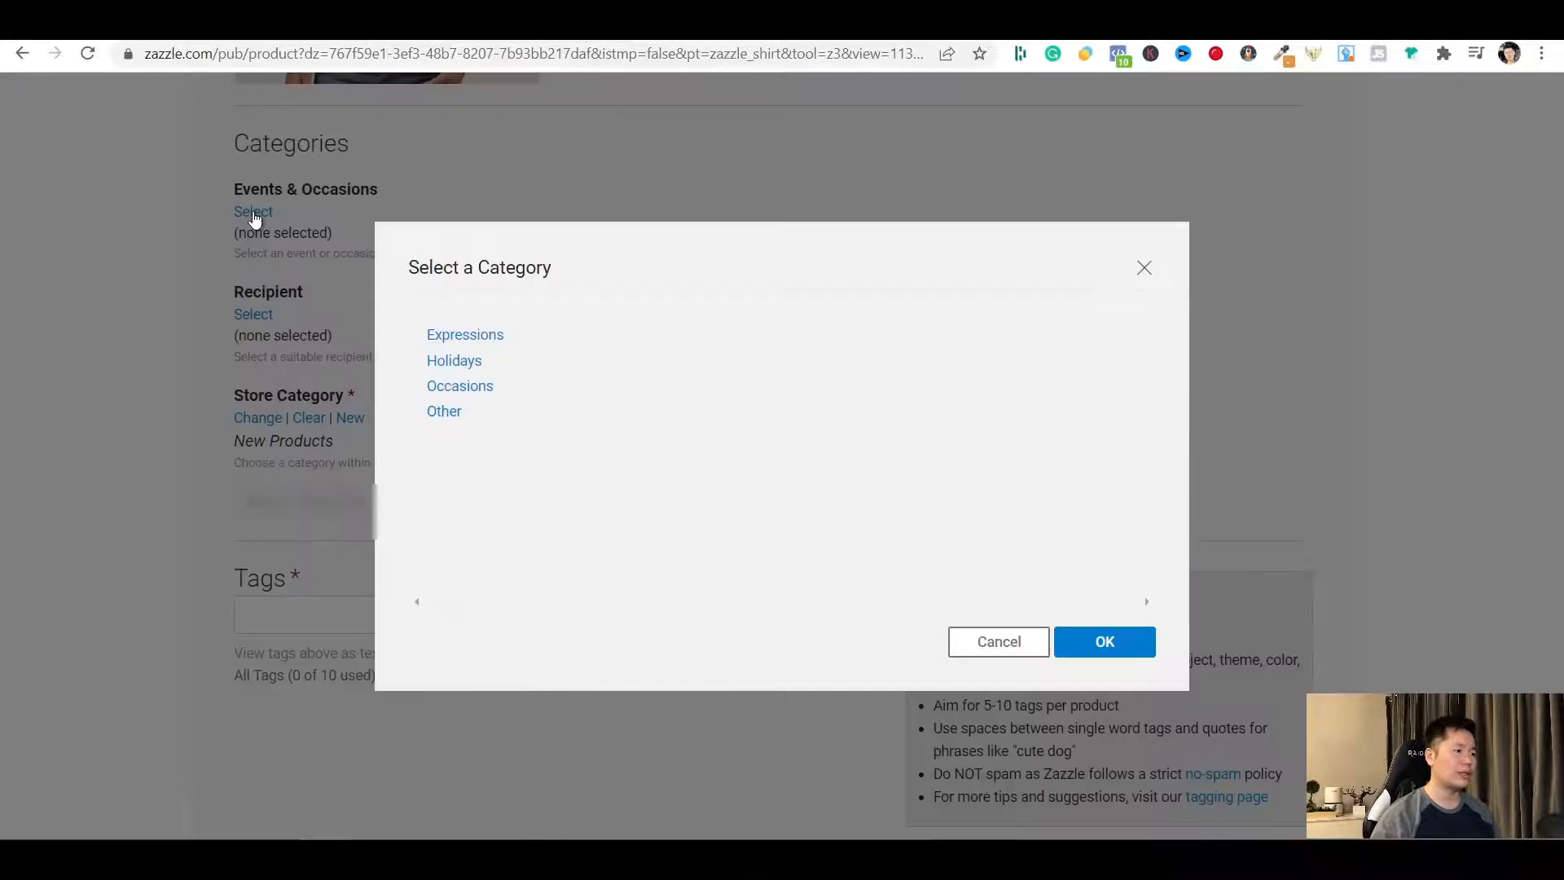
mouse_move(469, 308)
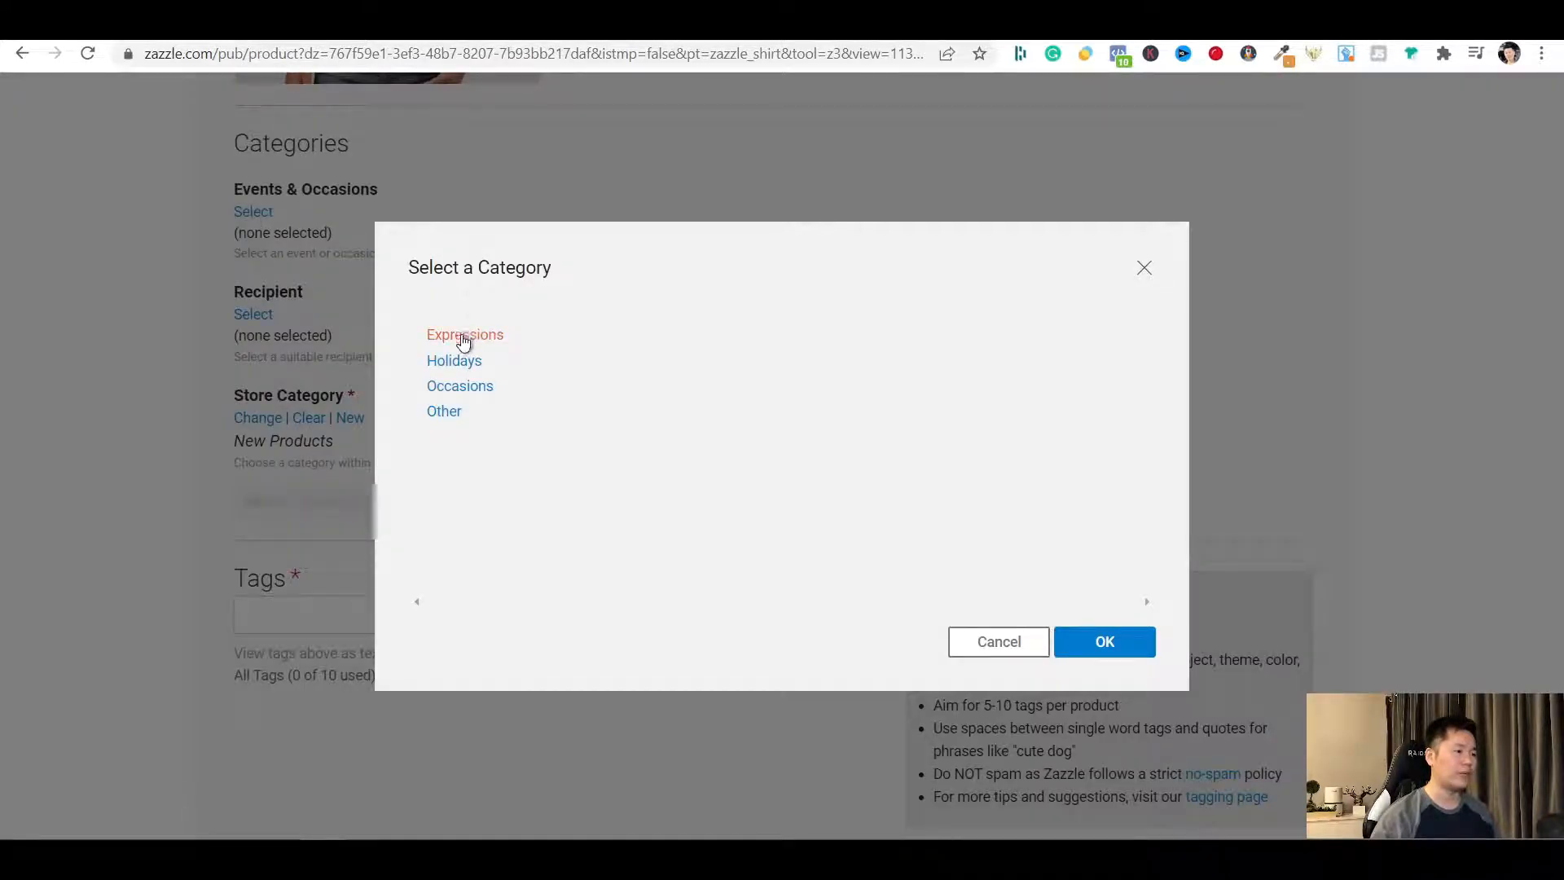
left_click(465, 334)
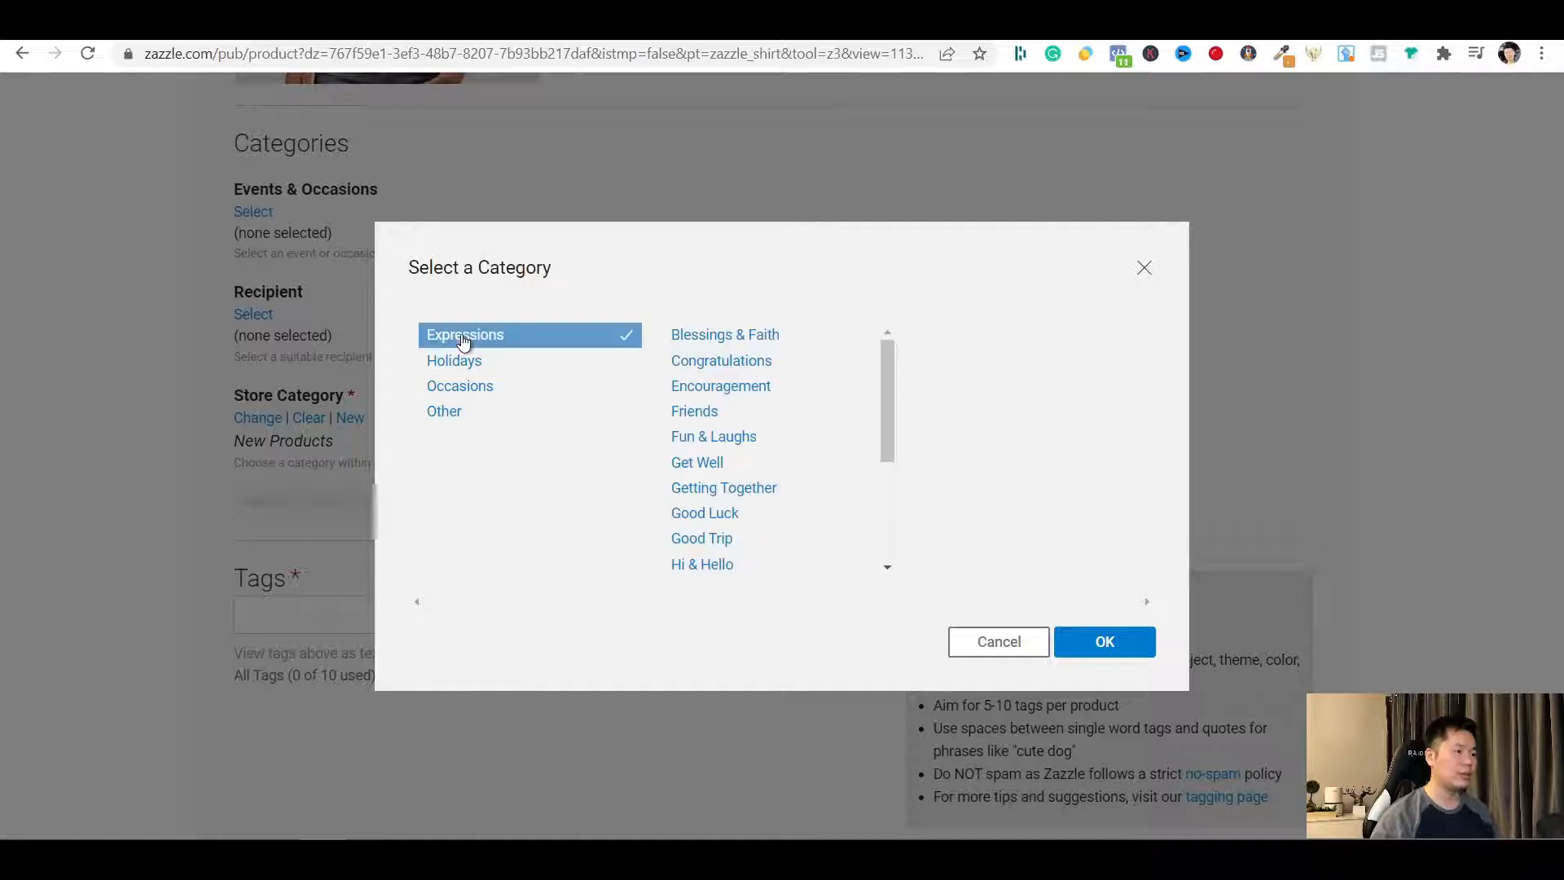
mouse_move(645, 459)
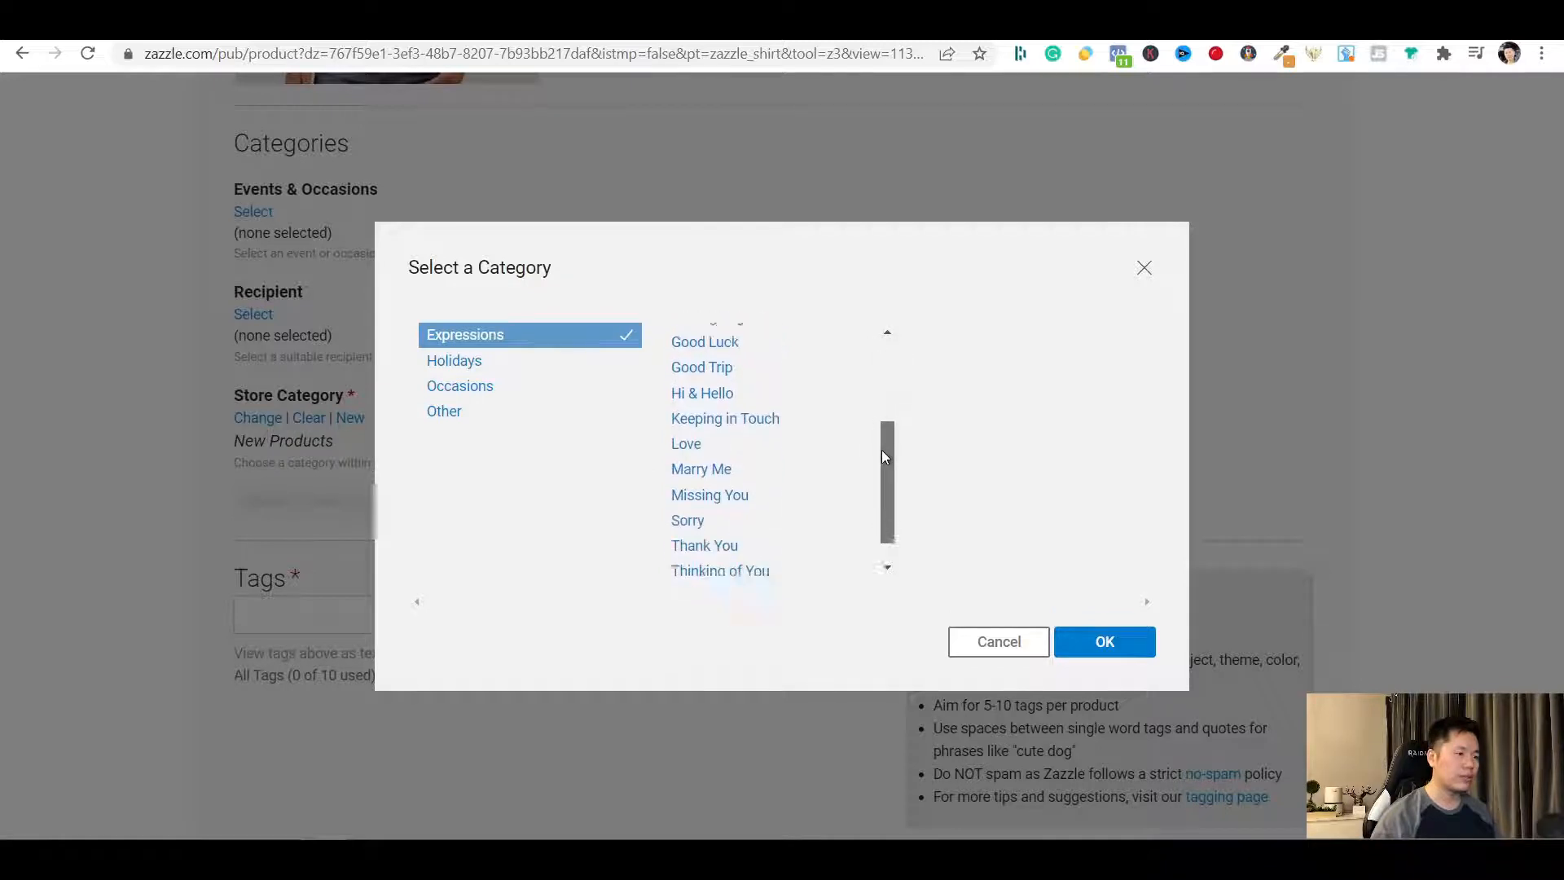
scroll("down", 3)
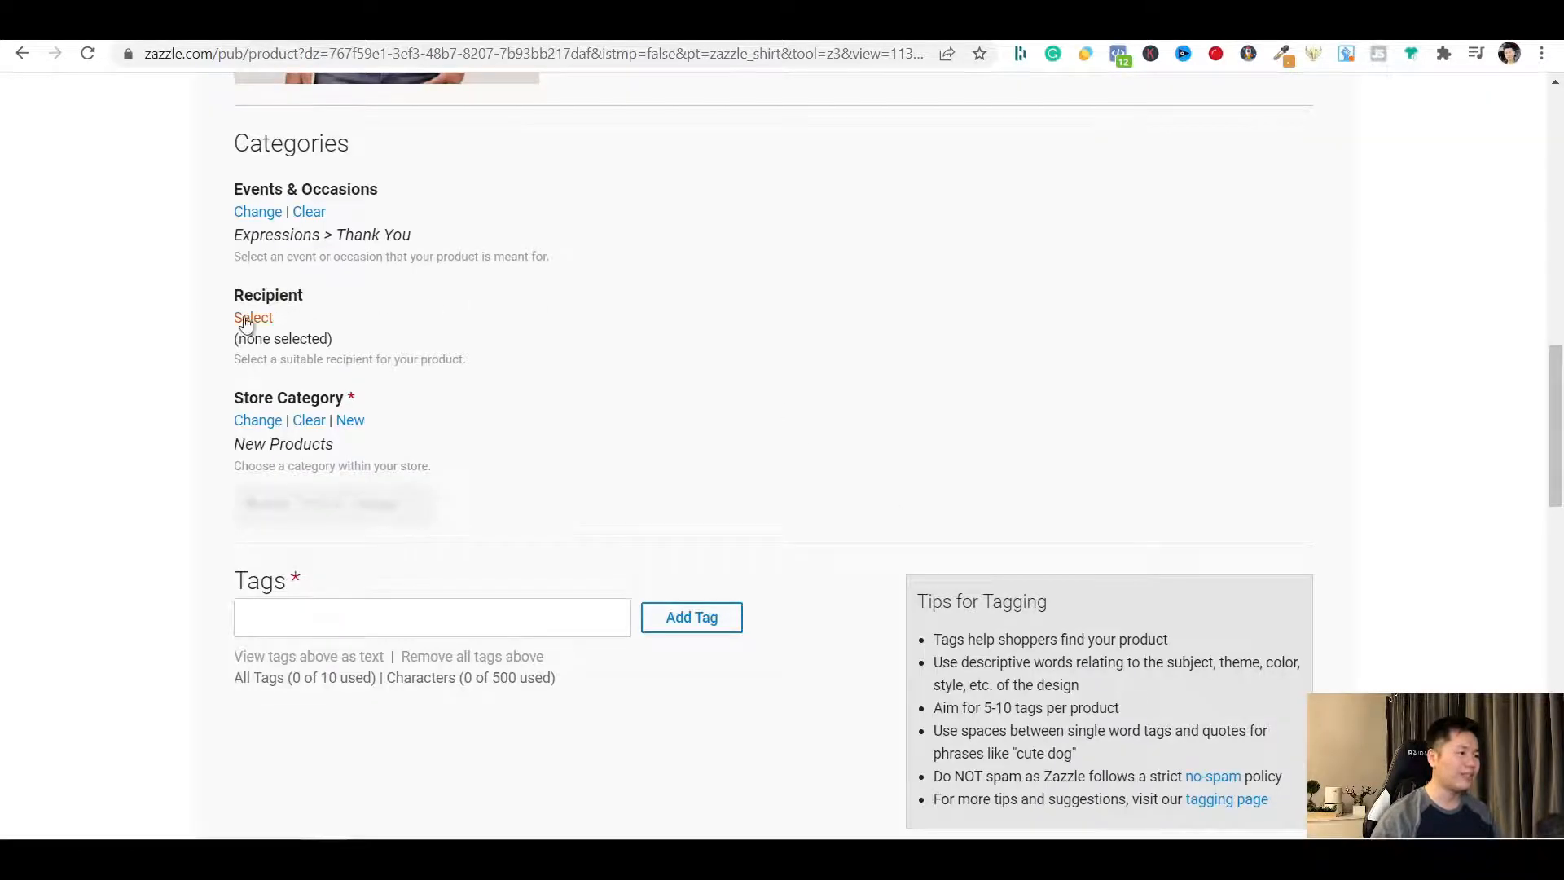
Choose For Anyone as the Recipient category and confirm it
left_click(254, 318)
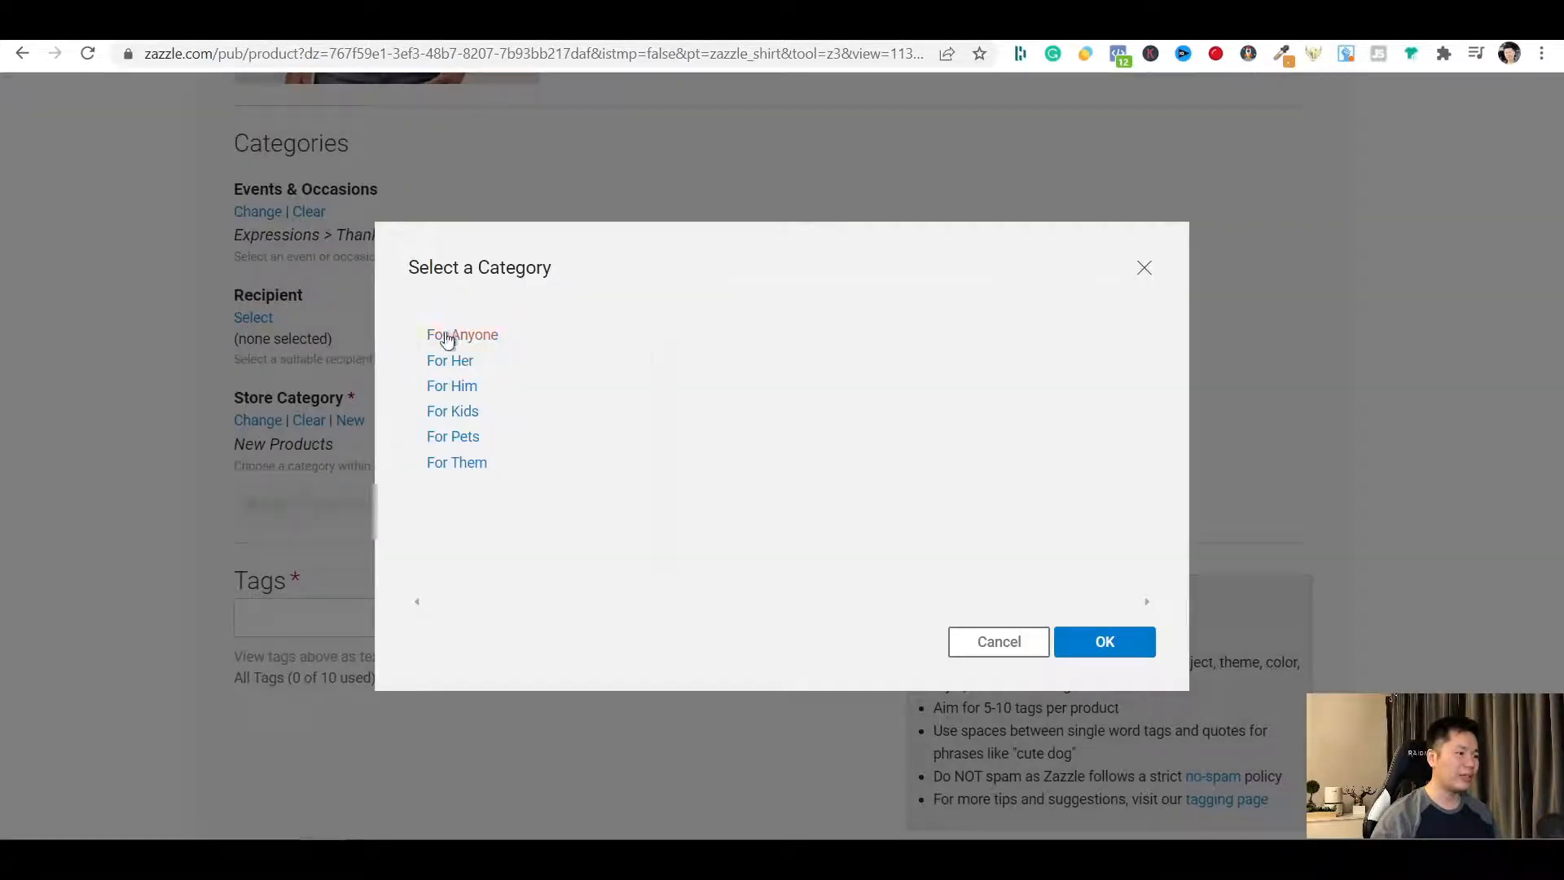
left_click(461, 334)
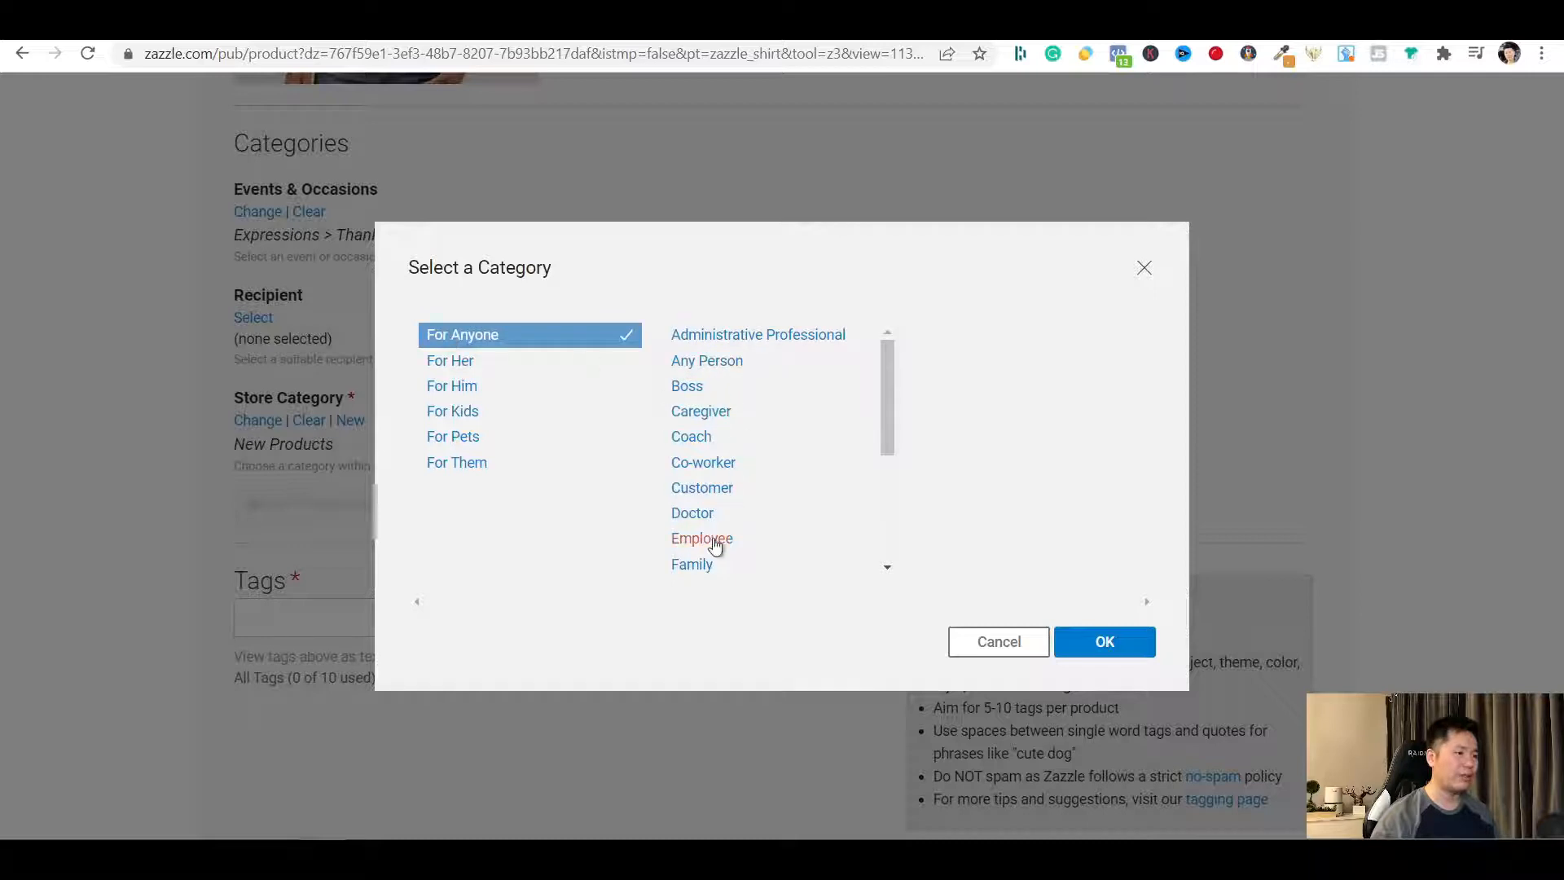
mouse_move(846, 468)
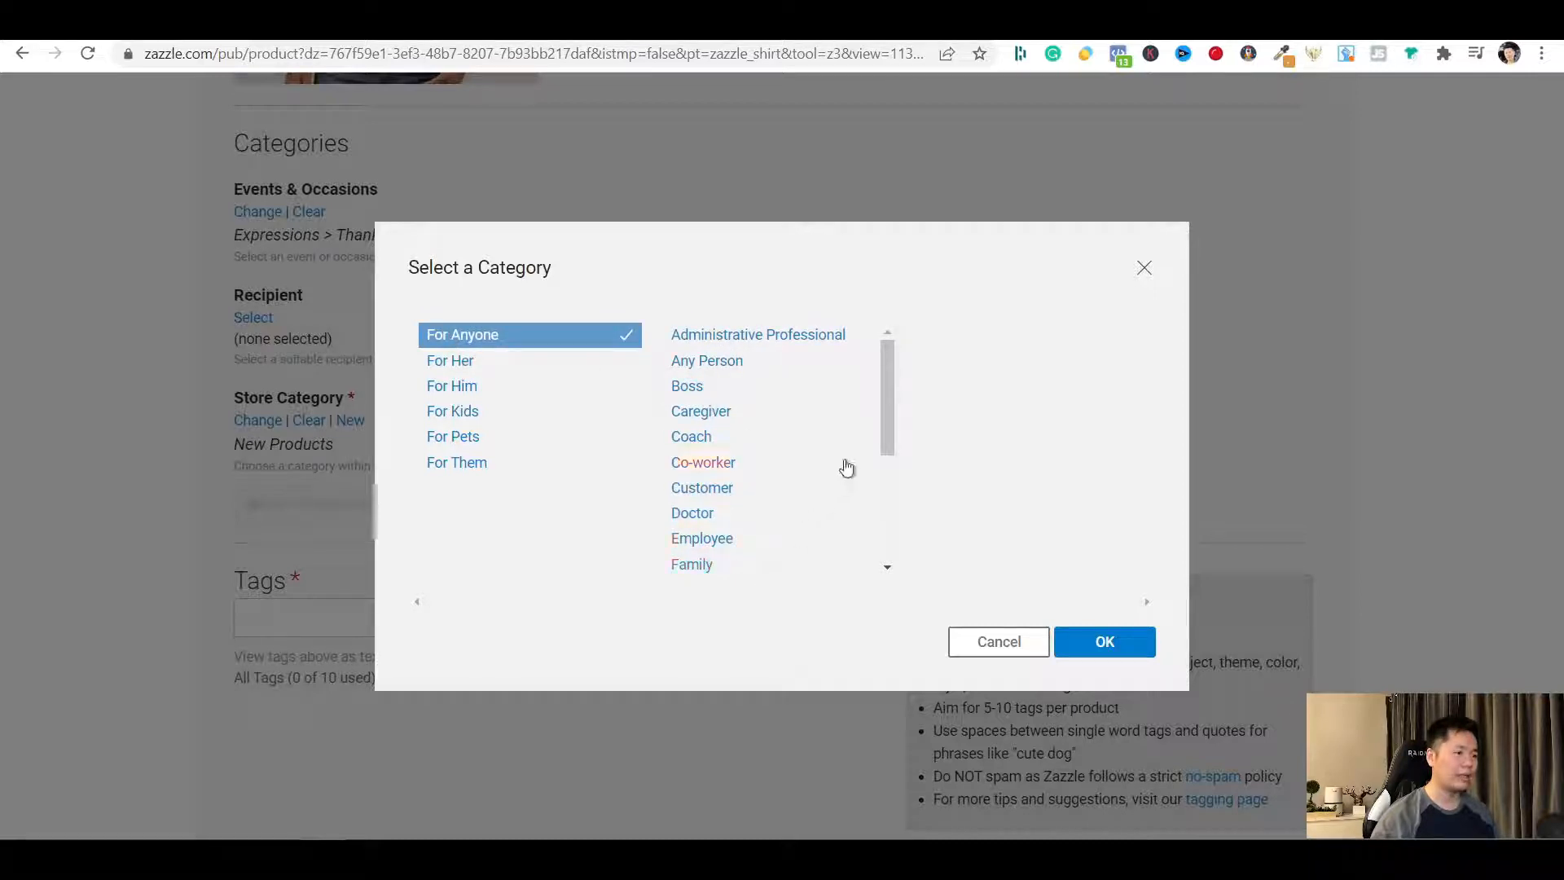
mouse_move(1104, 642)
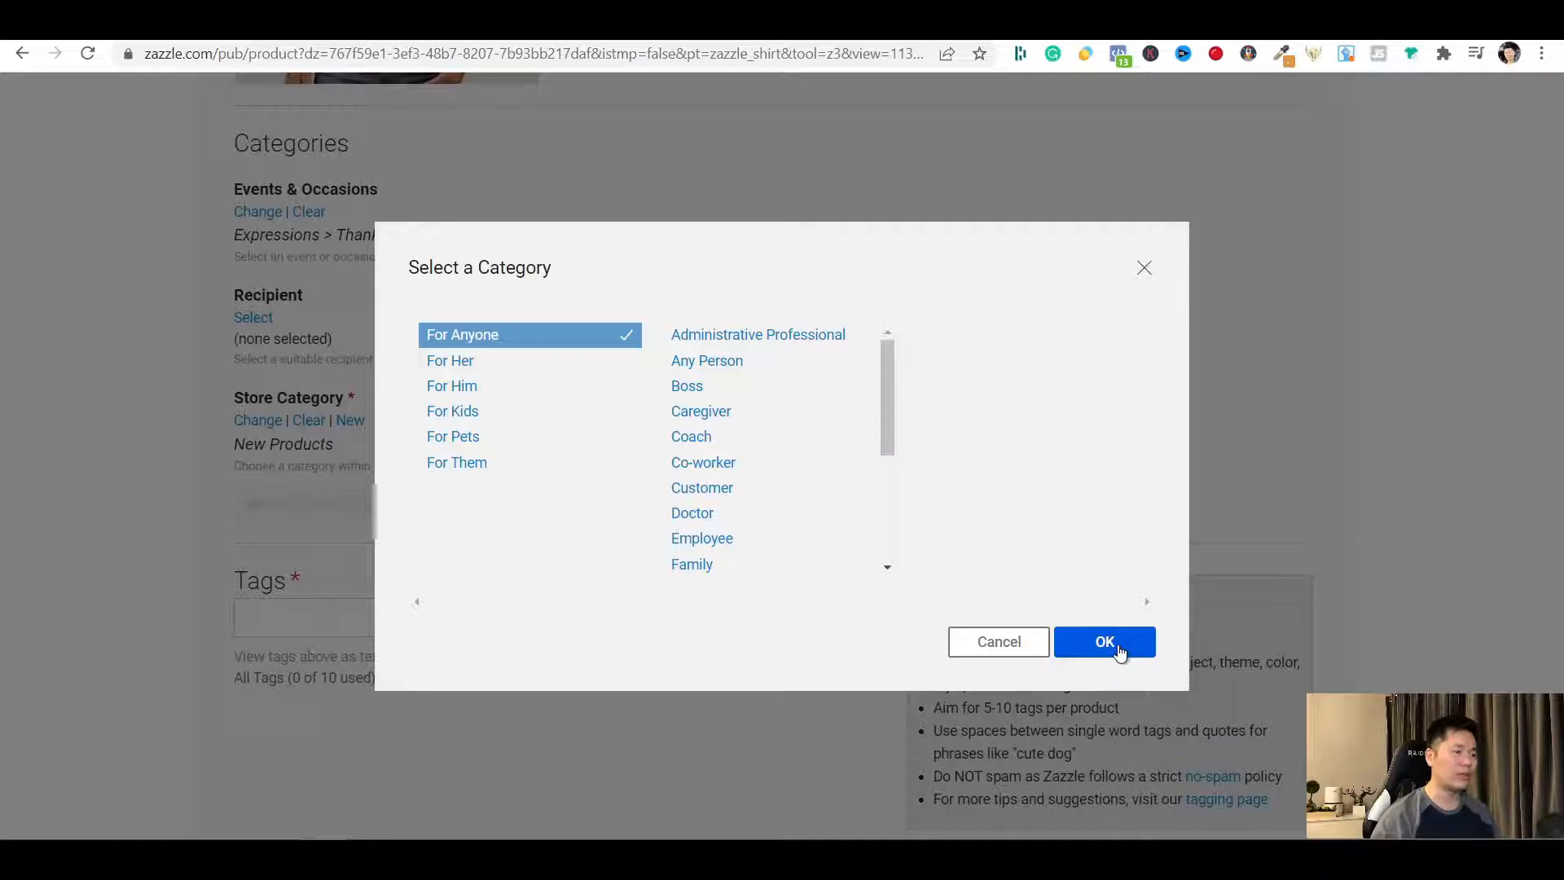
left_click(1103, 642)
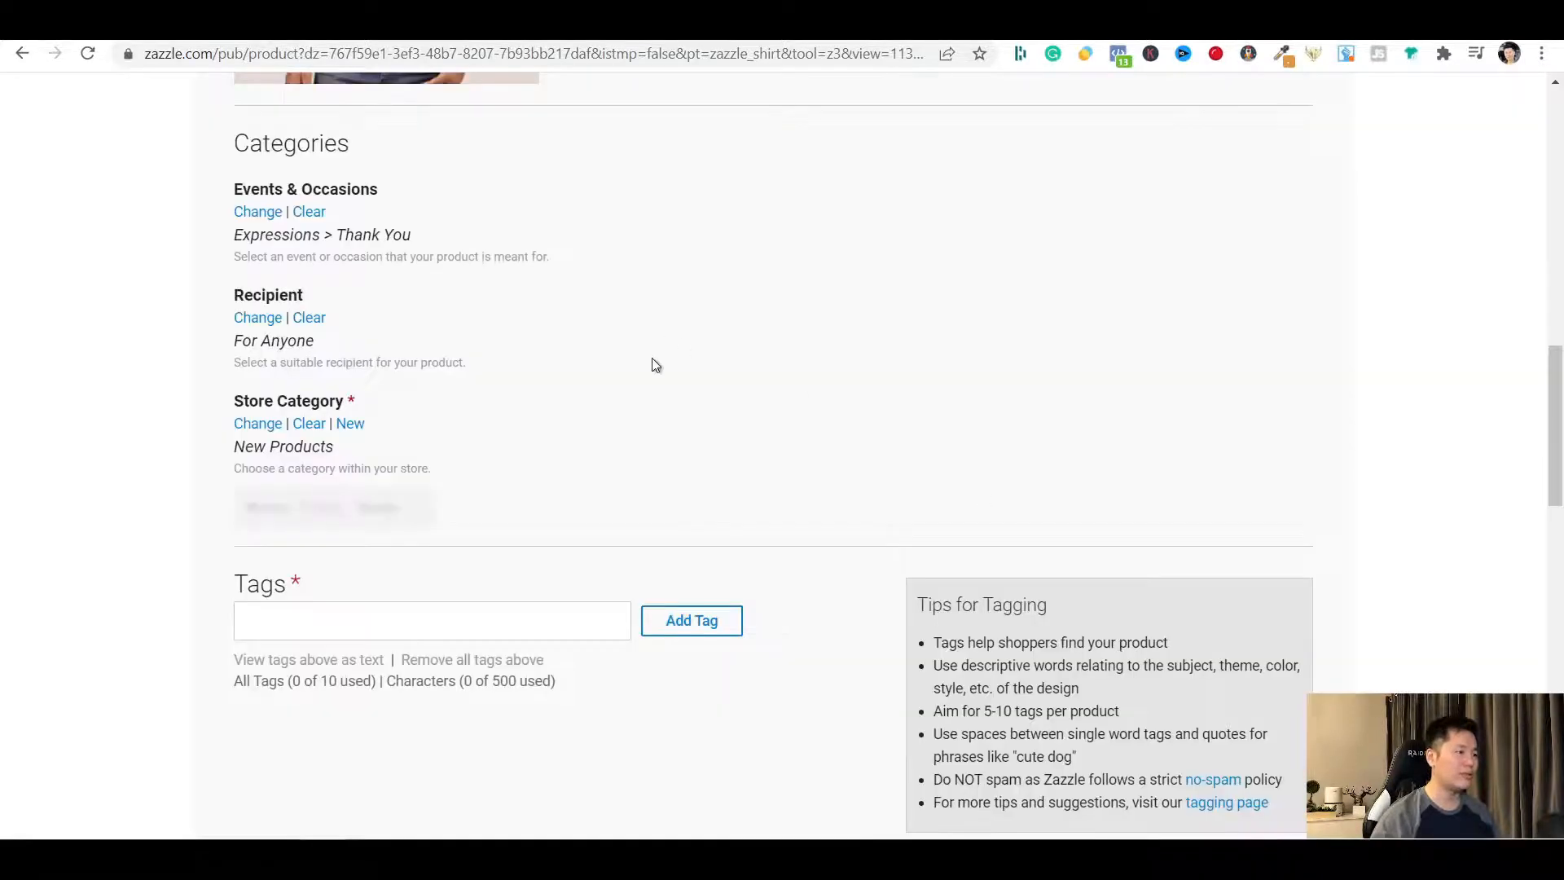
mouse_move(206, 326)
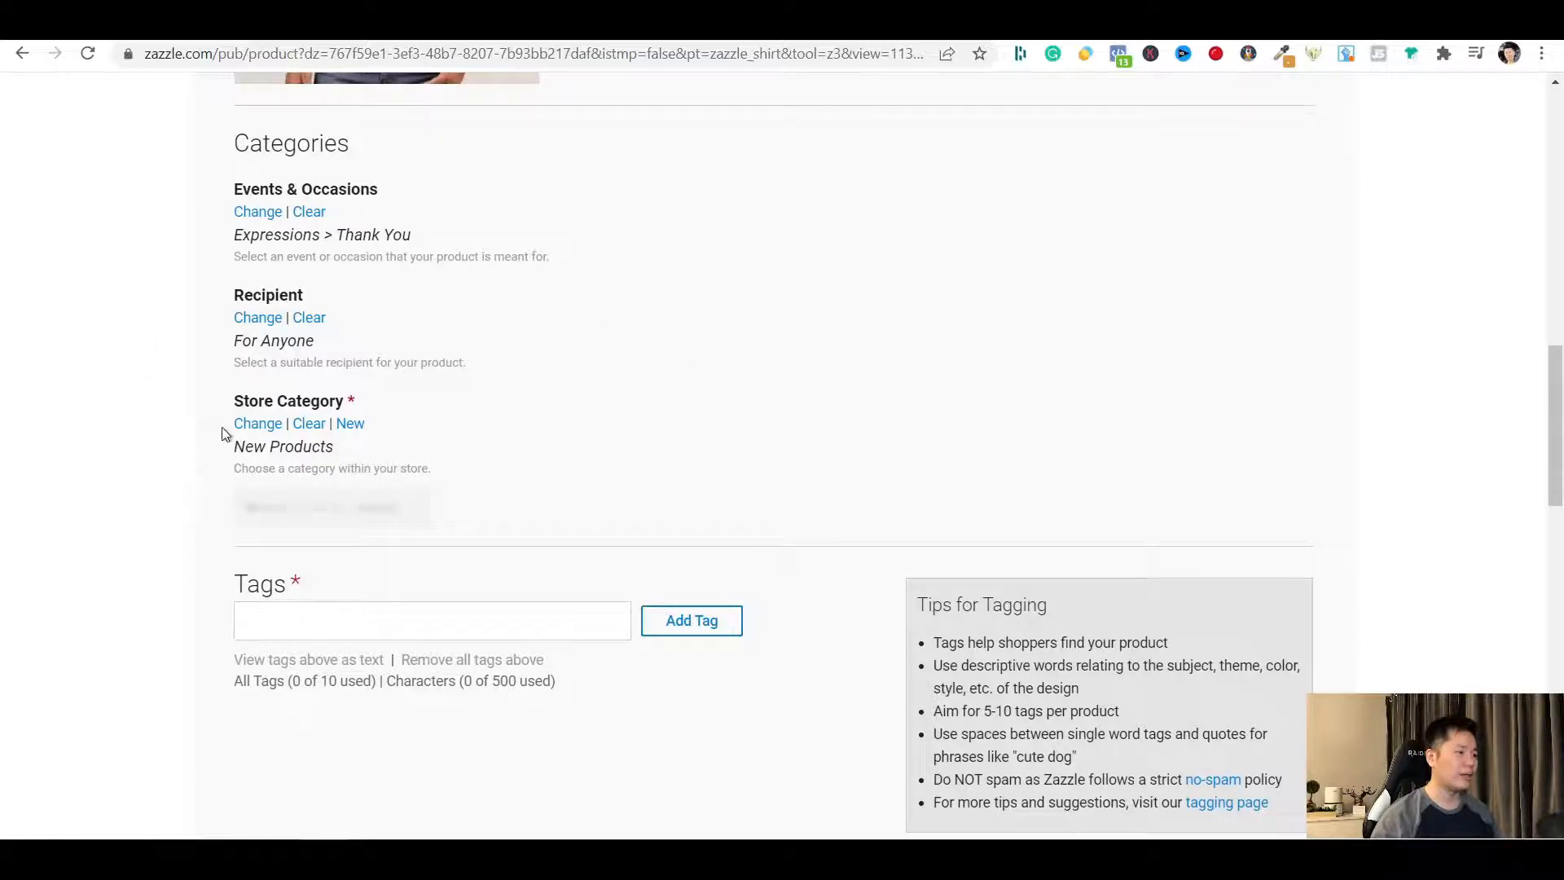
left_click(257, 424)
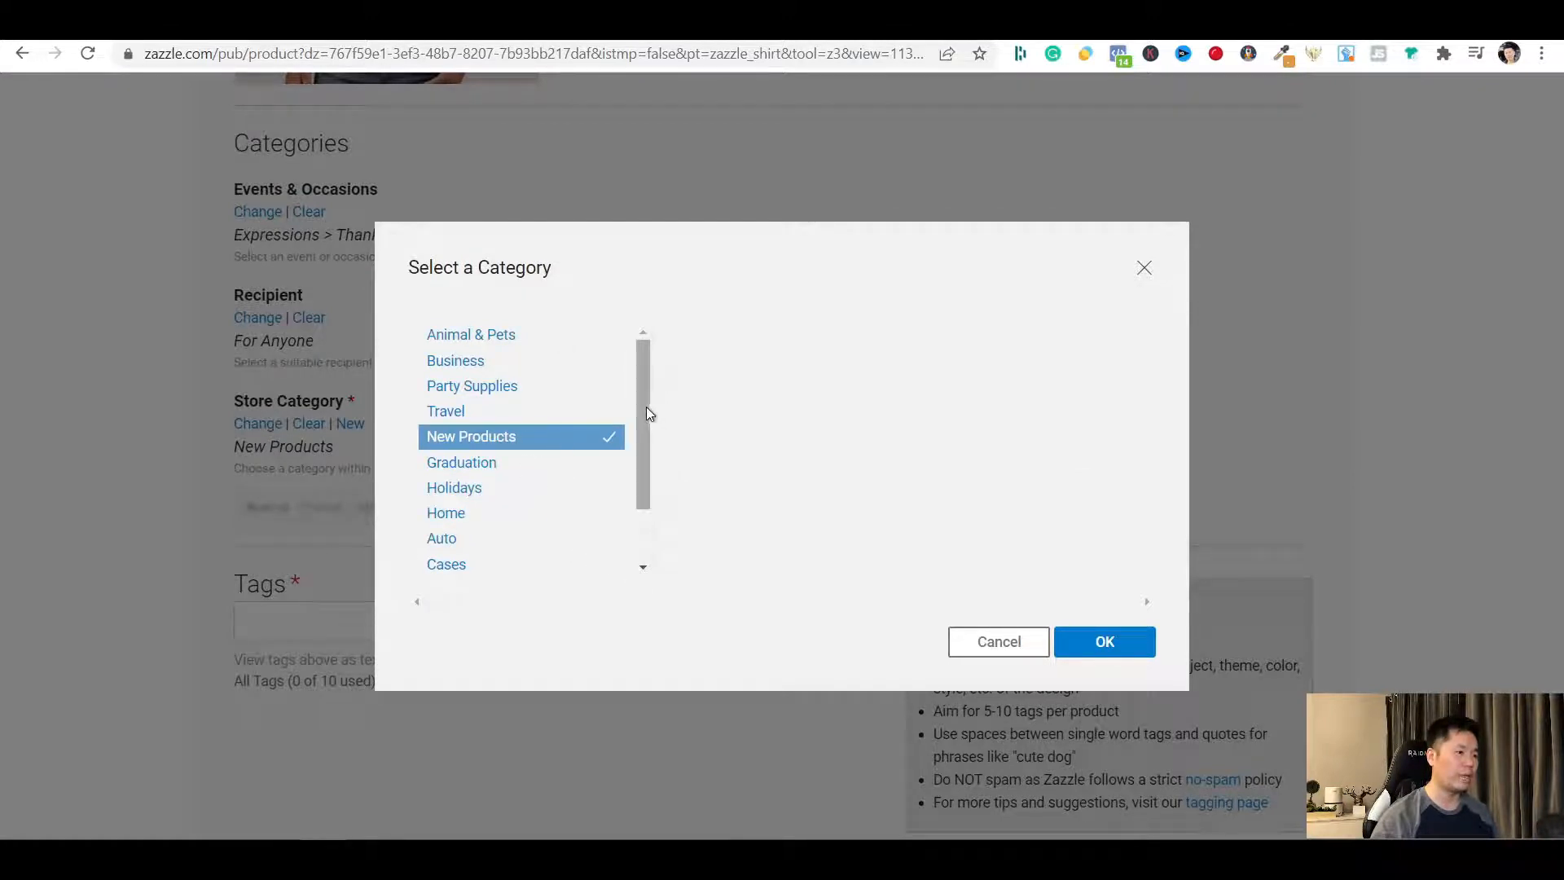
scroll("down", 3)
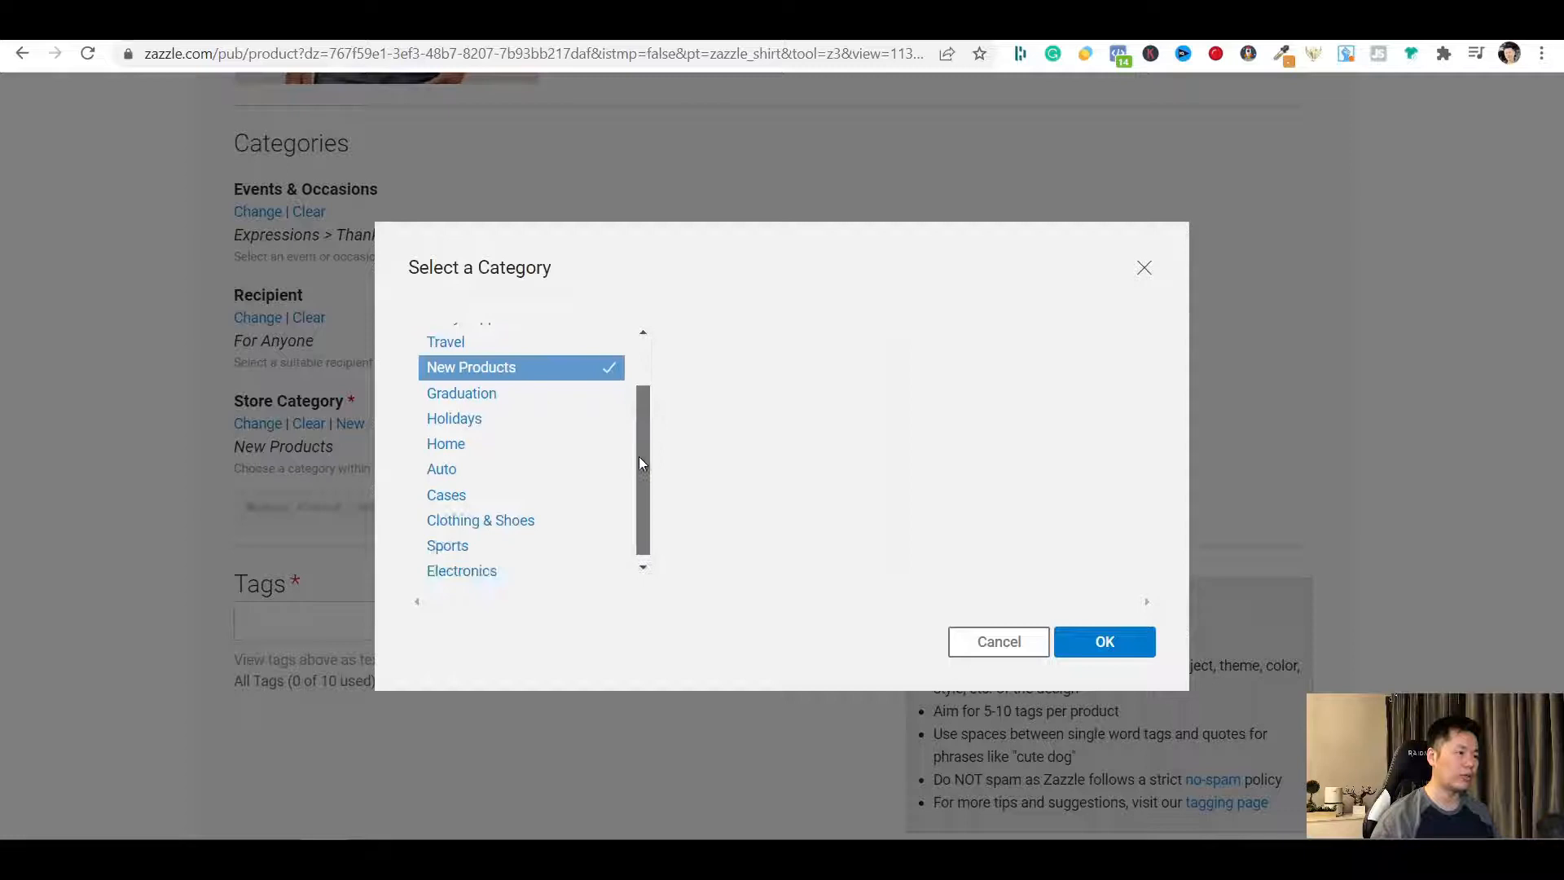
scroll("up", 3)
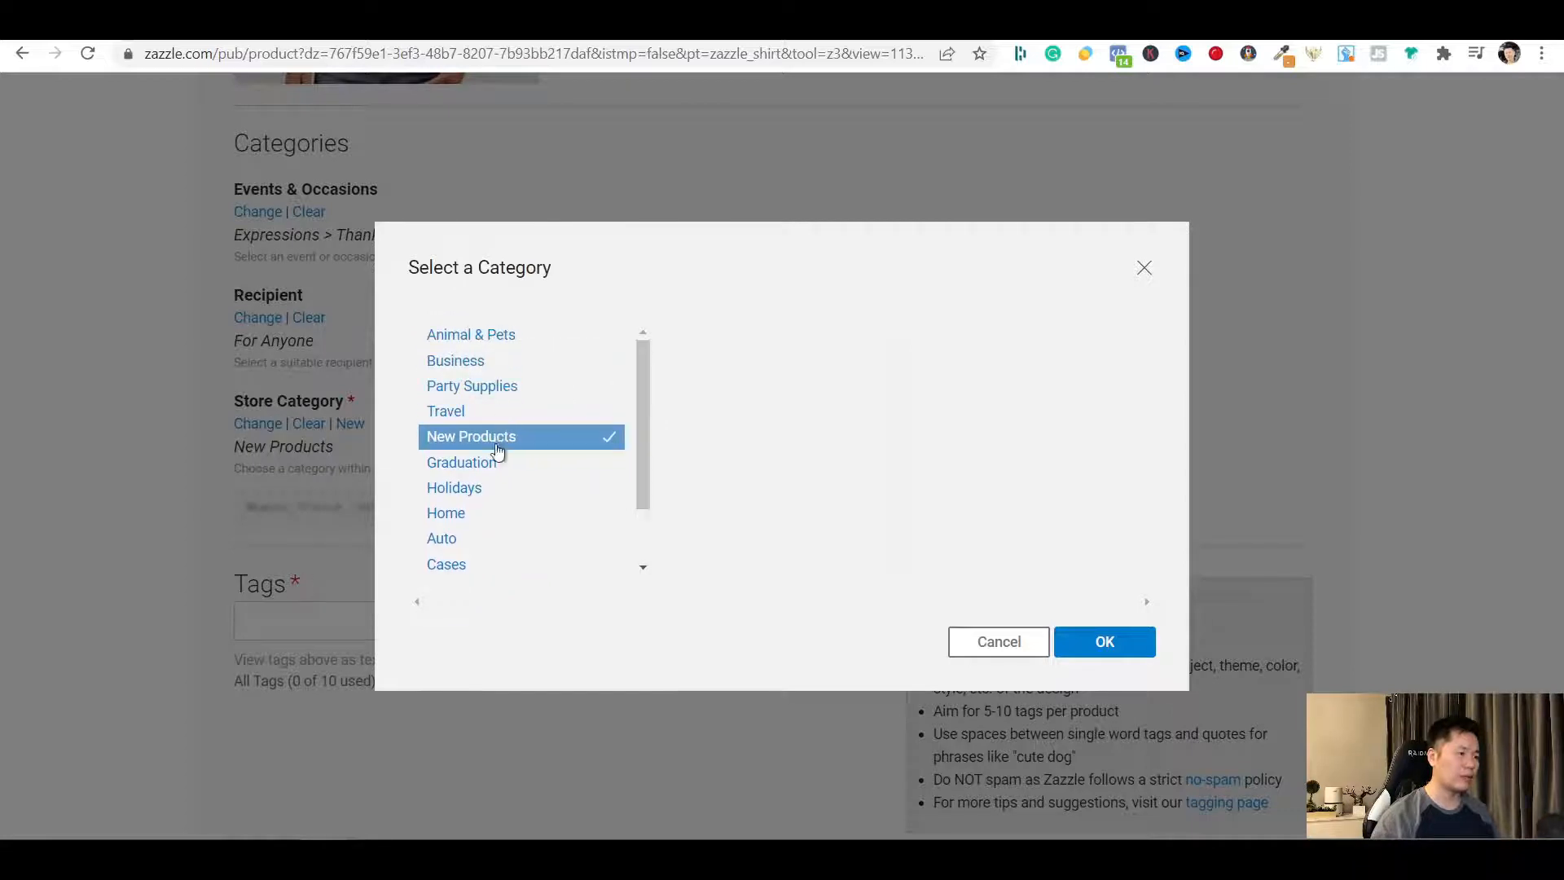
left_click(1103, 642)
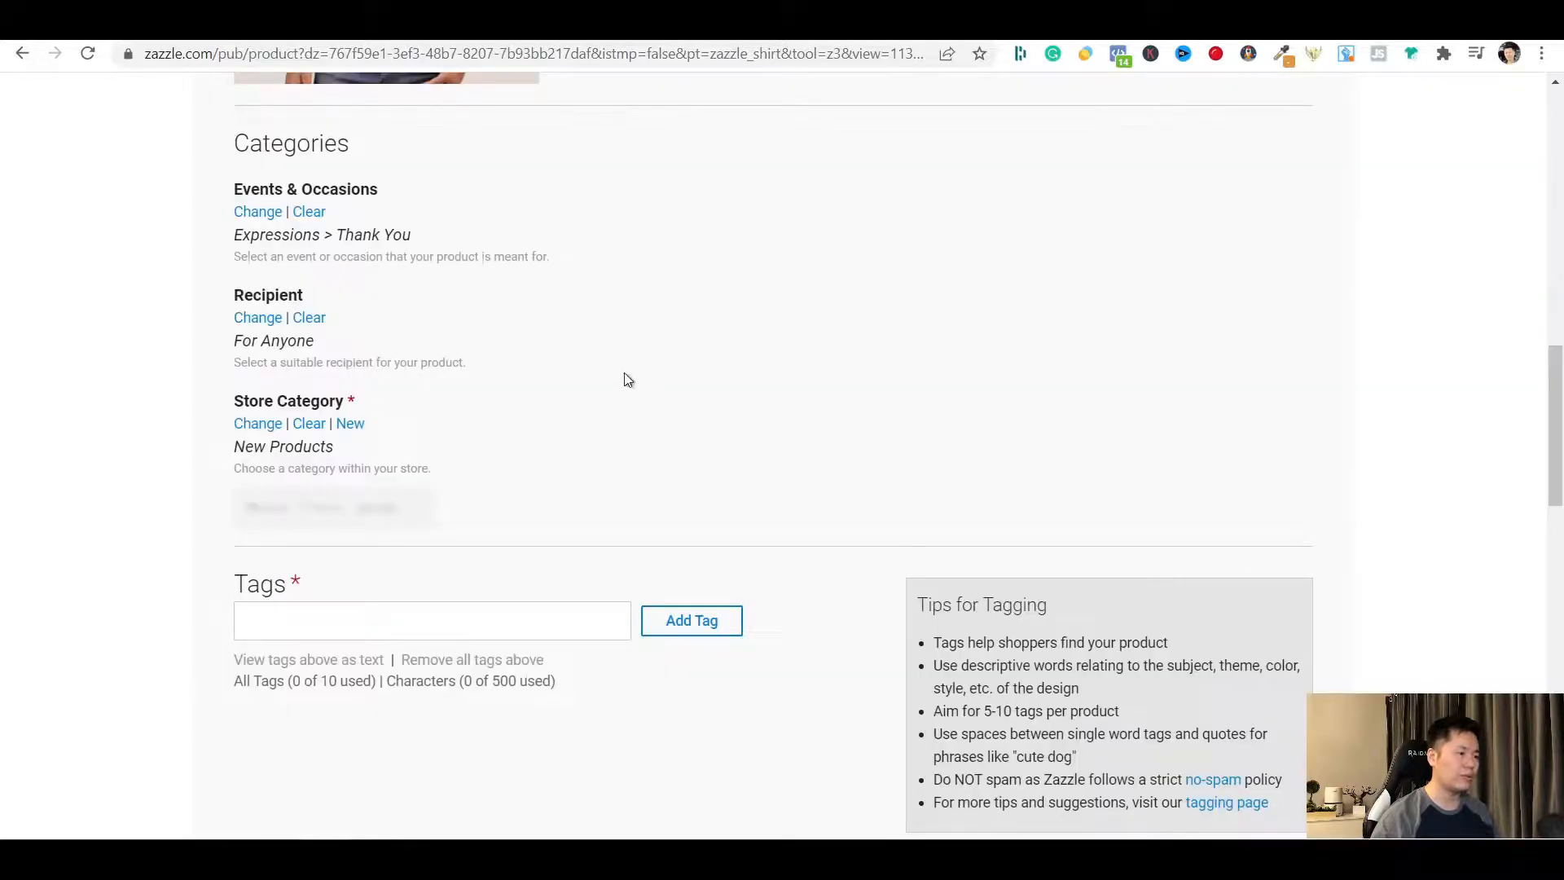
left_click(291, 505)
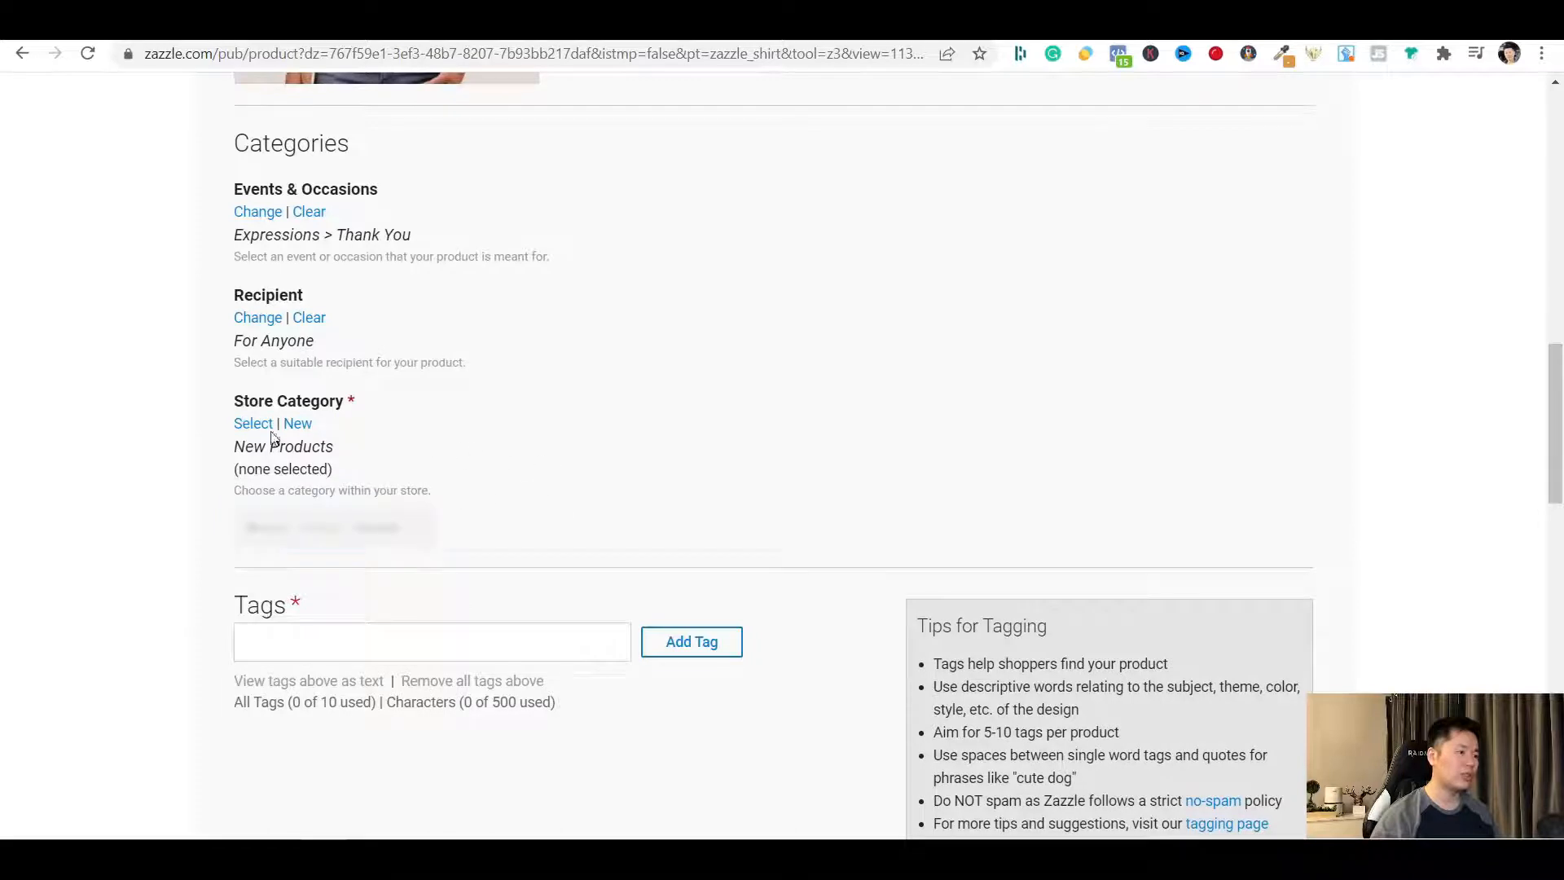
scroll("down", 3)
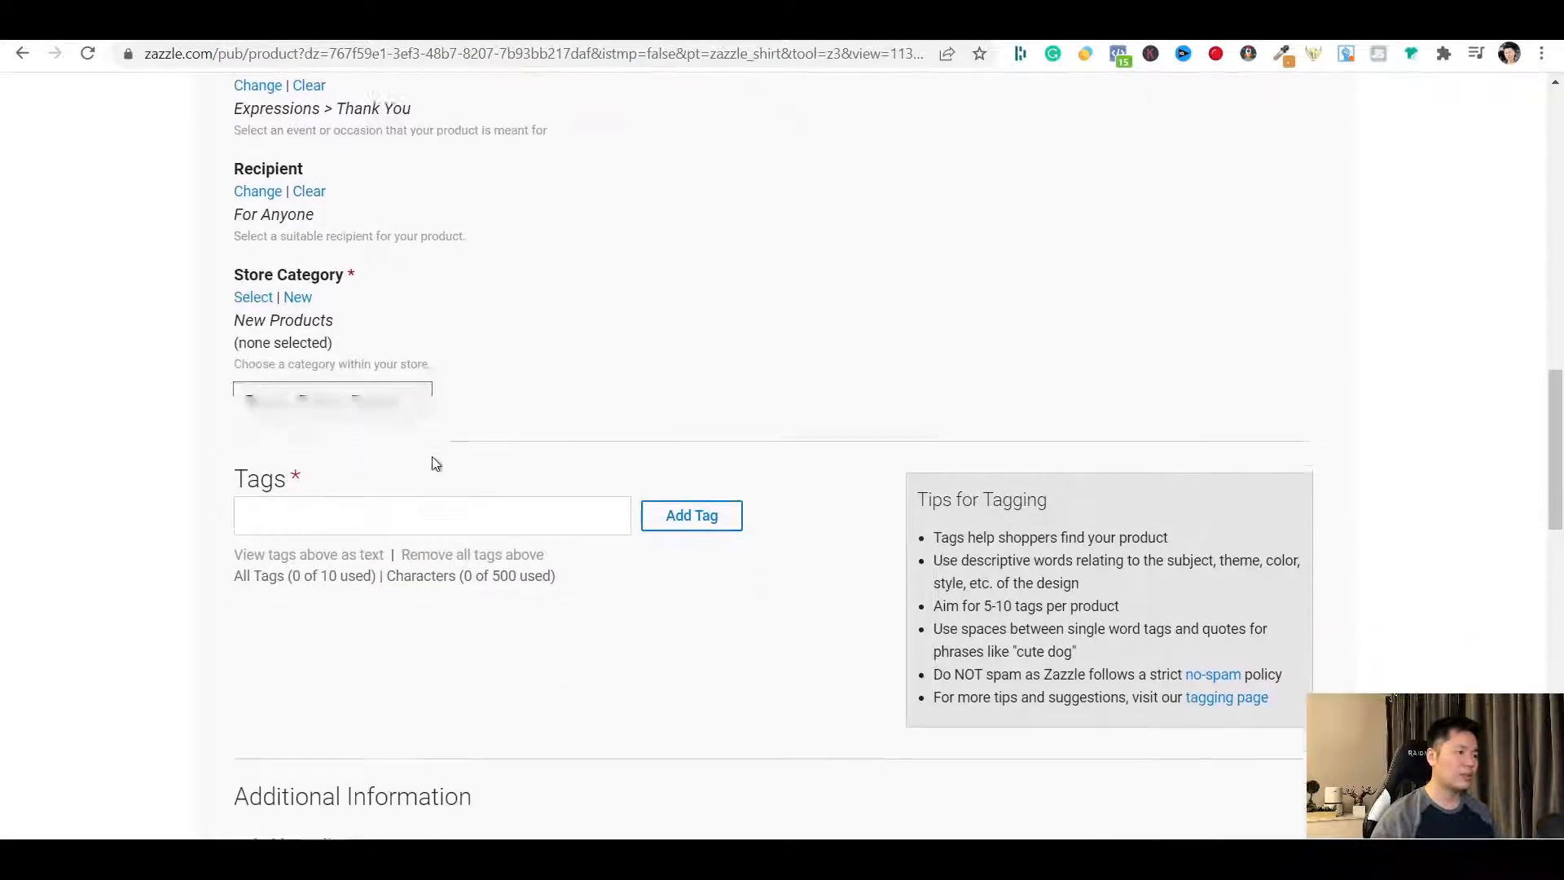
scroll("down", 3)
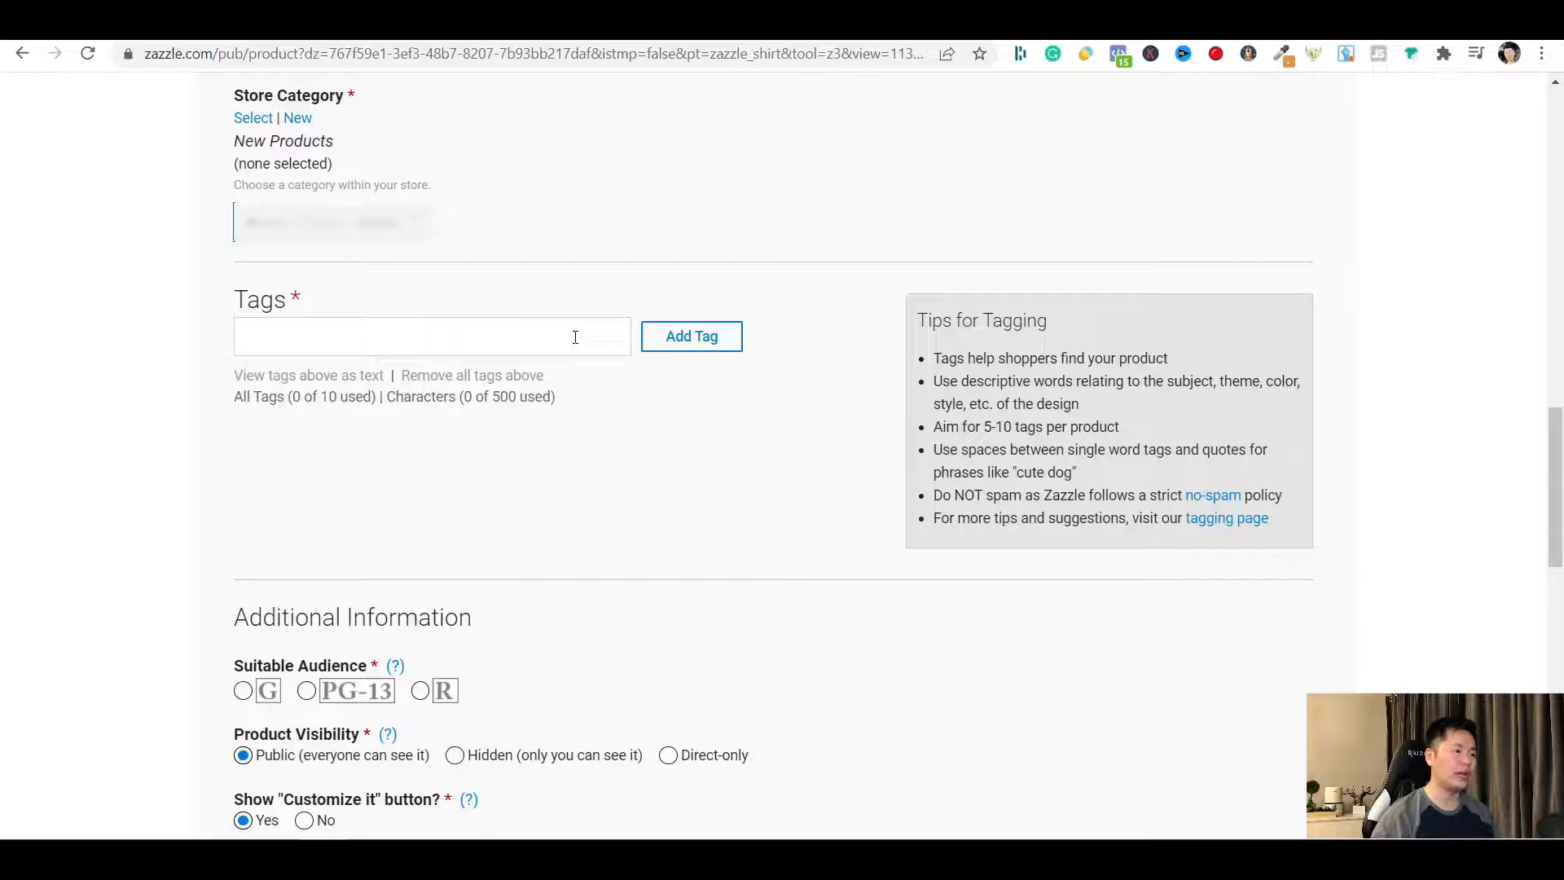
left_click(432, 335)
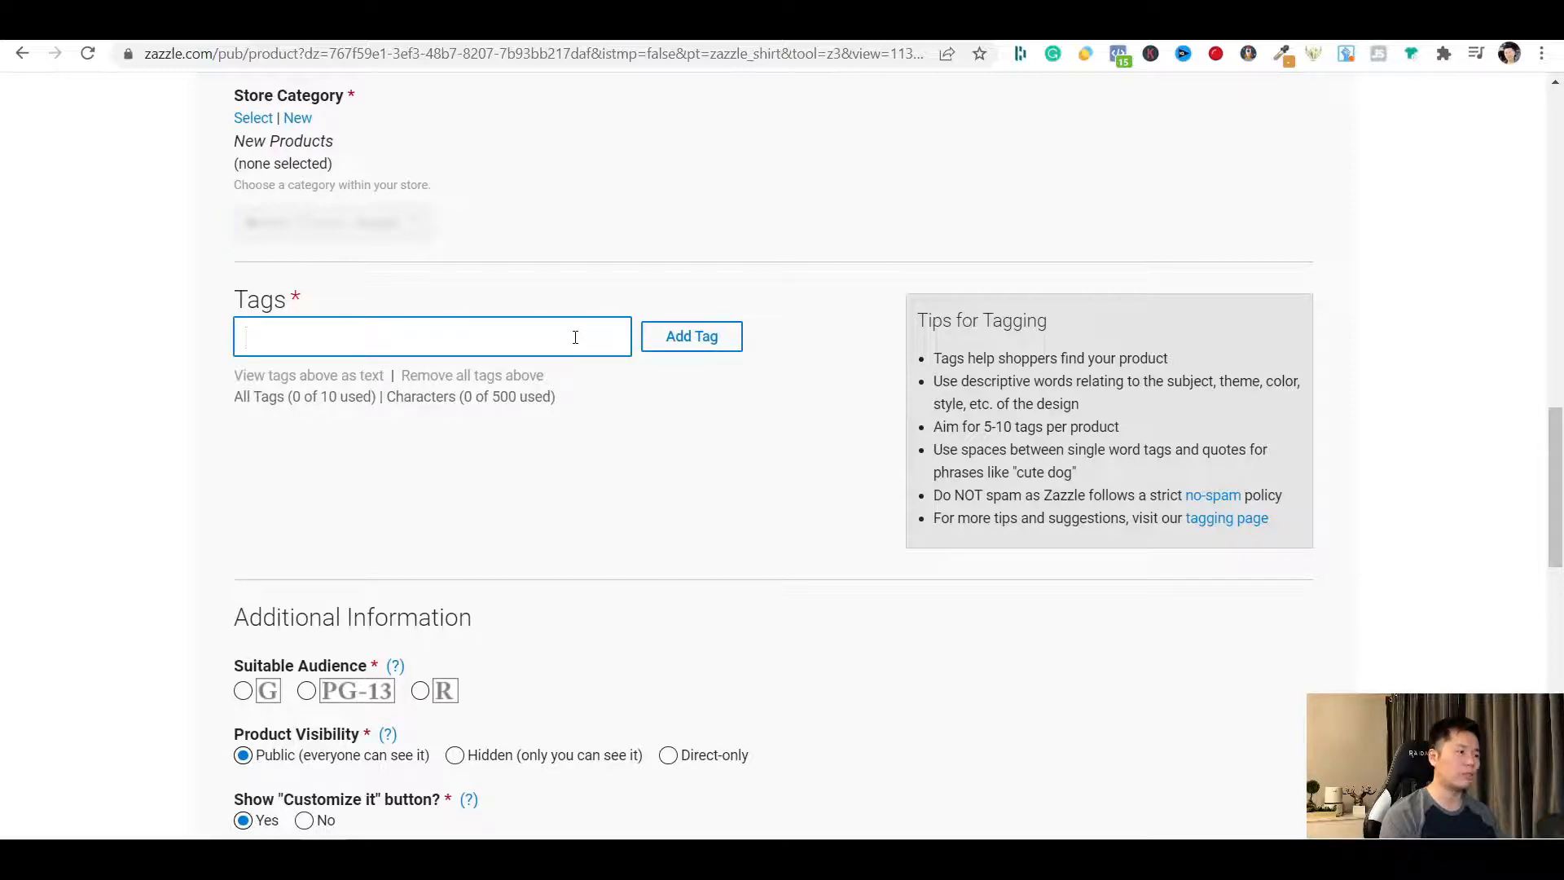
Enter the tags money and "how to", then start the next tag toward the internet, red and blue
type("money")
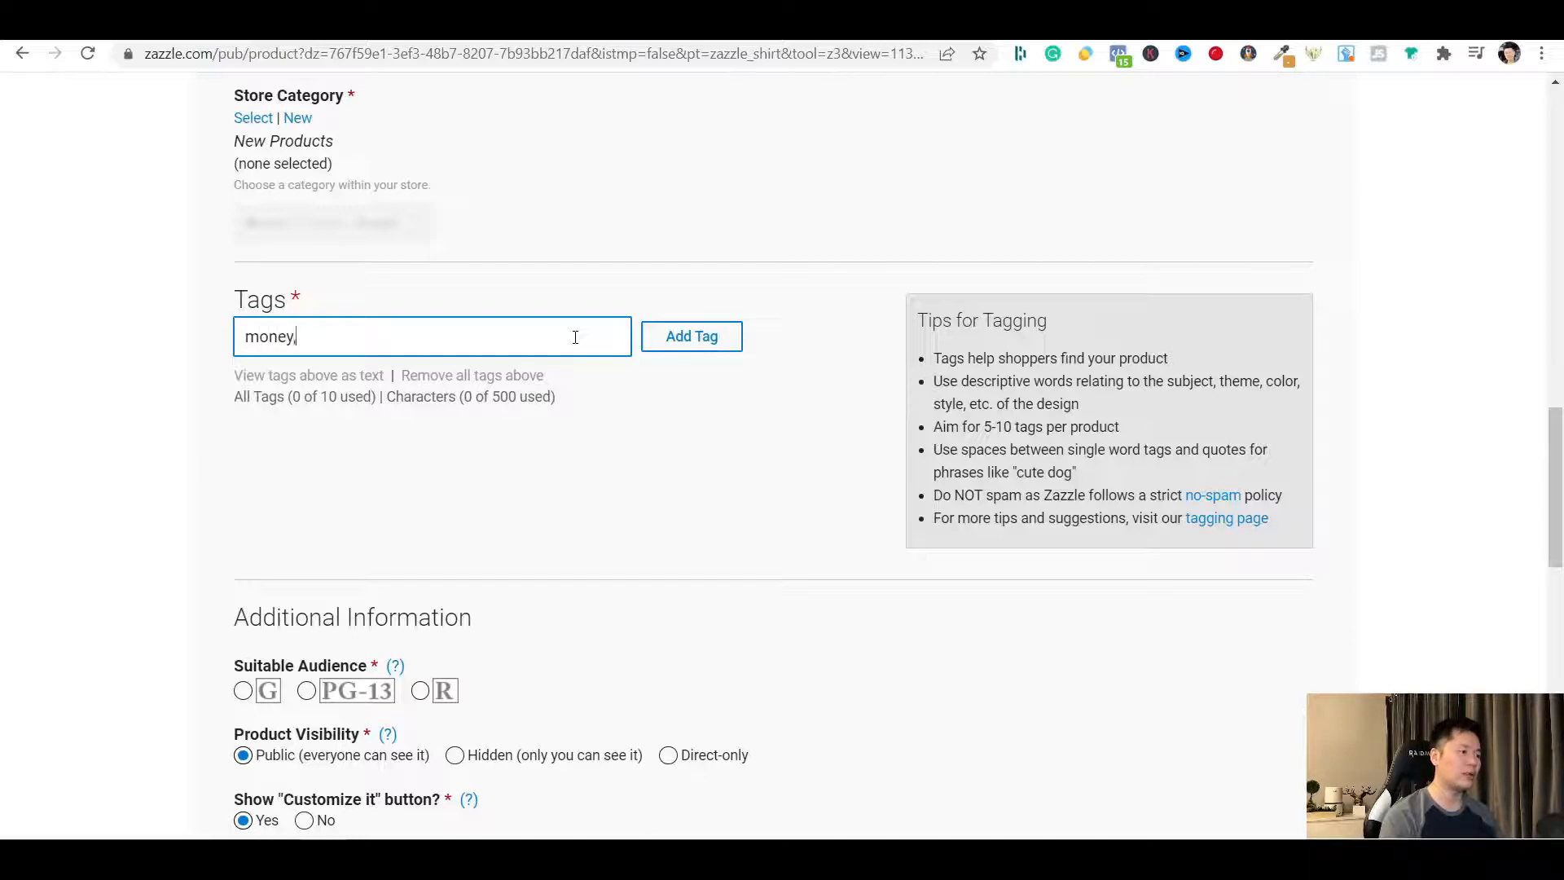
type(",")
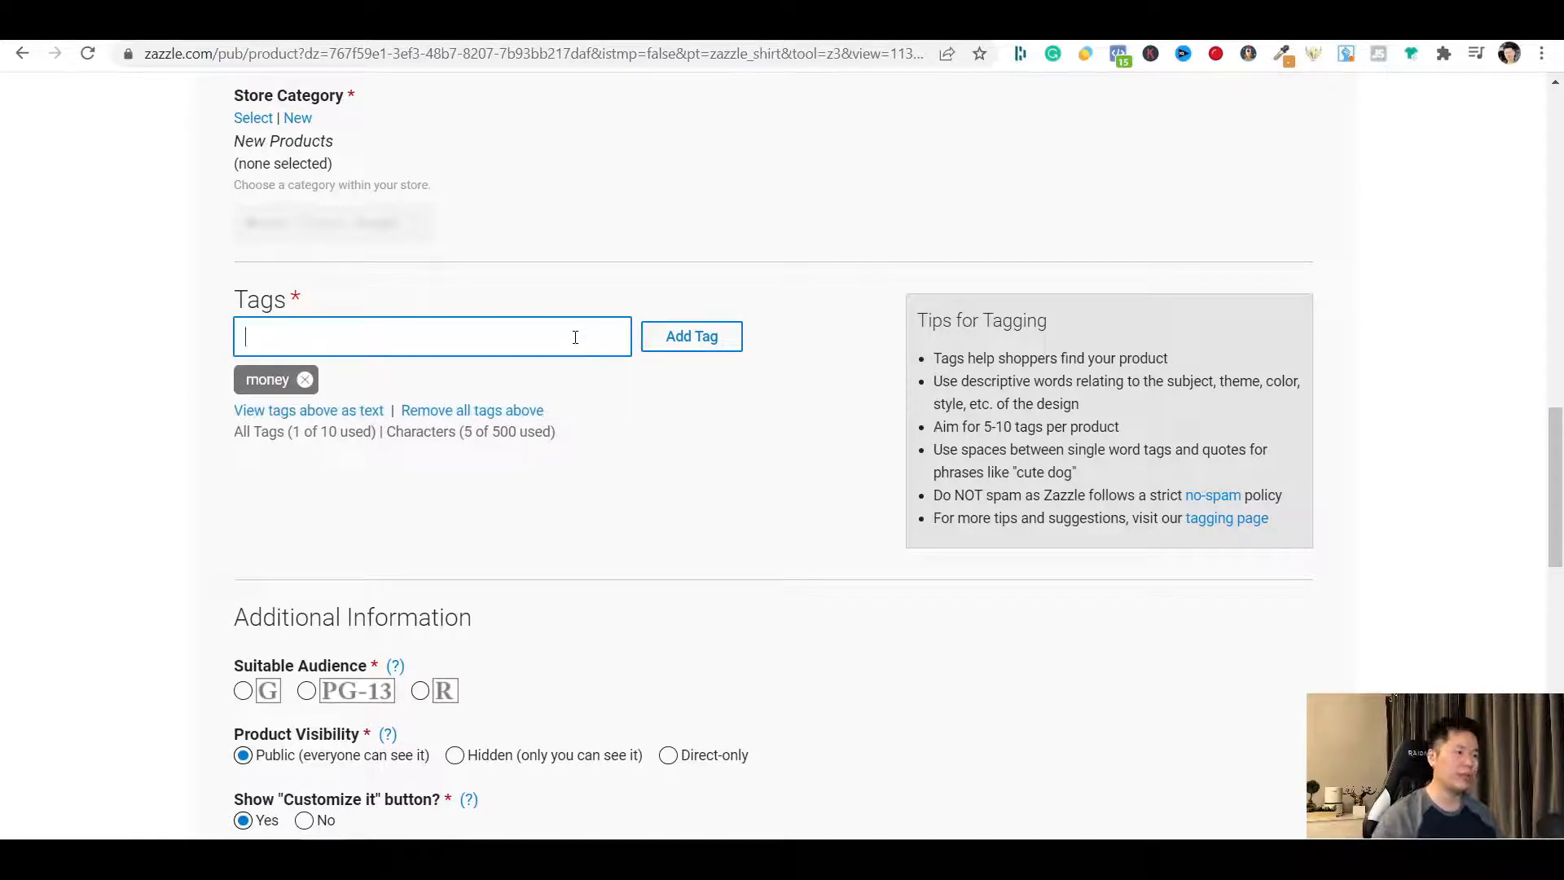
mouse_move(359, 335)
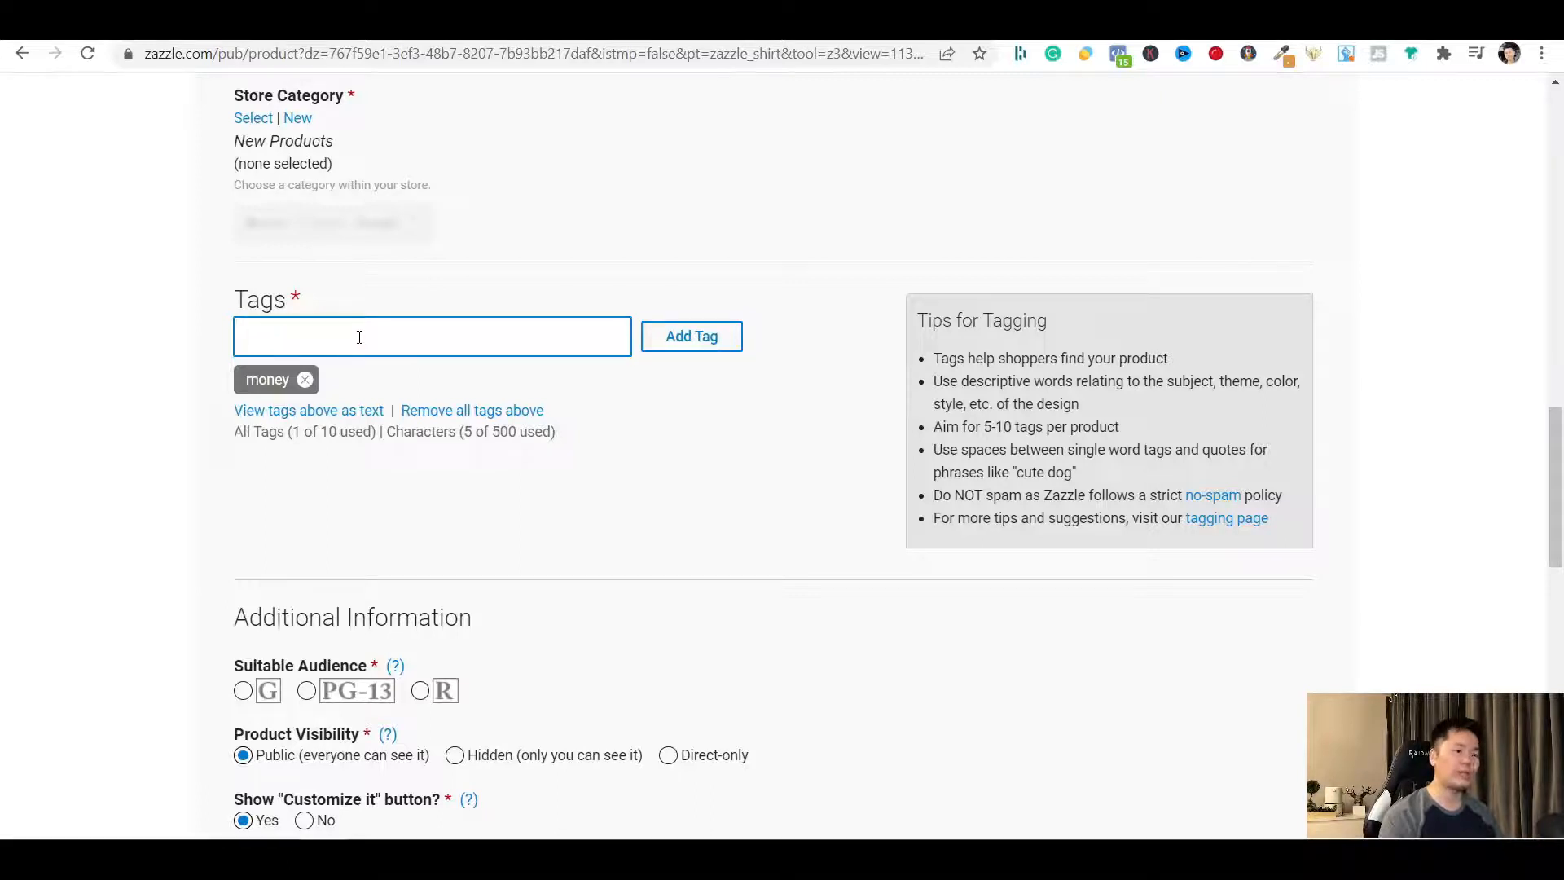
type("\"")
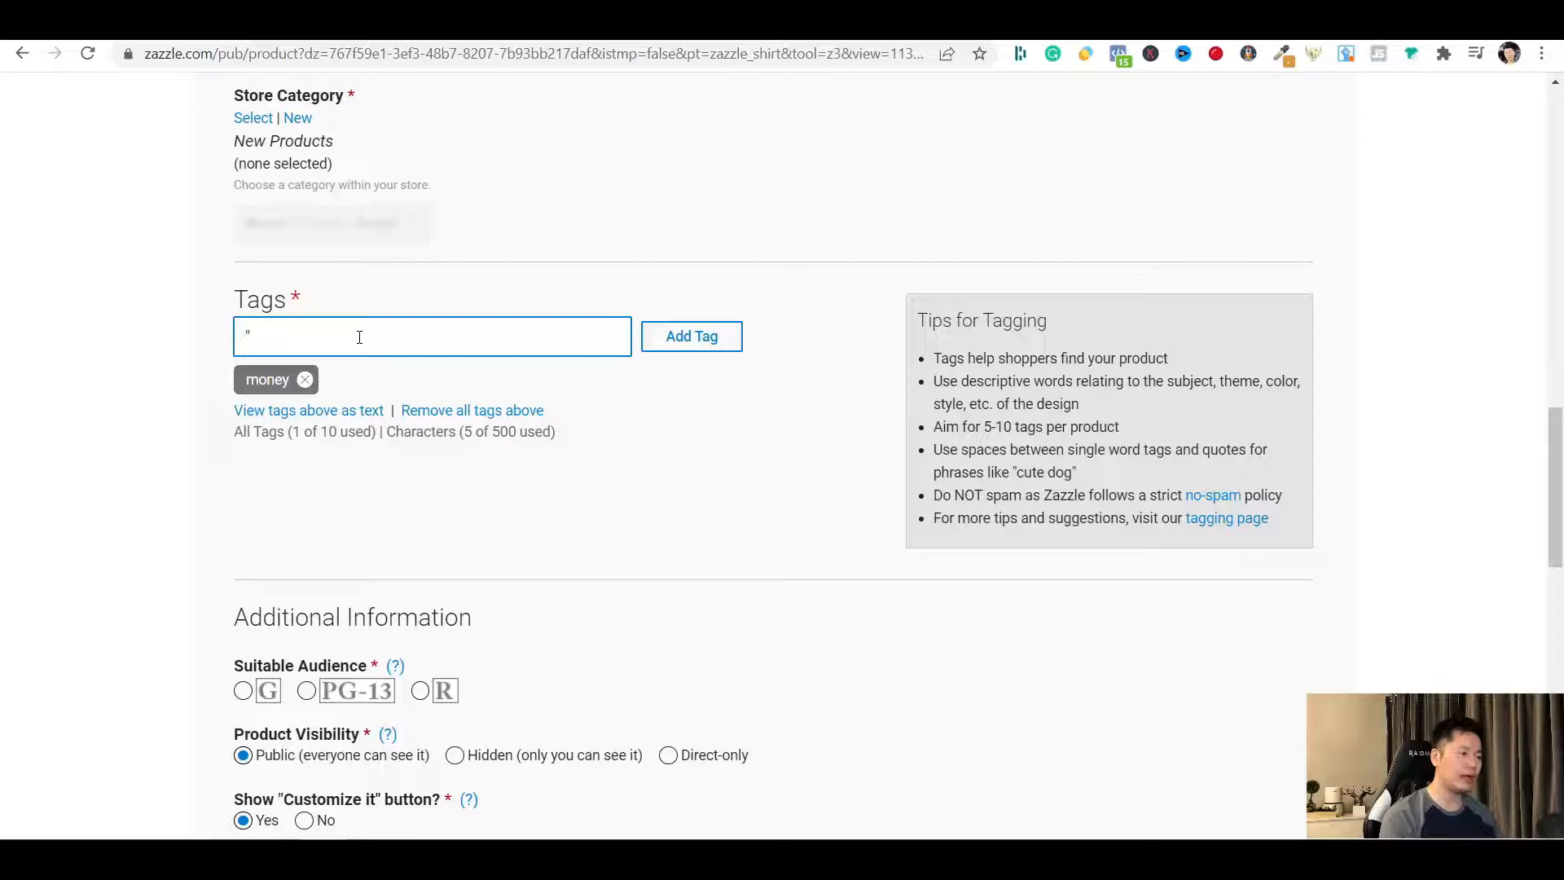
type("how to")
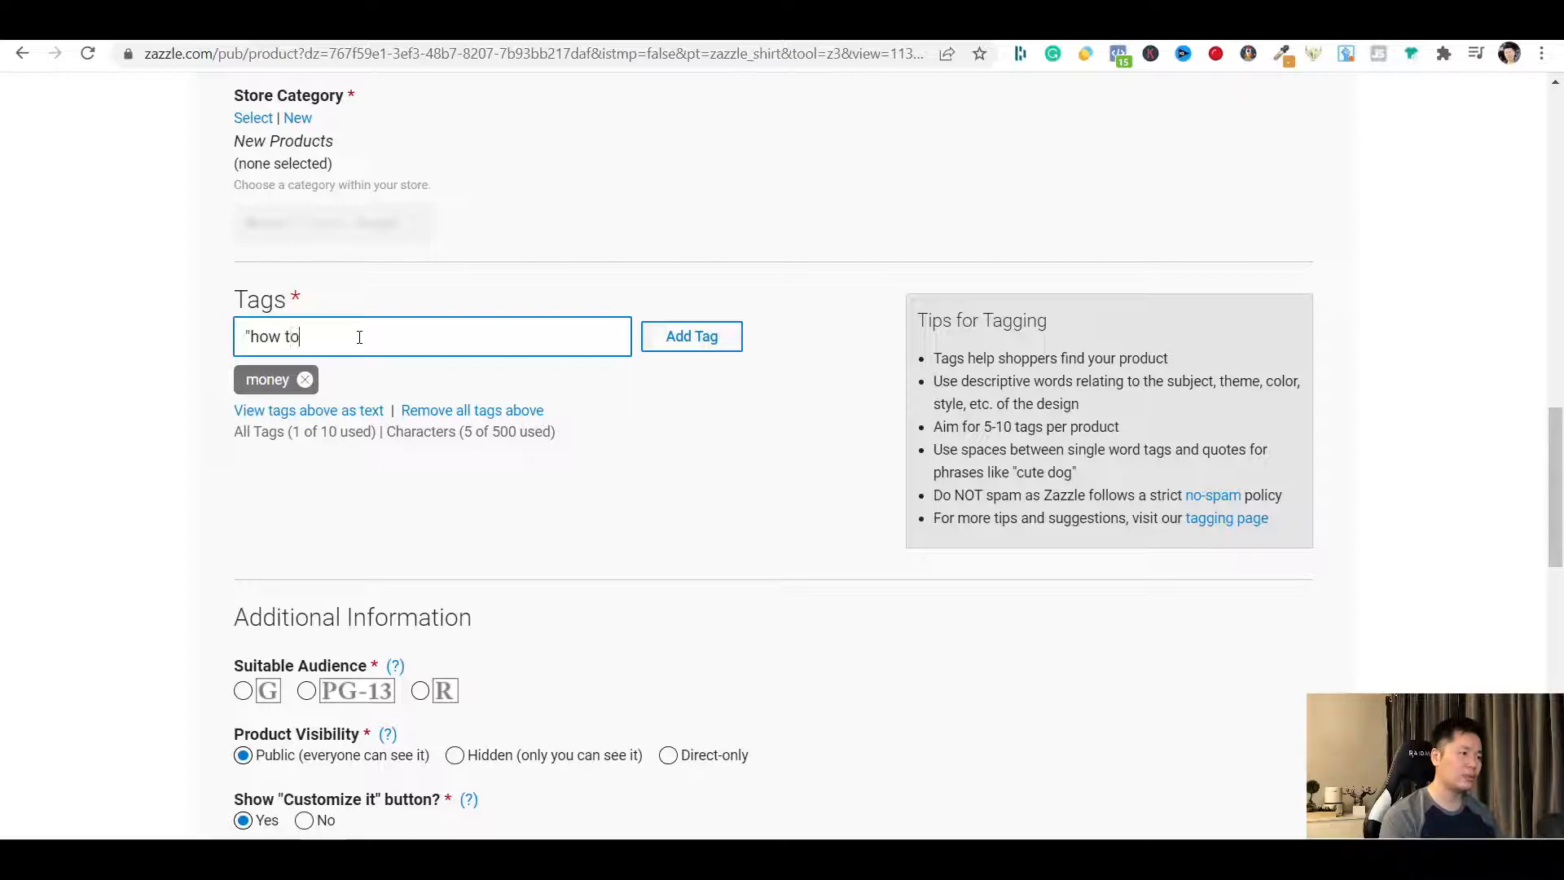
type("\"")
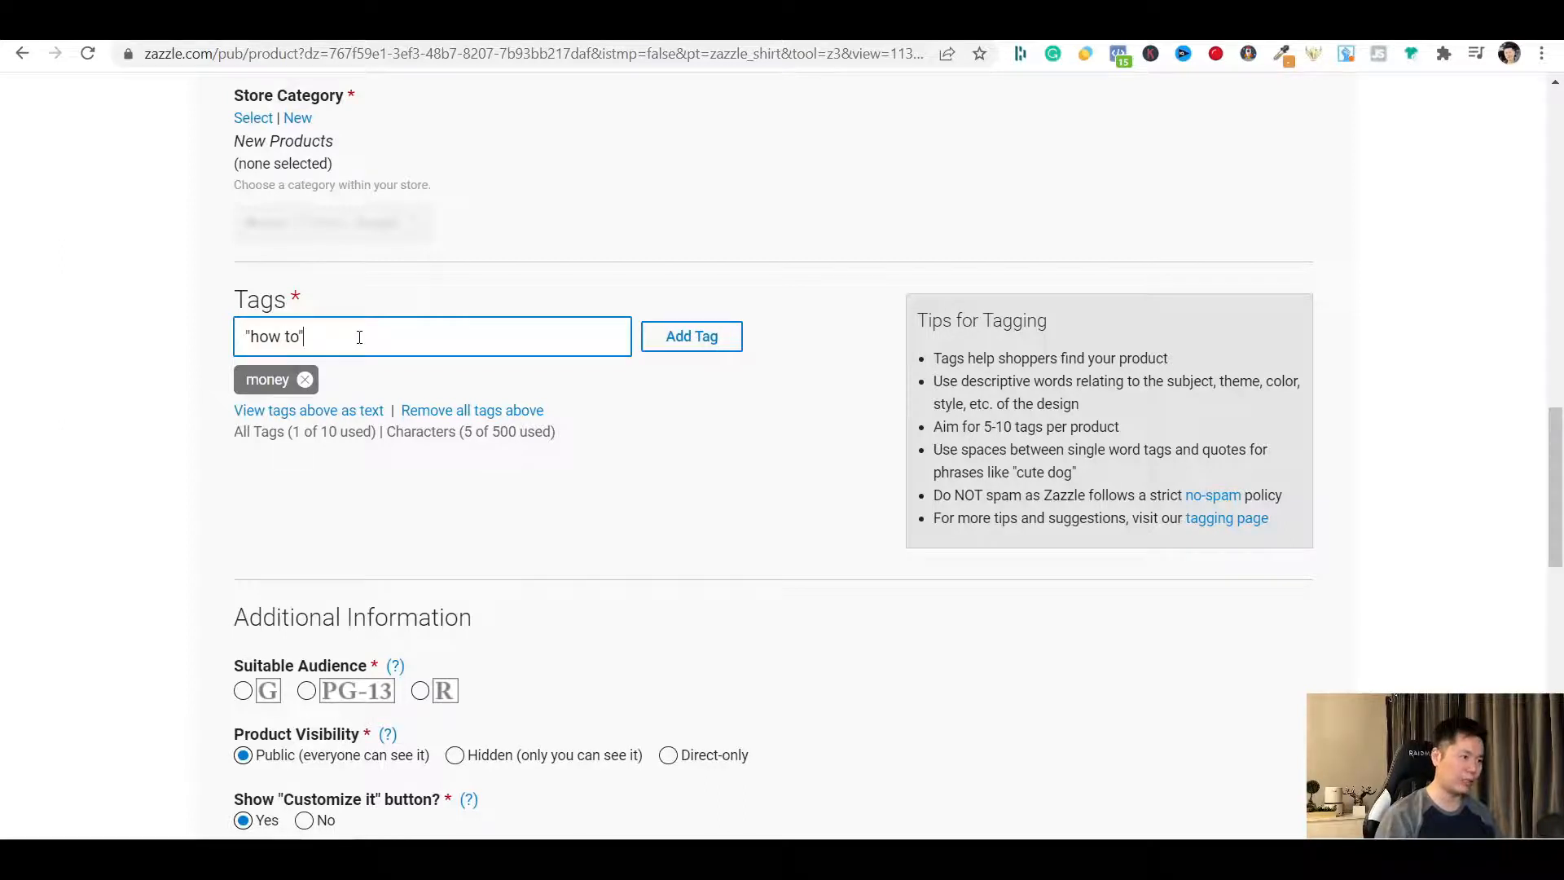
left_click(691, 335)
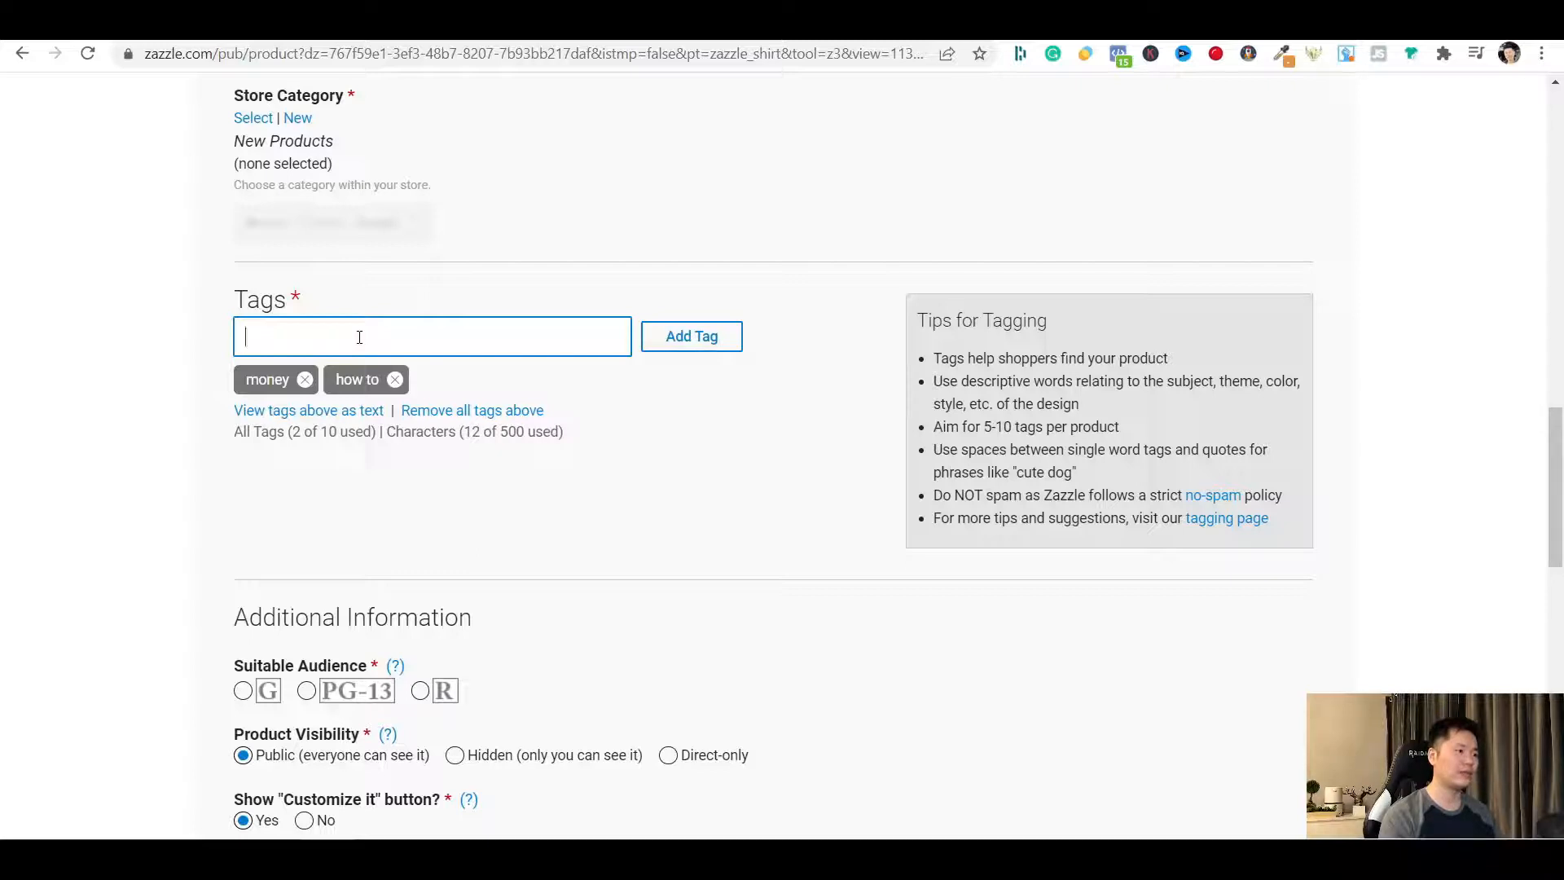
left_click(691, 335)
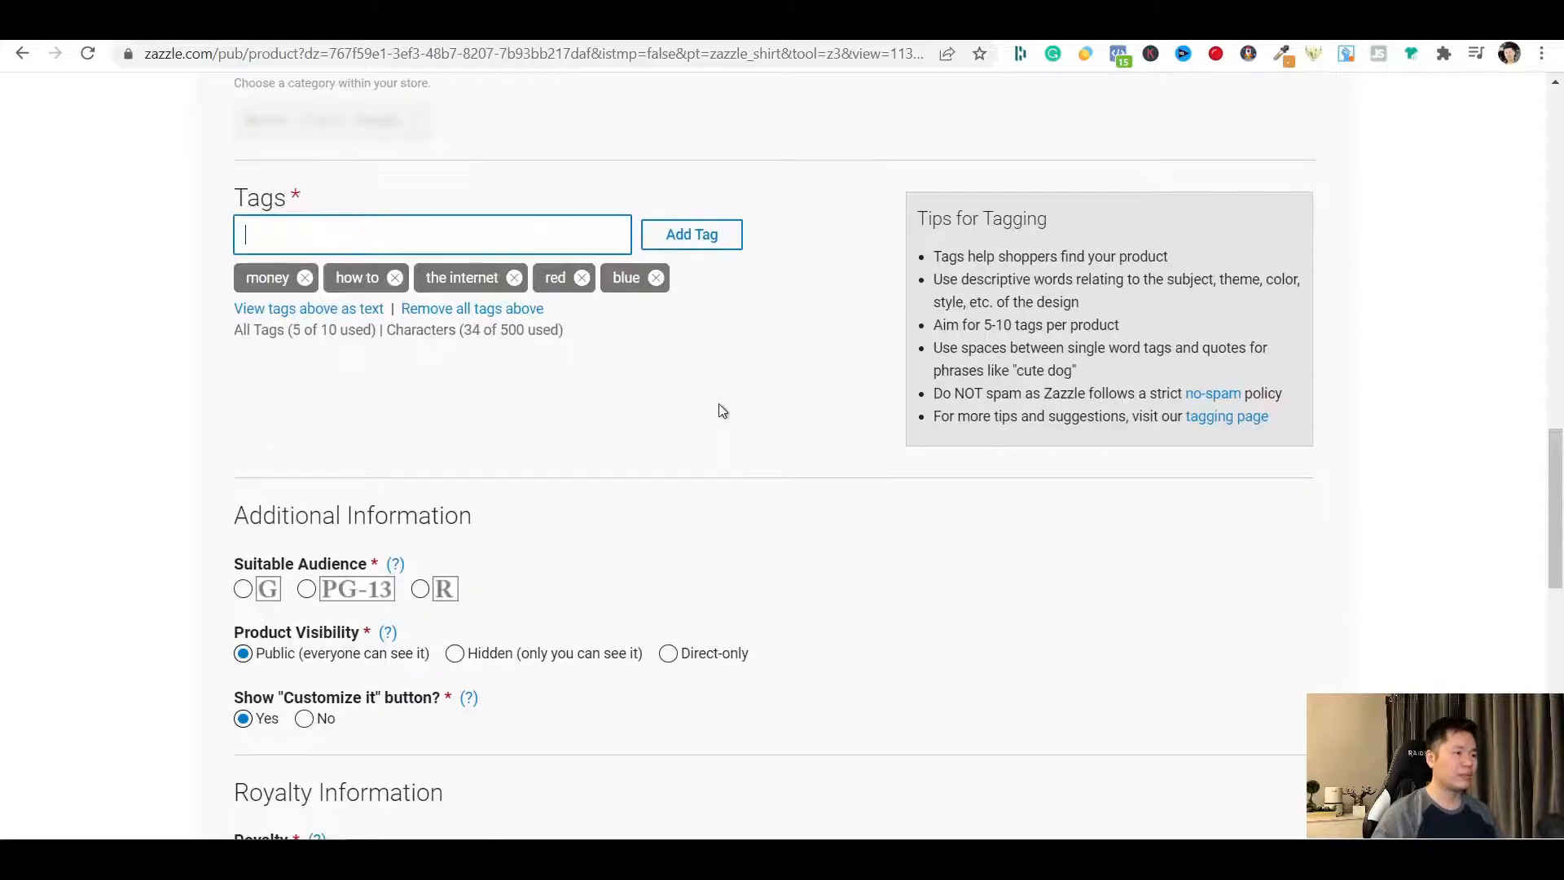
mouse_move(593, 416)
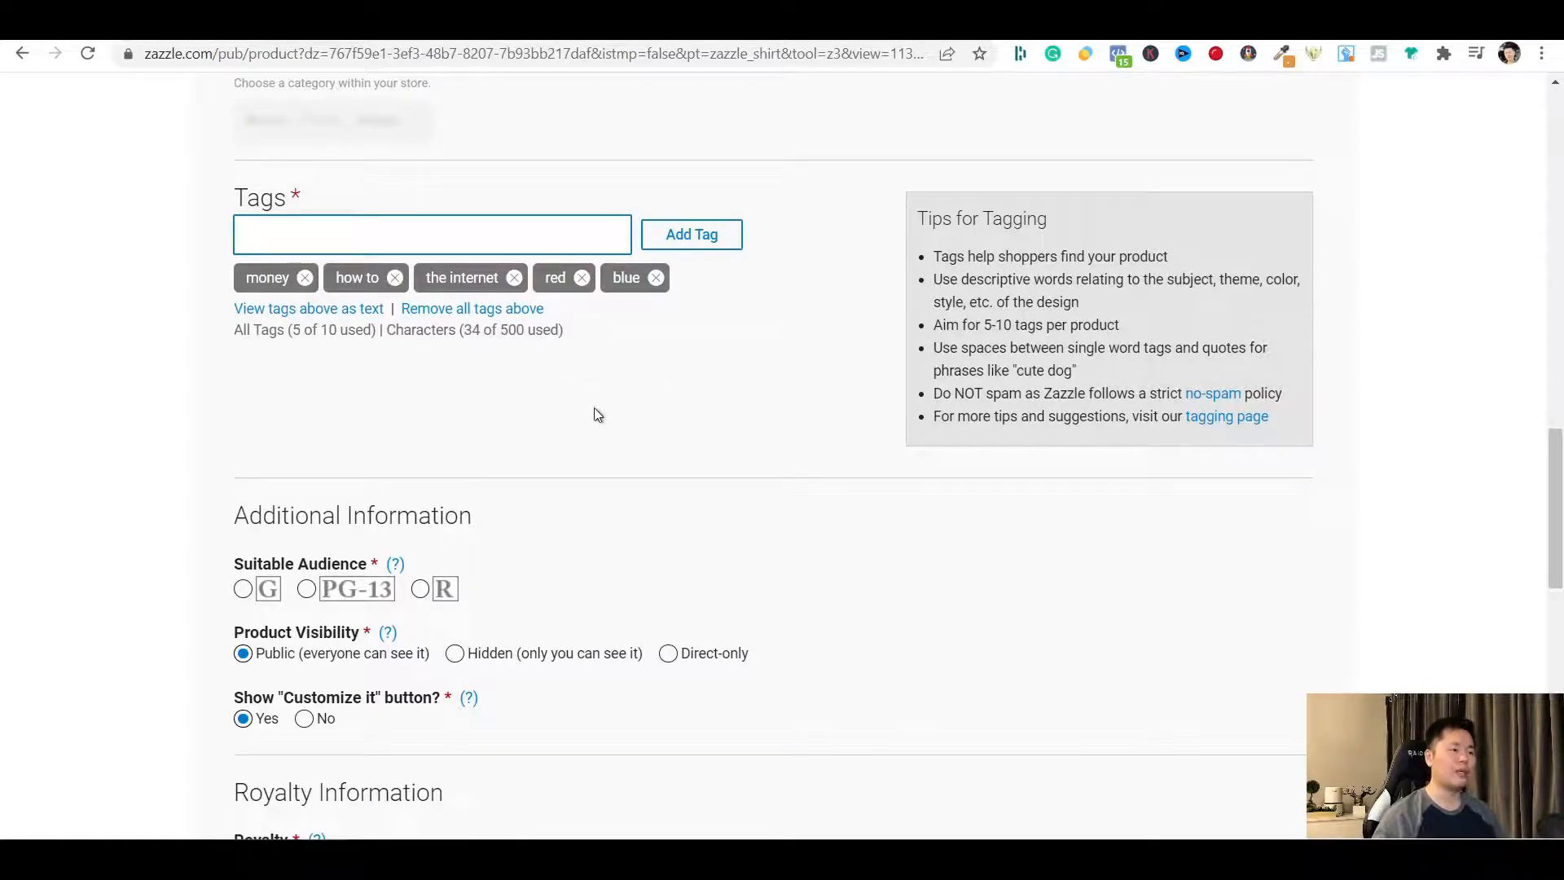
mouse_move(588, 442)
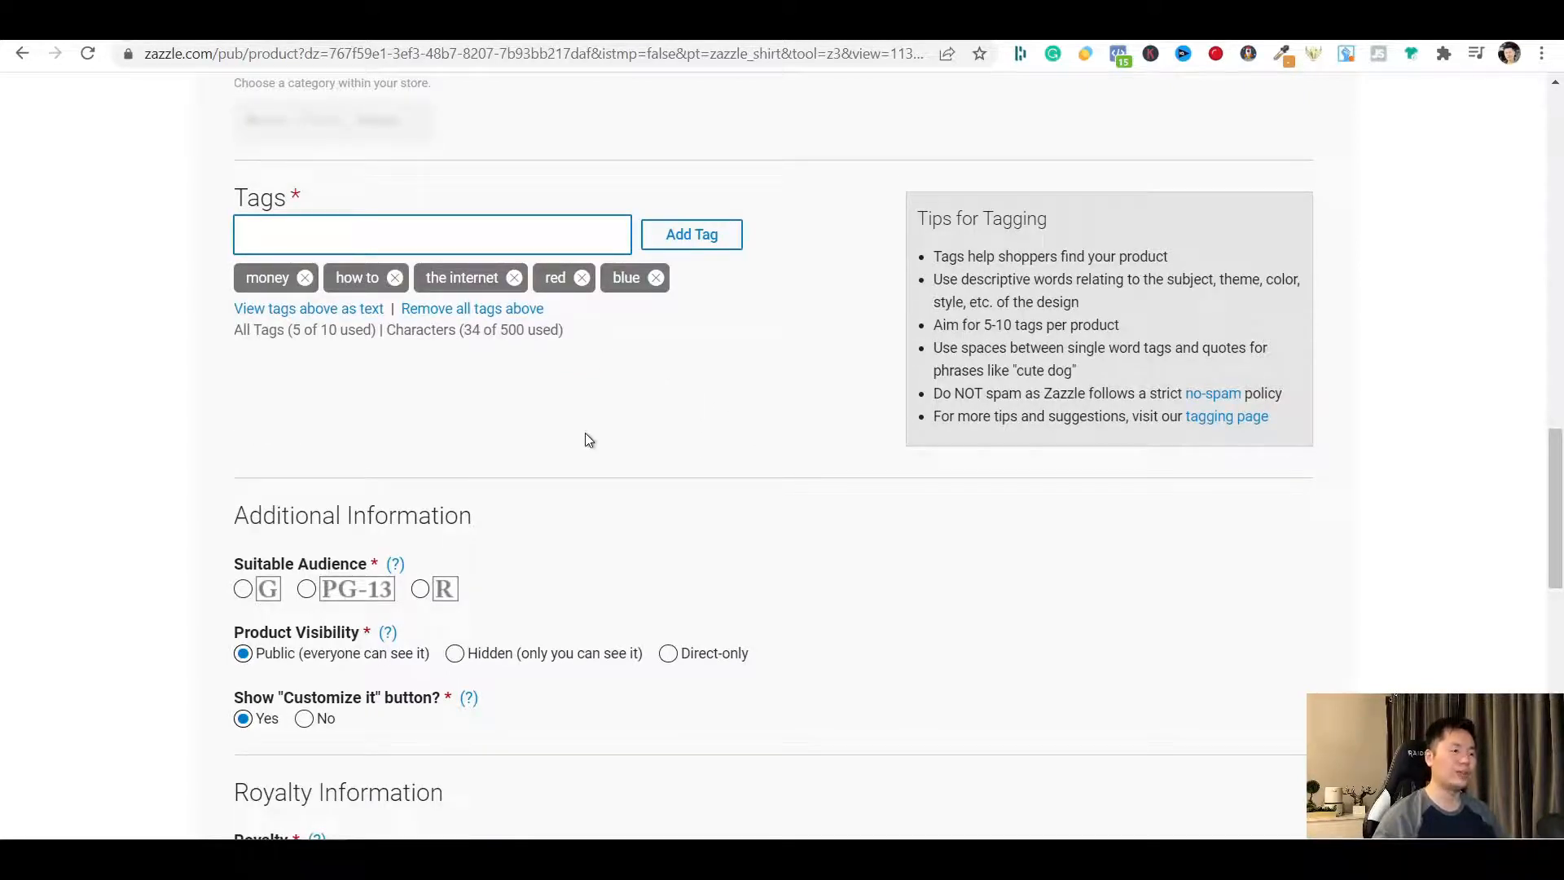
Rate the design G under Suitable Audience in Additional Information
scroll("down", 3)
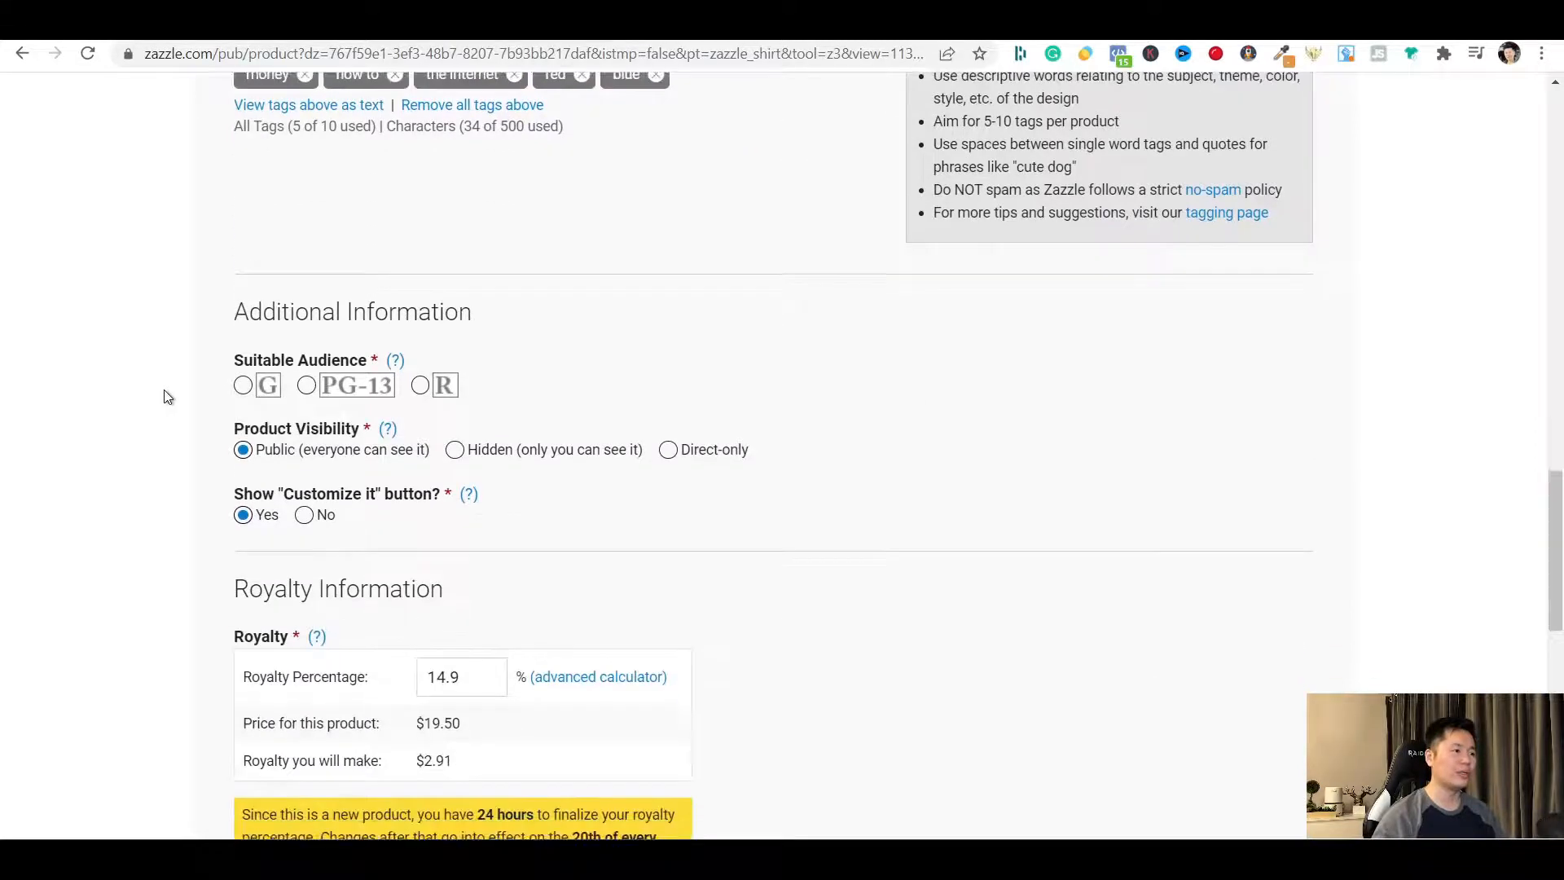
scroll("down", 3)
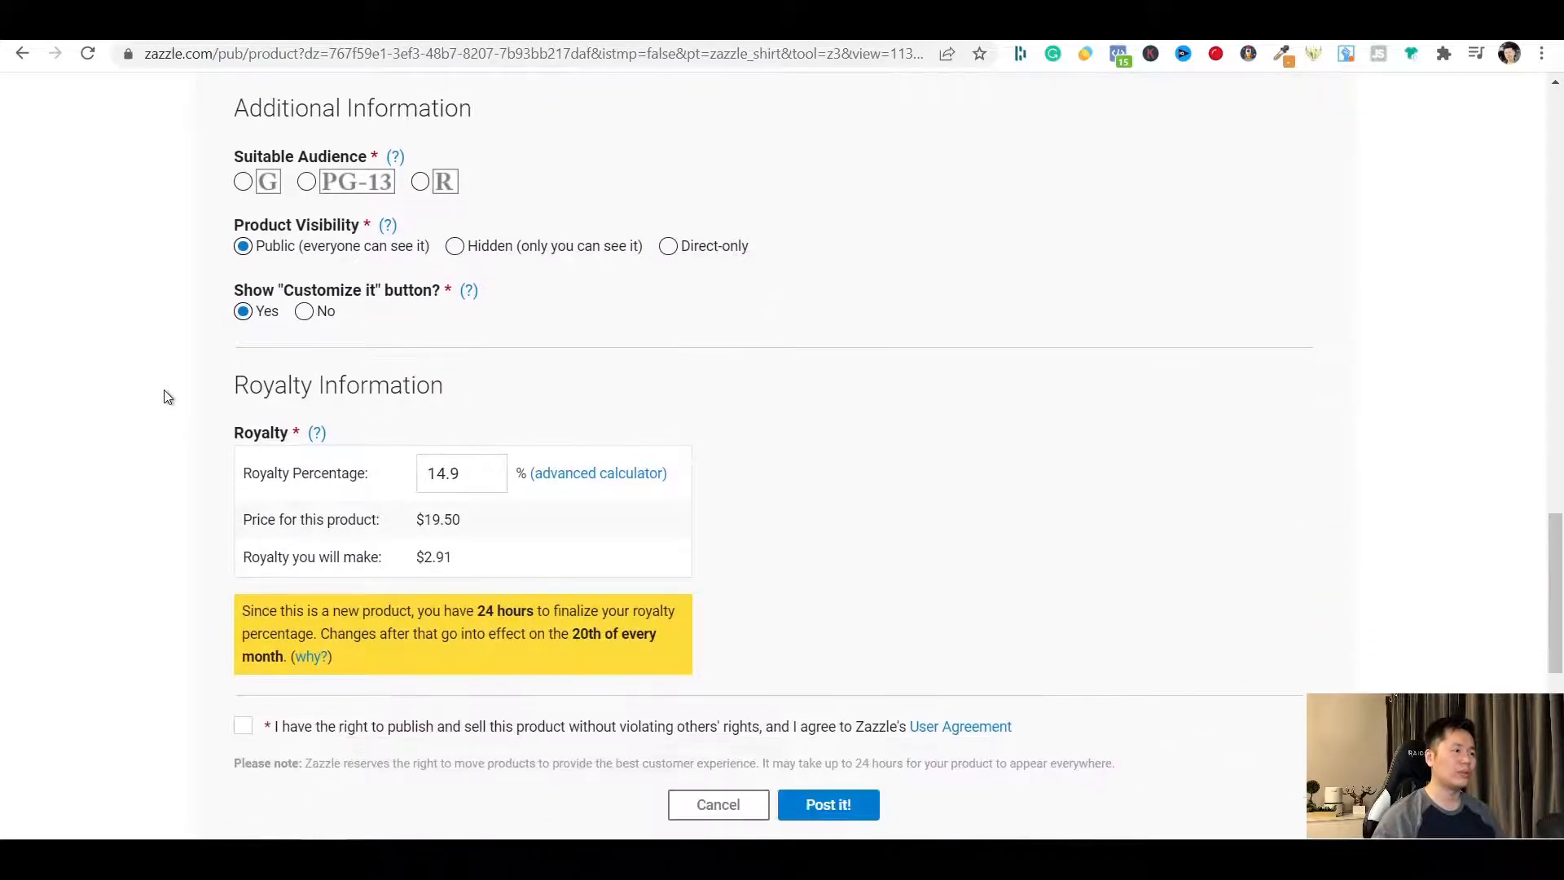
mouse_move(199, 208)
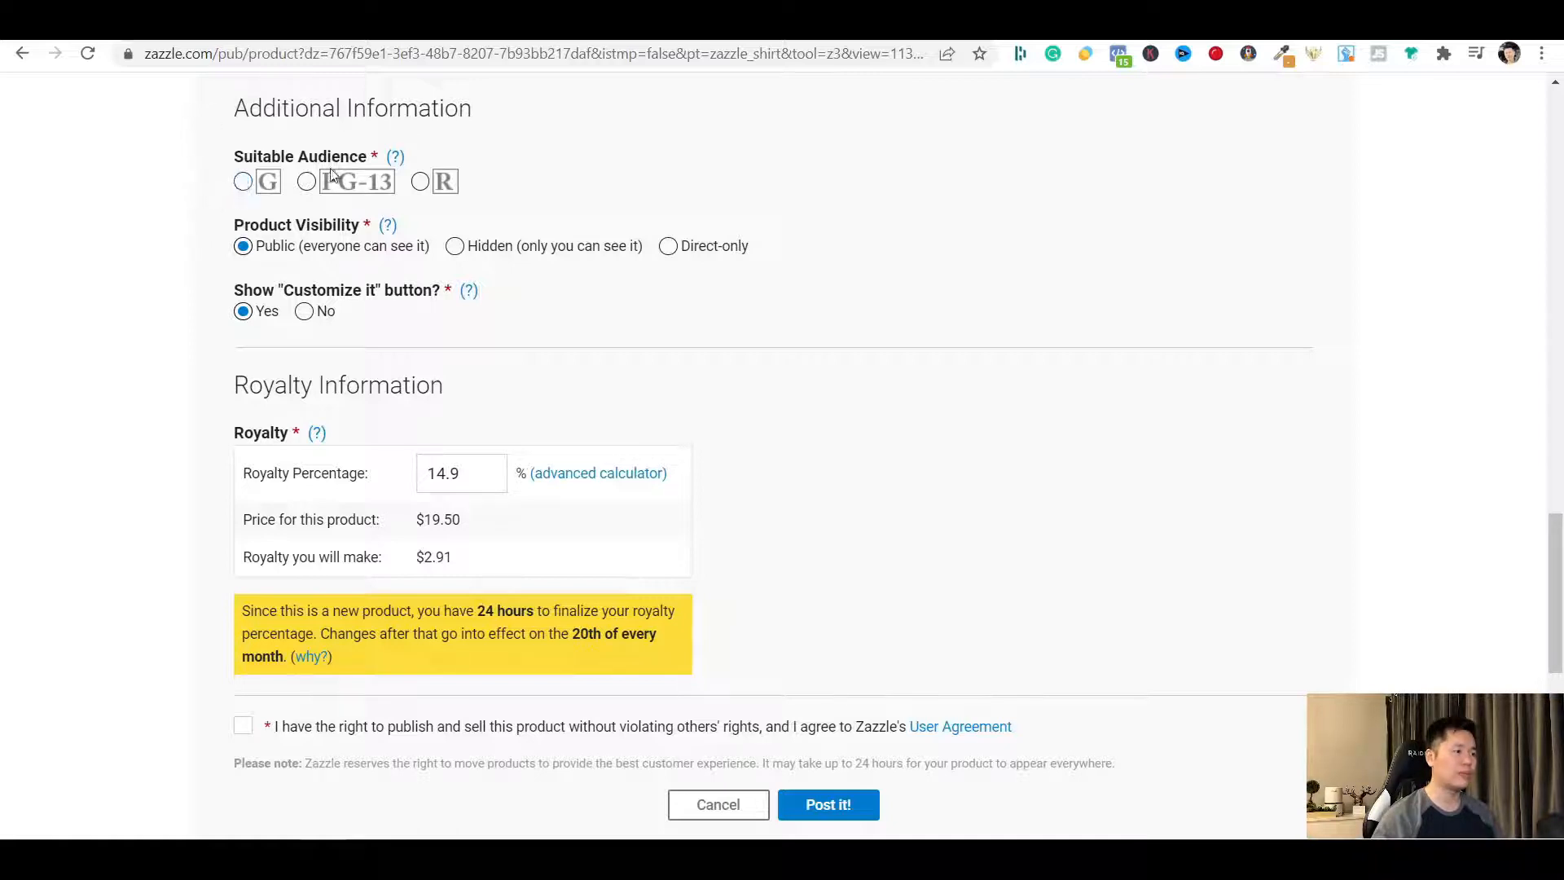
left_click(242, 181)
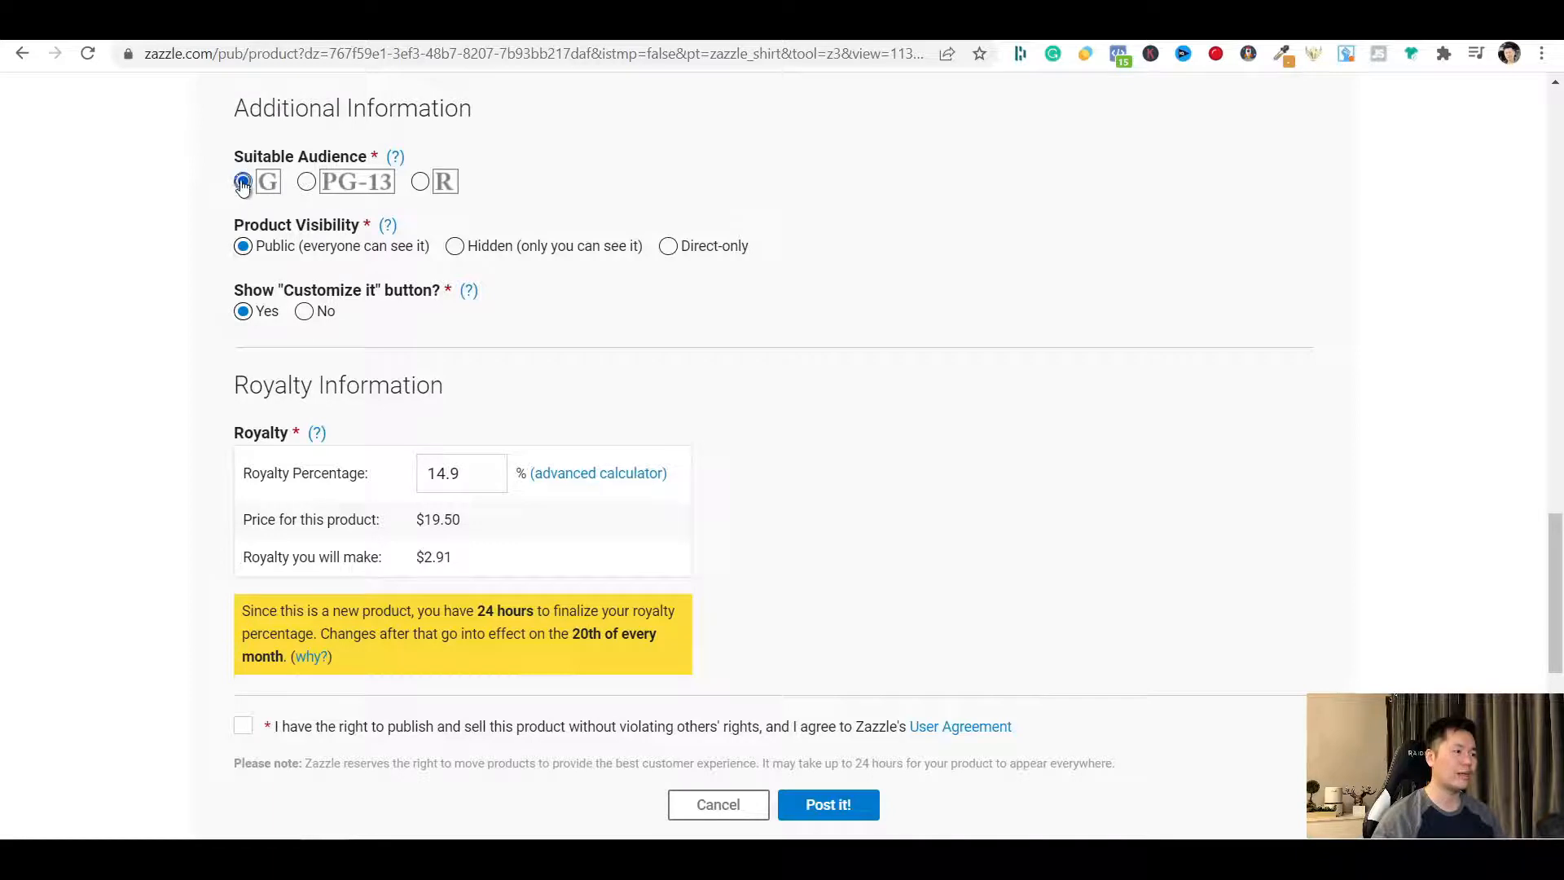
left_click(243, 181)
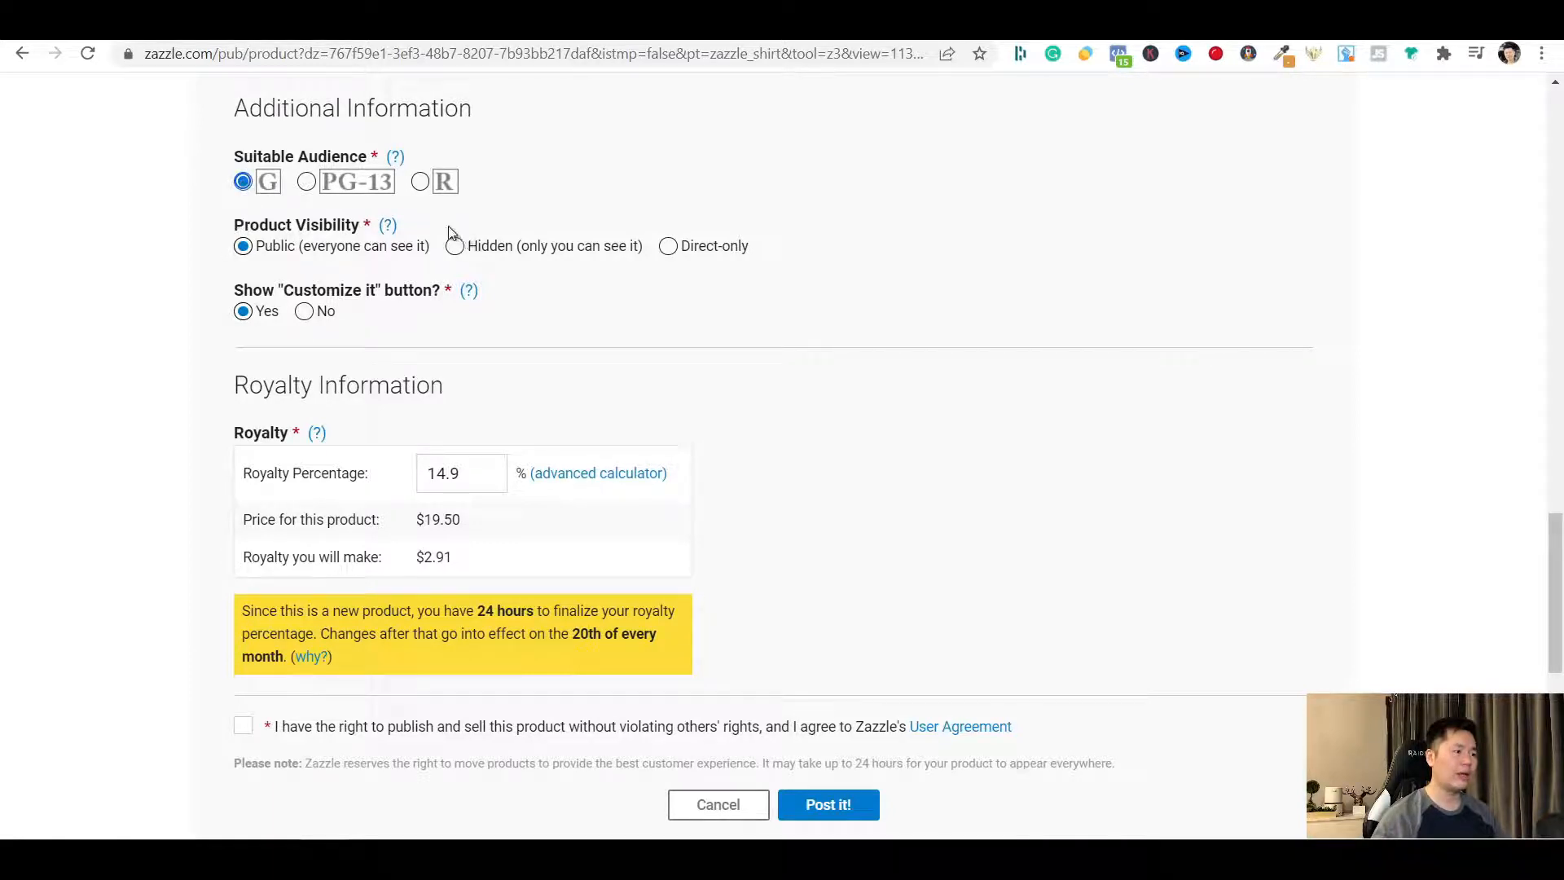
mouse_move(302, 267)
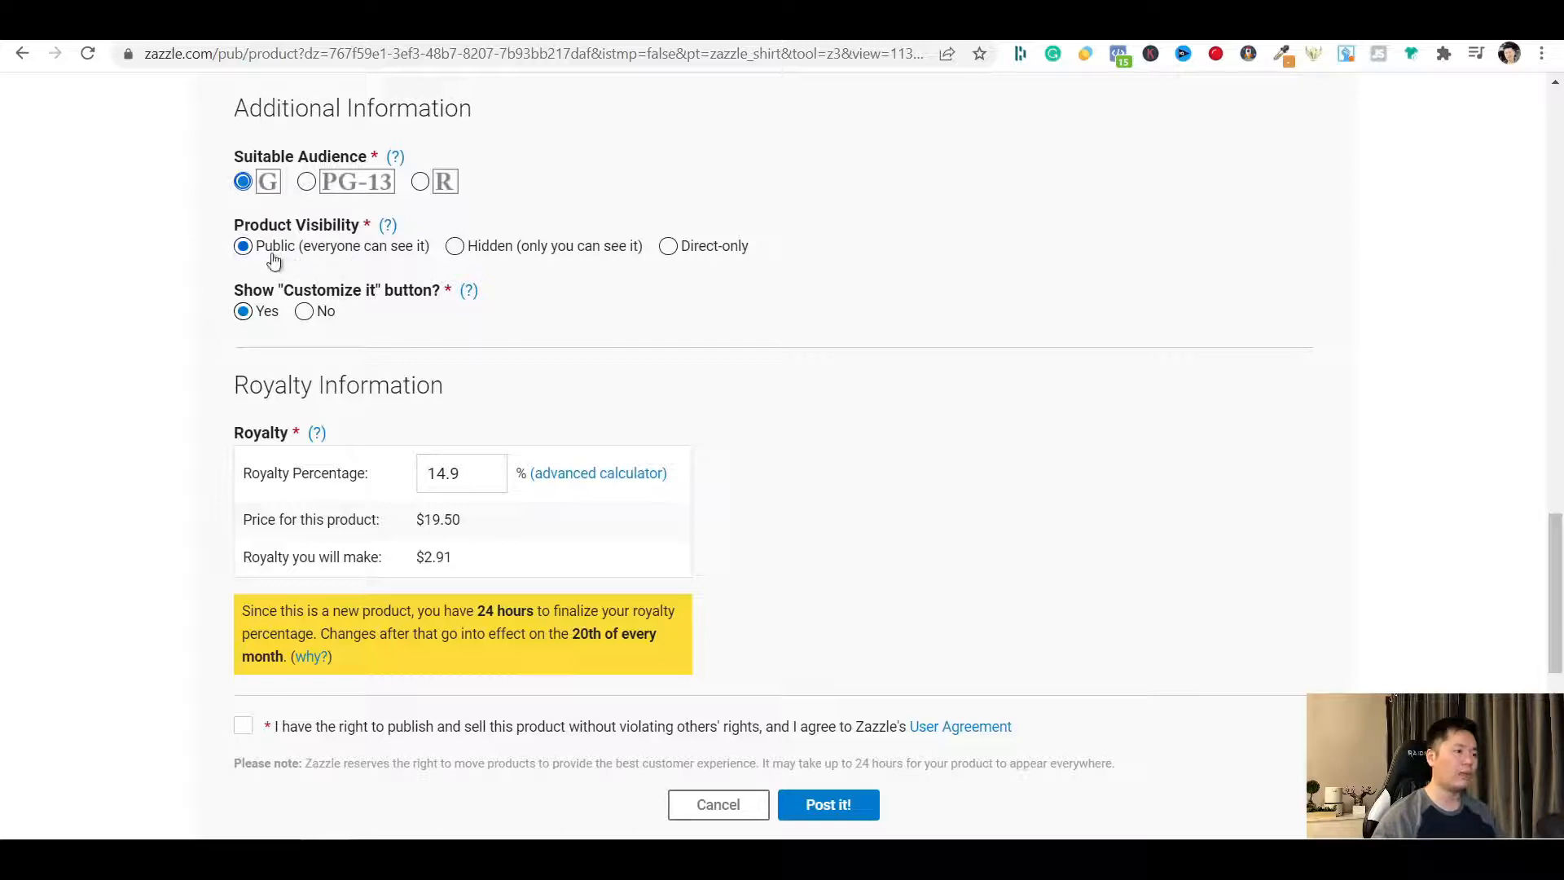
mouse_move(211, 338)
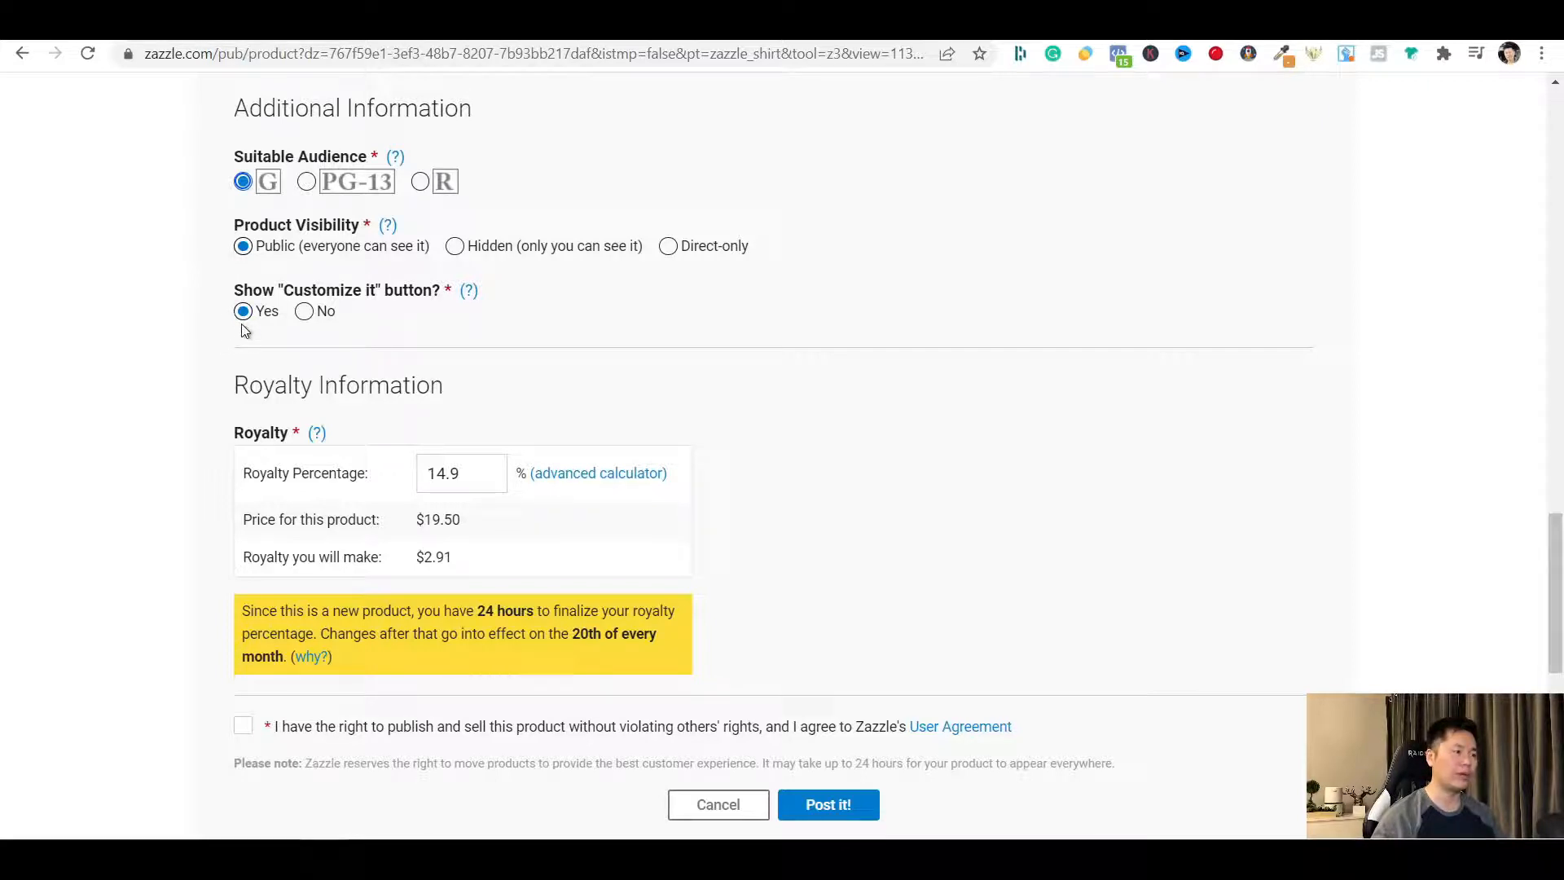
mouse_move(160, 427)
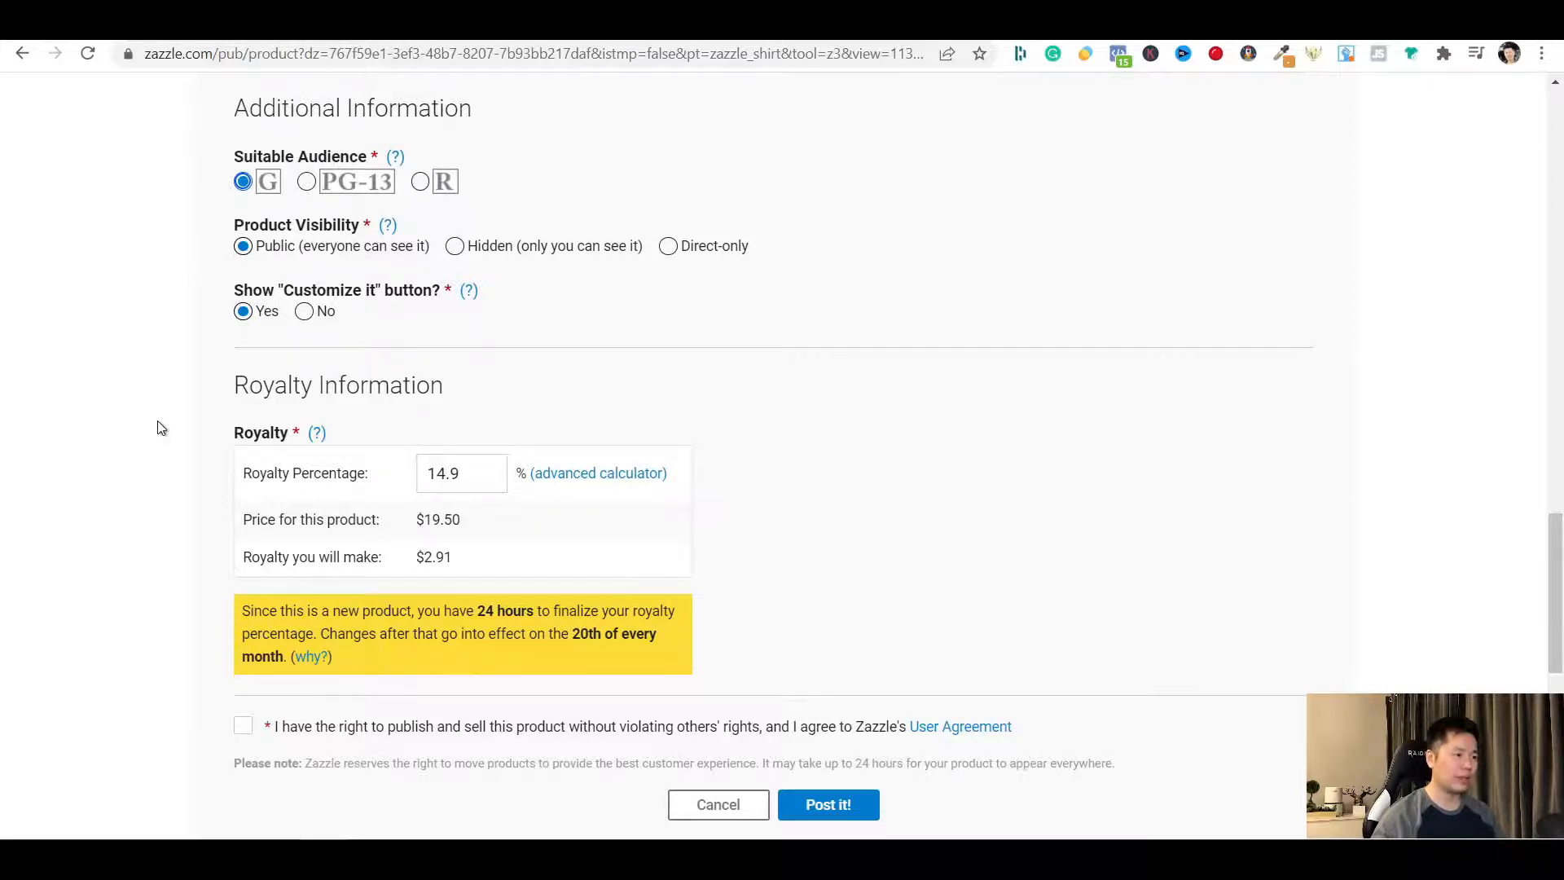
scroll("down", 3)
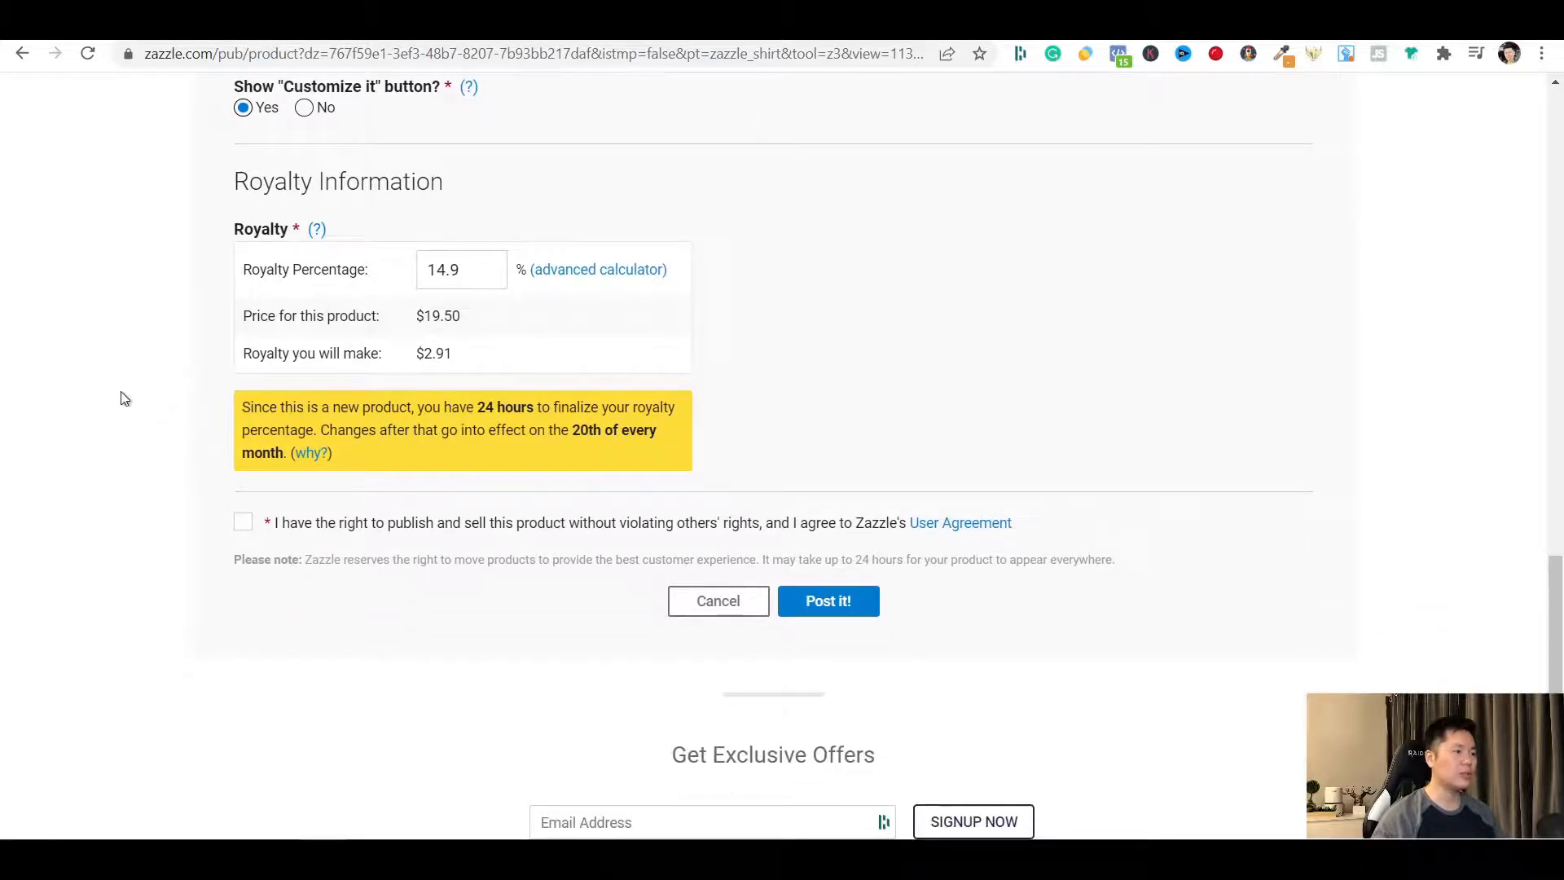
mouse_move(463, 190)
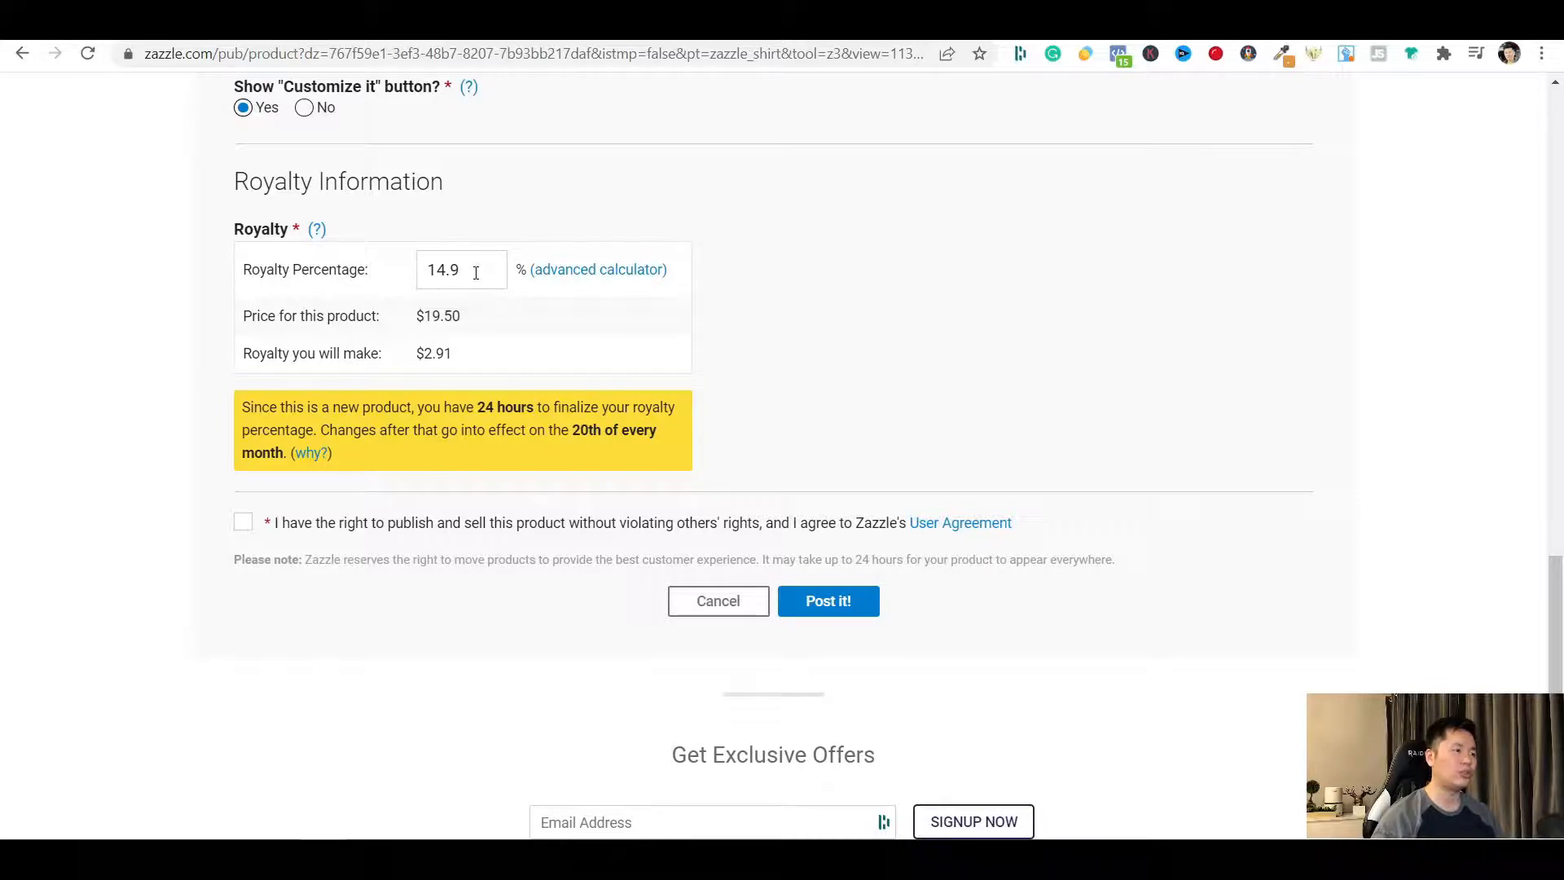
mouse_move(465, 363)
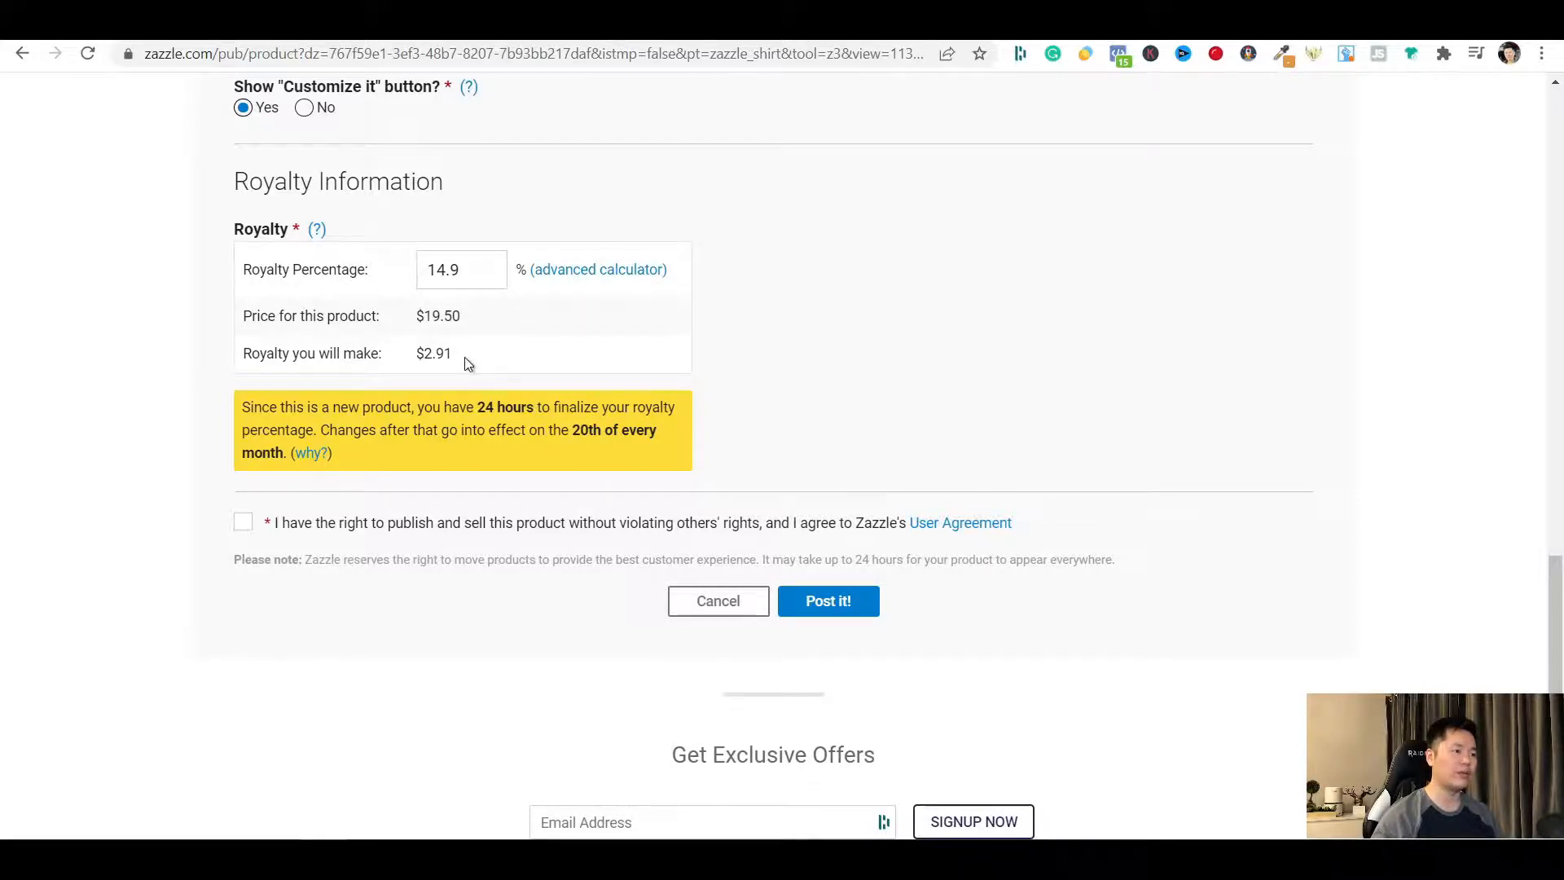
scroll("up", 3)
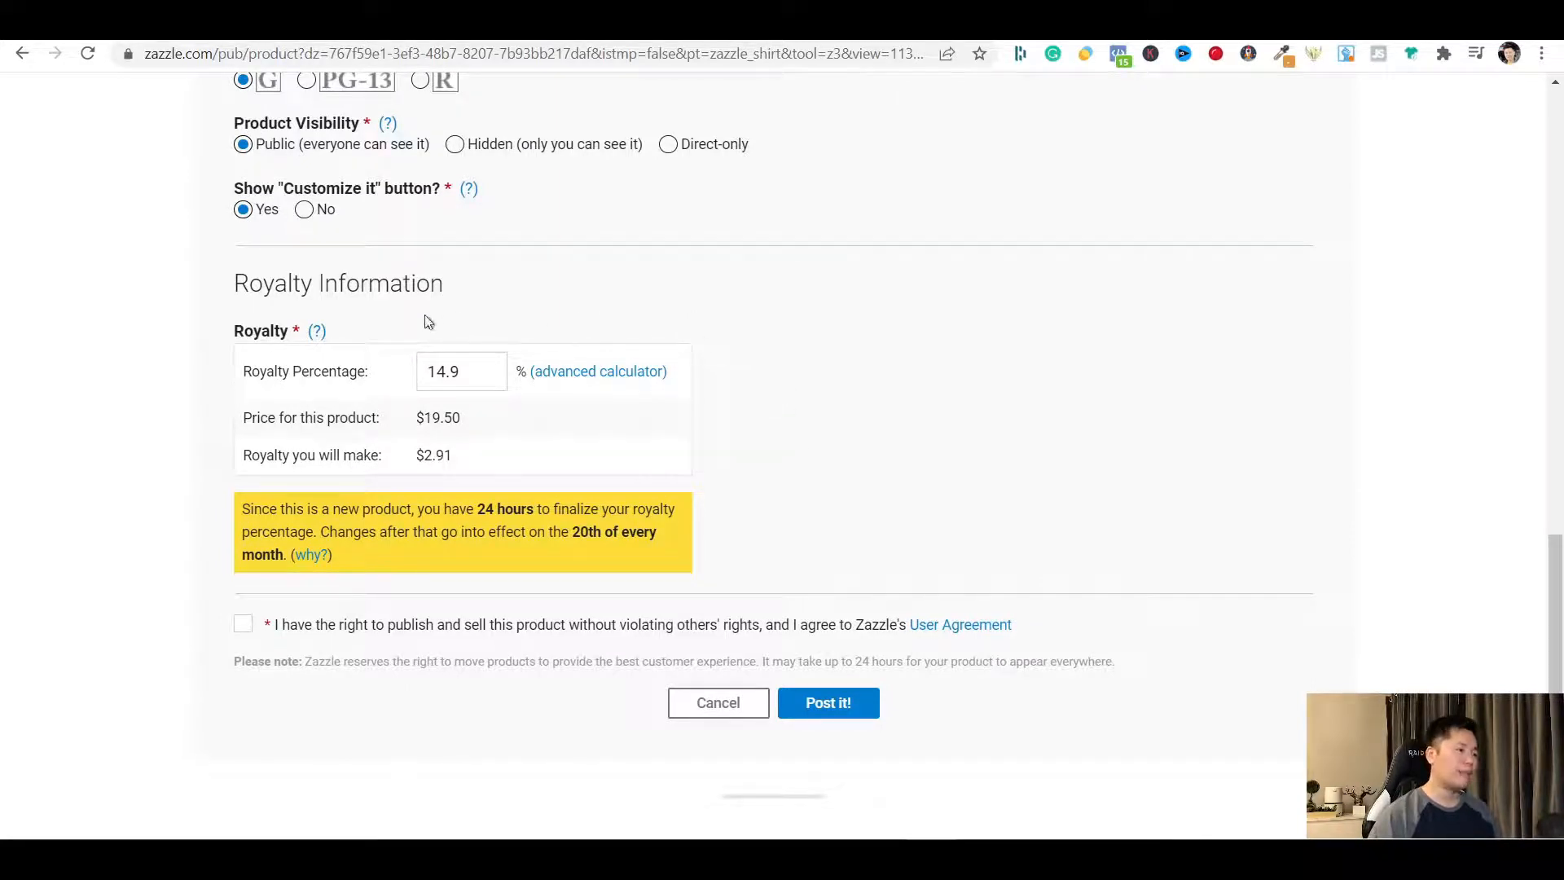
mouse_move(430, 346)
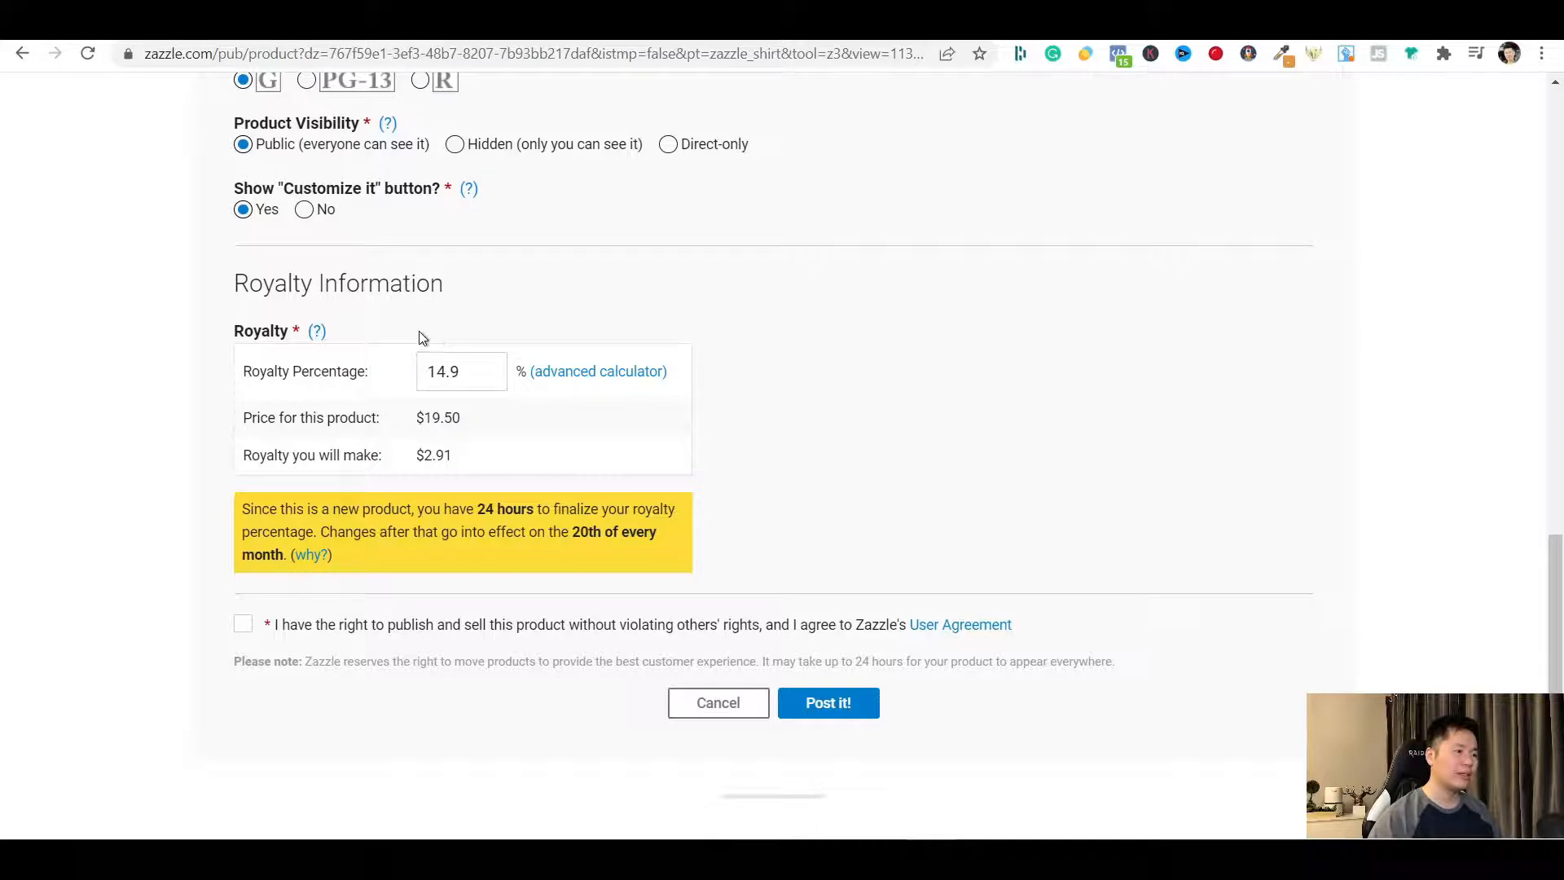
mouse_move(455, 334)
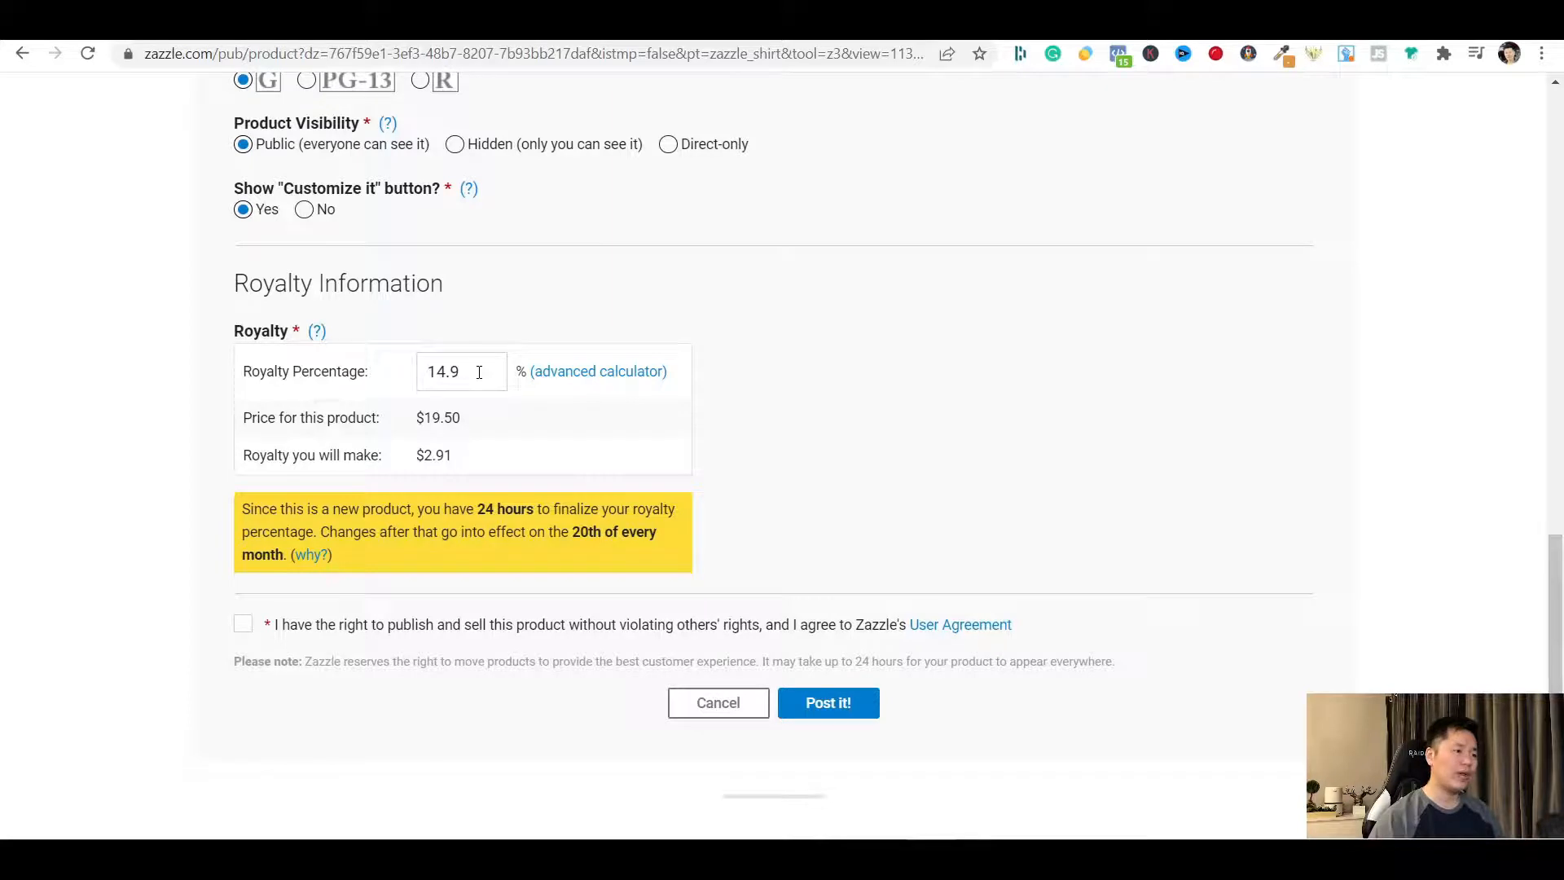
Replace the royalty percentage with 14.9 so the price reads $19.50 and earnings $2.91
triple_click(461, 371)
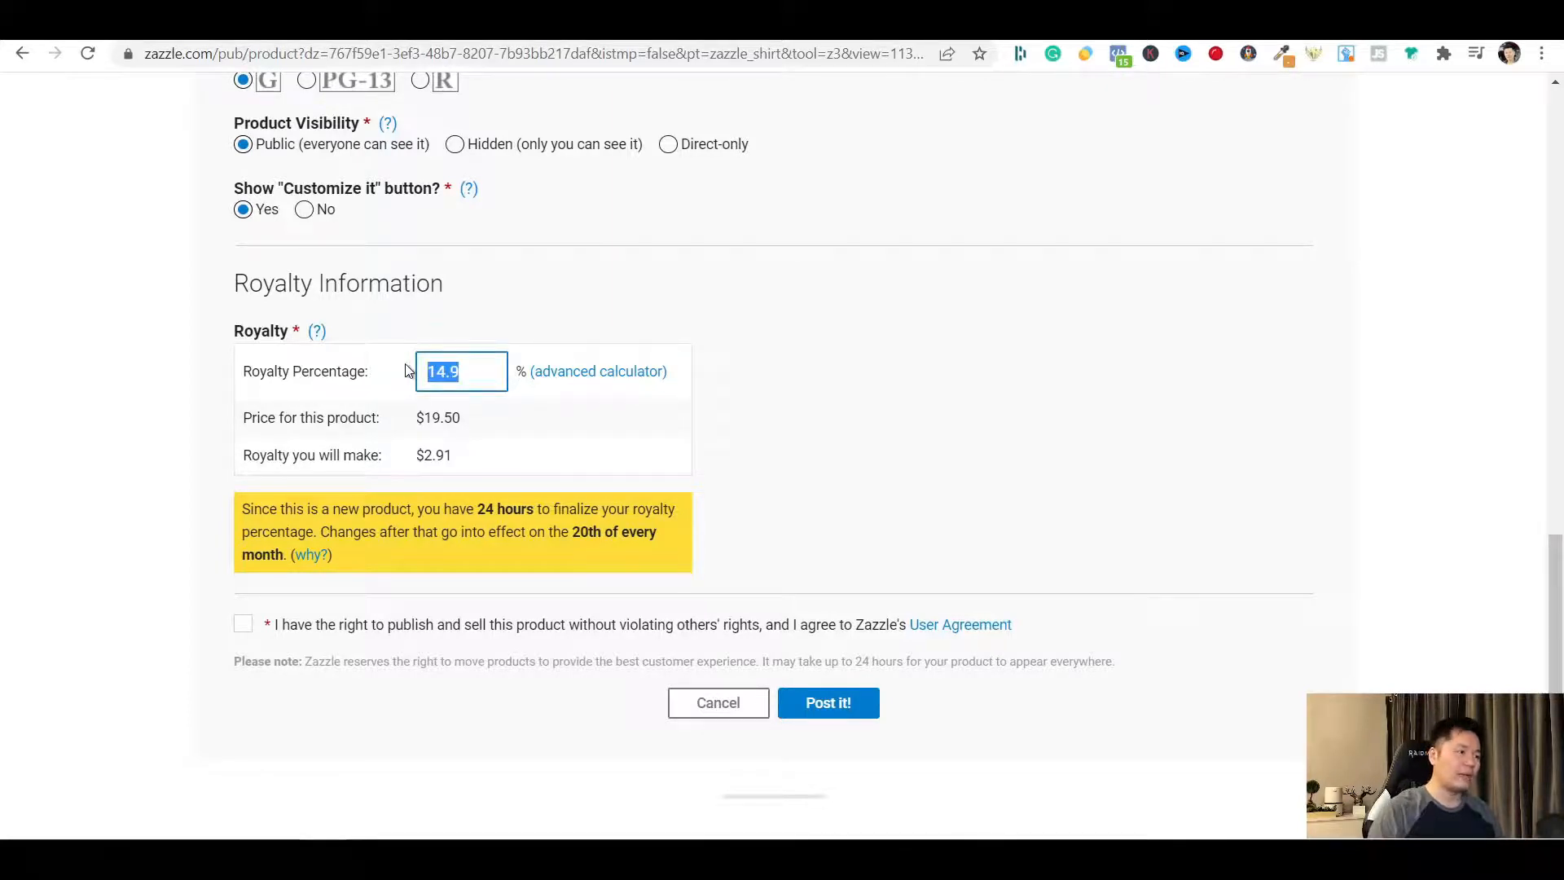
type("16")
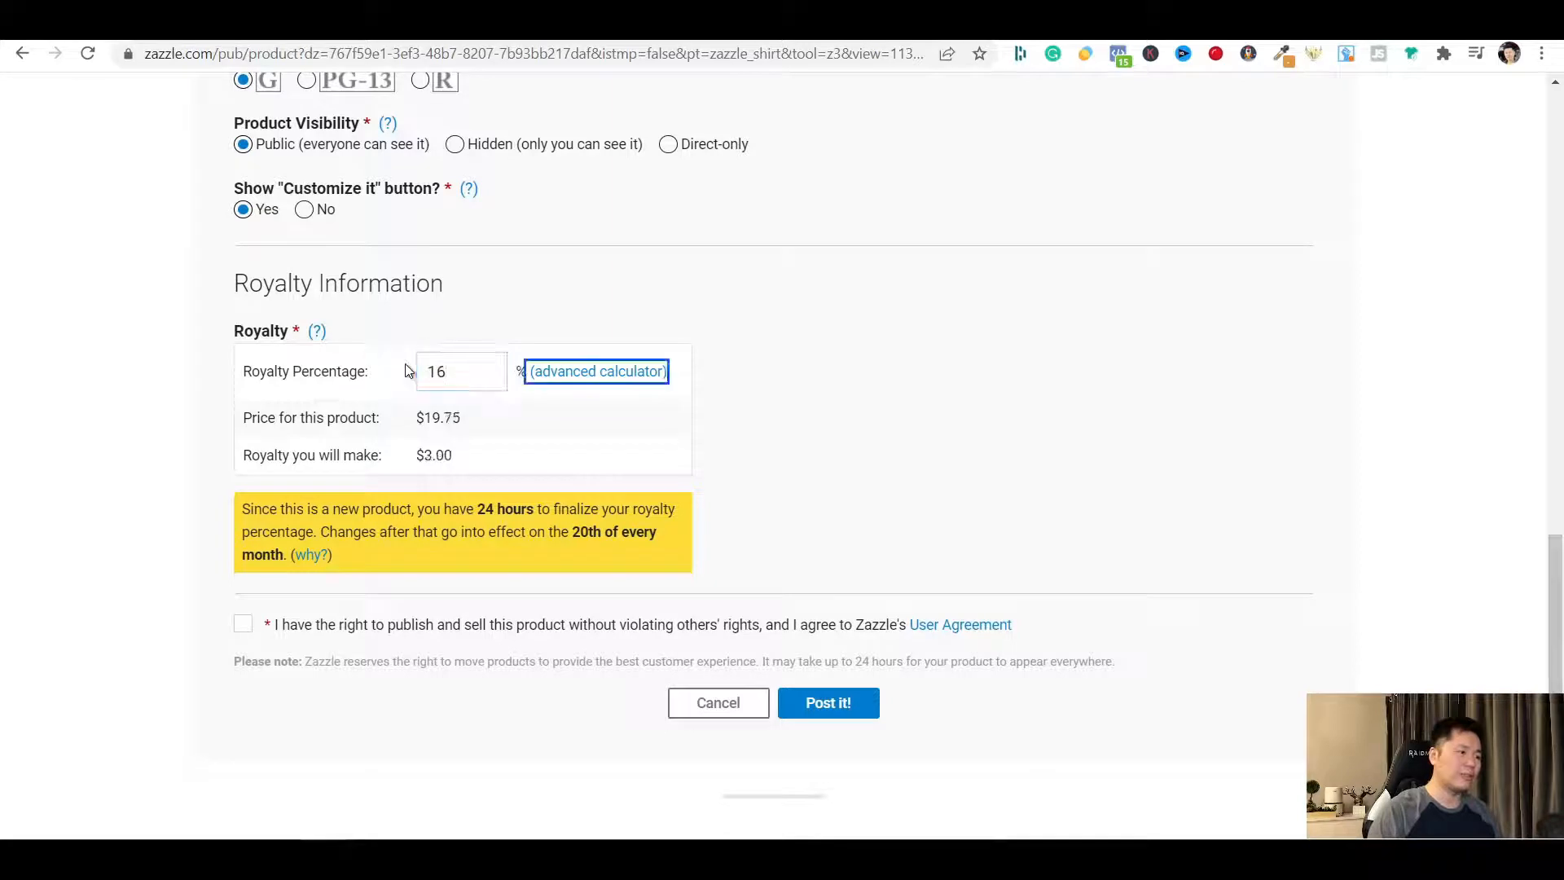
mouse_move(575, 348)
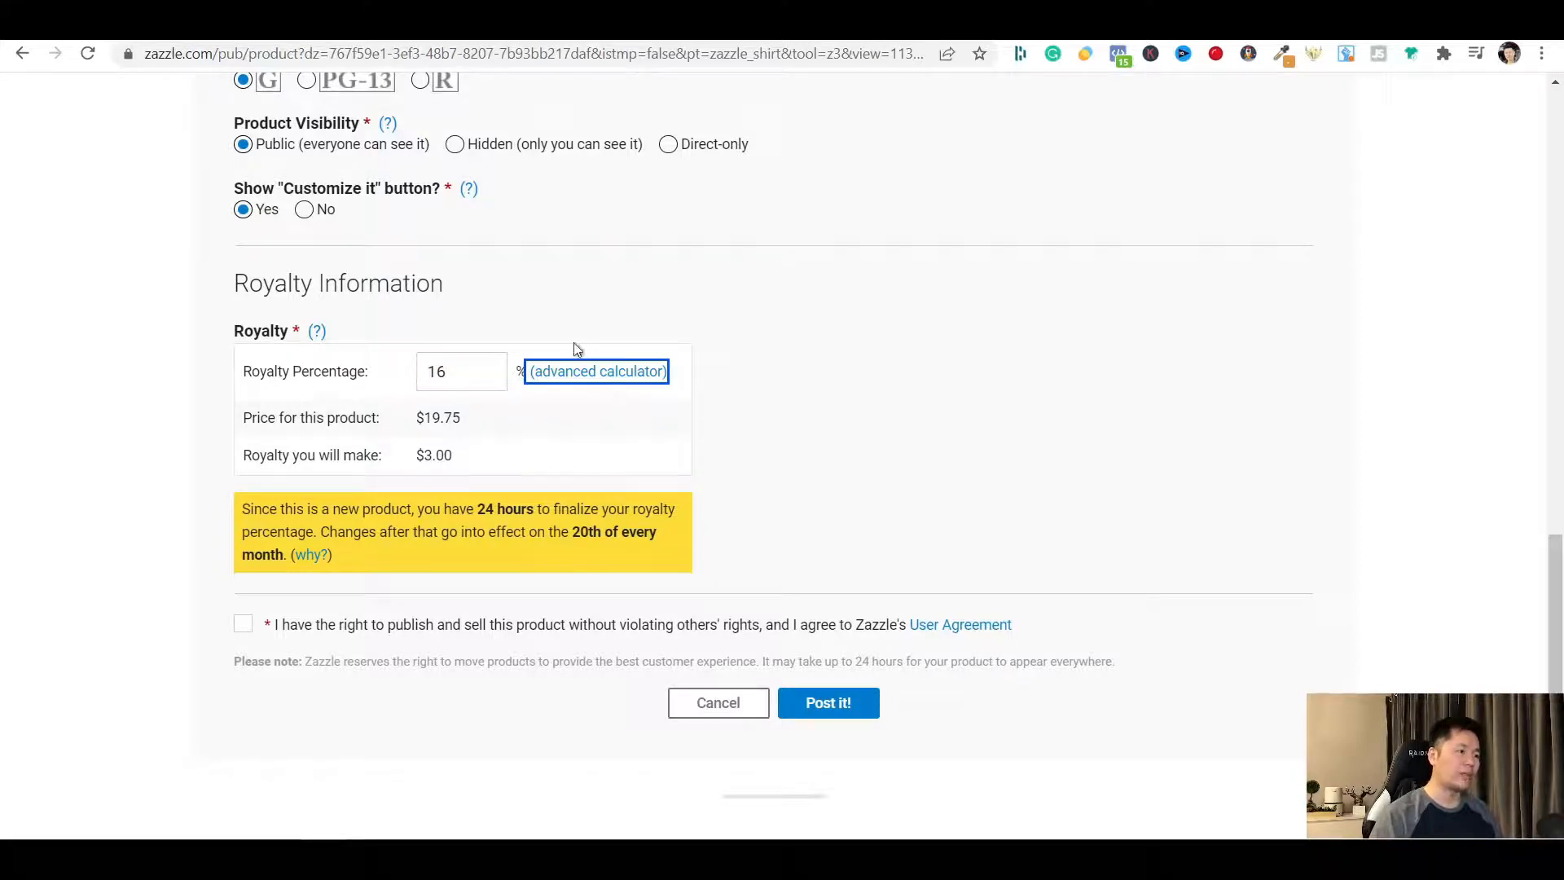
mouse_move(531, 337)
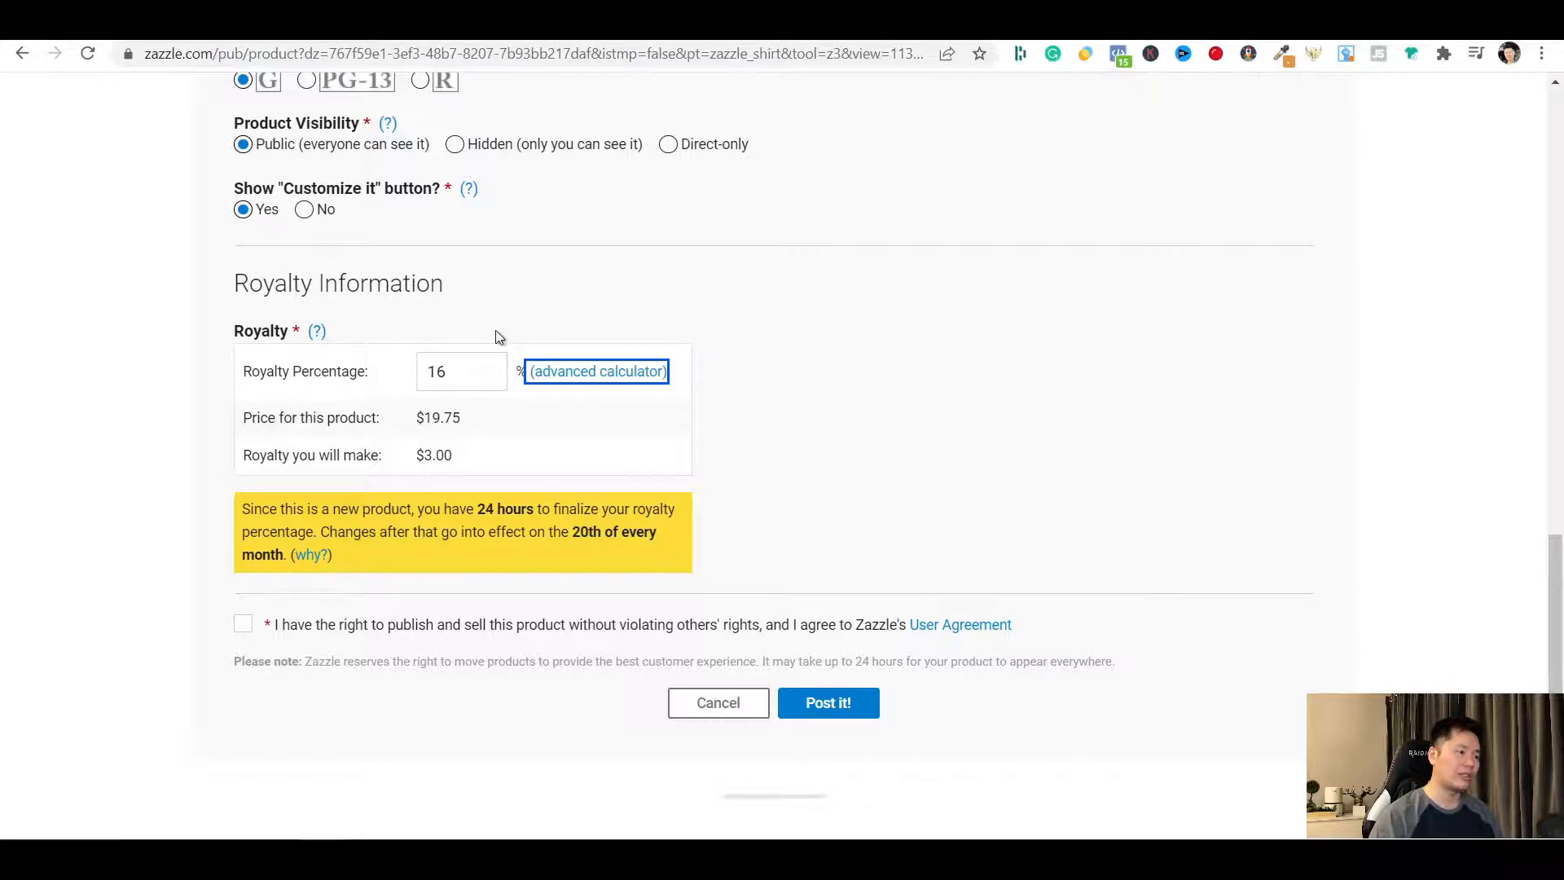
mouse_move(488, 339)
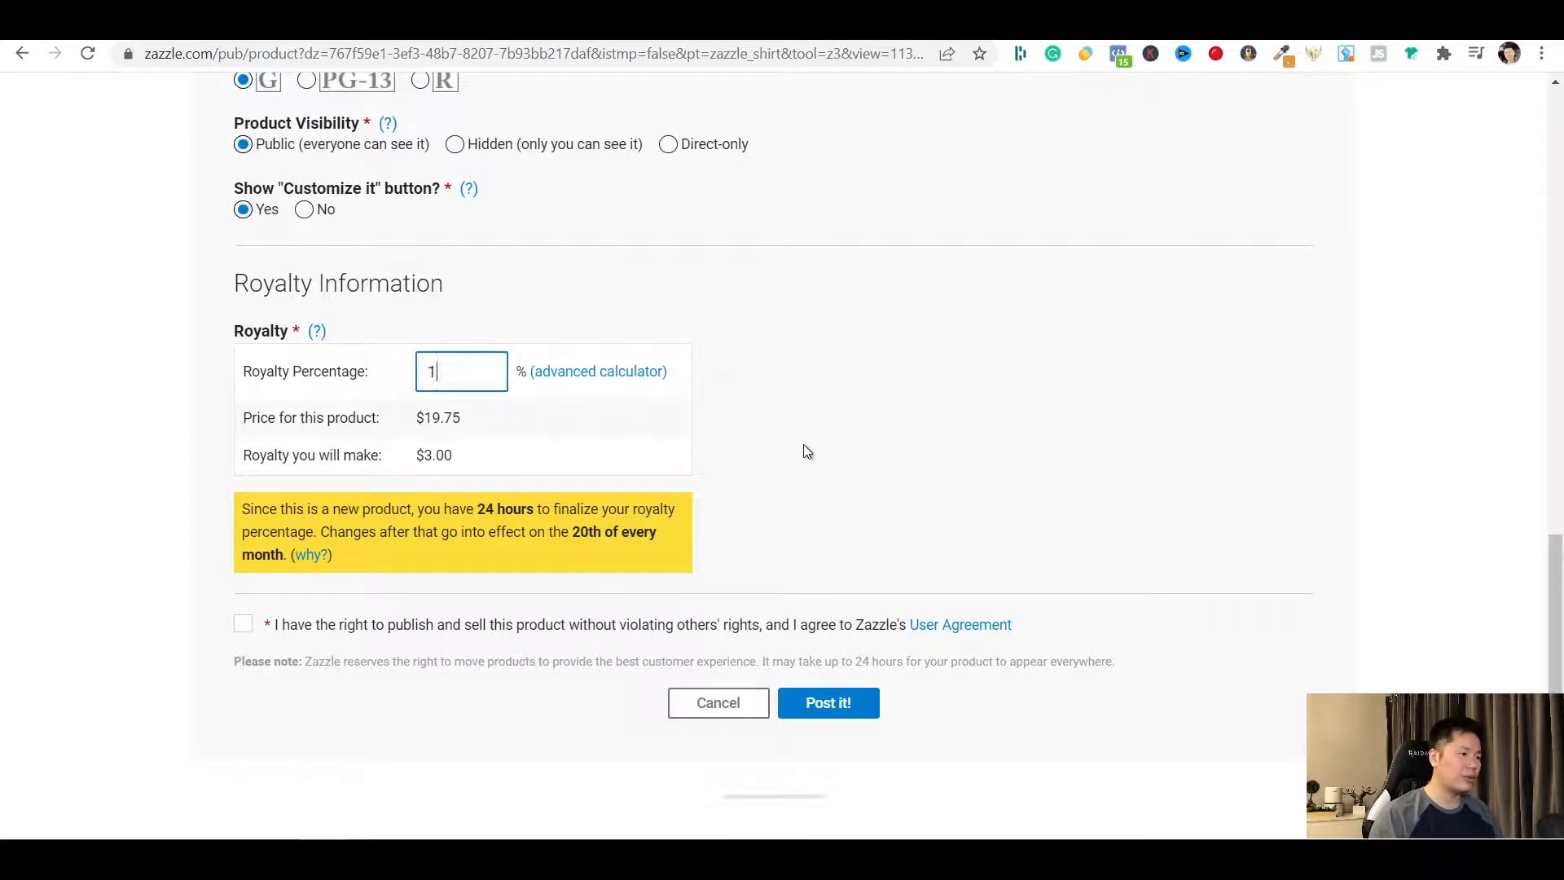
type("0")
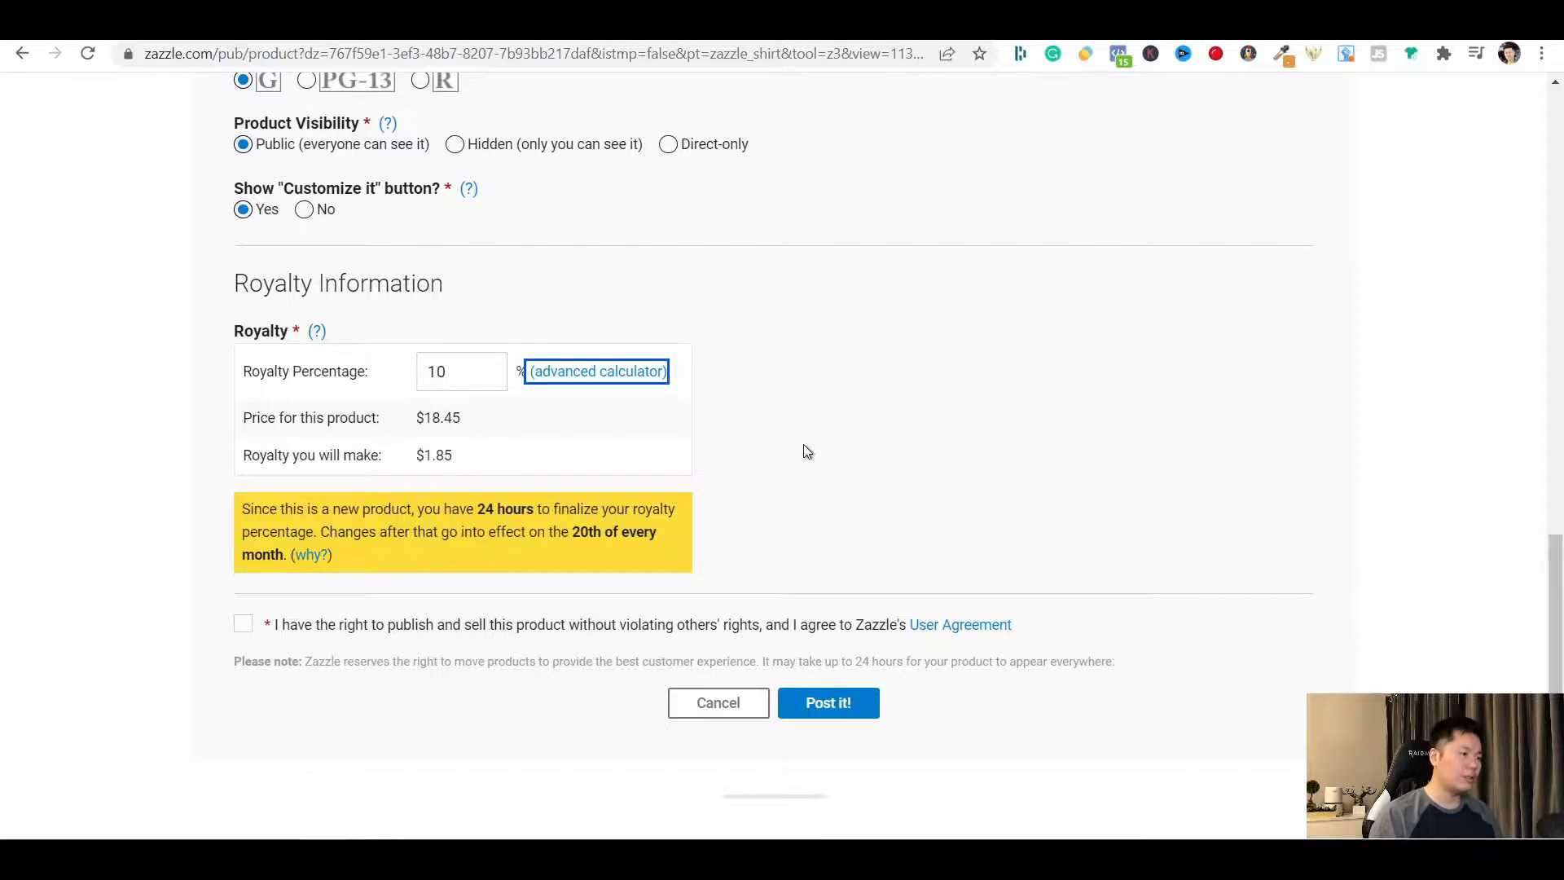
triple_click(461, 372)
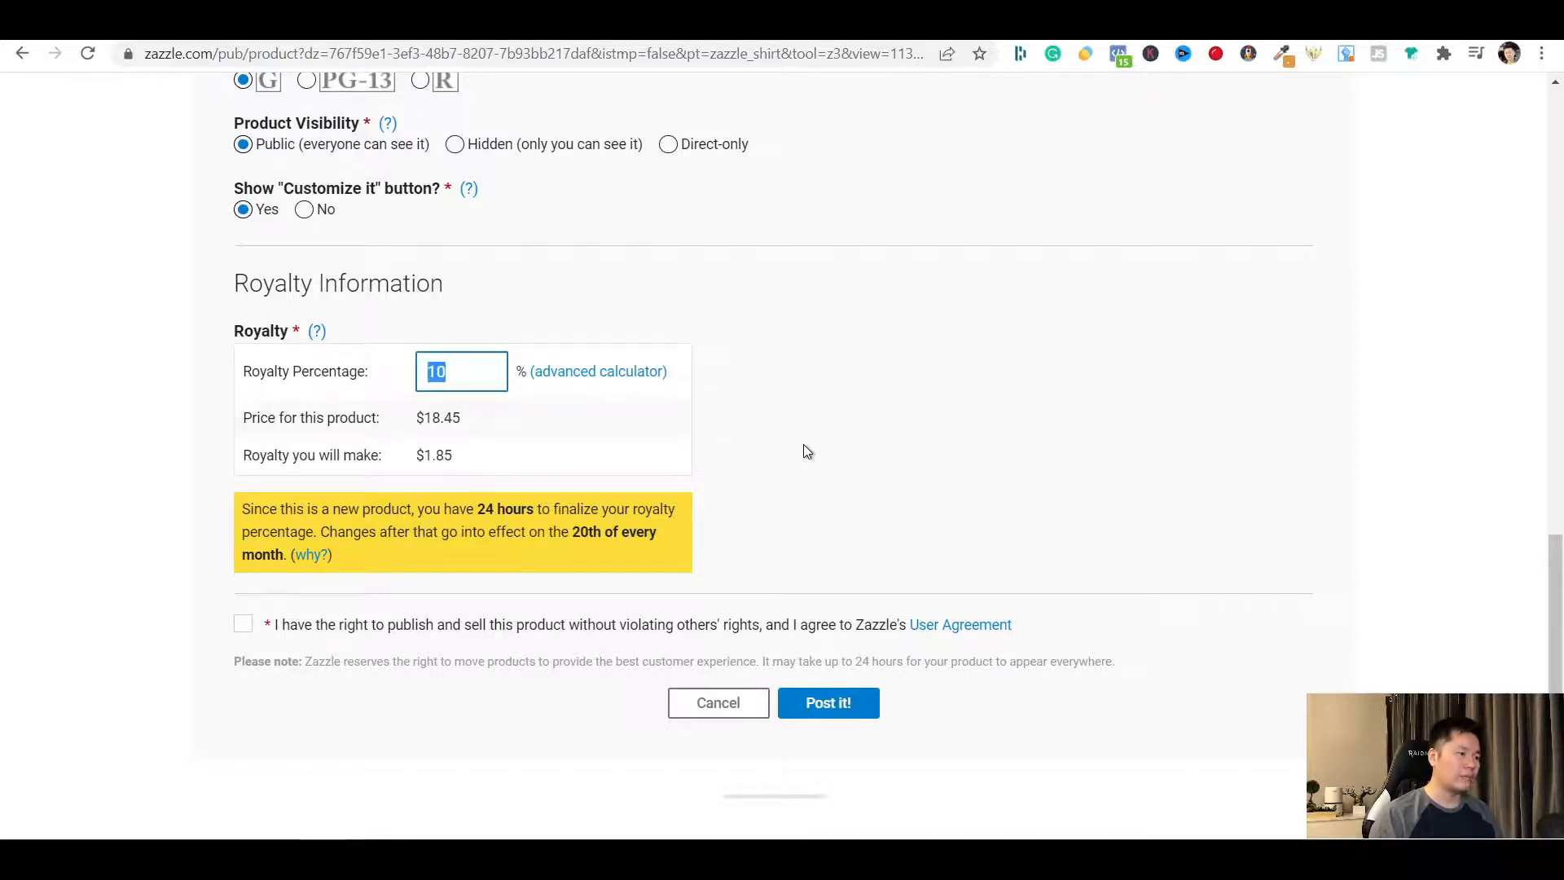
type("12")
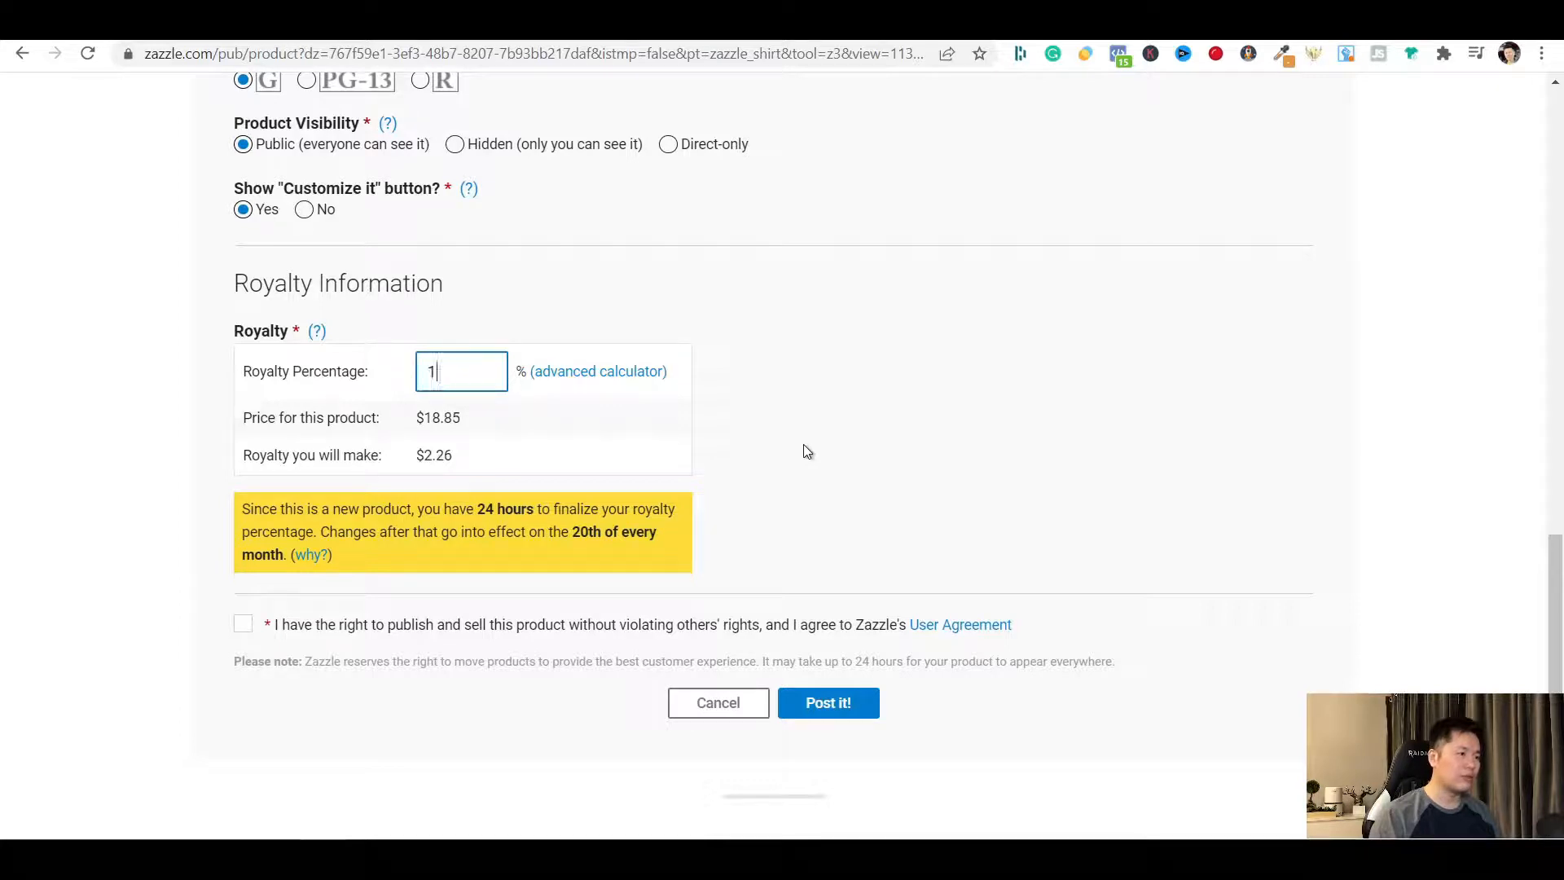
type("14.")
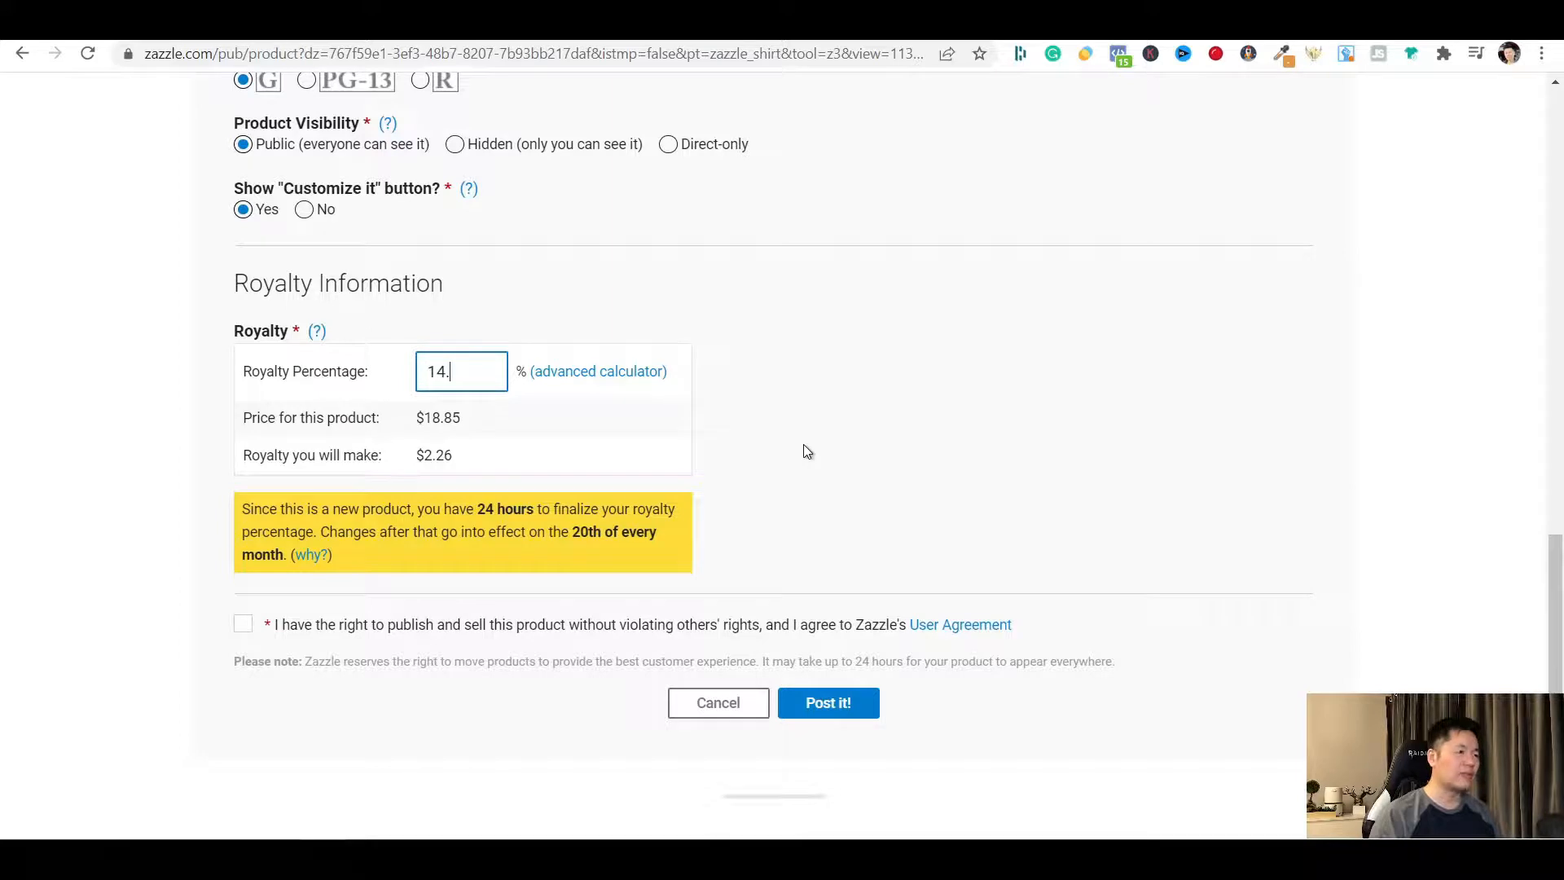
type("9")
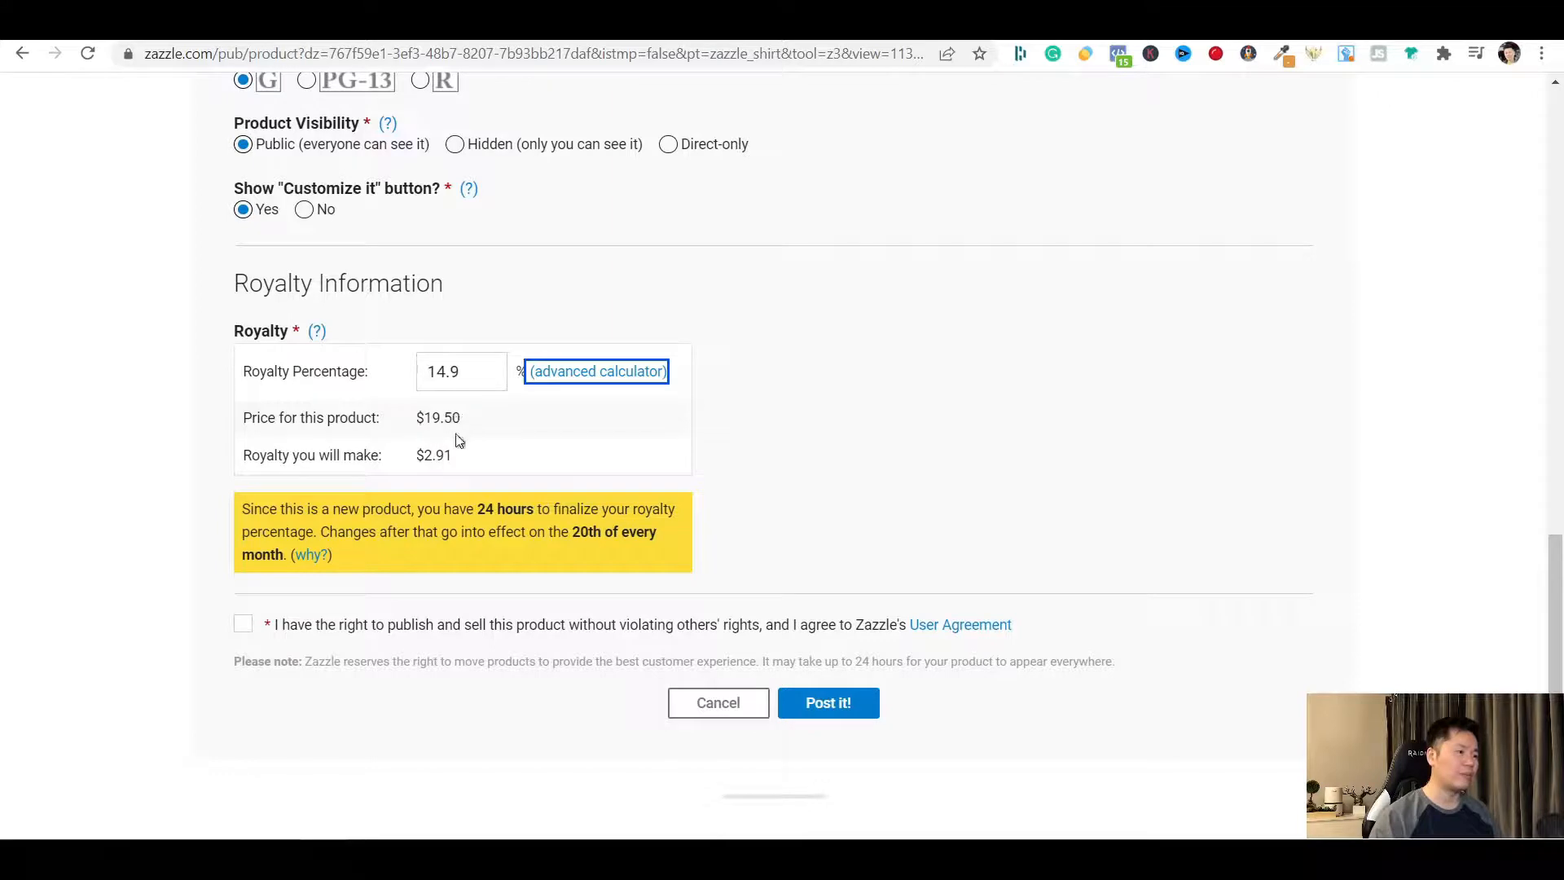
mouse_move(415, 471)
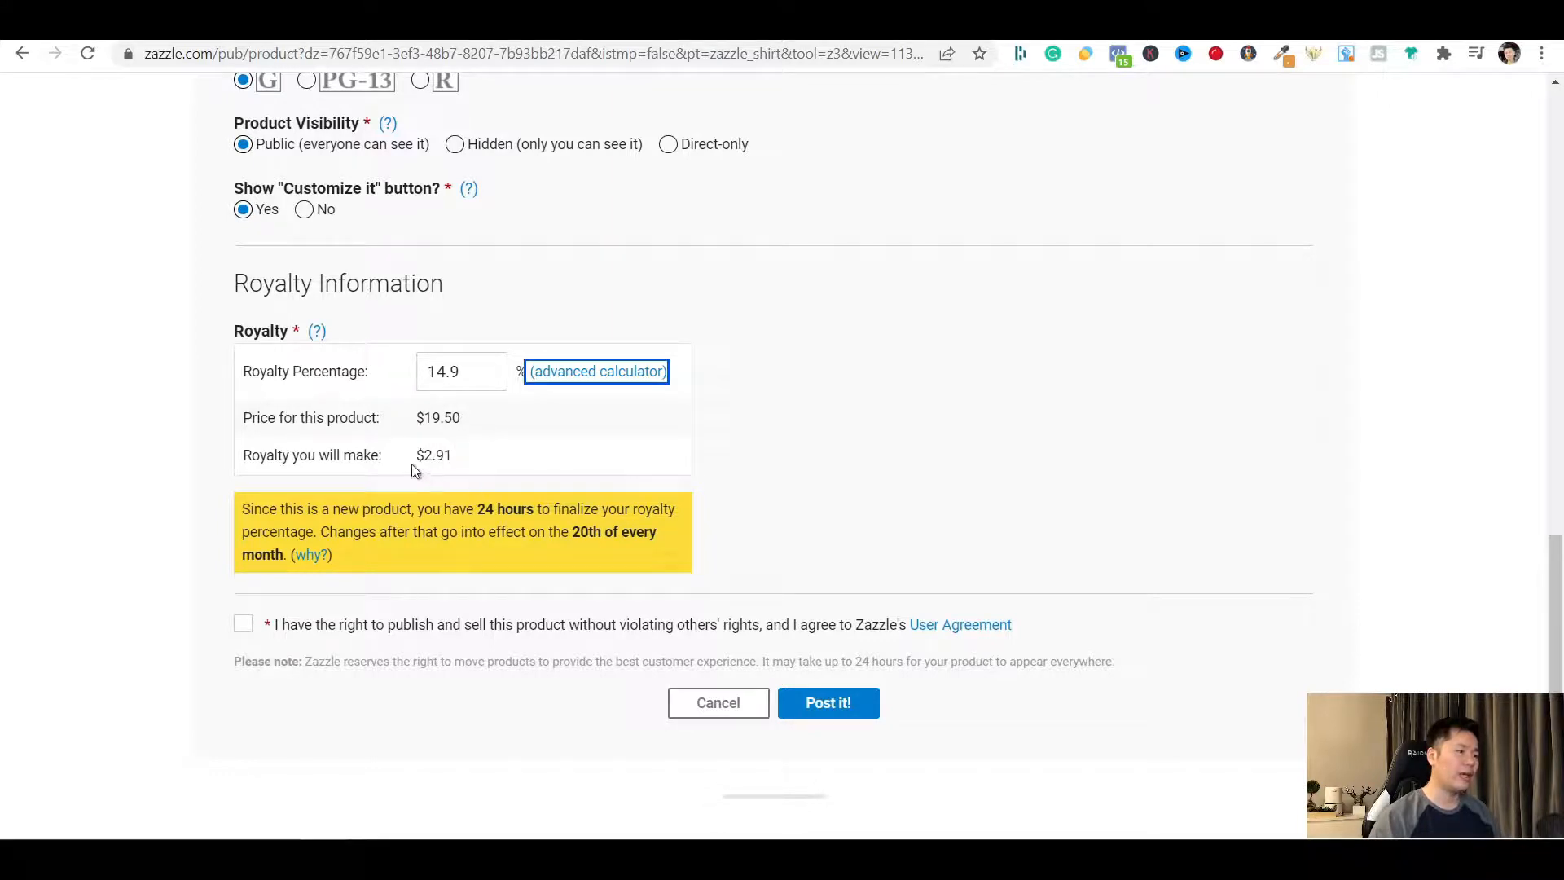
mouse_move(447, 473)
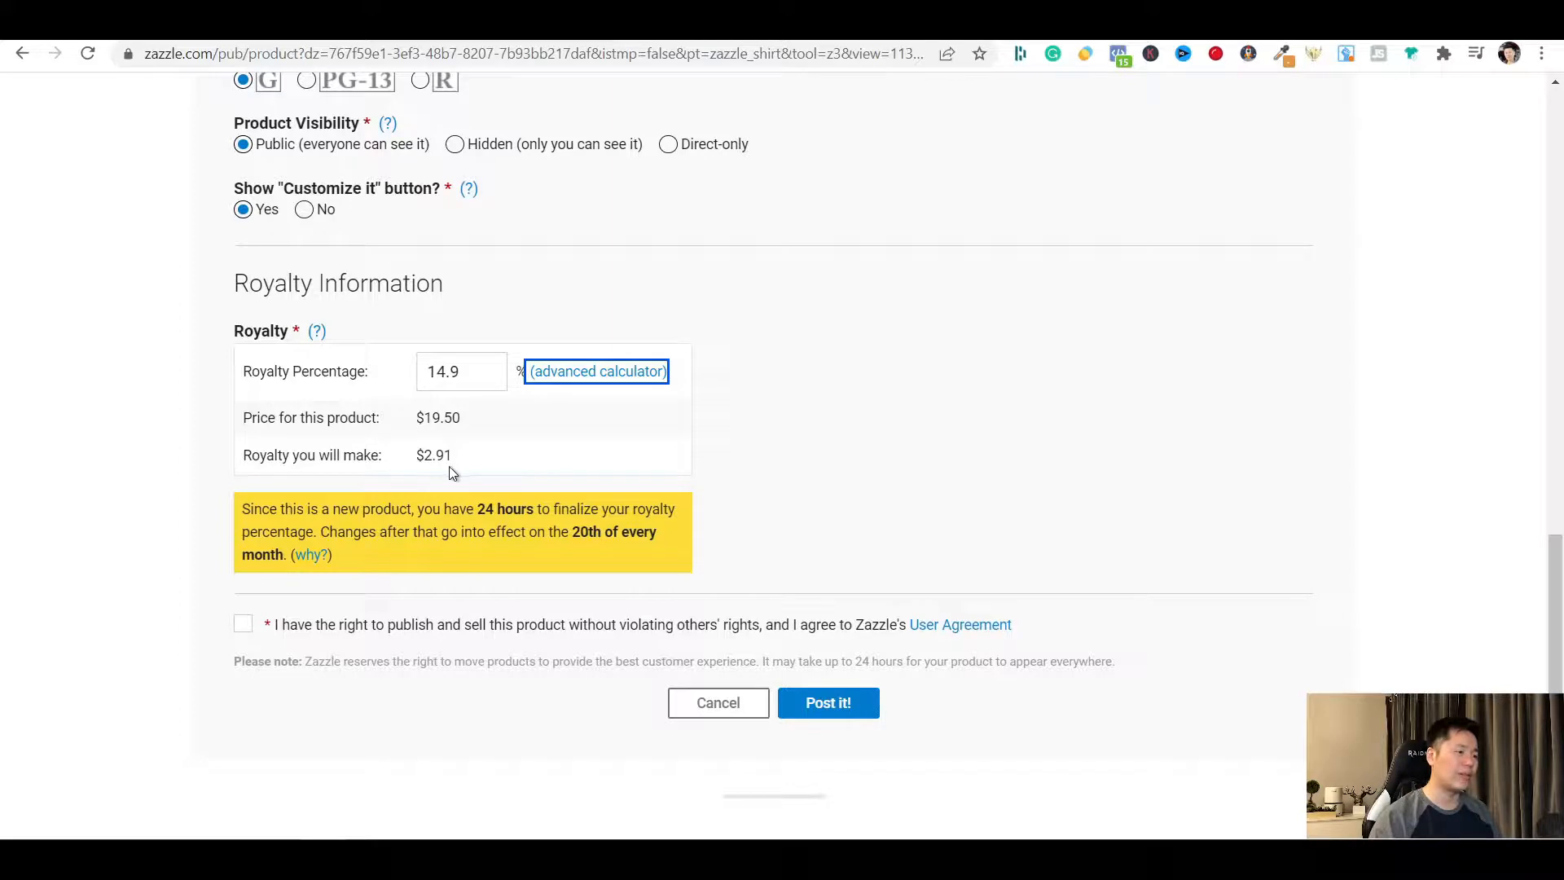
mouse_move(476, 487)
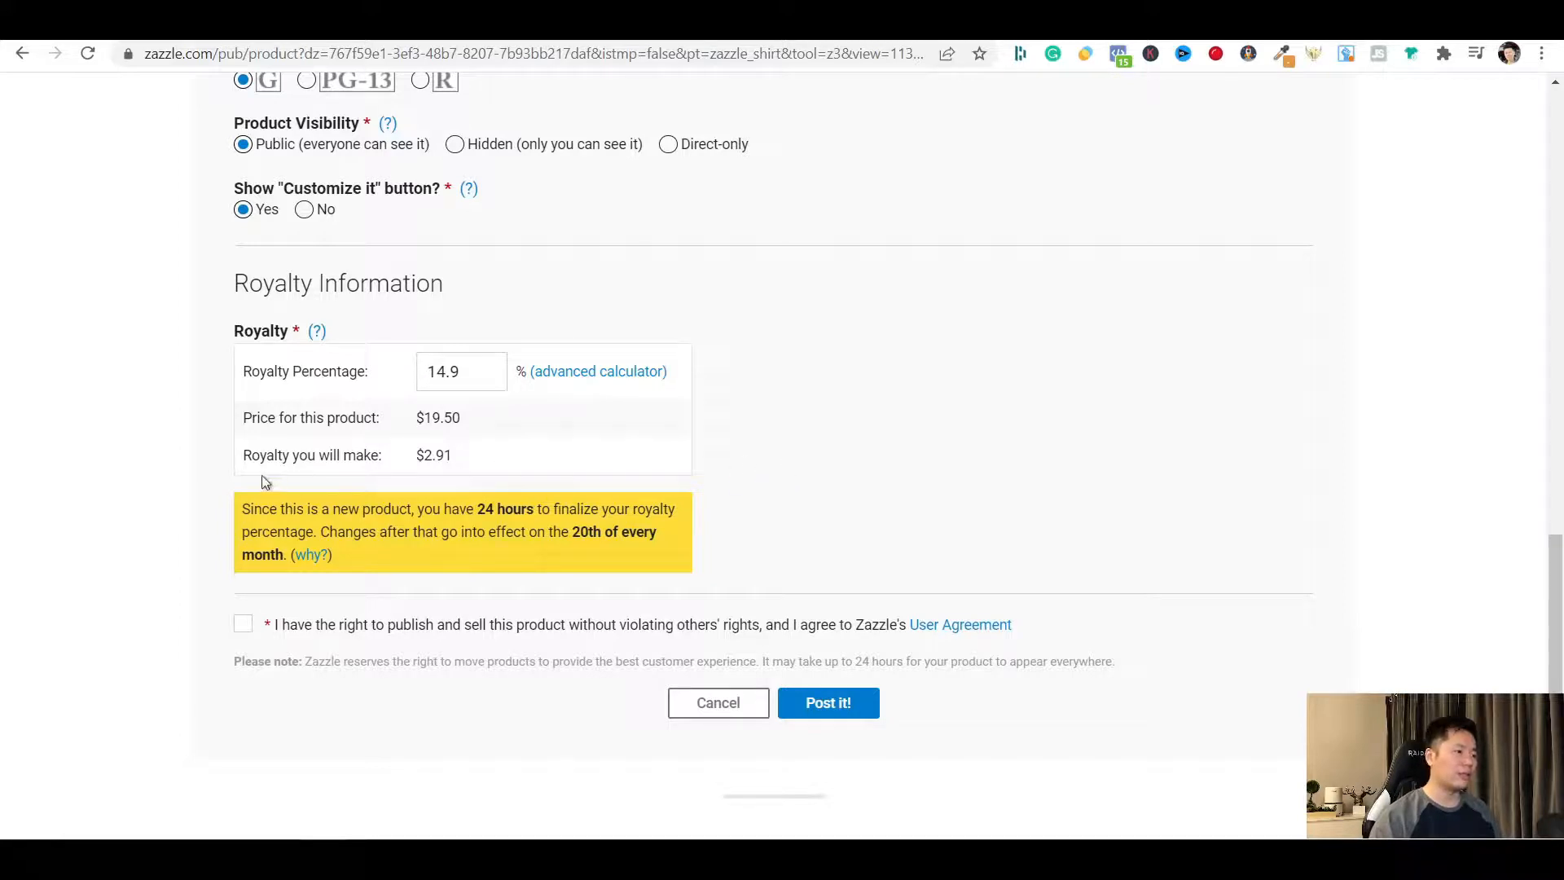
mouse_move(345, 584)
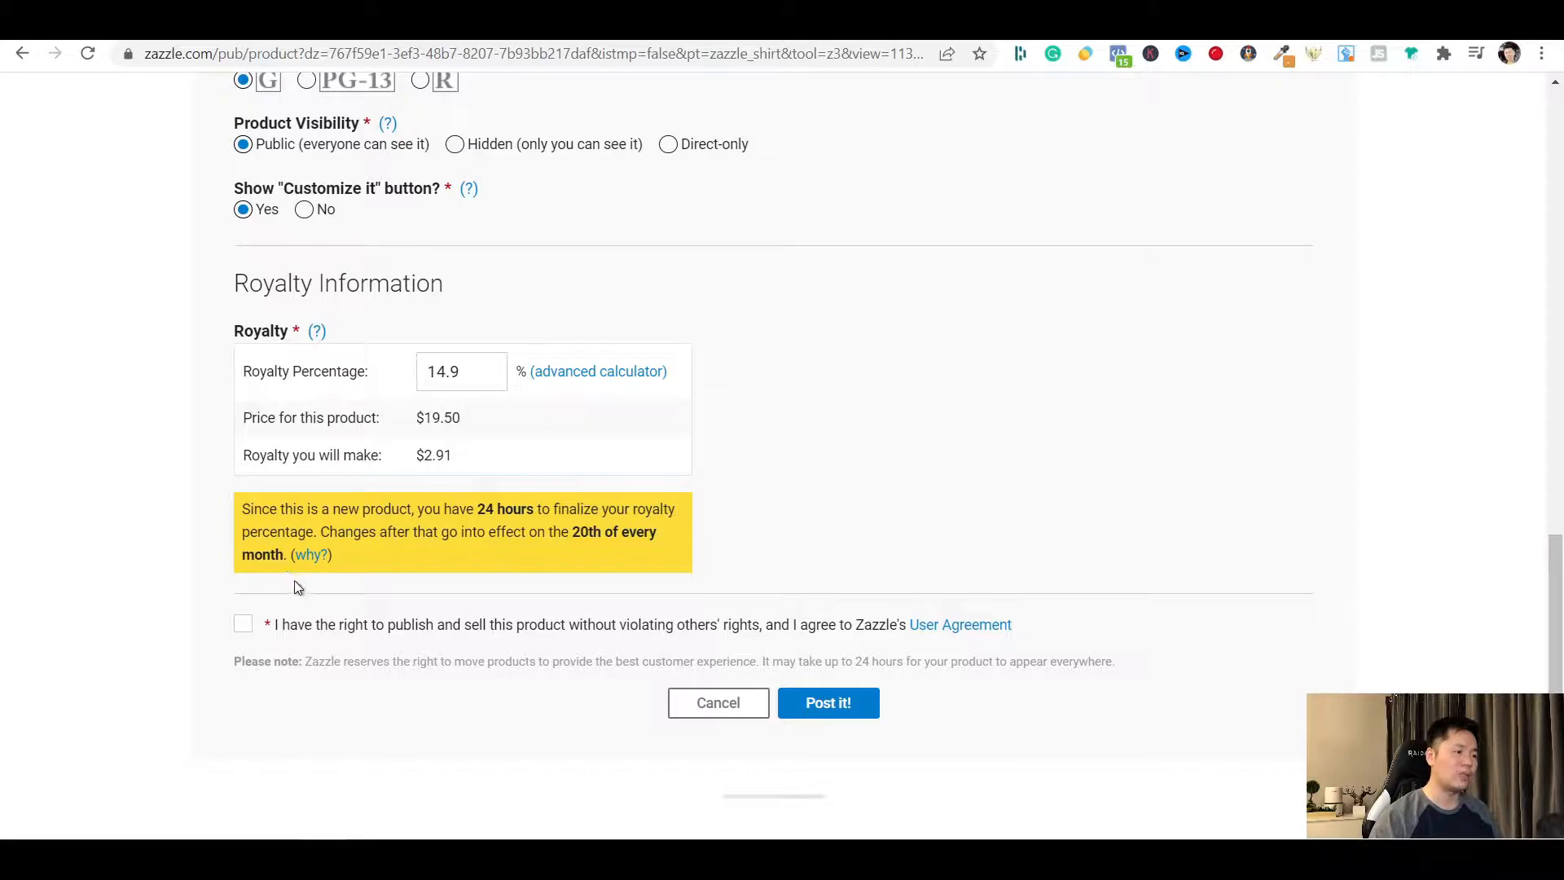
mouse_move(309, 601)
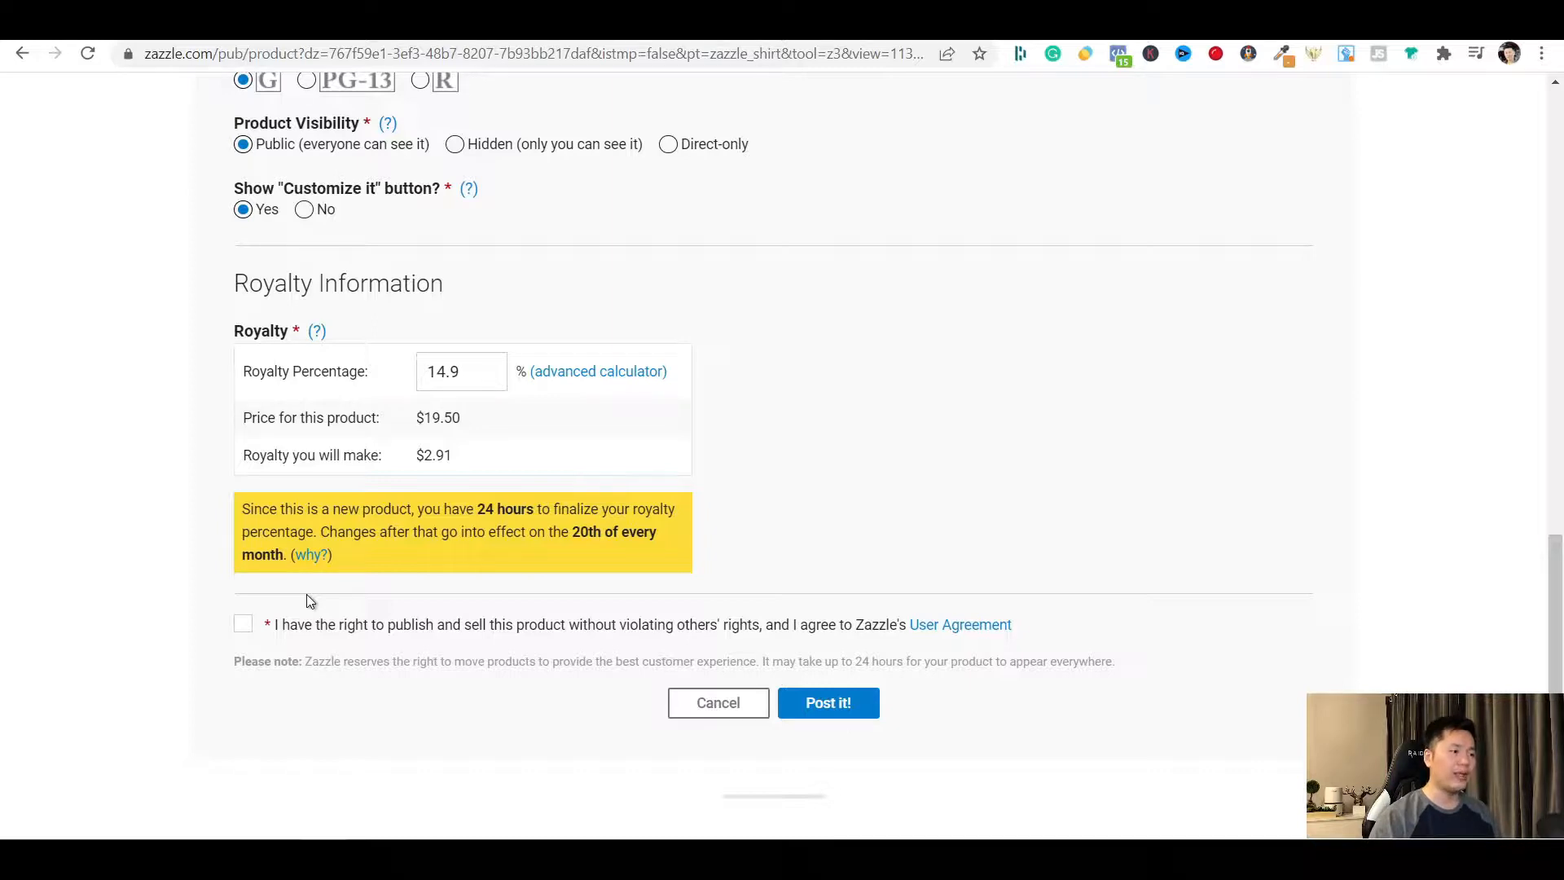
mouse_move(343, 580)
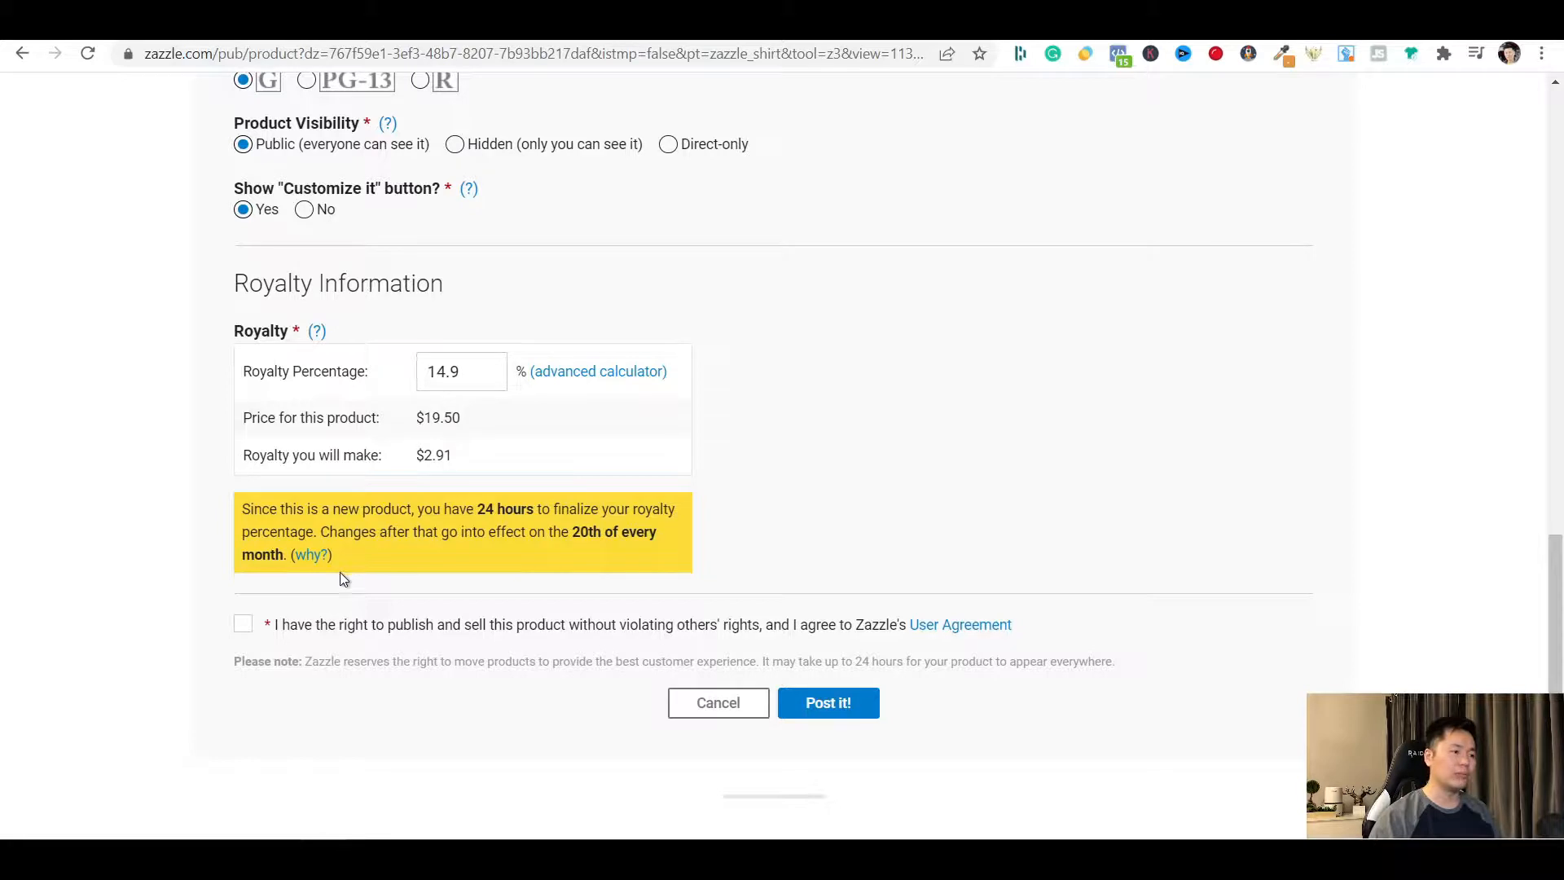
mouse_move(581, 549)
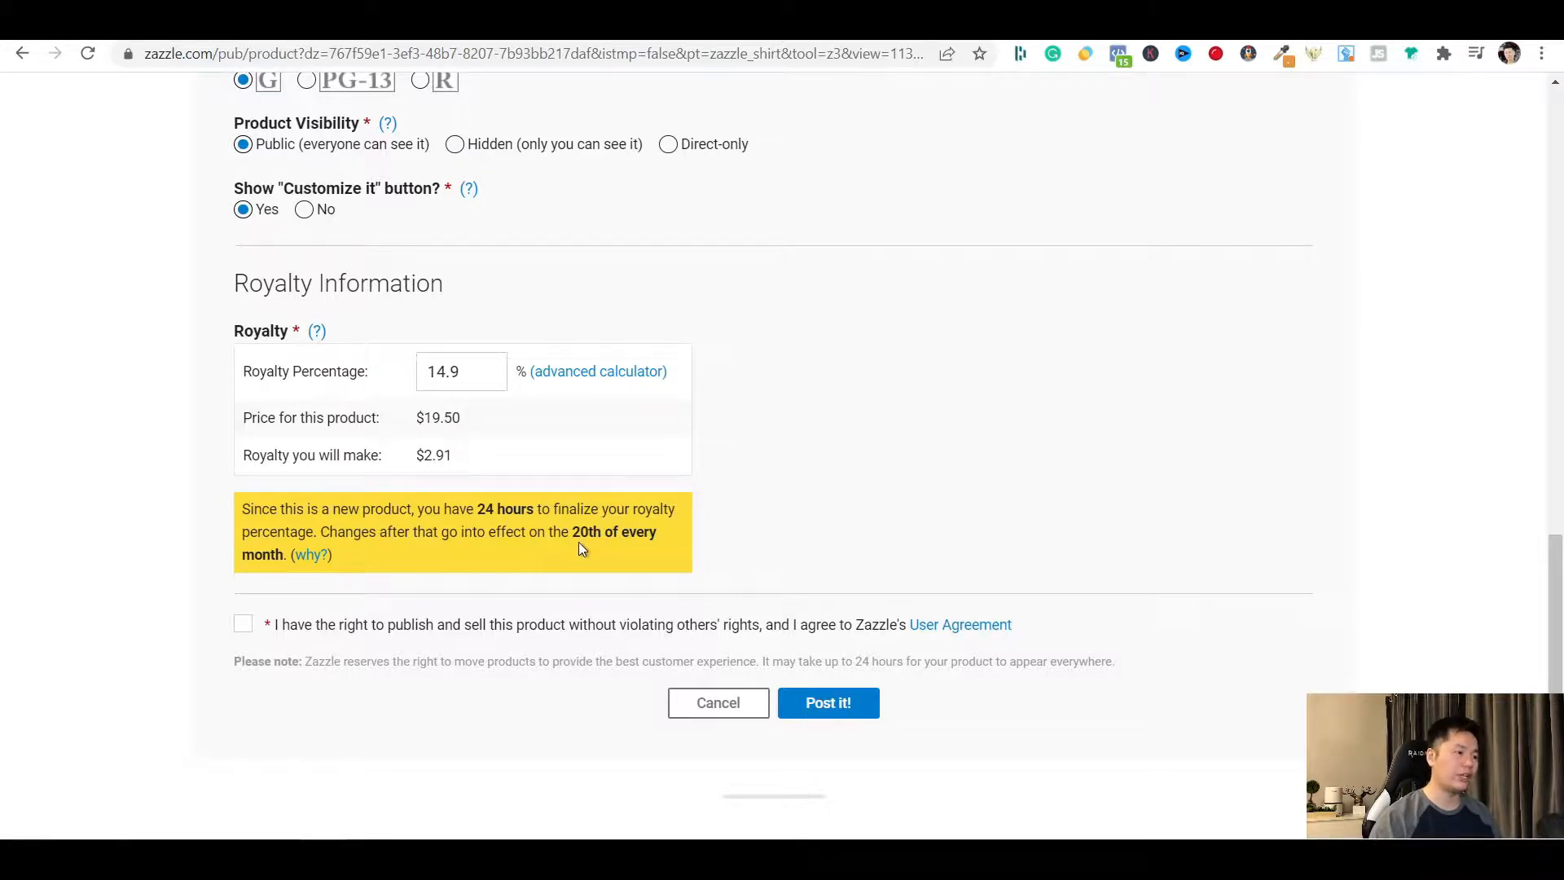
mouse_move(386, 572)
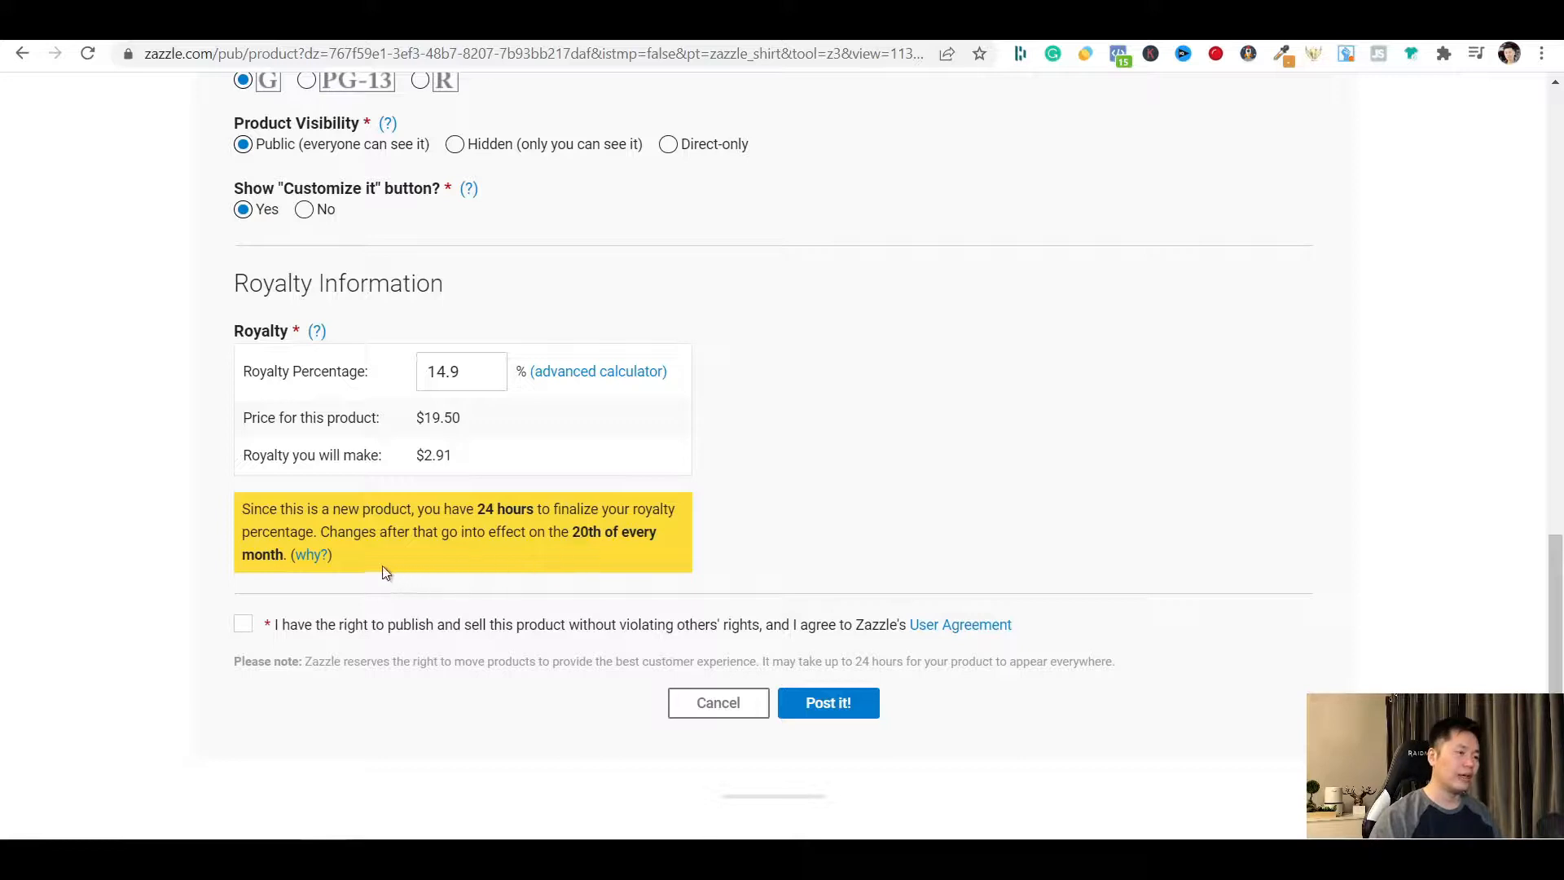
mouse_move(321, 570)
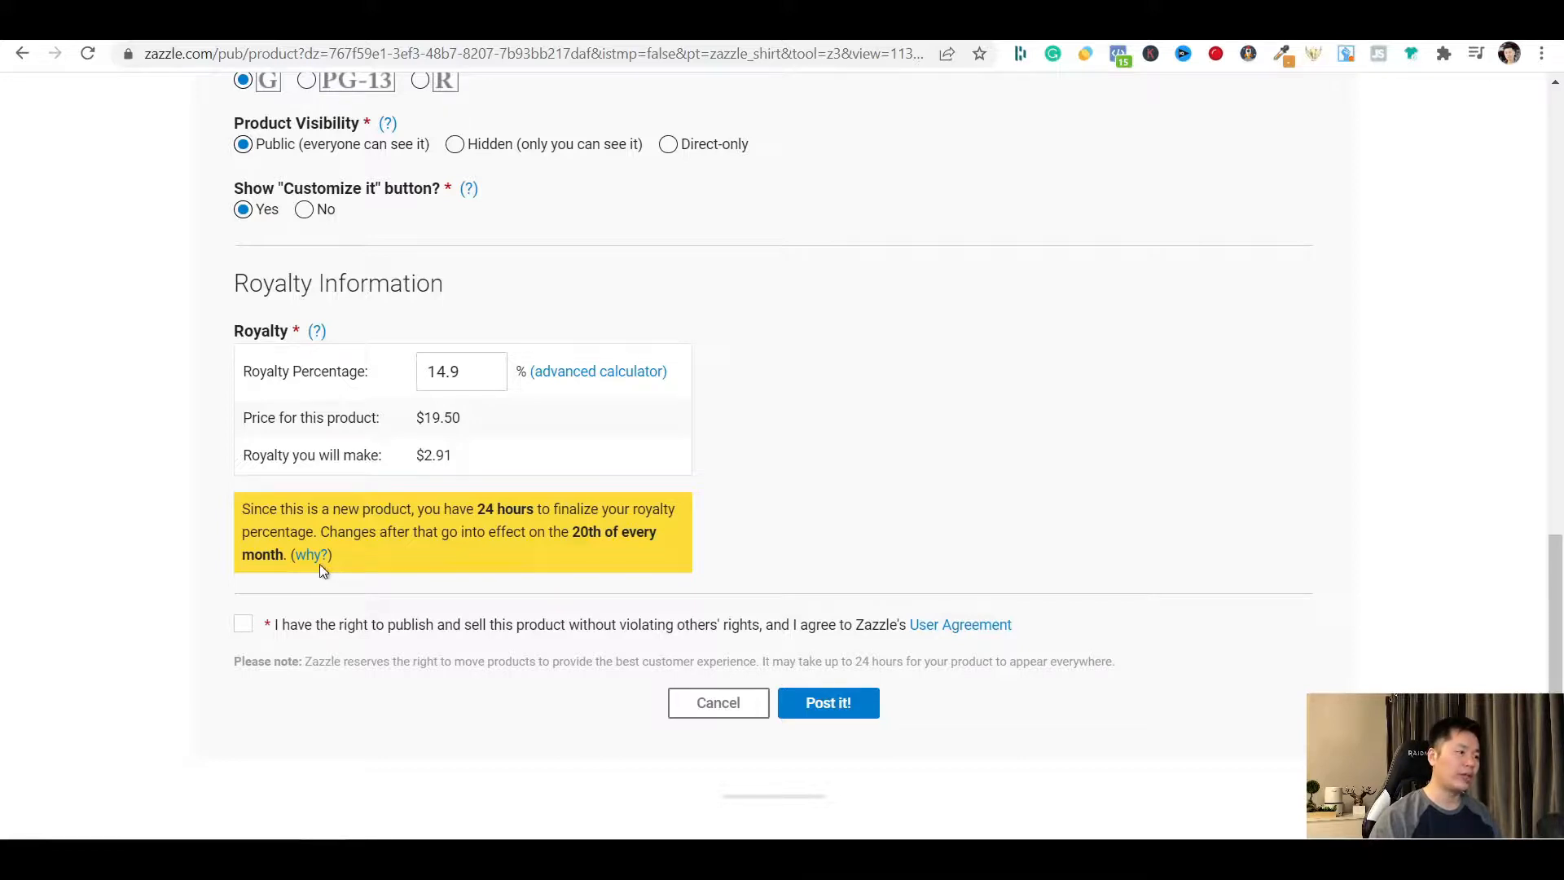
mouse_move(309, 554)
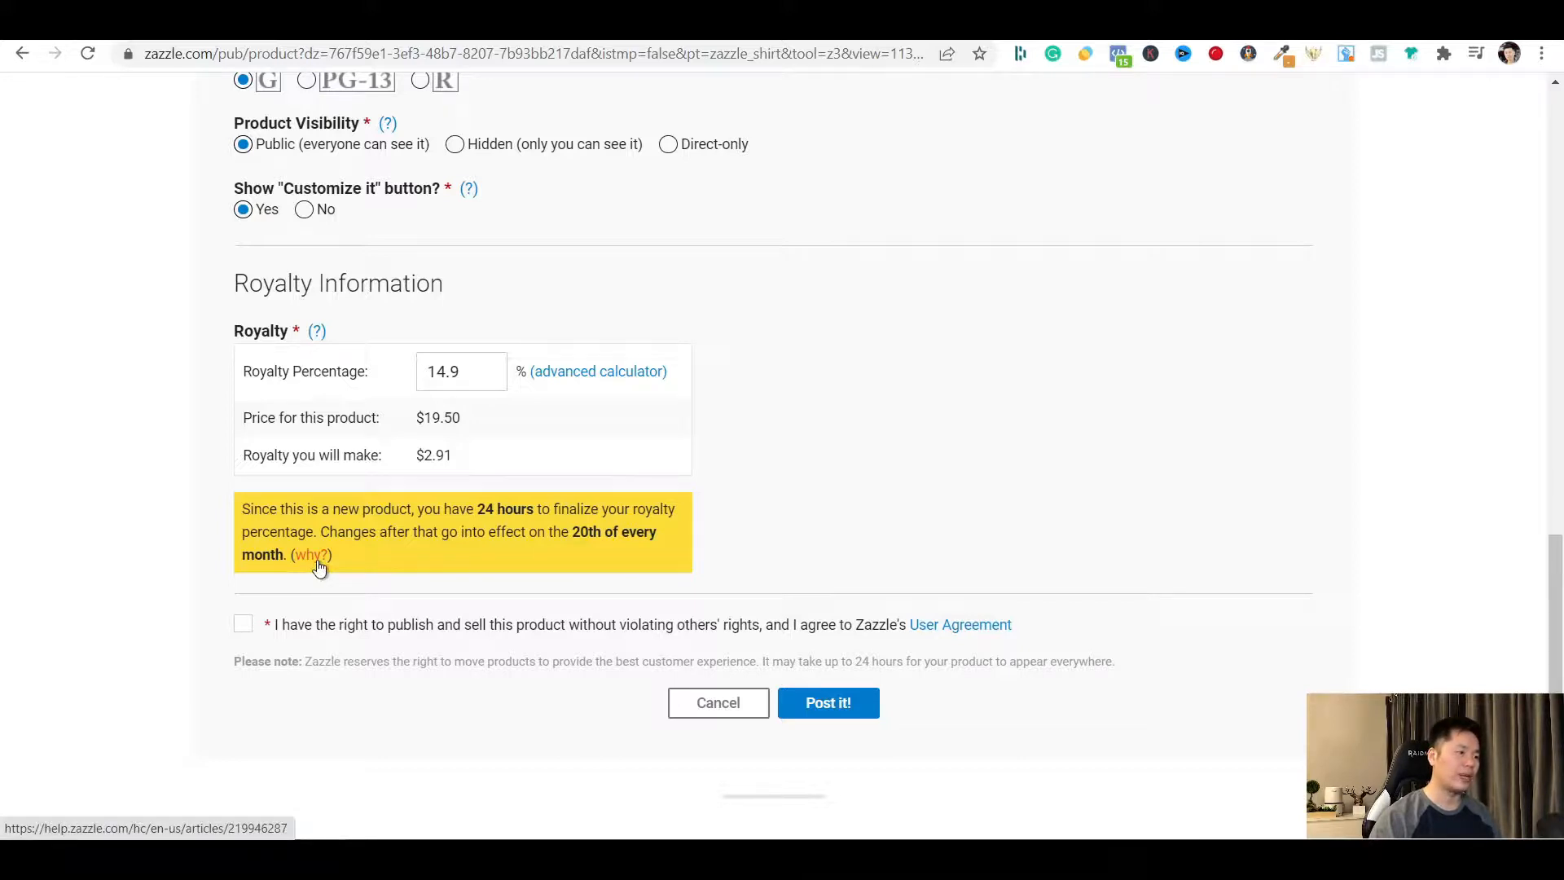
mouse_move(78, 565)
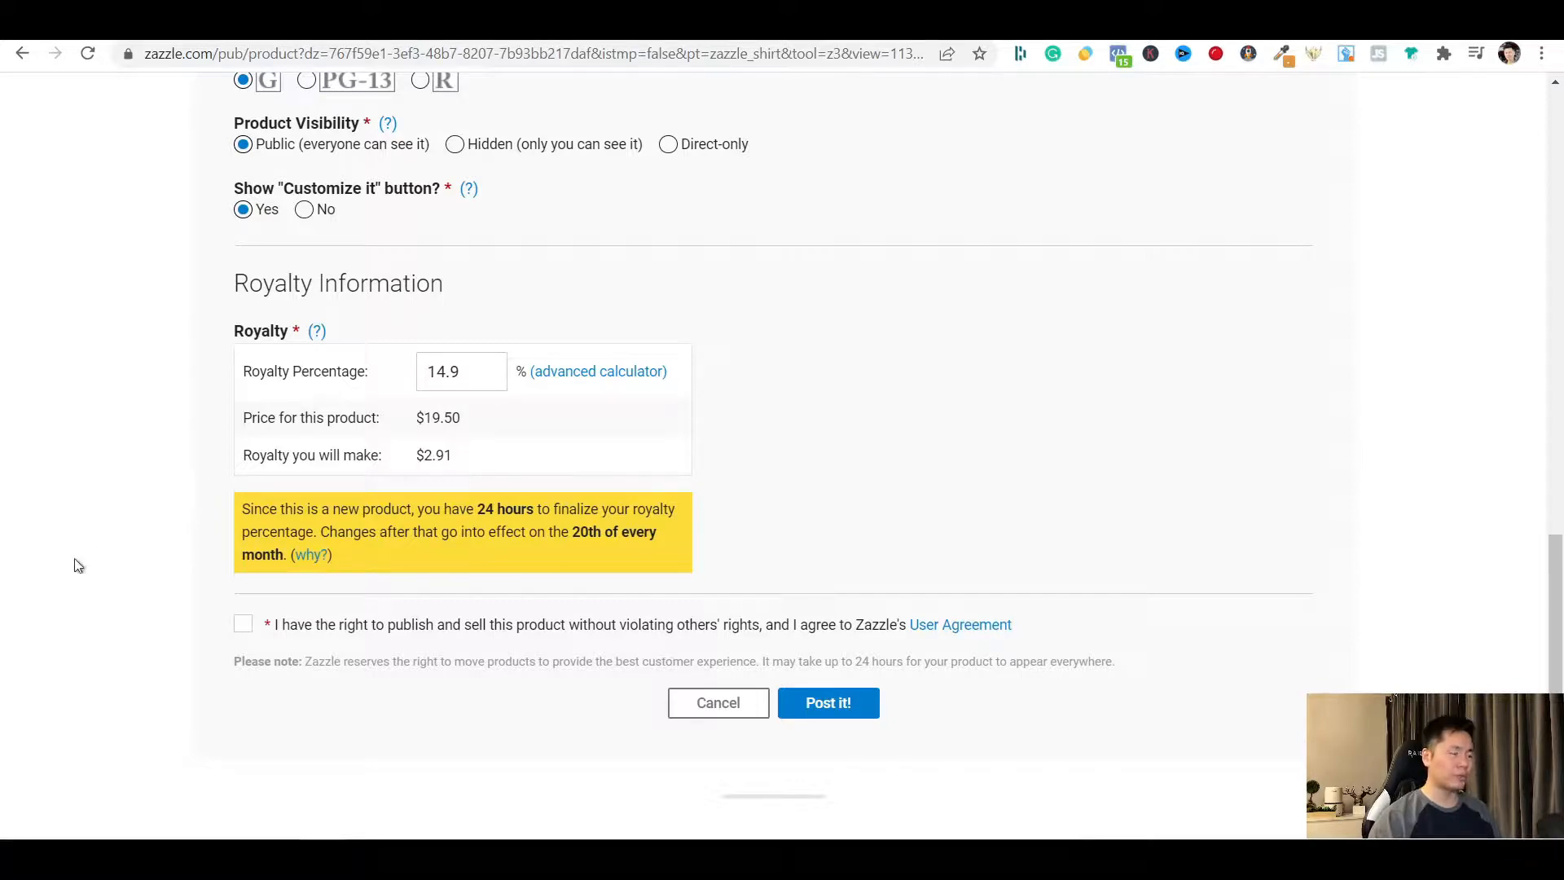
Review the sale form from title to the rights agreement, checking tags and royalty are intact
scroll("up", 3)
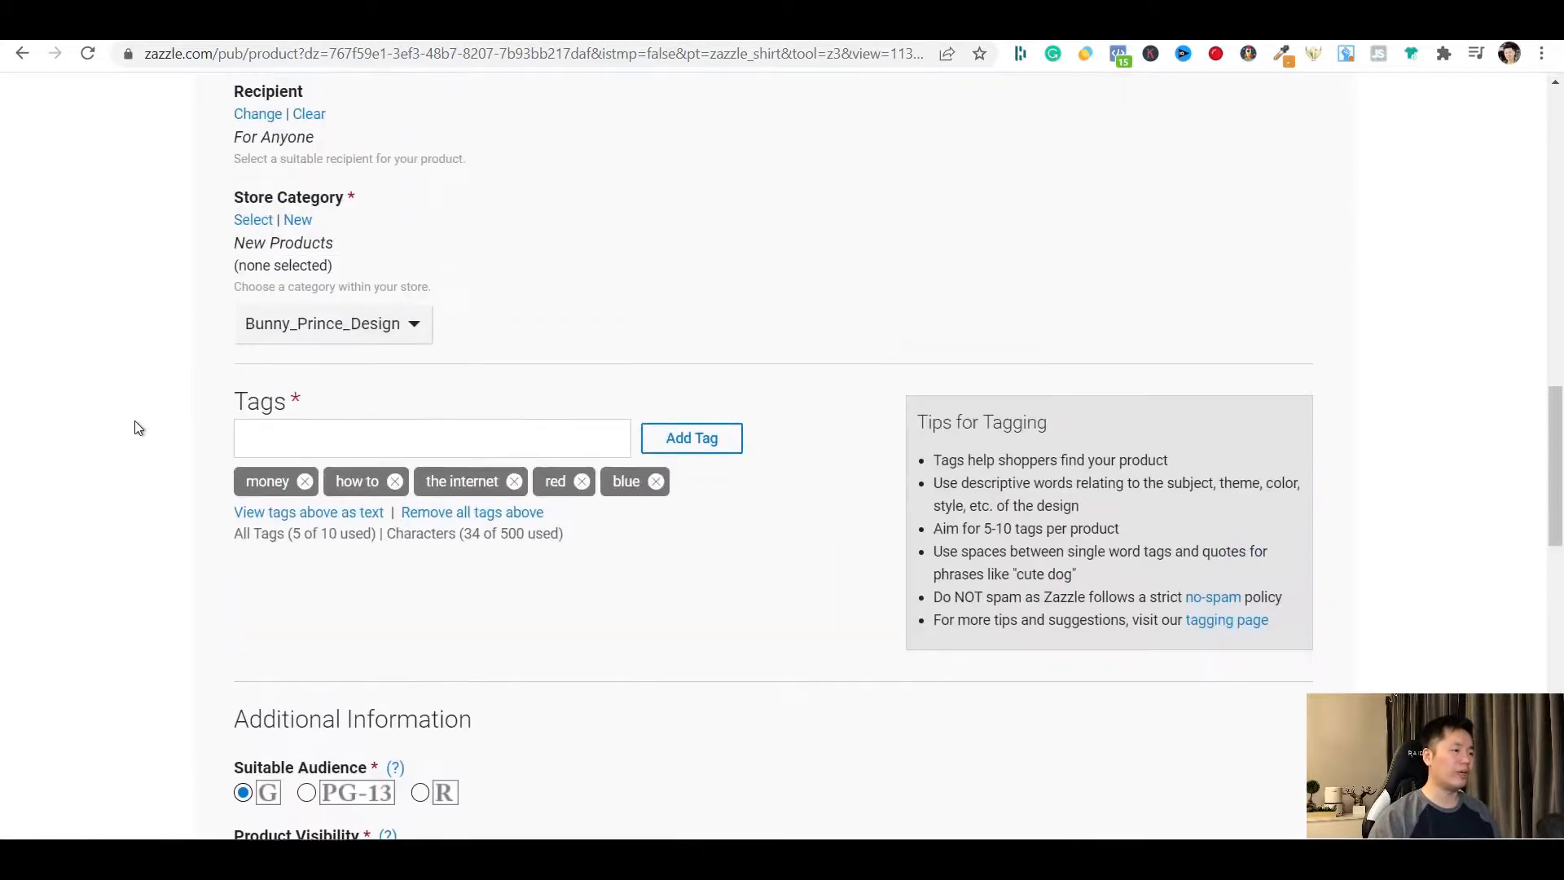
scroll("up", 3)
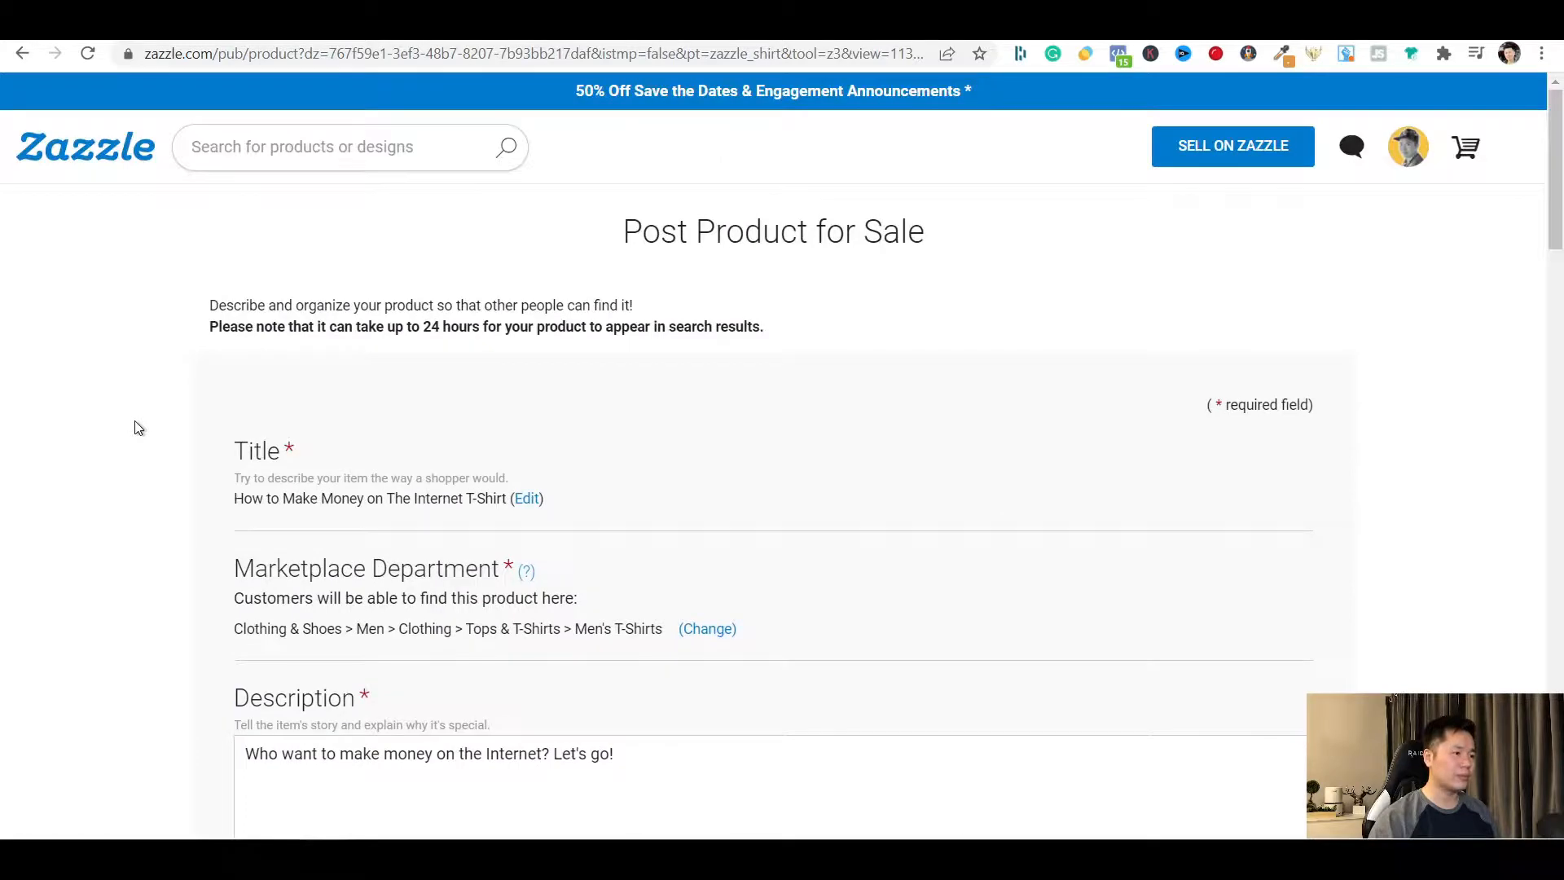
scroll("down", 3)
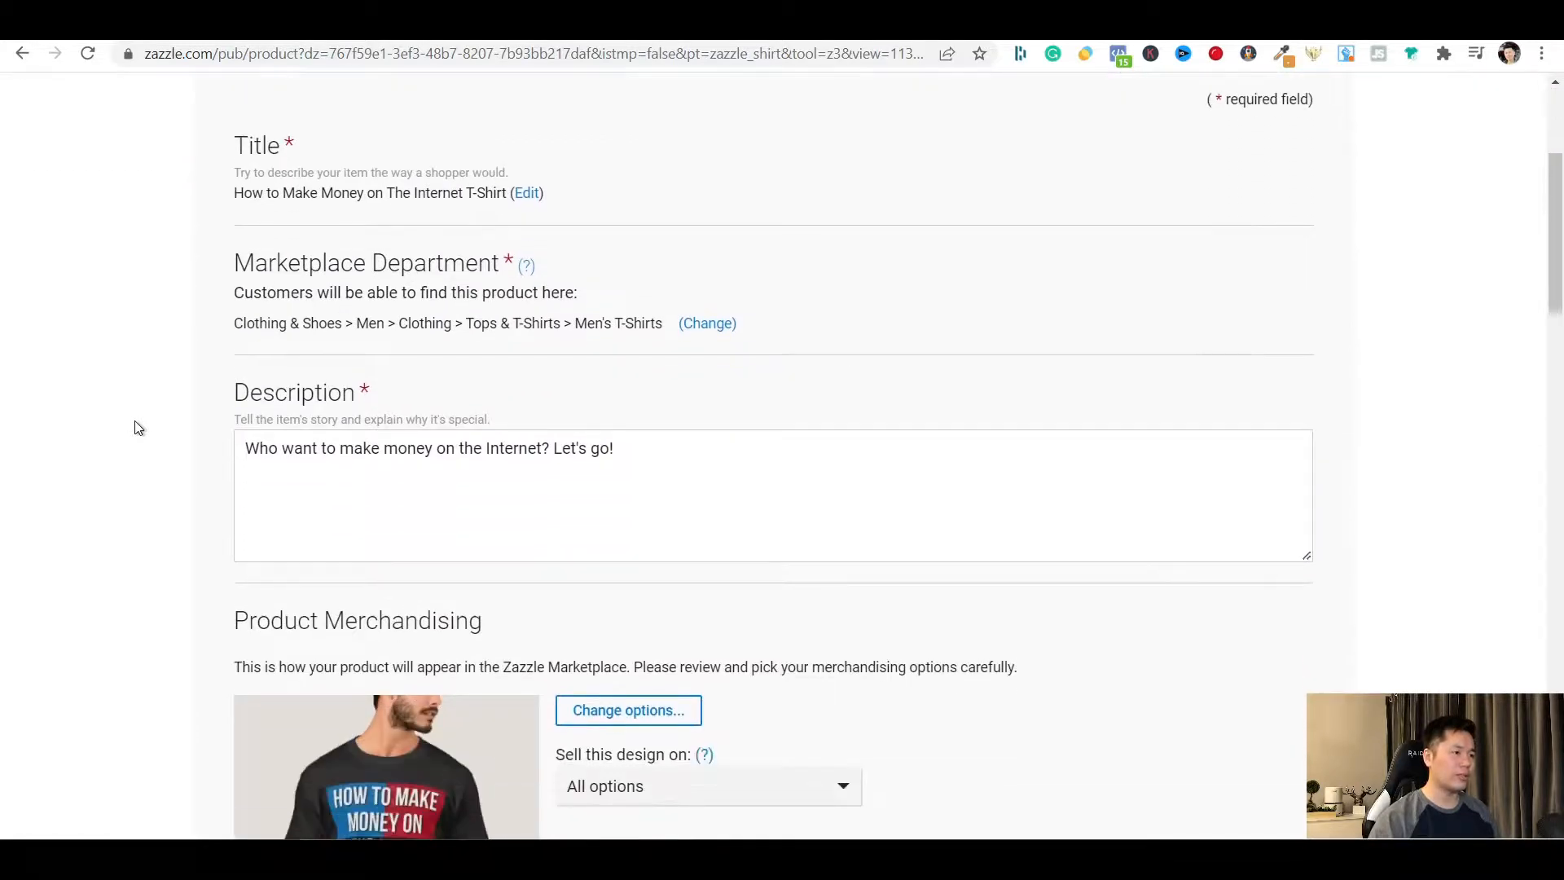
scroll("down", 3)
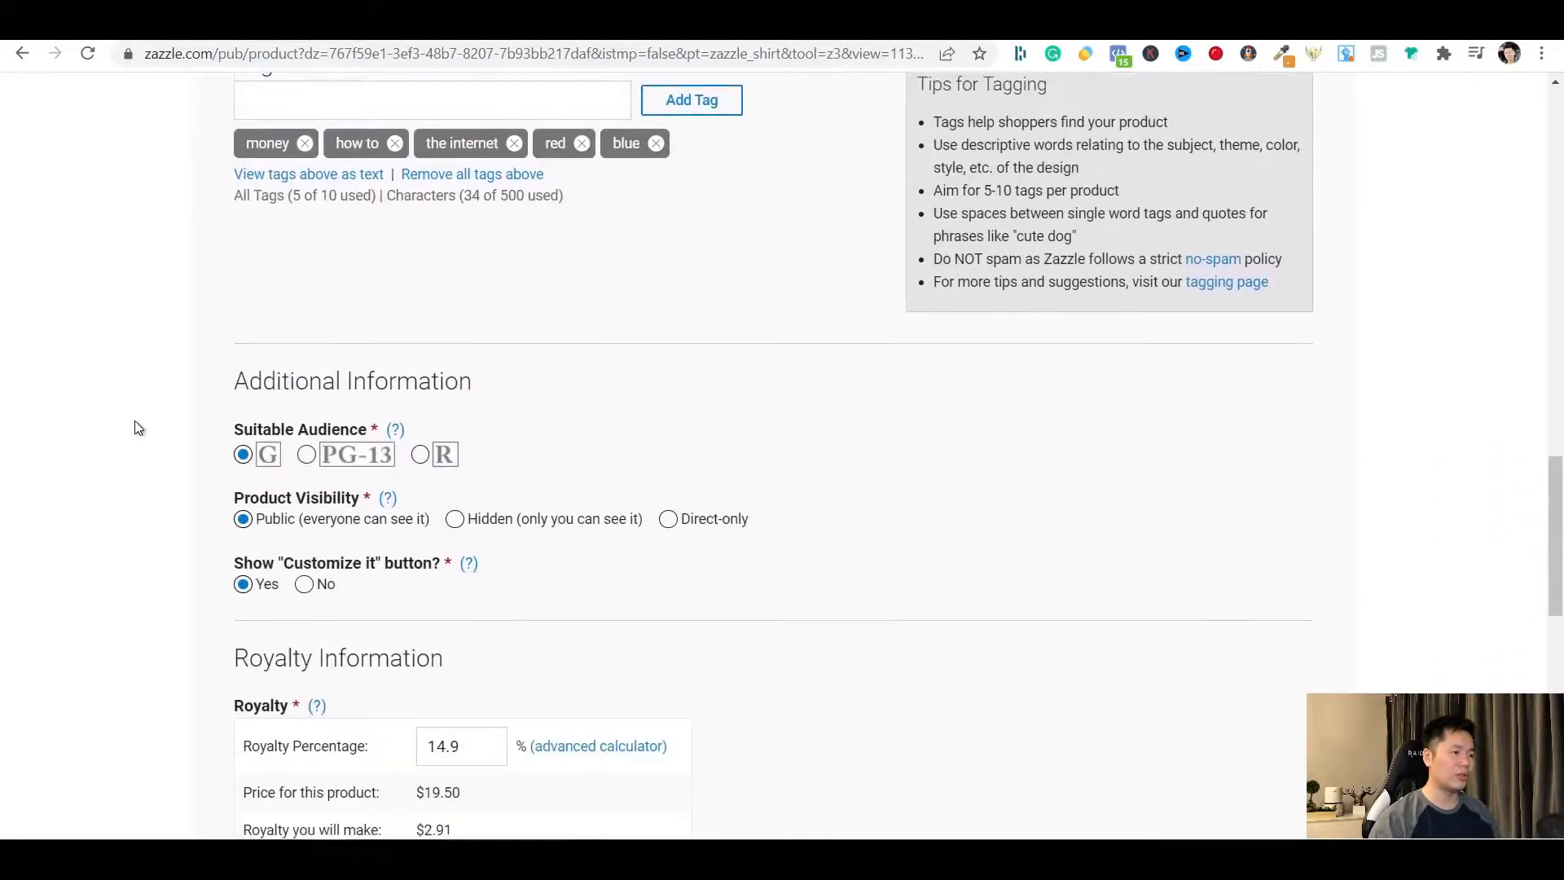
scroll("down", 3)
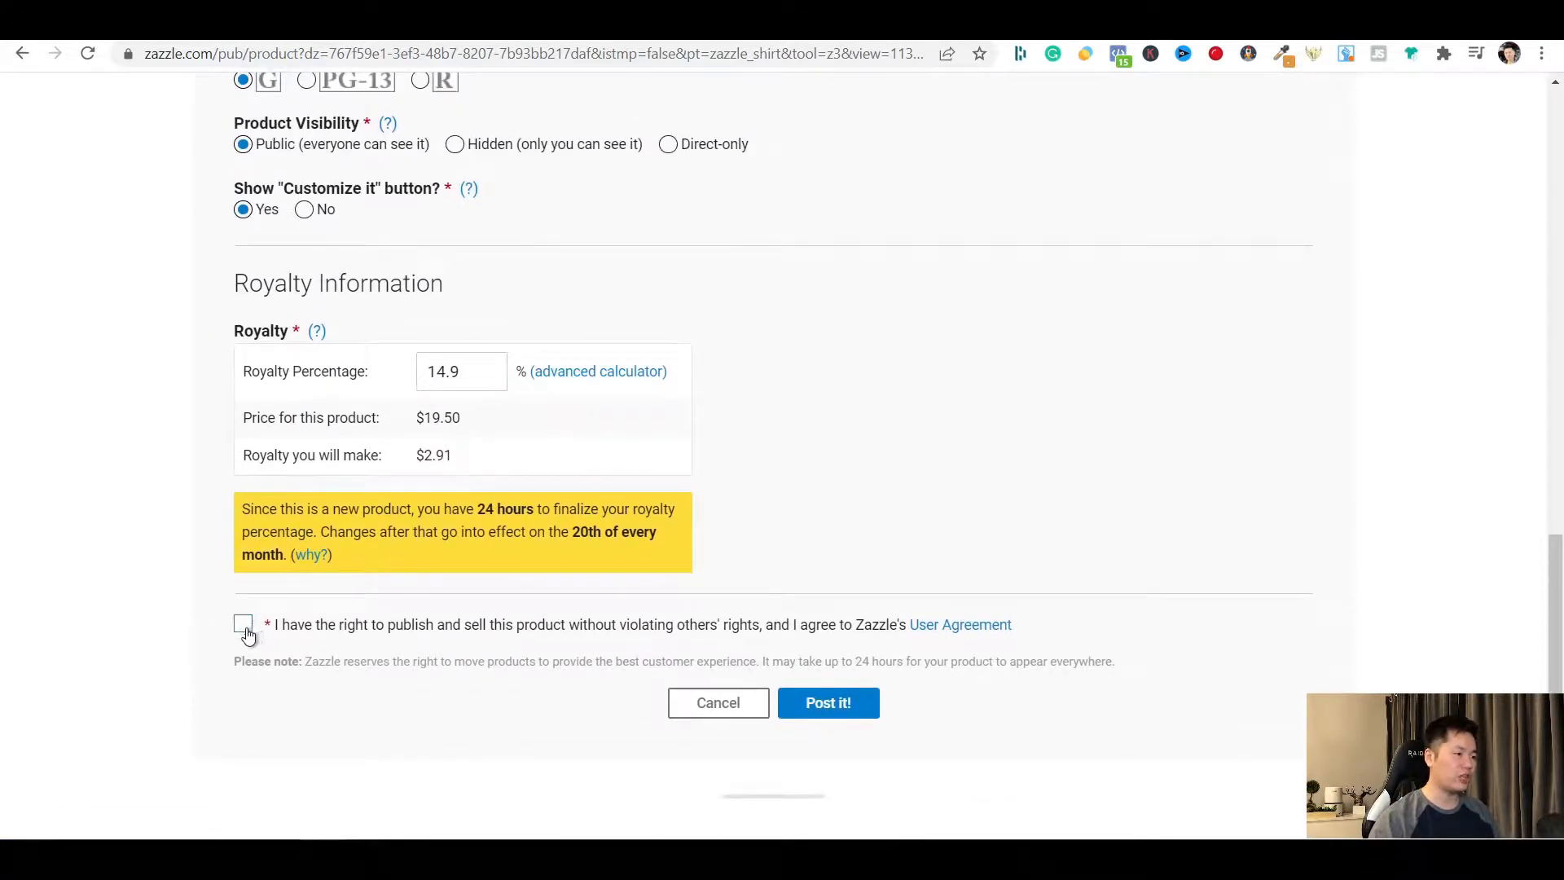
Tick the publishing rights agreement and try Post it!, which raises a fix-errors banner
left_click(242, 622)
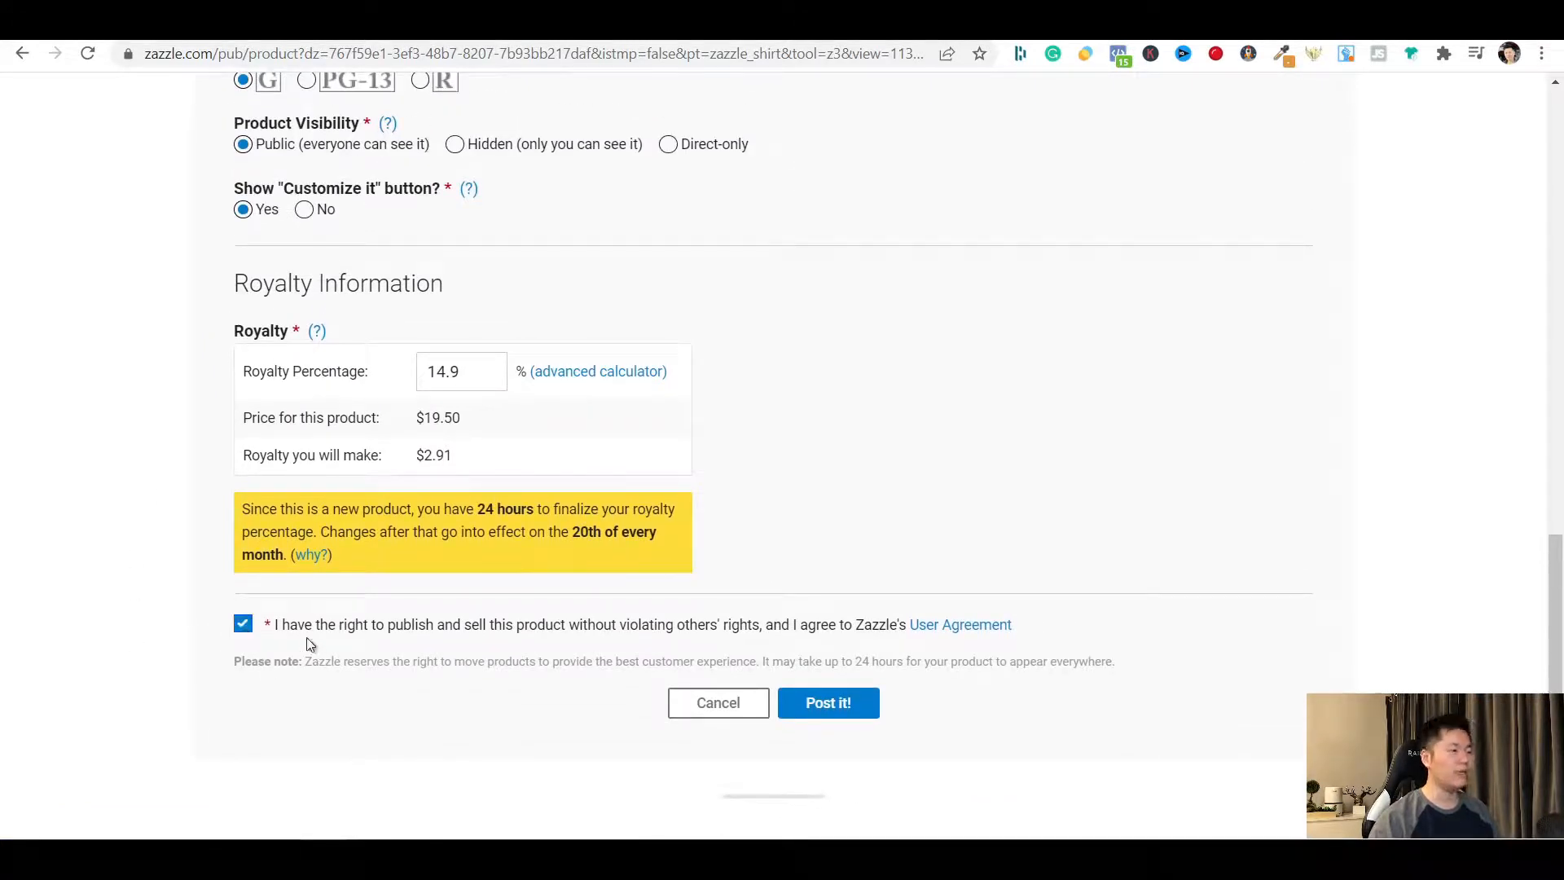
mouse_move(480, 648)
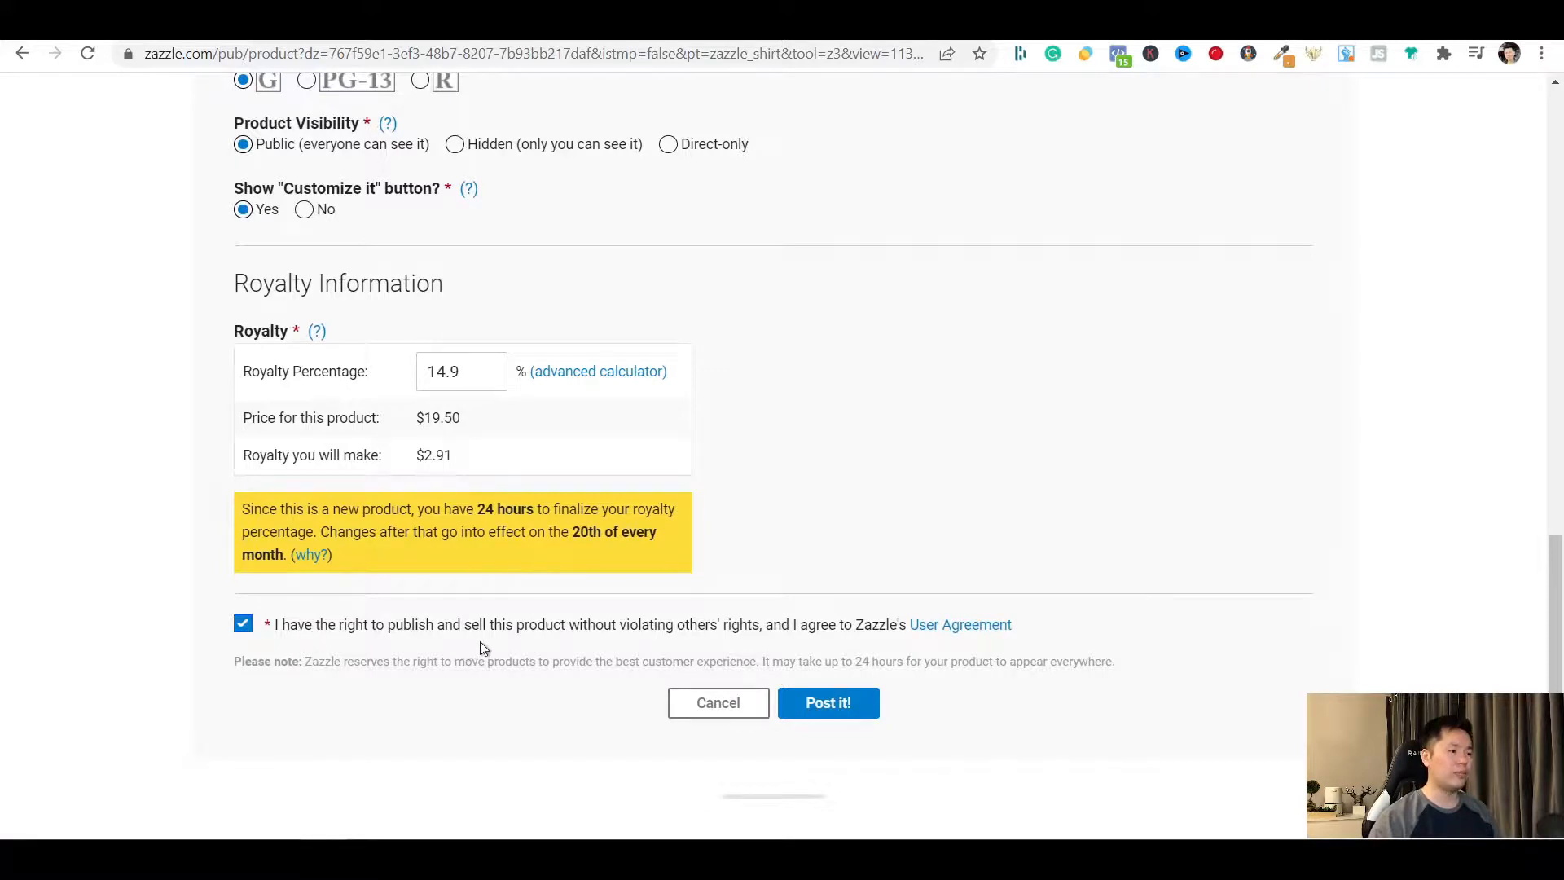
mouse_move(987, 647)
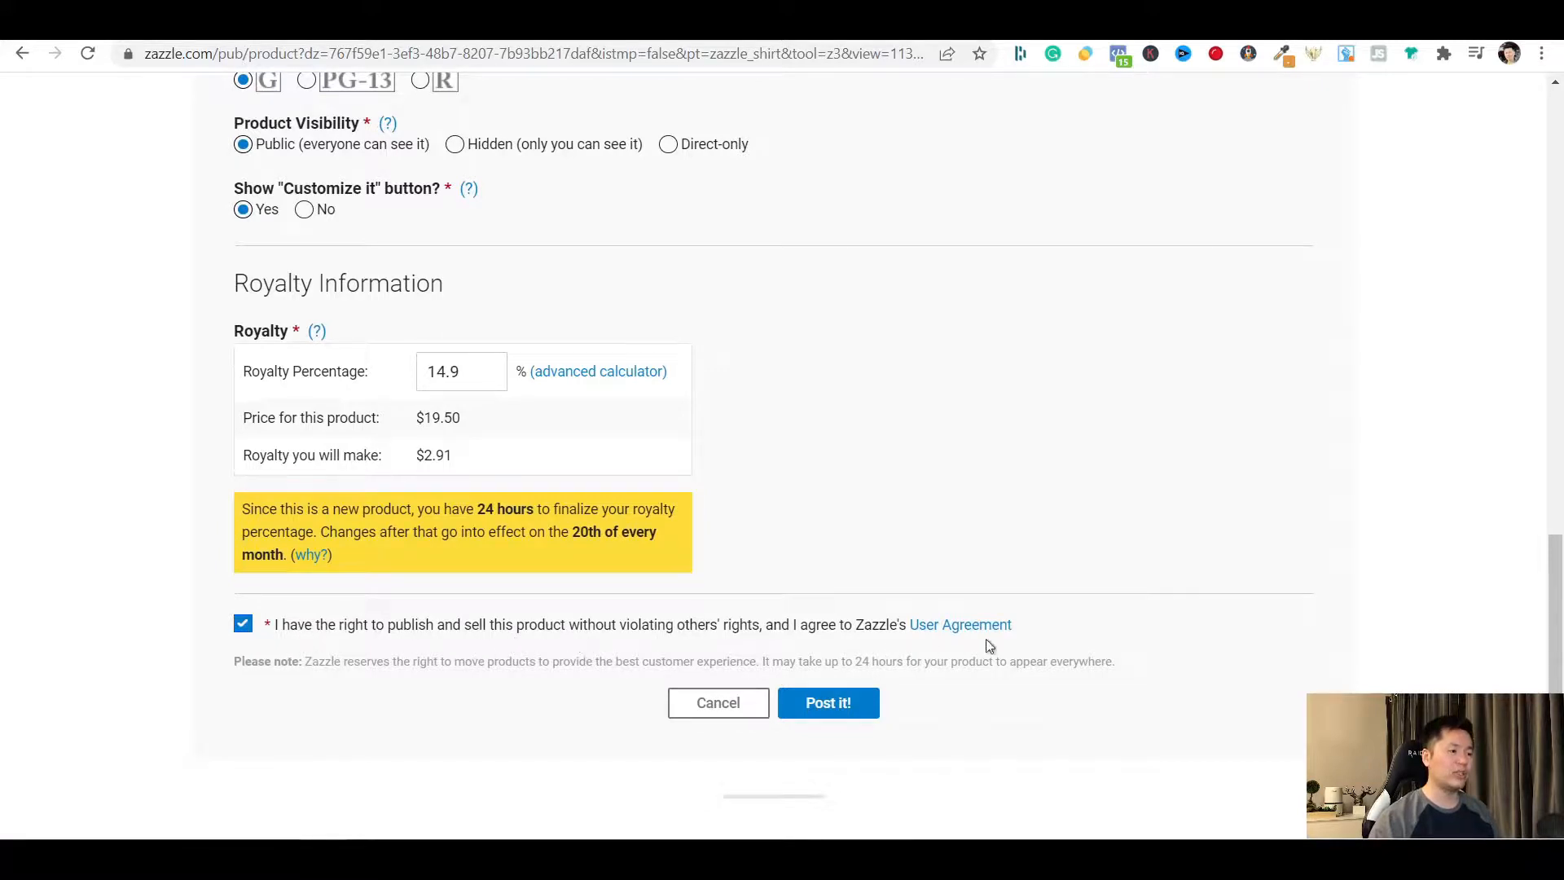
mouse_move(959, 624)
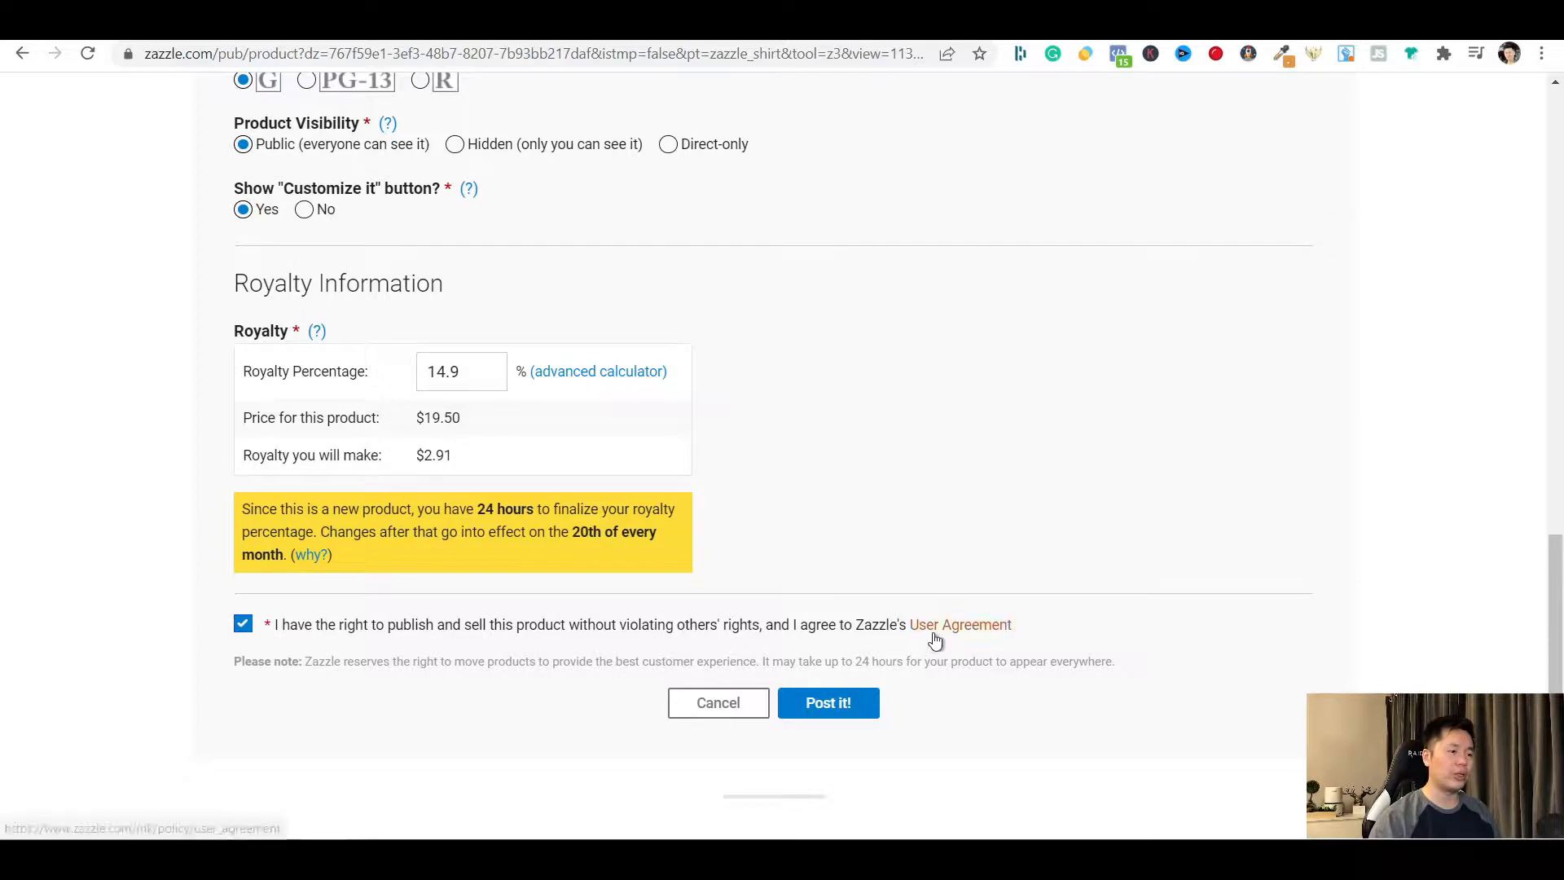
mouse_move(802, 646)
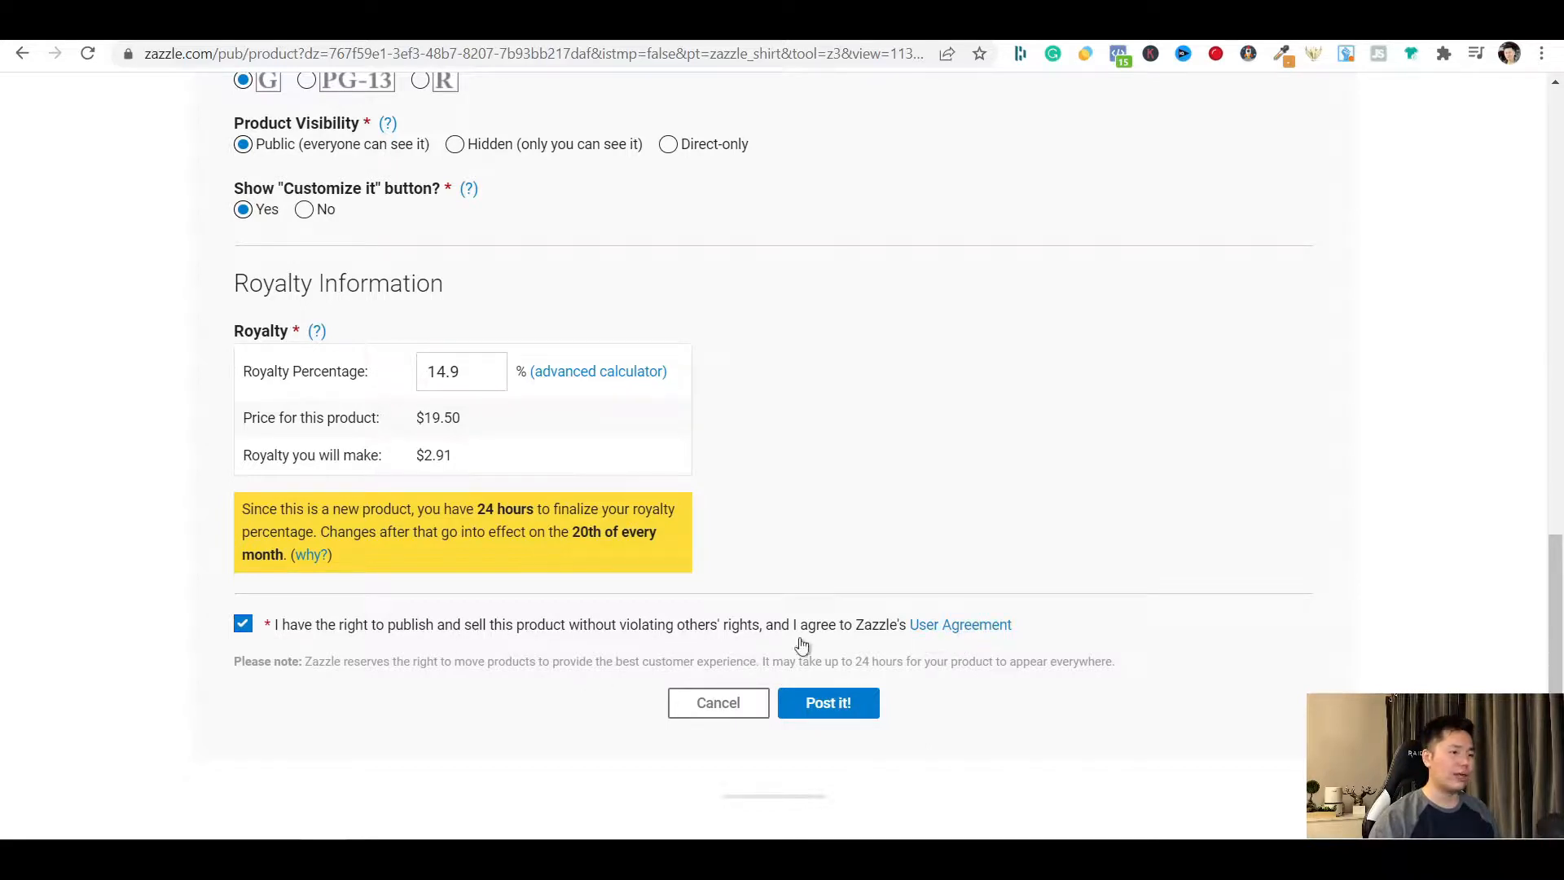
mouse_move(828, 702)
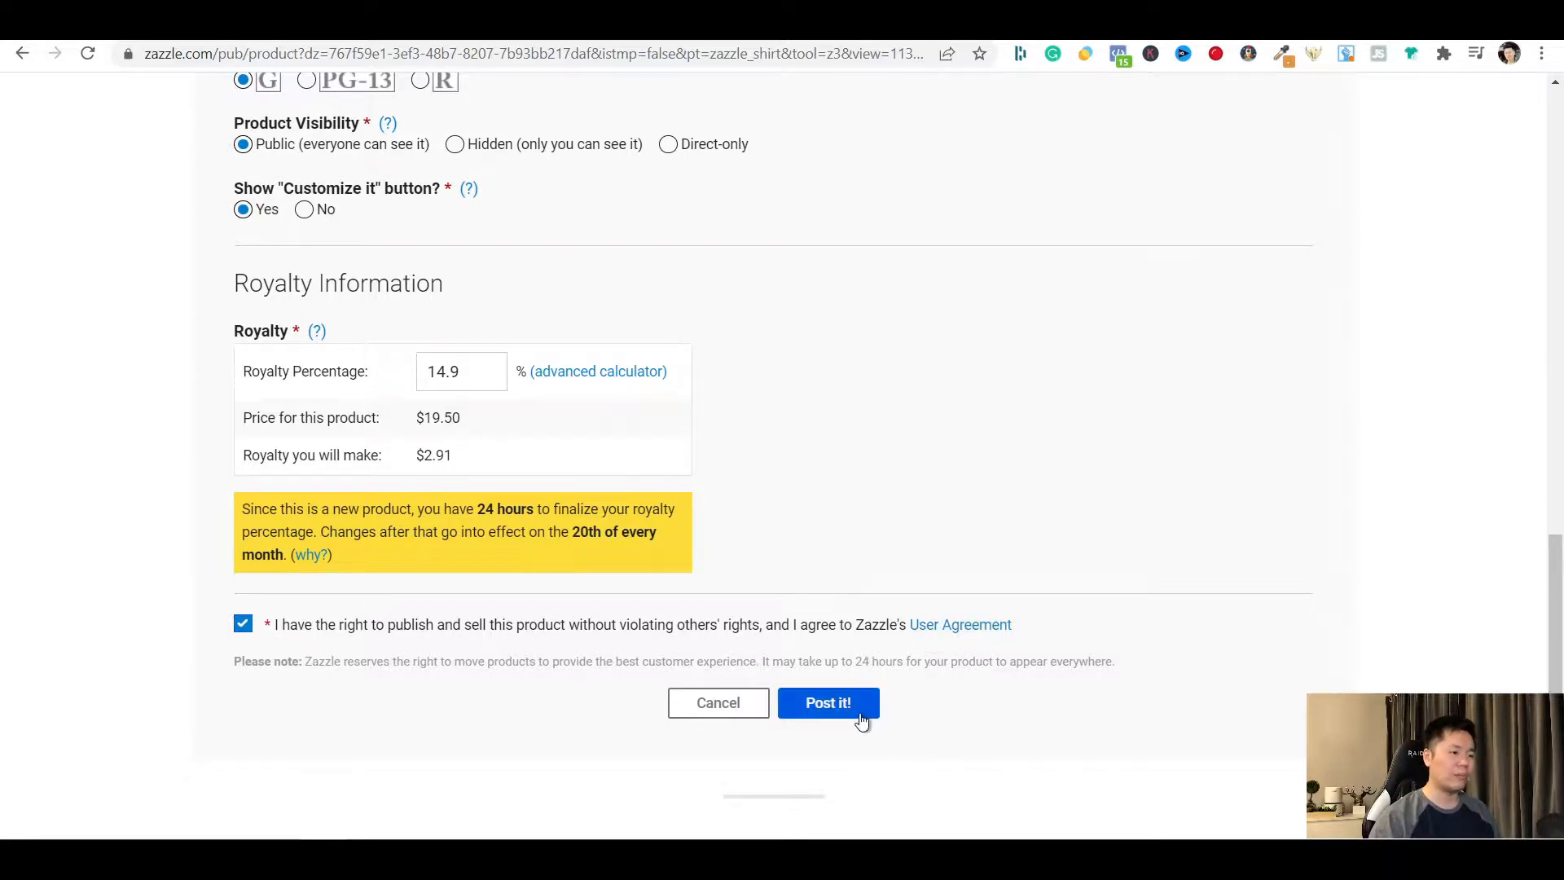
left_click(828, 702)
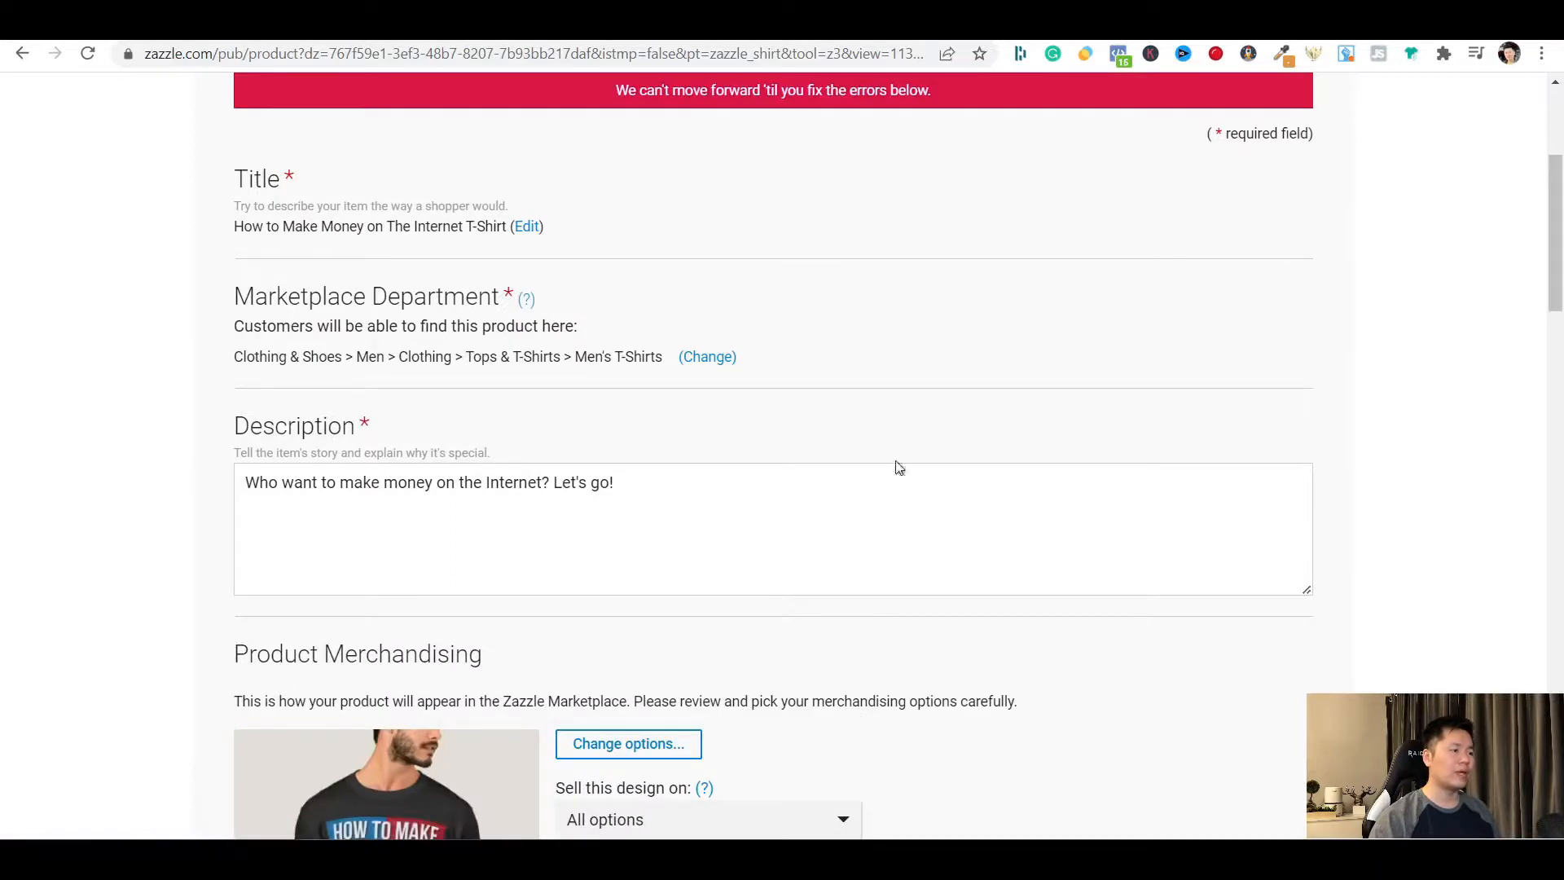
Set the Store Category to New Products and confirm, clearing the missing-category error
scroll("up", 3)
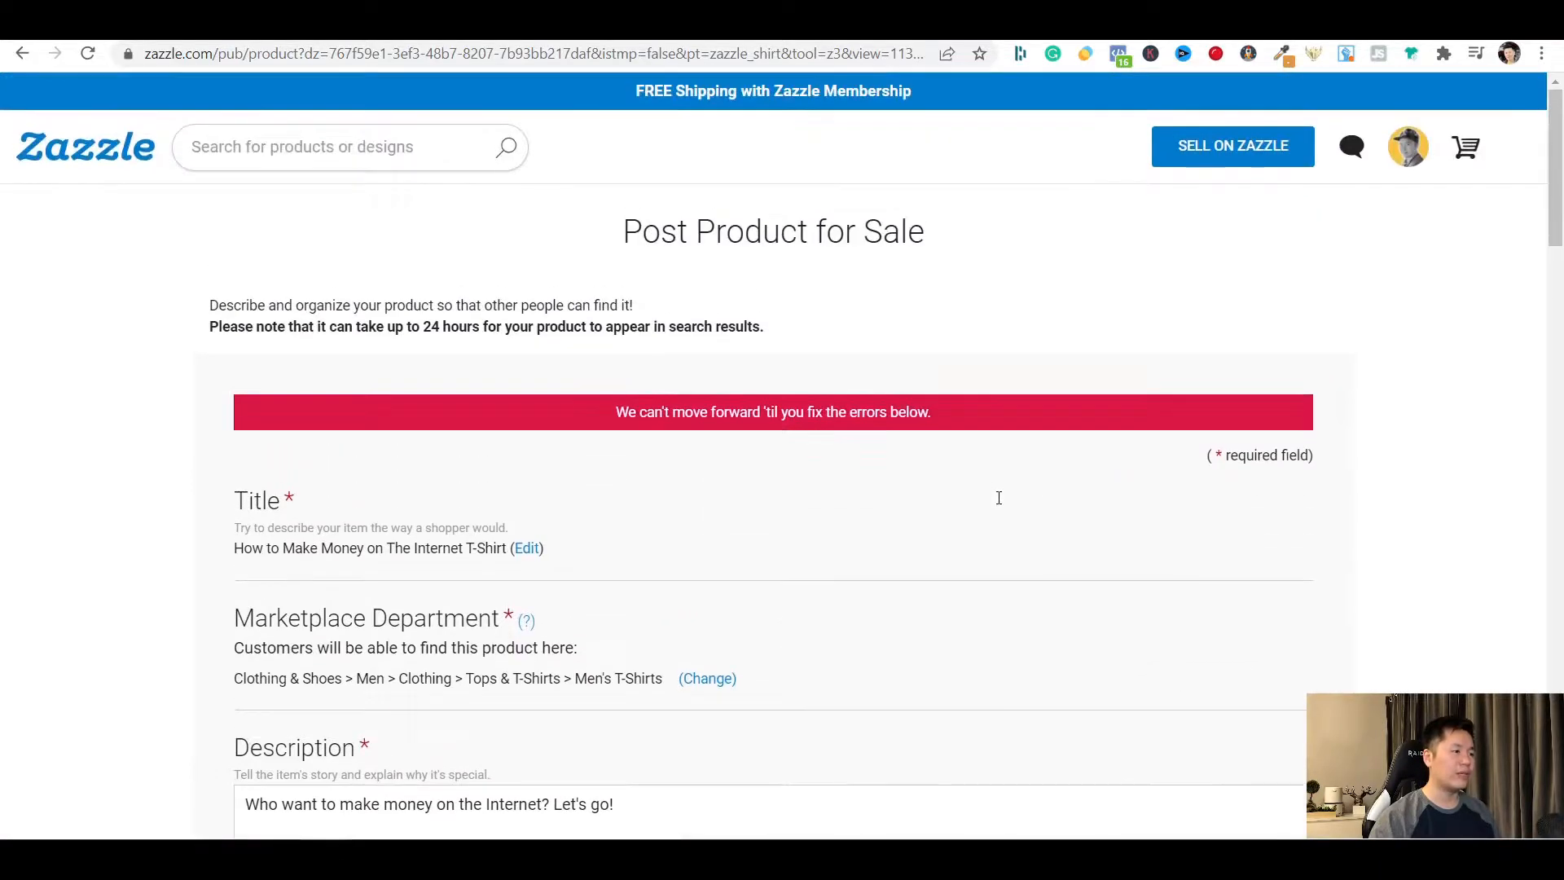
scroll("down", 3)
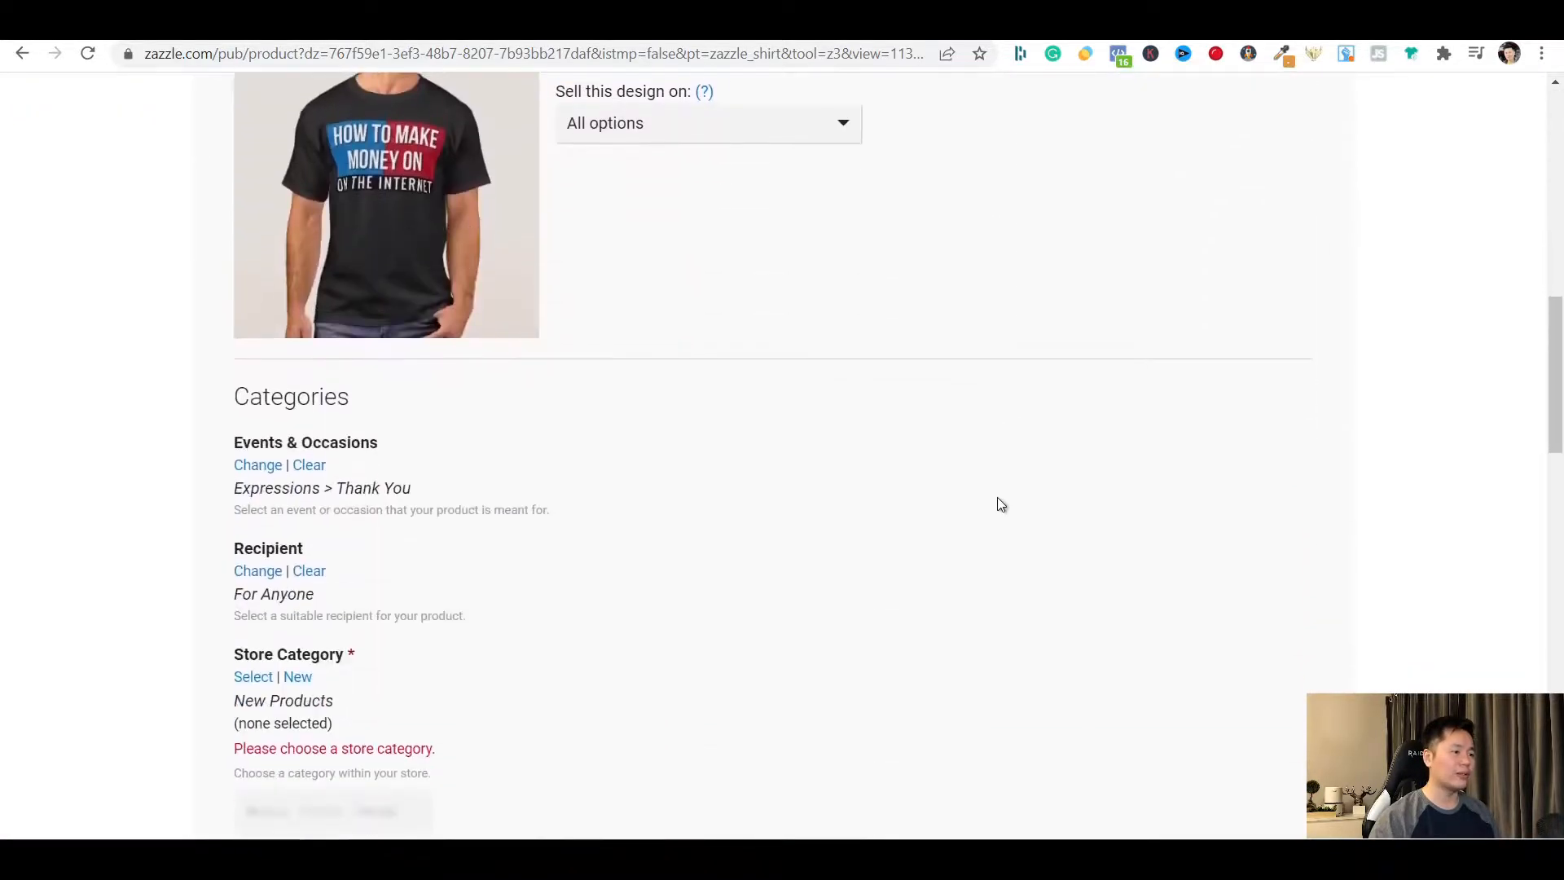
scroll("down", 3)
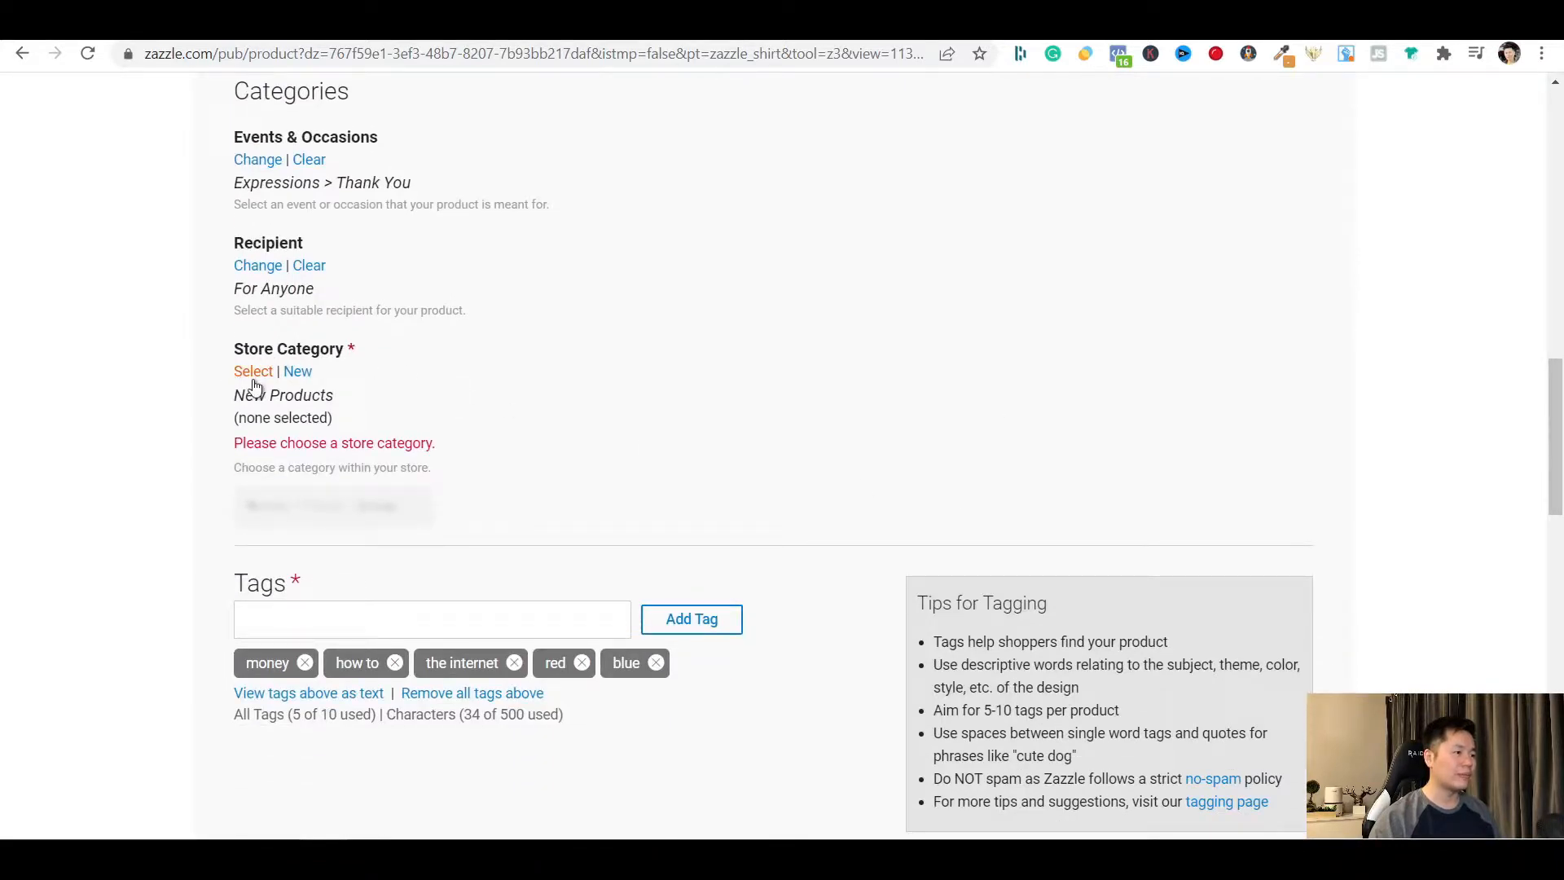
left_click(254, 372)
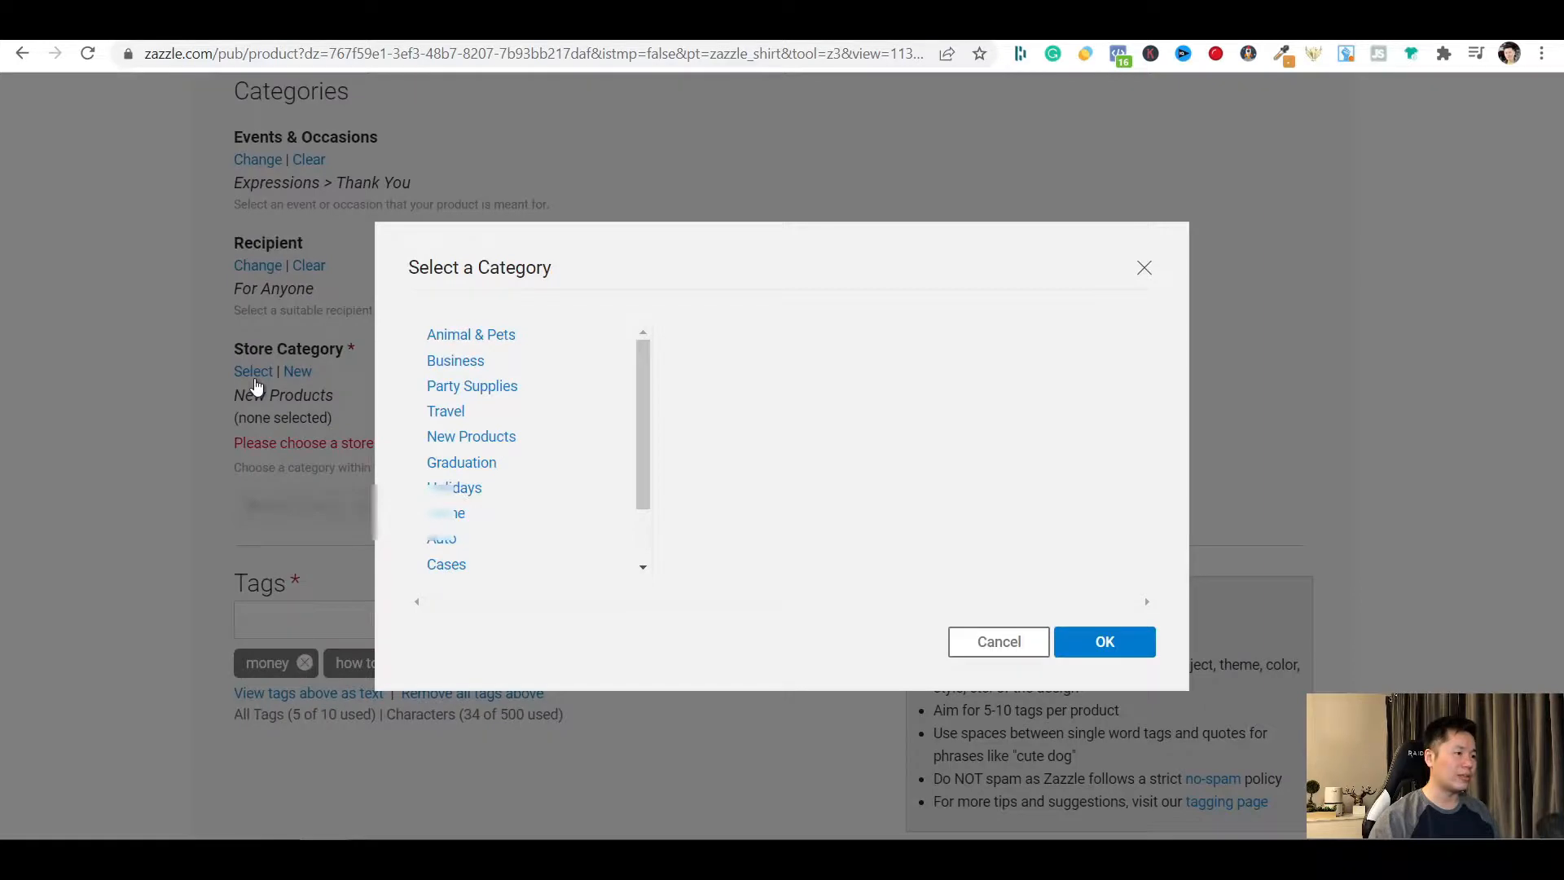
mouse_move(546, 500)
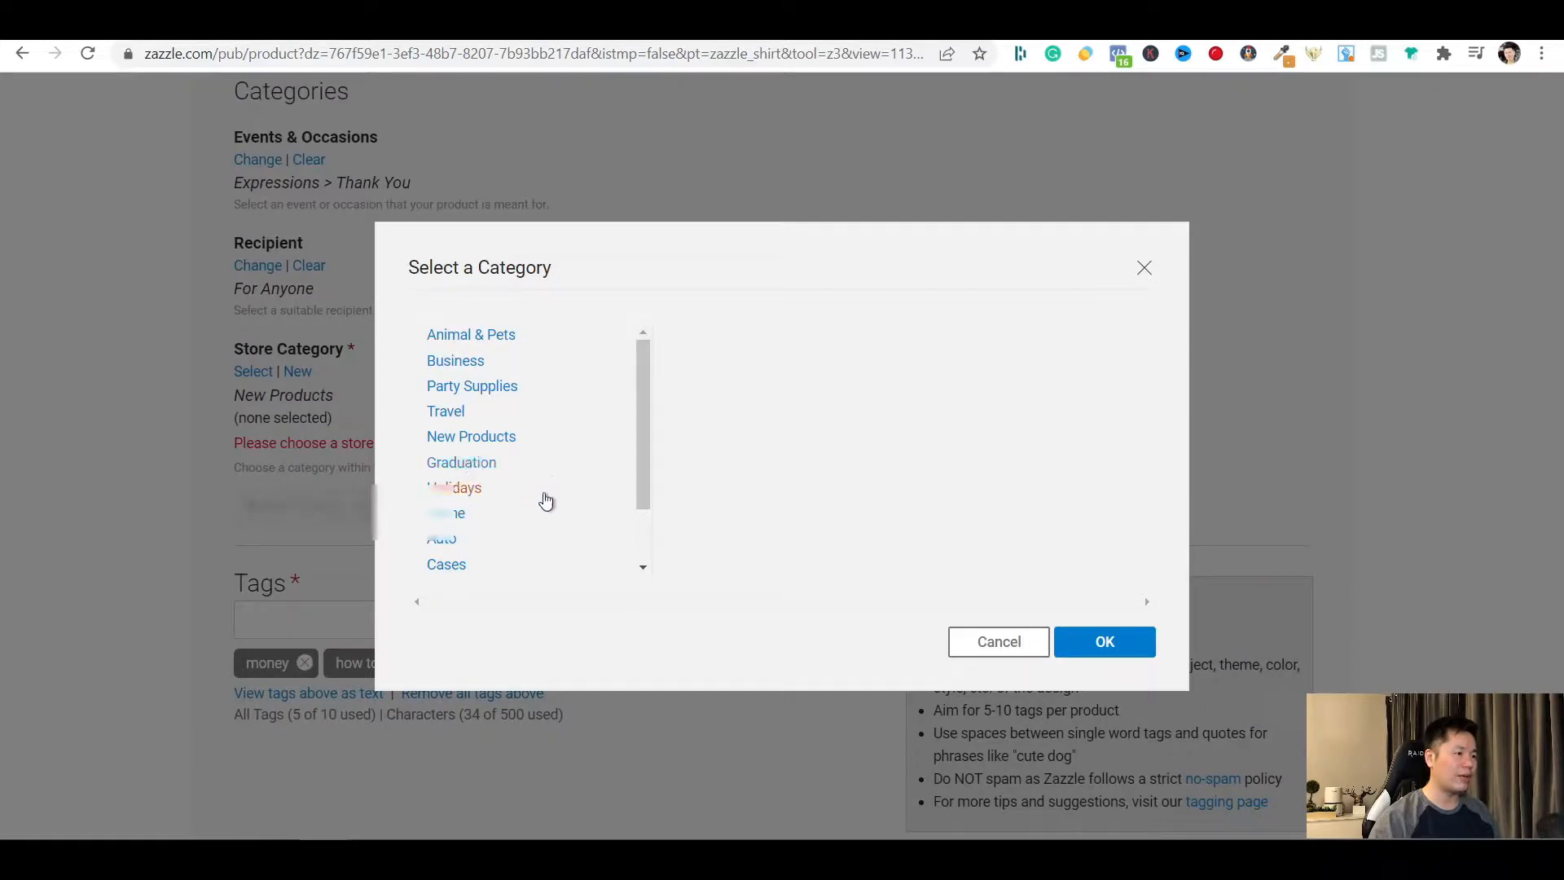
left_click(471, 437)
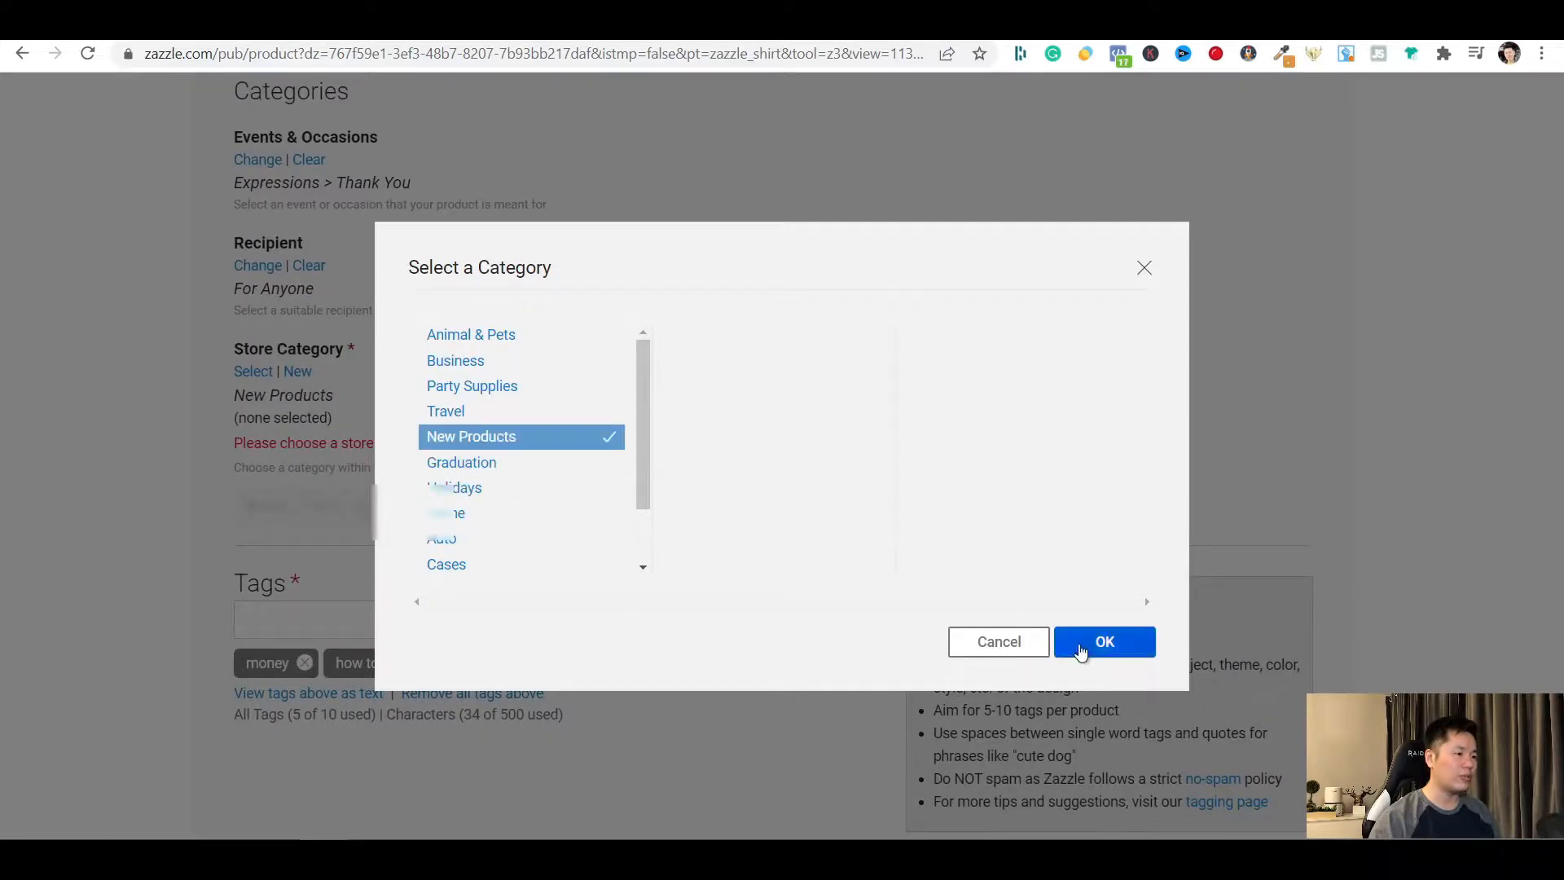
left_click(1104, 642)
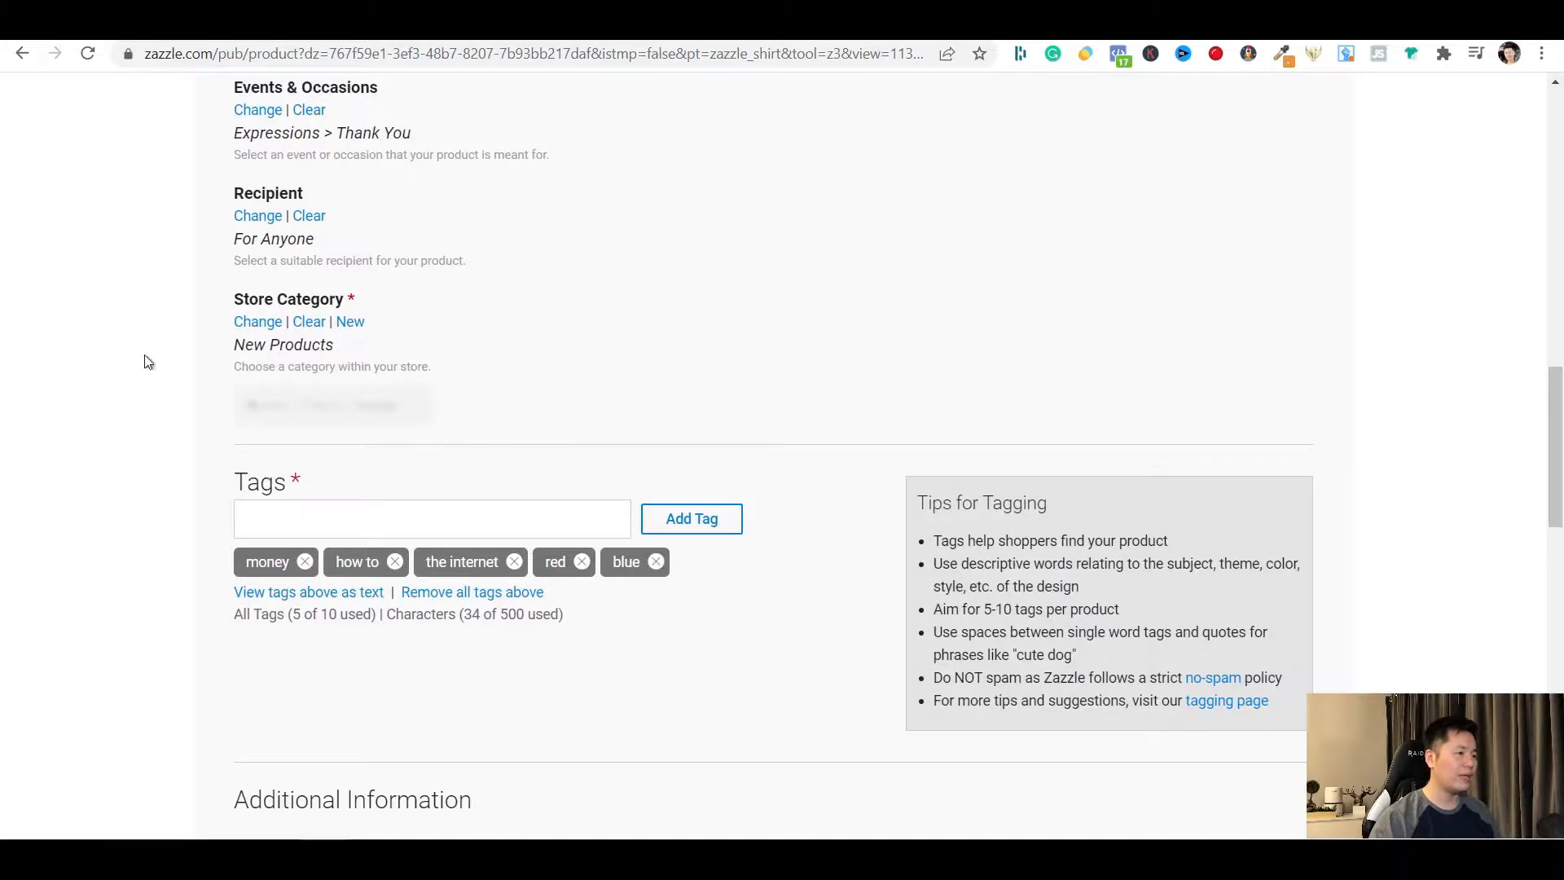
scroll("down", 3)
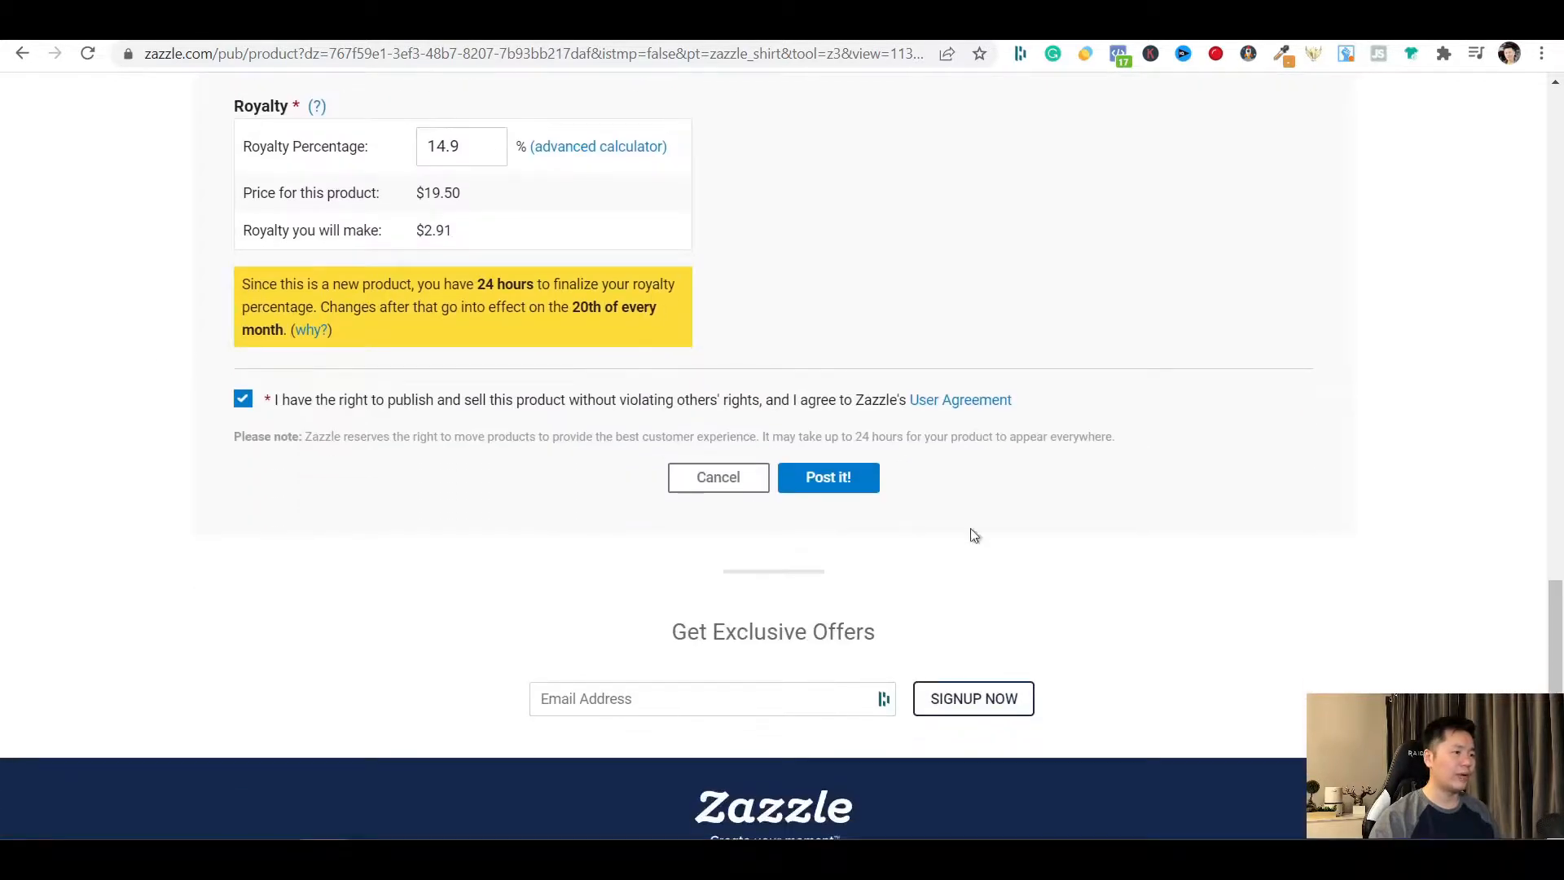
scroll("up", 3)
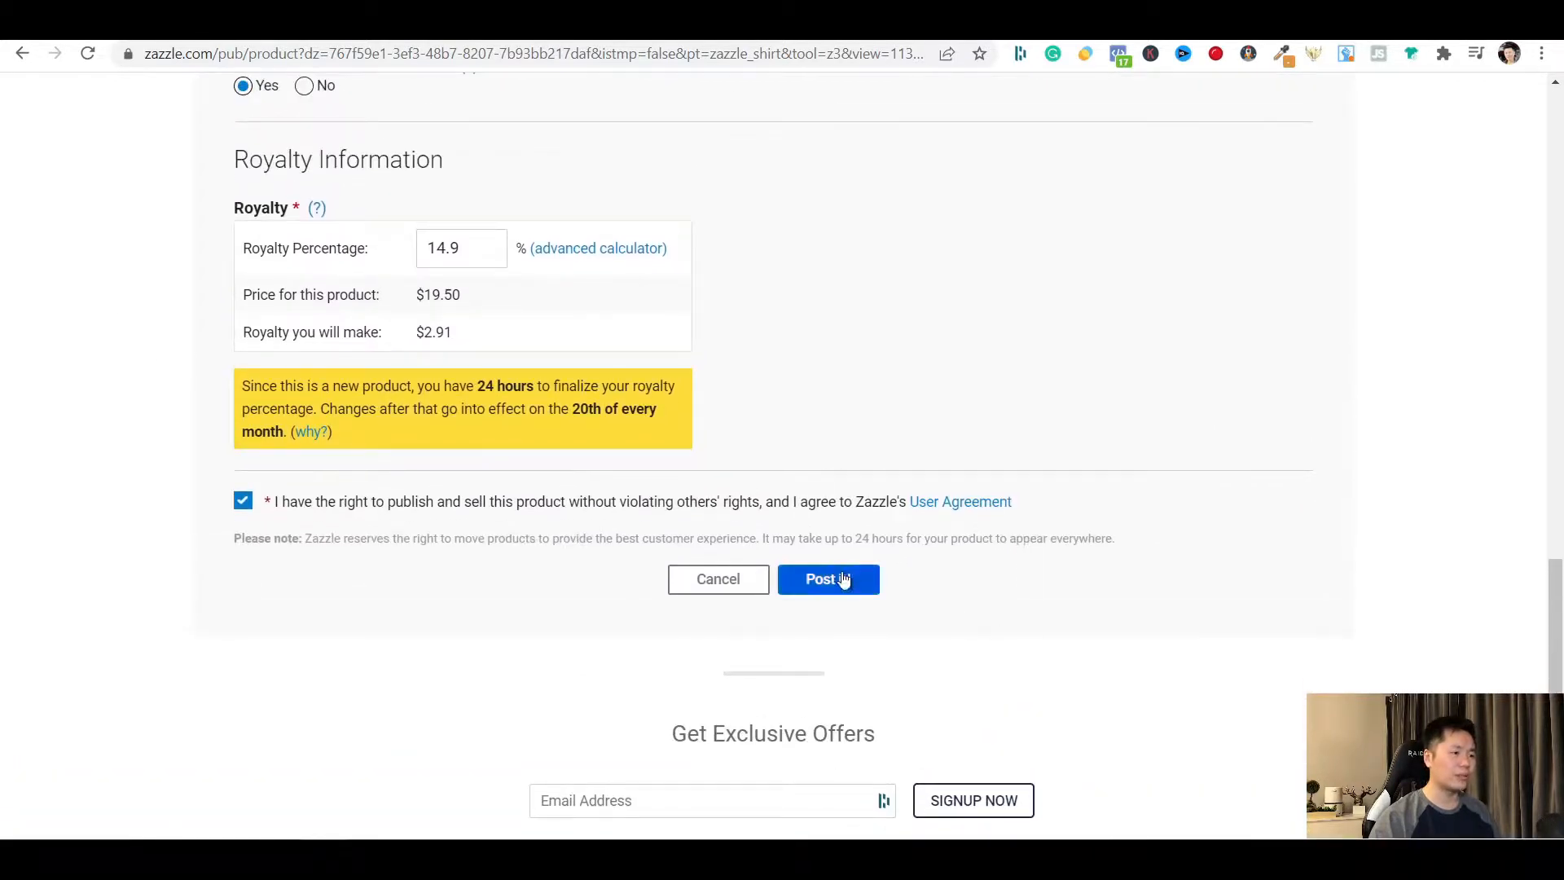
Post the t-shirt for sale and review the Congratulations page's product address and store link
left_click(828, 579)
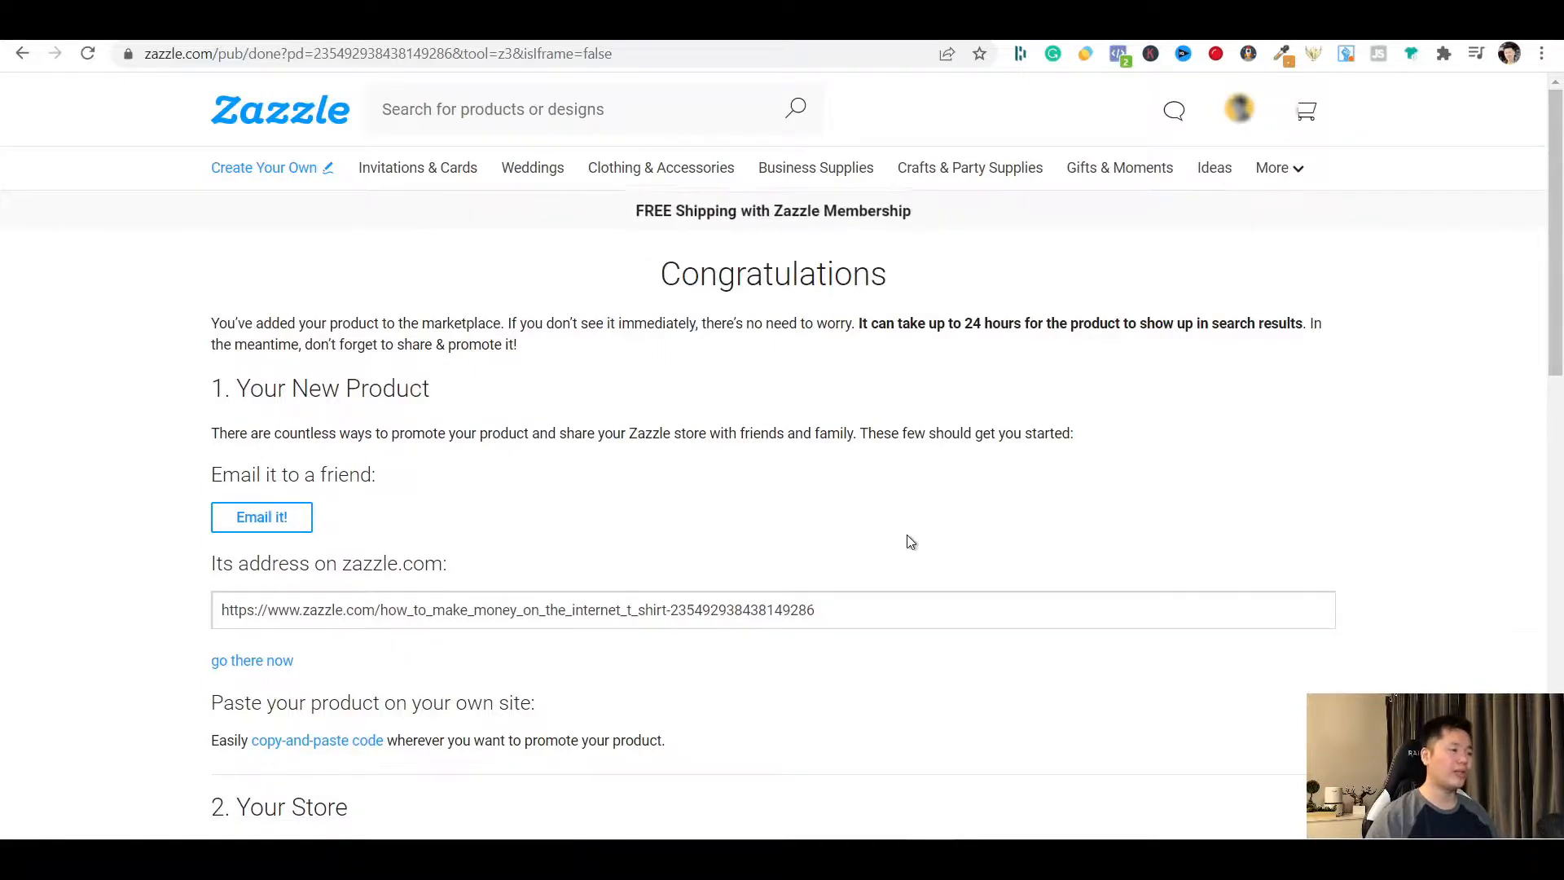
mouse_move(430, 493)
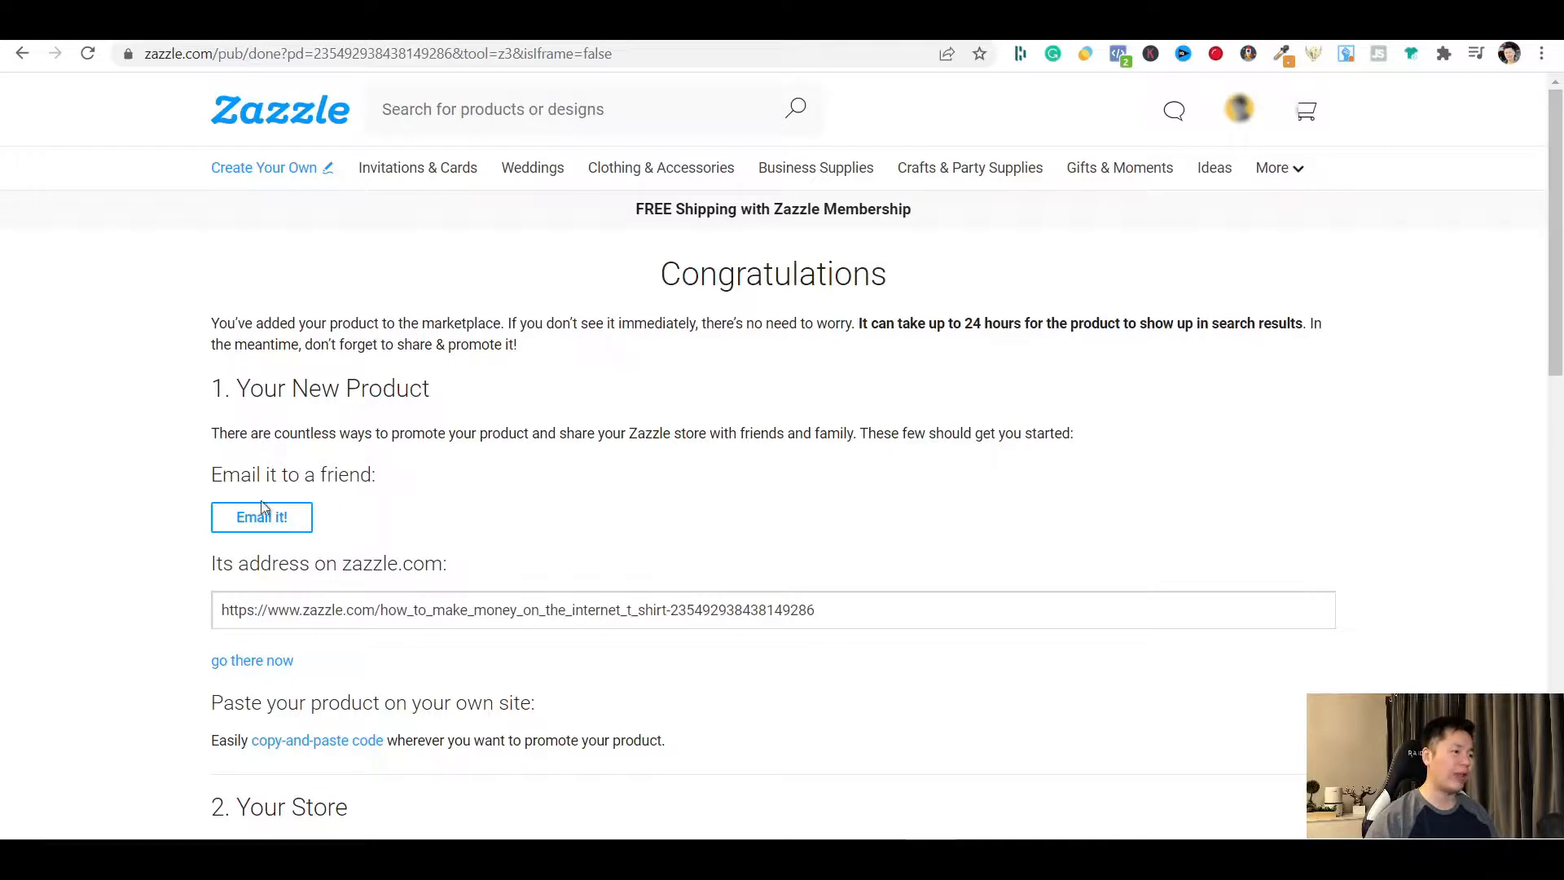
mouse_move(314, 647)
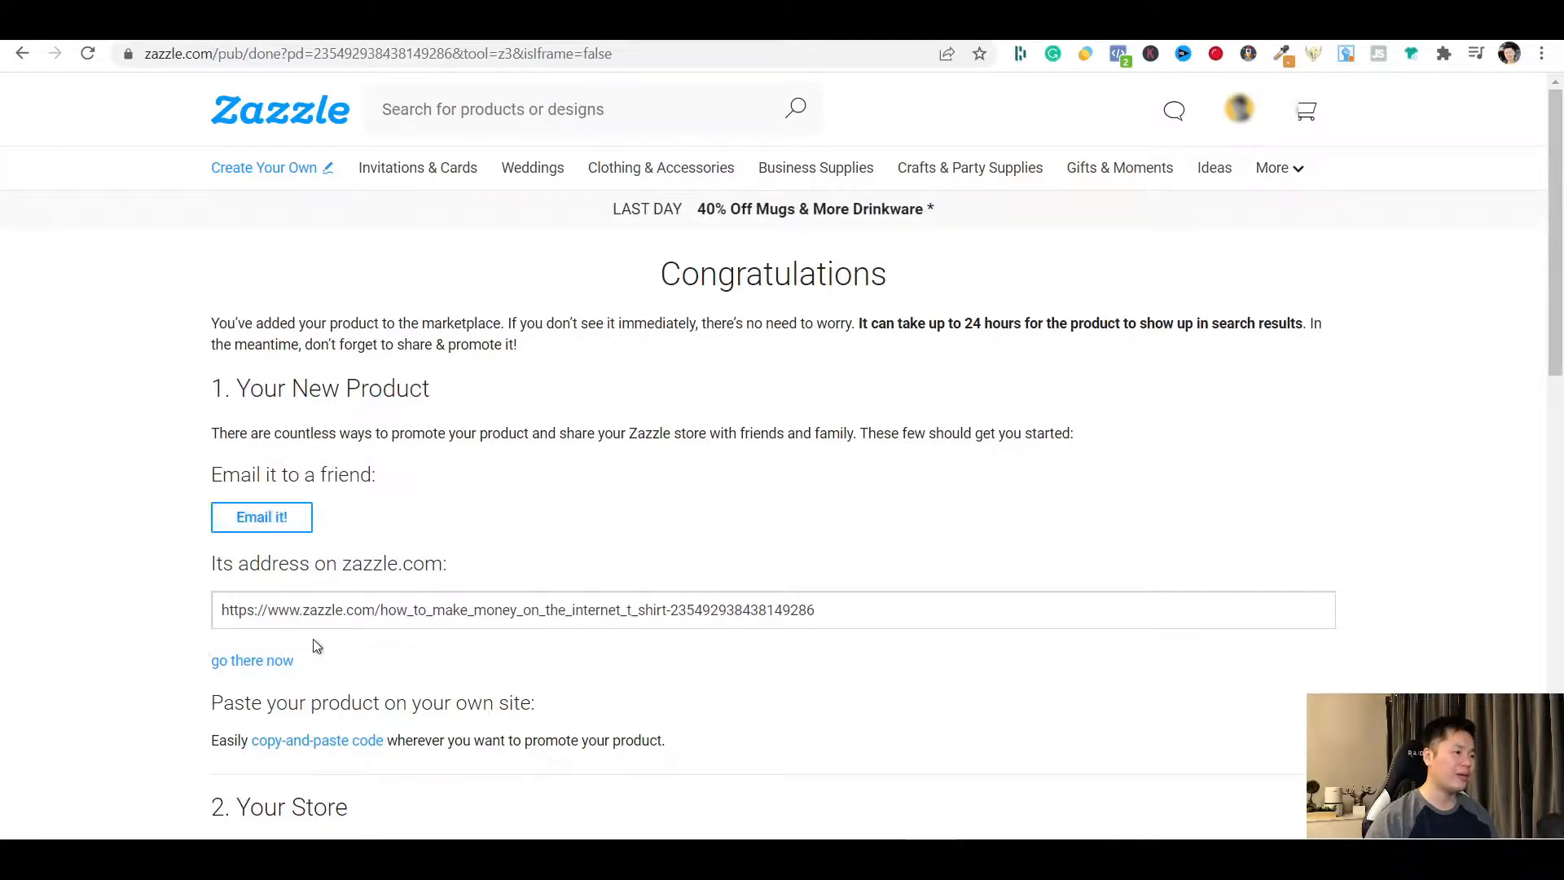
mouse_move(127, 601)
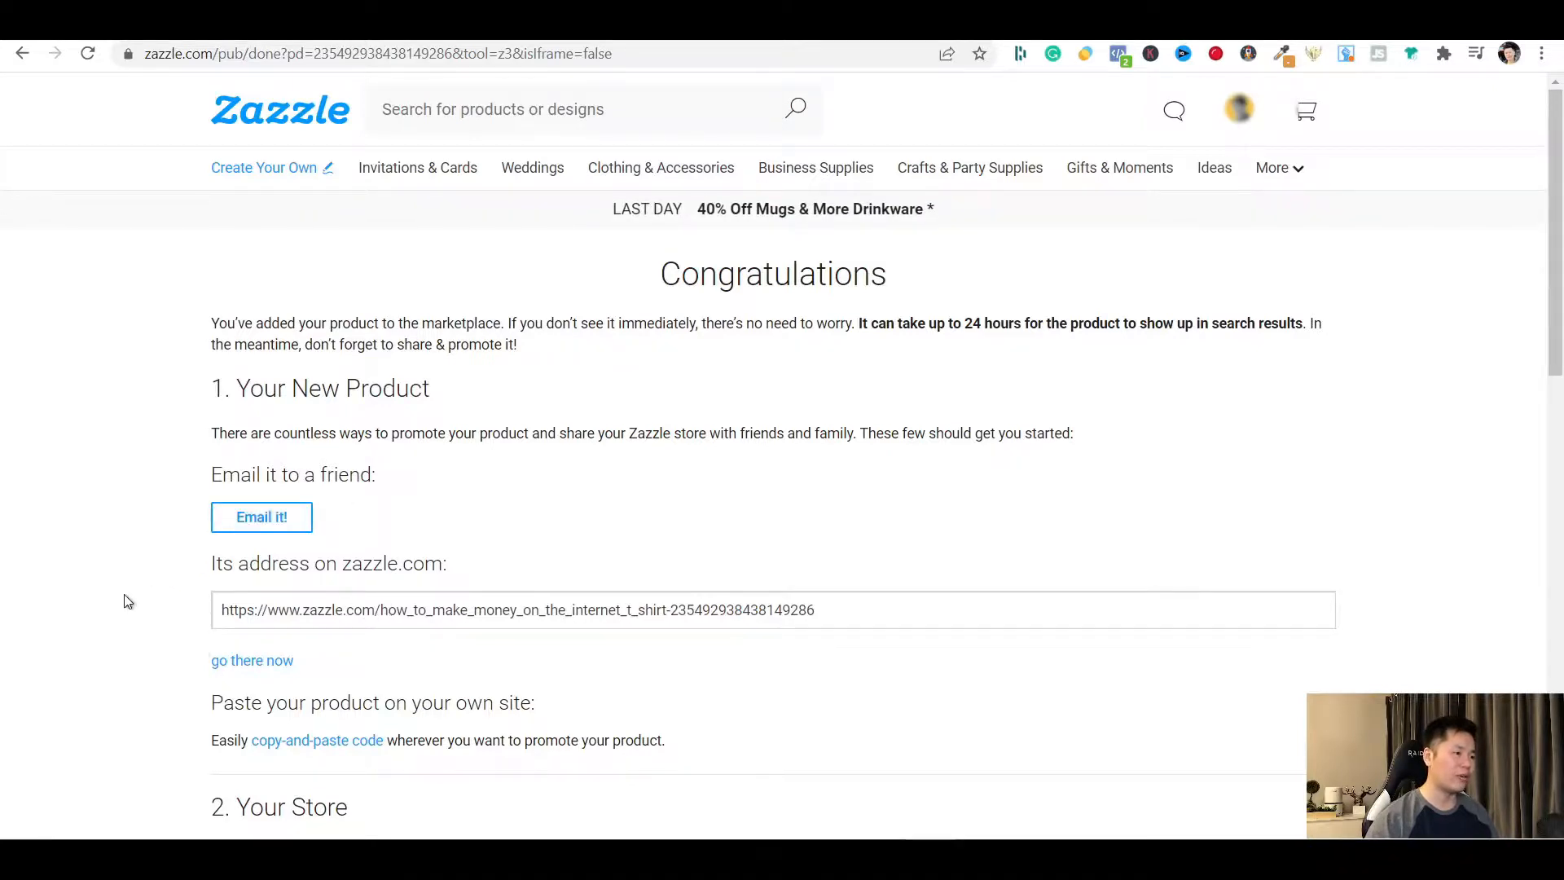
scroll("down", 3)
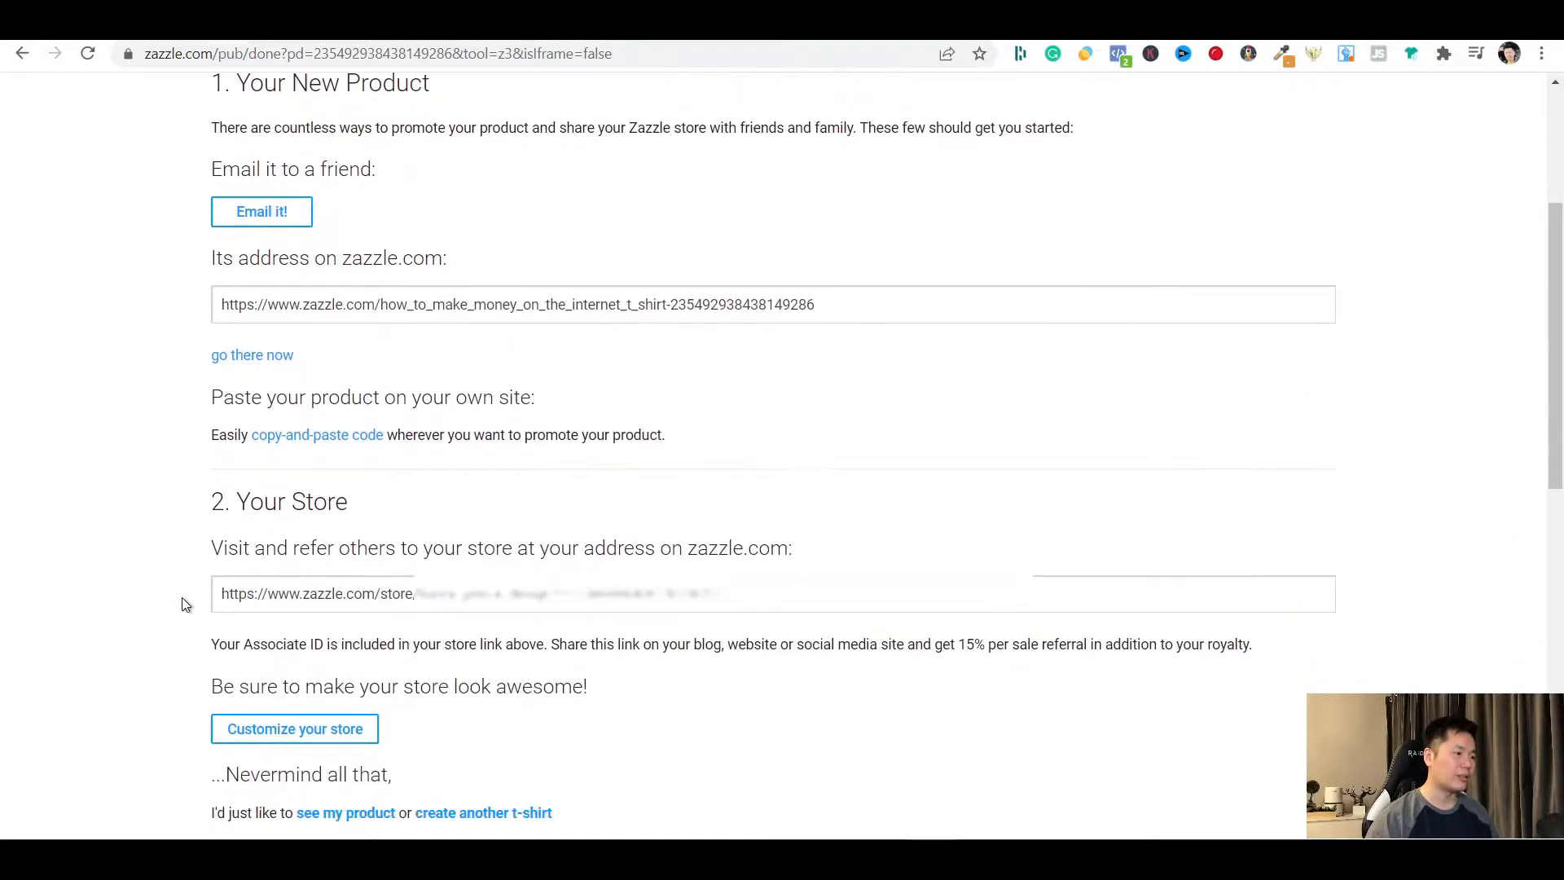
mouse_move(182, 486)
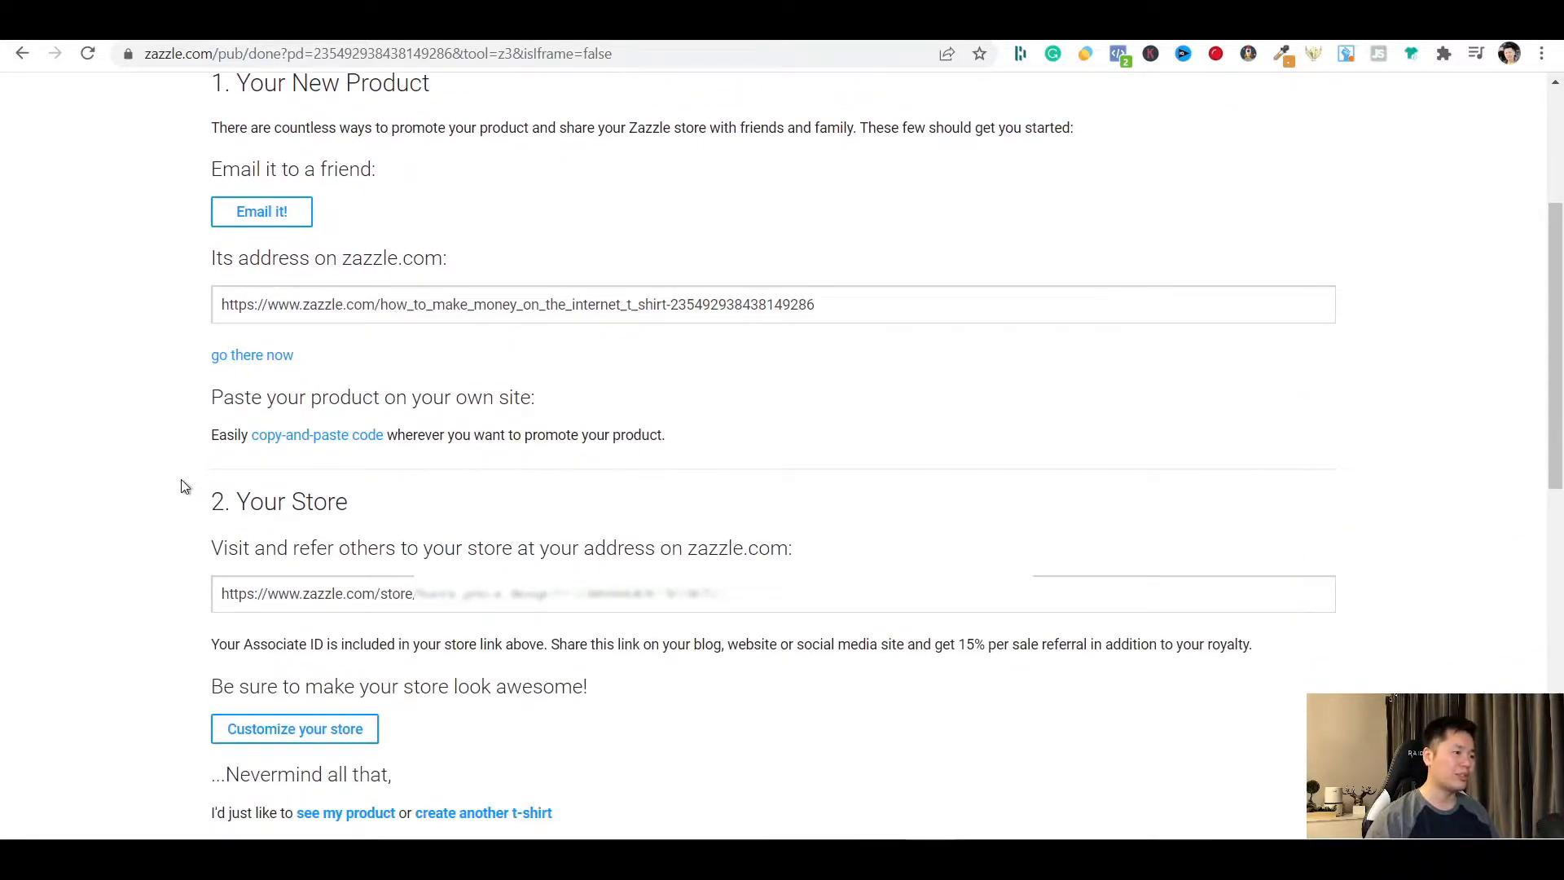
scroll("down", 3)
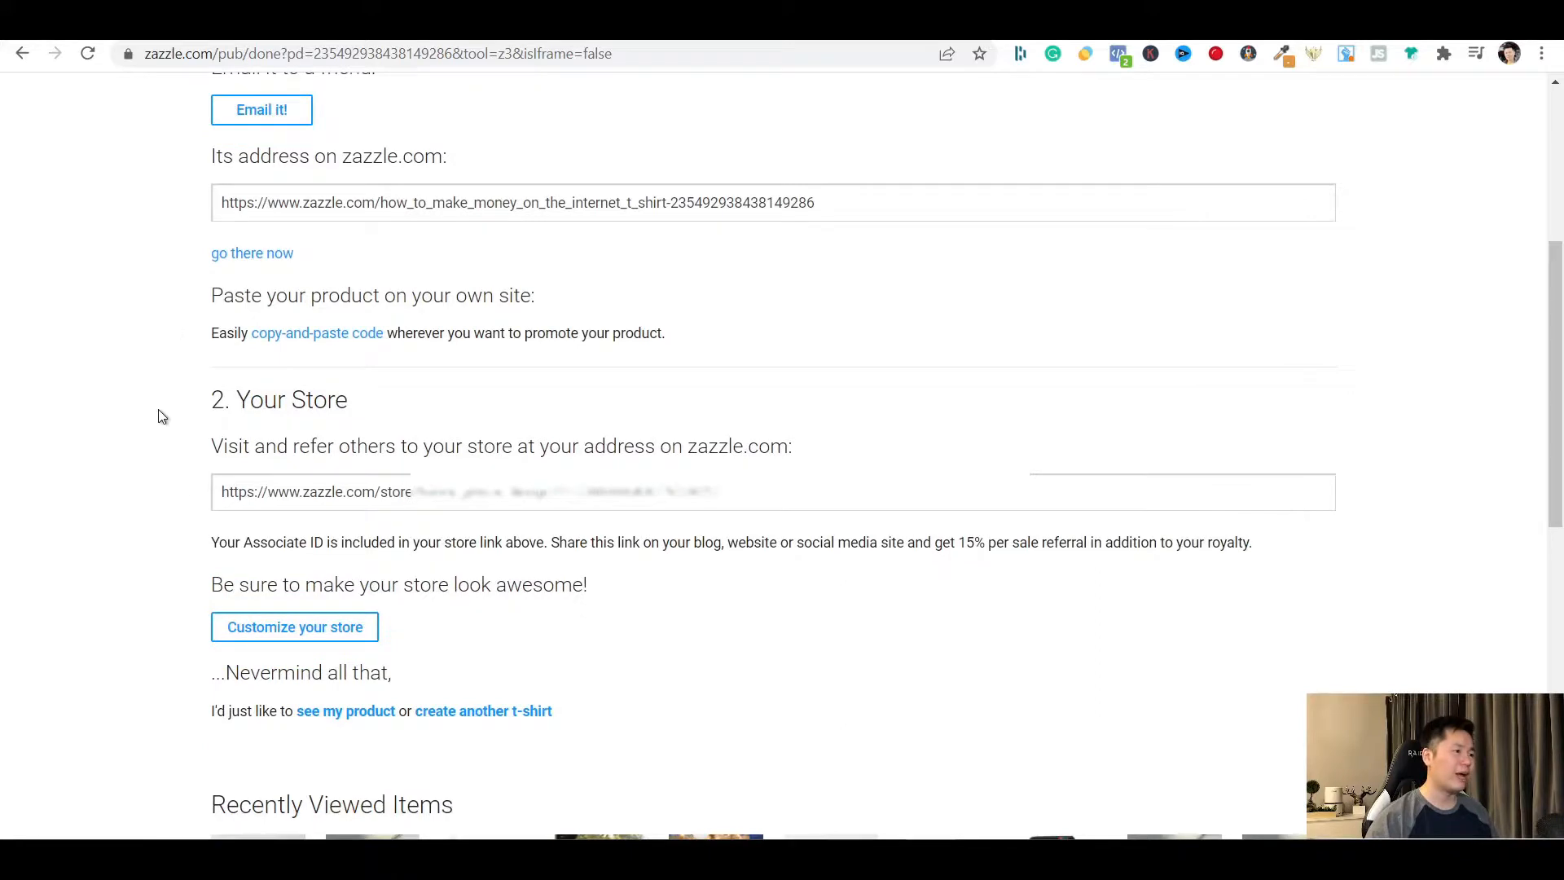
scroll("down", 3)
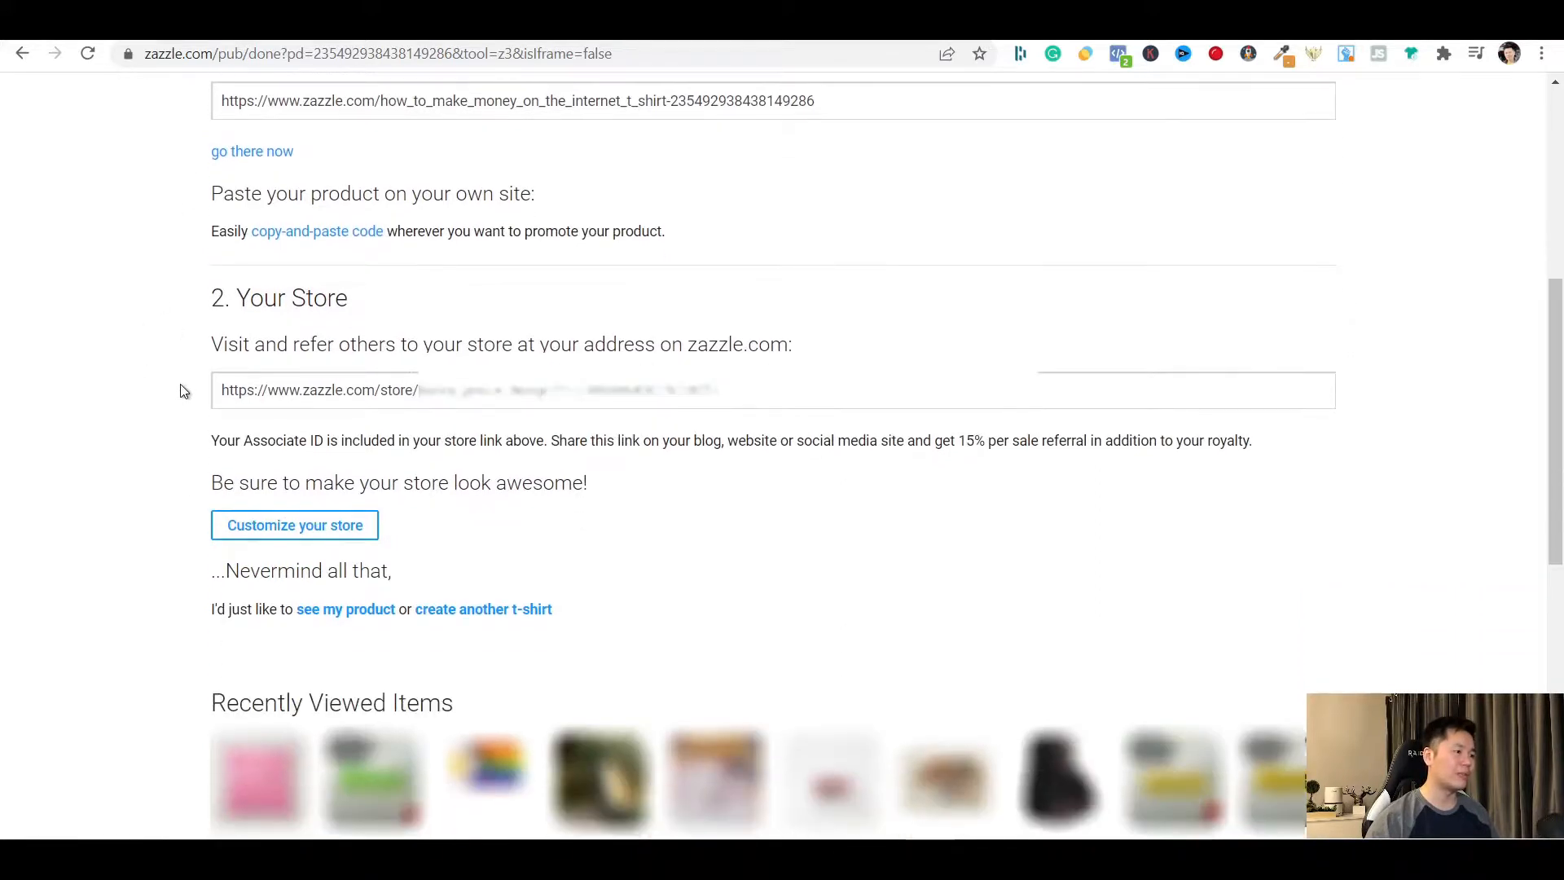
mouse_move(192, 366)
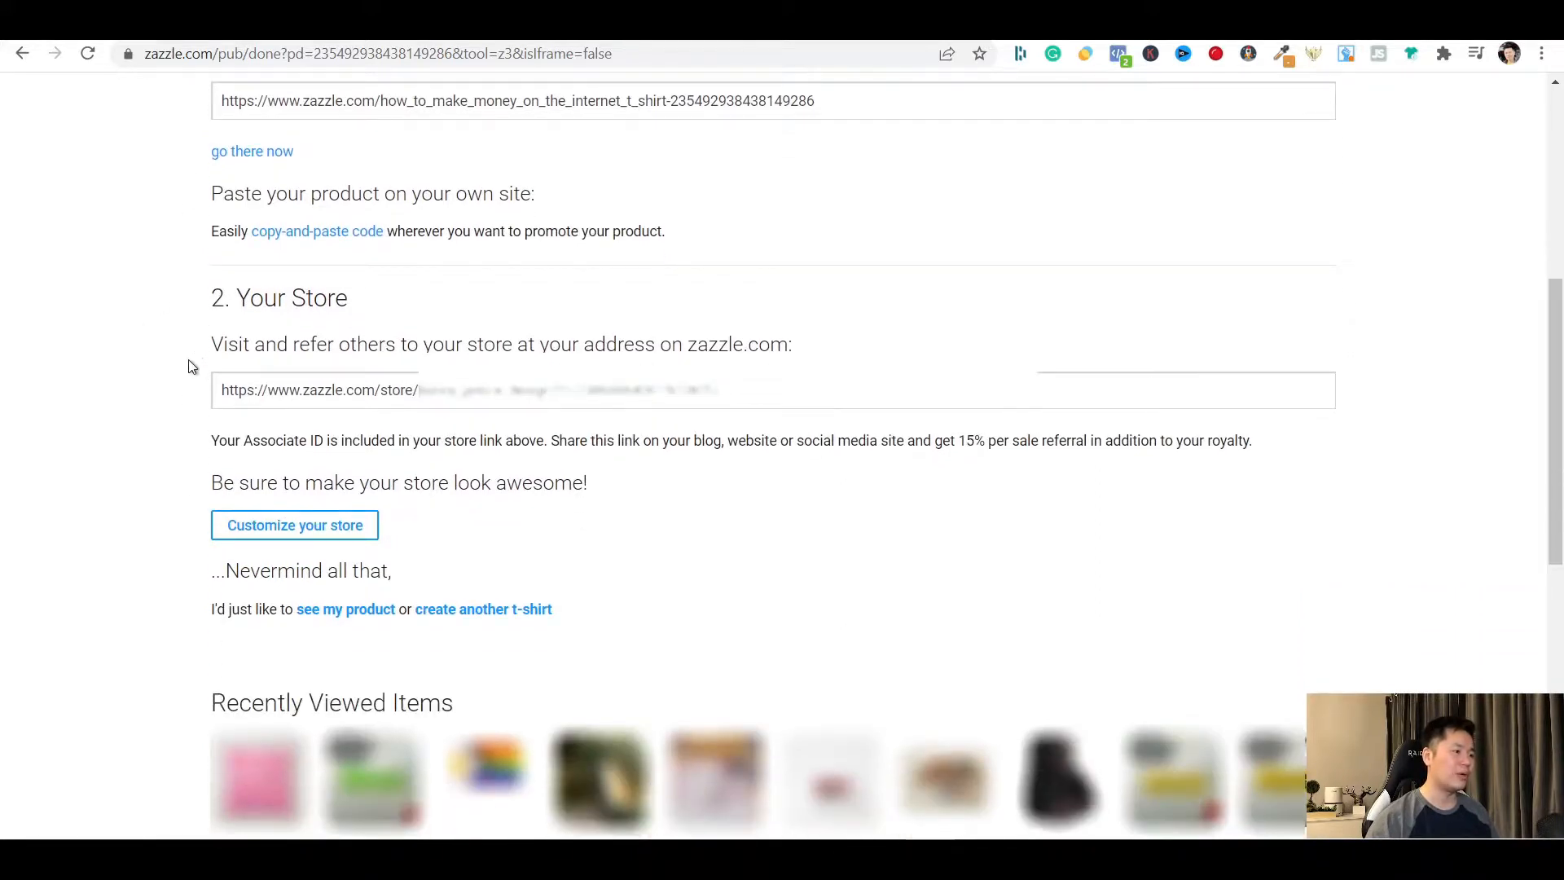
mouse_move(405, 539)
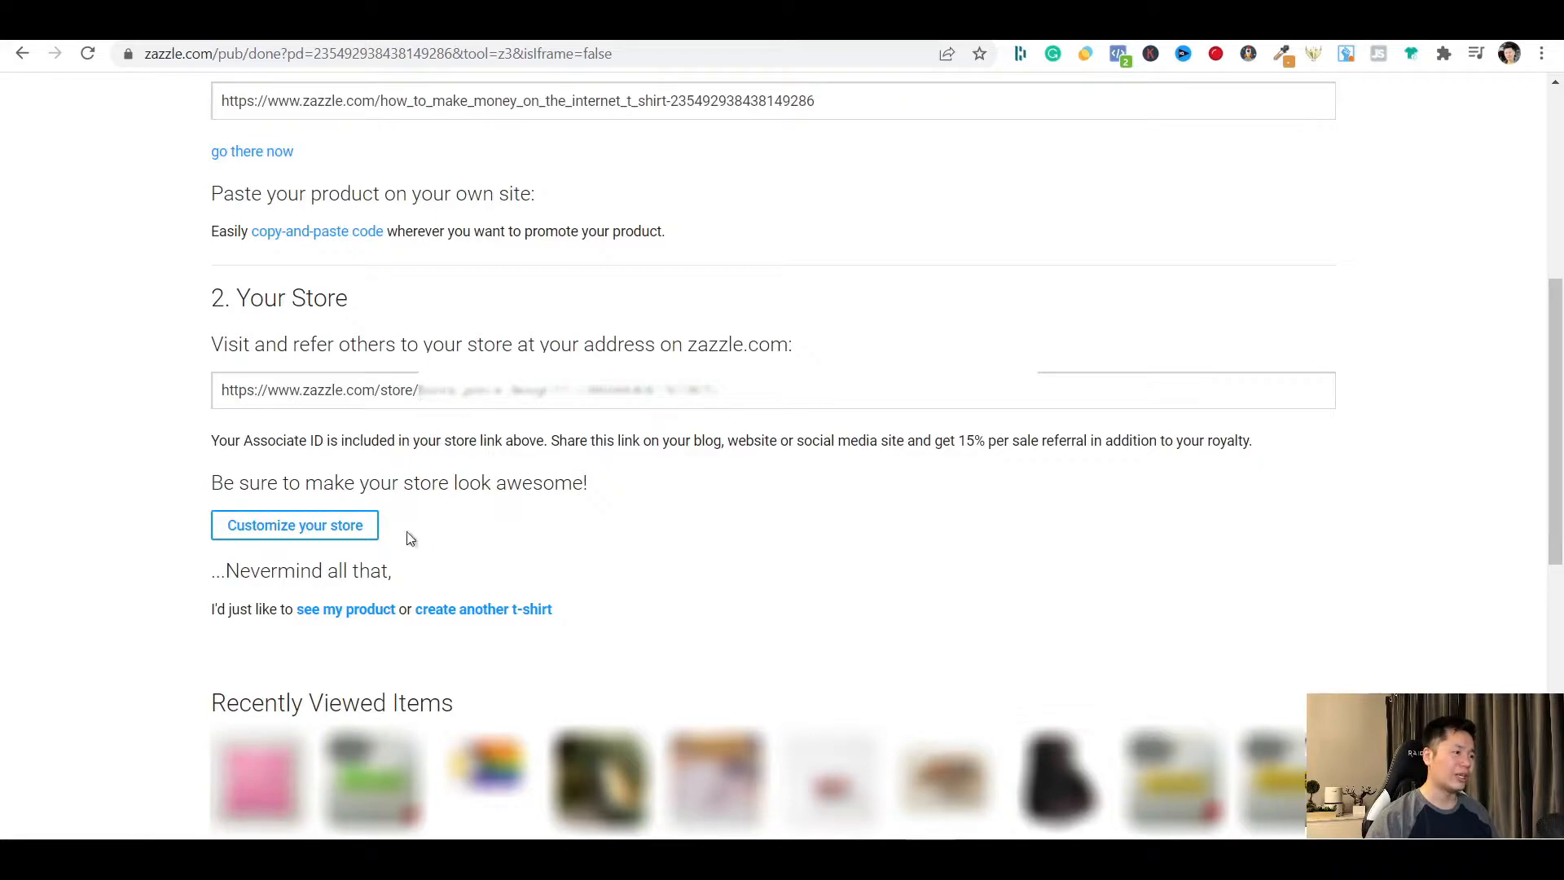
mouse_move(388, 639)
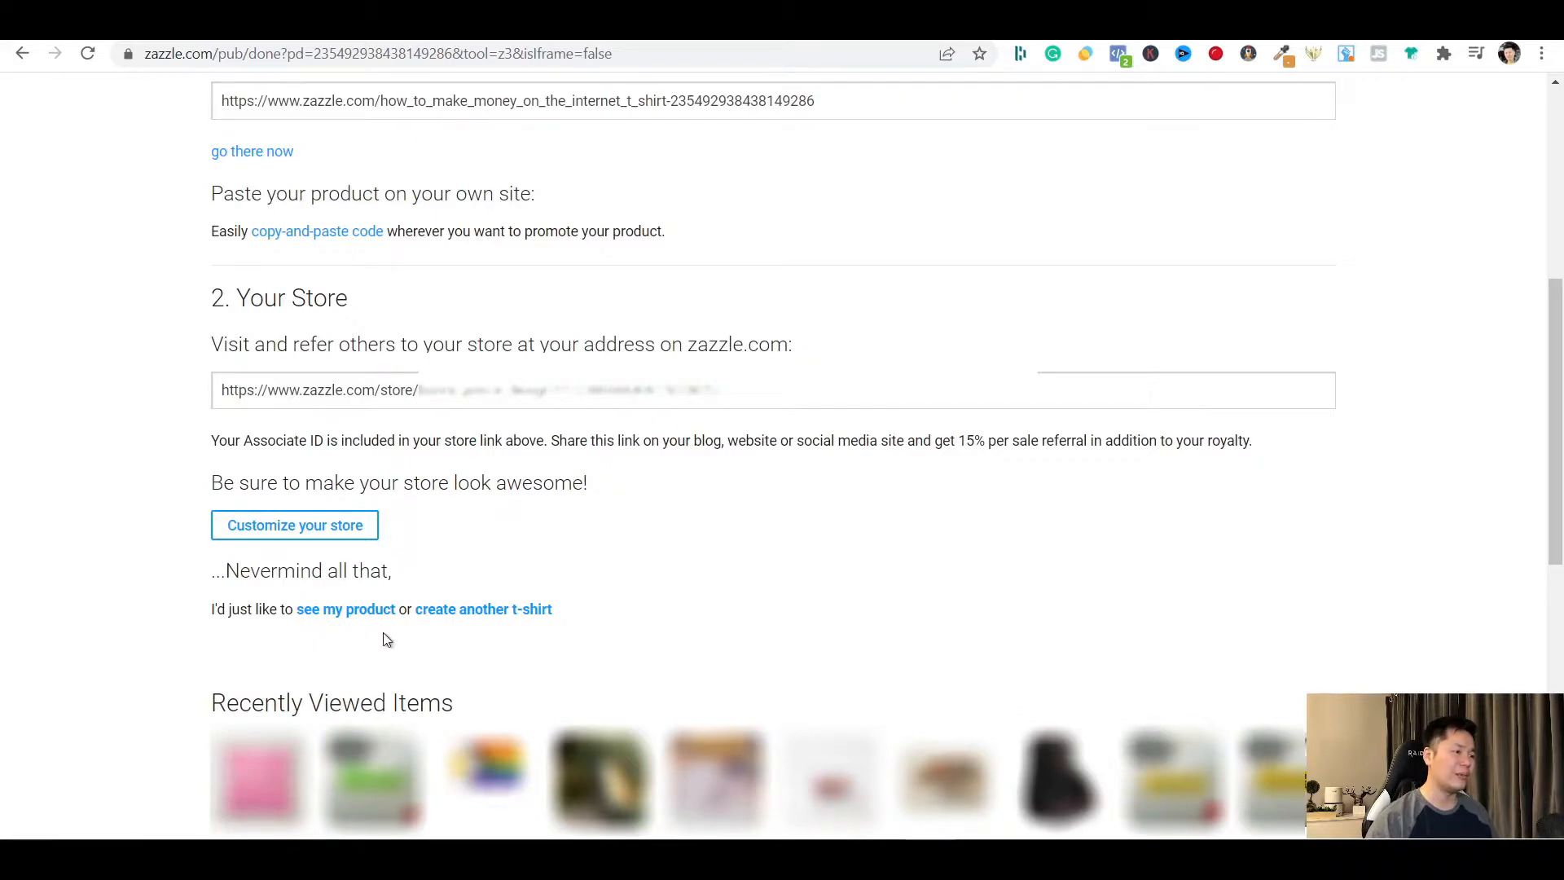
mouse_move(345, 608)
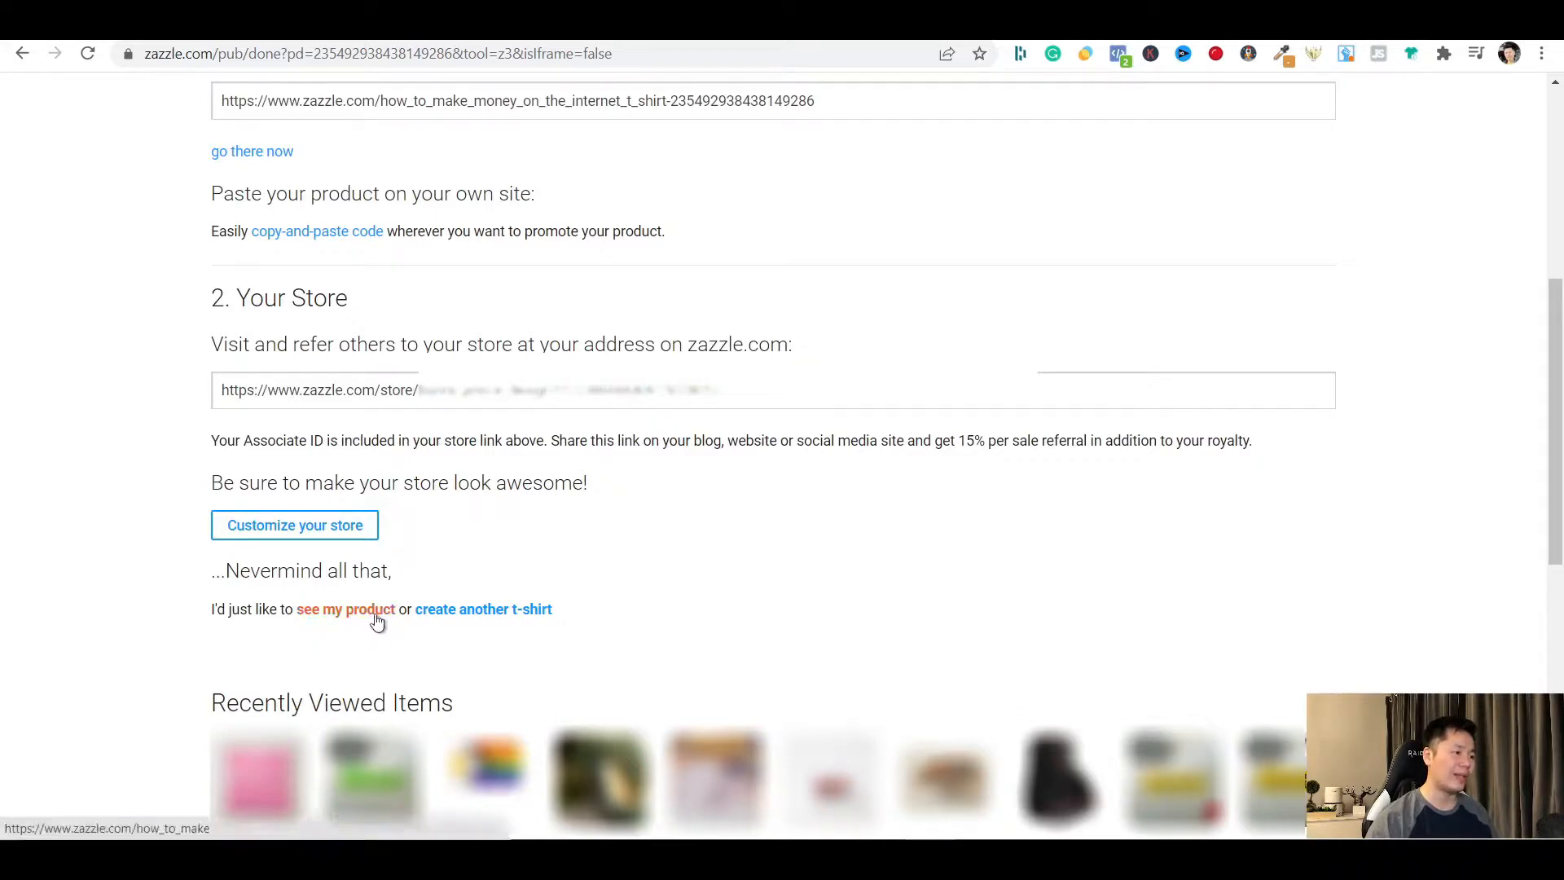
mouse_move(394, 637)
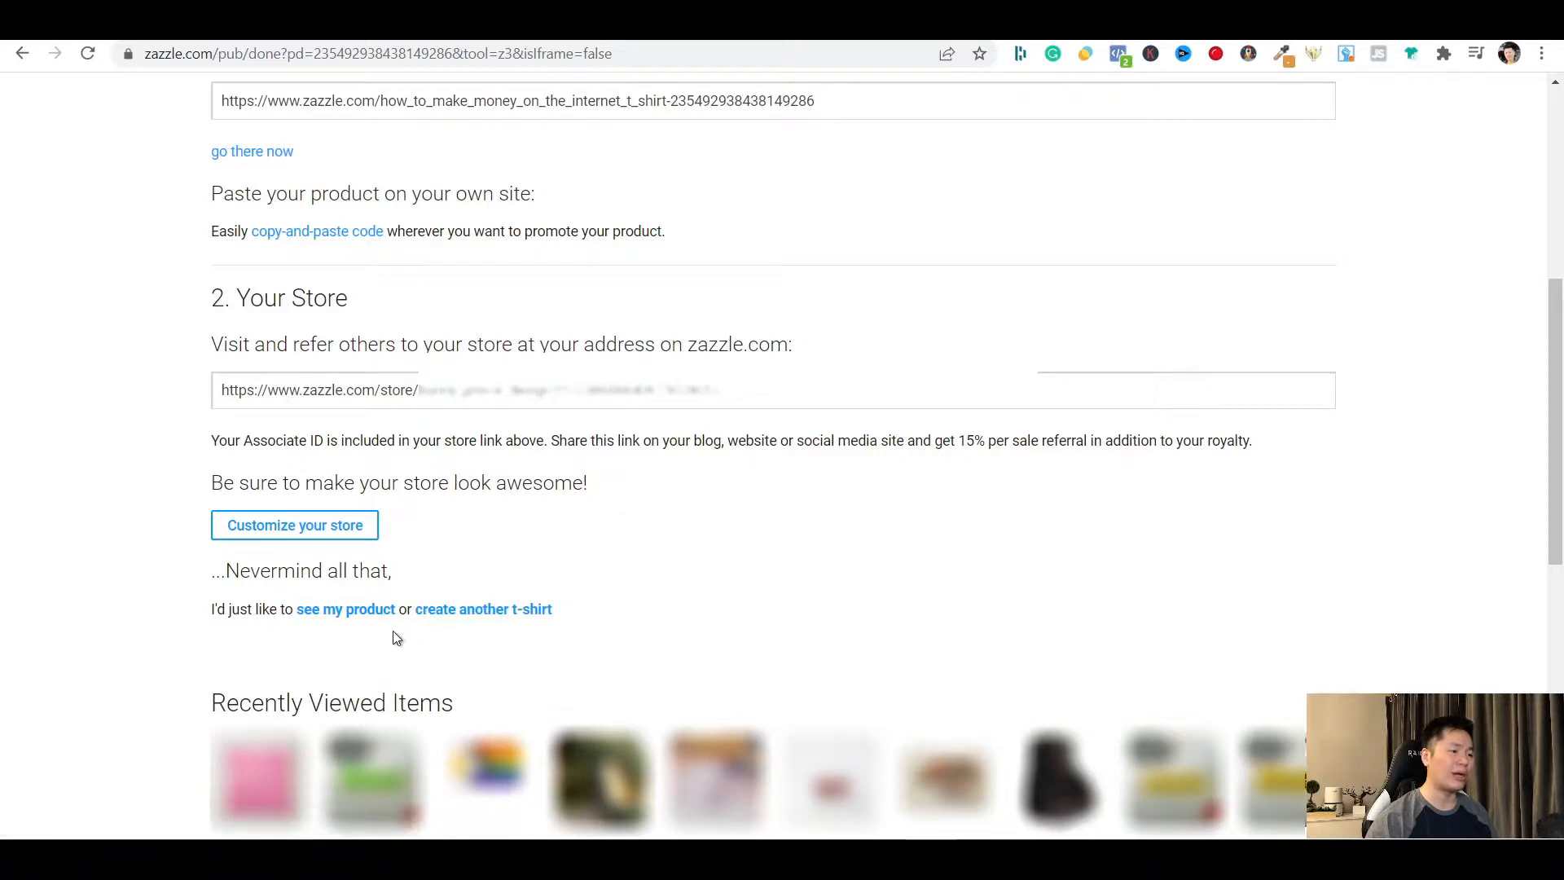
View the live How to Make Money on The Internet T-Shirt page, priced $19.50, via 'see my product'
left_click(345, 608)
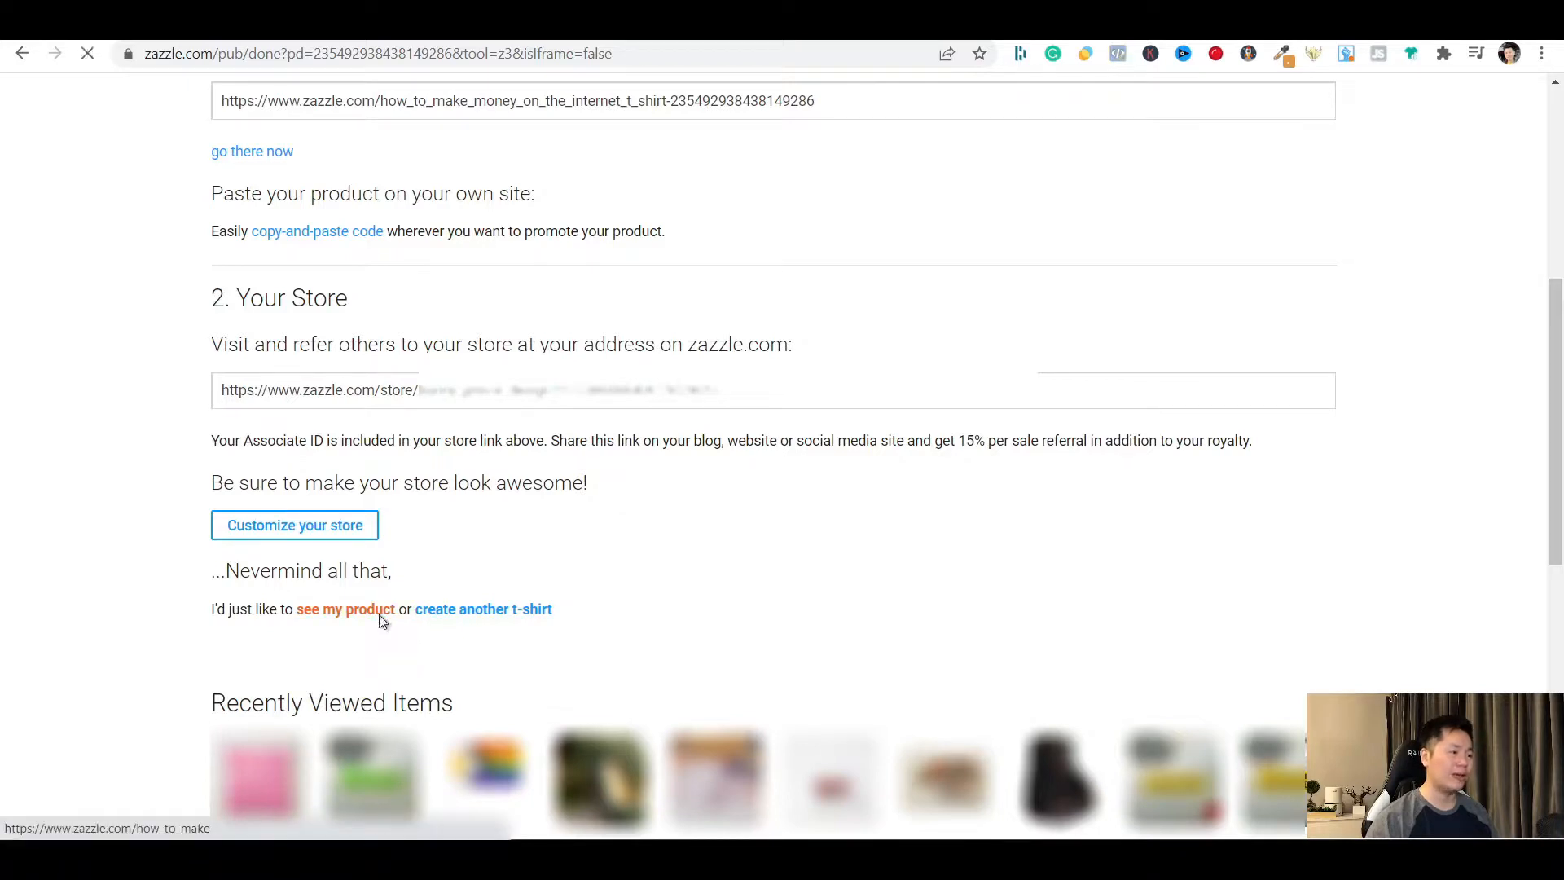
left_click(345, 610)
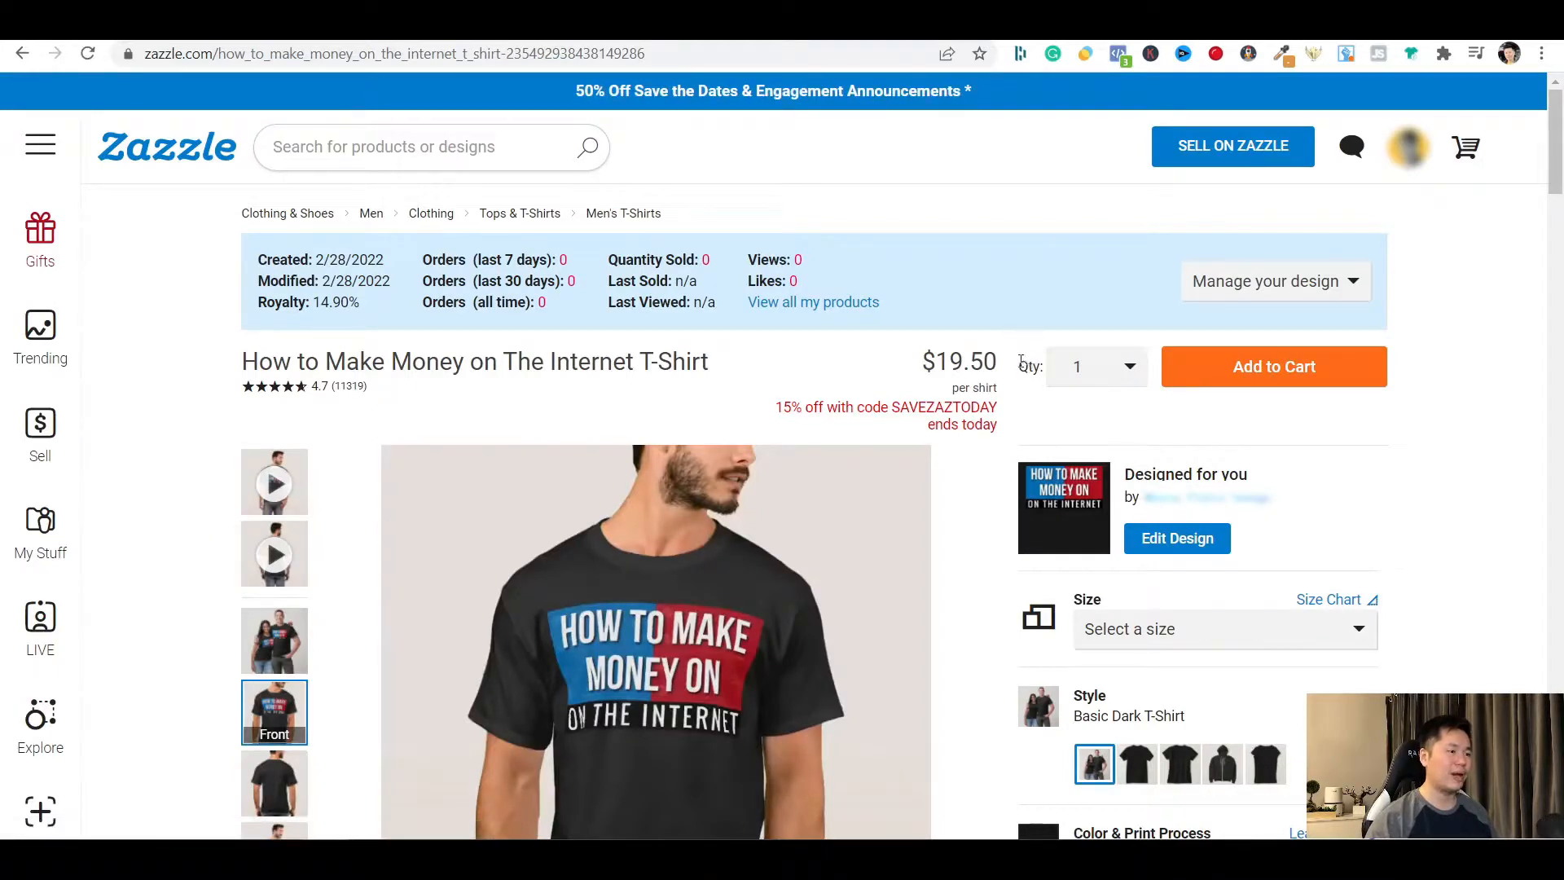
mouse_move(1006, 373)
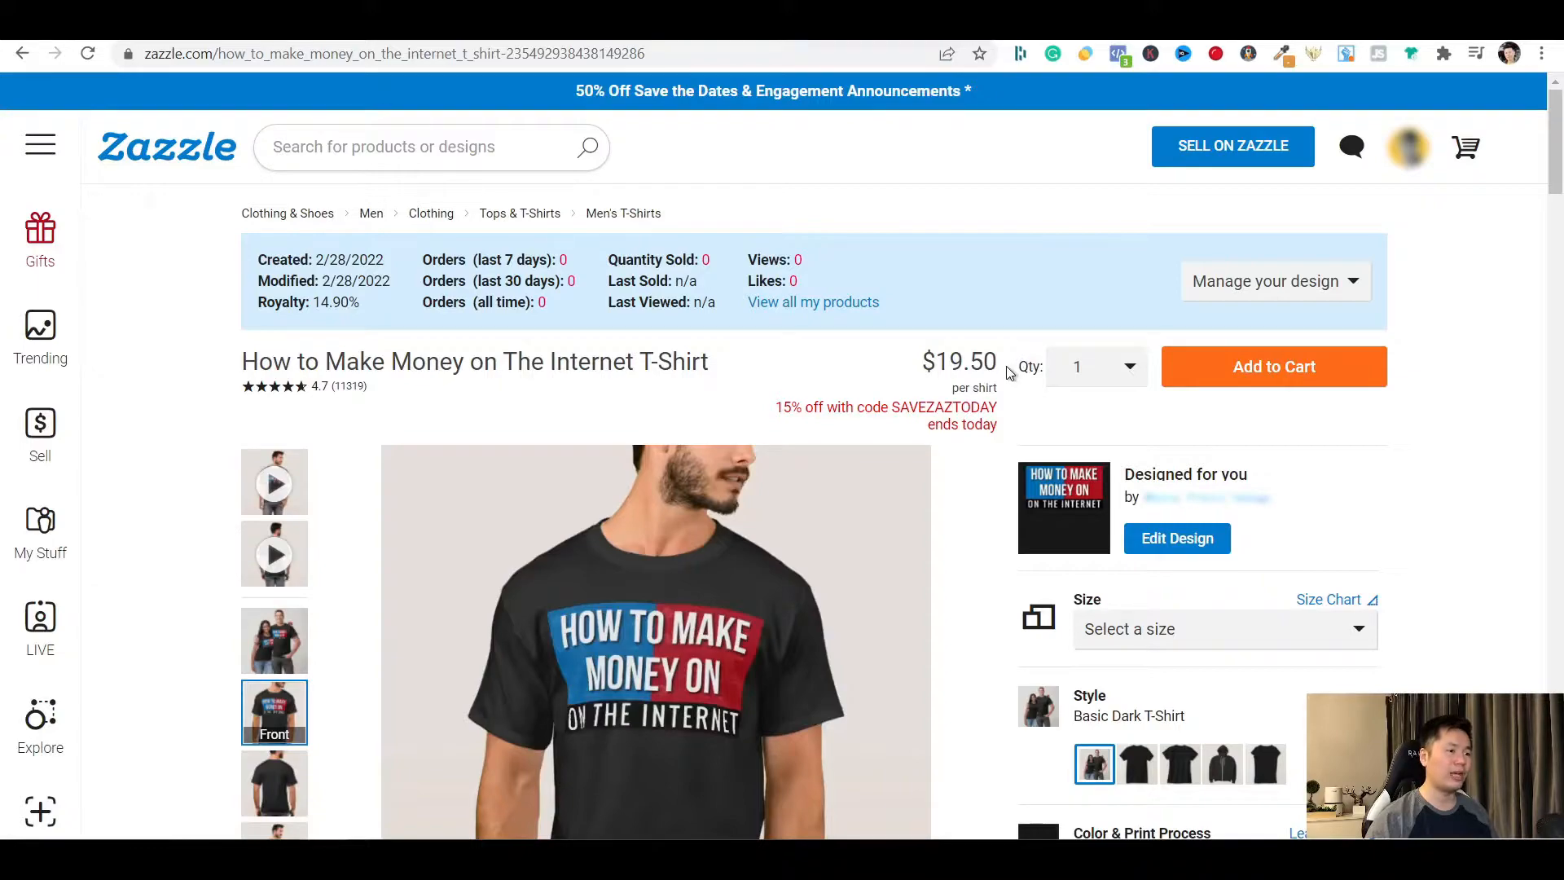